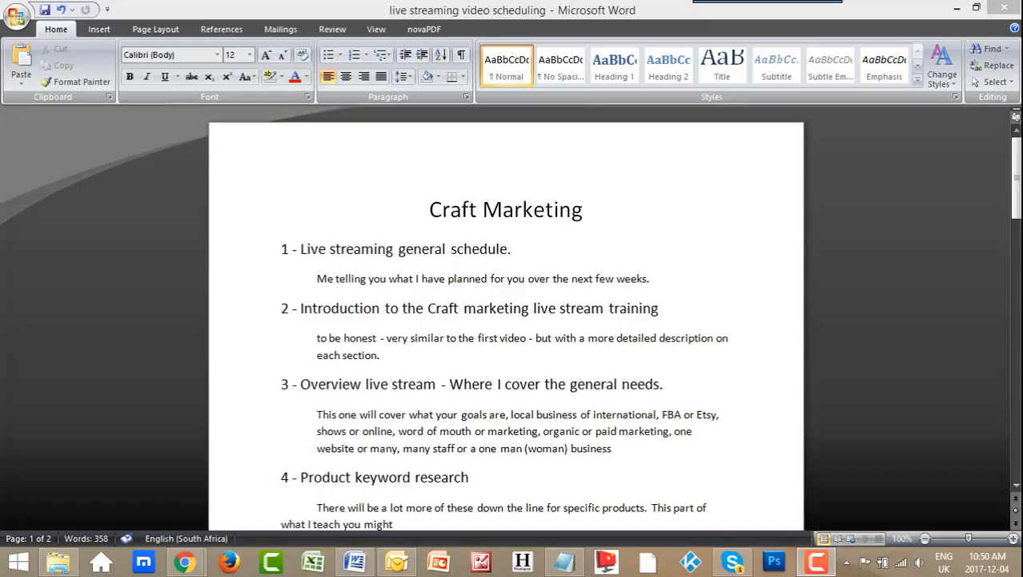
pyautogui.moveTo(982, 370)
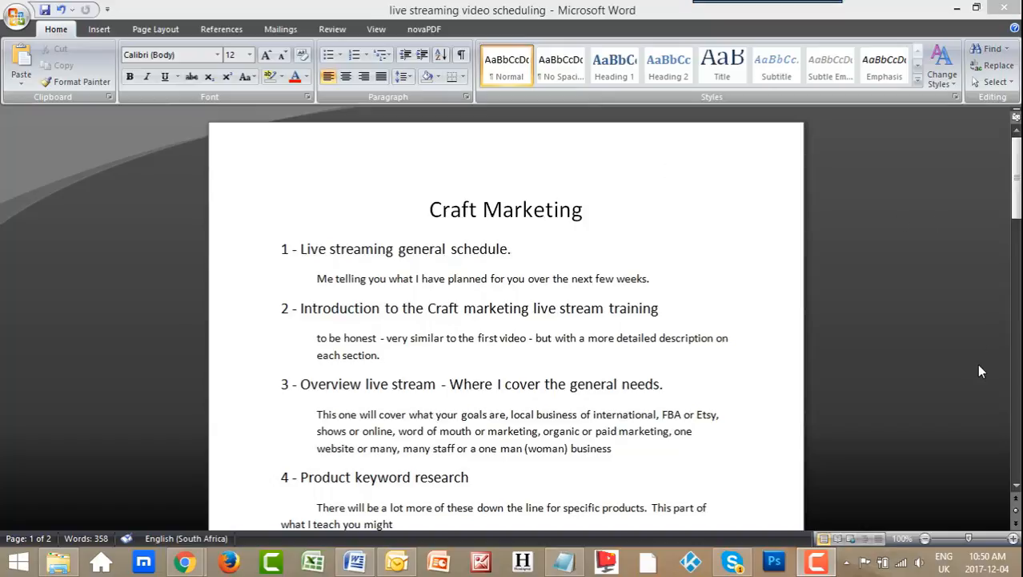
pyautogui.moveTo(290, 245)
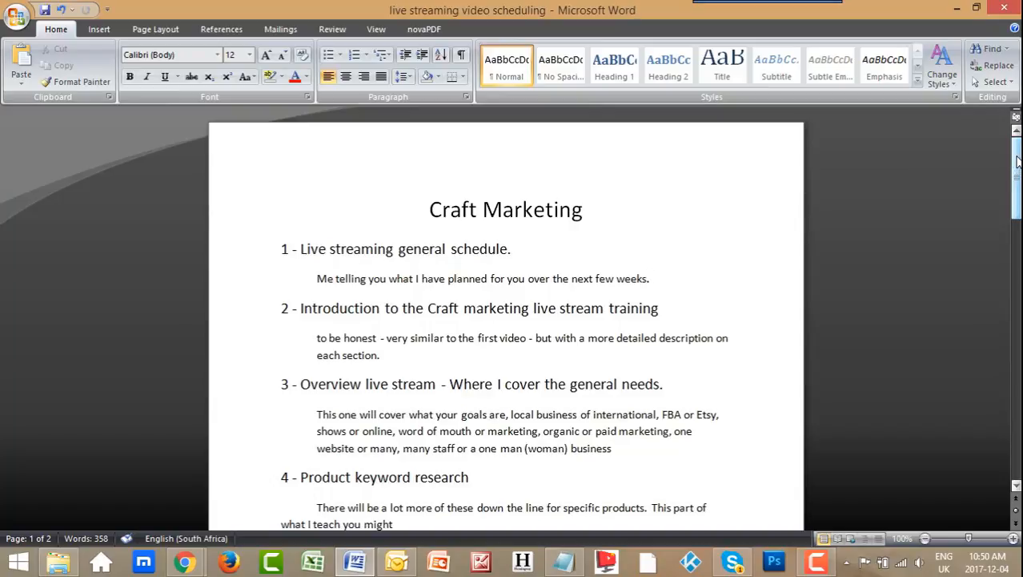
# - Scroll through the Word schedule and select the first schedule heading line
pyautogui.scroll(-3)
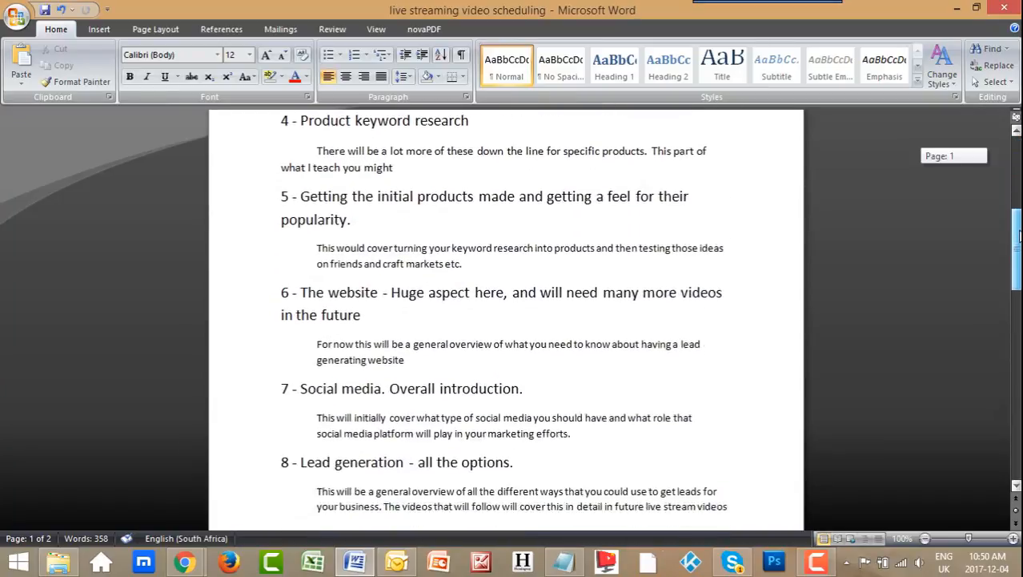
pyautogui.scroll(-3)
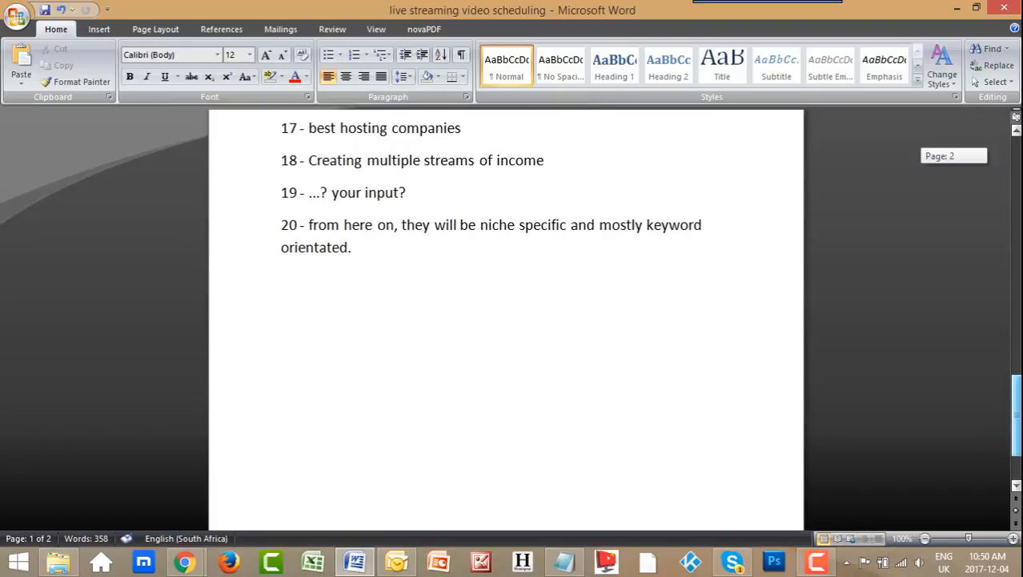
pyautogui.scroll(3)
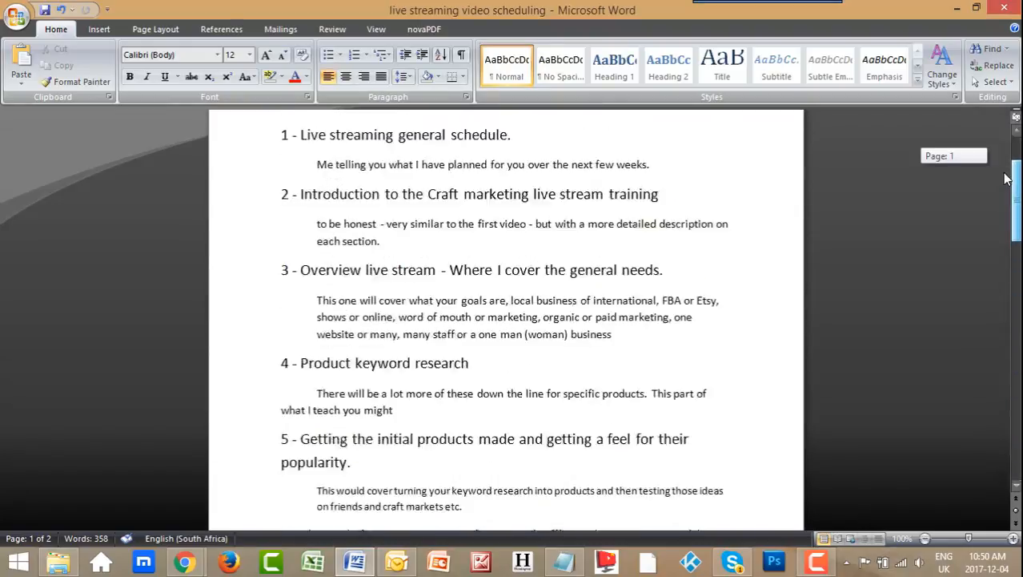
pyautogui.scroll(3)
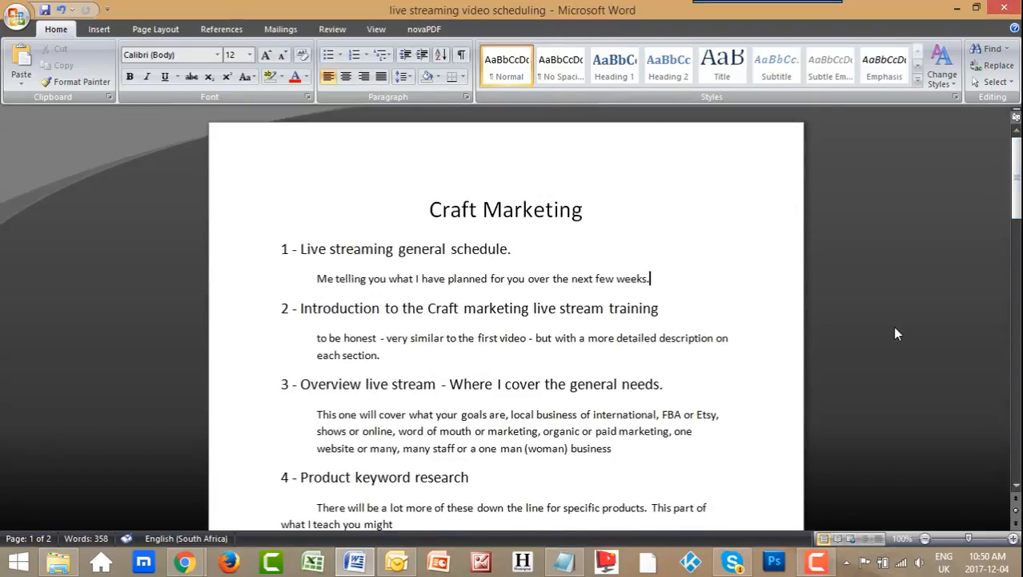
pyautogui.moveTo(486, 214)
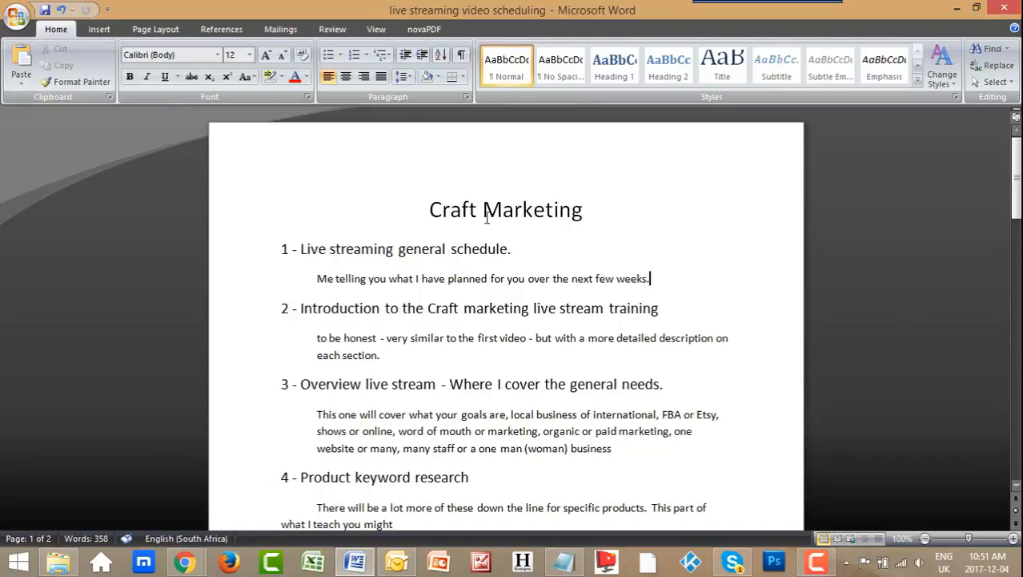
pyautogui.moveTo(901, 332)
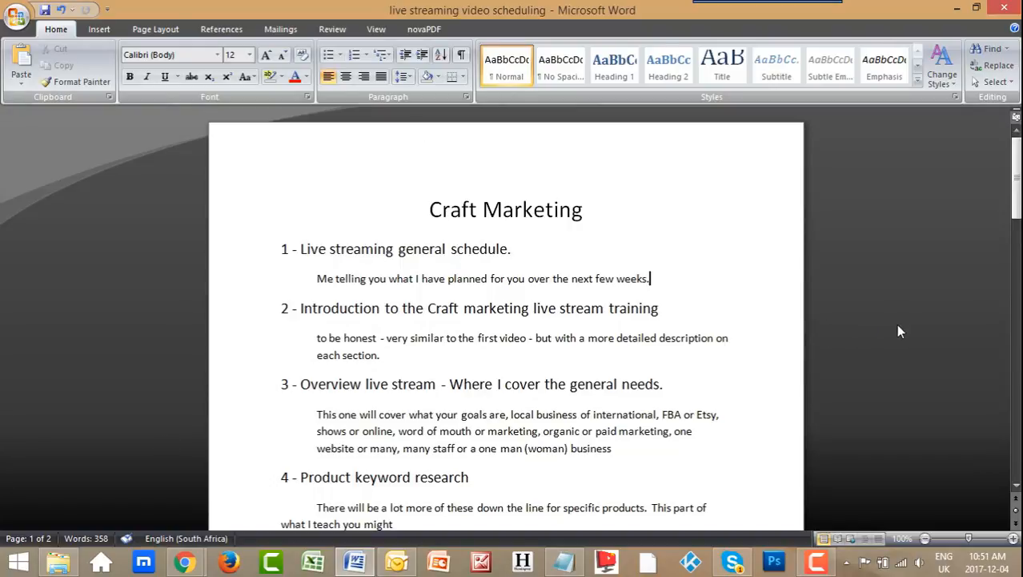
pyautogui.moveTo(902, 329)
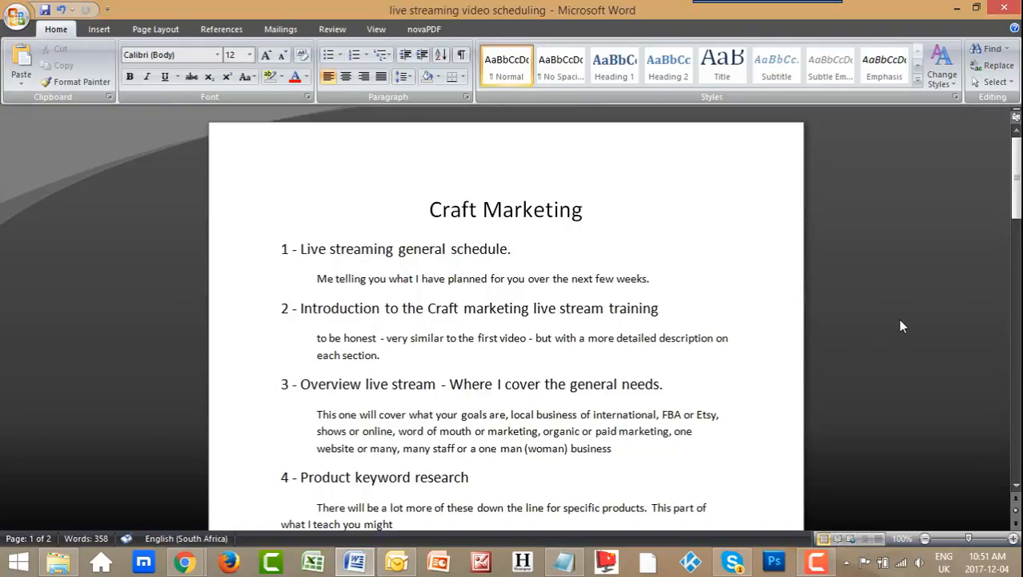
pyautogui.moveTo(891, 322)
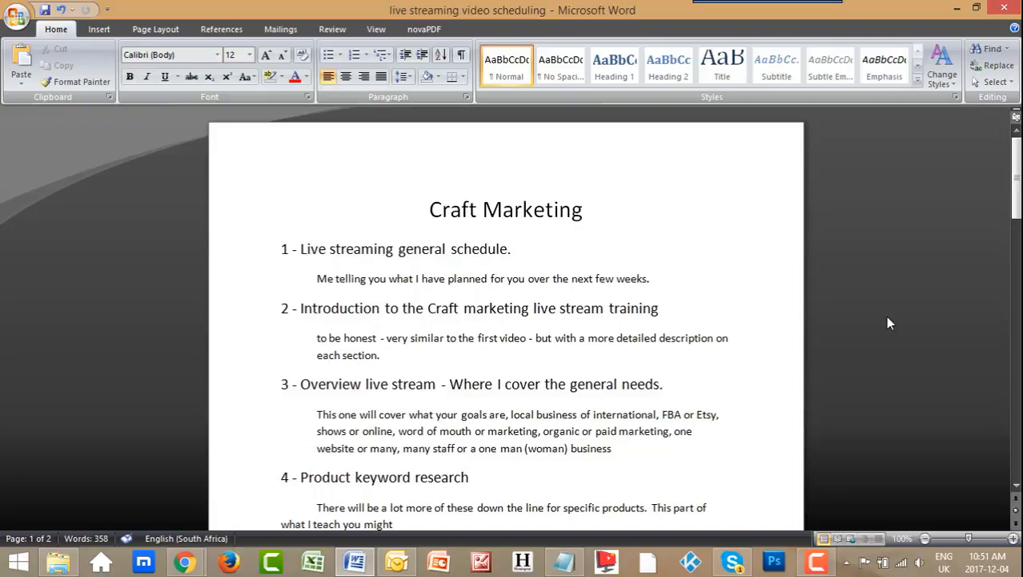
pyautogui.click(650, 278)
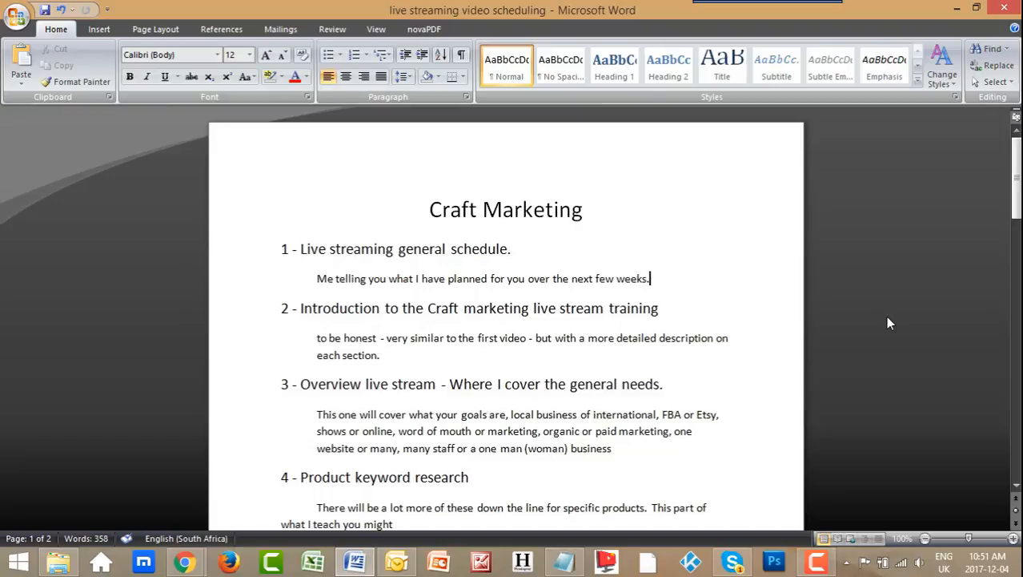
pyautogui.moveTo(860, 328)
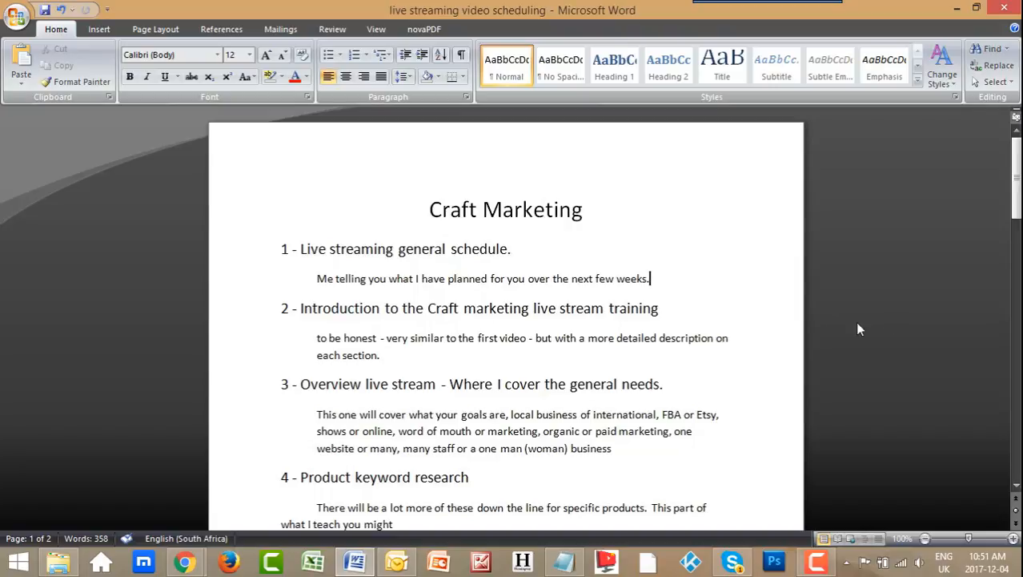
pyautogui.moveTo(899, 328)
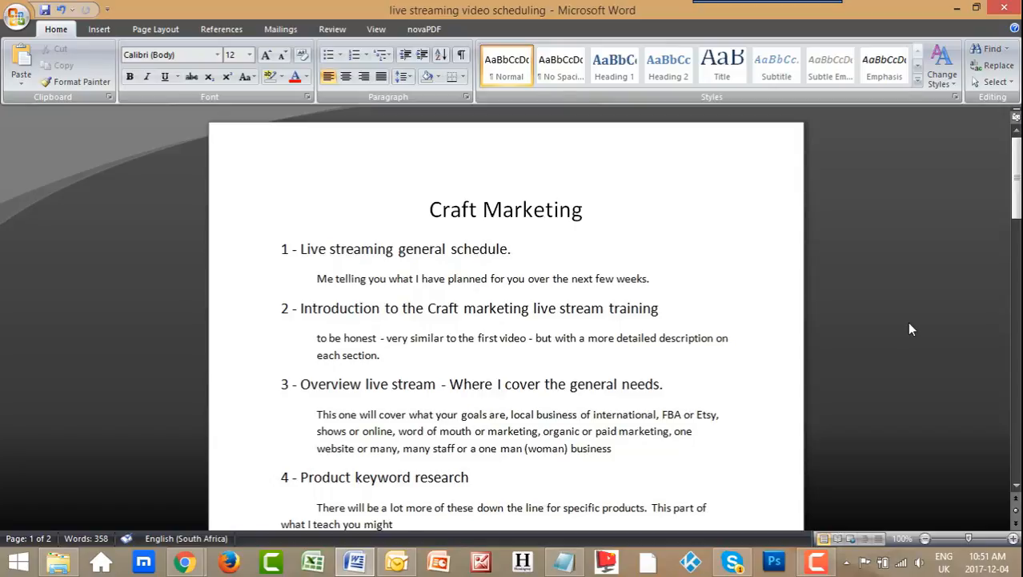
pyautogui.click(650, 278)
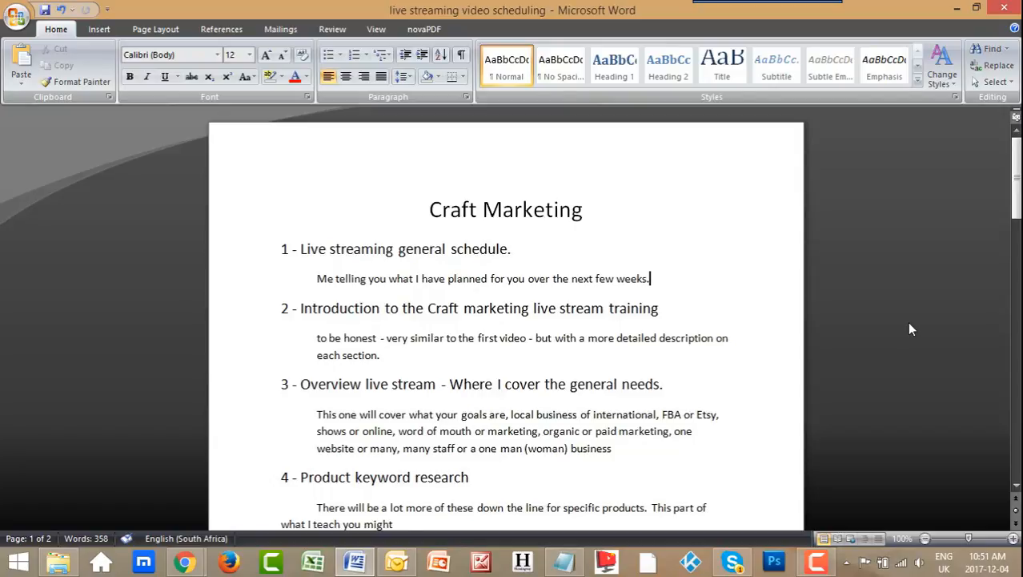
pyautogui.moveTo(887, 348)
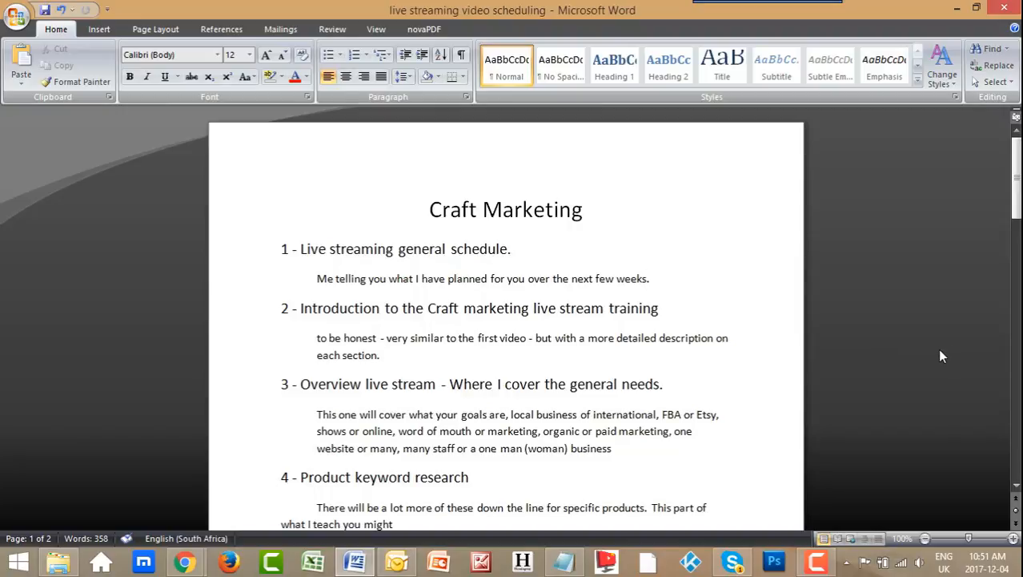
pyautogui.moveTo(939, 356)
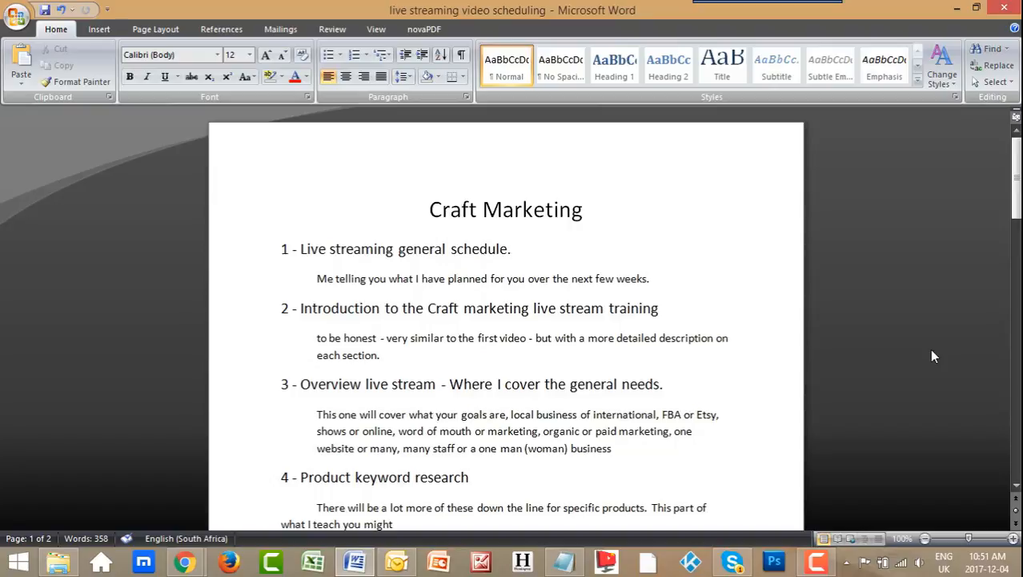
pyautogui.moveTo(906, 321)
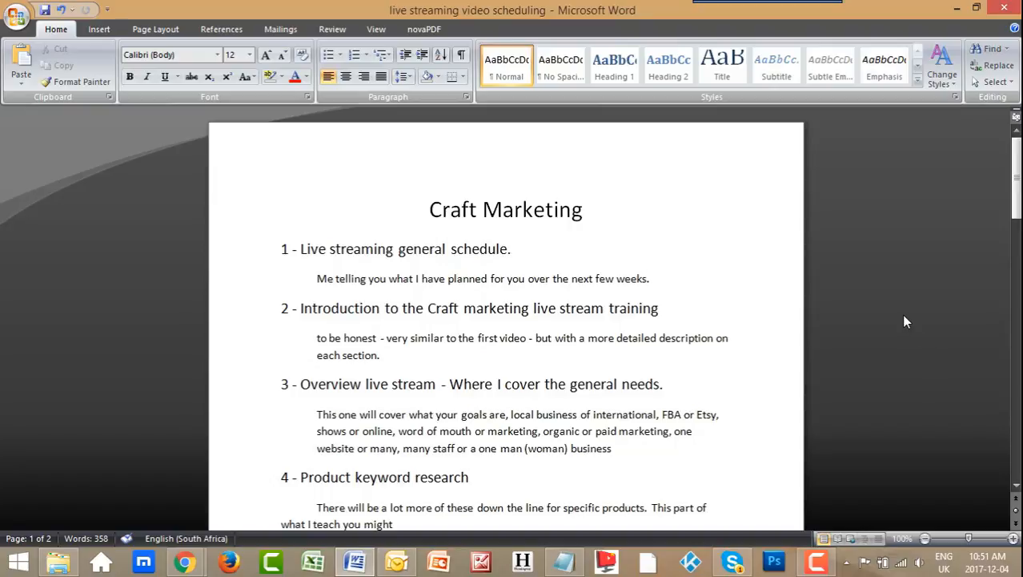
pyautogui.click(659, 308)
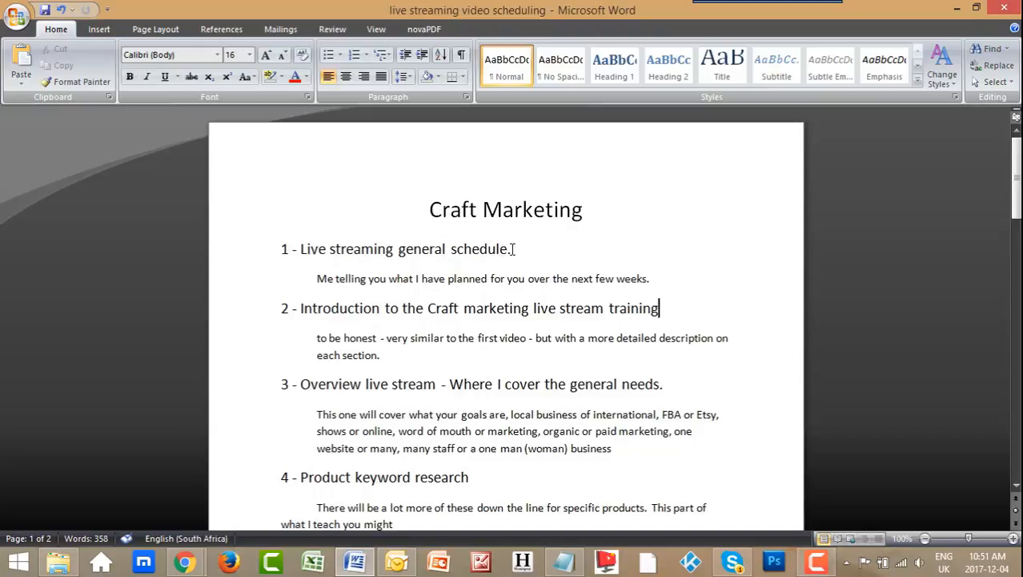
pyautogui.tripleClick(397, 249)
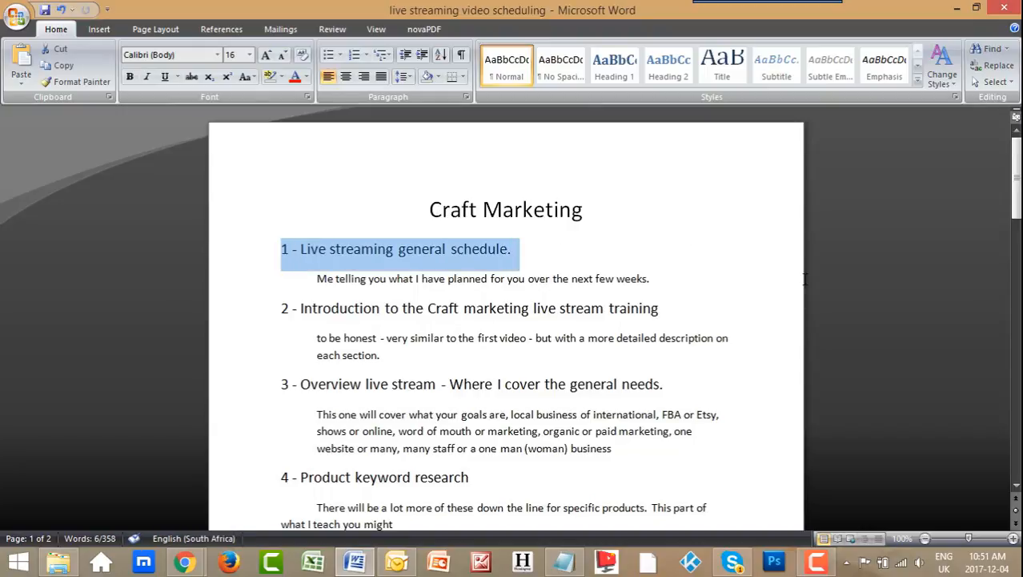
pyautogui.moveTo(902, 393)
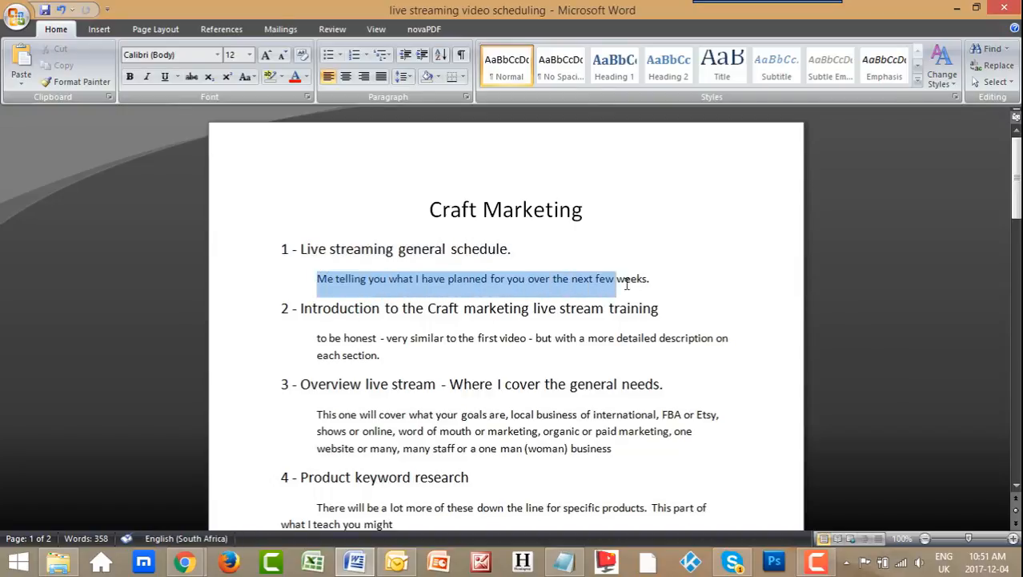
pyautogui.click(233, 54)
pyautogui.write('16')
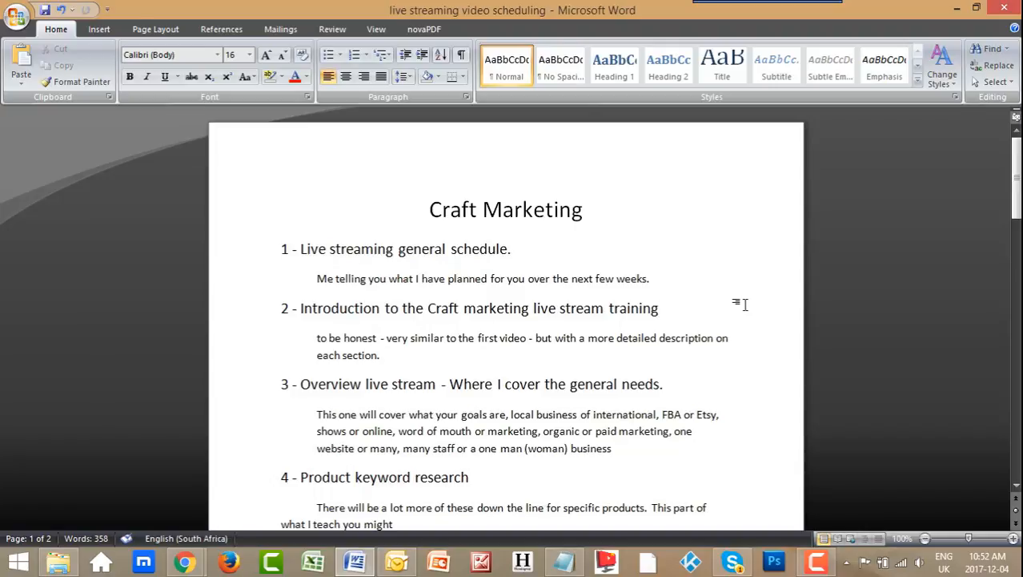
# - Repeatedly click the same control in the Word schedule window
pyautogui.click(659, 307)
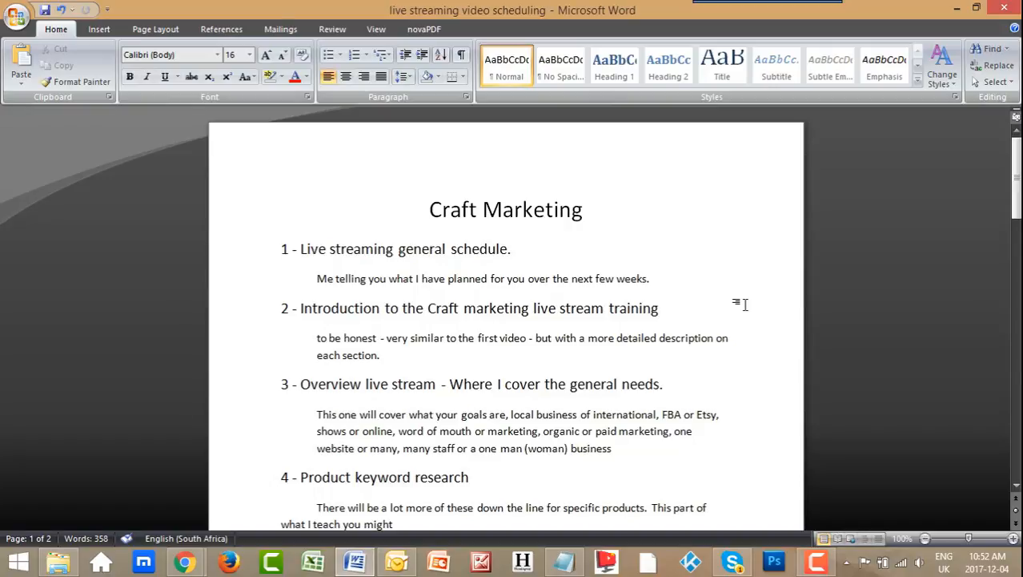
pyautogui.click(659, 308)
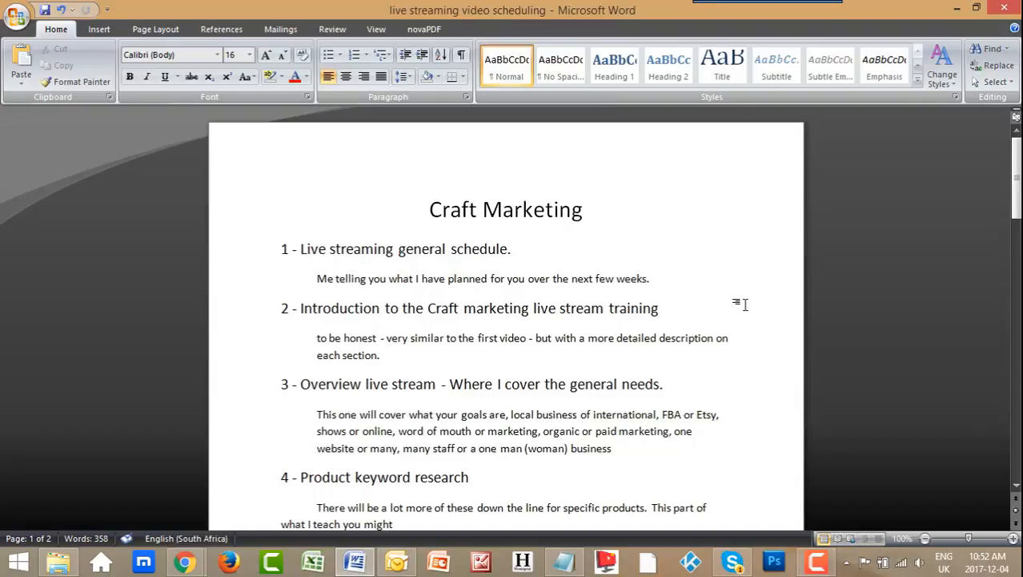
pyautogui.click(659, 308)
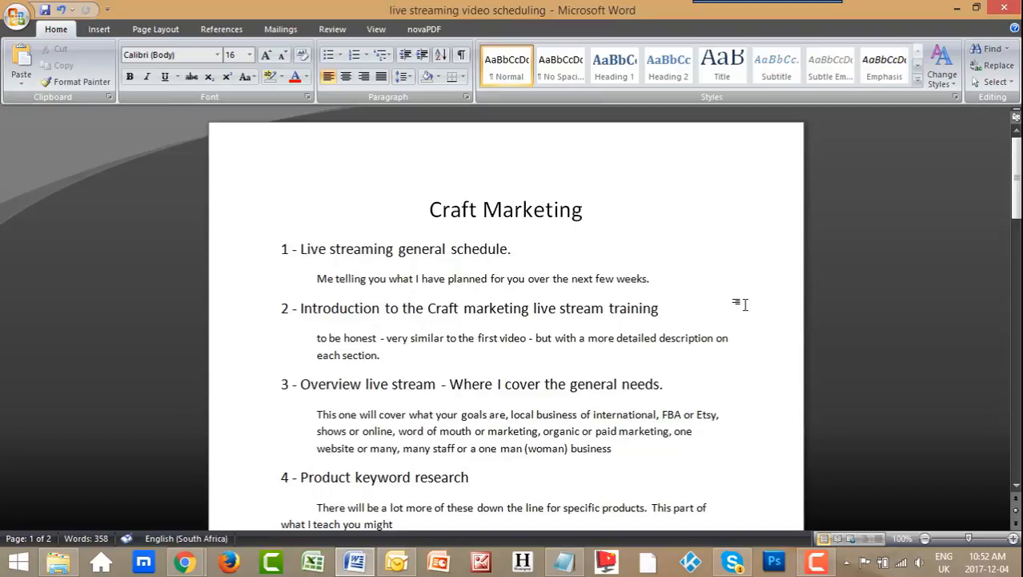
pyautogui.click(658, 308)
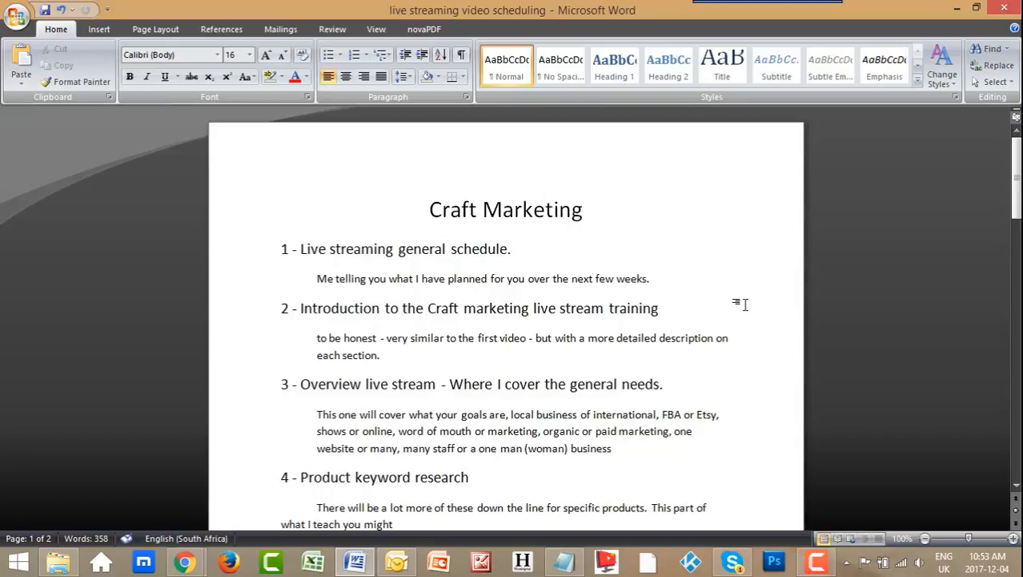
pyautogui.click(659, 308)
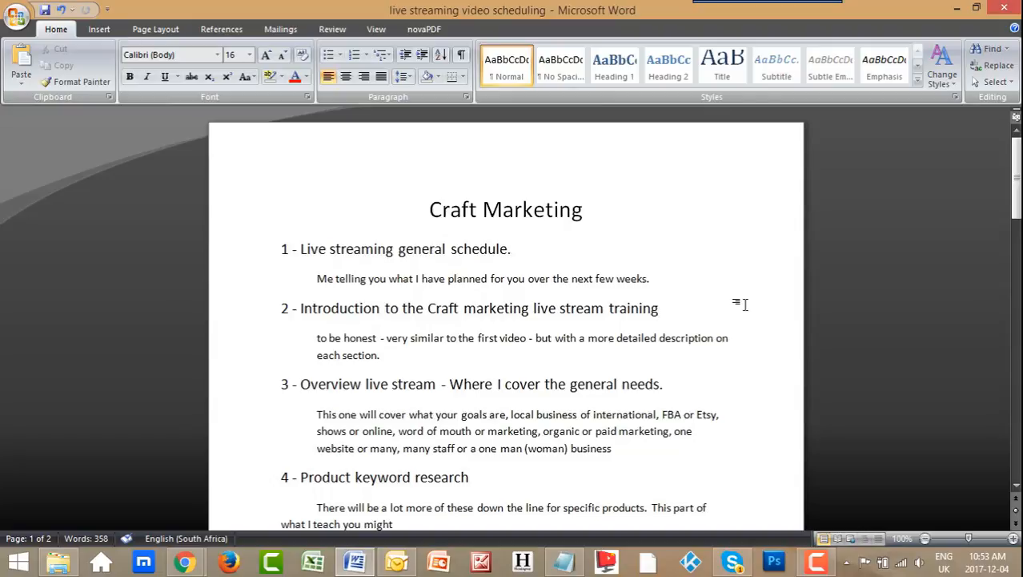
pyautogui.click(659, 308)
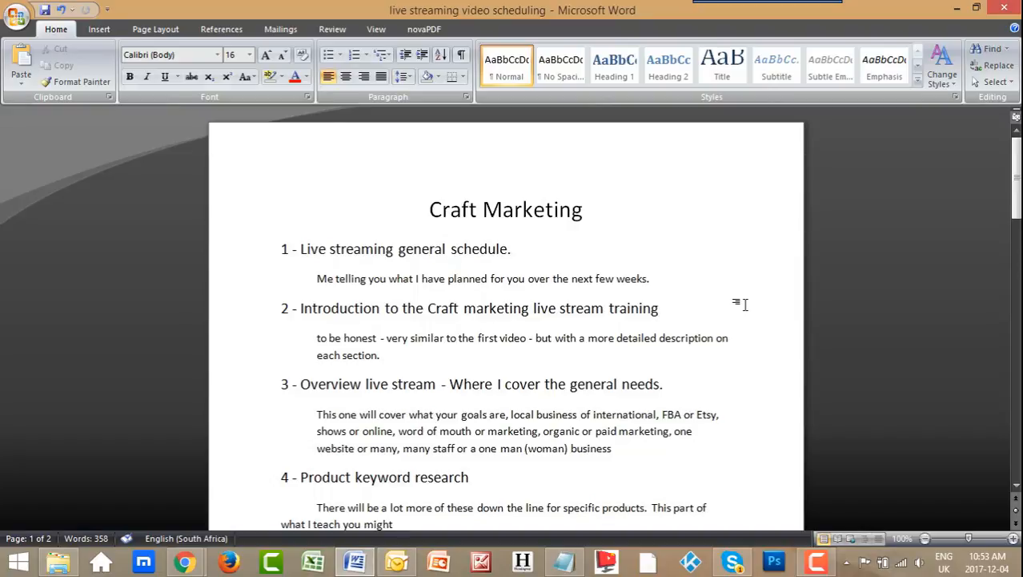
pyautogui.click(659, 309)
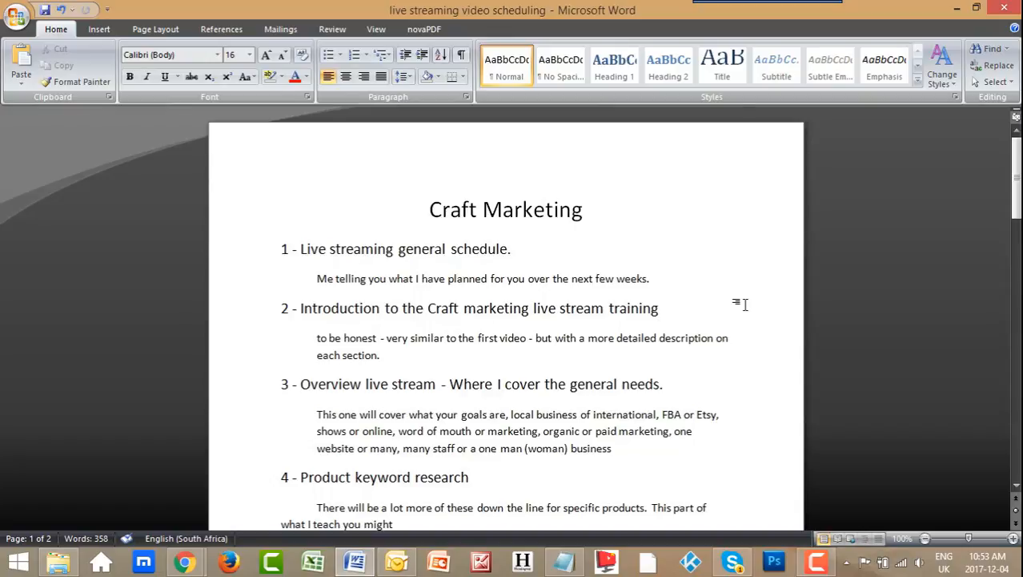
pyautogui.click(658, 307)
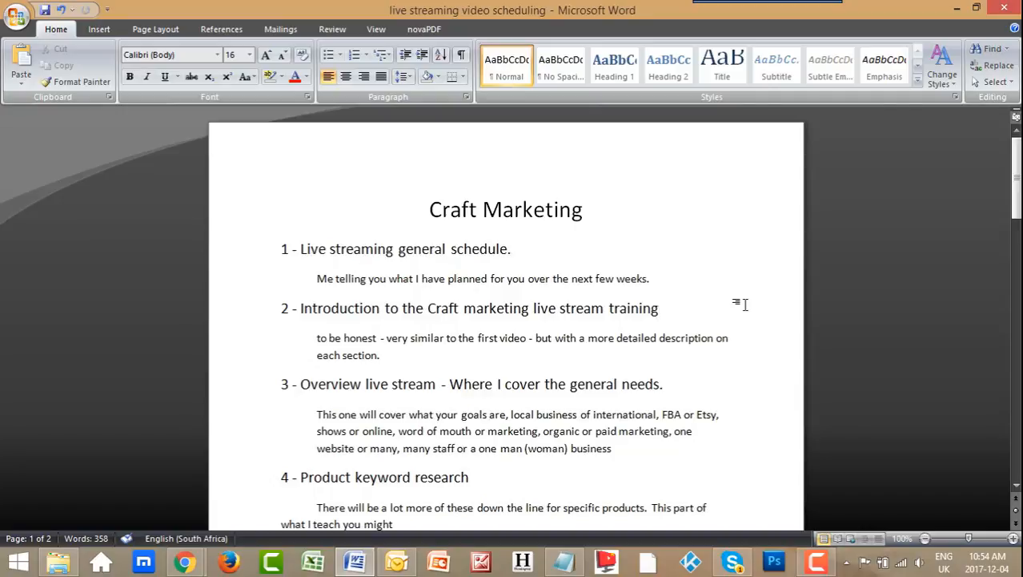
pyautogui.click(658, 308)
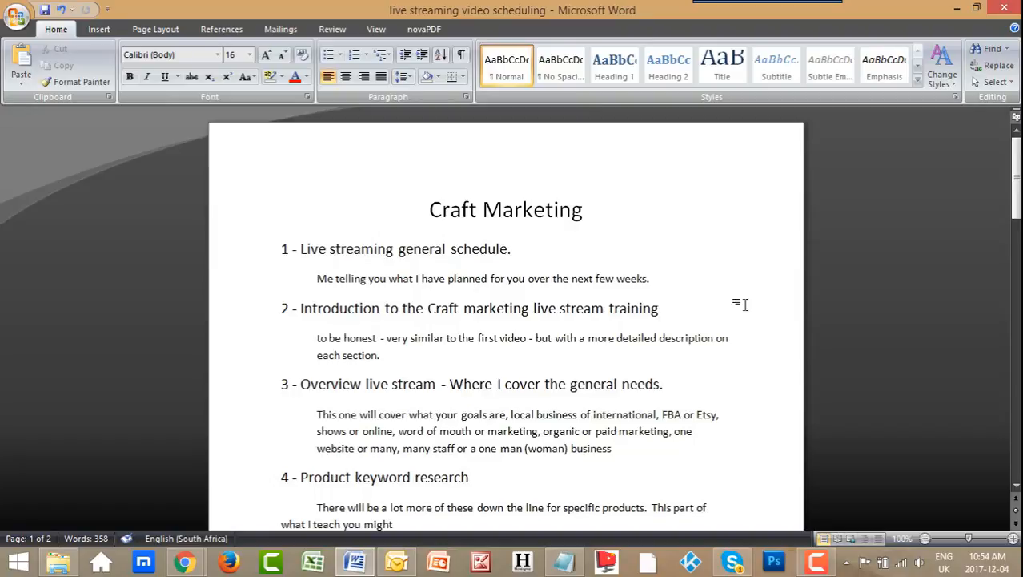
pyautogui.click(659, 307)
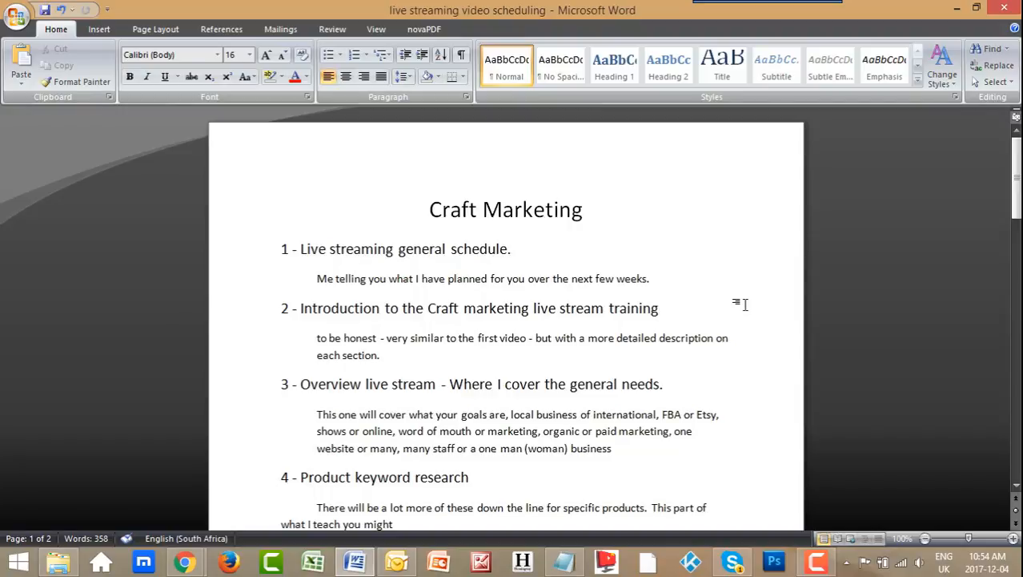
pyautogui.click(659, 307)
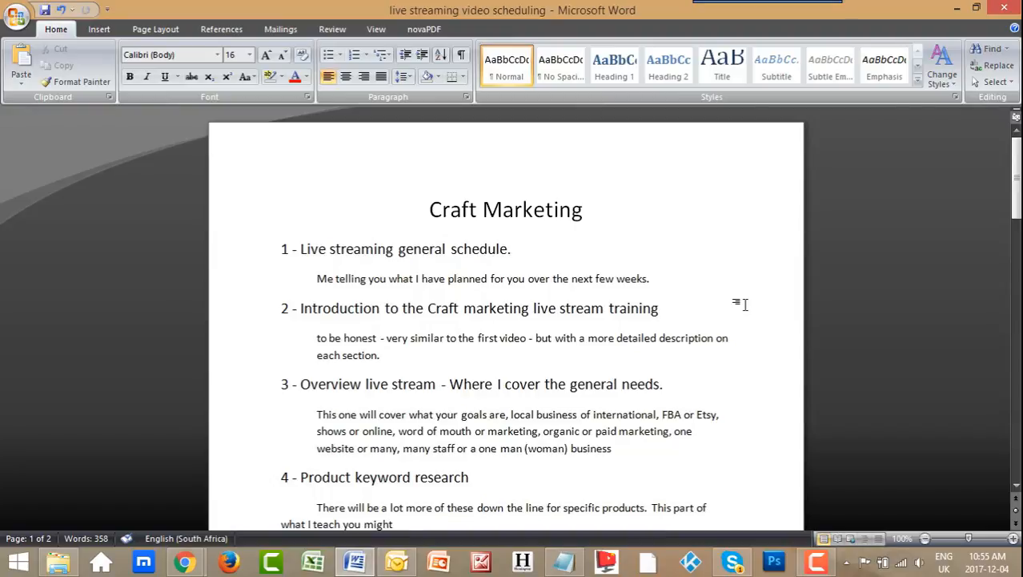
pyautogui.click(659, 308)
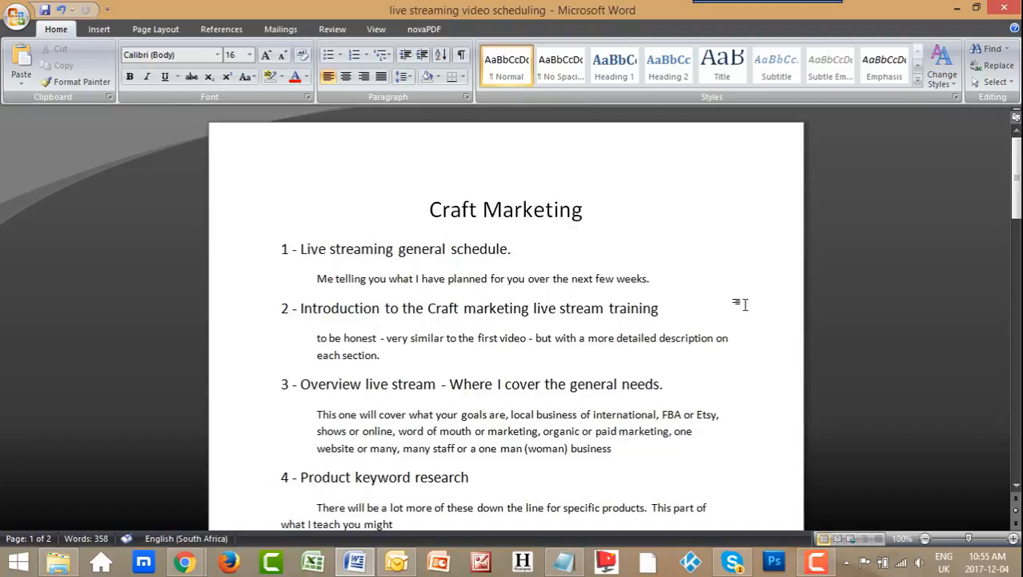
pyautogui.click(658, 307)
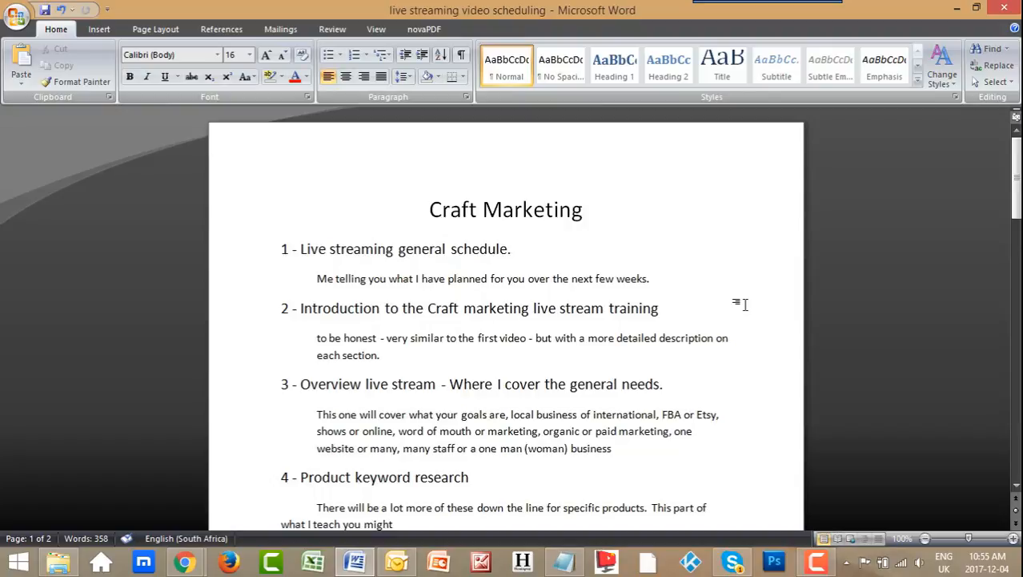
pyautogui.click(658, 308)
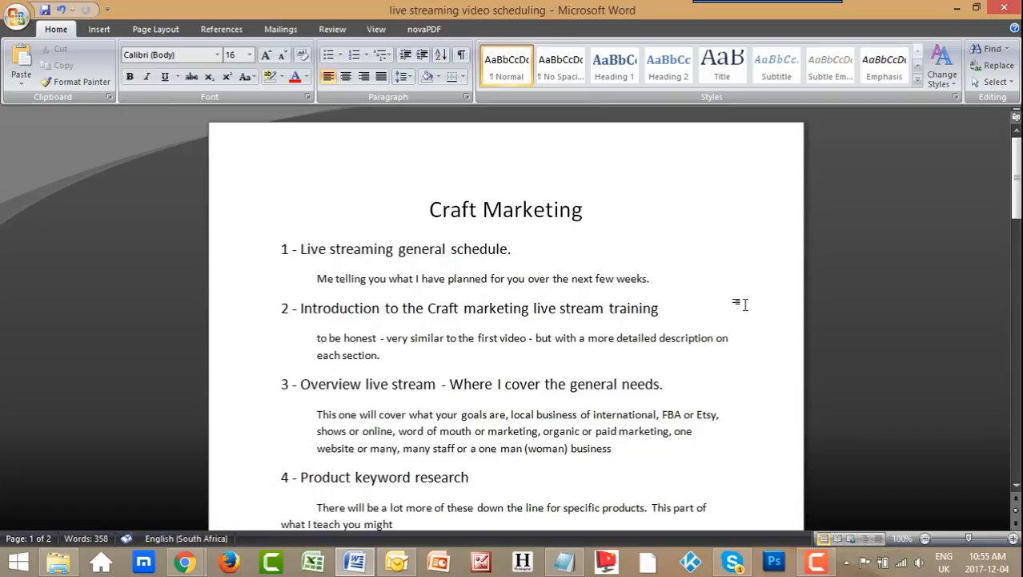
pyautogui.click(658, 308)
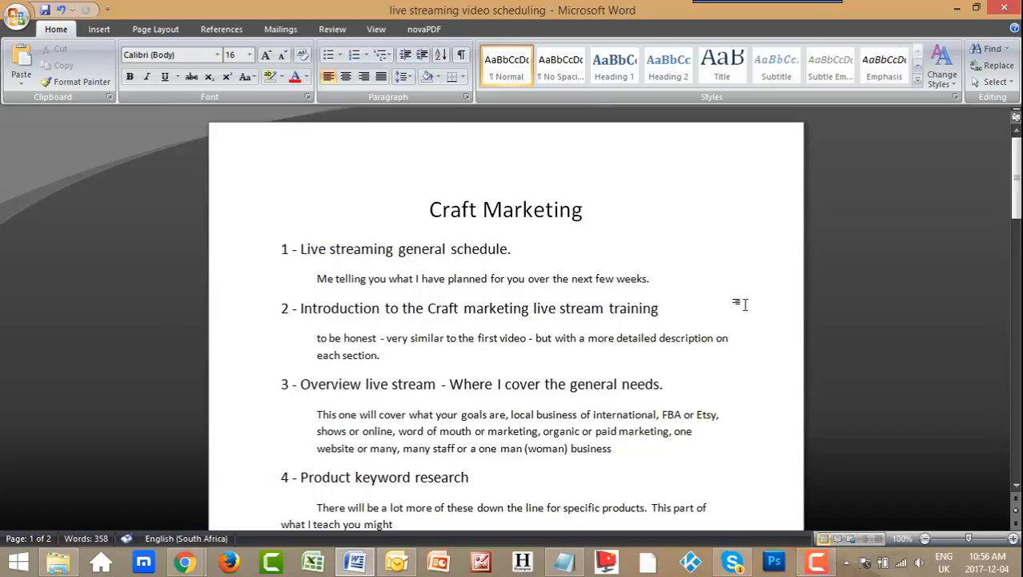
pyautogui.click(659, 308)
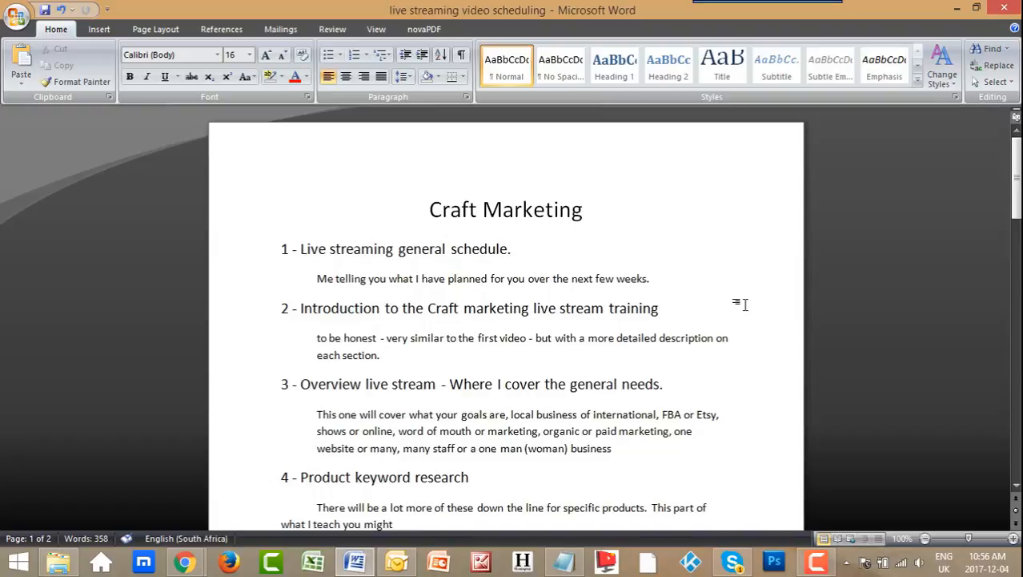
pyautogui.click(658, 307)
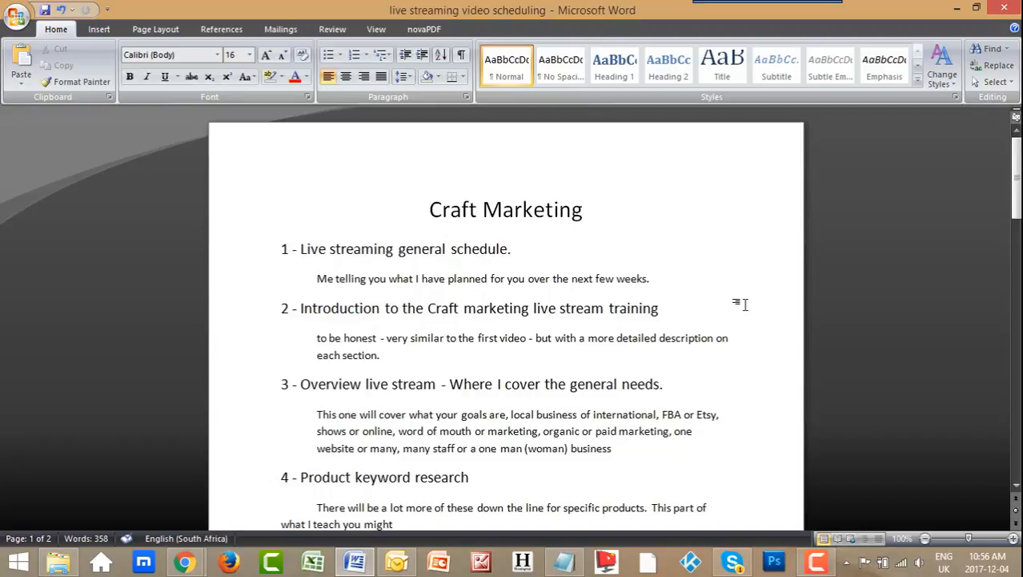
pyautogui.click(658, 308)
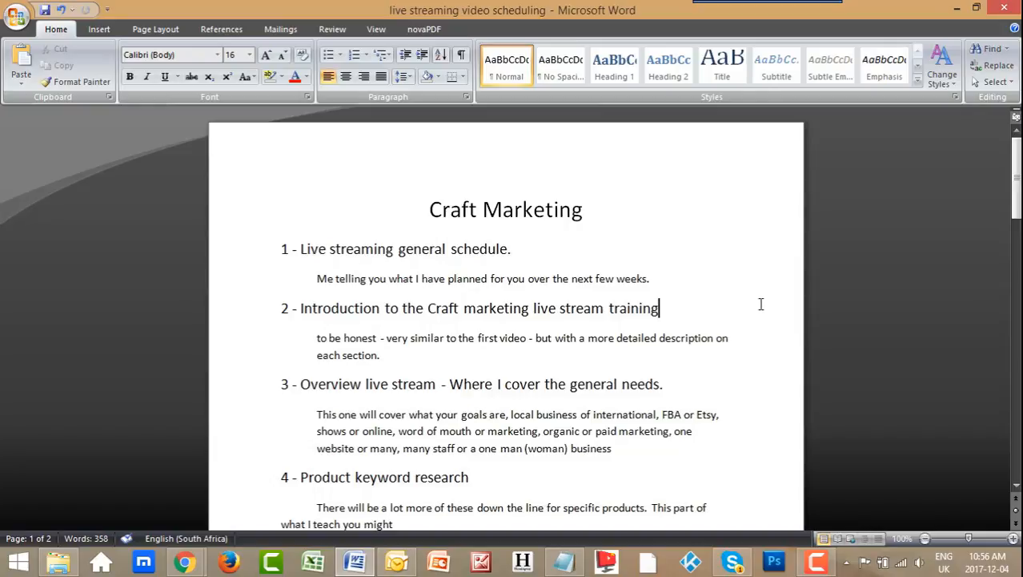
pyautogui.moveTo(973, 217)
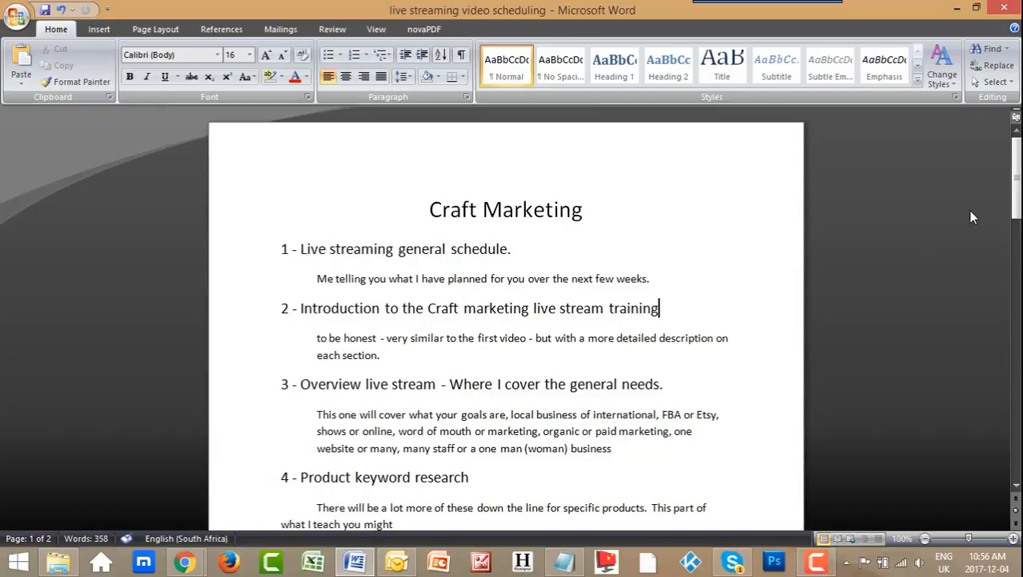
# - Scroll the schedule and highlight the topic 6 website heading text
pyautogui.scroll(-3)
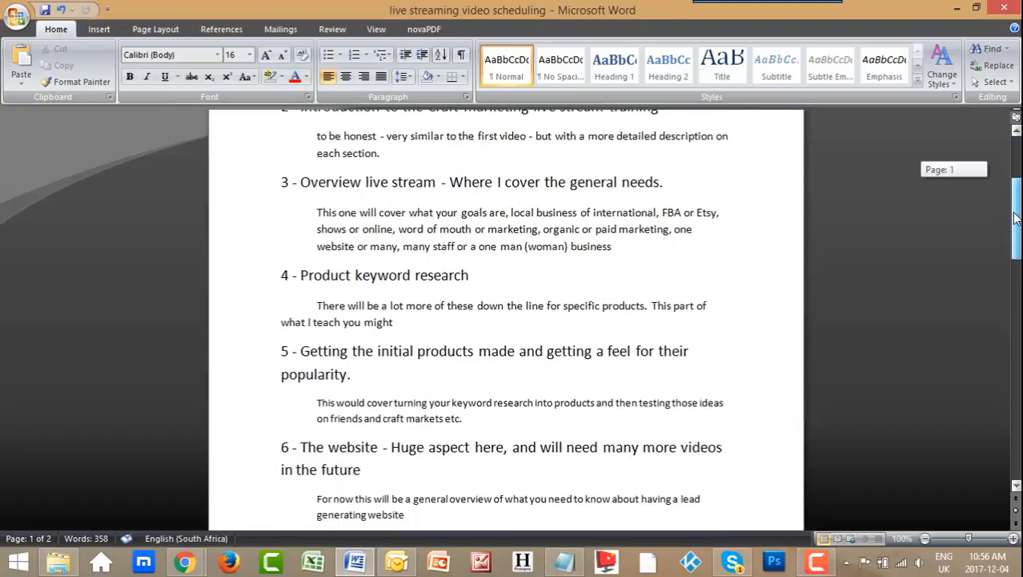
pyautogui.scroll(-3)
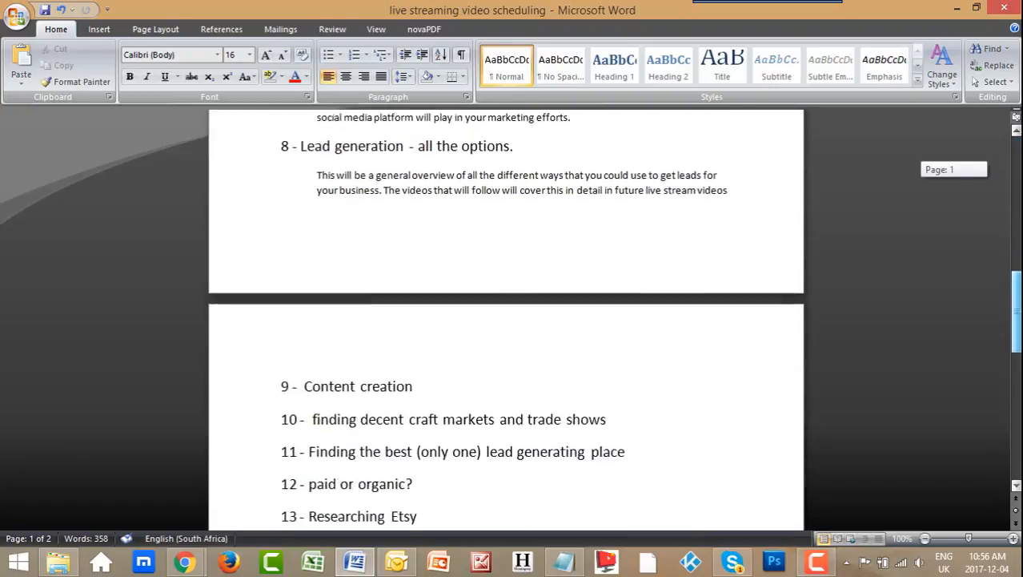
pyautogui.scroll(-3)
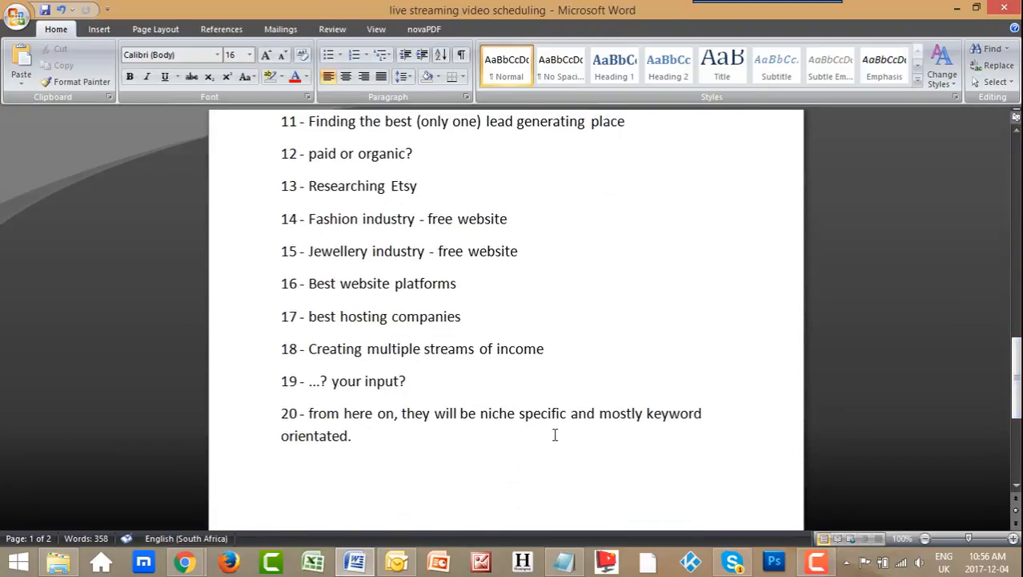
pyautogui.scroll(3)
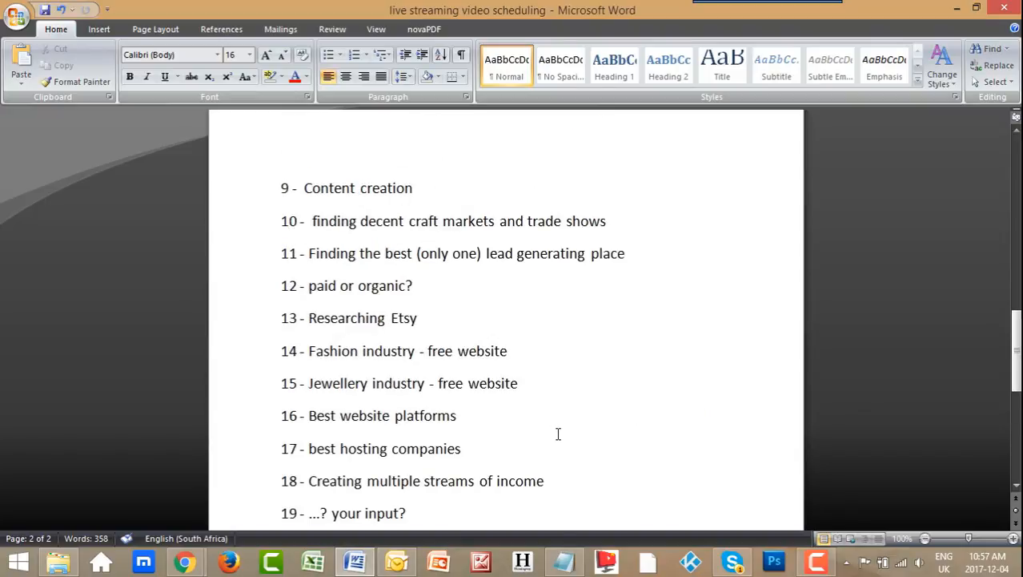
pyautogui.scroll(3)
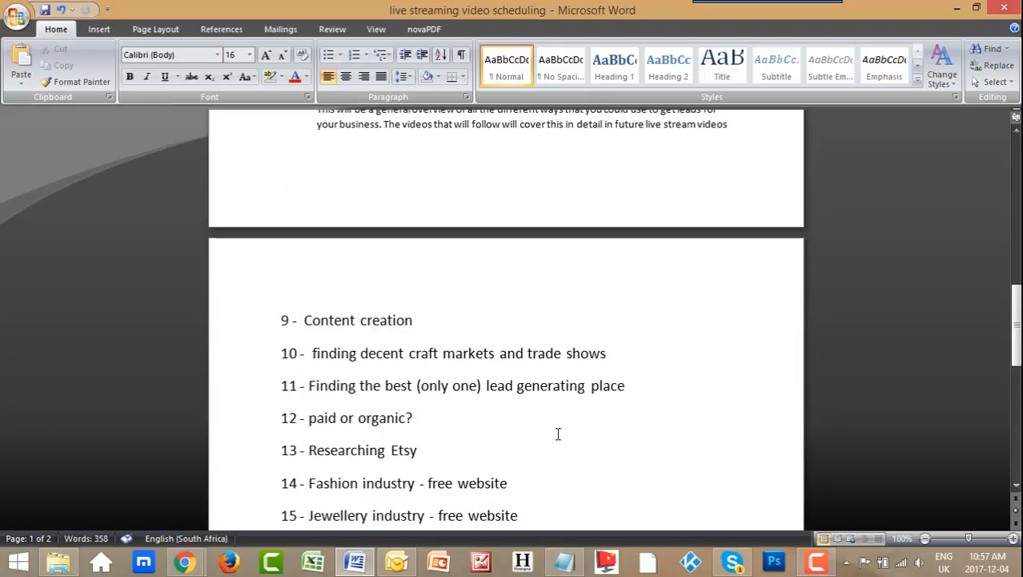
pyautogui.scroll(3)
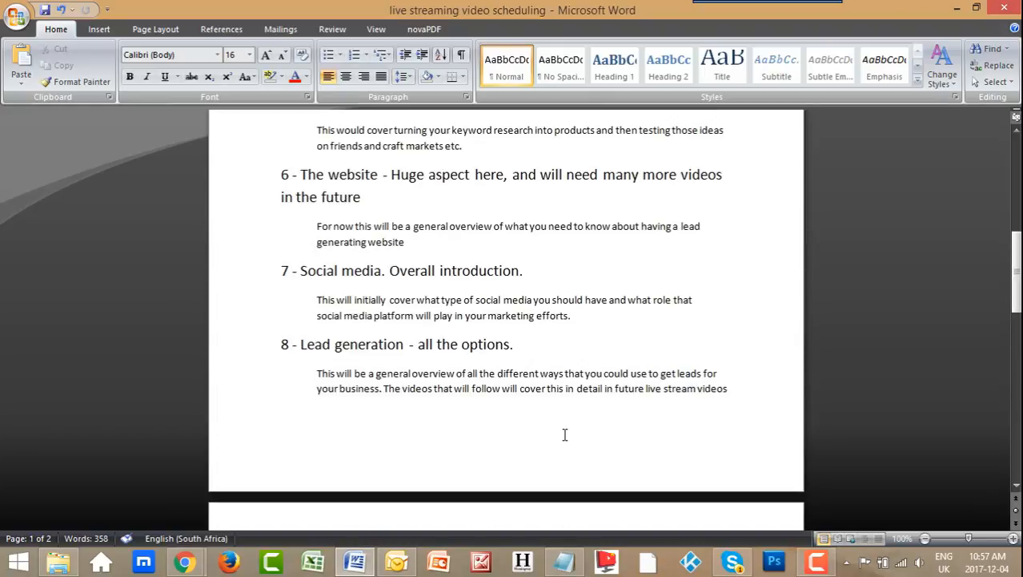
pyautogui.scroll(3)
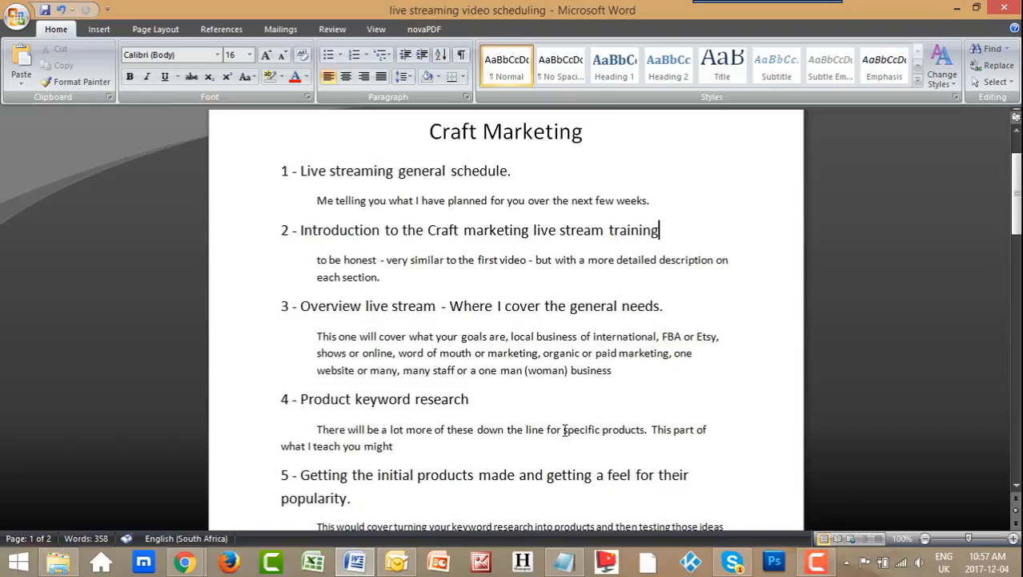
pyautogui.scroll(-3)
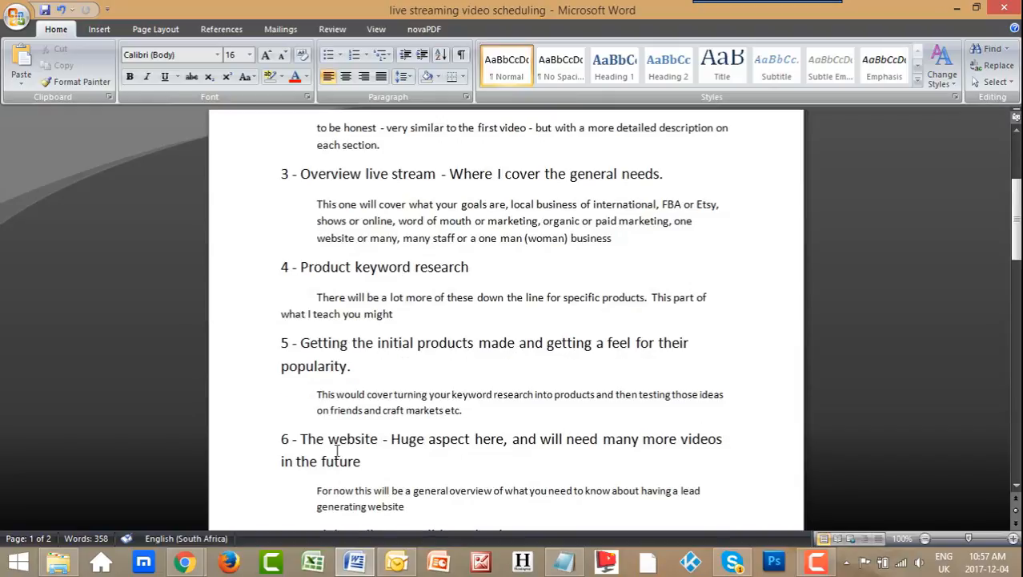
pyautogui.moveTo(300, 438); pyautogui.dragTo(677, 438)
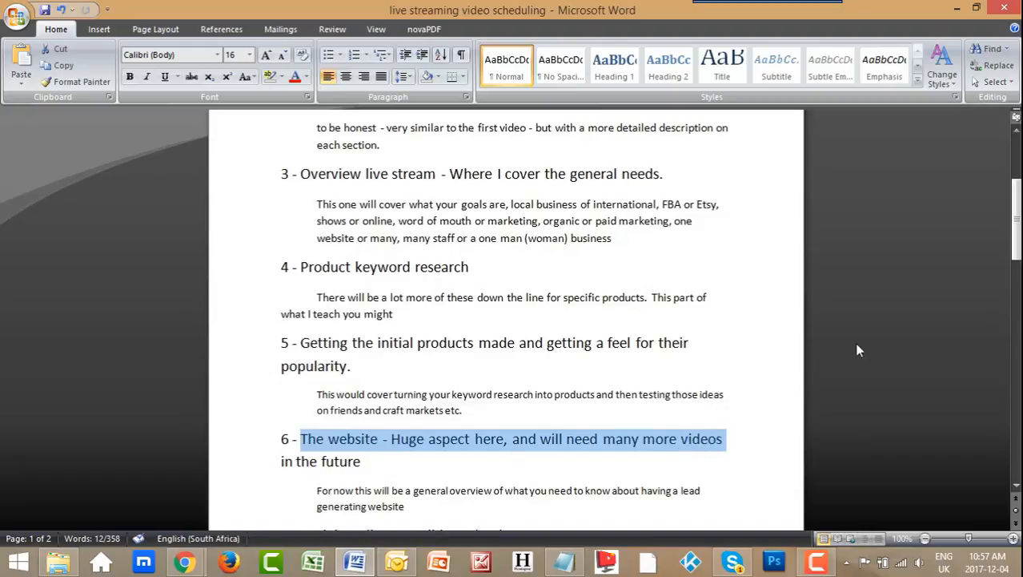
pyautogui.scroll(-3)
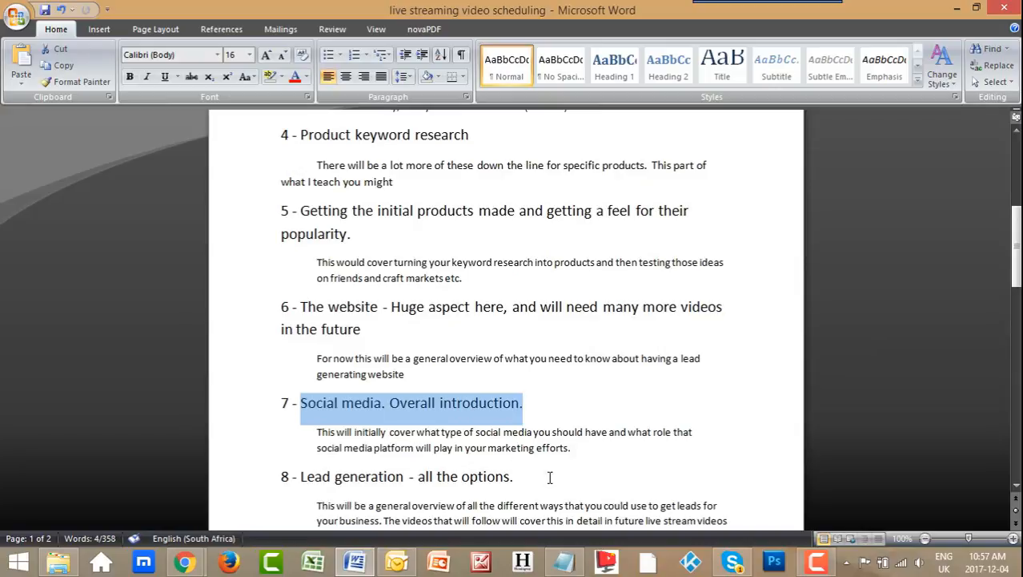
pyautogui.scroll(-3)
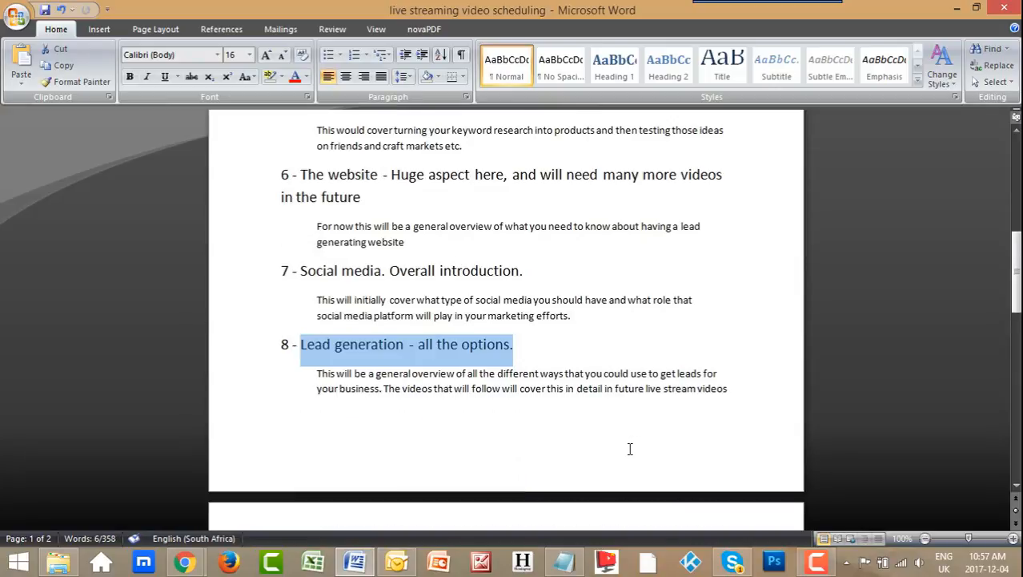
pyautogui.moveTo(640, 439)
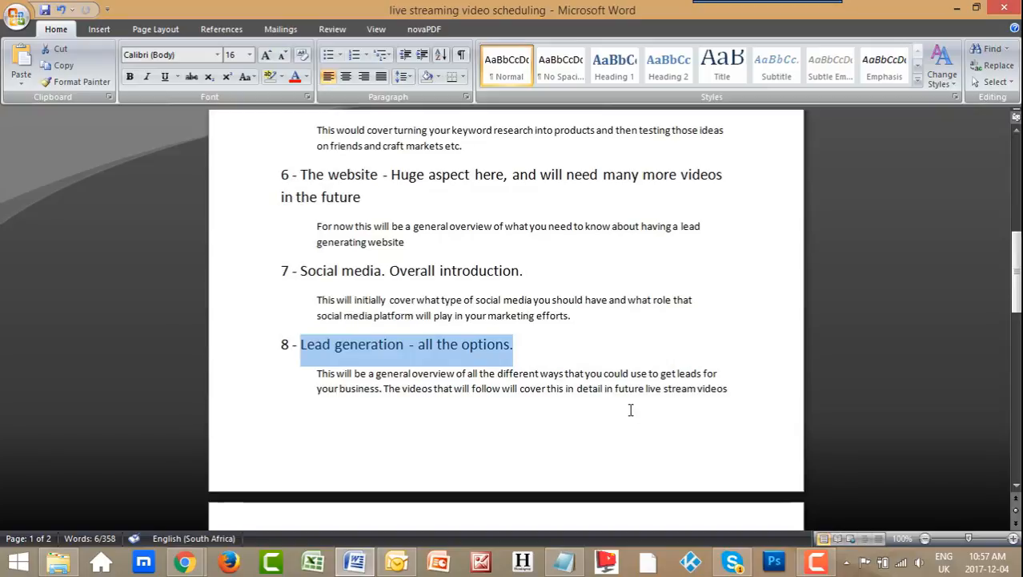
pyautogui.moveTo(633, 400)
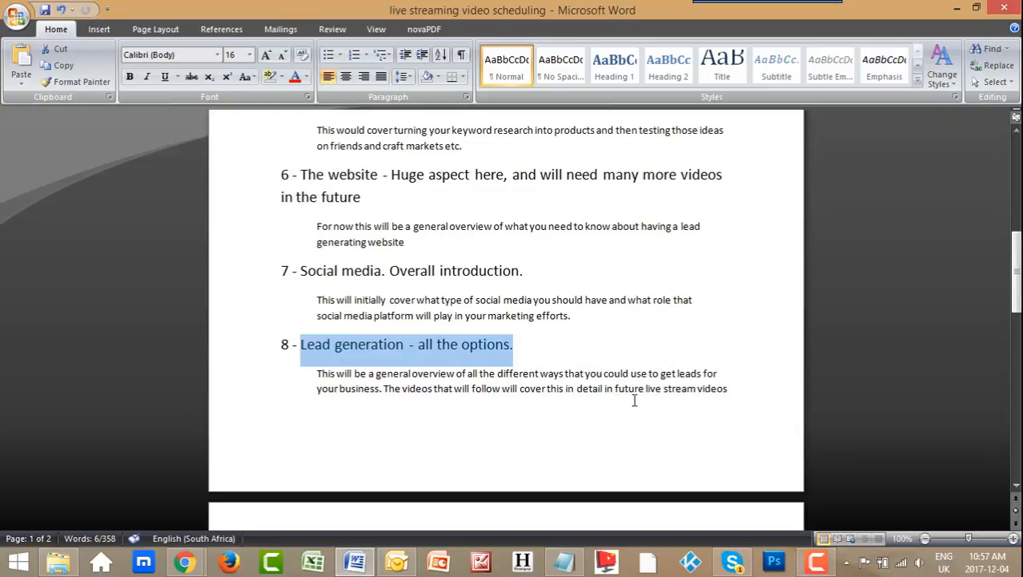
pyautogui.scroll(3)
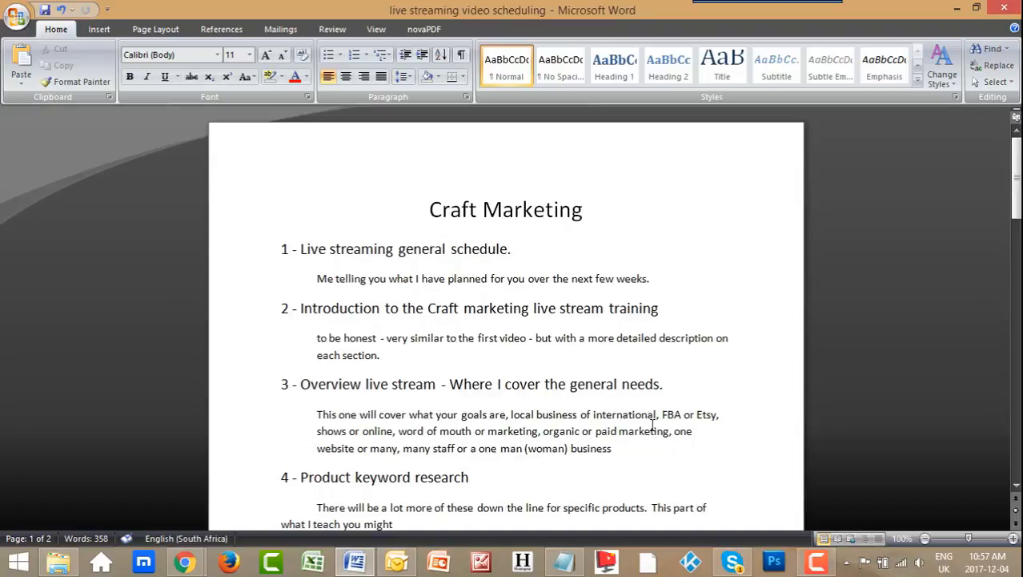
pyautogui.moveTo(704, 430)
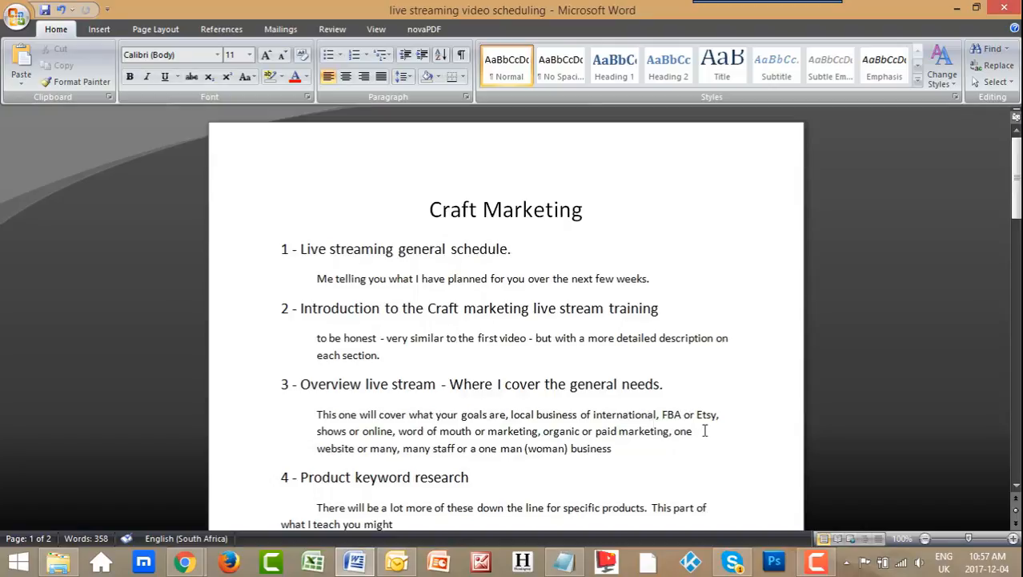
pyautogui.moveTo(702, 440)
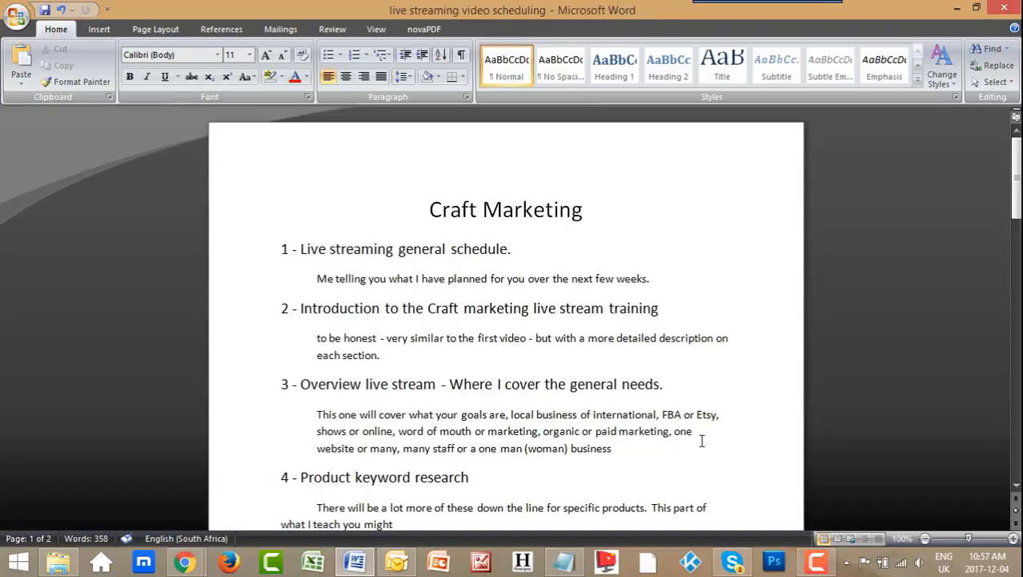
pyautogui.moveTo(710, 405)
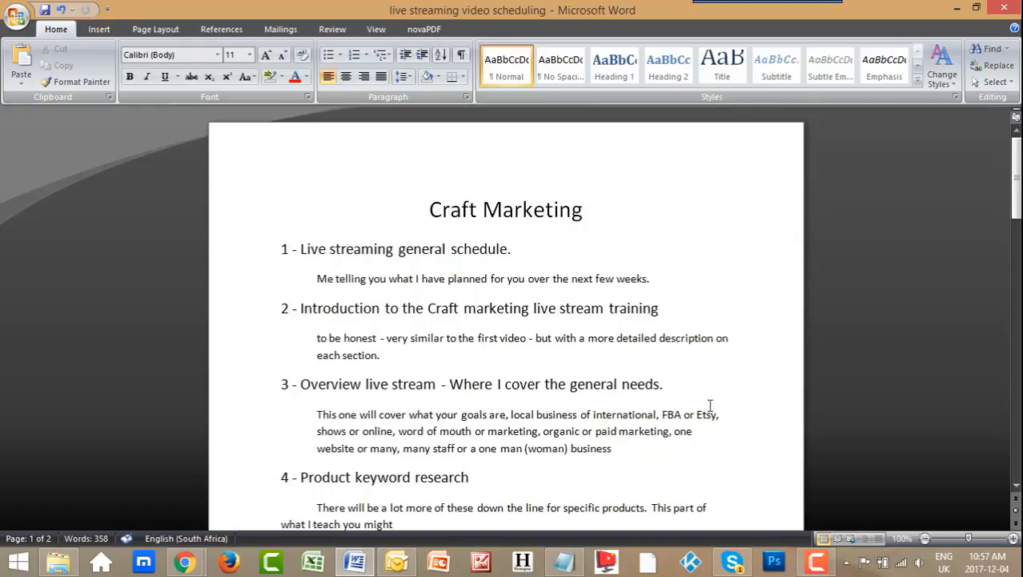
pyautogui.moveTo(886, 408)
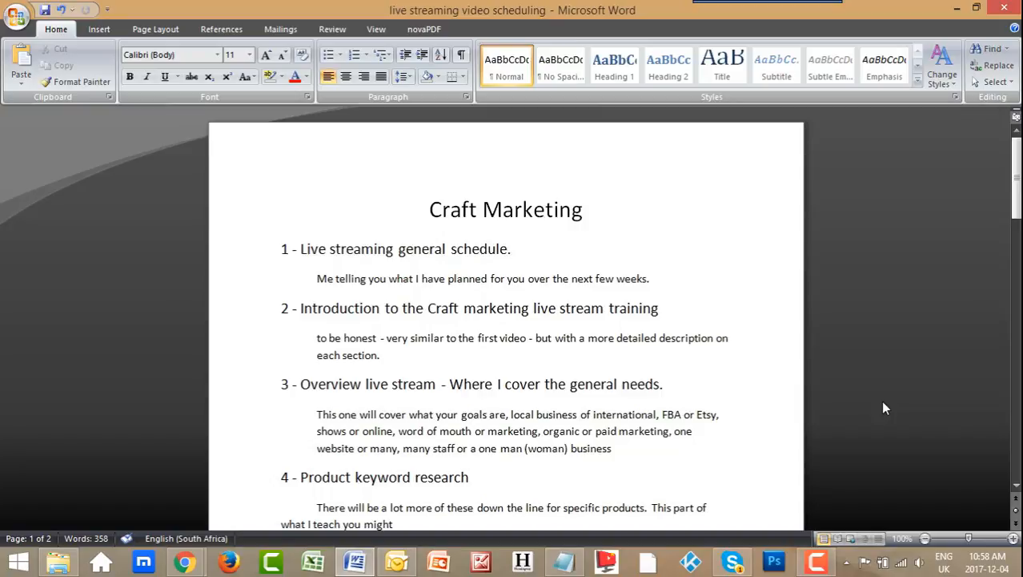
pyautogui.moveTo(920, 304)
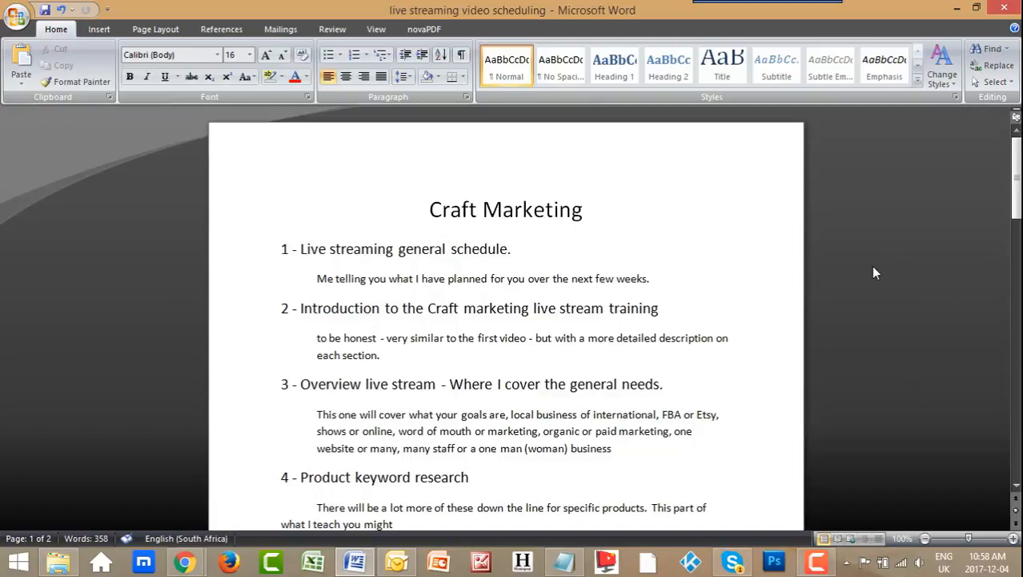
pyautogui.moveTo(871, 273)
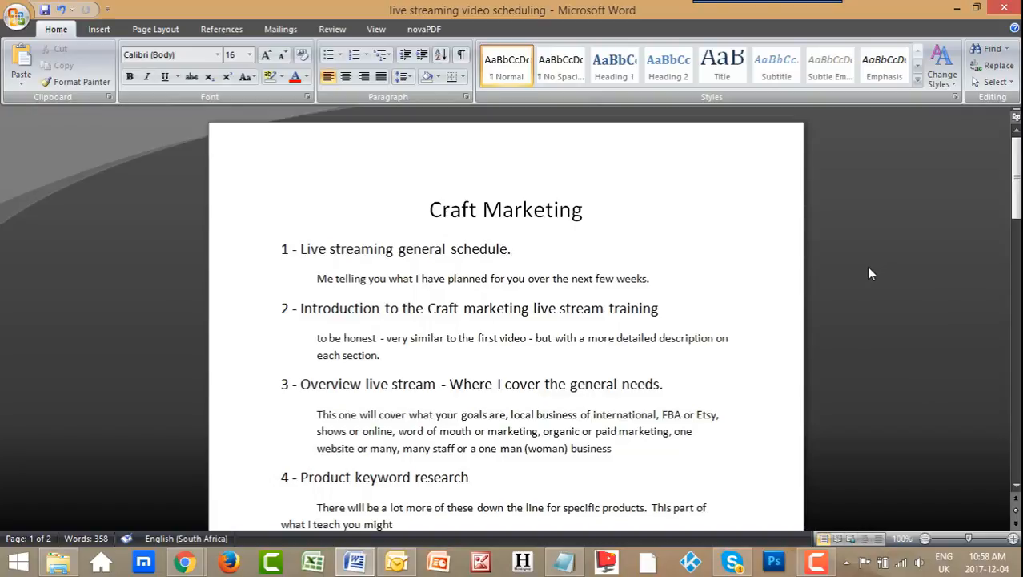
pyautogui.moveTo(876, 270)
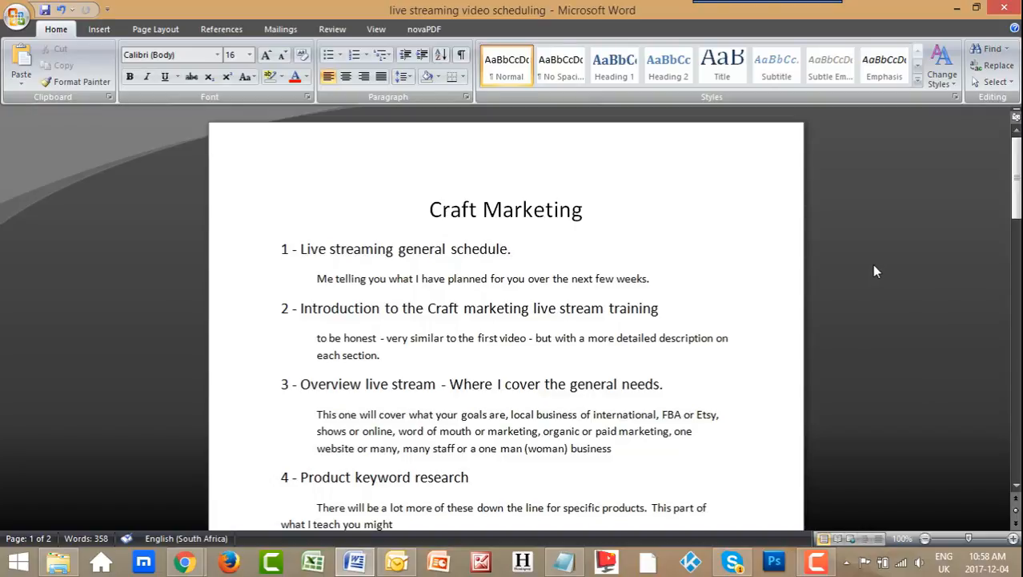
pyautogui.moveTo(900, 284)
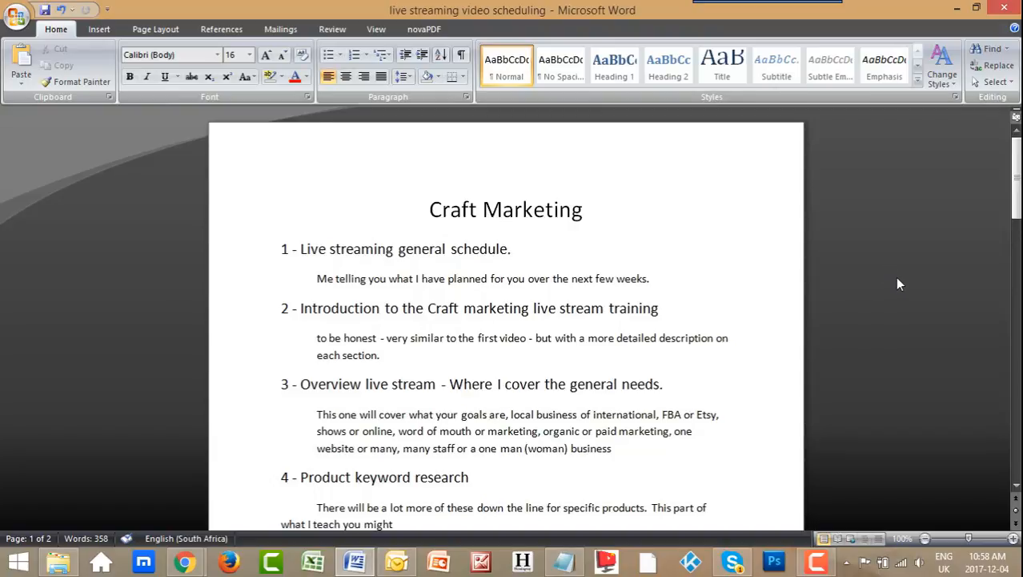
# - Switch to Chrome's Lead Stream Company page offering a free video audit
pyautogui.click(510, 249)
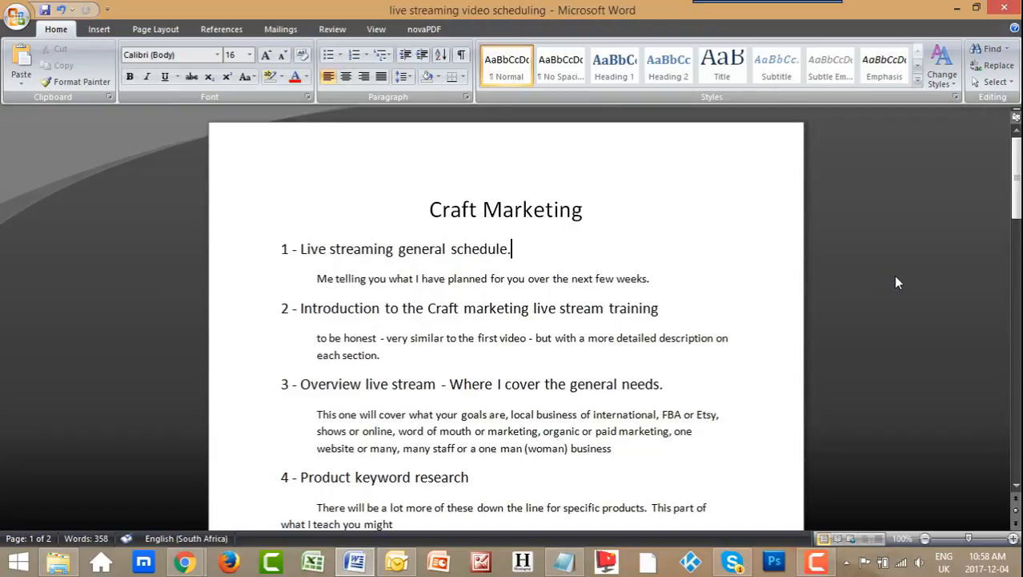
pyautogui.moveTo(895, 274)
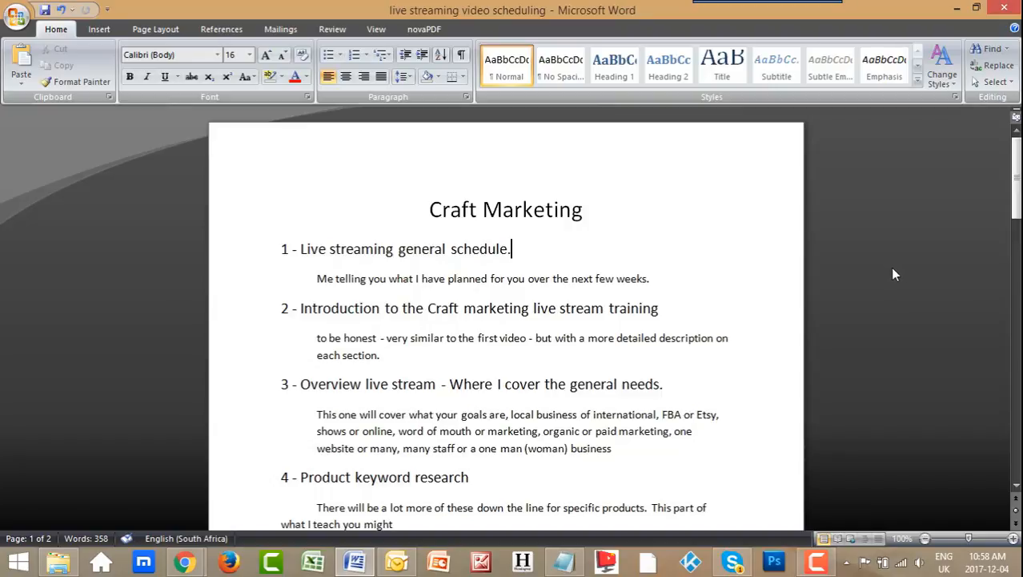
pyautogui.moveTo(875, 265)
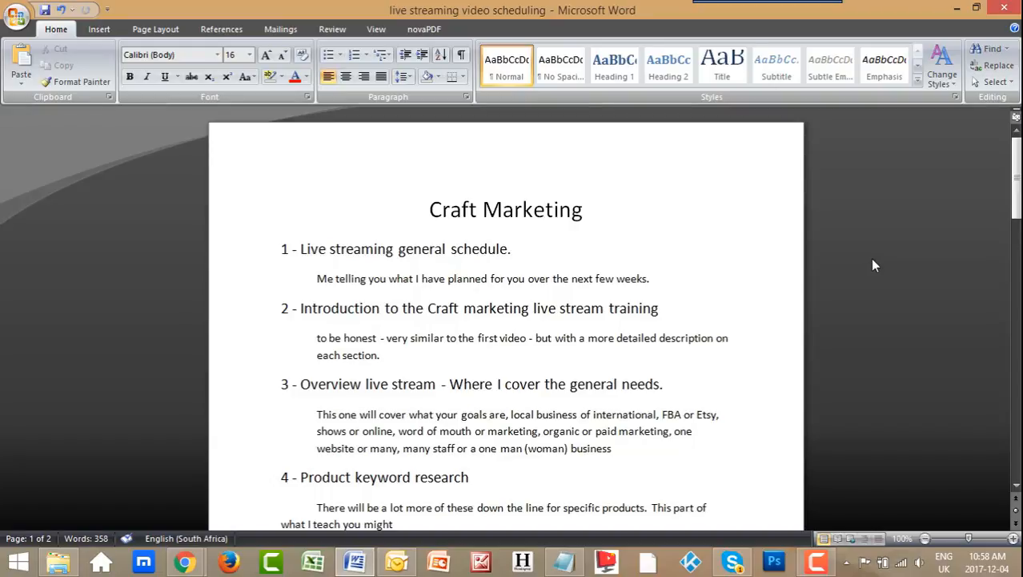
pyautogui.moveTo(988, 297)
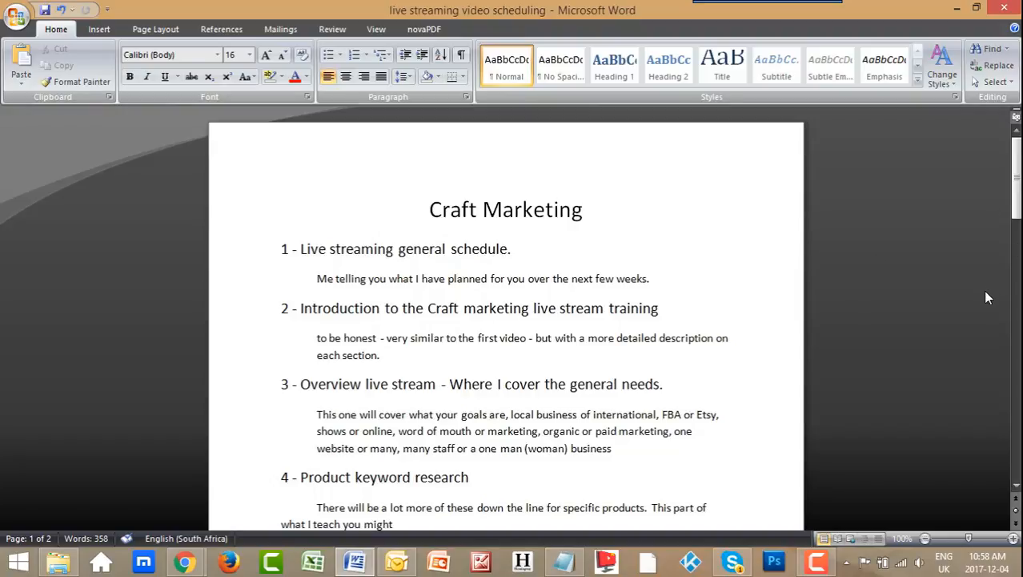
pyautogui.click(510, 248)
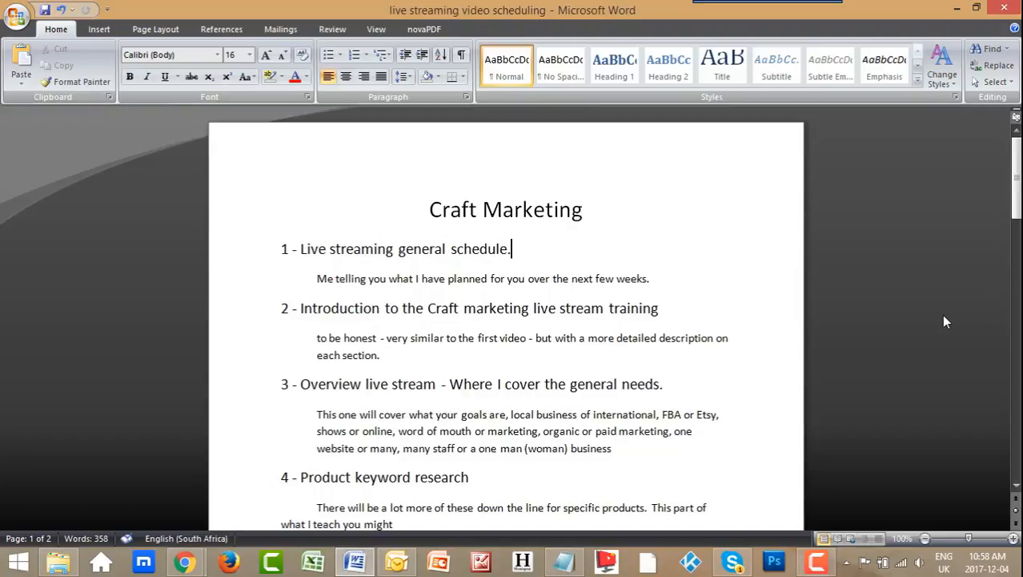
pyautogui.moveTo(184, 560)
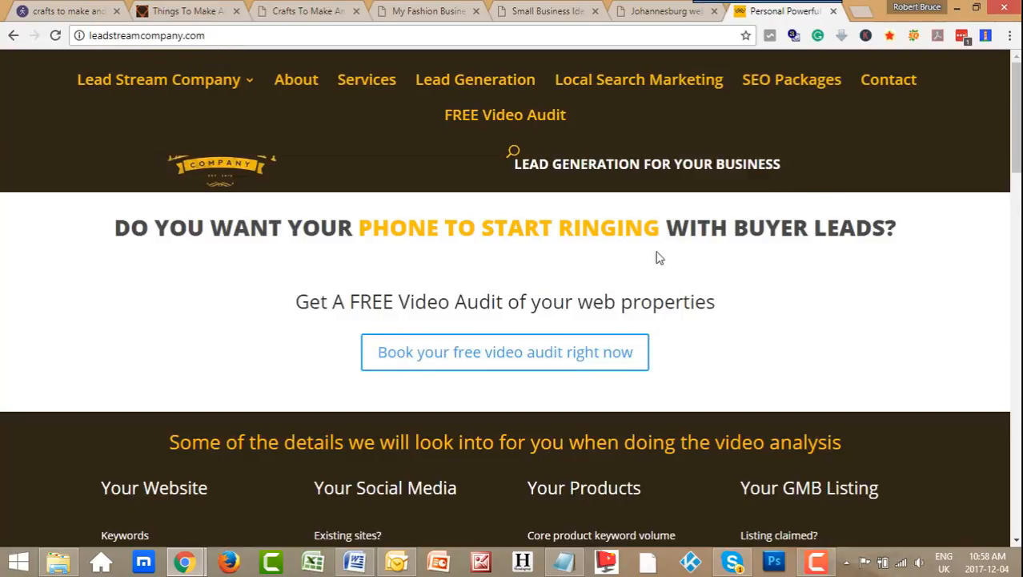
pyautogui.click(354, 560)
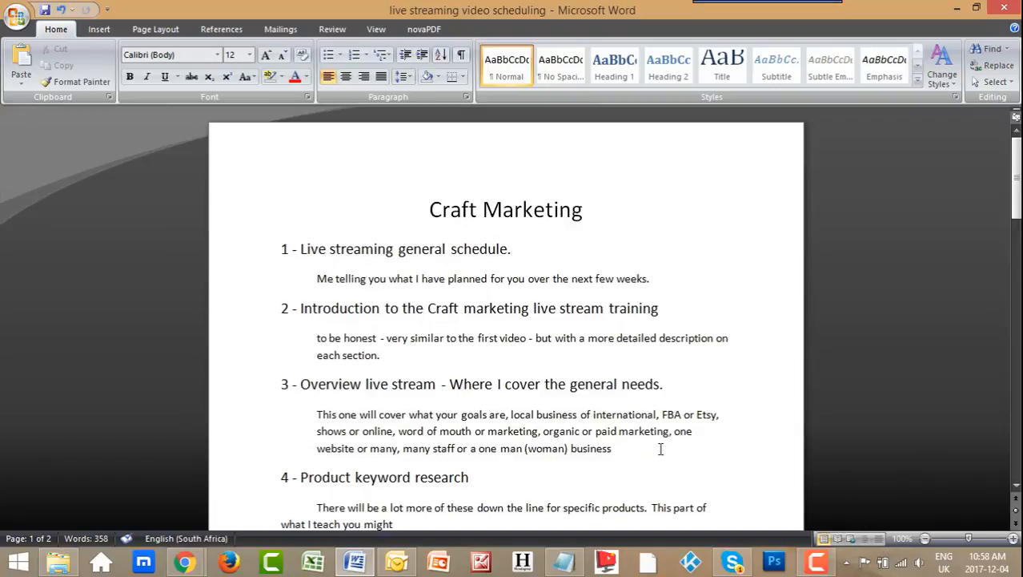
pyautogui.moveTo(654, 425)
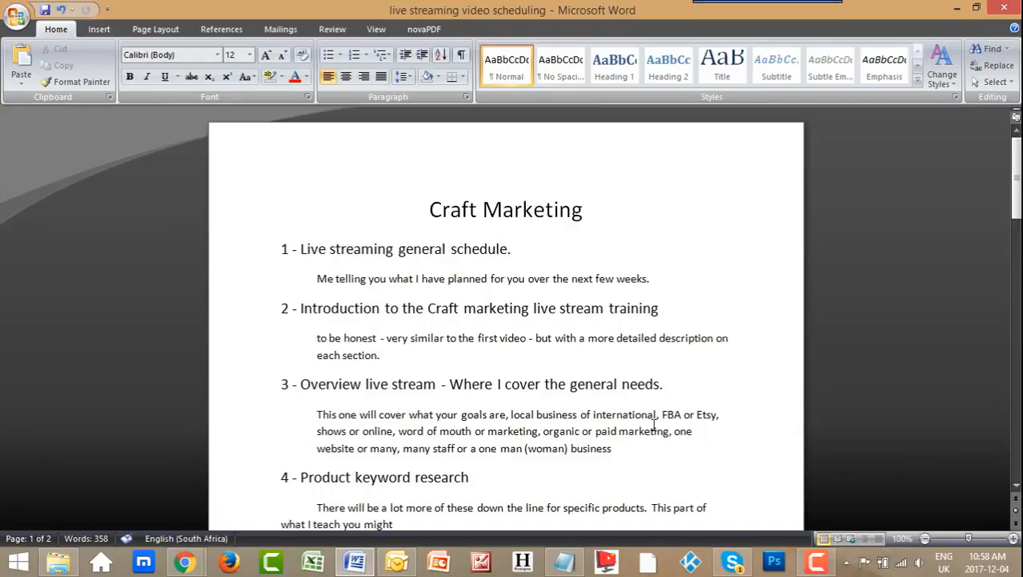
pyautogui.moveTo(841, 366)
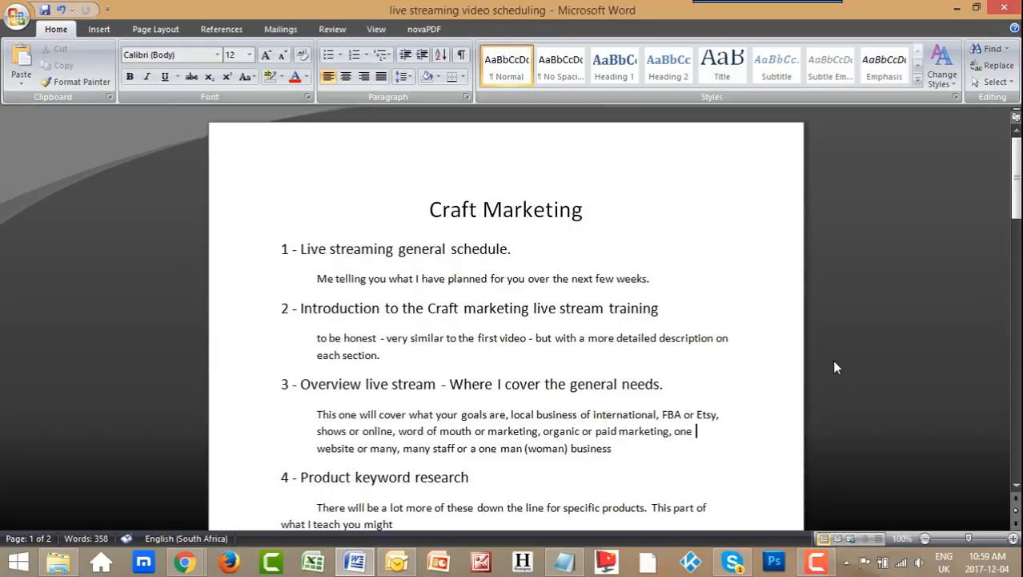
pyautogui.moveTo(829, 369)
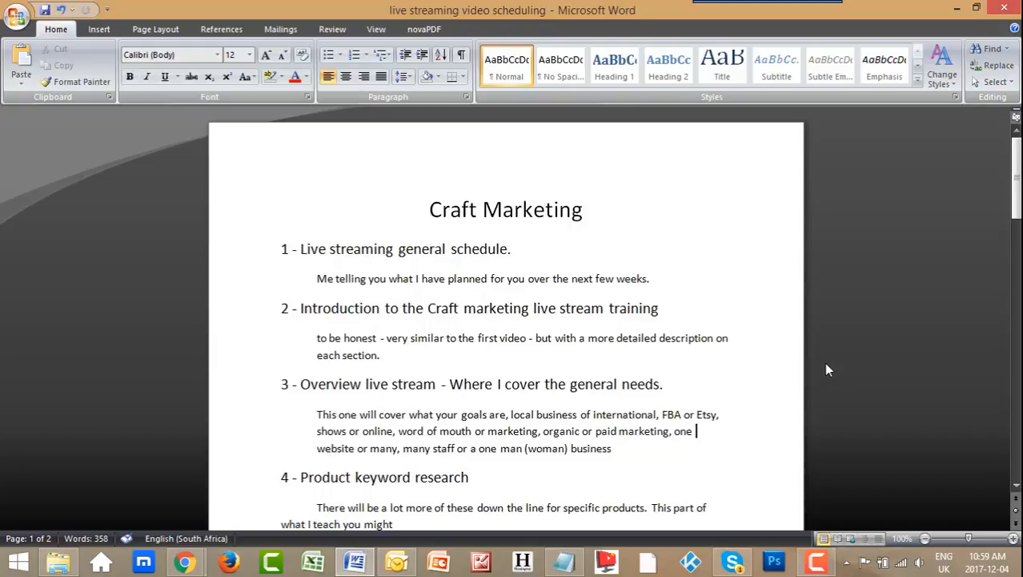
pyautogui.moveTo(817, 366)
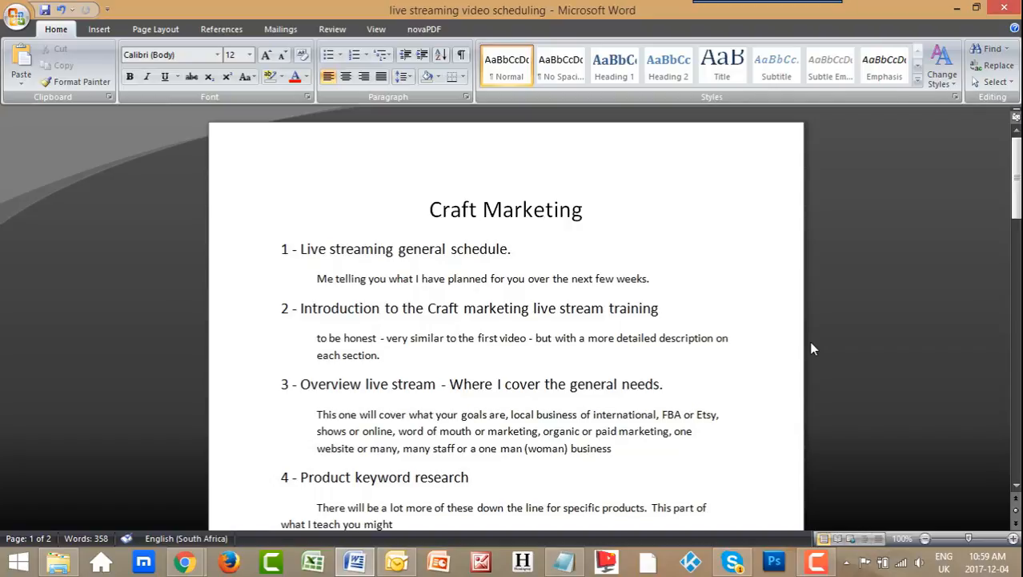
pyautogui.click(695, 431)
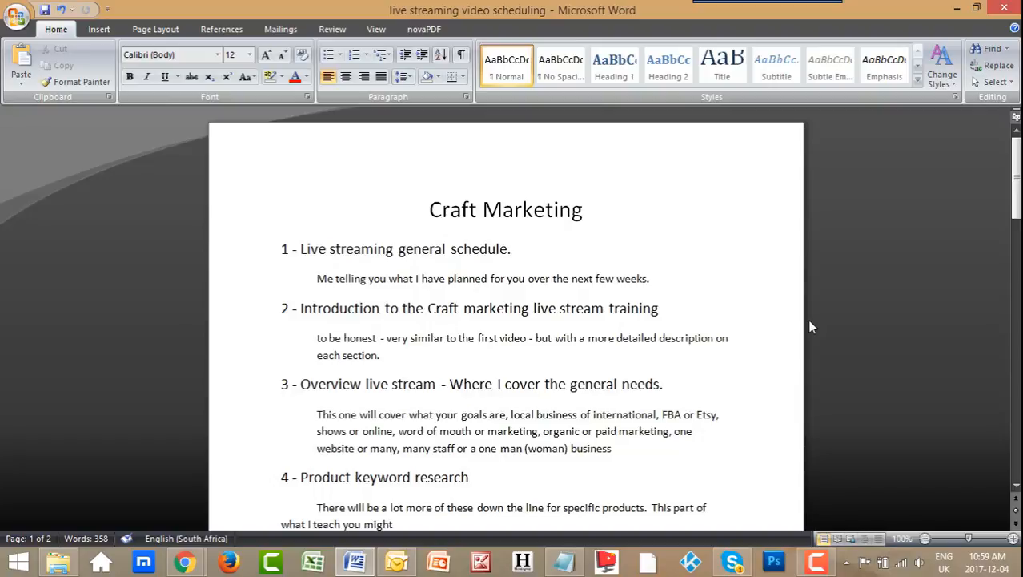
pyautogui.click(695, 430)
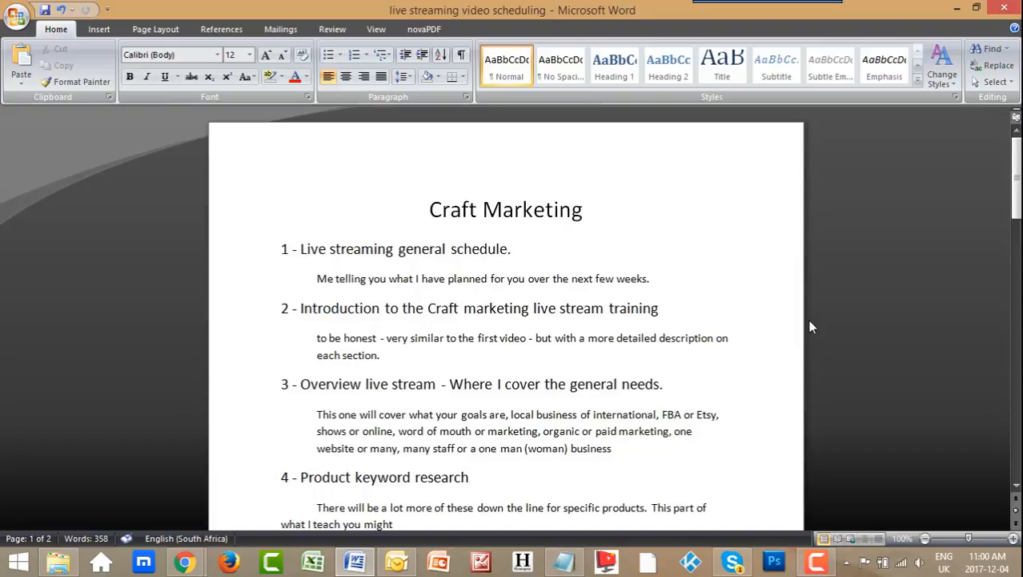
pyautogui.click(697, 431)
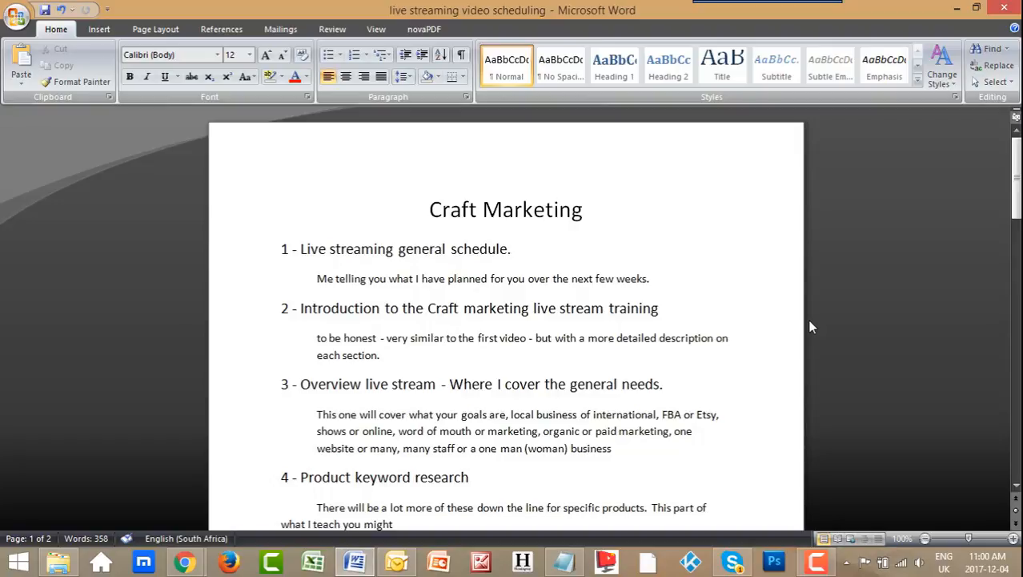
pyautogui.click(696, 430)
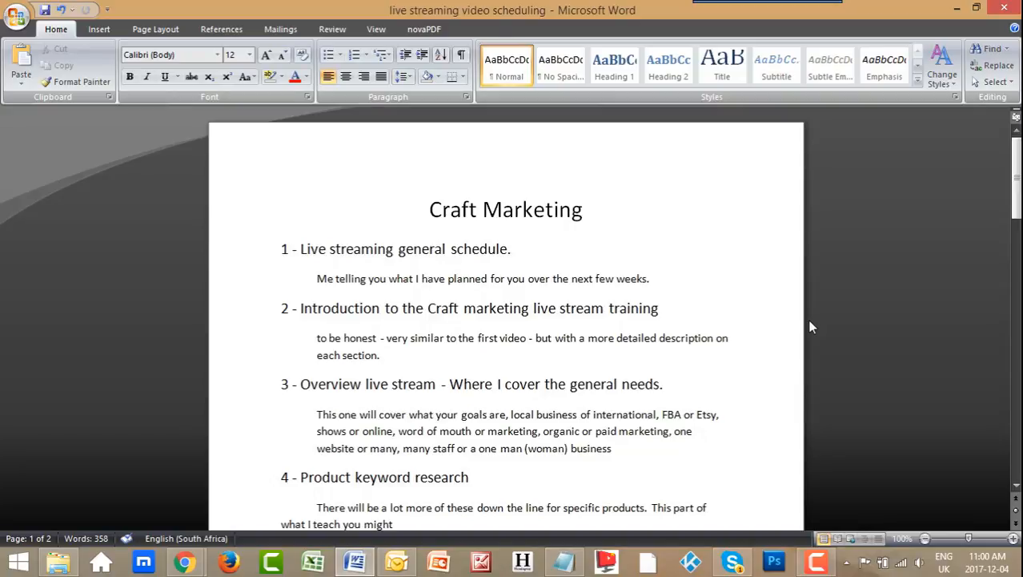
pyautogui.click(696, 430)
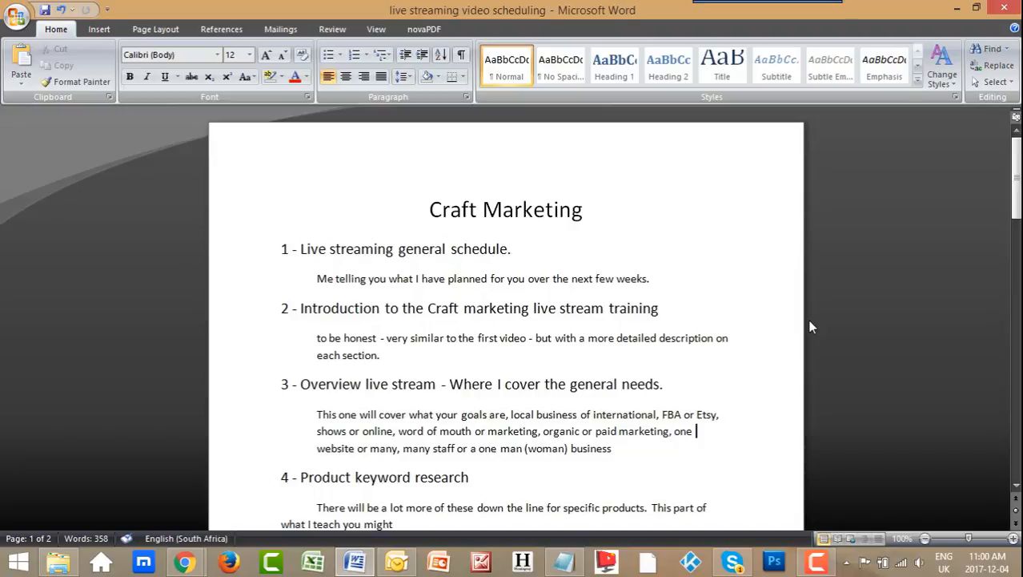
pyautogui.moveTo(775, 294)
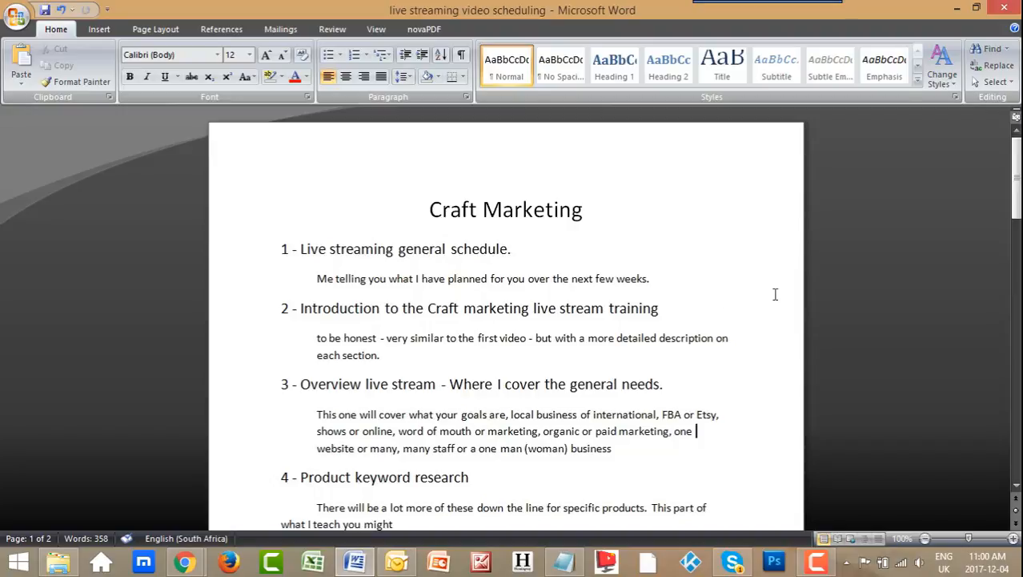
pyautogui.click(510, 248)
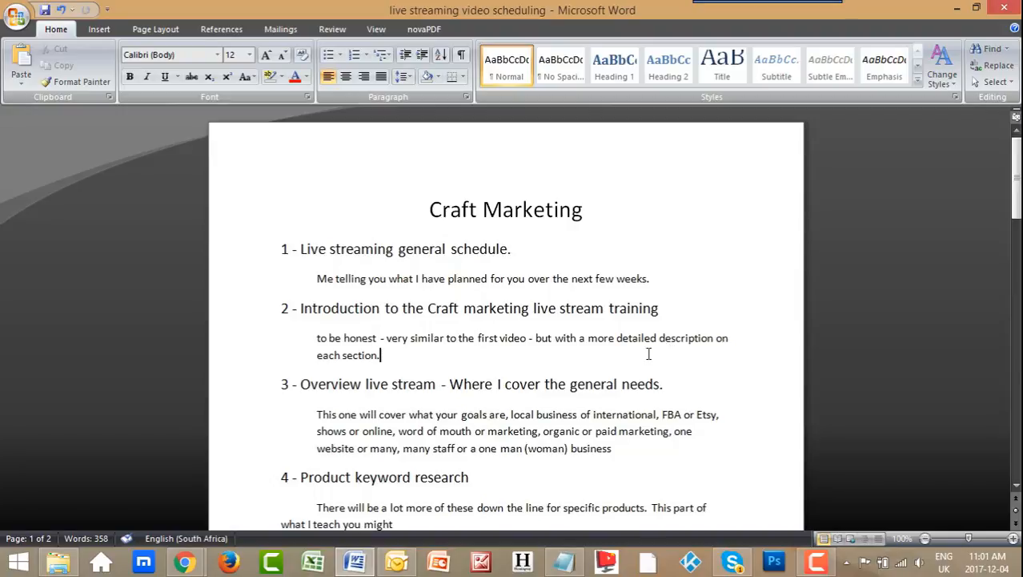
pyautogui.moveTo(794, 361)
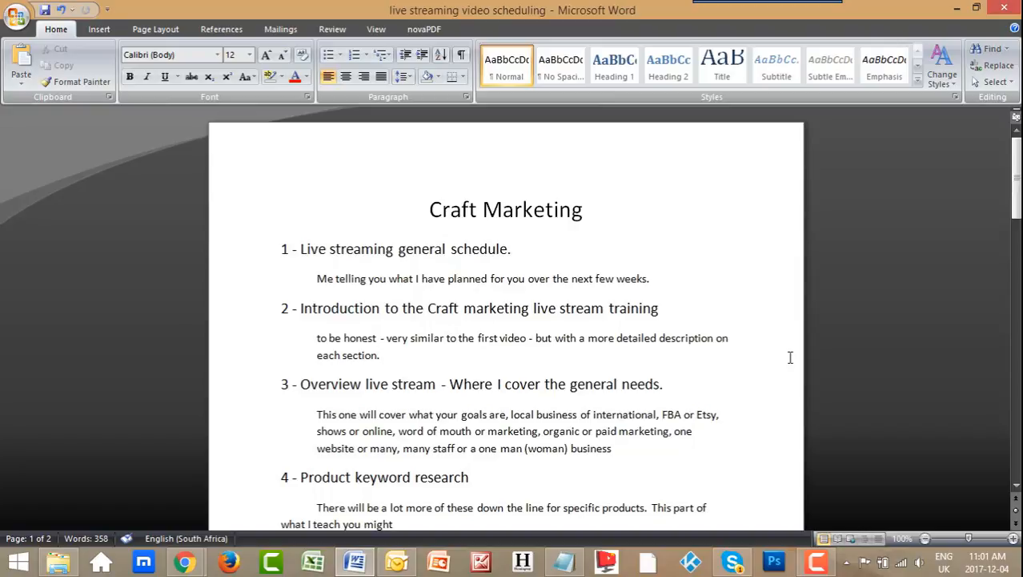
pyautogui.click(381, 354)
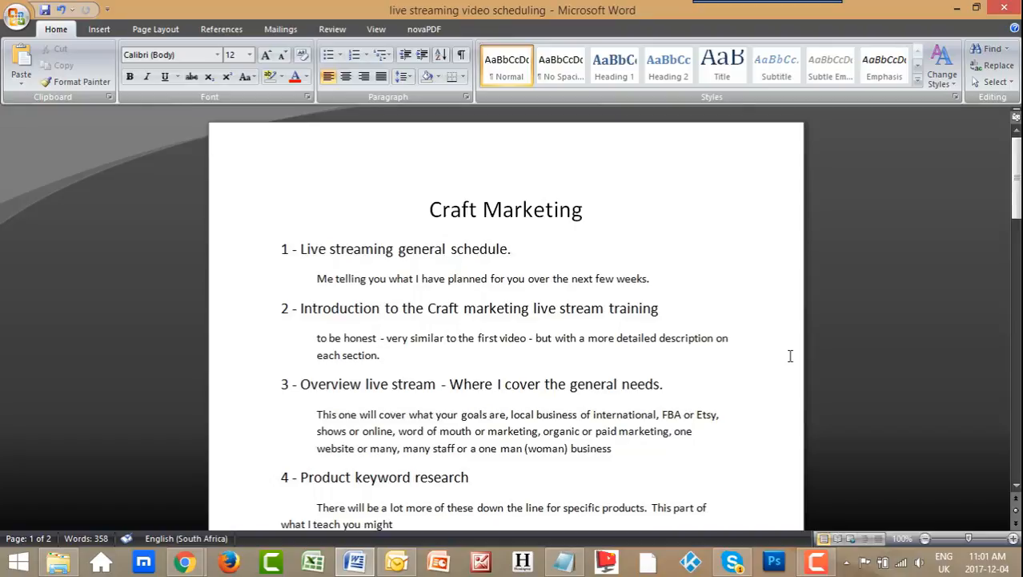
pyautogui.click(381, 355)
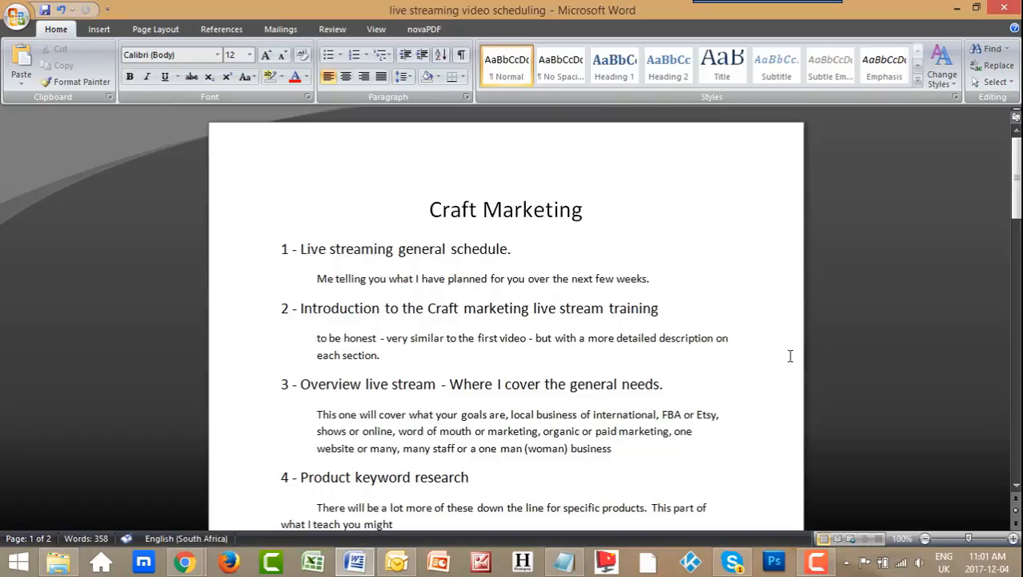
pyautogui.moveTo(849, 317)
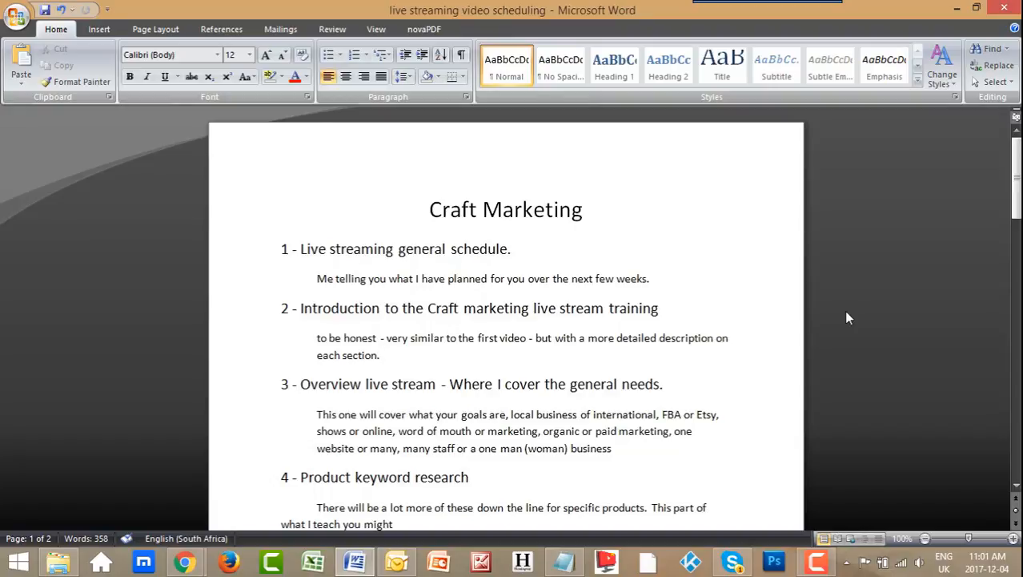
pyautogui.click(380, 355)
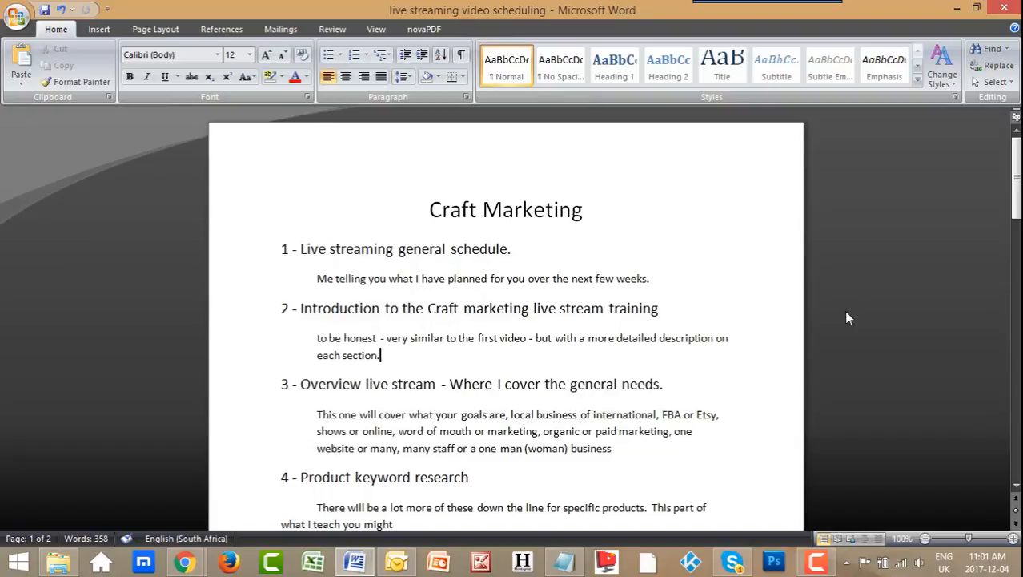
pyautogui.moveTo(880, 395)
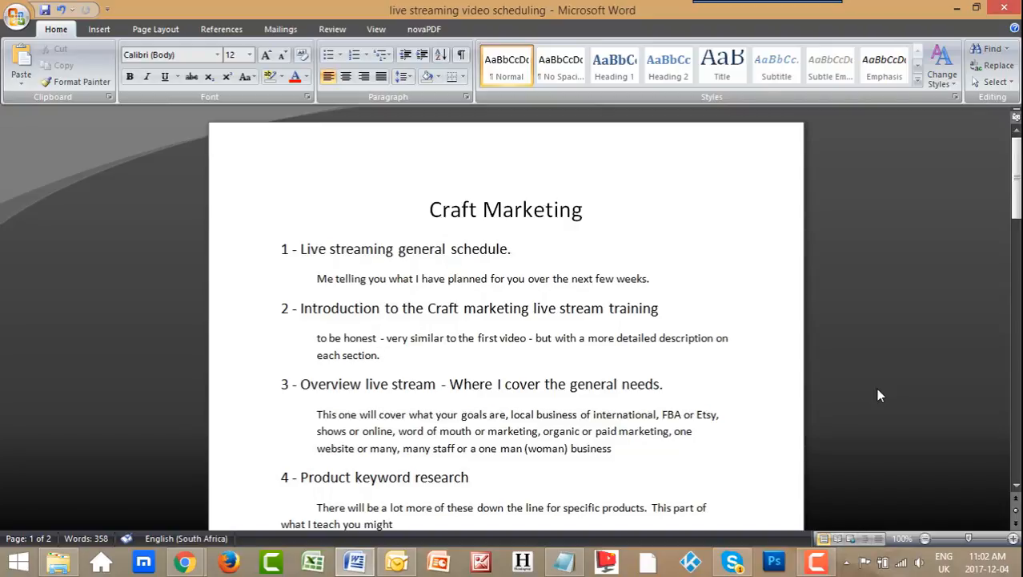
pyautogui.click(380, 355)
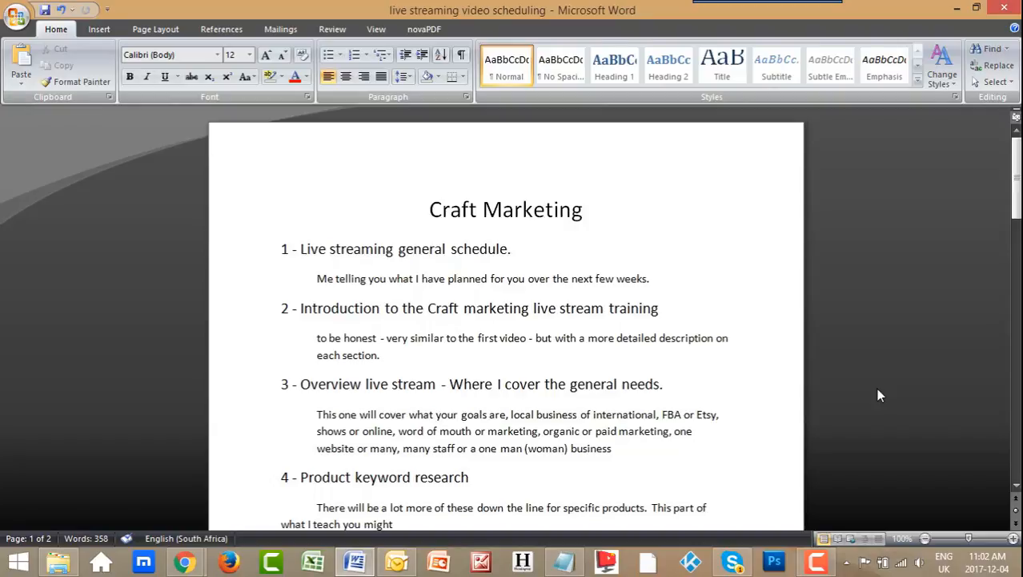
pyautogui.moveTo(775, 229)
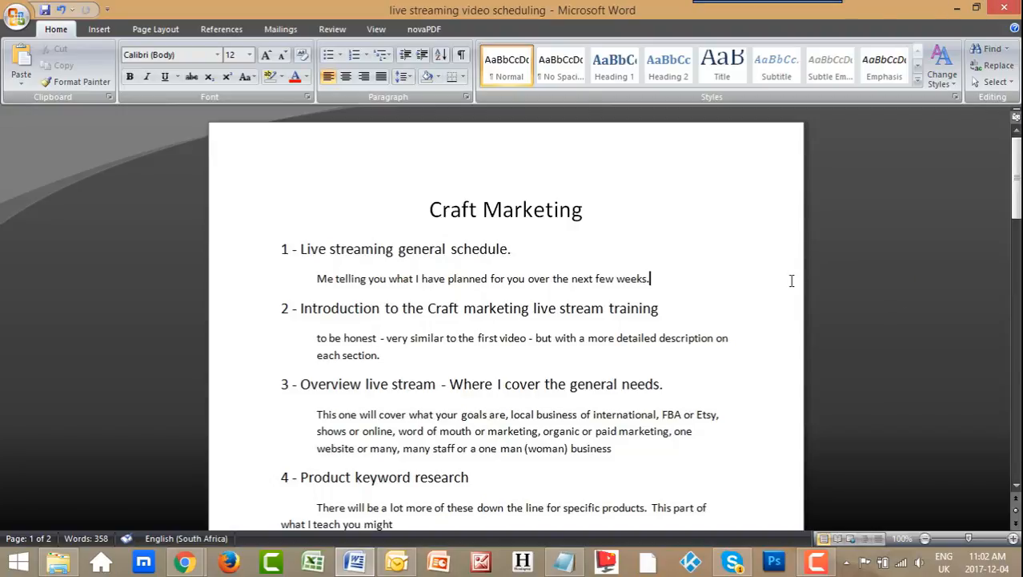
pyautogui.moveTo(828, 316)
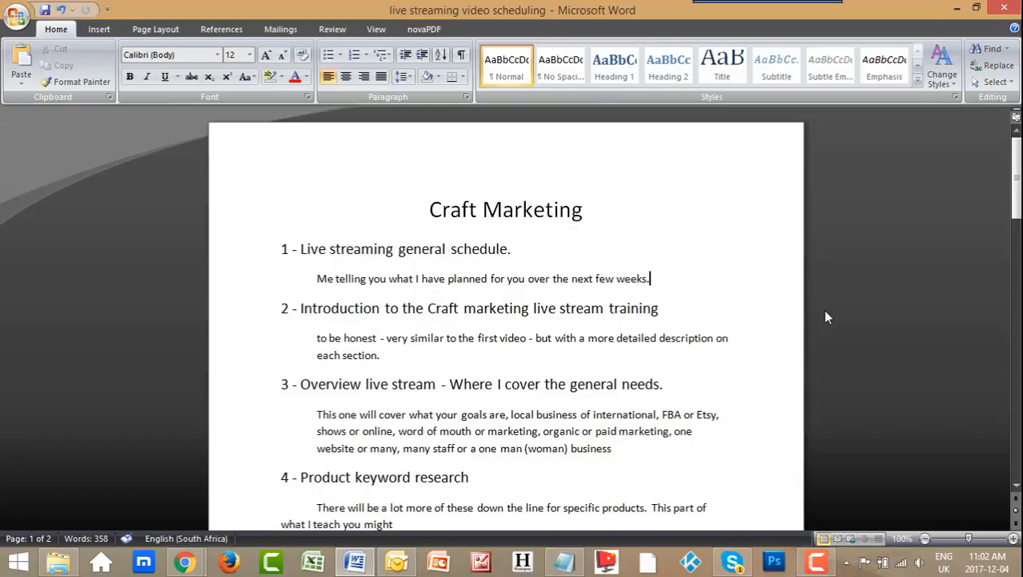
pyautogui.moveTo(885, 305)
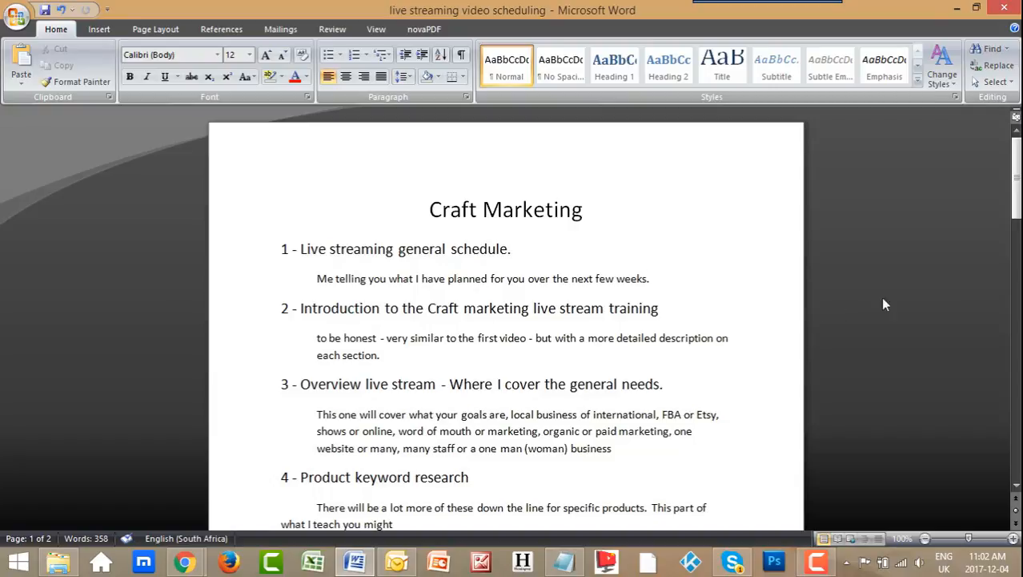
pyautogui.scroll(-3)
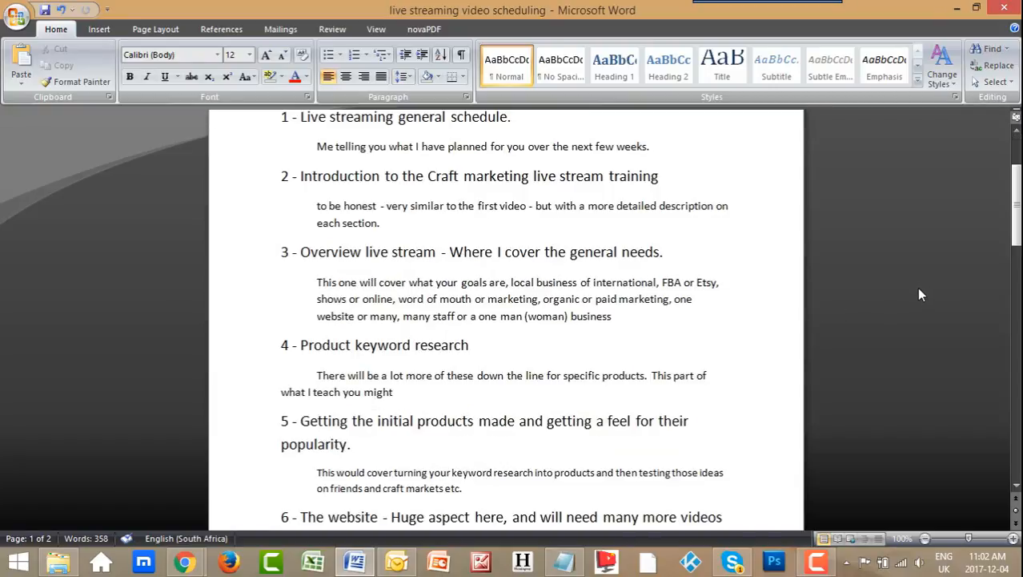
pyautogui.scroll(3)
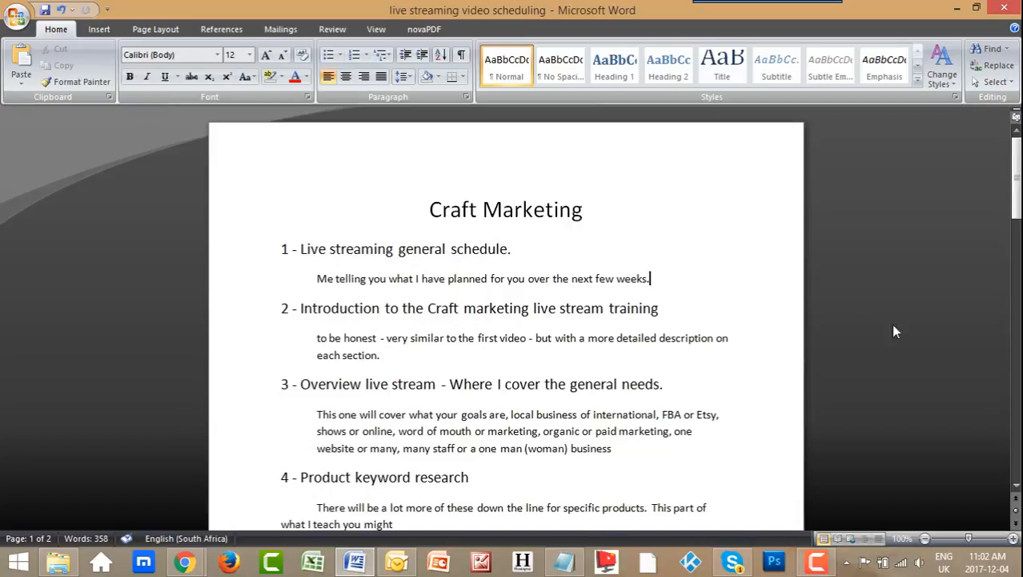
pyautogui.scroll(-3)
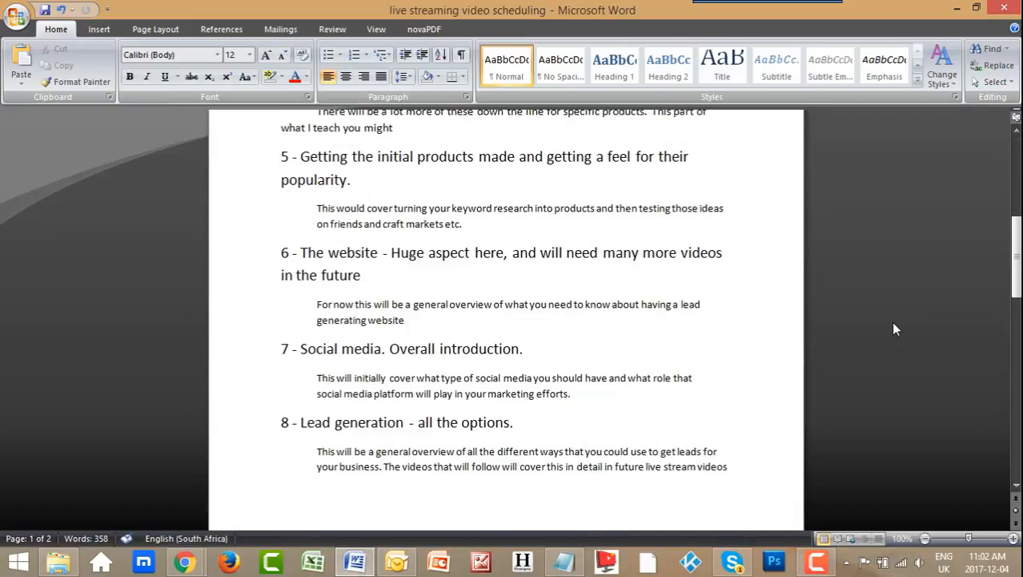
pyautogui.moveTo(666, 235)
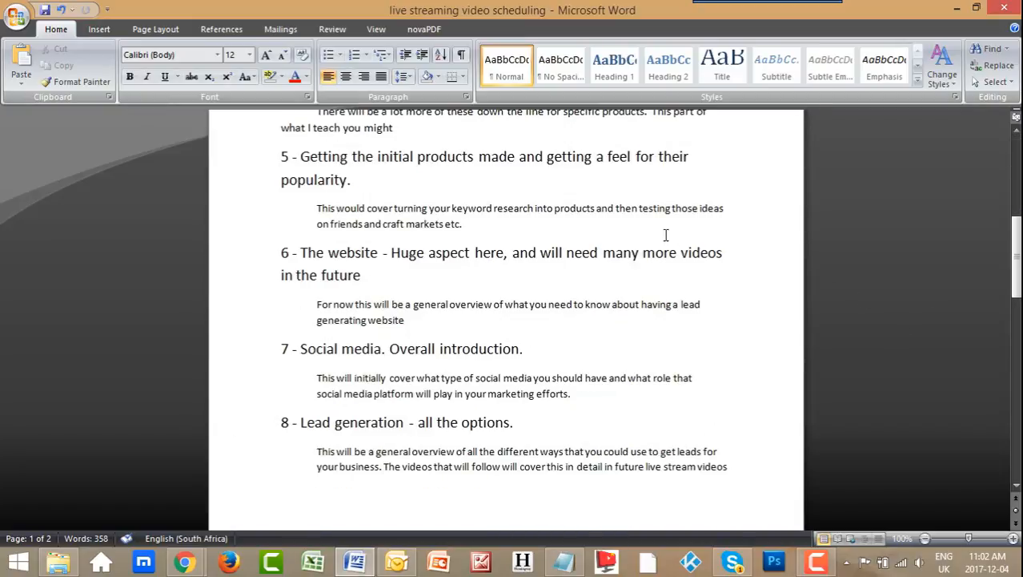
pyautogui.scroll(-3)
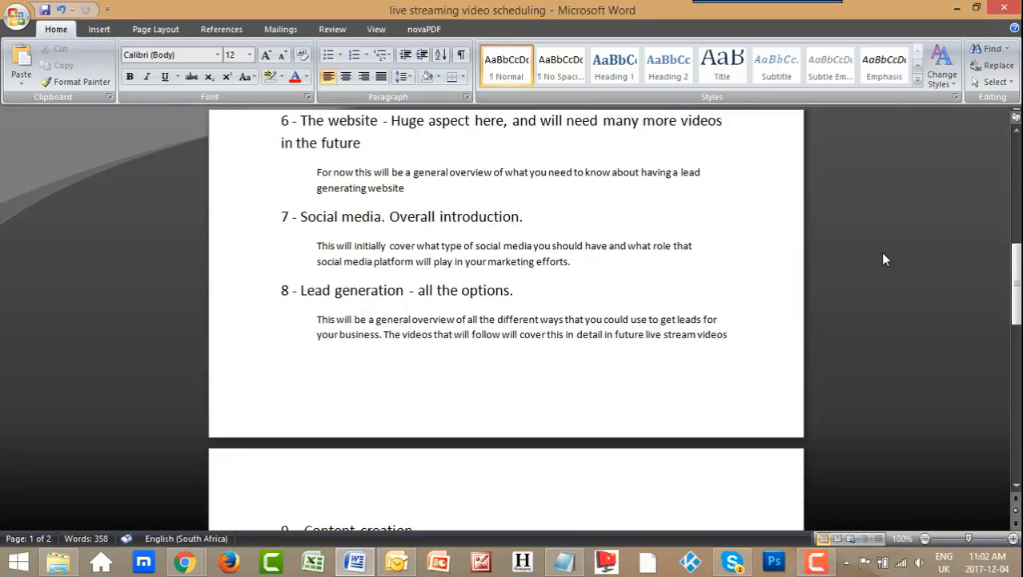
pyautogui.scroll(-3)
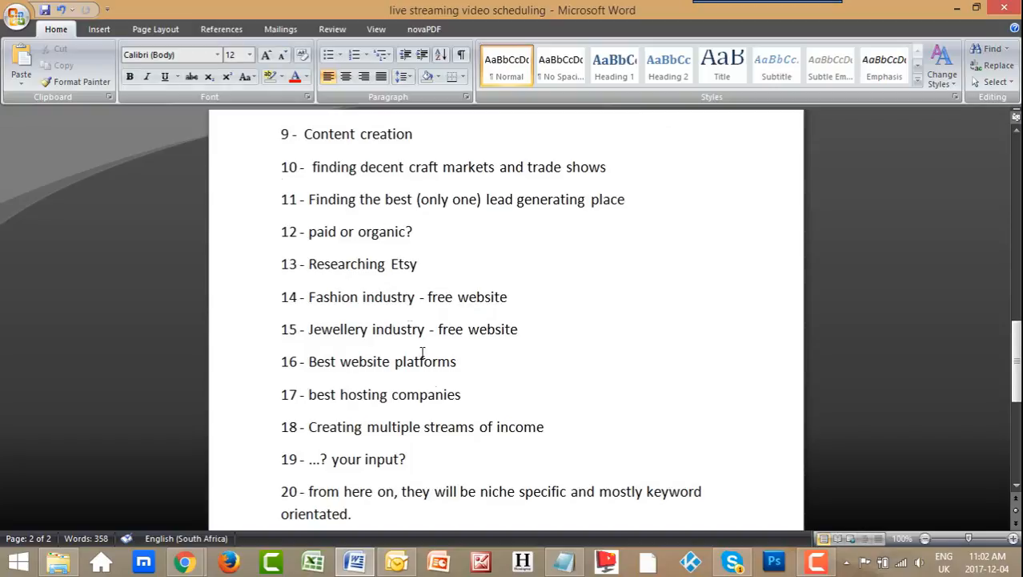
pyautogui.scroll(3)
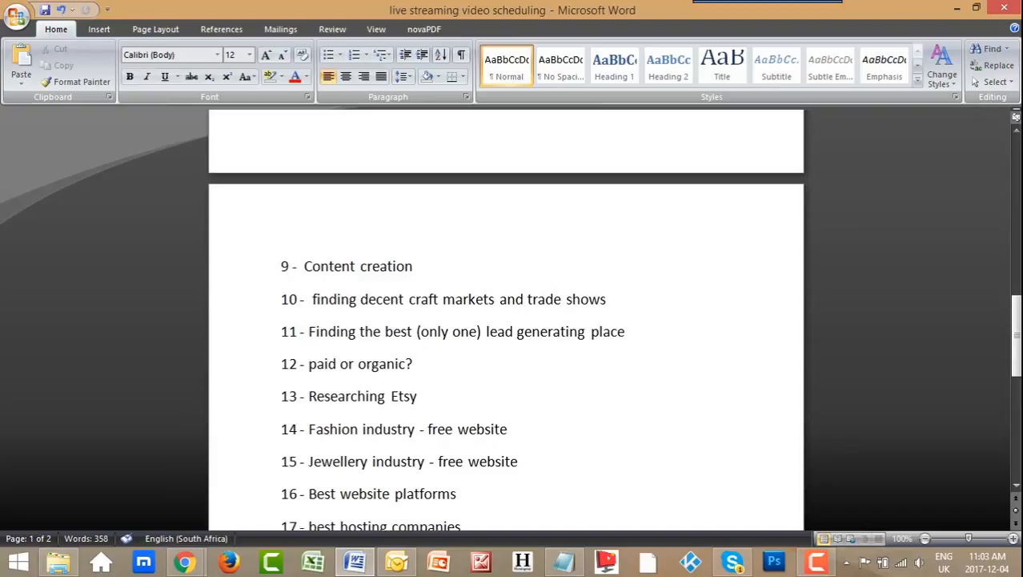
pyautogui.moveTo(879, 371)
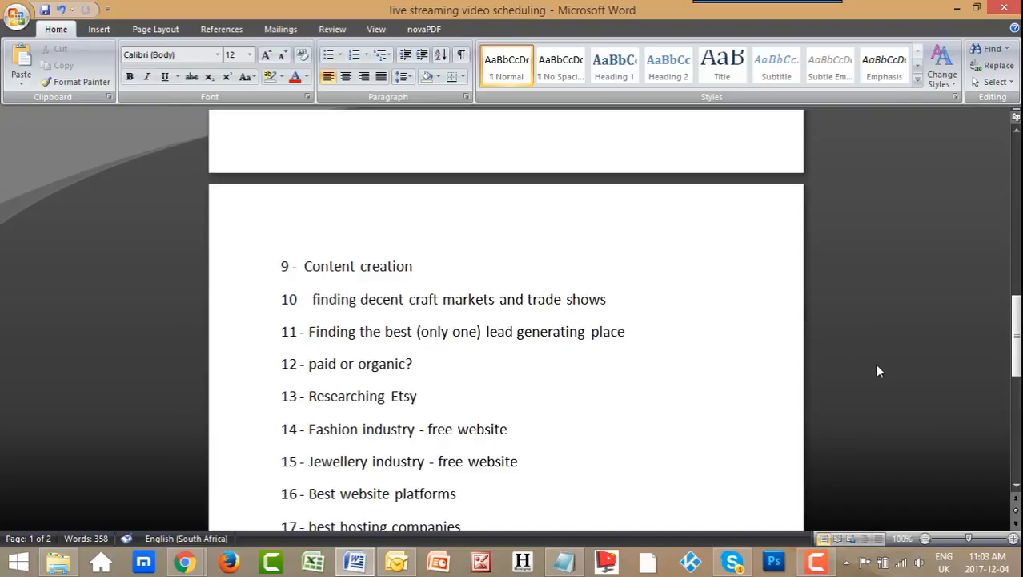
pyautogui.scroll(3)
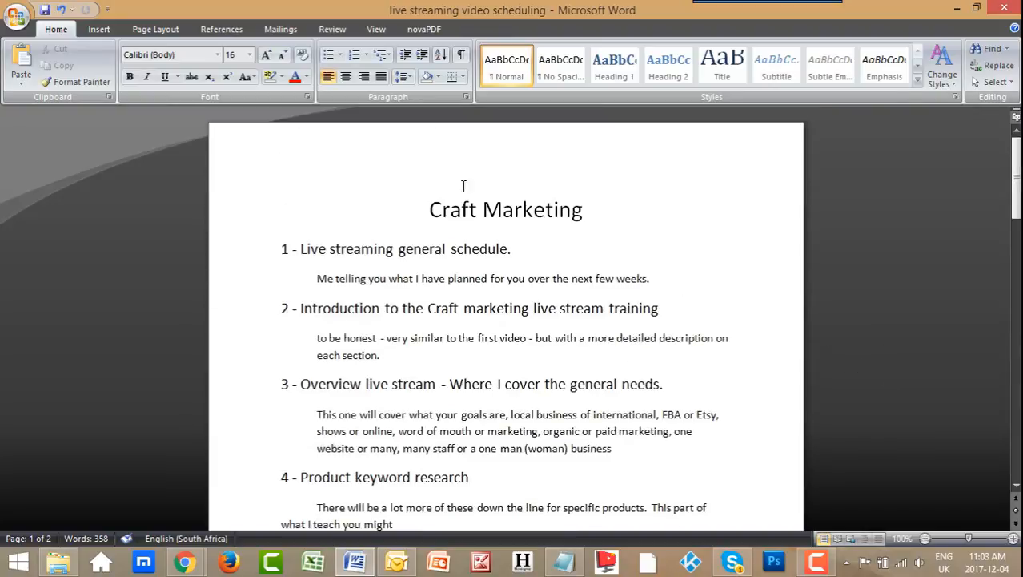
pyautogui.moveTo(674, 317)
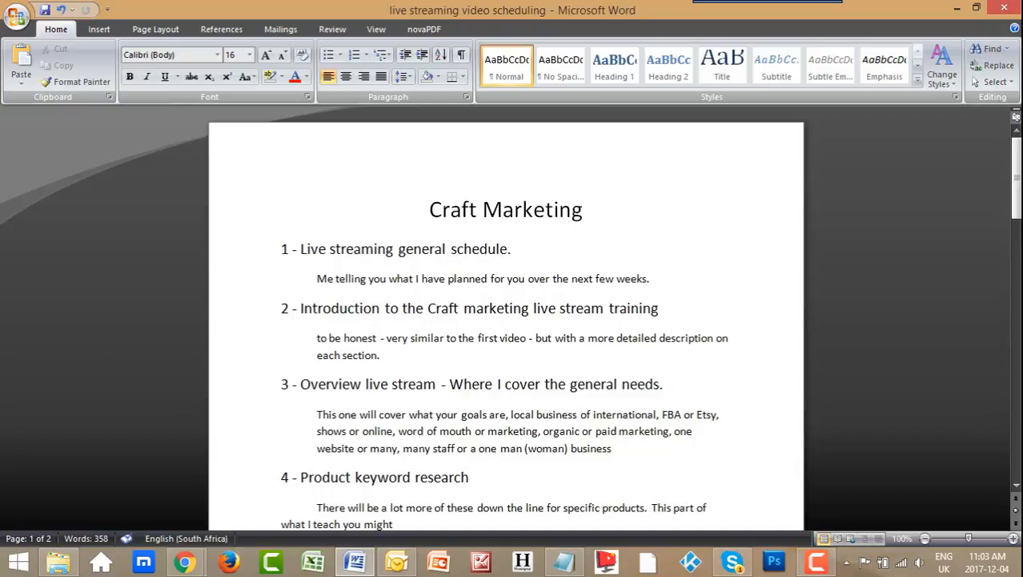
pyautogui.moveTo(56, 108)
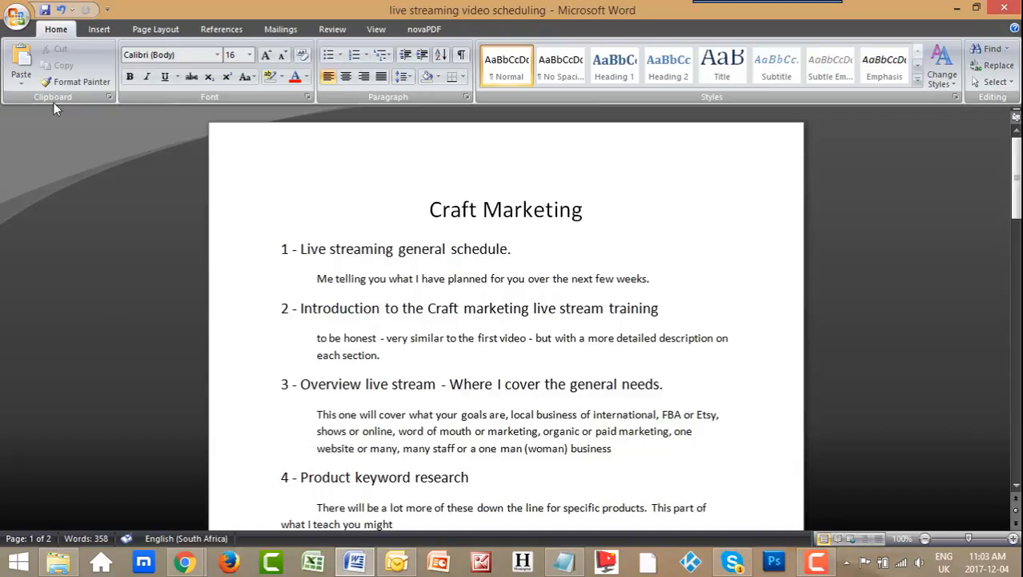
pyautogui.moveTo(285, 255)
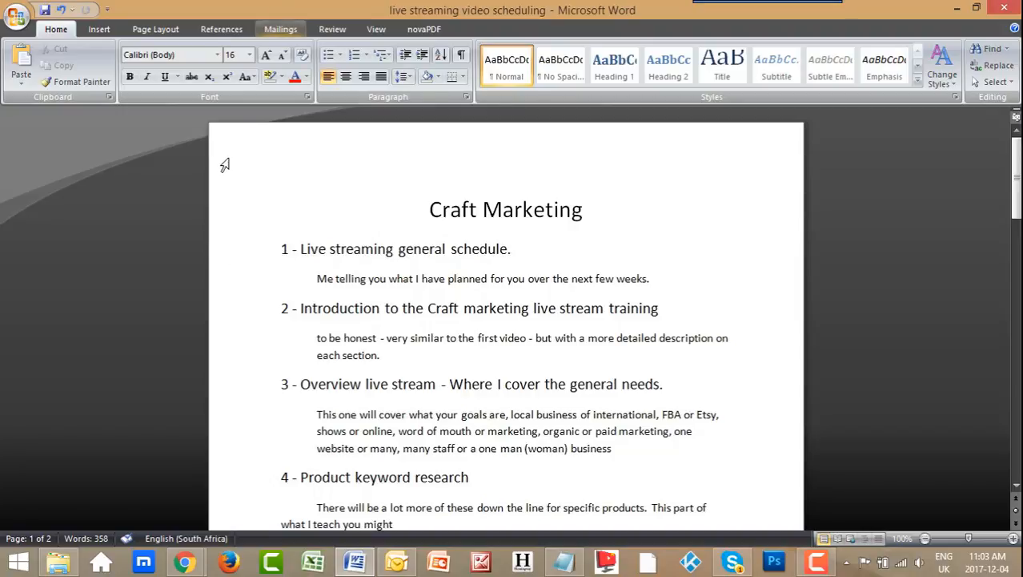
pyautogui.moveTo(176, 316)
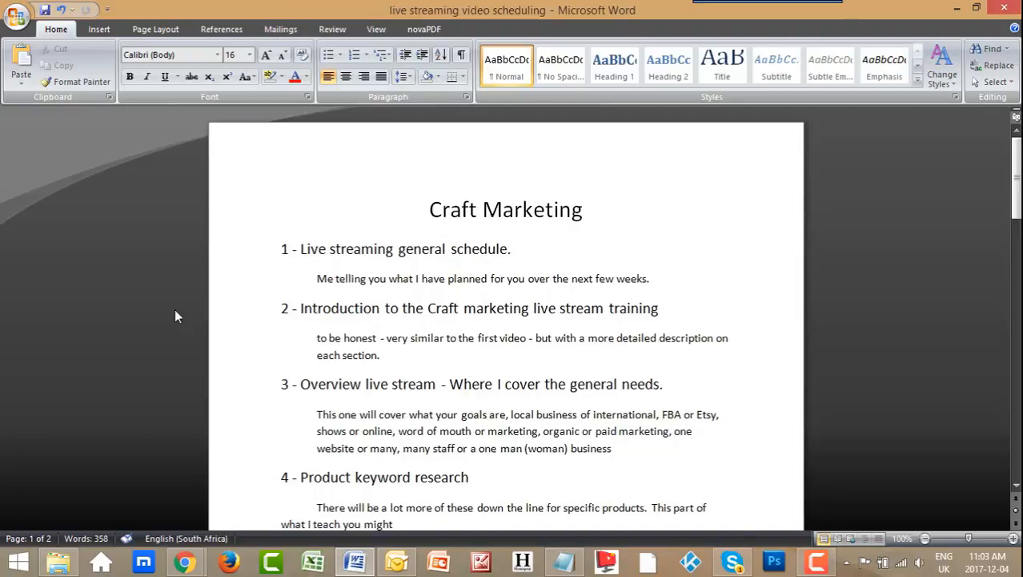
pyautogui.moveTo(226, 338)
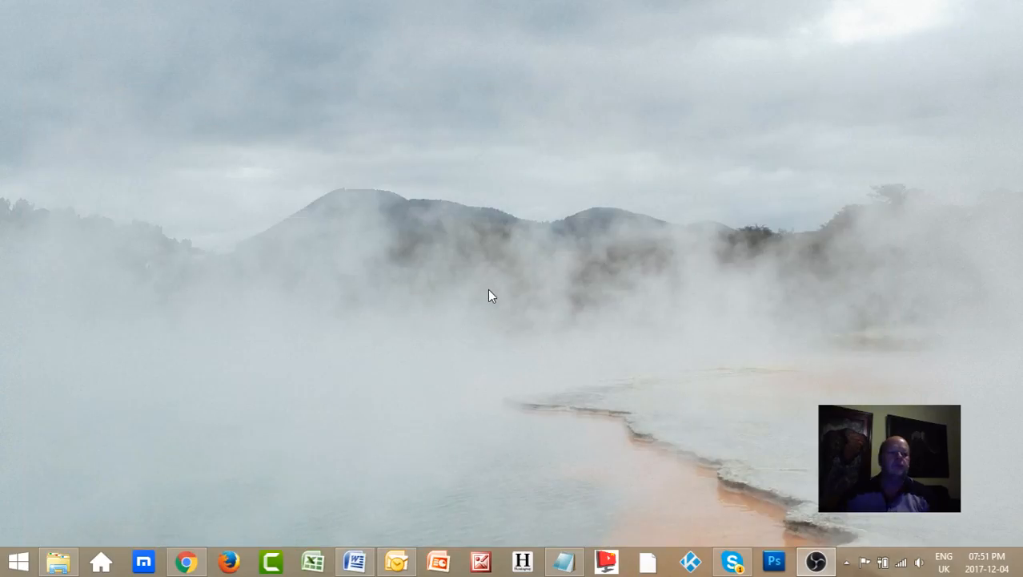
pyautogui.moveTo(511, 280)
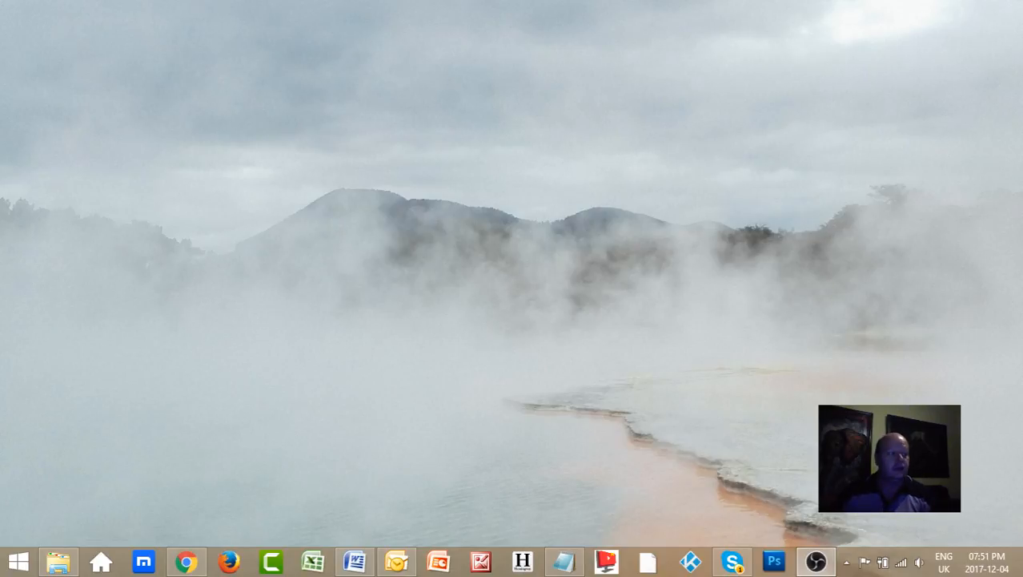
pyautogui.moveTo(536, 77)
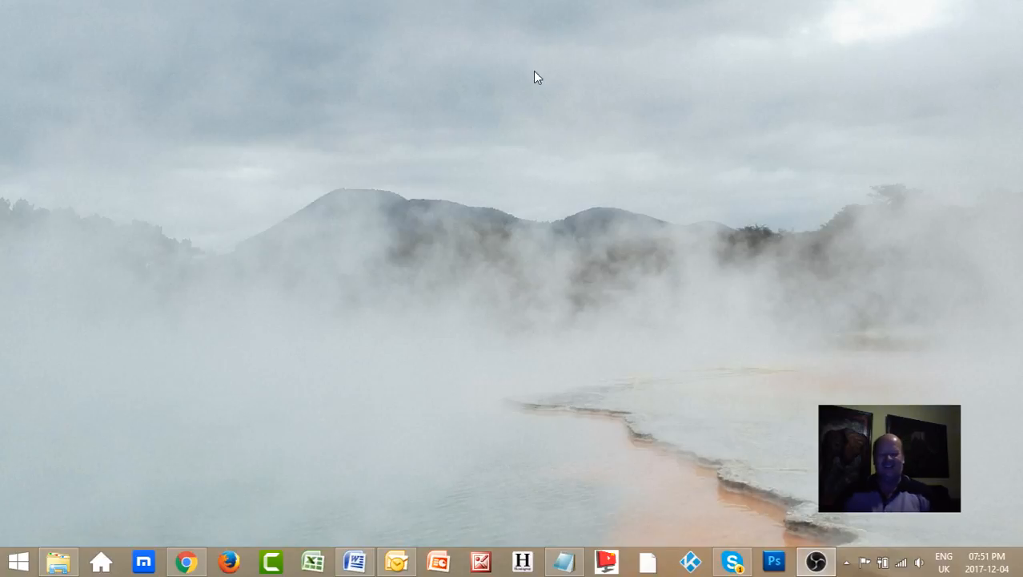
pyautogui.moveTo(582, 520)
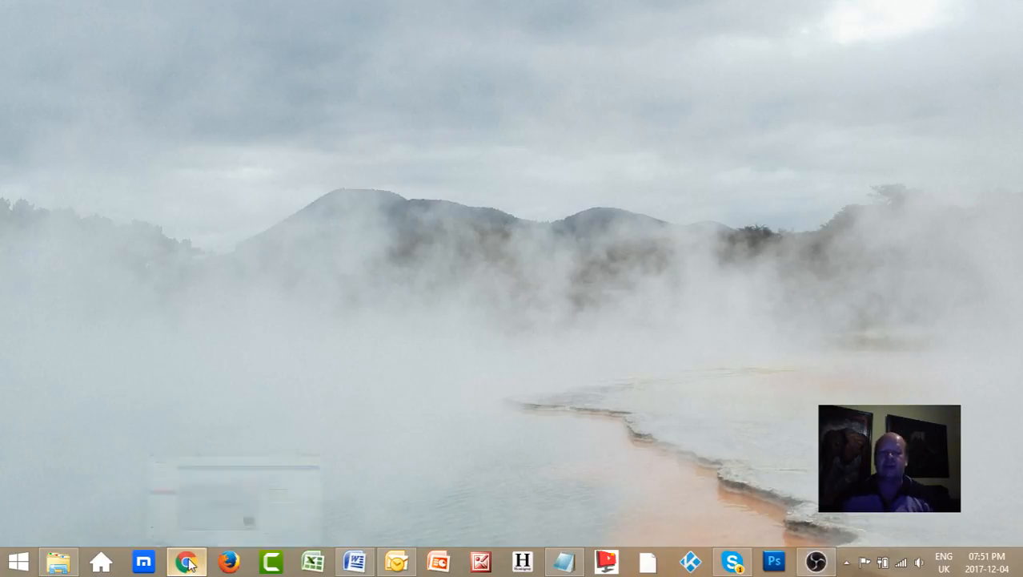
# - Bring Chrome forward and show the Things To Make And Sell From Home freebies homepage
pyautogui.click(186, 560)
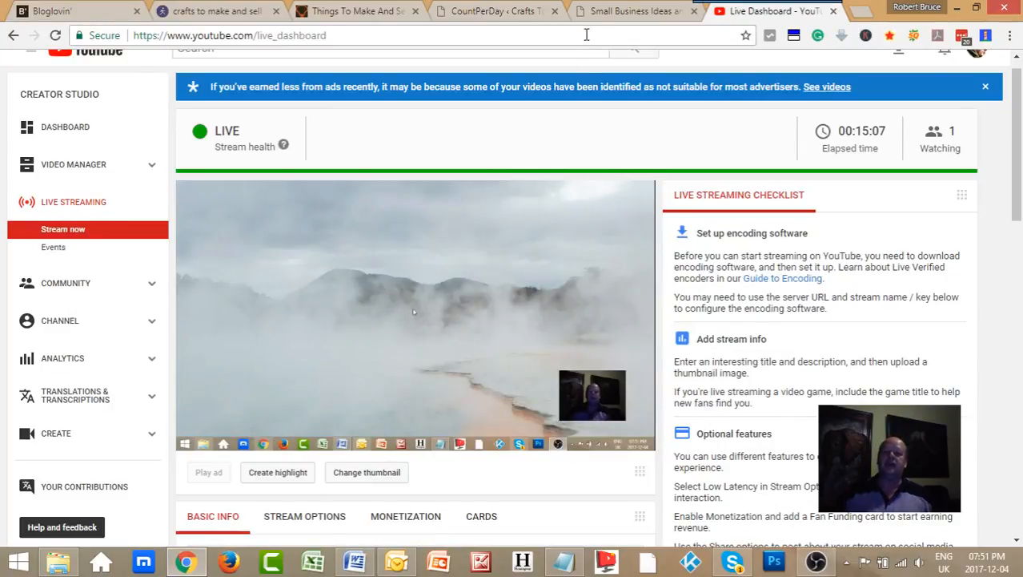
pyautogui.click(356, 11)
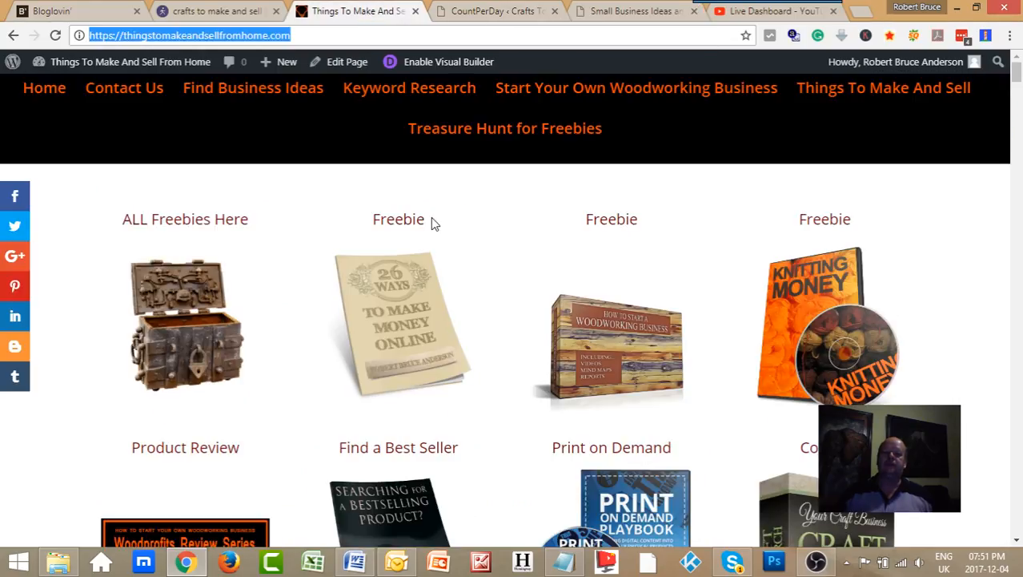
pyautogui.moveTo(529, 368)
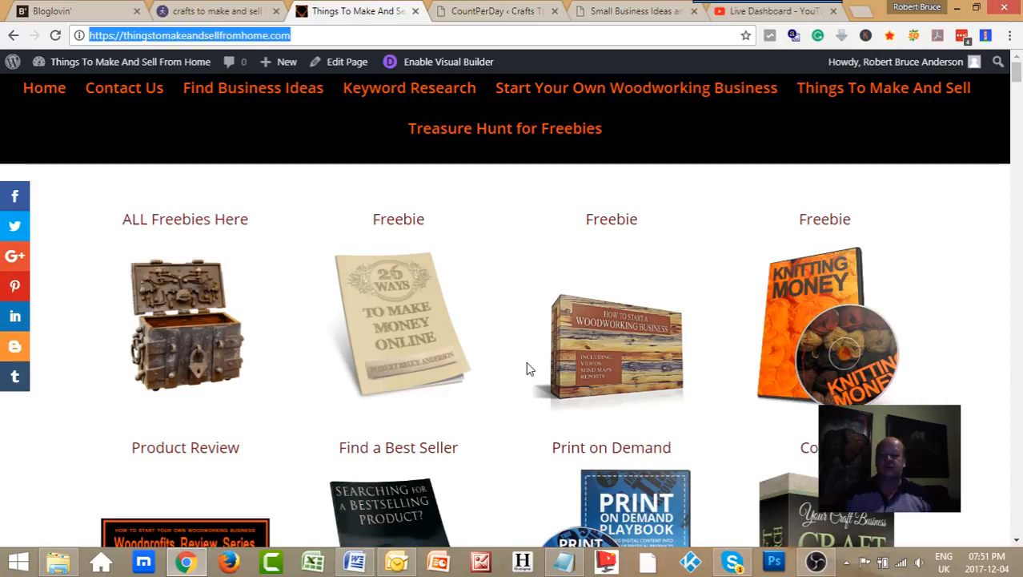
pyautogui.moveTo(512, 465)
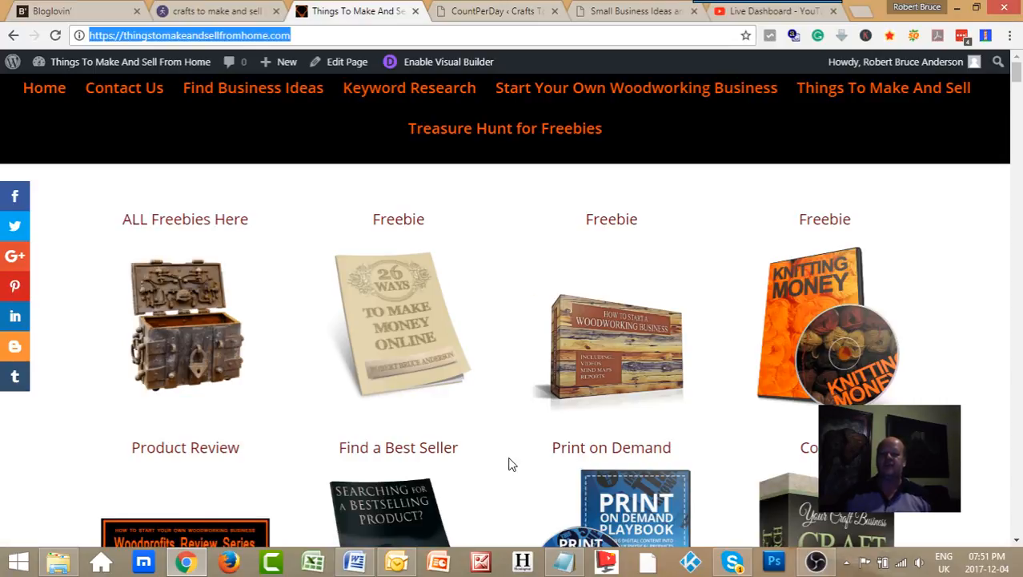
pyautogui.moveTo(520, 453)
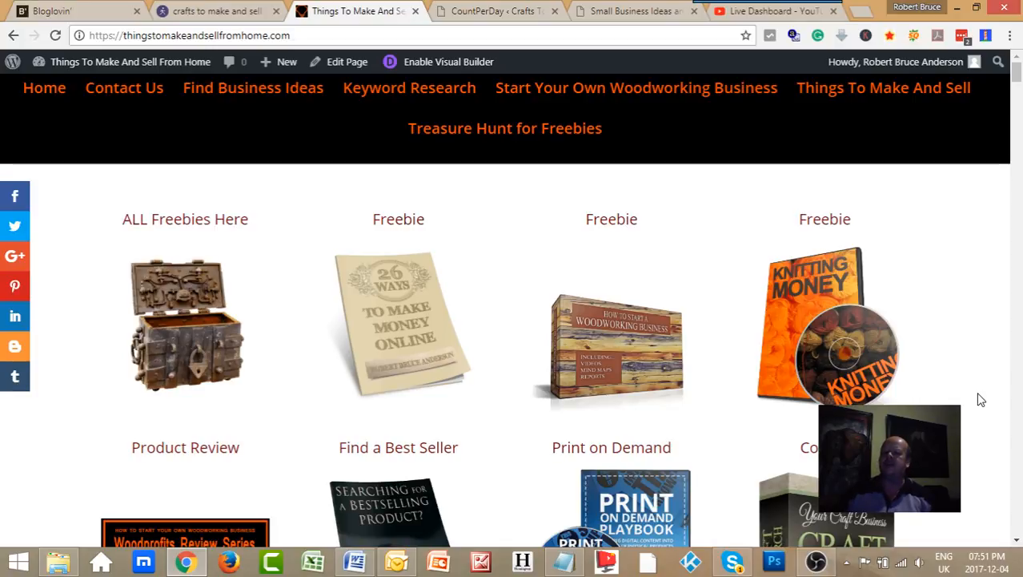
pyautogui.moveTo(854, 346)
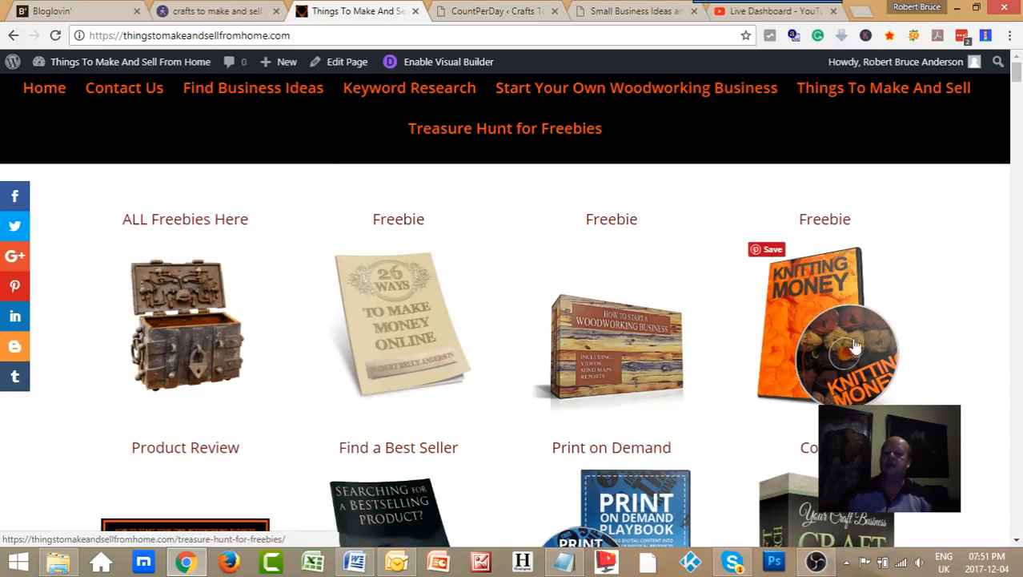
pyautogui.moveTo(961, 411)
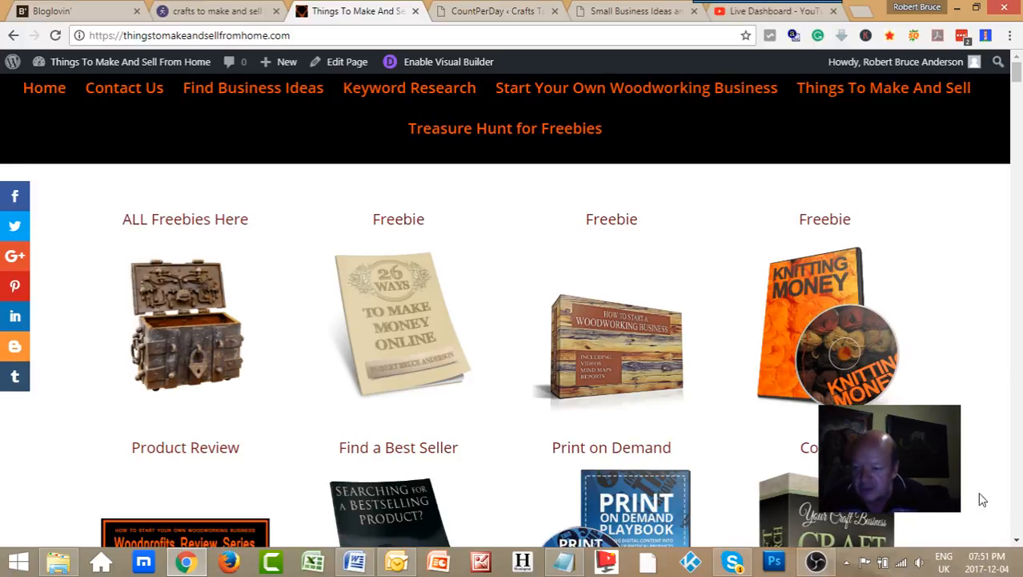
pyautogui.moveTo(976, 297)
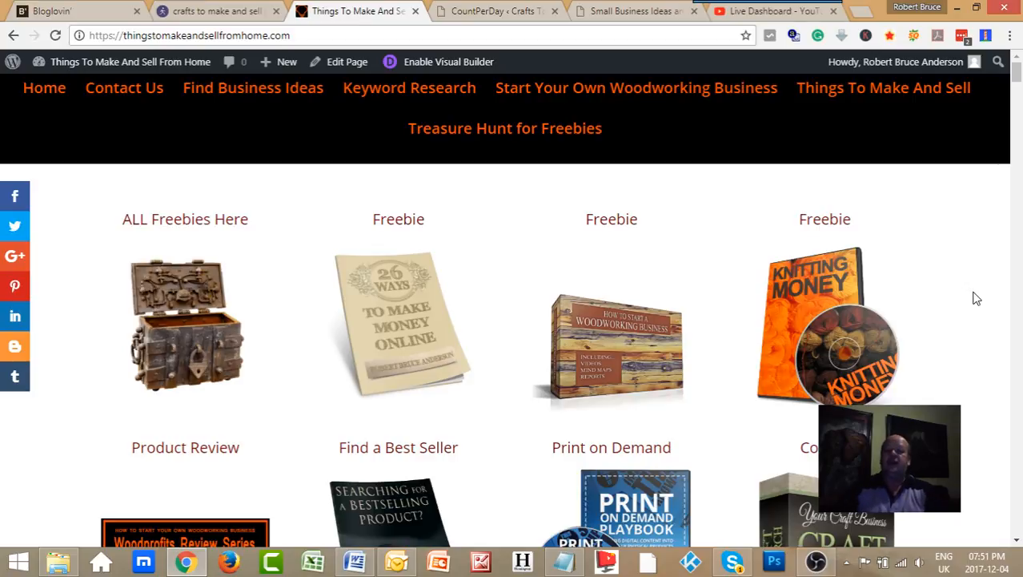
pyautogui.moveTo(920, 231)
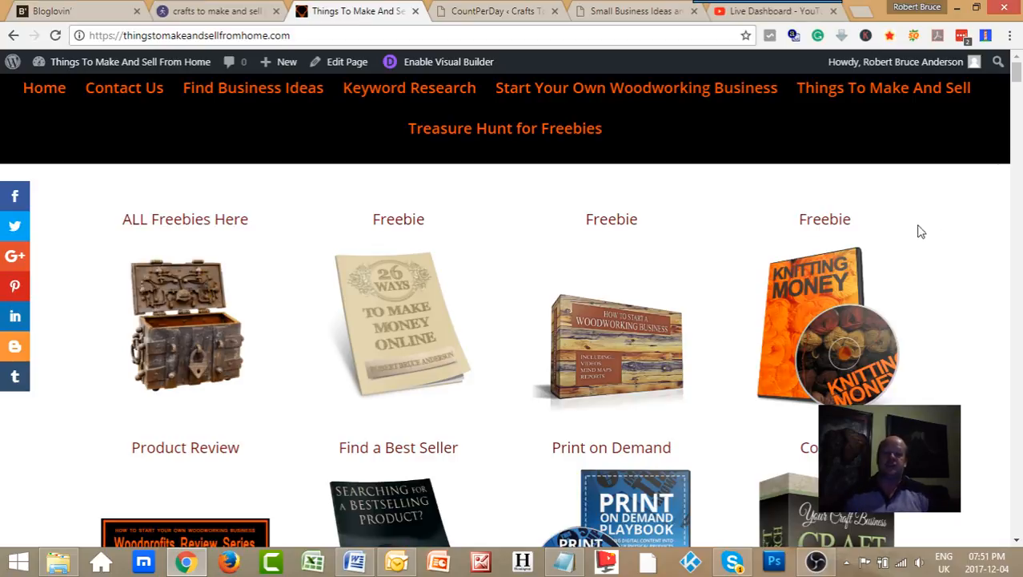
pyautogui.moveTo(430, 294)
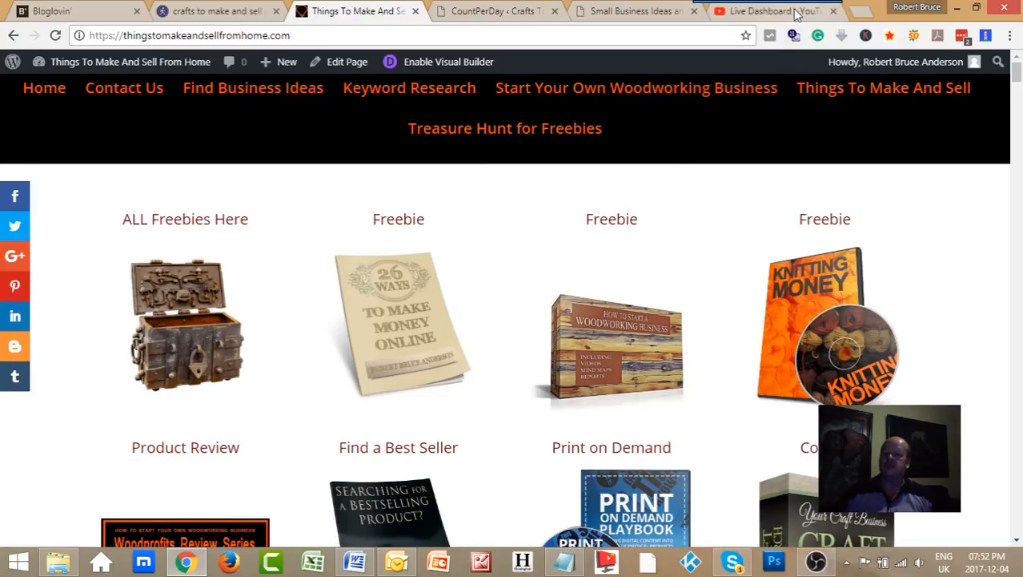
pyautogui.moveTo(400, 394)
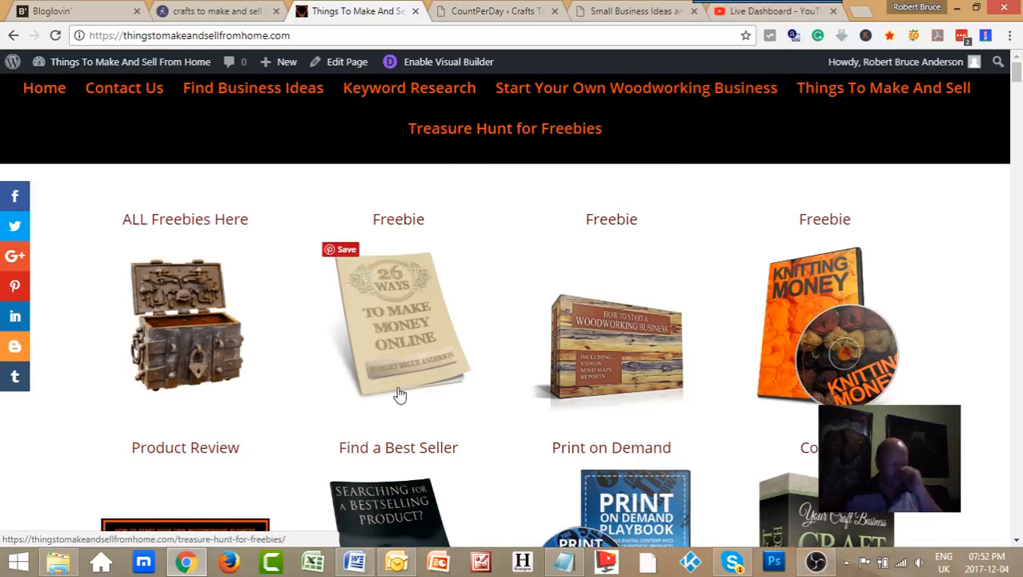
pyautogui.moveTo(961, 354)
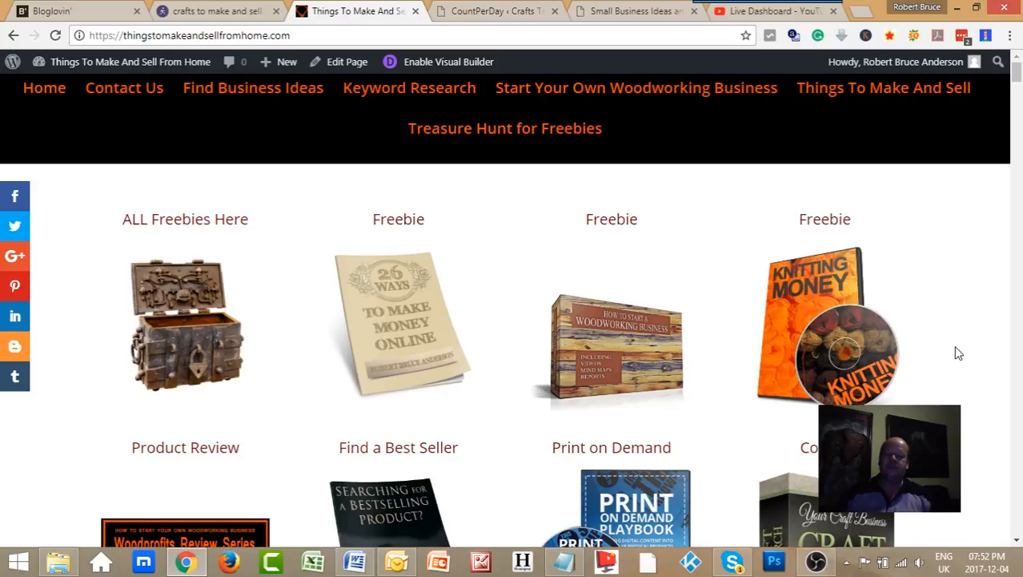
pyautogui.moveTo(864, 328)
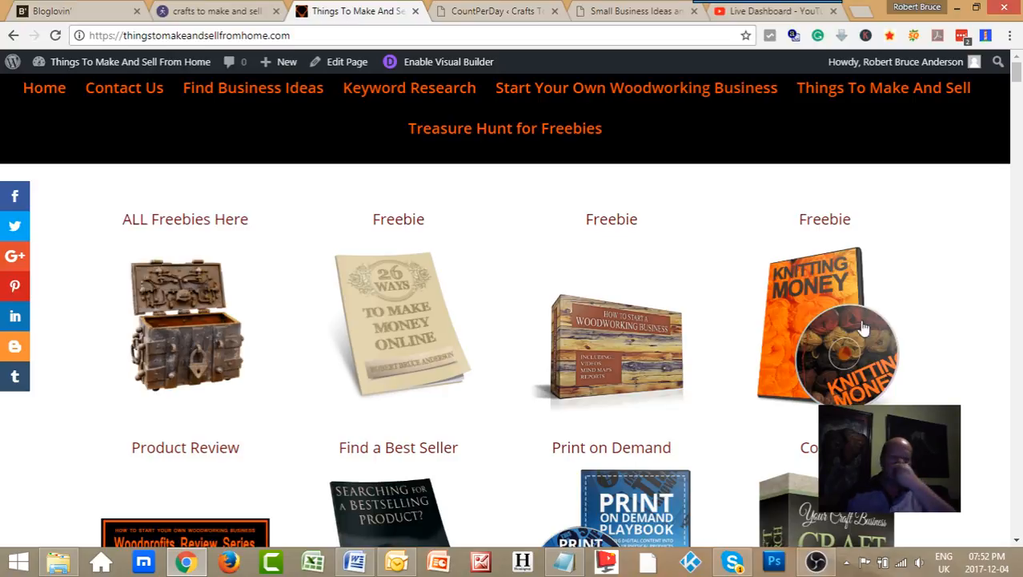
pyautogui.click(129, 61)
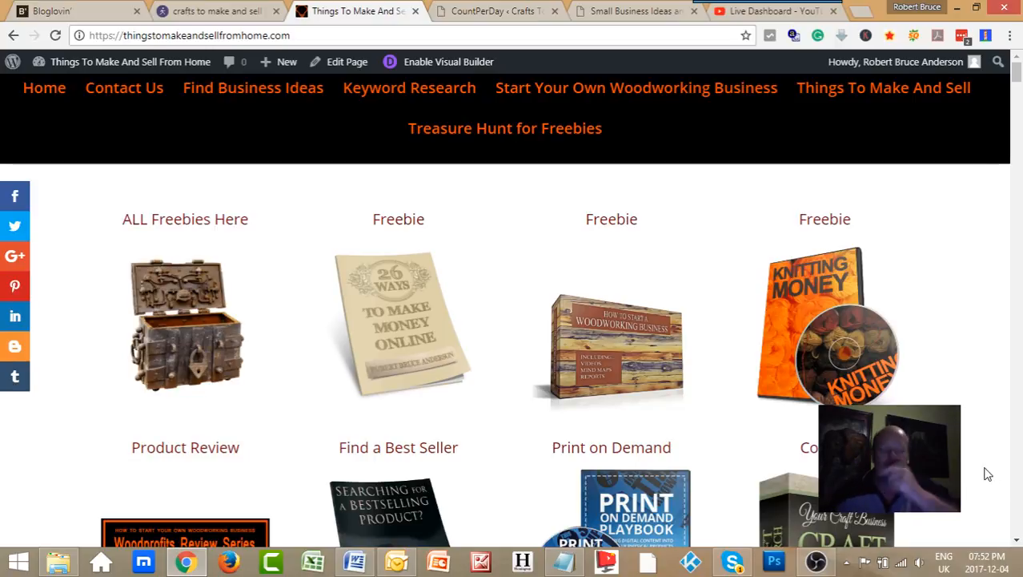
pyautogui.moveTo(876, 293)
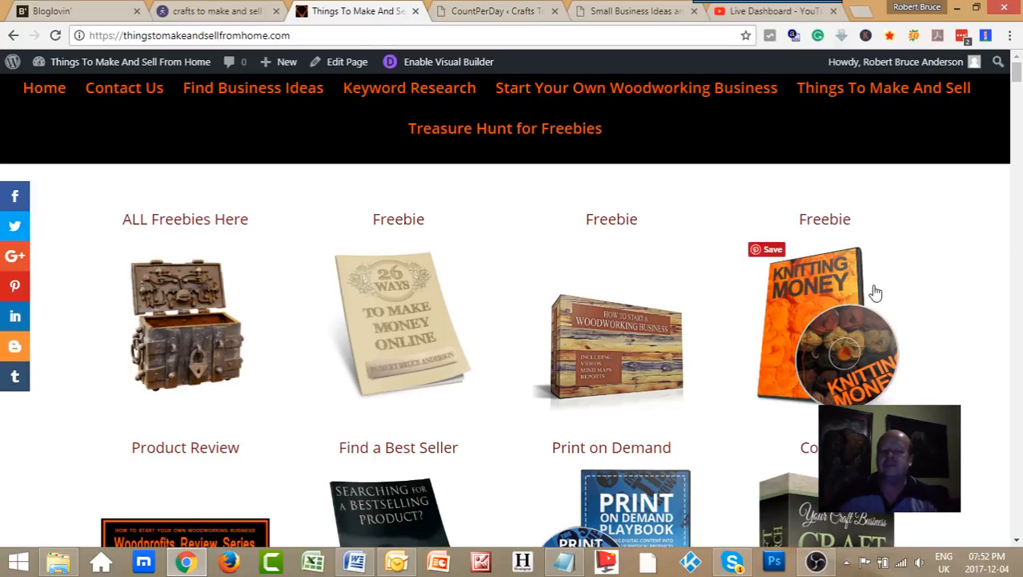
pyautogui.moveTo(90, 28)
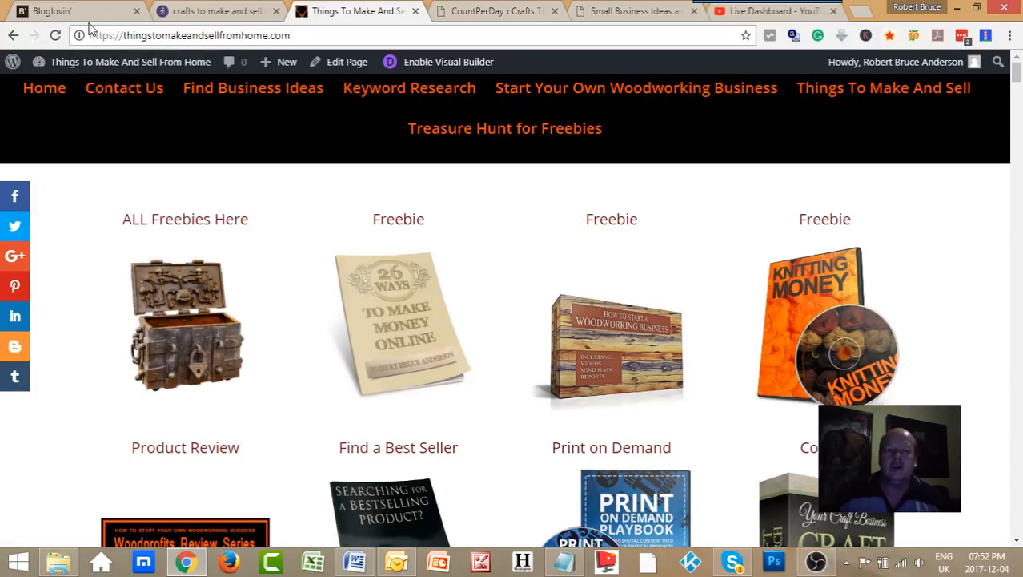
pyautogui.click(216, 10)
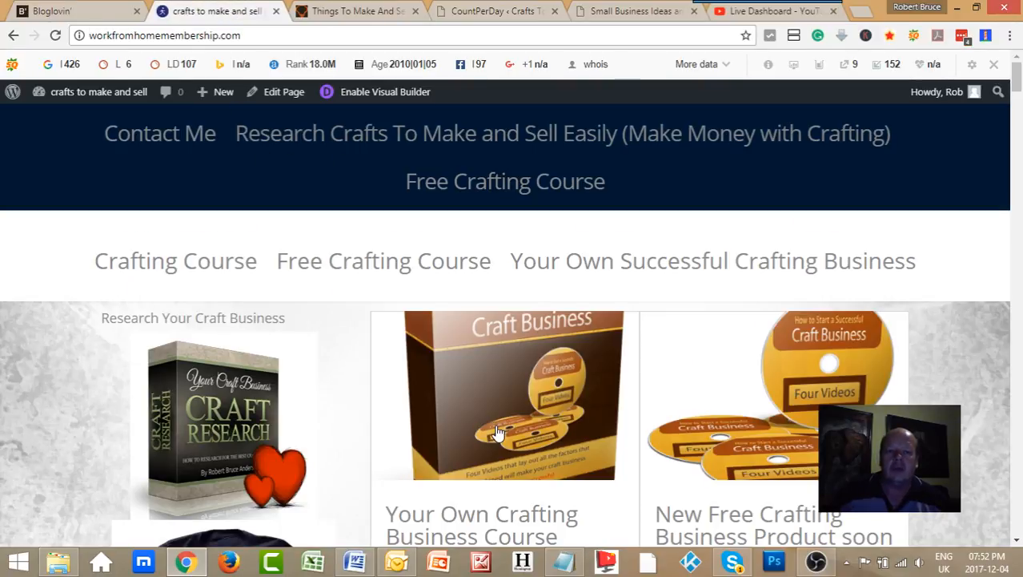
pyautogui.scroll(-3)
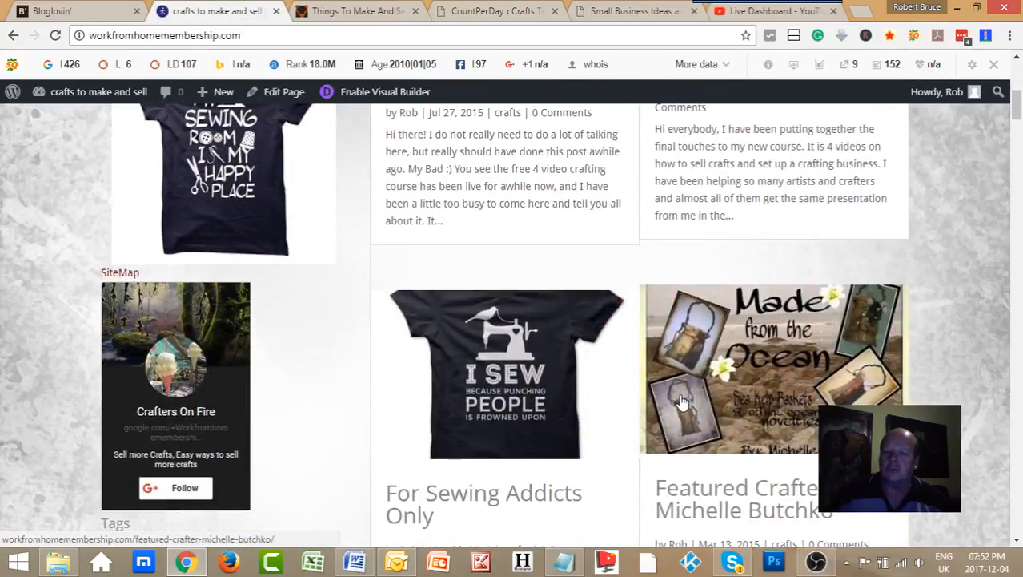
pyautogui.scroll(-3)
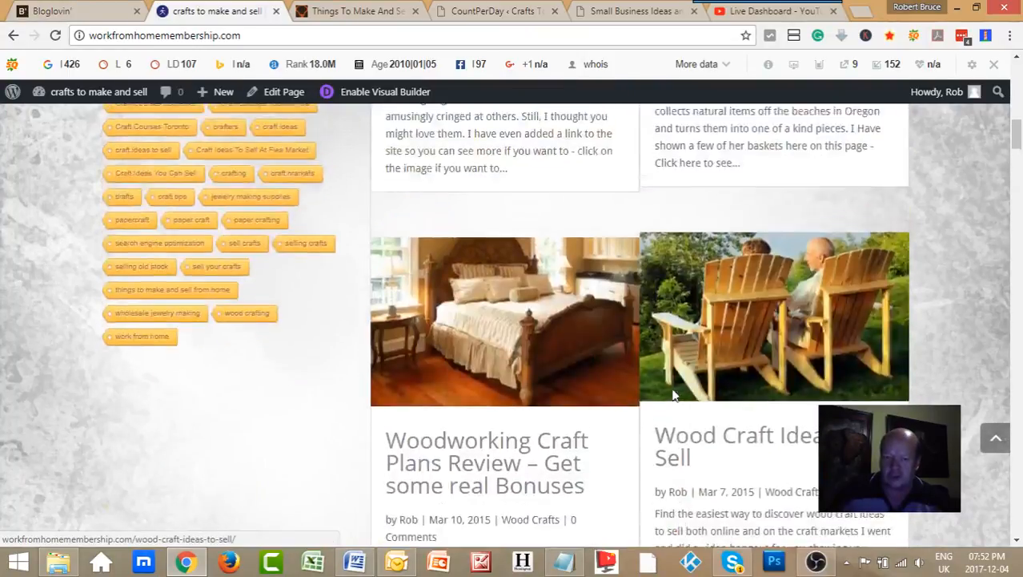
pyautogui.scroll(3)
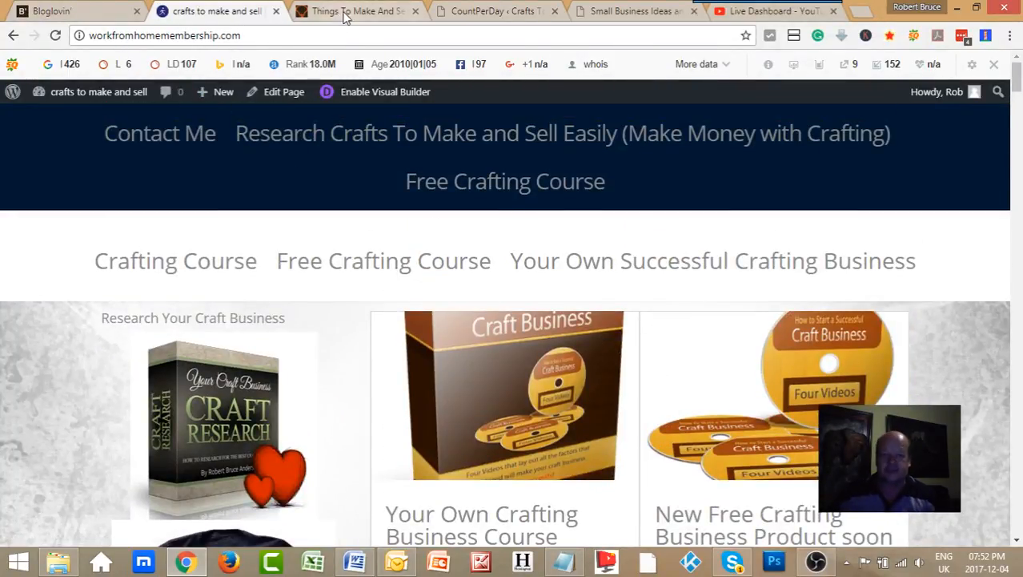
pyautogui.click(357, 10)
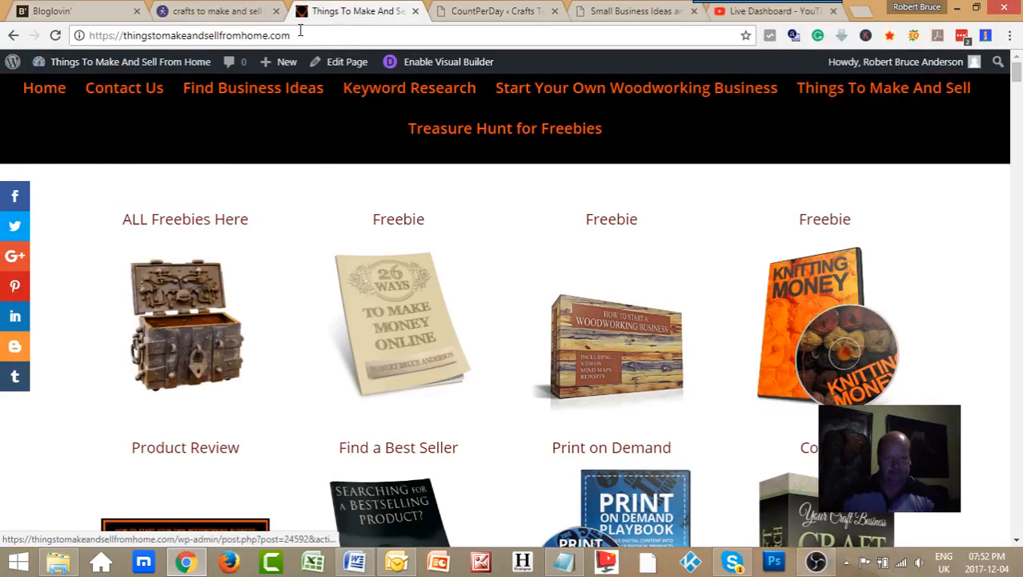
pyautogui.moveTo(366, 331)
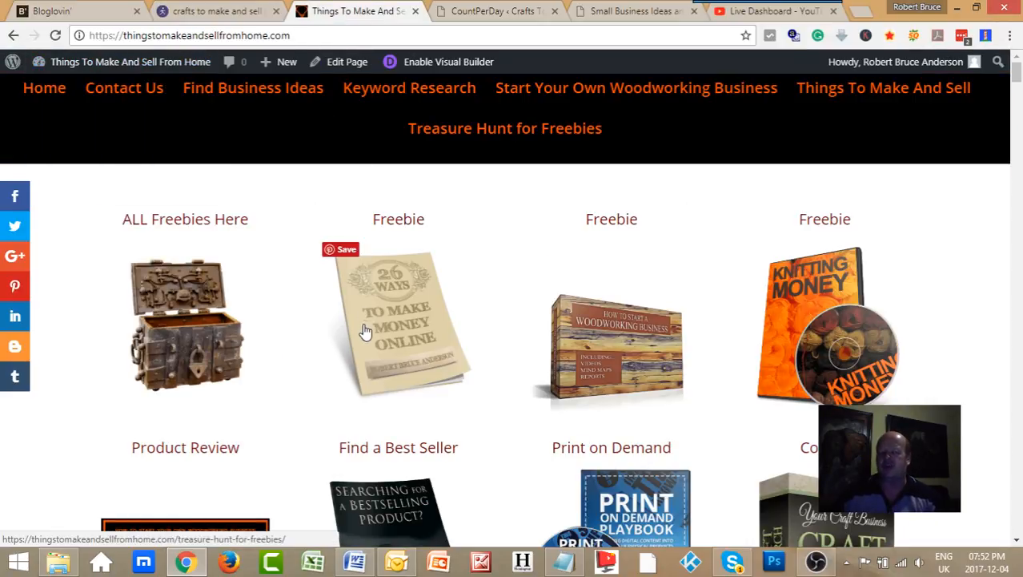
pyautogui.moveTo(356, 353)
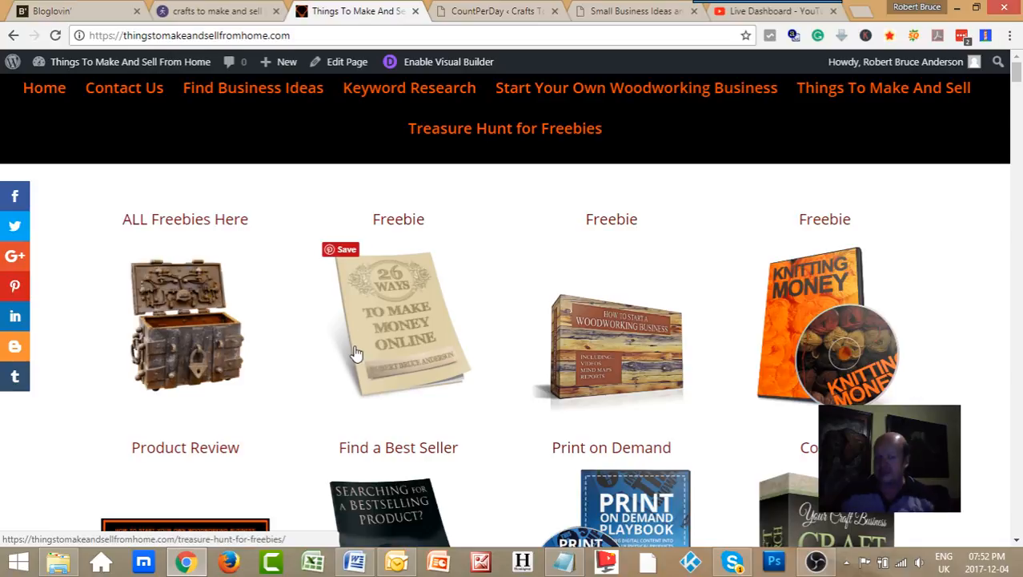
# - Show the Crafts To Make And Sell Count per Day page with 9236 total reads
pyautogui.click(489, 10)
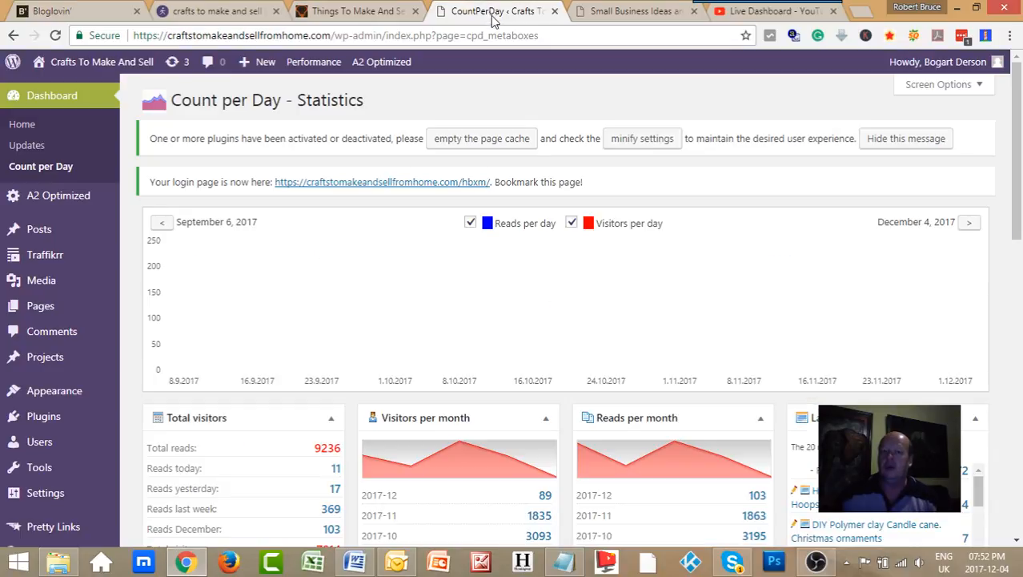
pyautogui.moveTo(22, 124)
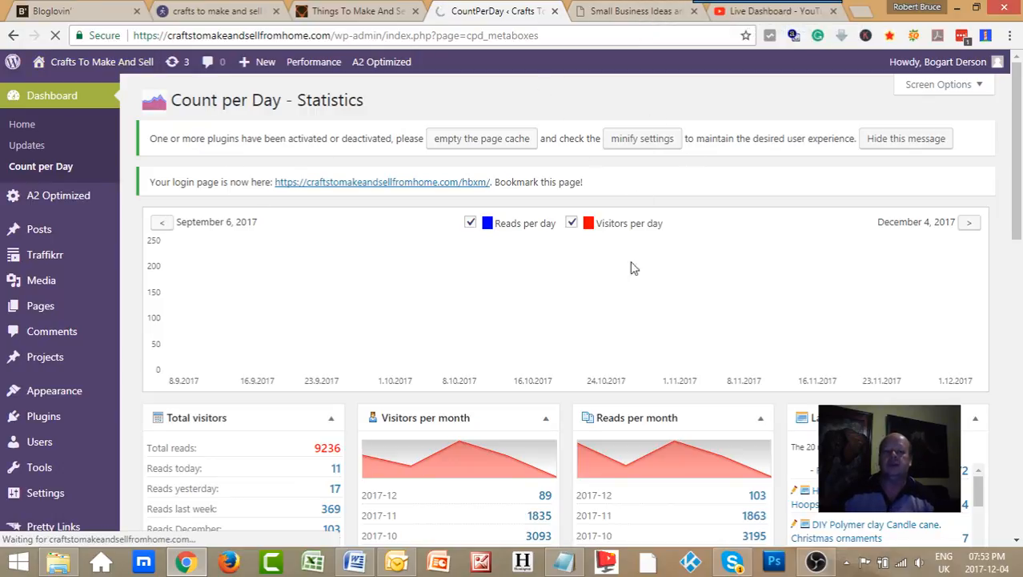
pyautogui.moveTo(626, 268)
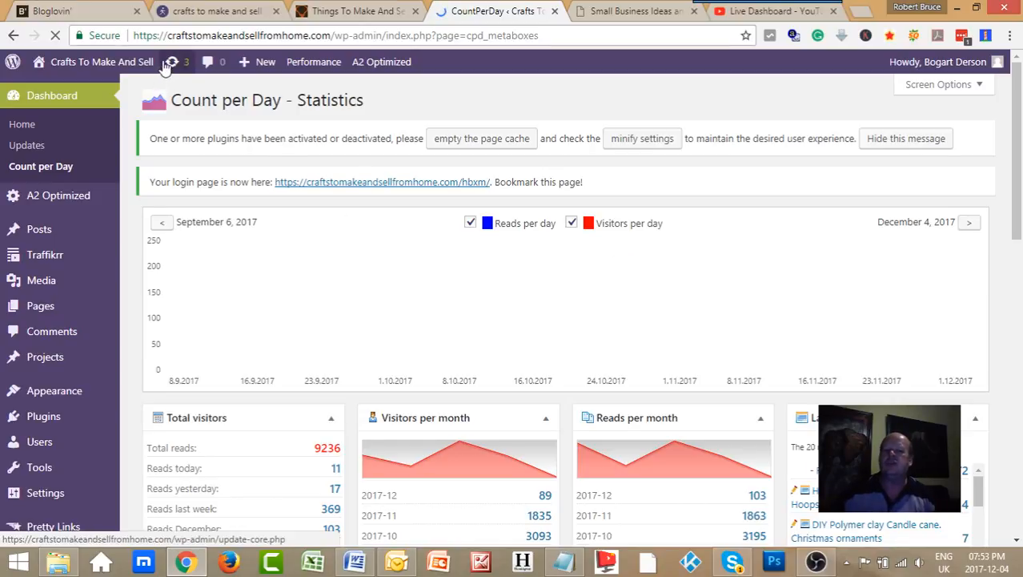
pyautogui.moveTo(102, 61)
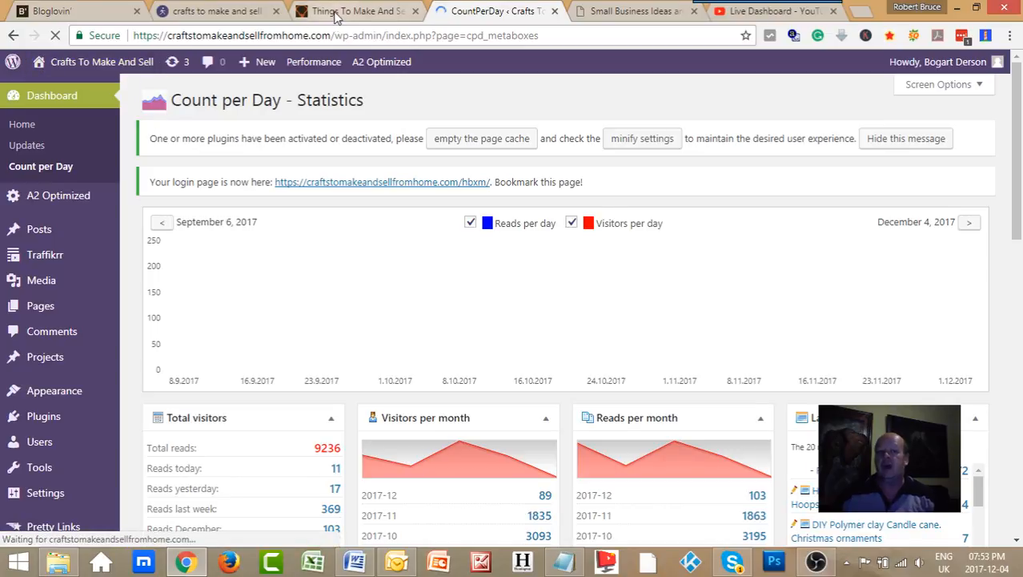
# - Flip between the Things To Make And Sell and Crafts To Make And Sell homepages
pyautogui.click(357, 11)
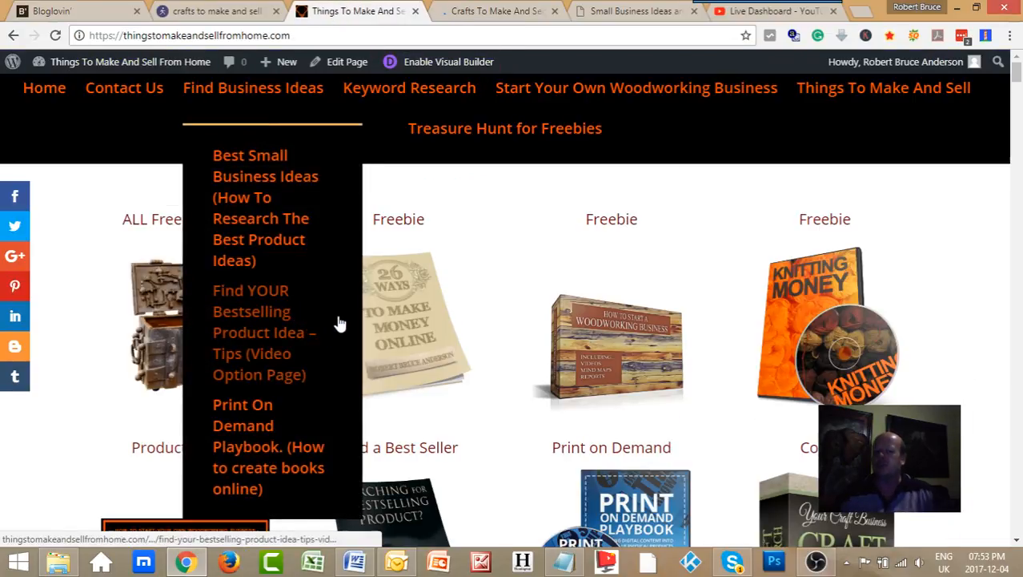
pyautogui.moveTo(498, 10)
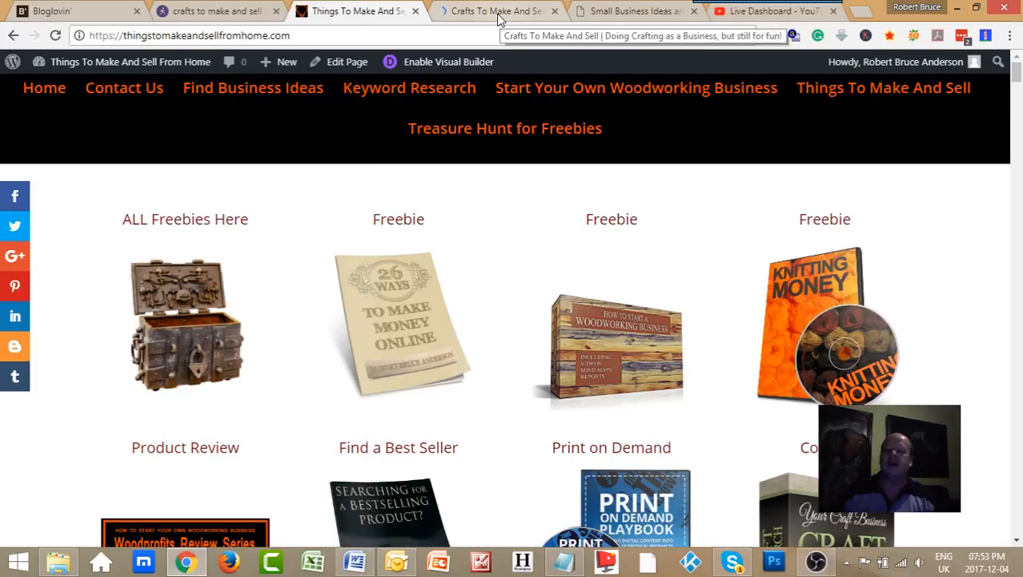
pyautogui.click(495, 10)
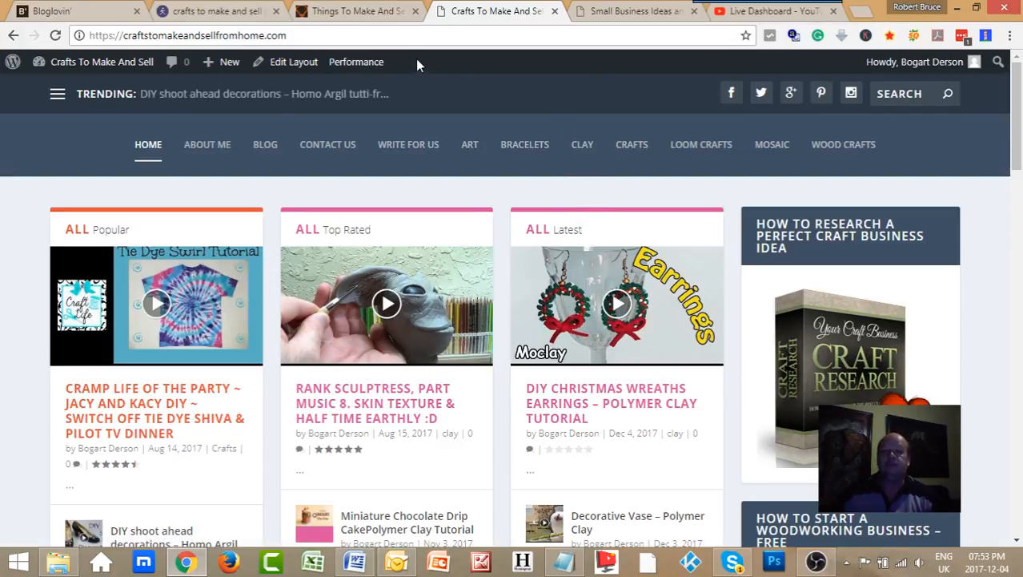
pyautogui.click(102, 62)
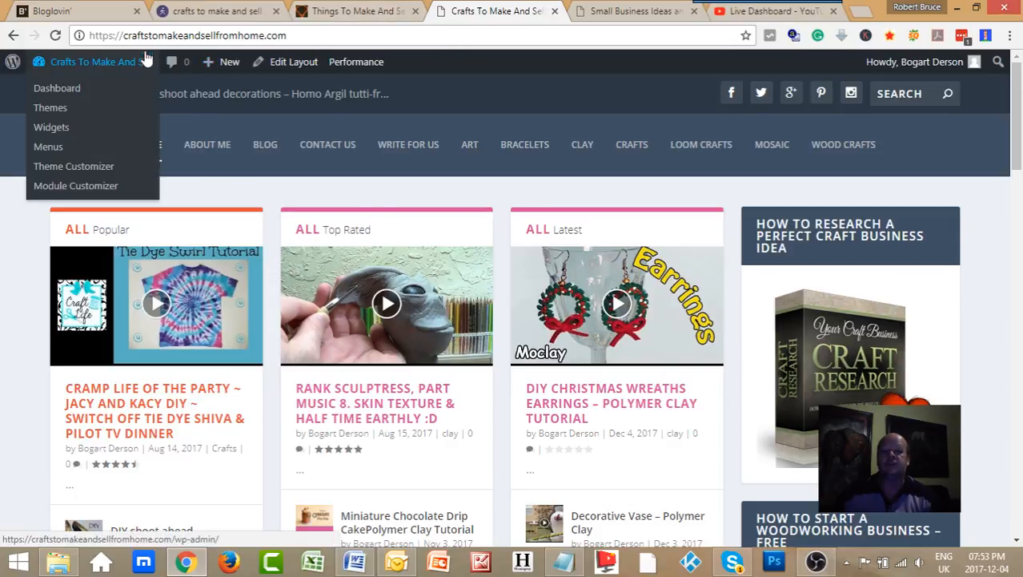
pyautogui.click(357, 10)
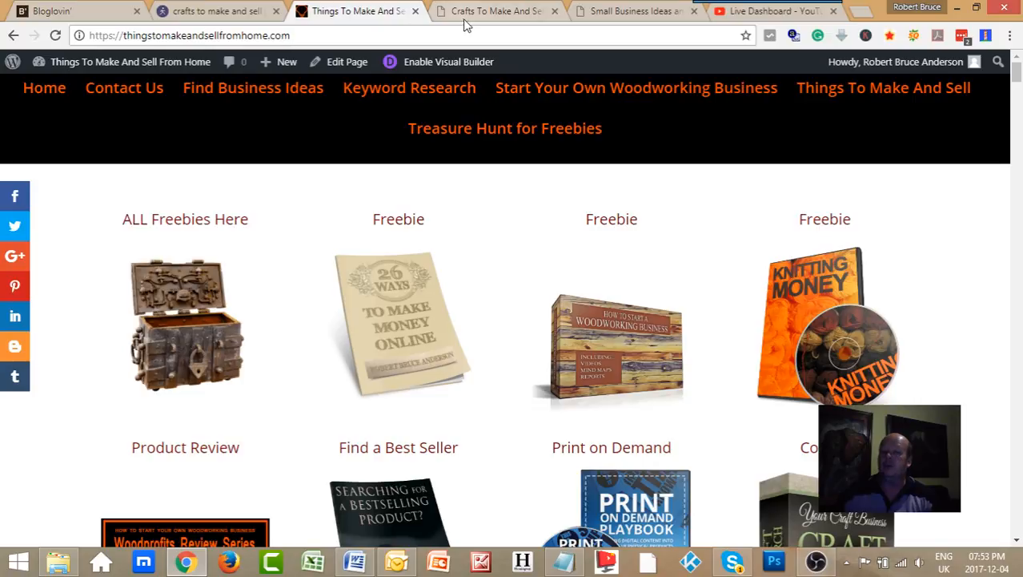
# - Scroll the Crafts To Make And Sell popular posts, then return to Things To Make And Sell
pyautogui.click(493, 10)
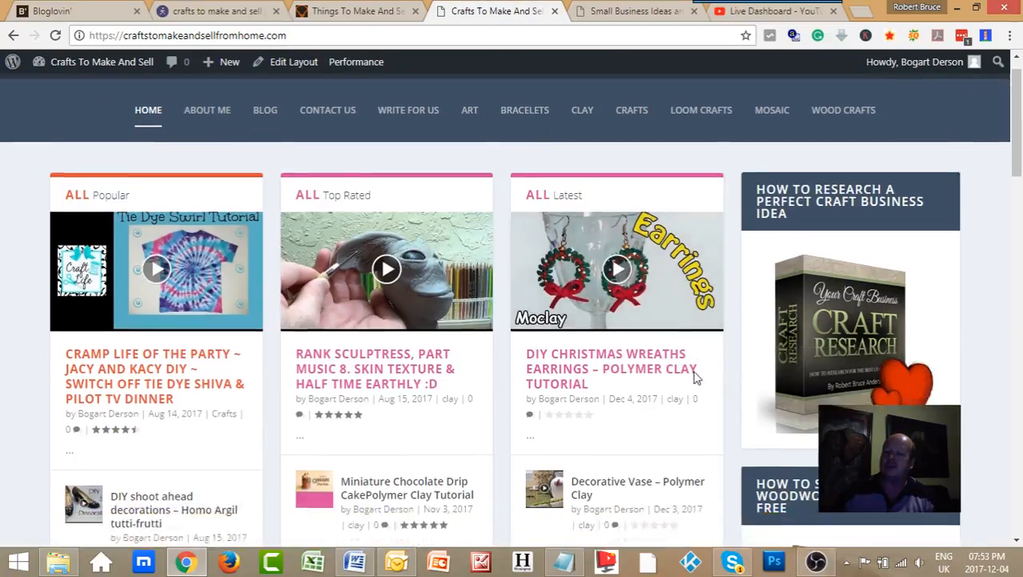
pyautogui.scroll(-3)
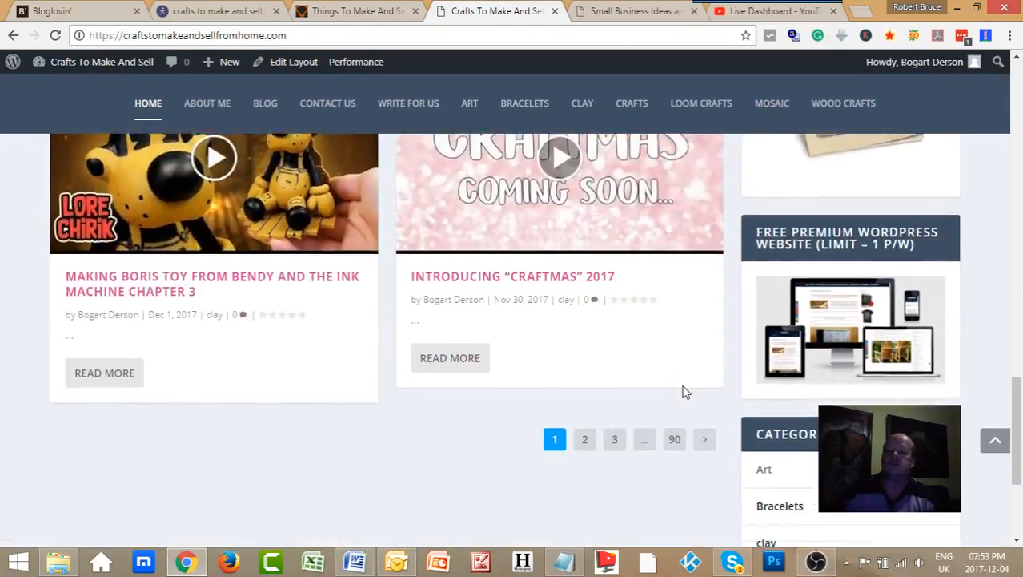
pyautogui.scroll(3)
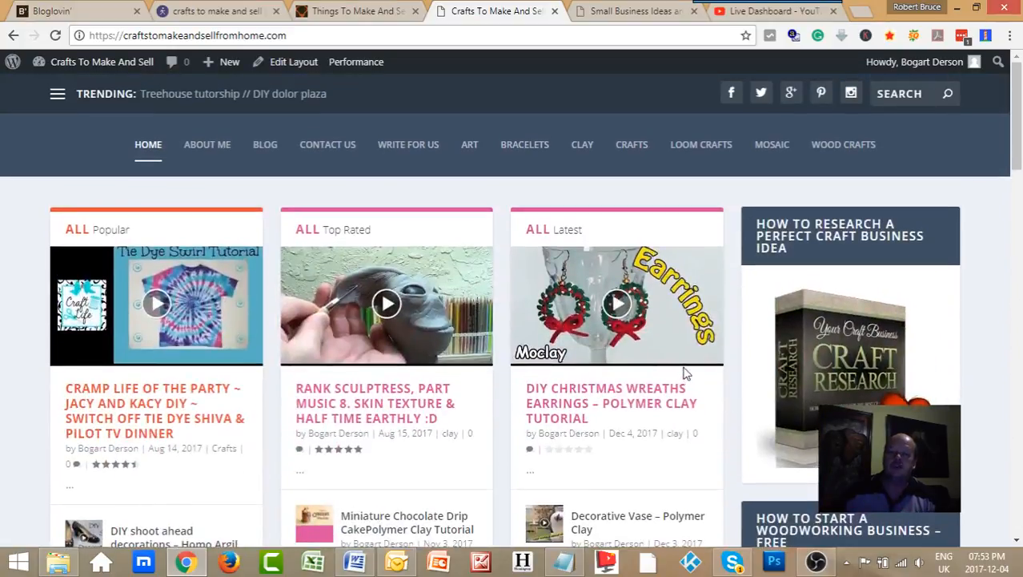
pyautogui.moveTo(686, 370)
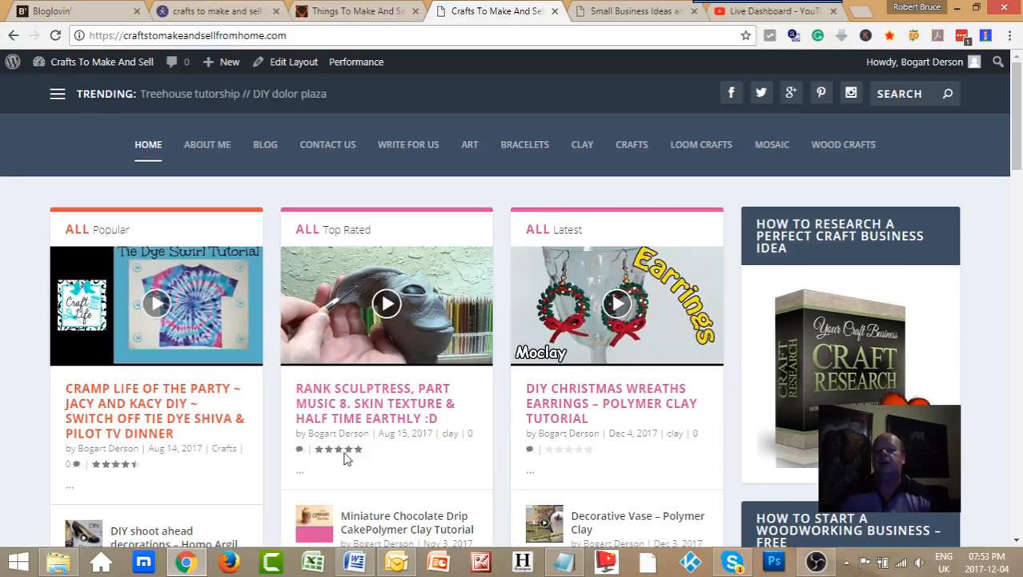
pyautogui.scroll(-3)
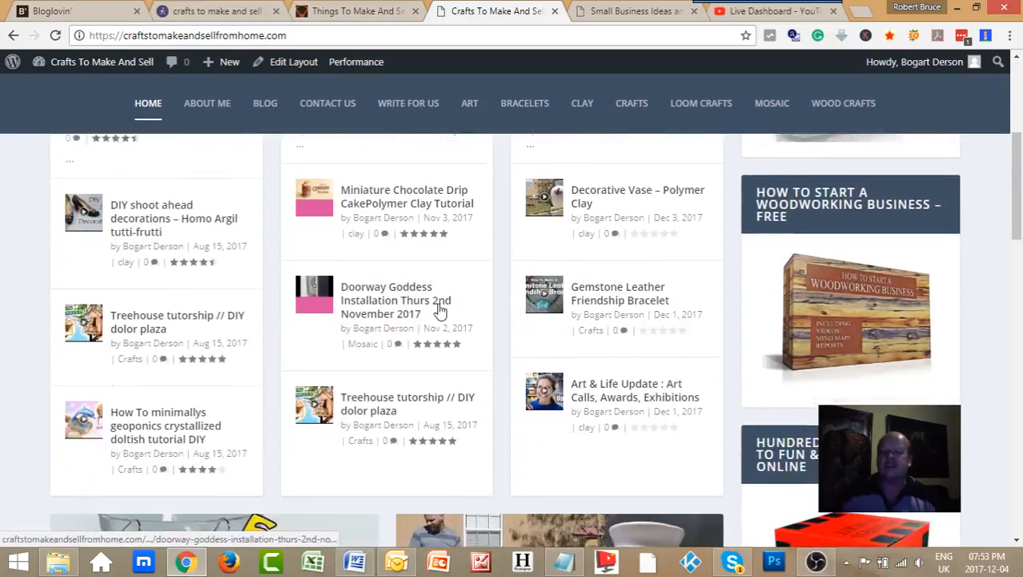
pyautogui.scroll(3)
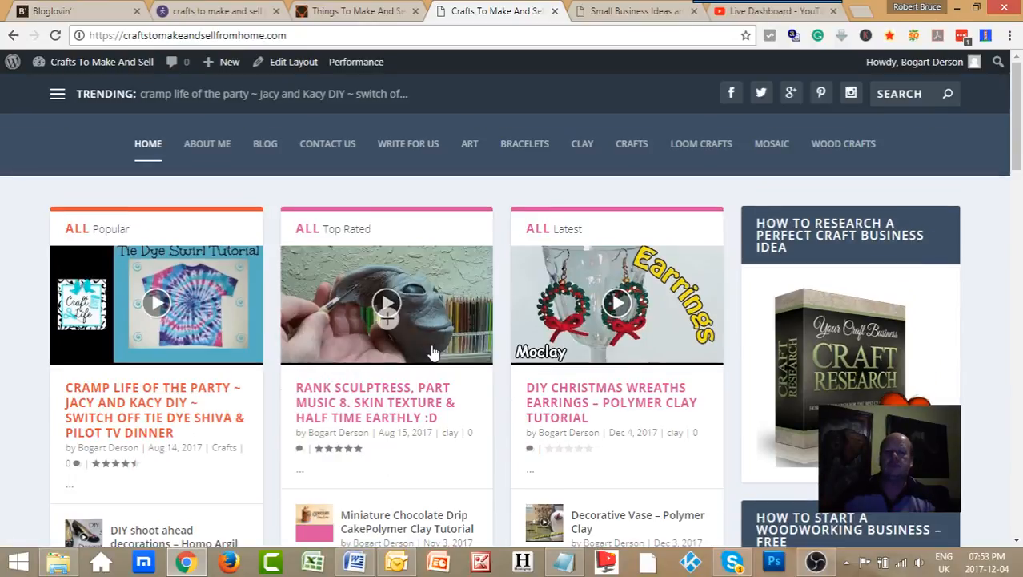
pyautogui.moveTo(150, 228)
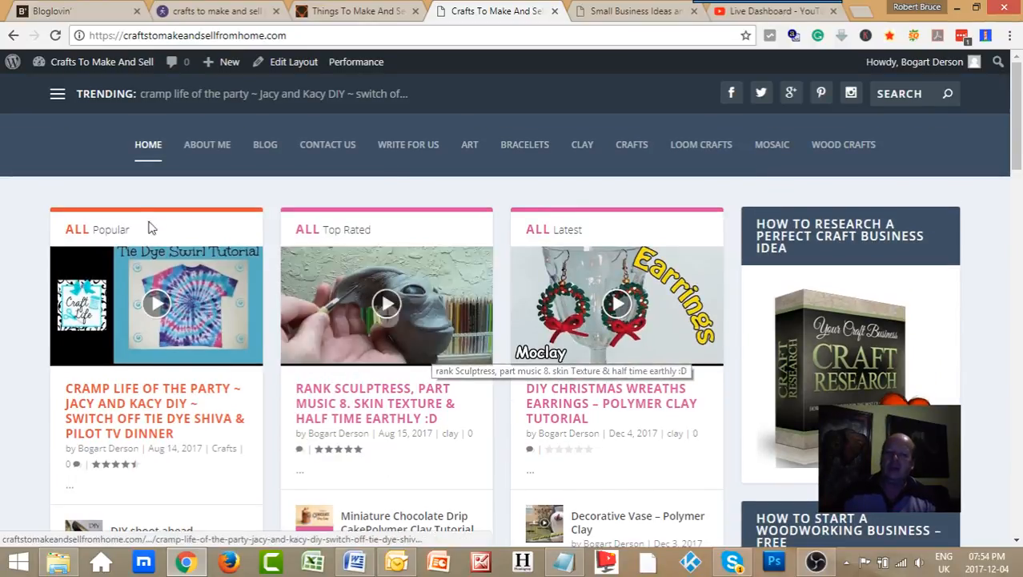
pyautogui.moveTo(446, 393)
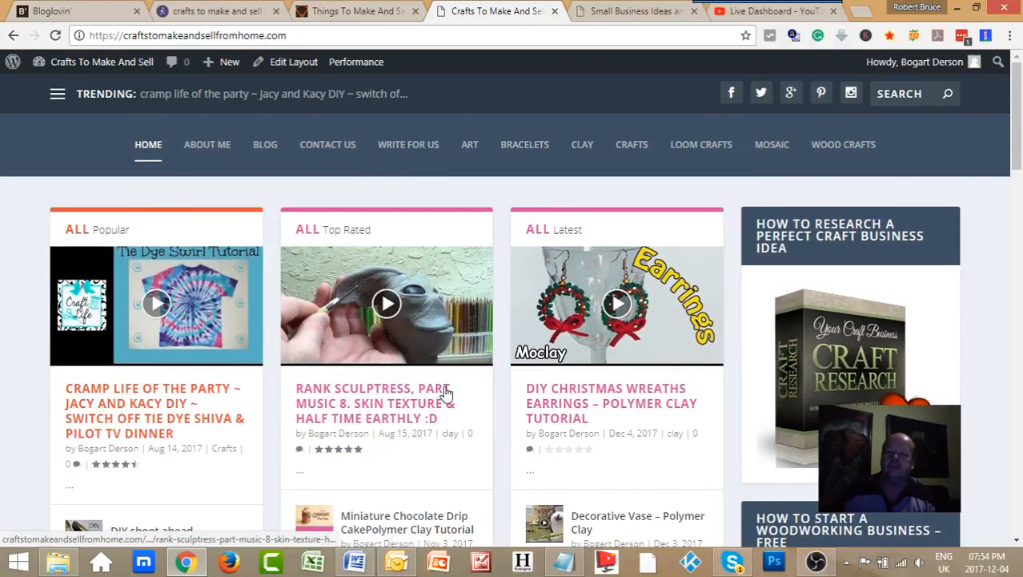
pyautogui.moveTo(342, 22)
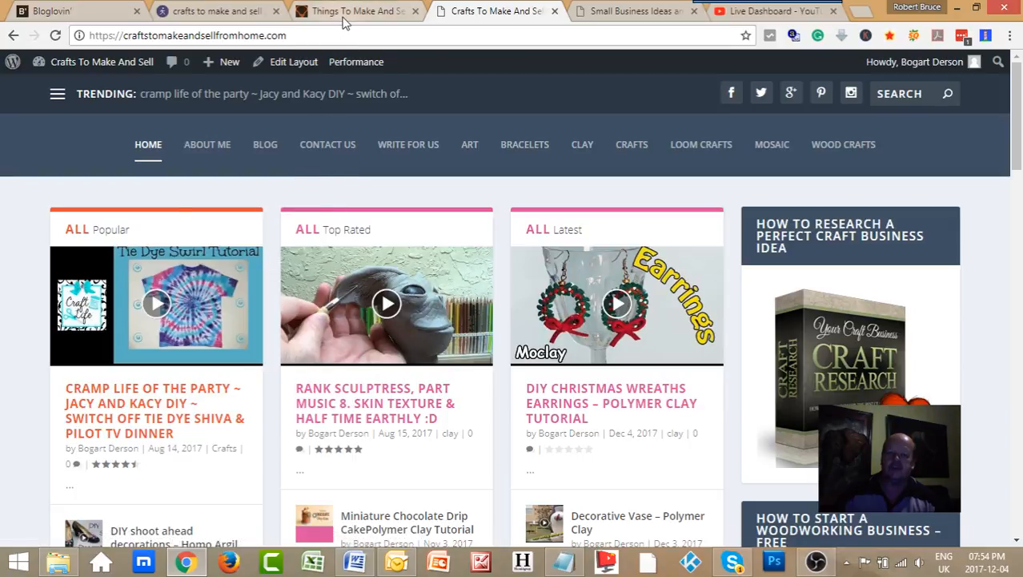
pyautogui.click(357, 10)
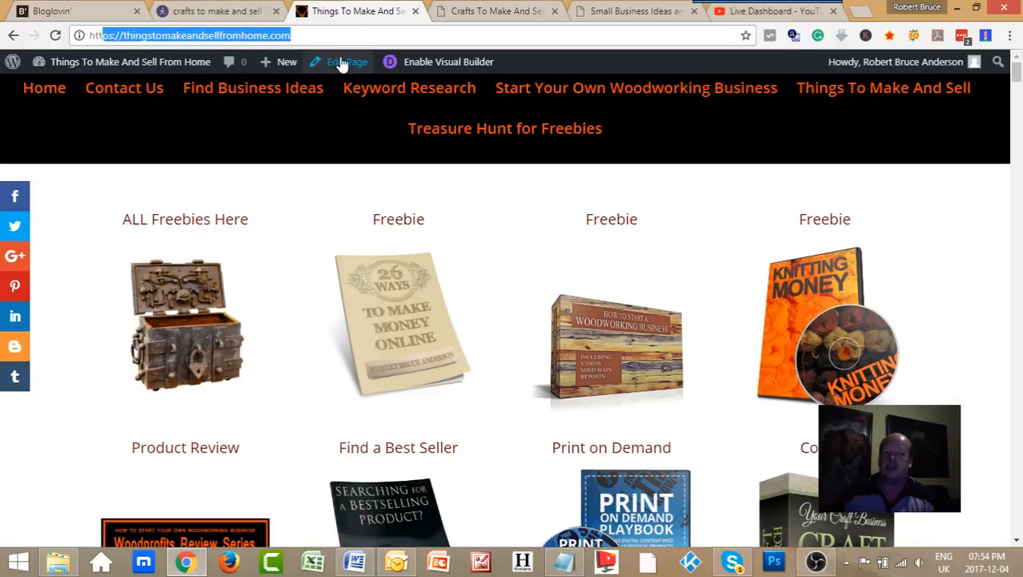
# - Open admin dashboards for Small Business Opportunities, Crafts To Make And Sell, and Things To Make And Sell
pyautogui.click(632, 10)
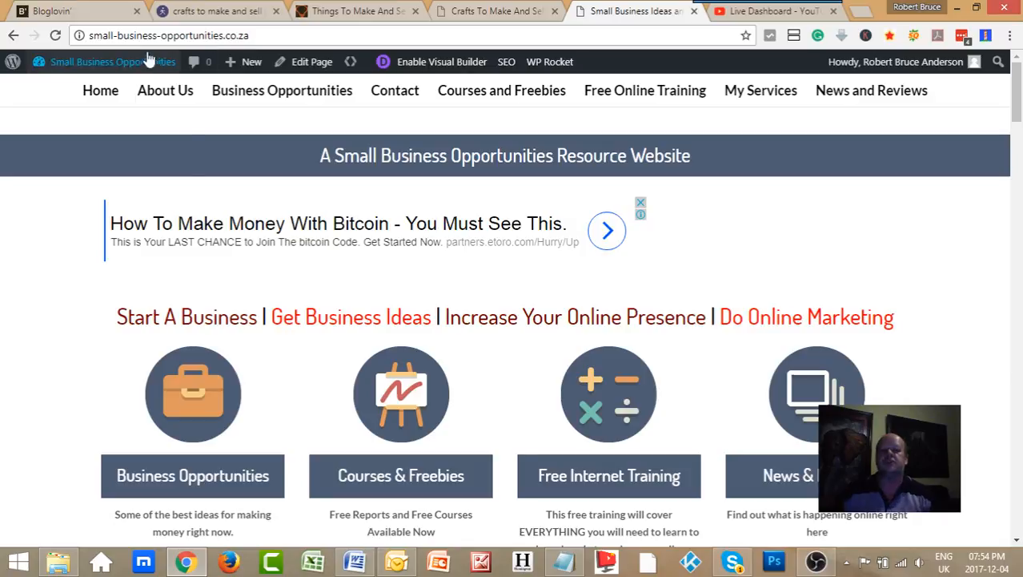
pyautogui.click(112, 62)
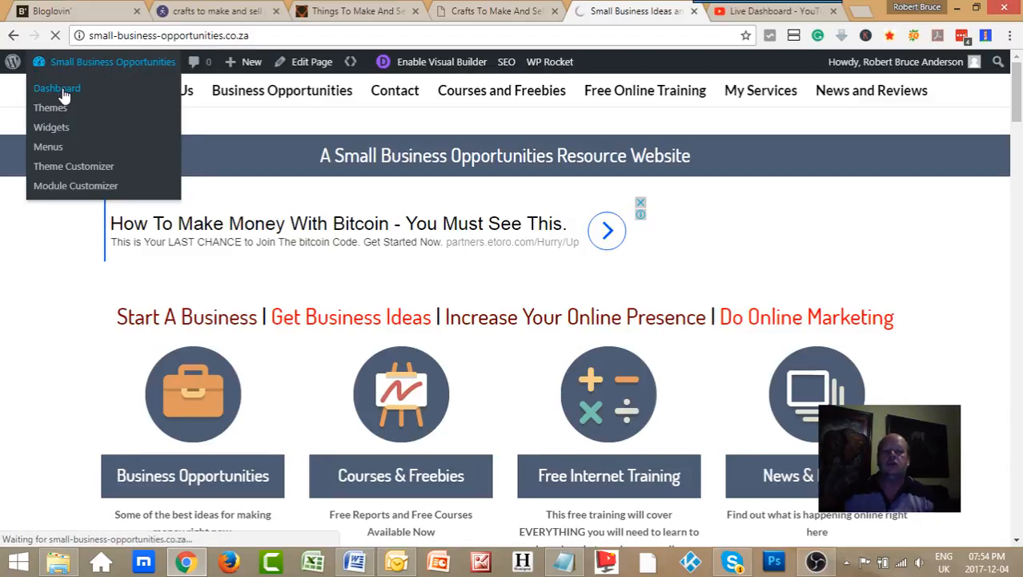
pyautogui.click(493, 10)
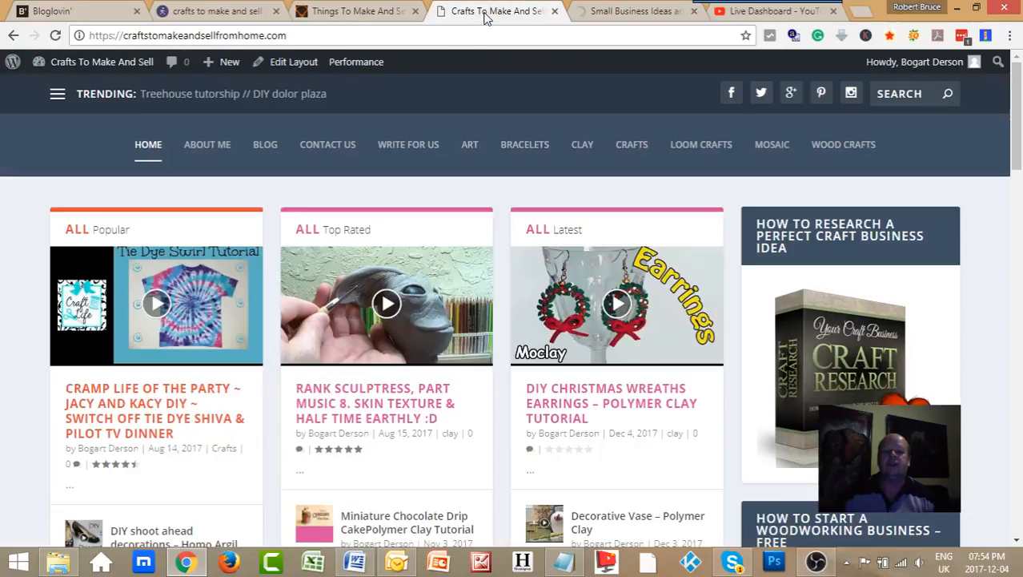
pyautogui.click(356, 11)
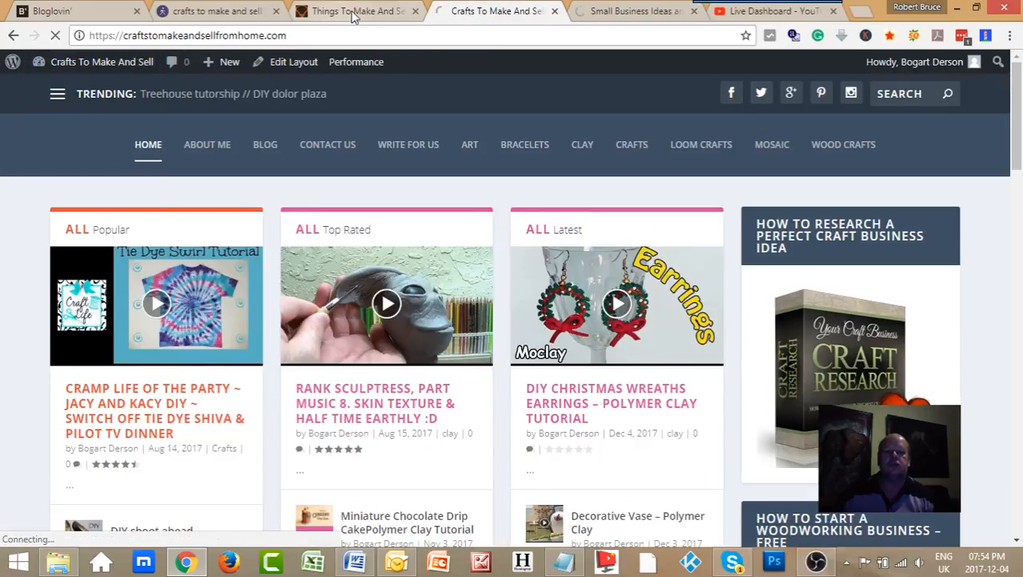
pyautogui.click(356, 10)
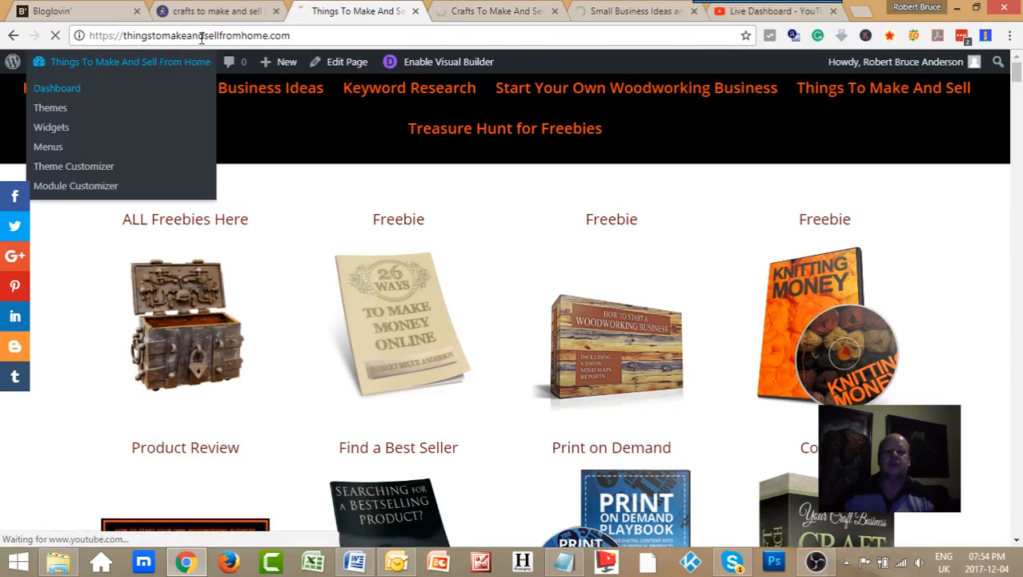
pyautogui.click(216, 11)
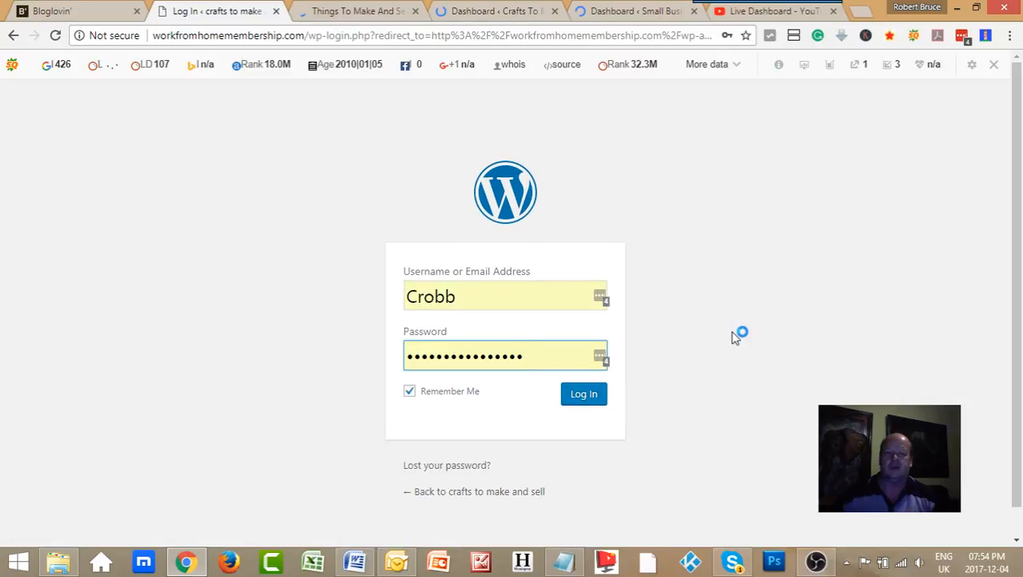
# - Log in and view Things To Make And Sell stats: 11400 total reads, 9227 visitors
pyautogui.click(583, 393)
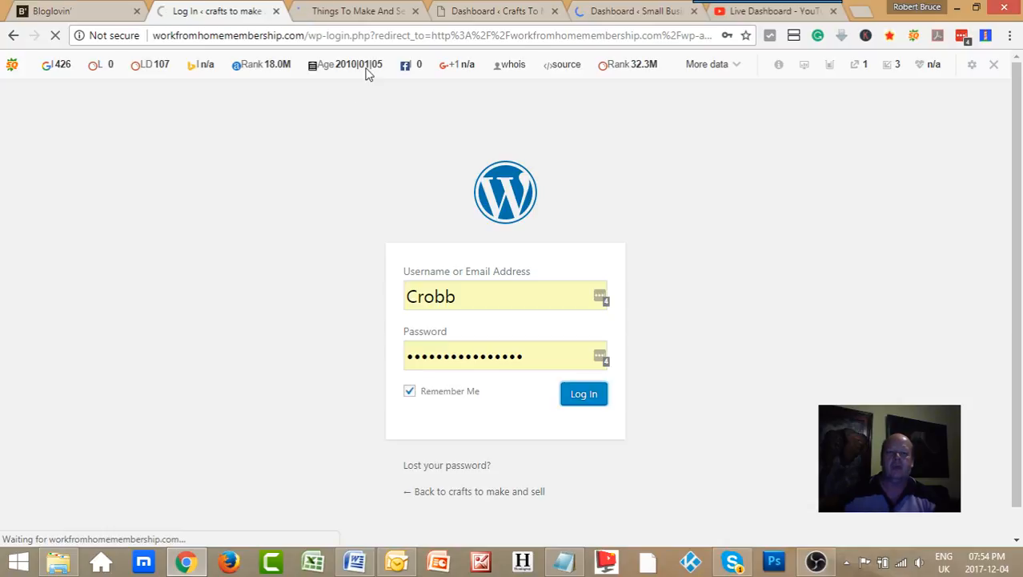
pyautogui.click(584, 393)
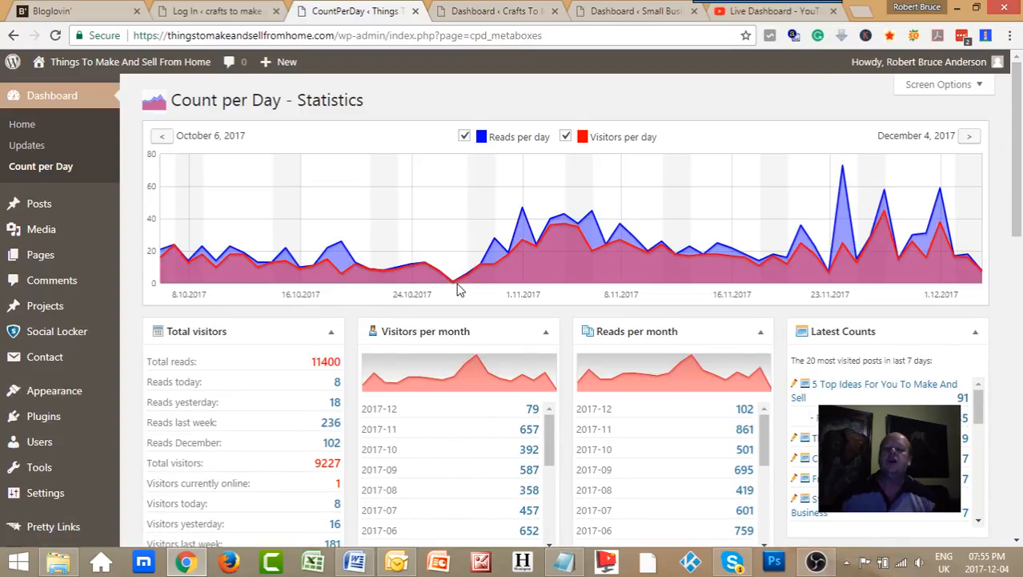
pyautogui.moveTo(198, 76)
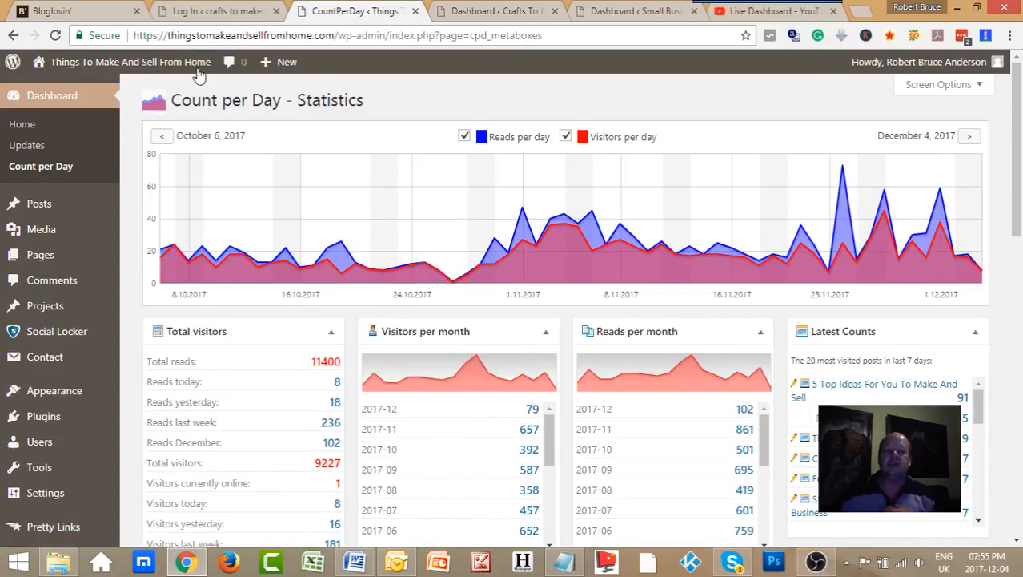
pyautogui.click(216, 10)
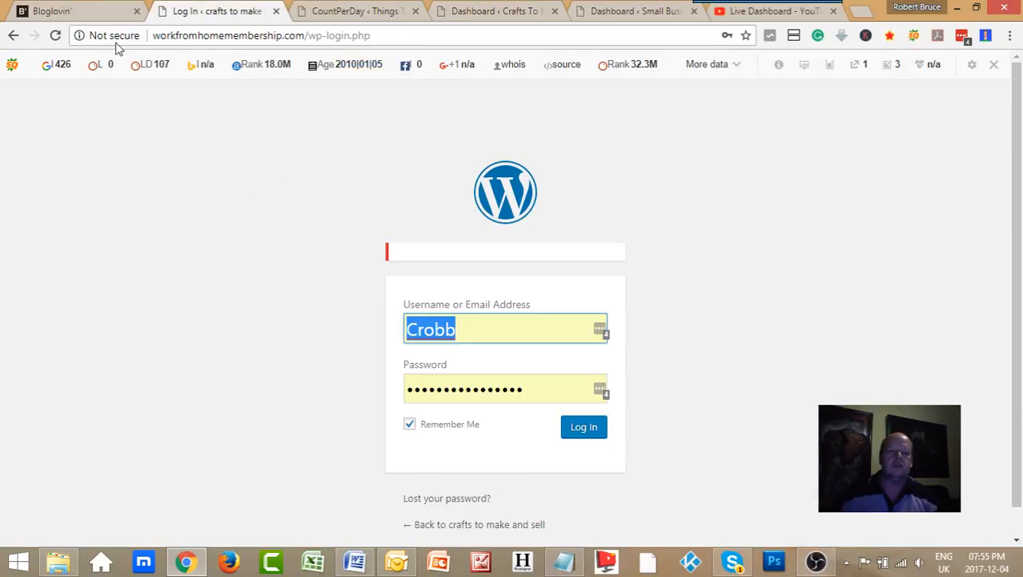
pyautogui.moveTo(333, 349)
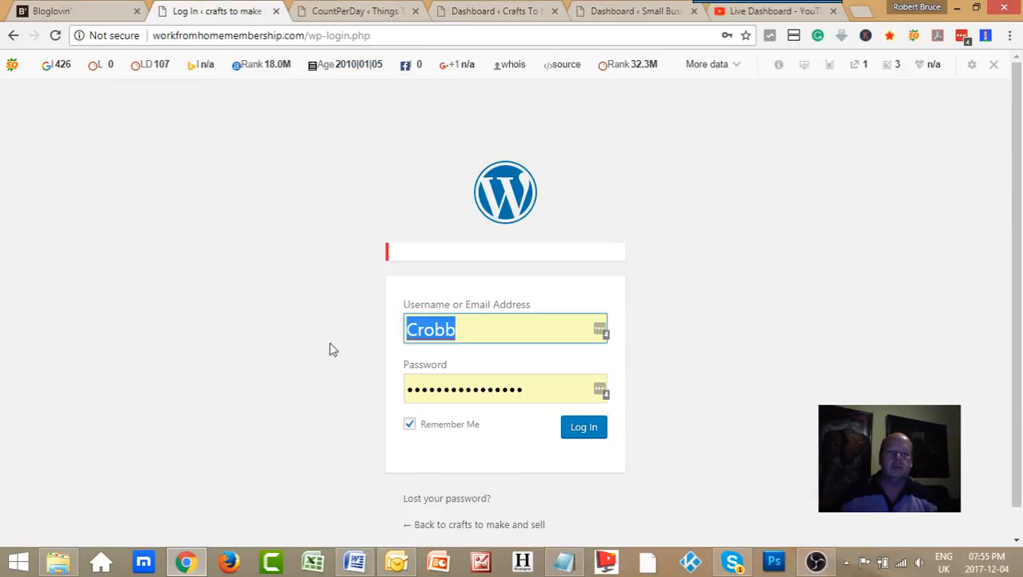
pyautogui.moveTo(584, 426)
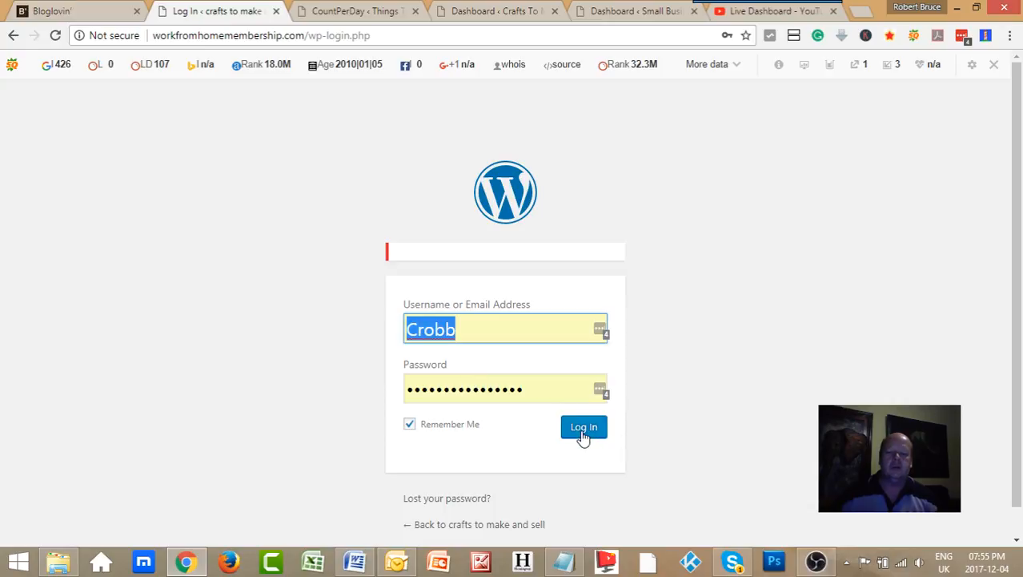
pyautogui.click(584, 426)
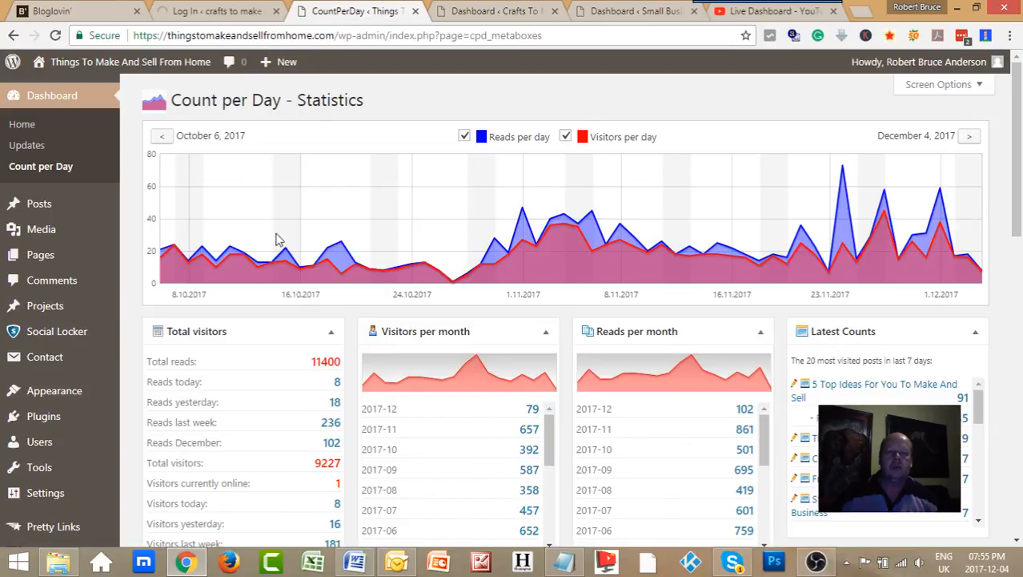
pyautogui.moveTo(311, 287)
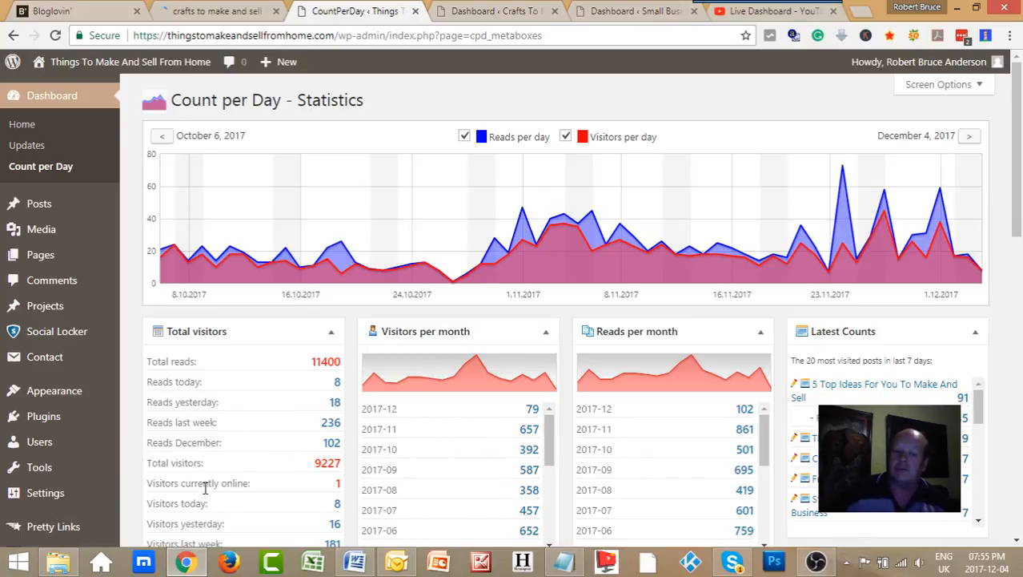
pyautogui.moveTo(175, 386)
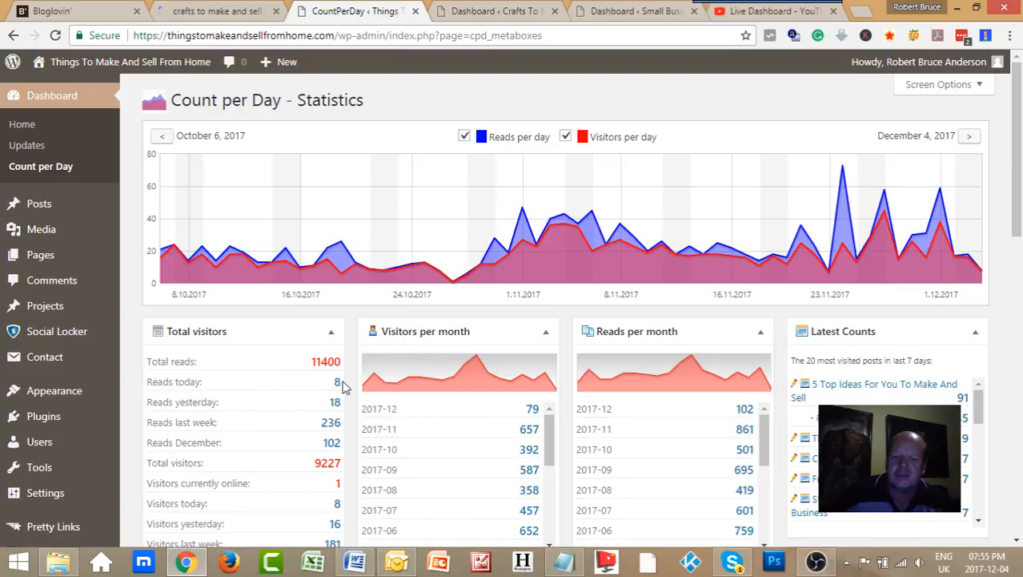
pyautogui.moveTo(319, 410)
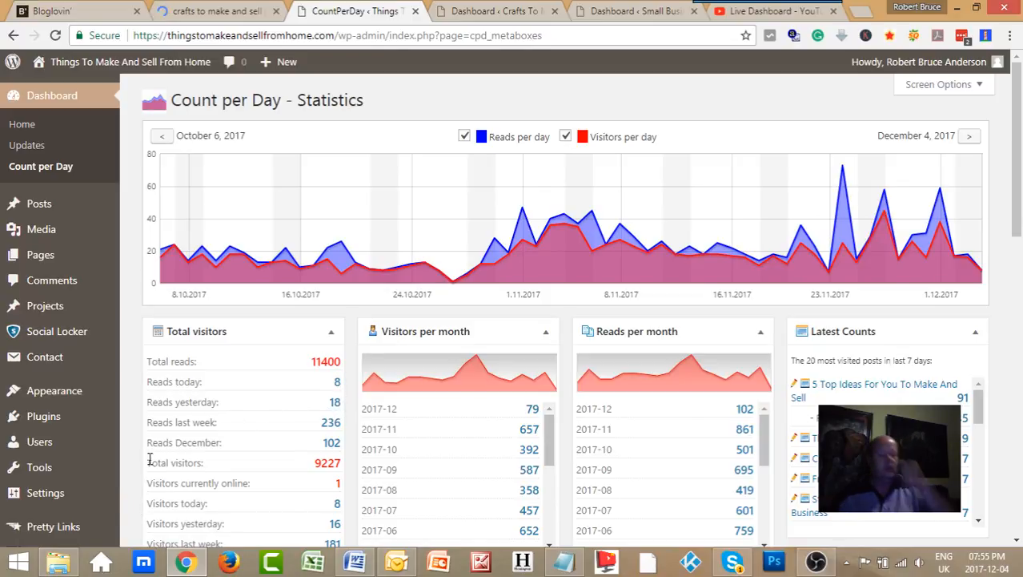
pyautogui.moveTo(458, 184)
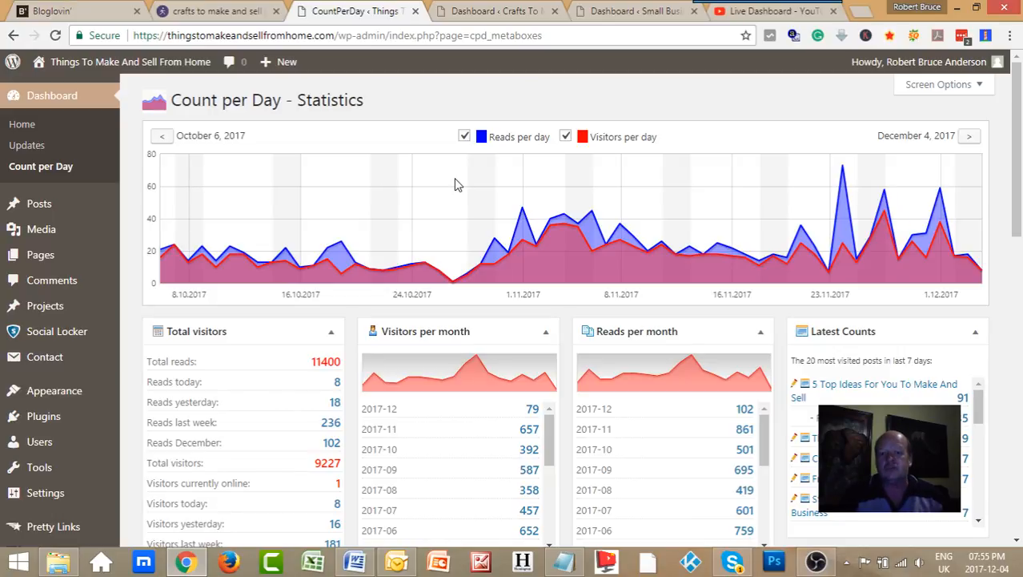
pyautogui.moveTo(406, 173)
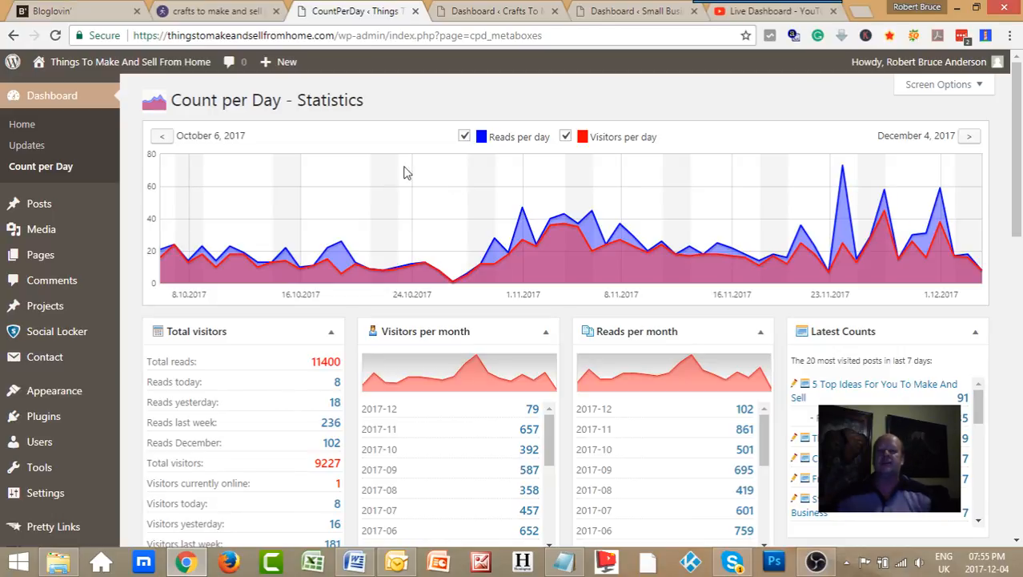
# - Open Crafts To Make And Sell's Count per Day and page the chart back to June 8–September 5, 2017
pyautogui.click(492, 10)
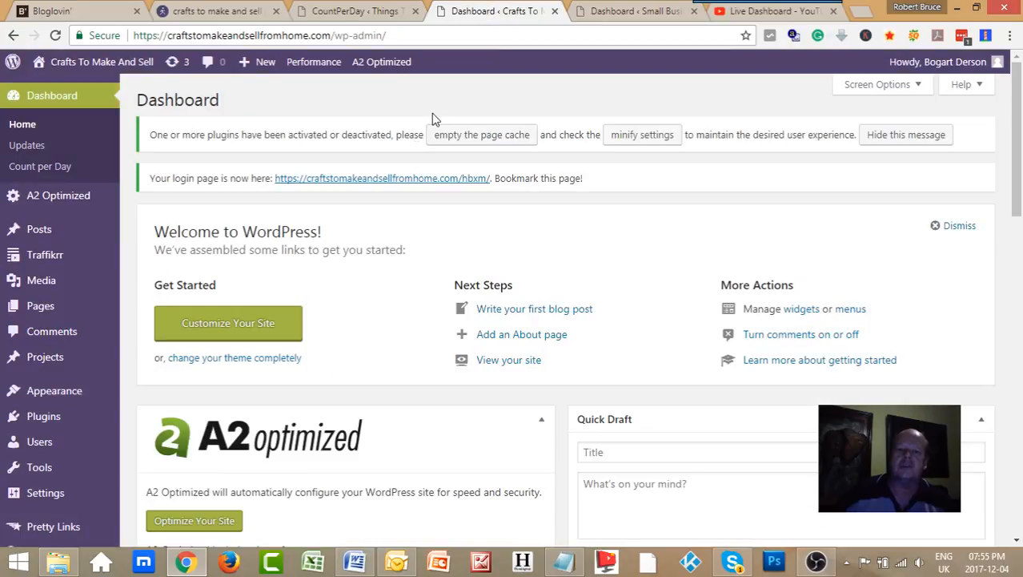
pyautogui.moveTo(40, 166)
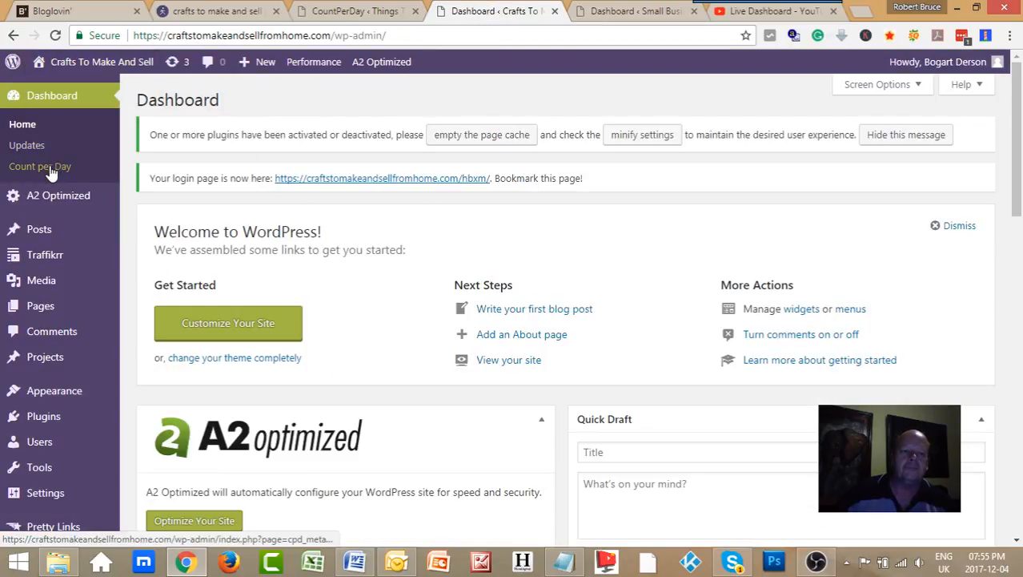
pyautogui.click(40, 166)
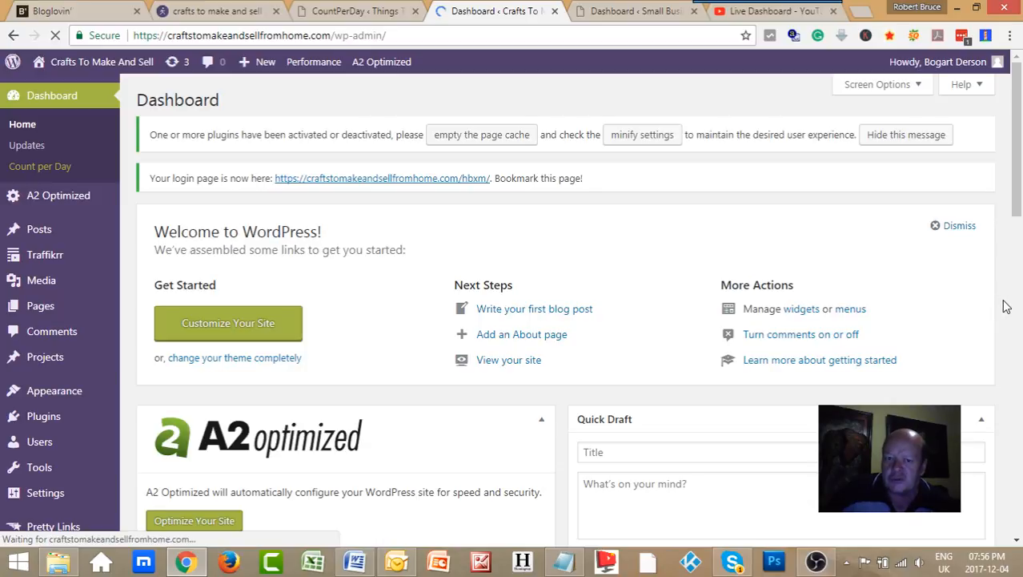
pyautogui.click(39, 166)
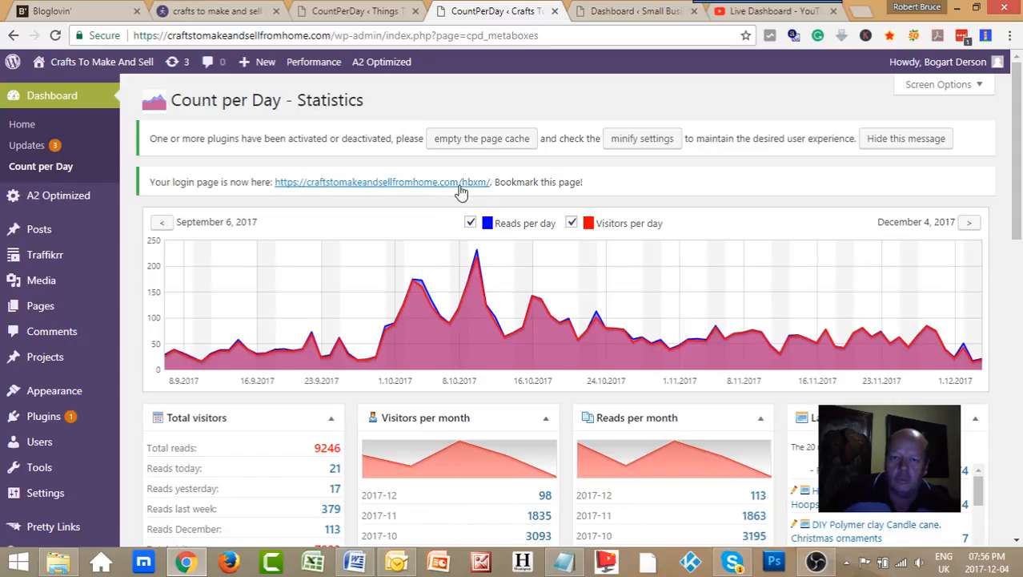
pyautogui.moveTo(433, 371)
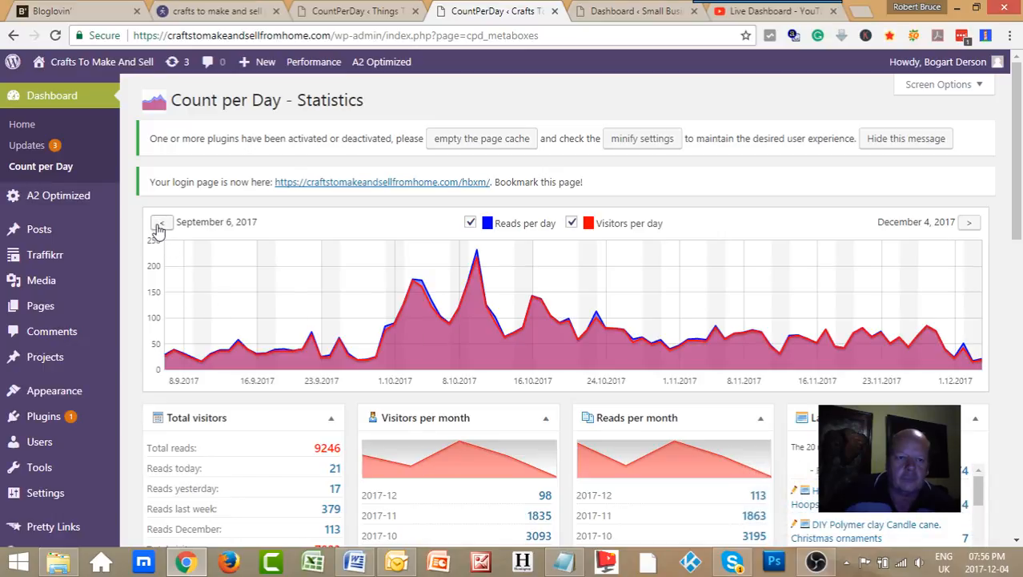
pyautogui.click(161, 223)
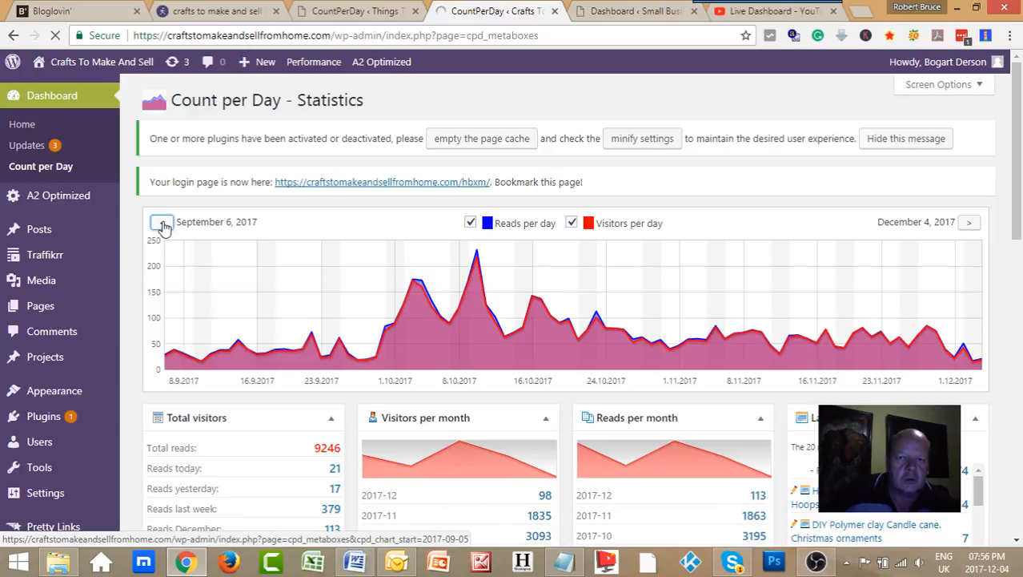
pyautogui.click(162, 223)
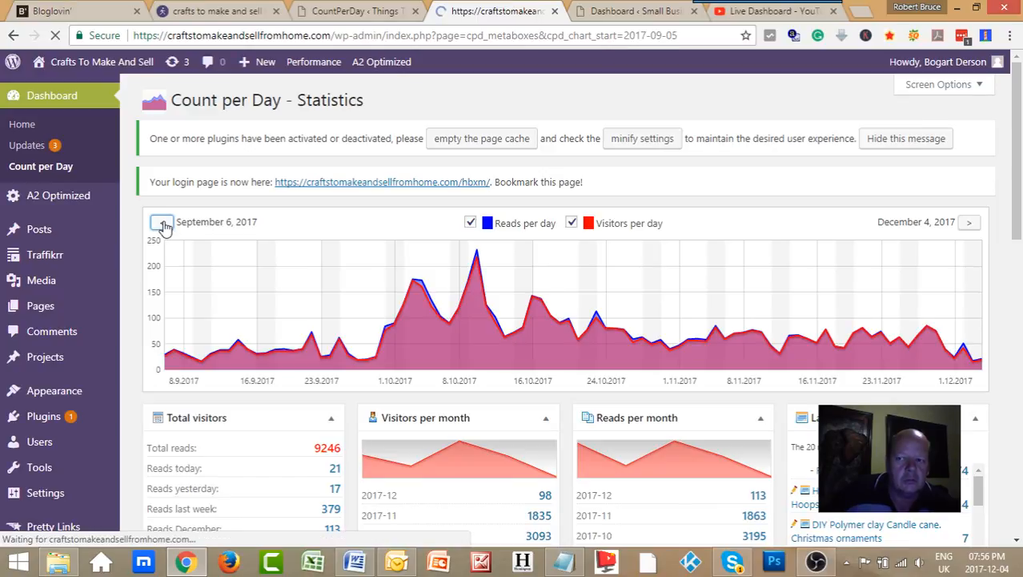
pyautogui.click(162, 222)
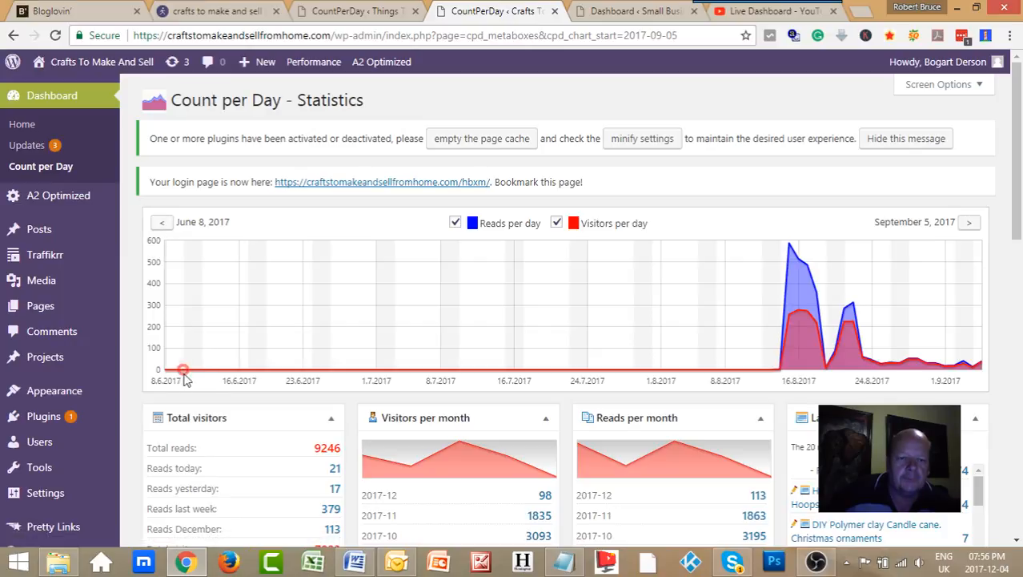
pyautogui.moveTo(673, 376)
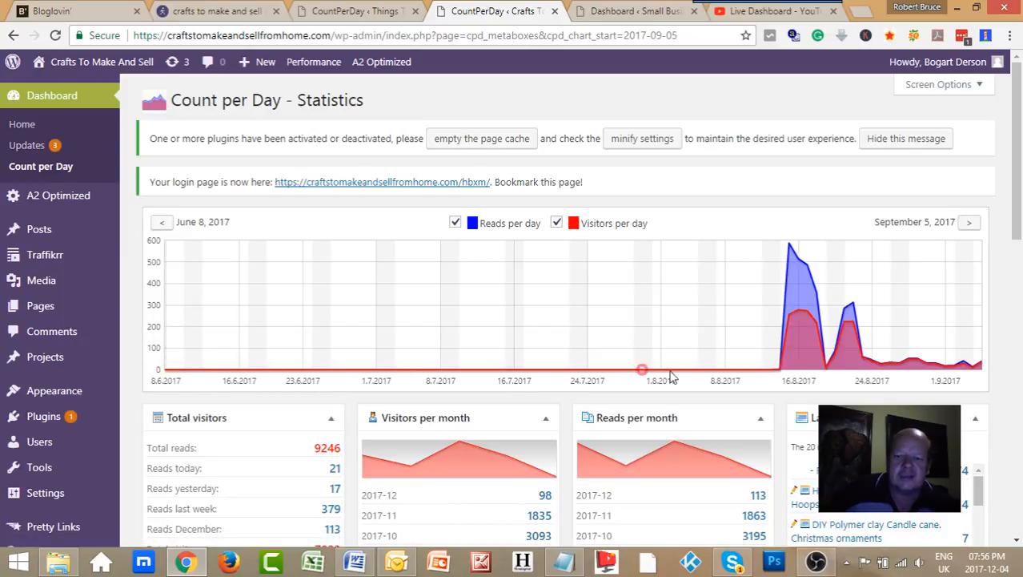
pyautogui.moveTo(781, 370)
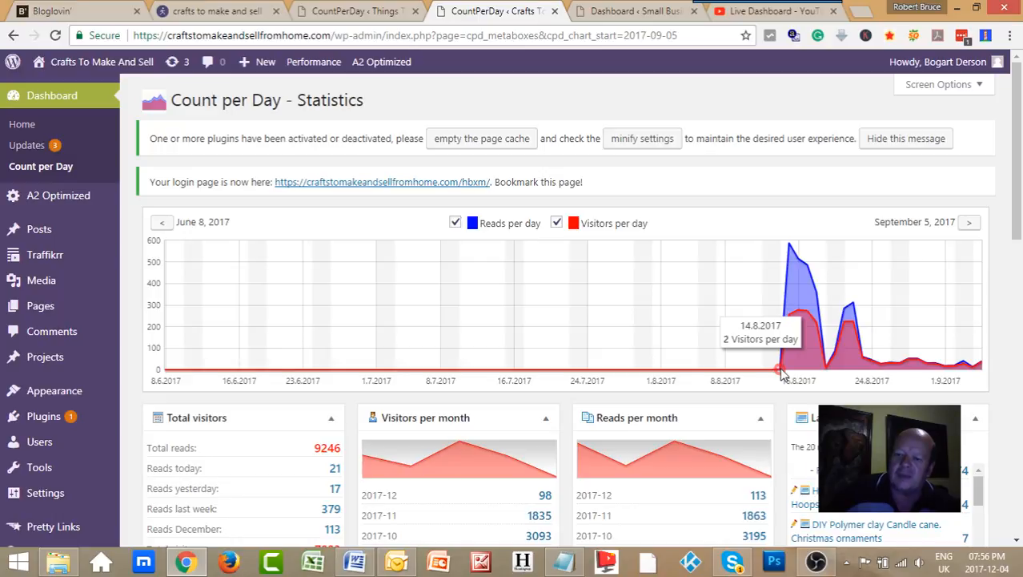
pyautogui.moveTo(789, 244)
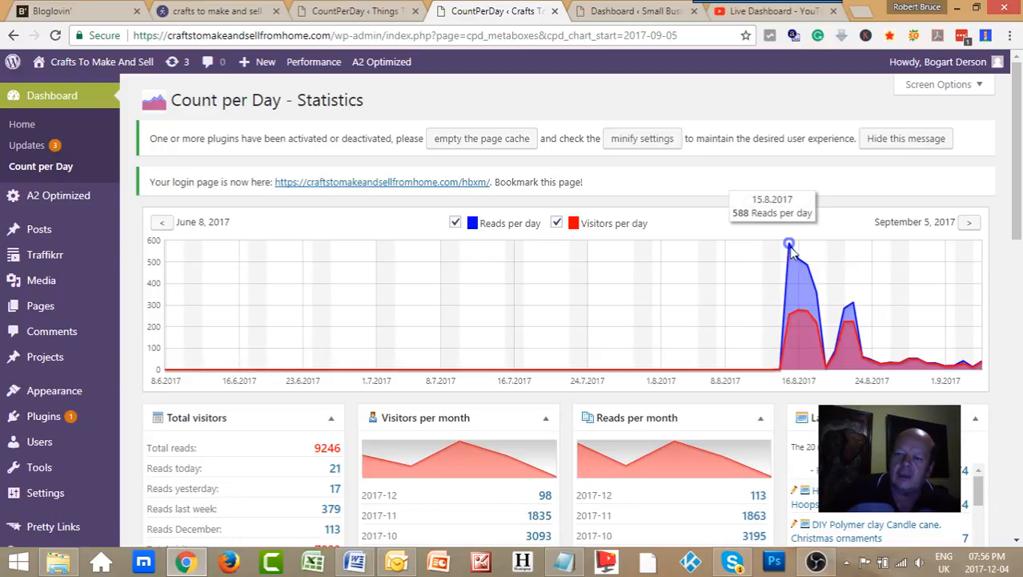
pyautogui.moveTo(791, 316)
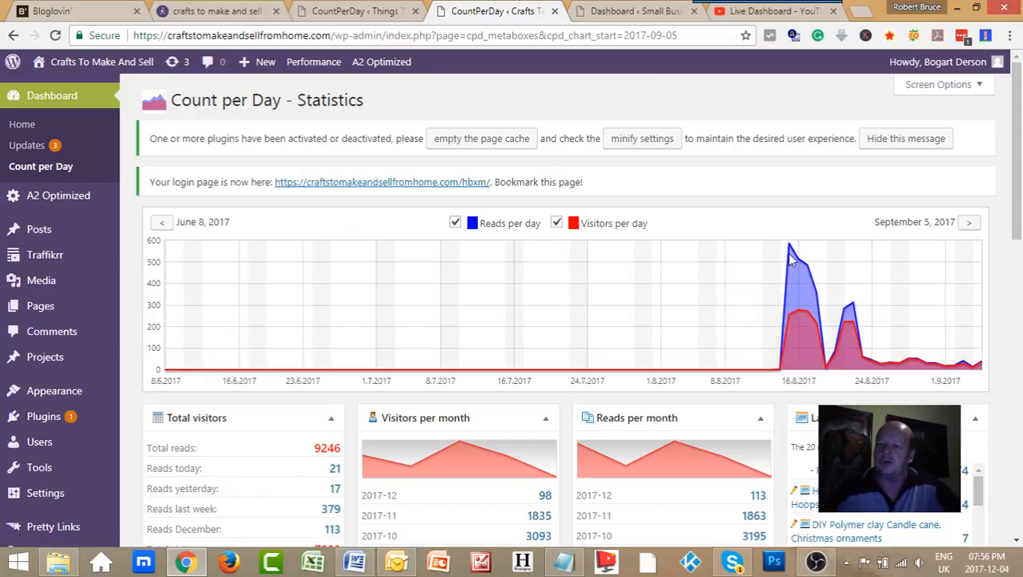
pyautogui.moveTo(790, 246)
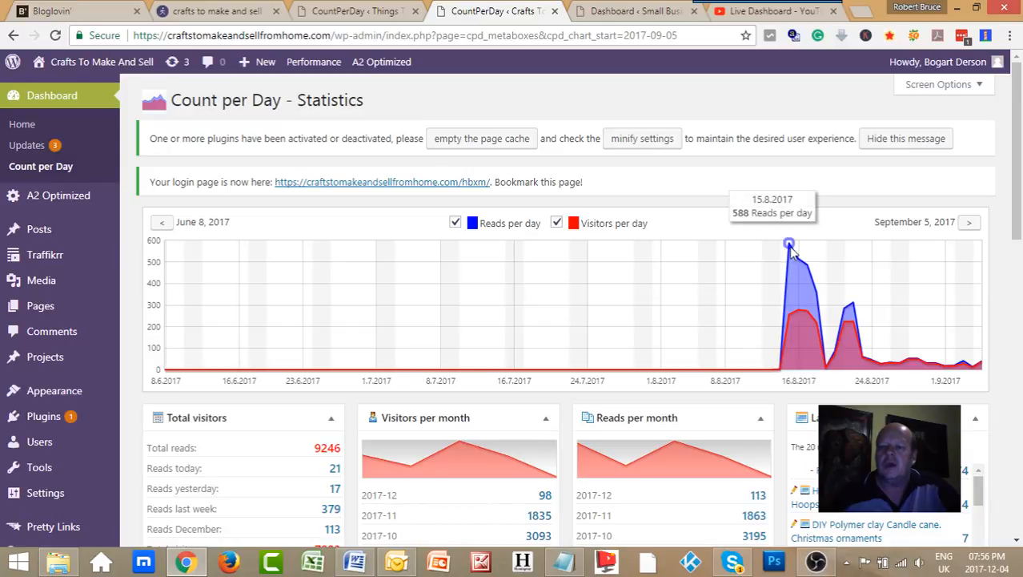
pyautogui.moveTo(799, 324)
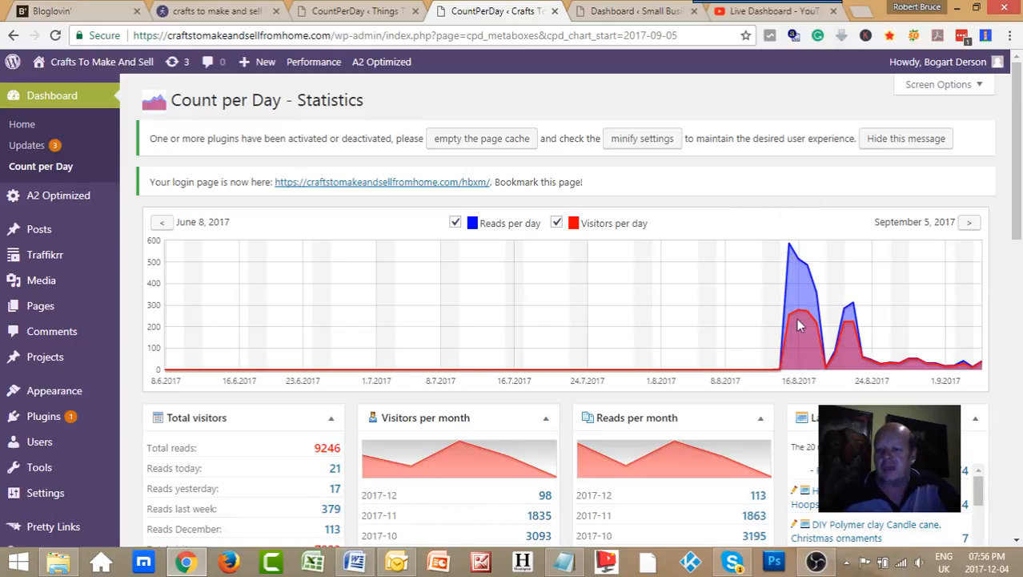
pyautogui.moveTo(803, 314)
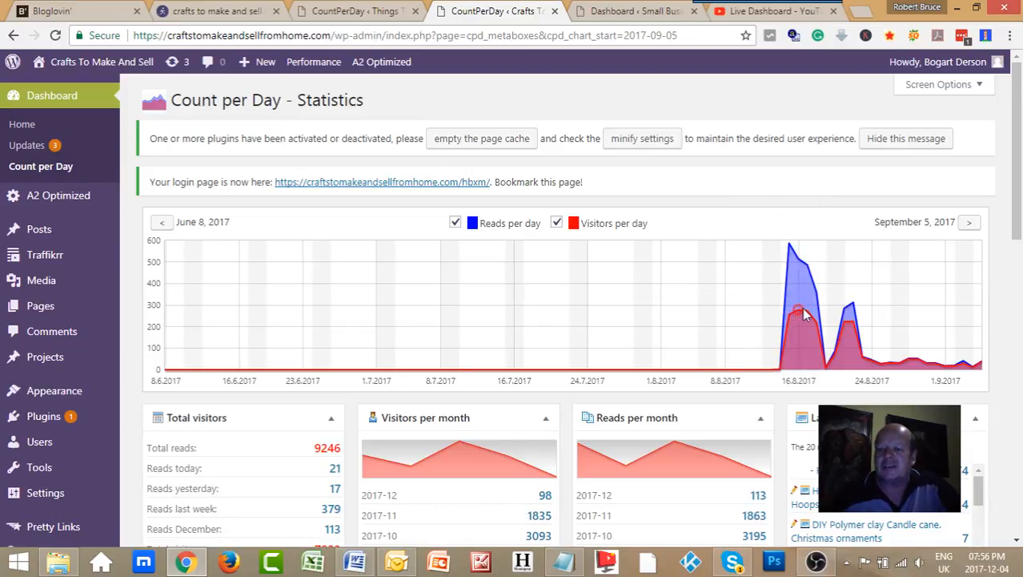
pyautogui.moveTo(806, 267)
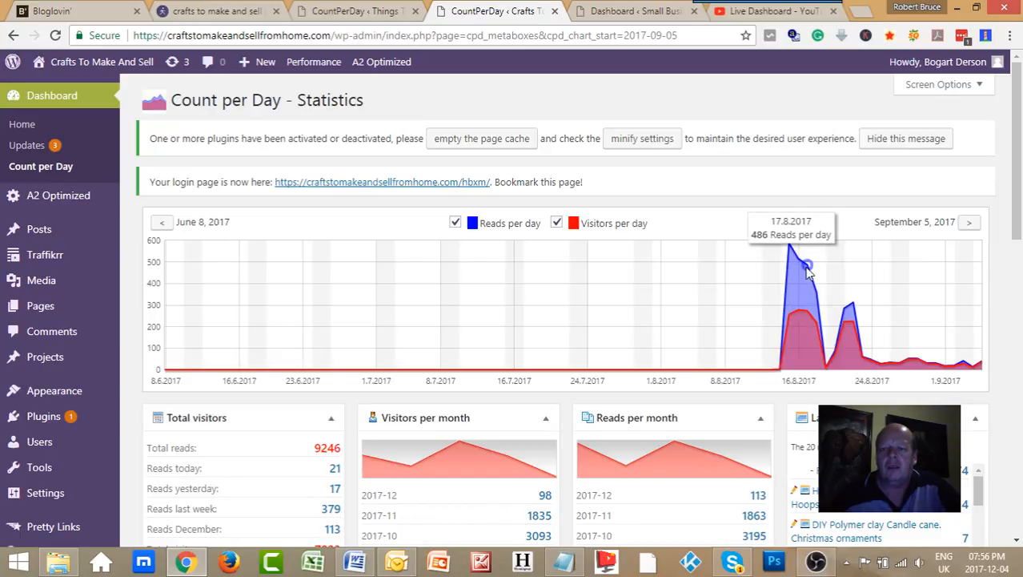
pyautogui.moveTo(809, 320)
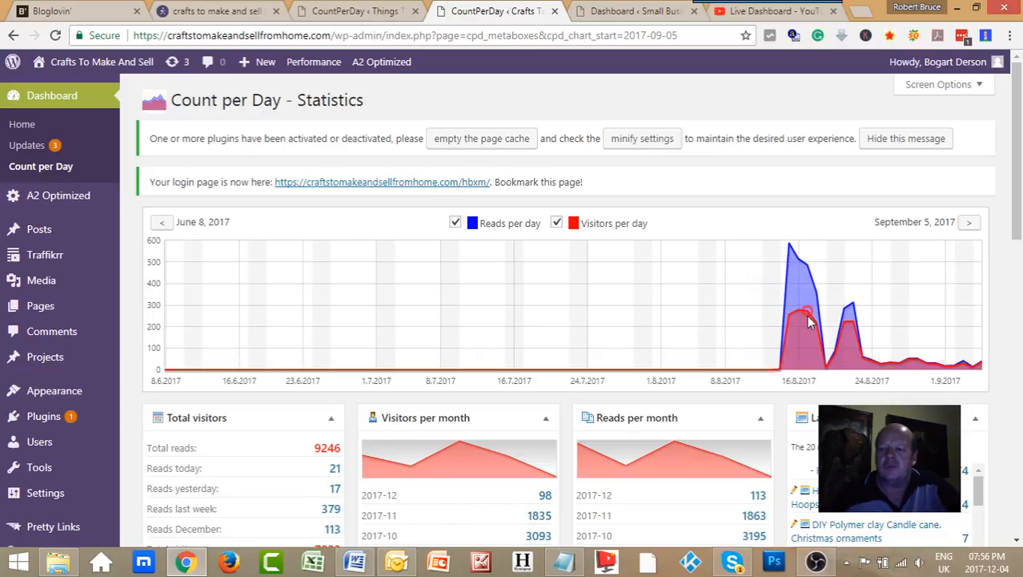
pyautogui.moveTo(825, 336)
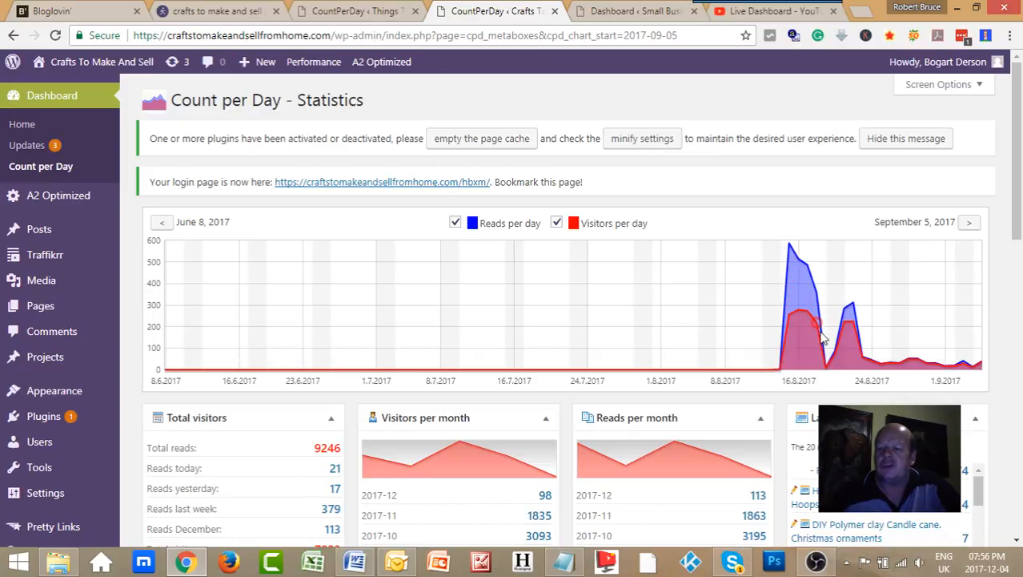
pyautogui.moveTo(833, 353)
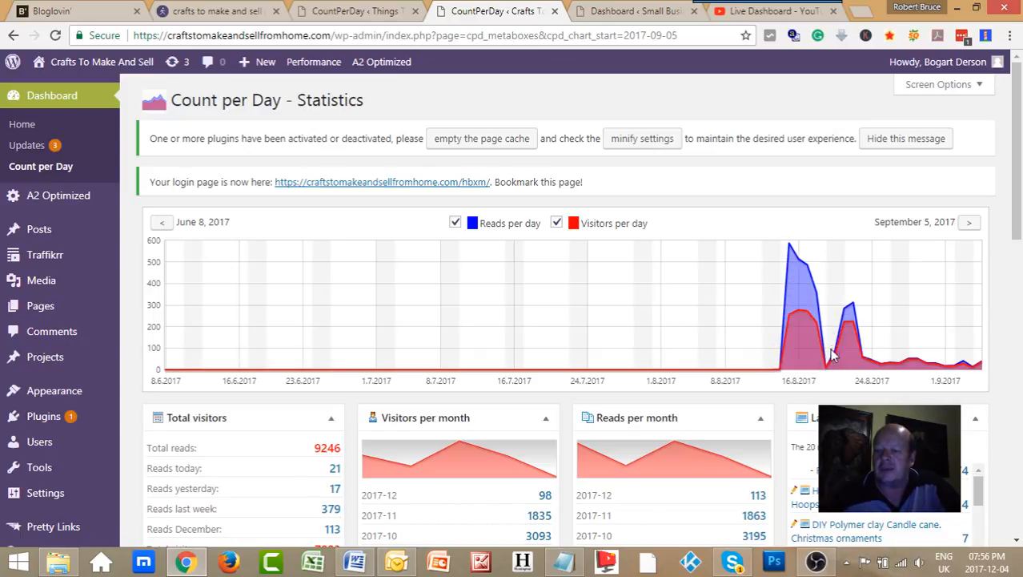
pyautogui.moveTo(849, 327)
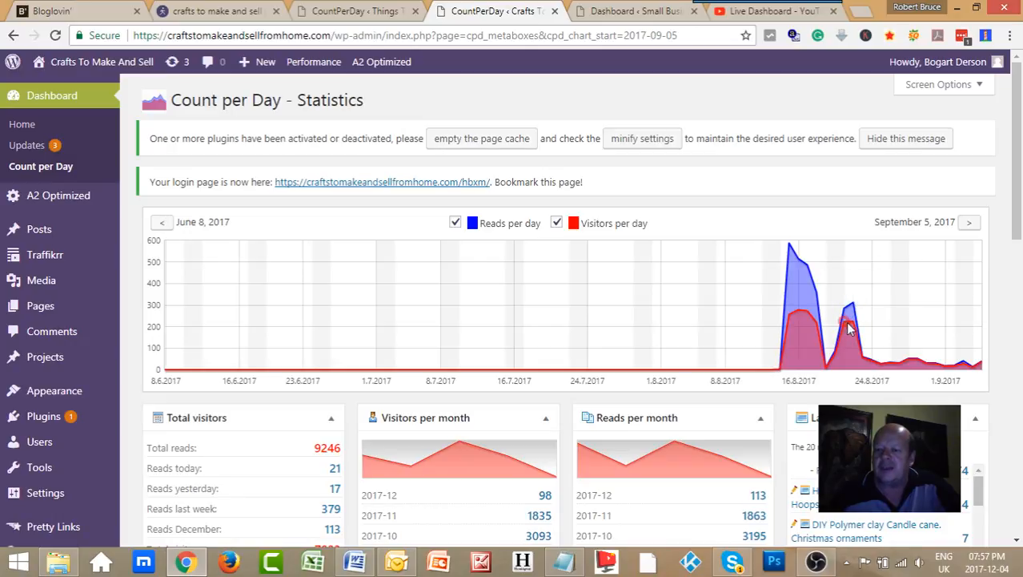
pyautogui.moveTo(863, 361)
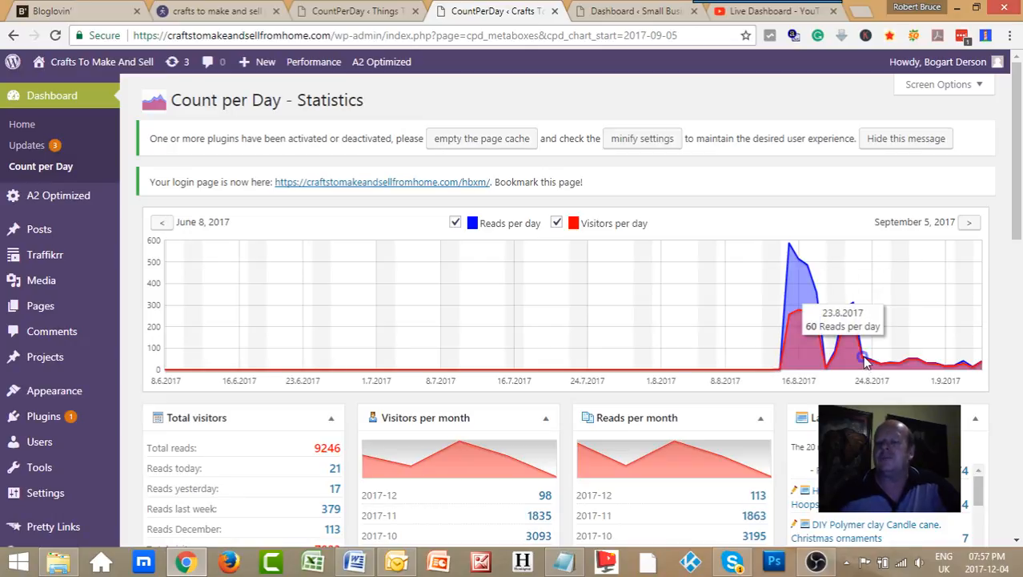
pyautogui.moveTo(863, 360)
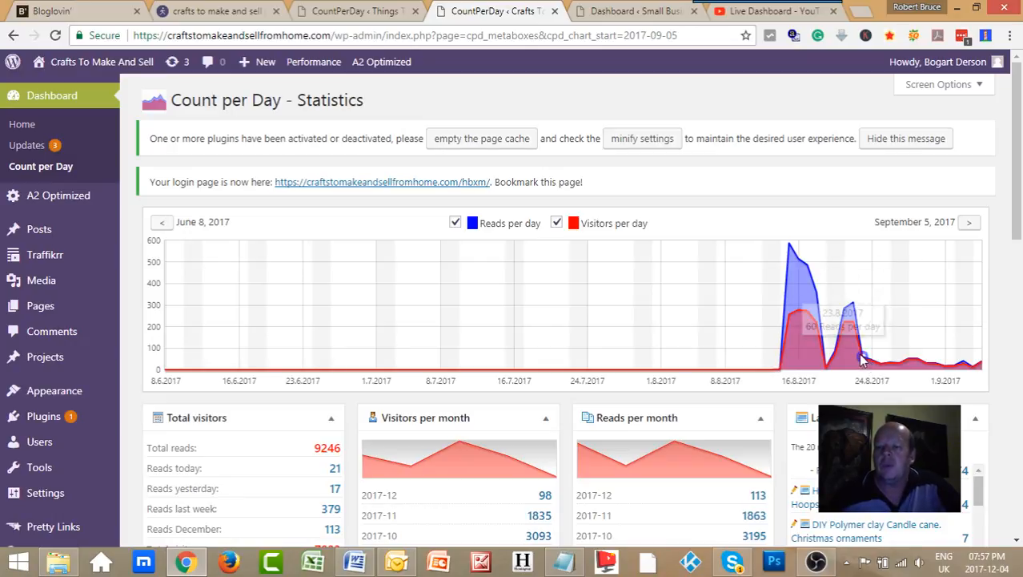
pyautogui.moveTo(981, 362)
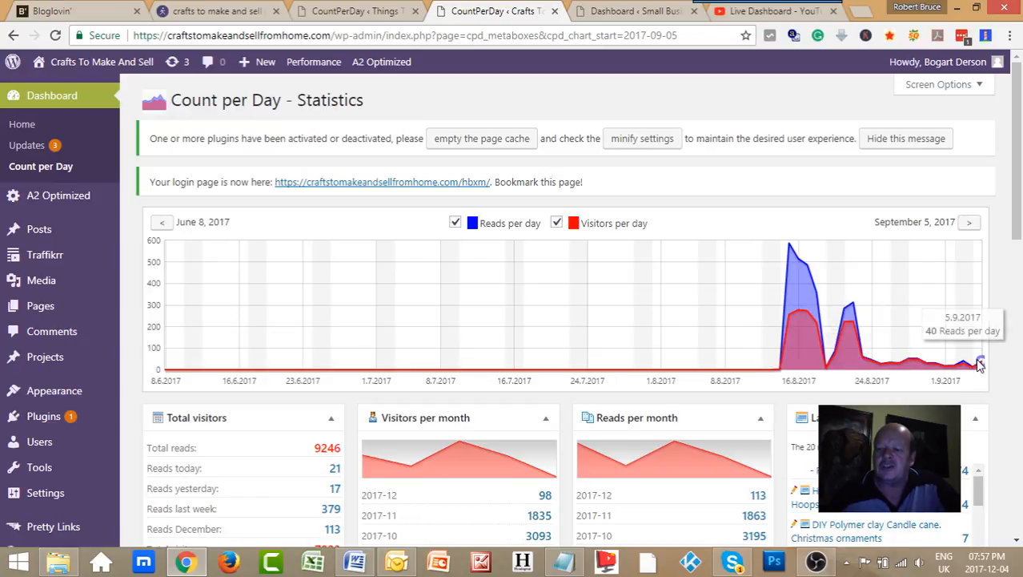
pyautogui.moveTo(909, 362)
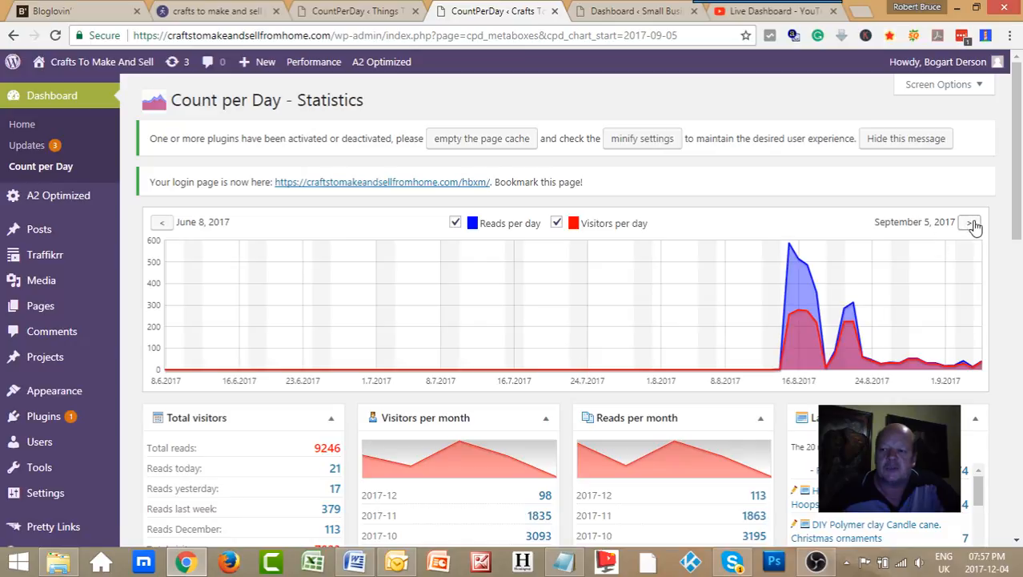
# - Move the Count per Day chart forward to September 6–December 4, 2017
pyautogui.click(970, 222)
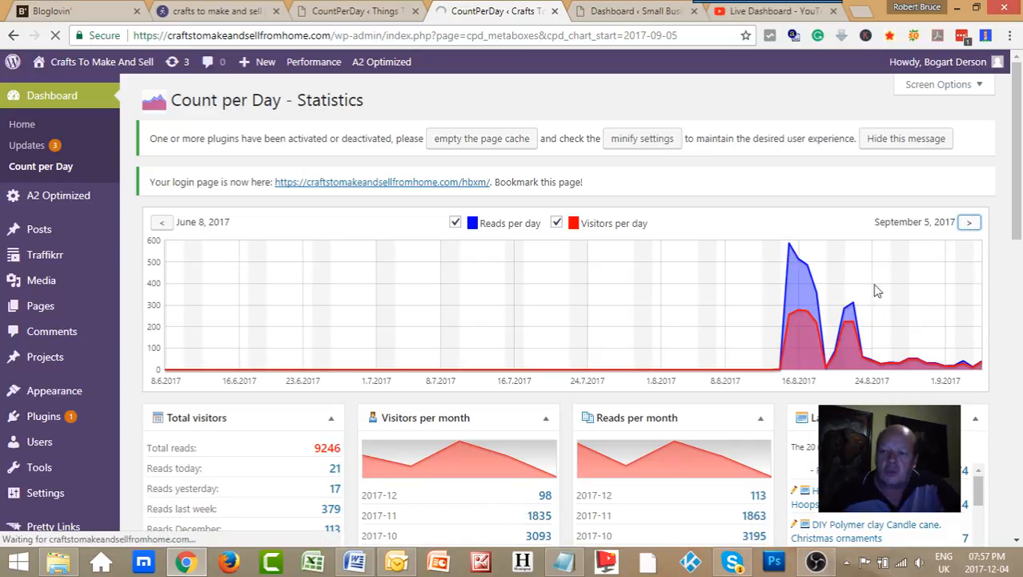
pyautogui.moveTo(805, 337)
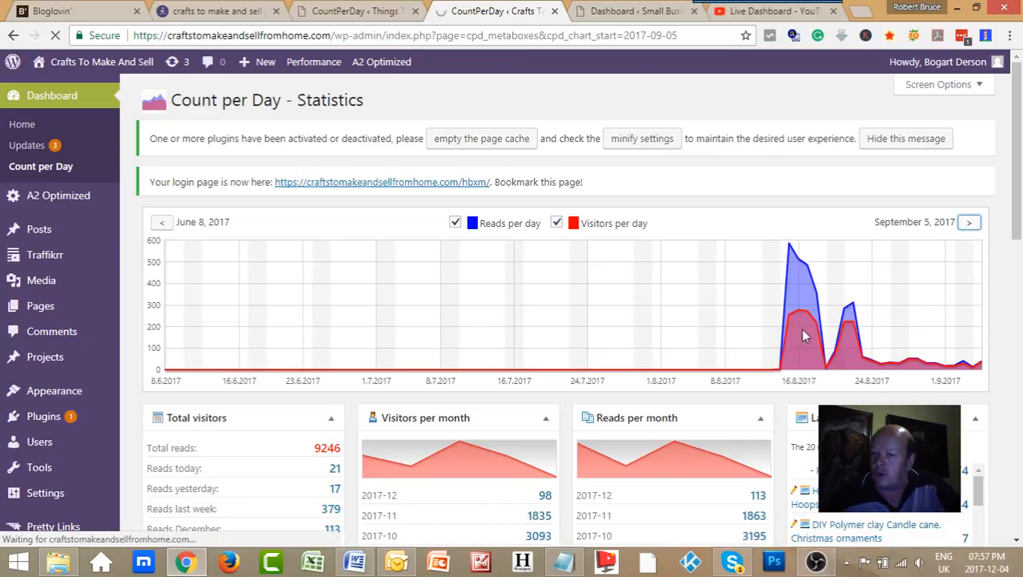
pyautogui.moveTo(740, 327)
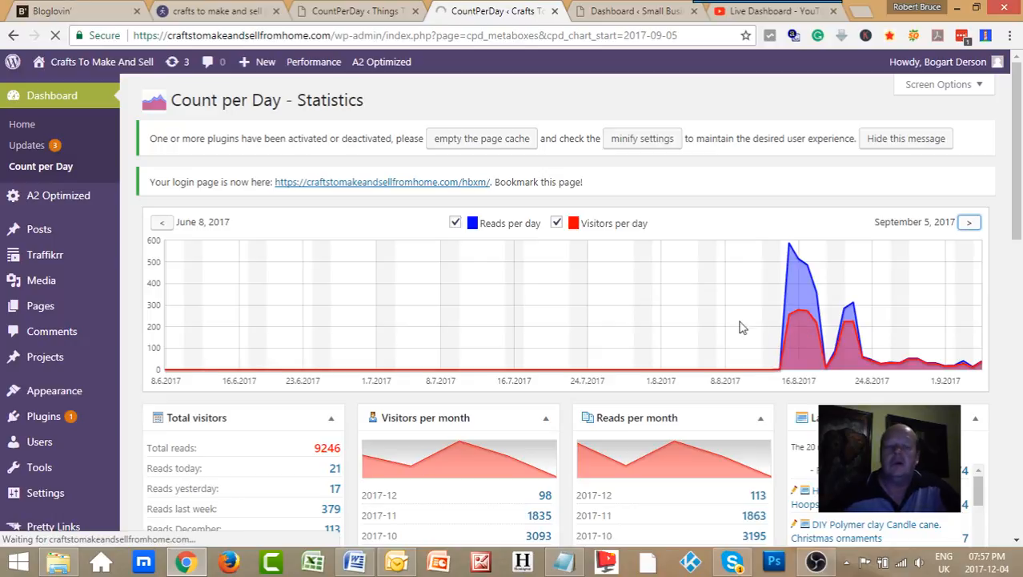
pyautogui.moveTo(438, 313)
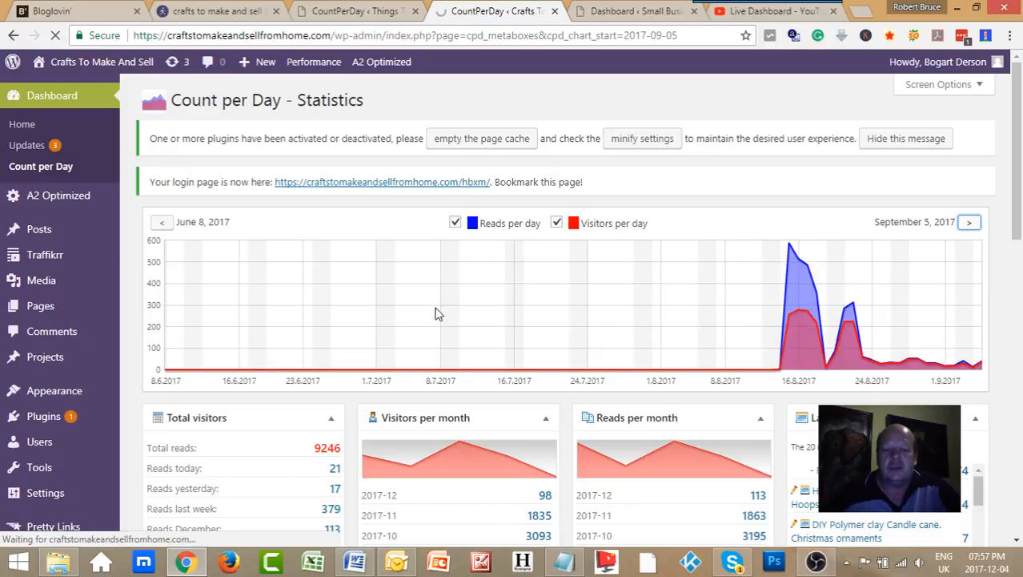
pyautogui.moveTo(451, 324)
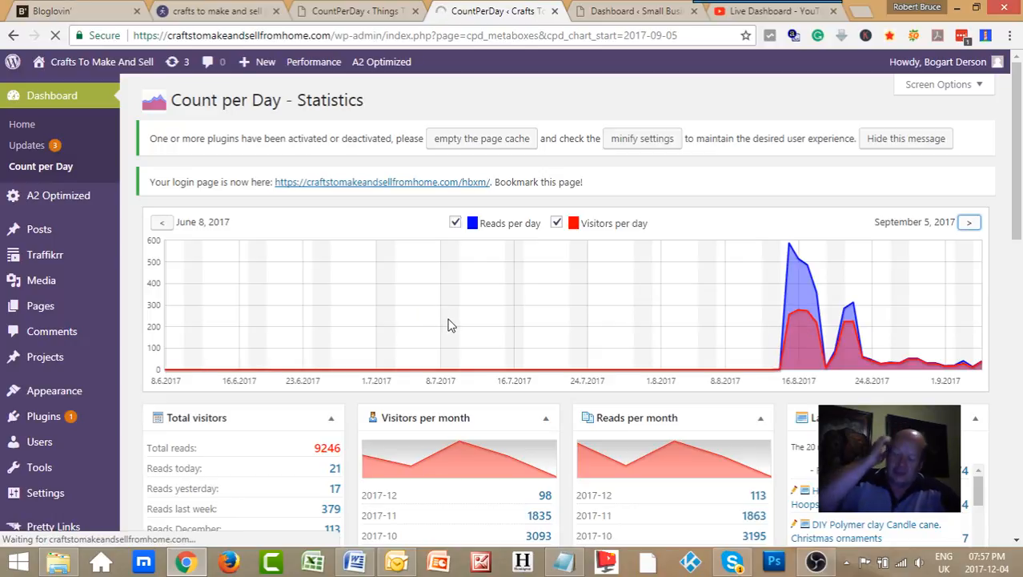
pyautogui.click(969, 222)
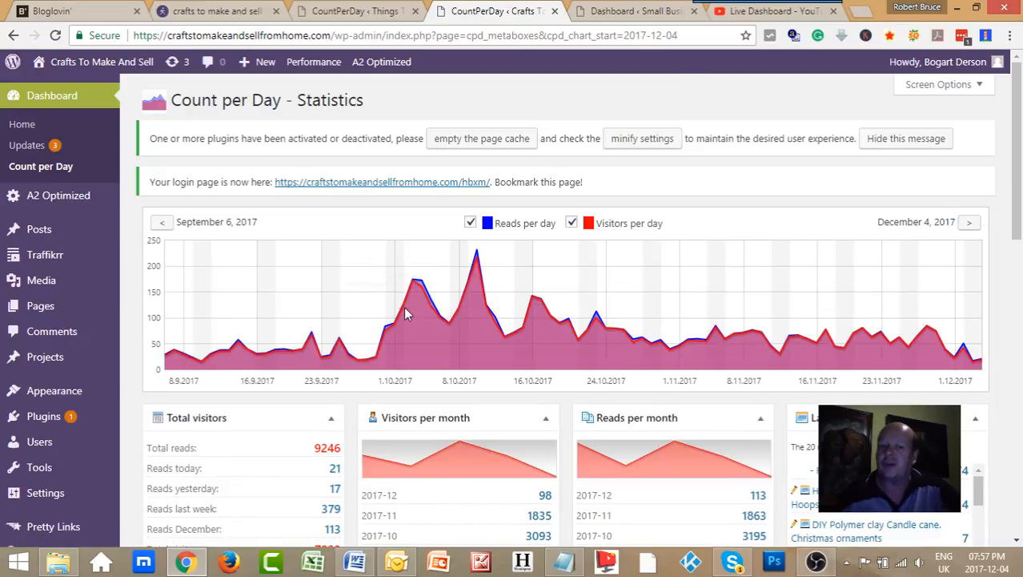
pyautogui.moveTo(175, 352)
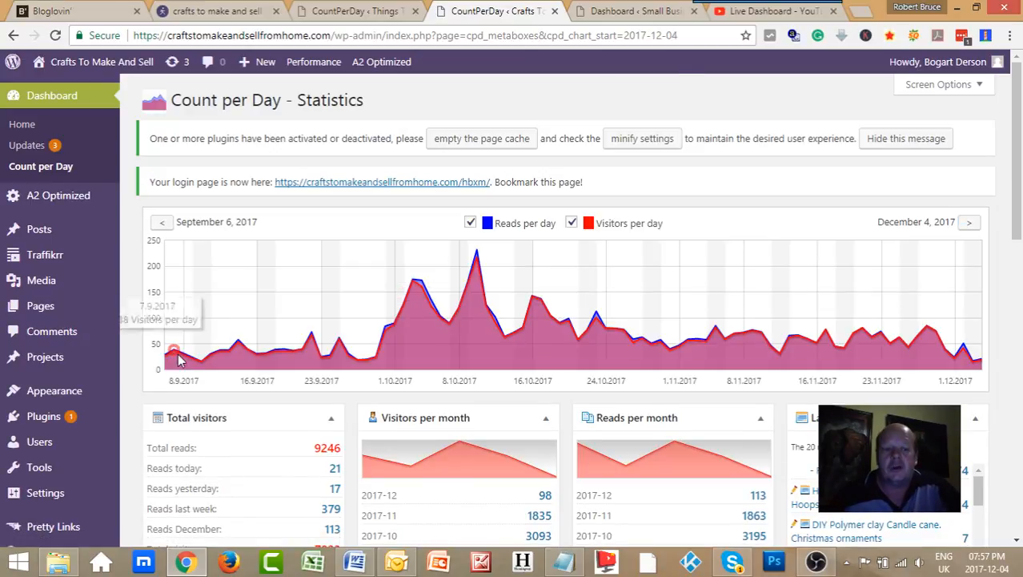
pyautogui.moveTo(415, 318)
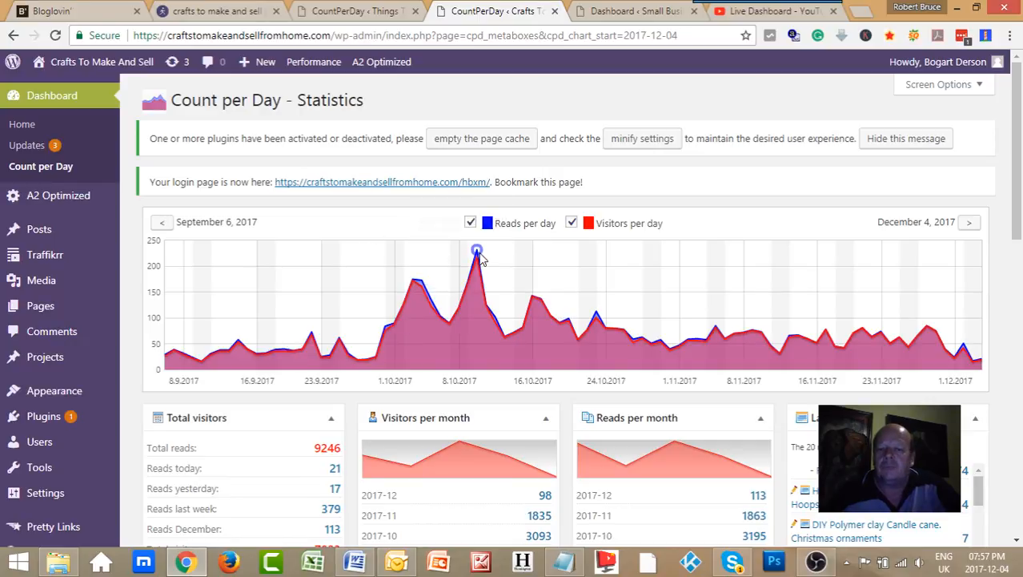
pyautogui.moveTo(478, 251)
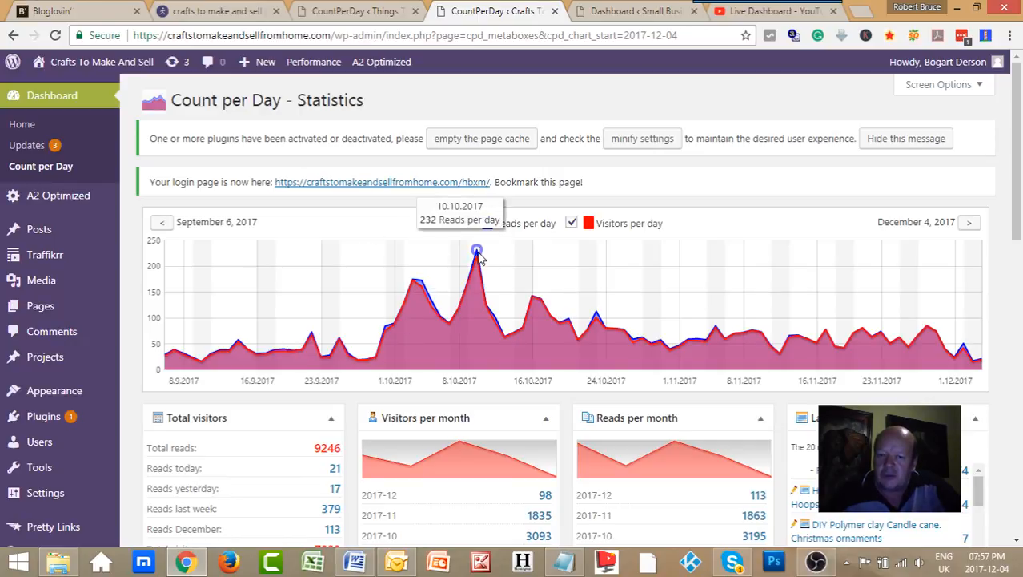
pyautogui.moveTo(478, 264)
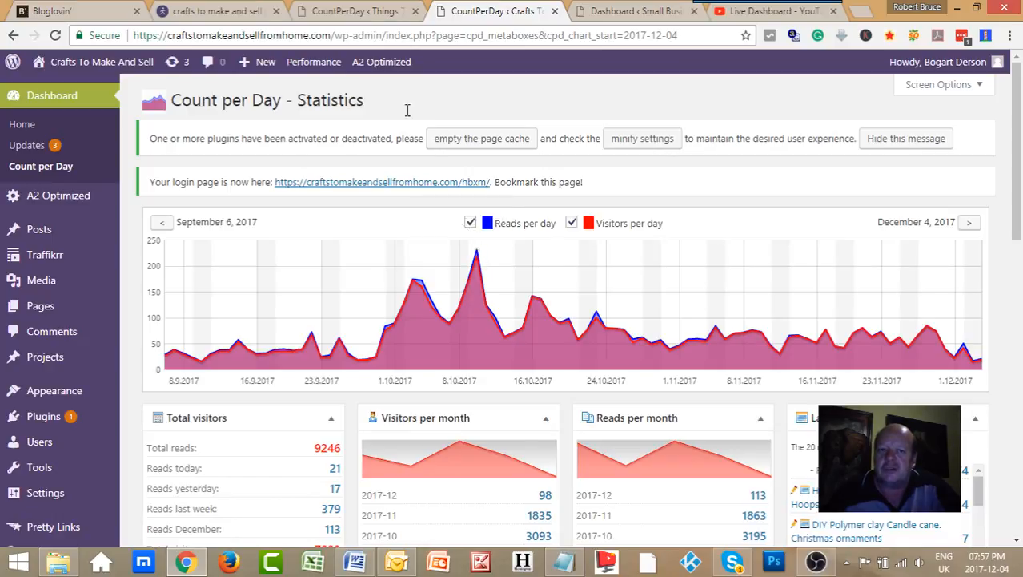
pyautogui.click(356, 11)
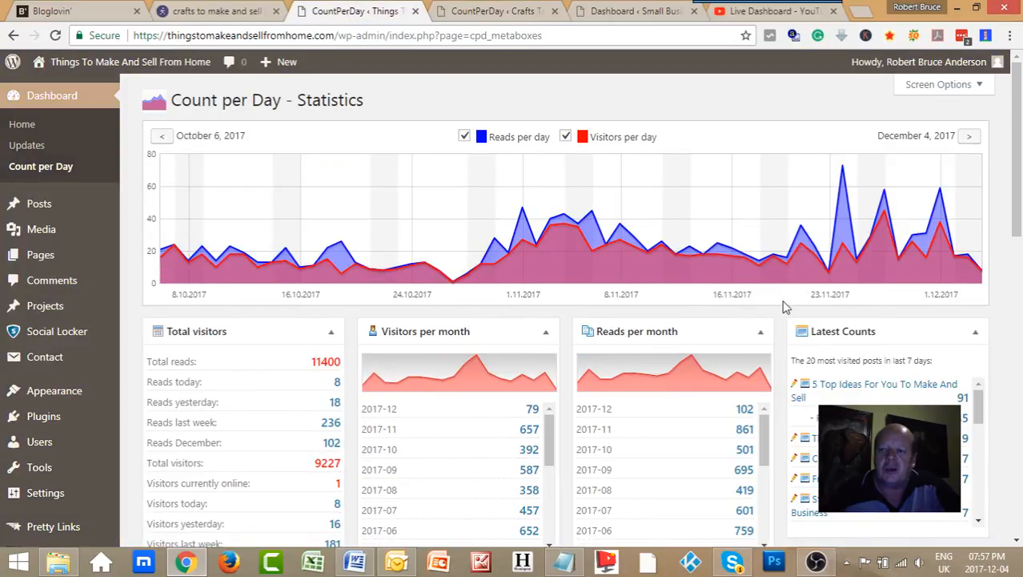
pyautogui.moveTo(847, 182)
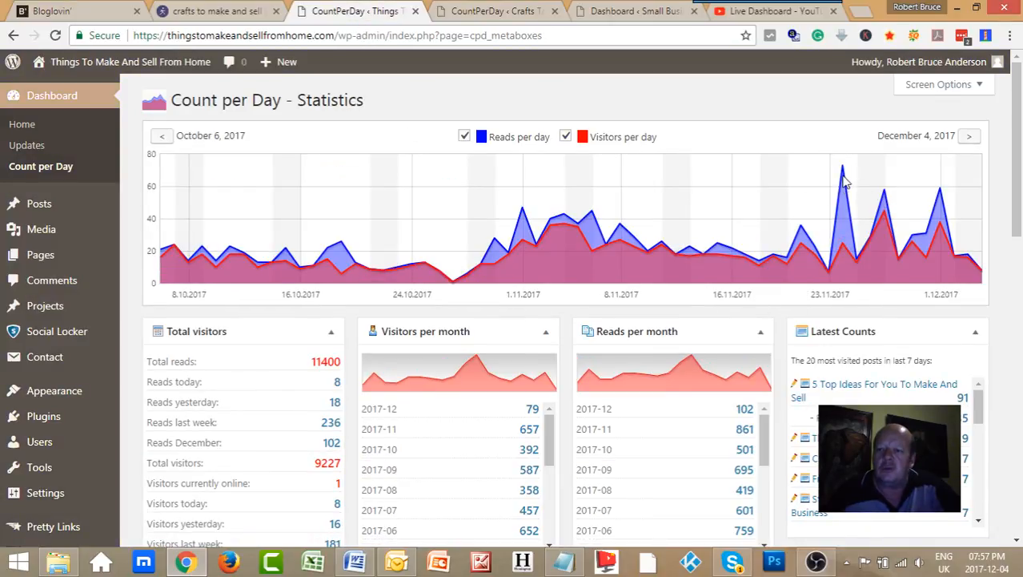
pyautogui.moveTo(843, 247)
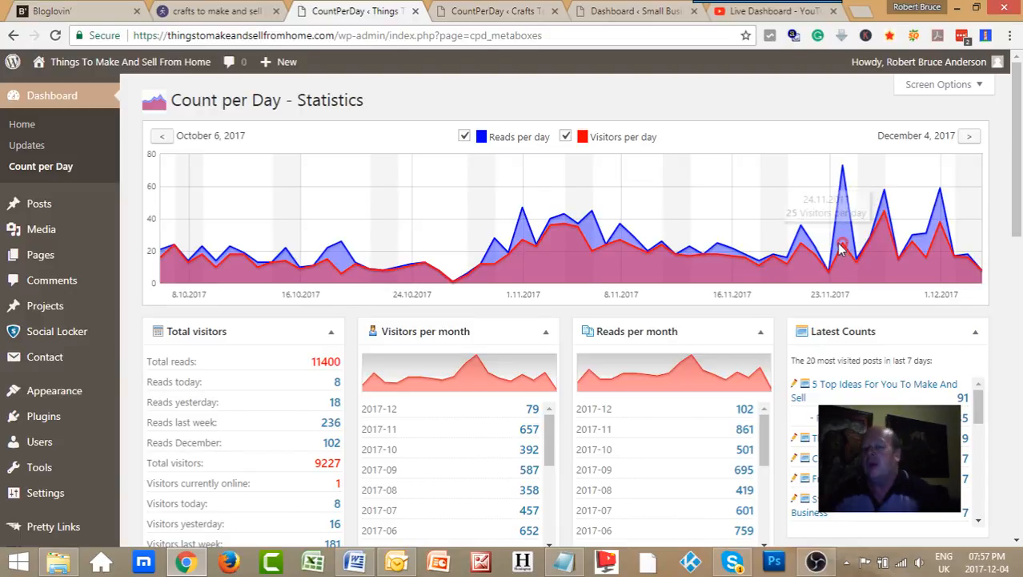
pyautogui.moveTo(400, 267)
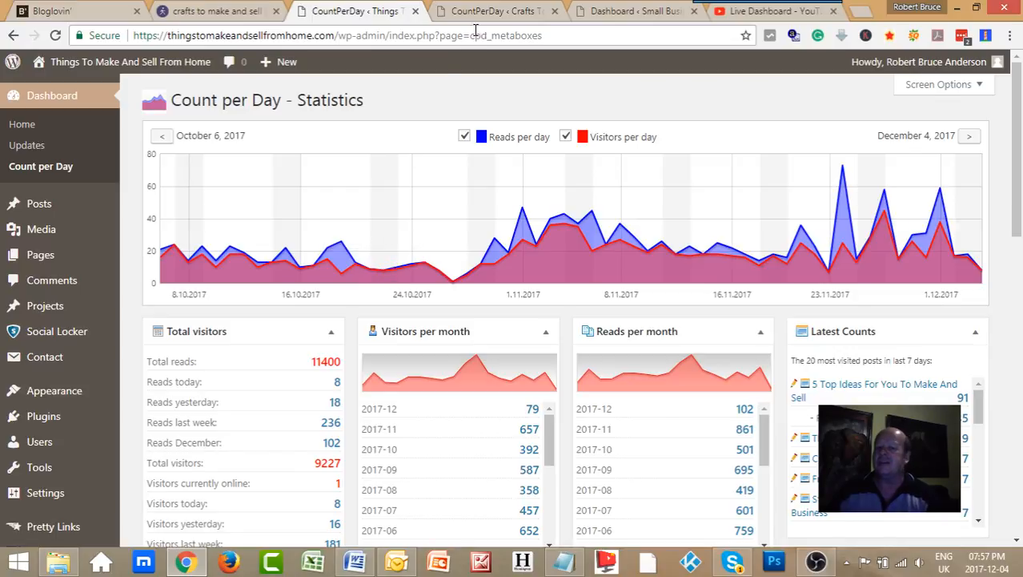
pyautogui.click(489, 11)
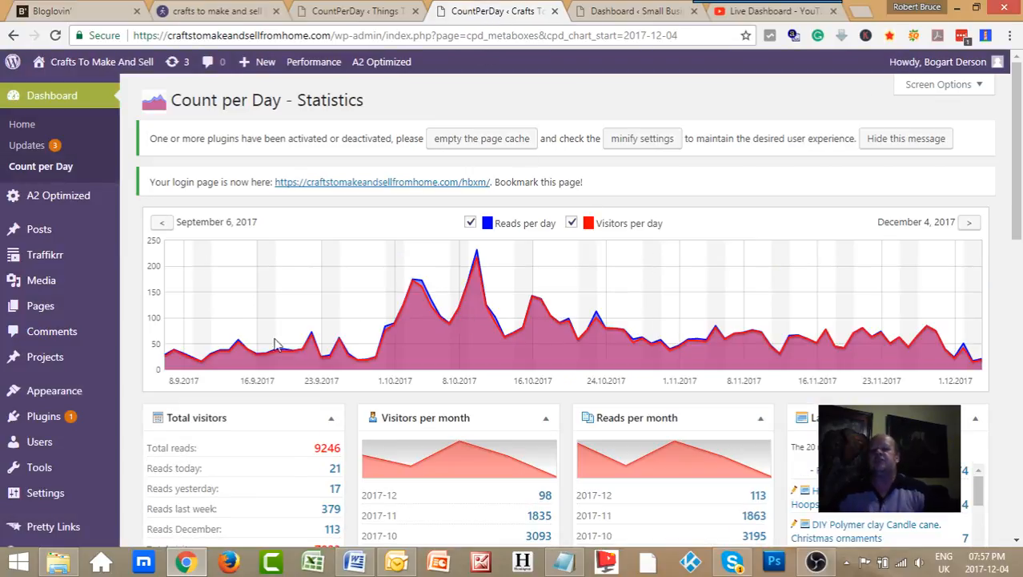
pyautogui.moveTo(680, 322)
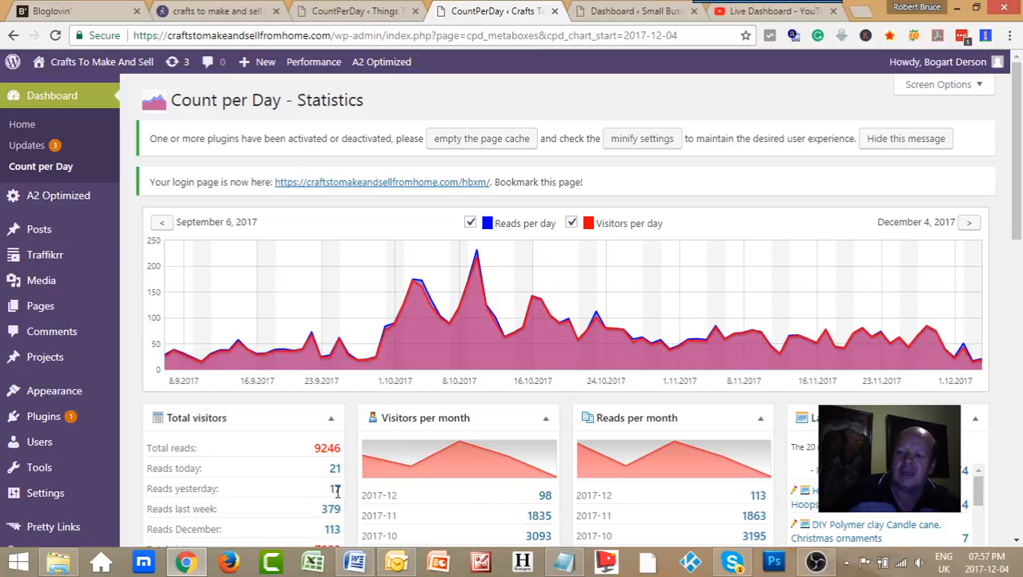
pyautogui.moveTo(330, 481)
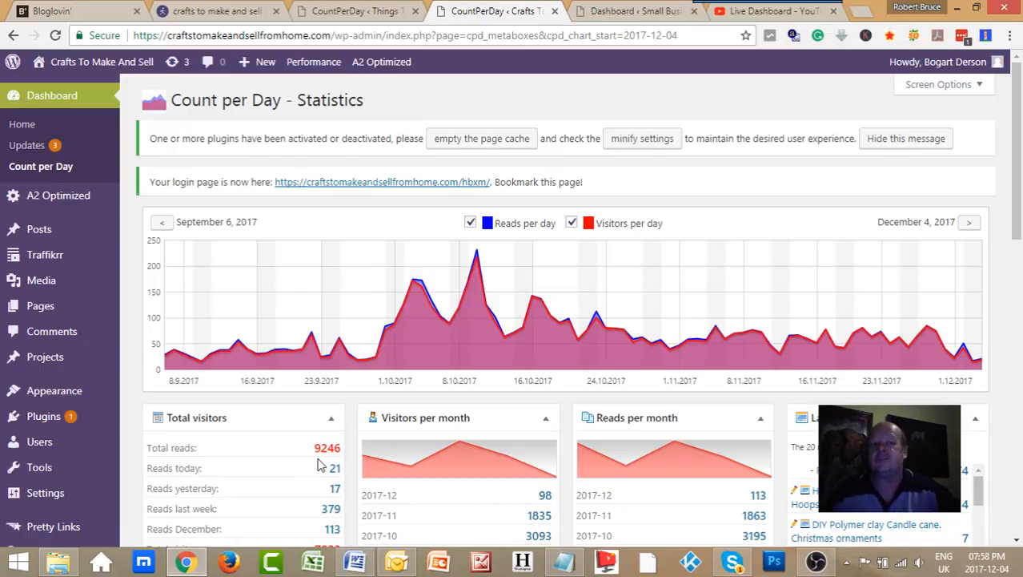
pyautogui.moveTo(307, 467)
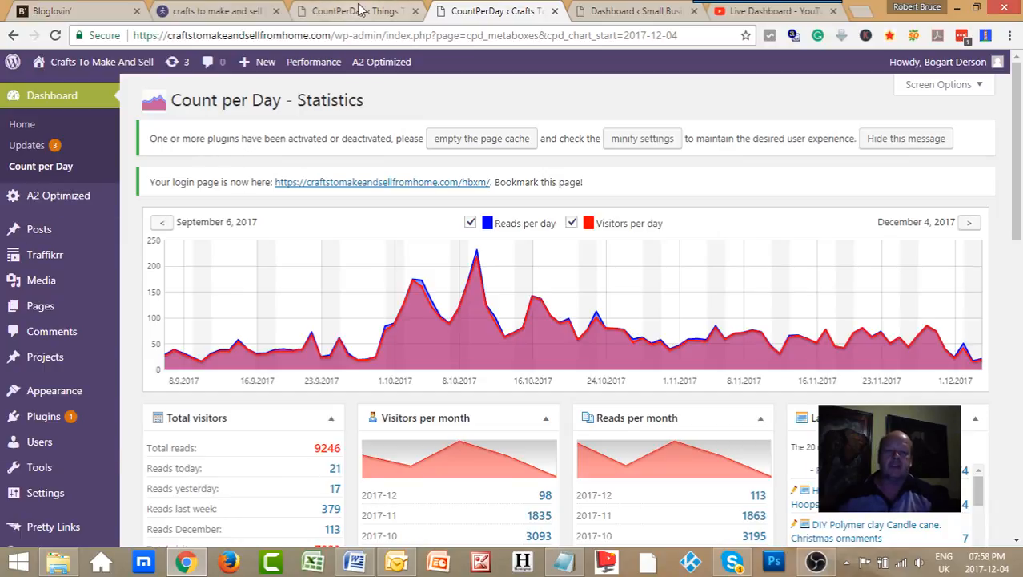
pyautogui.click(356, 10)
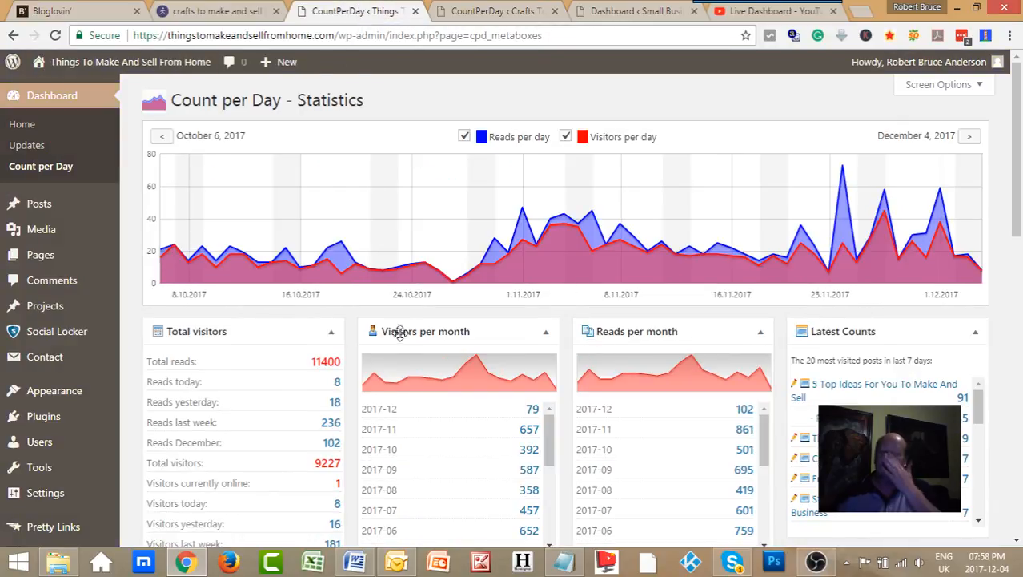
pyautogui.moveTo(703, 254)
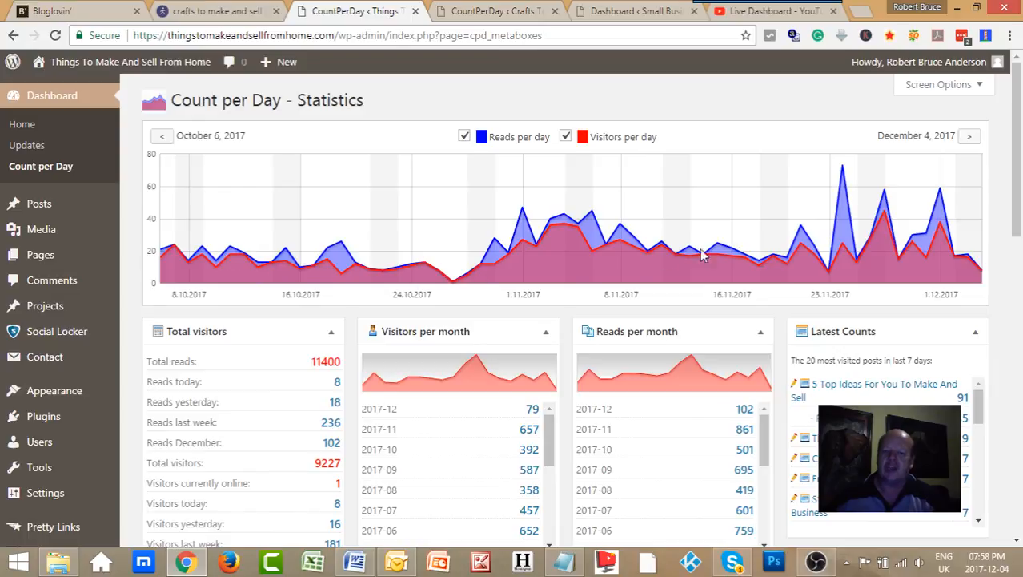
pyautogui.moveTo(163, 252)
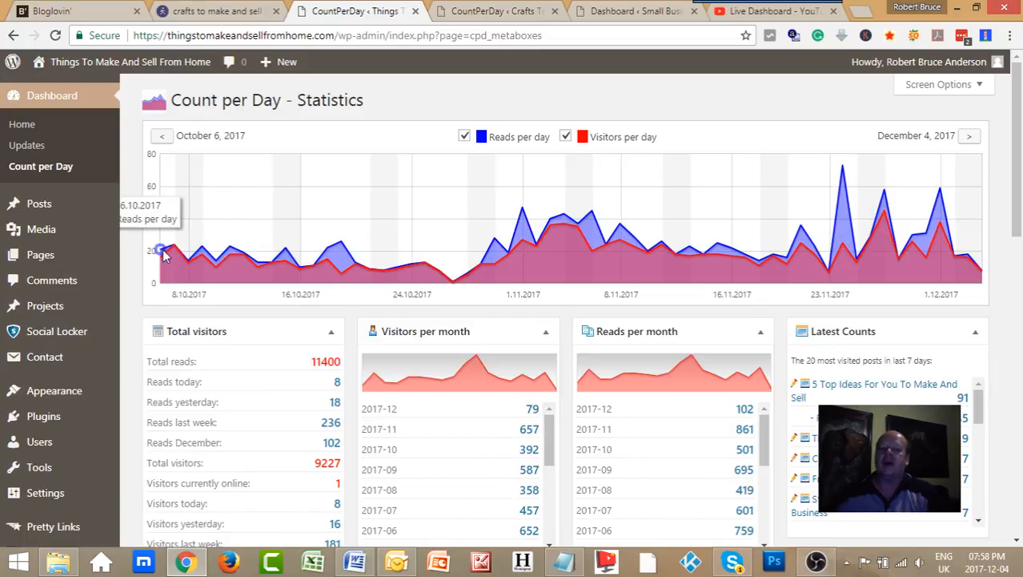
pyautogui.moveTo(173, 246)
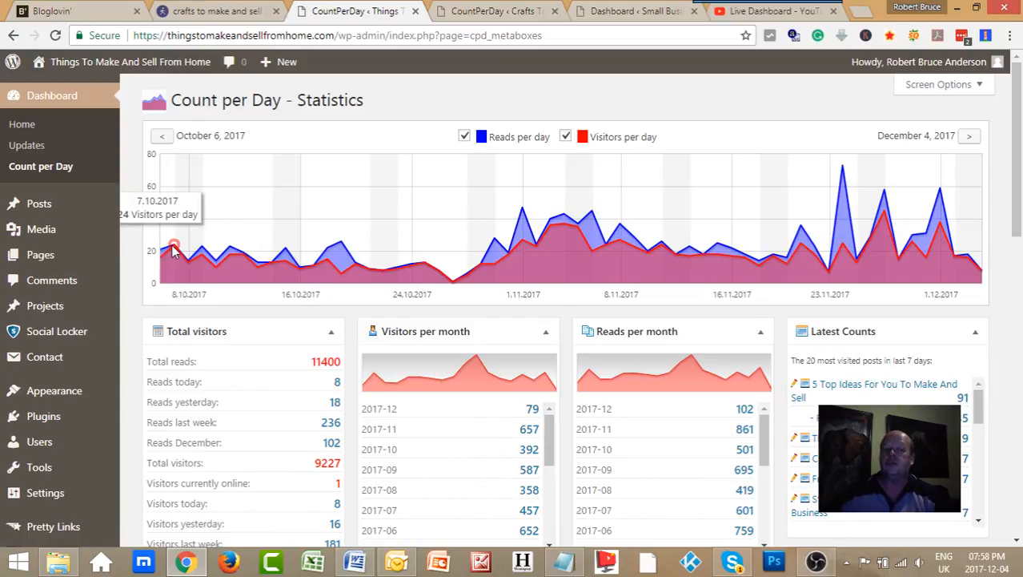
pyautogui.moveTo(174, 245)
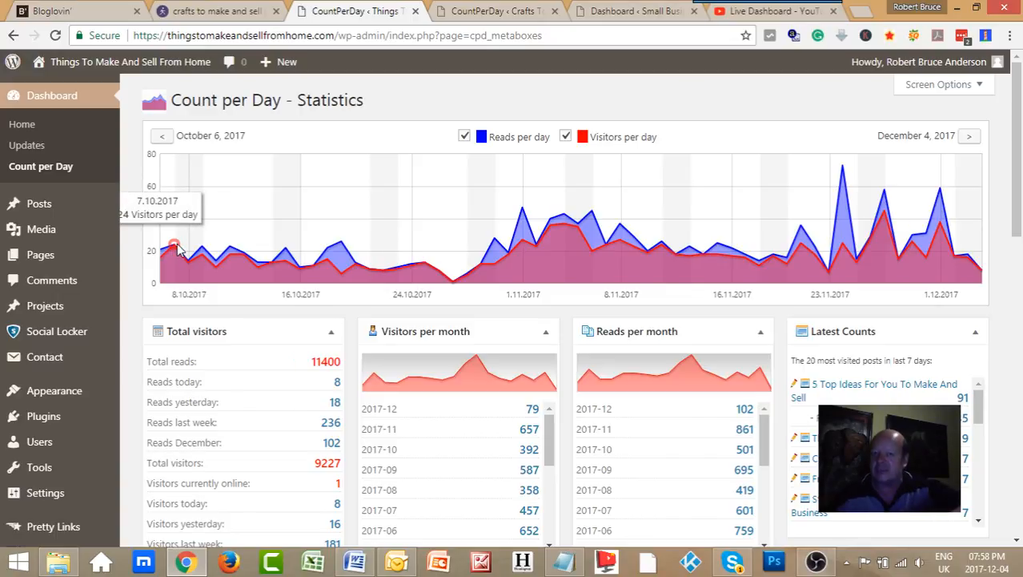
pyautogui.moveTo(176, 248)
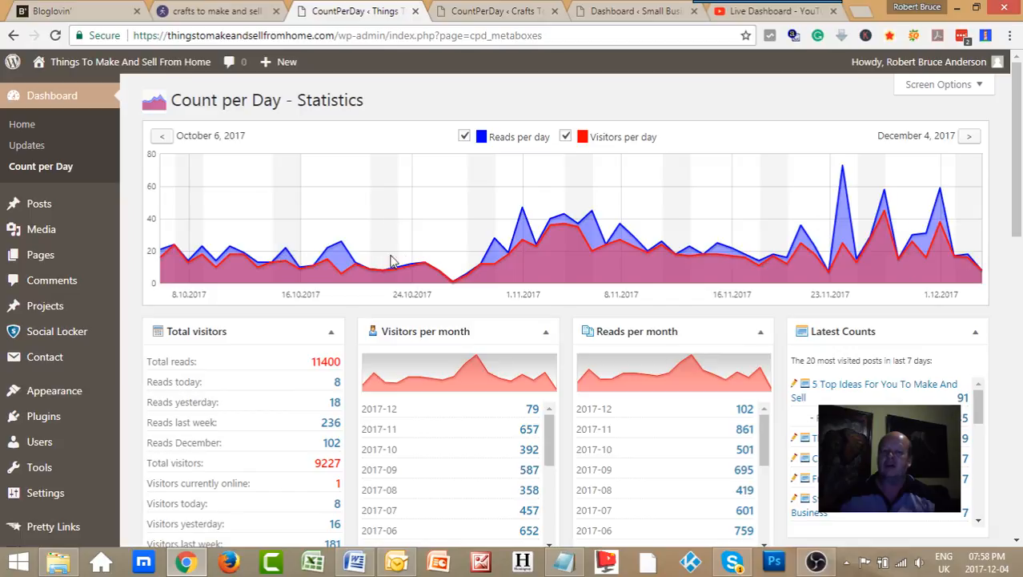
pyautogui.moveTo(693, 249)
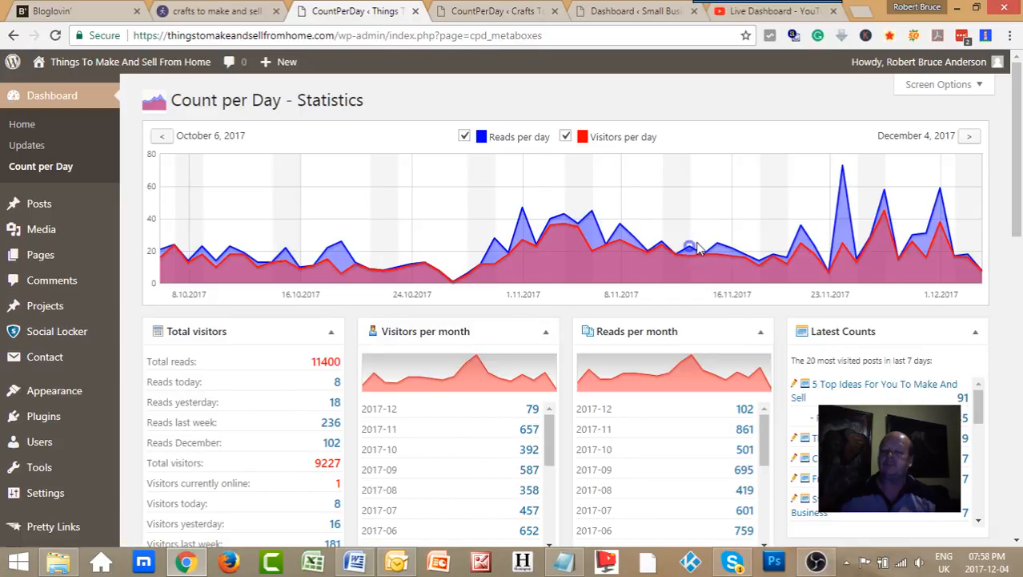
pyautogui.moveTo(164, 259)
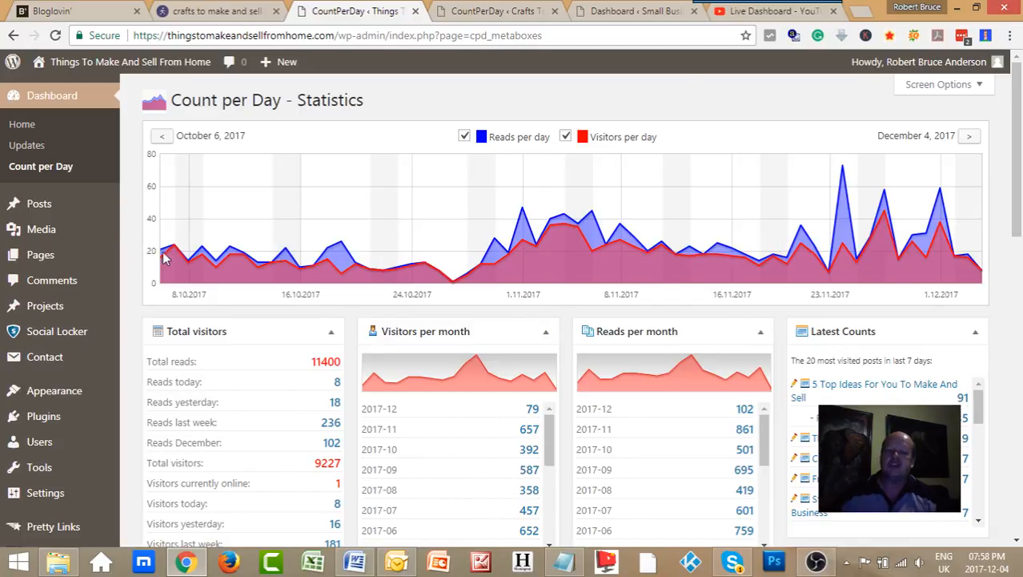
pyautogui.moveTo(176, 186)
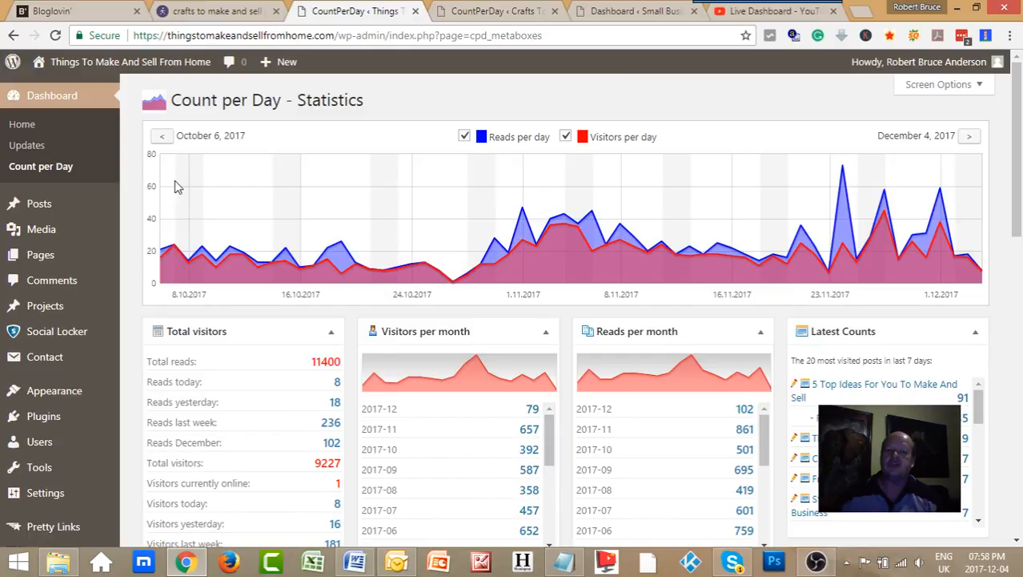
pyautogui.moveTo(310, 201)
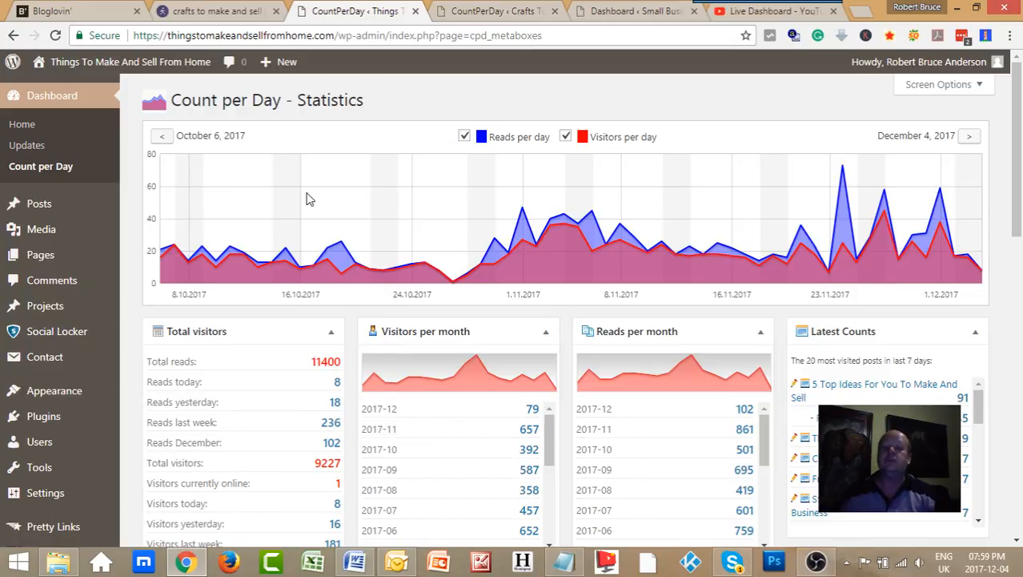
pyautogui.moveTo(803, 310)
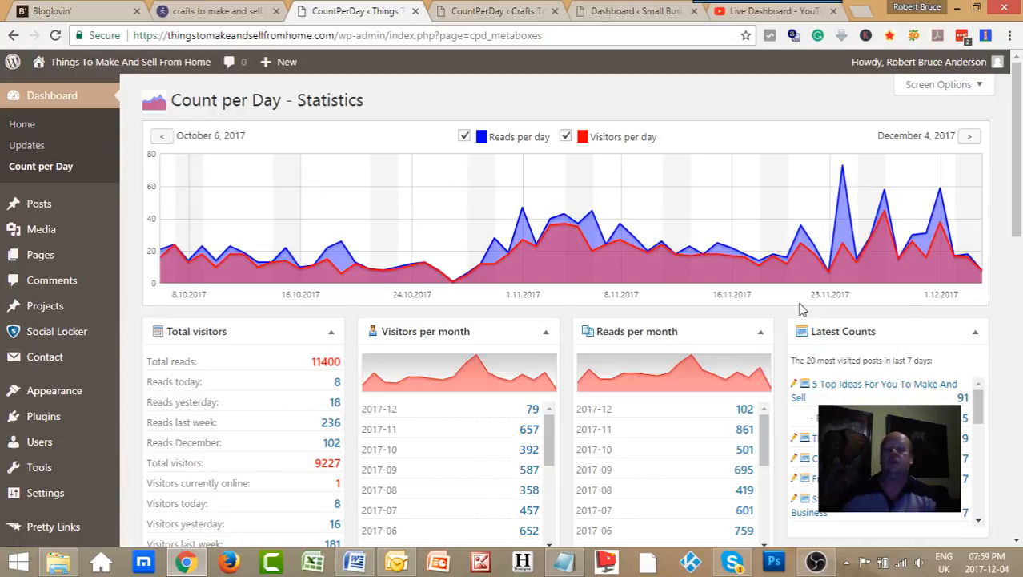
pyautogui.scroll(-3)
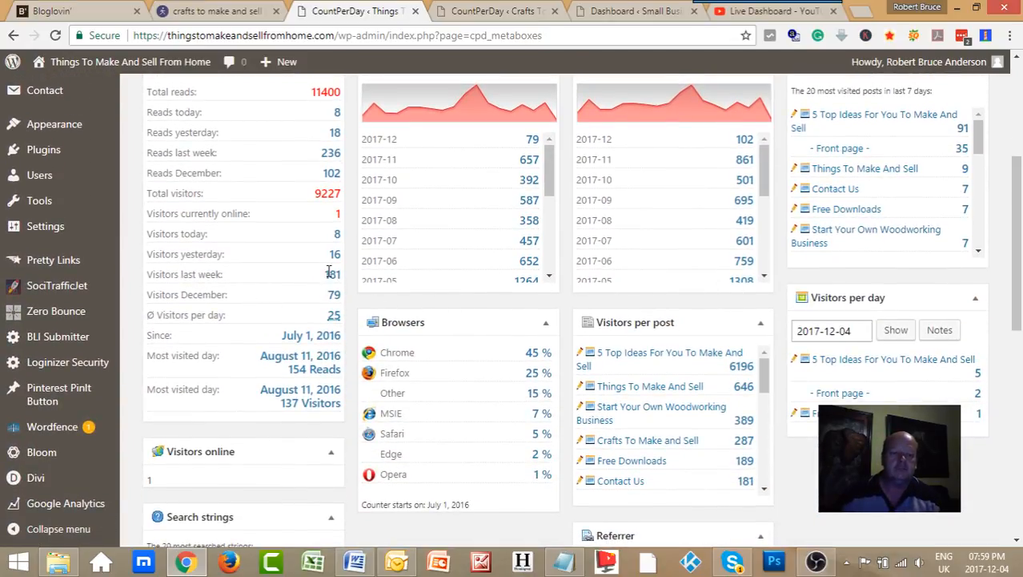
pyautogui.moveTo(296, 372)
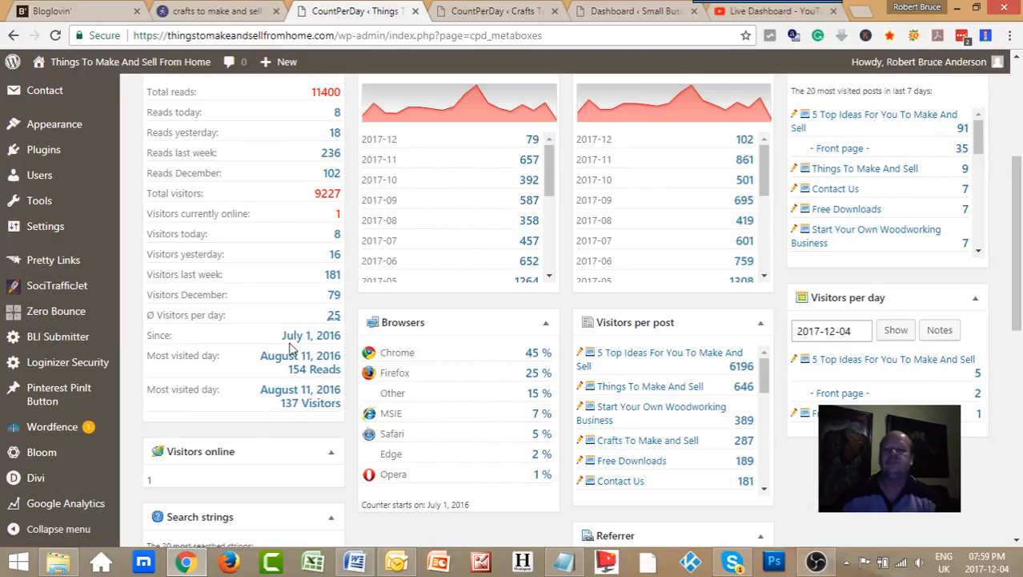
pyautogui.scroll(3)
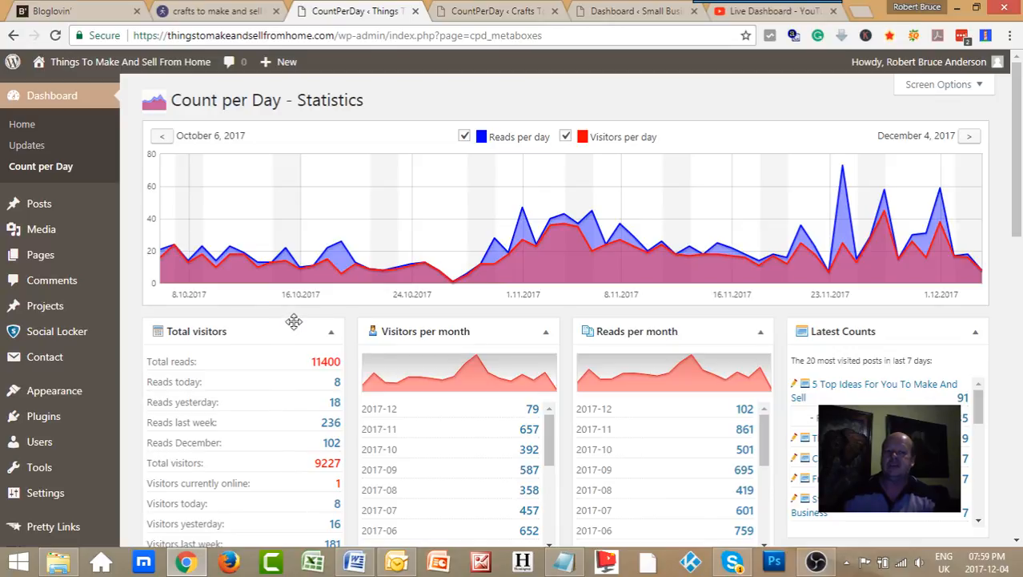
pyautogui.moveTo(217, 131)
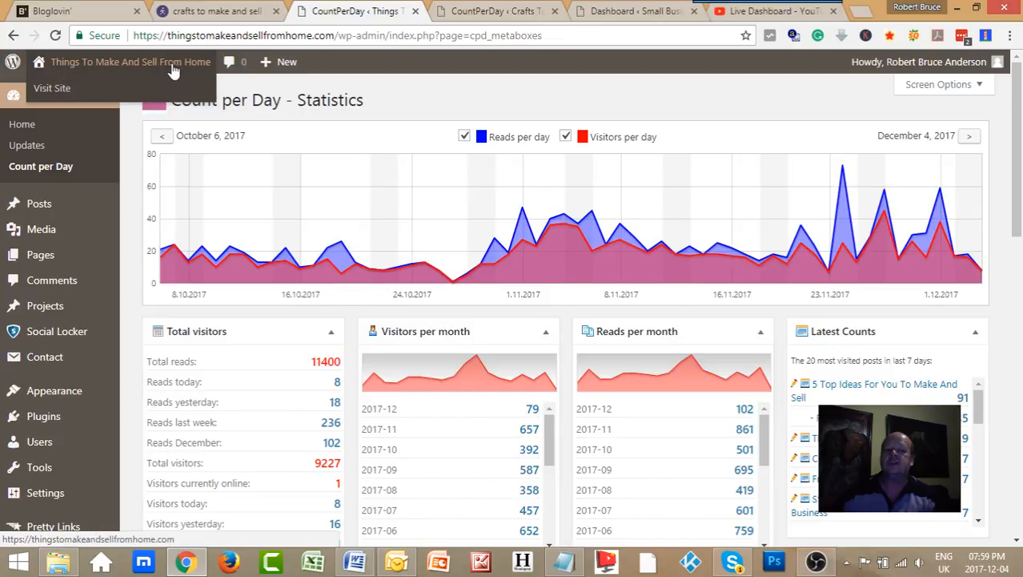
pyautogui.scroll(-3)
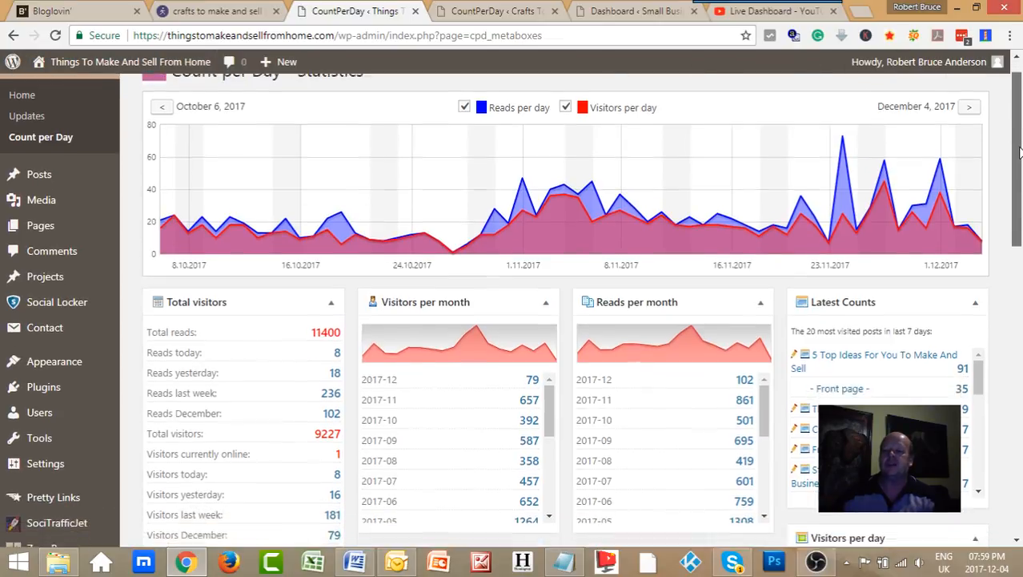
pyautogui.scroll(-3)
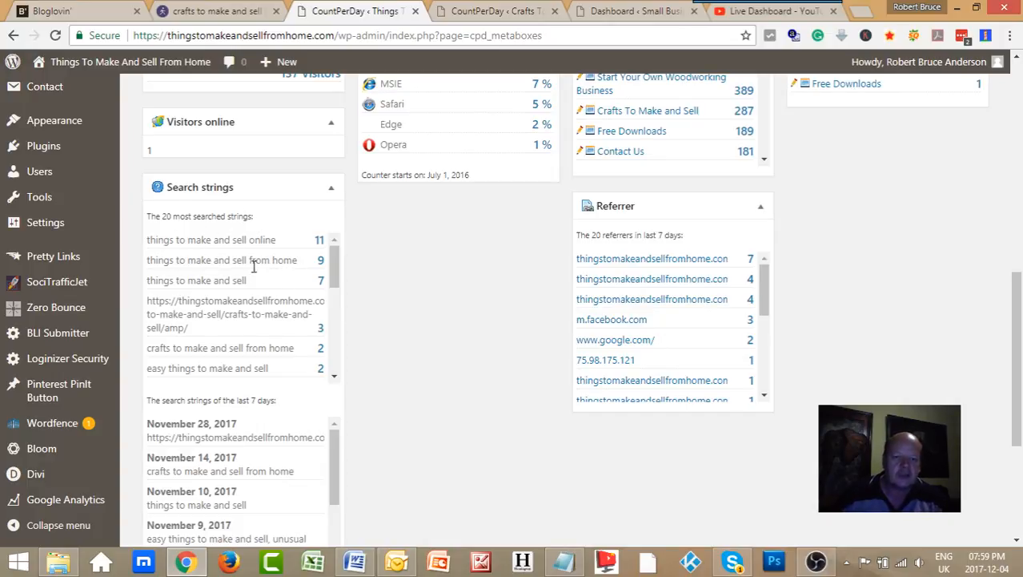
pyautogui.scroll(-3)
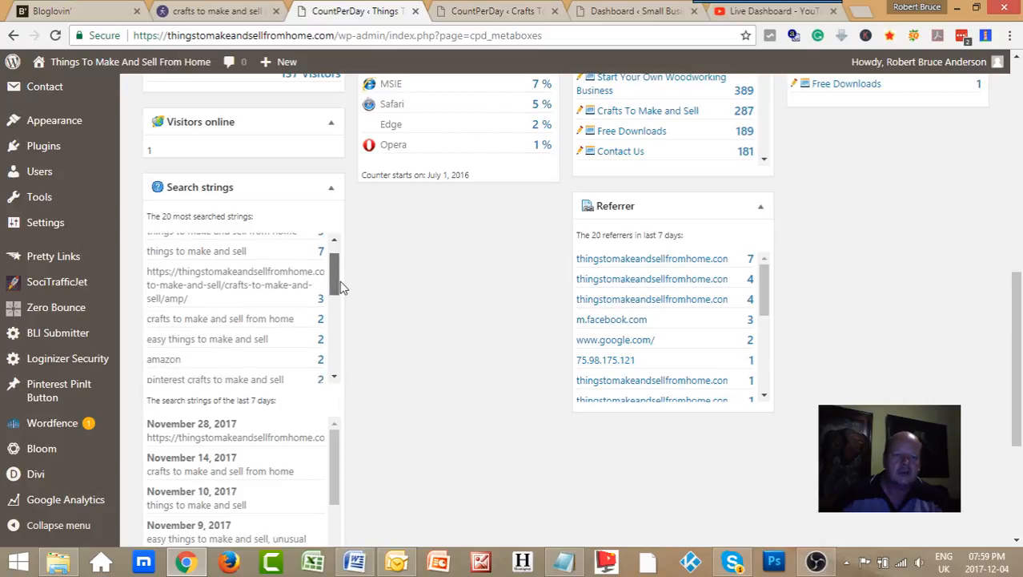
pyautogui.scroll(-3)
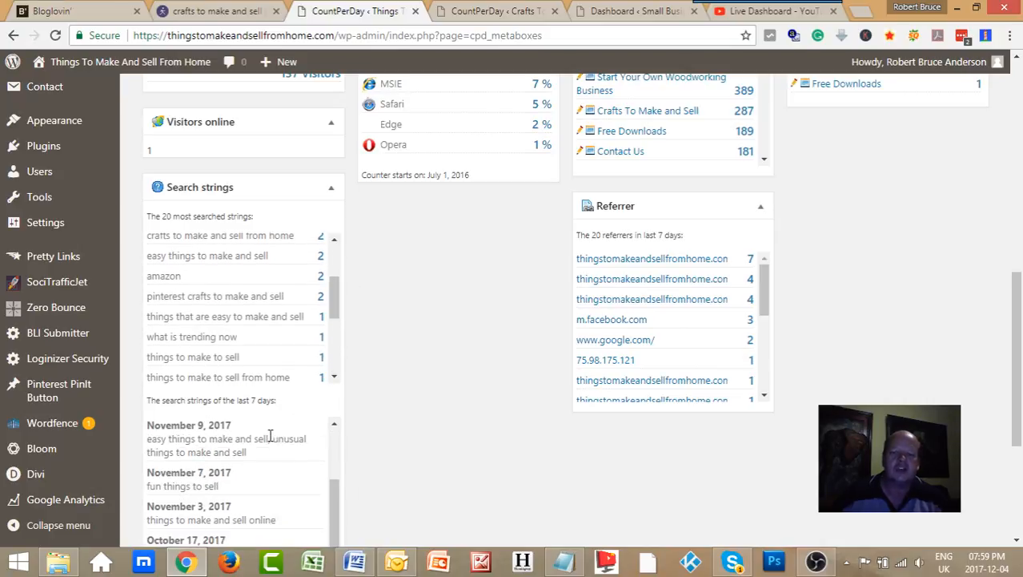
pyautogui.scroll(3)
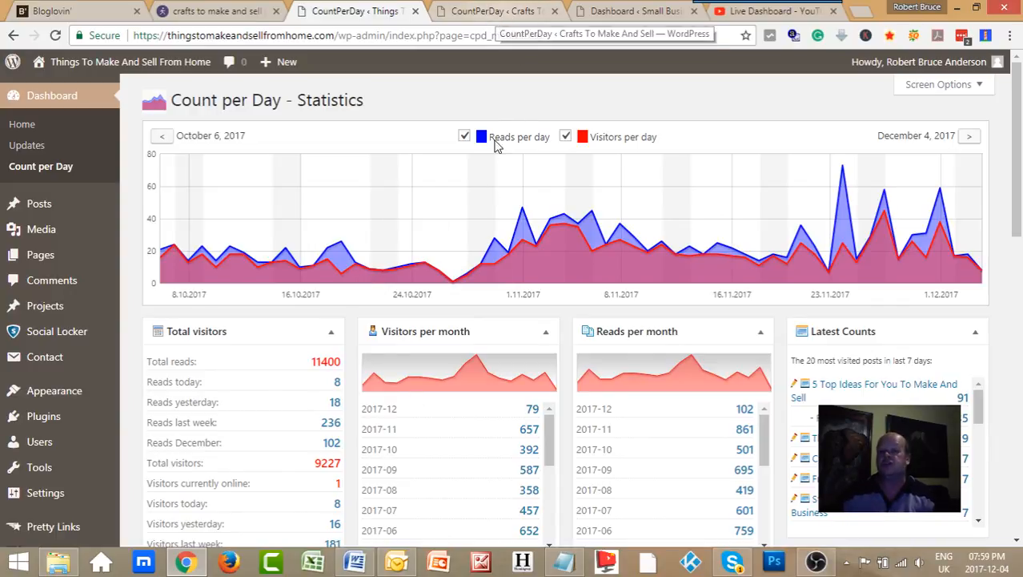
pyautogui.moveTo(495, 240)
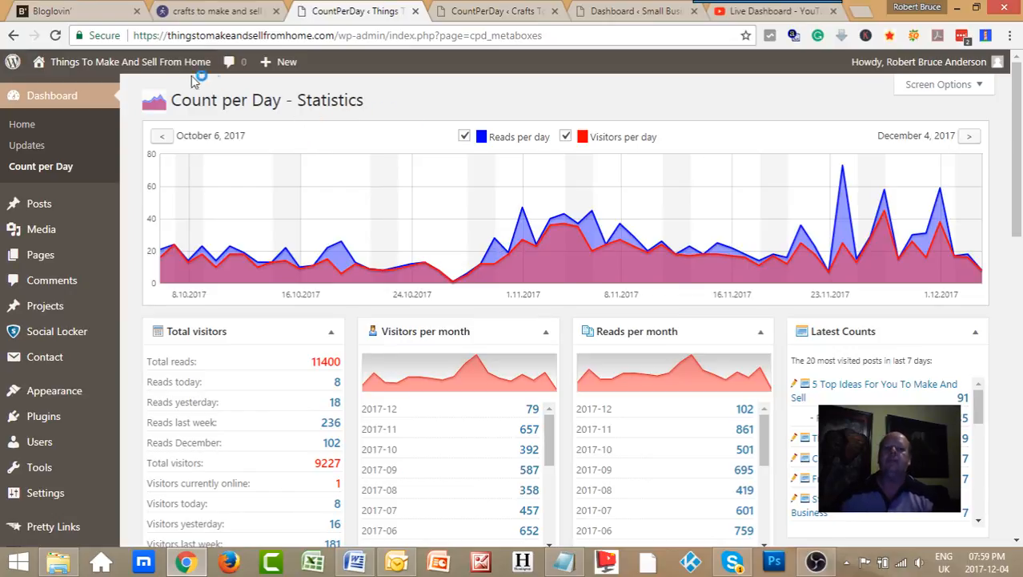
pyautogui.moveTo(693, 20)
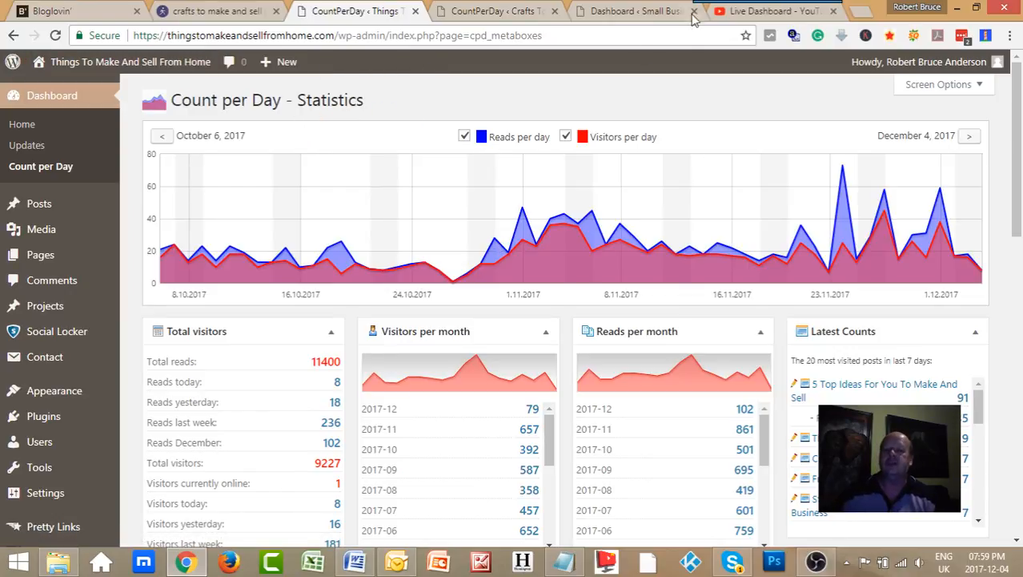
# - Cycle through the live stream, Small Business Opportunities, Things and Crafts statistics tabs
pyautogui.click(772, 11)
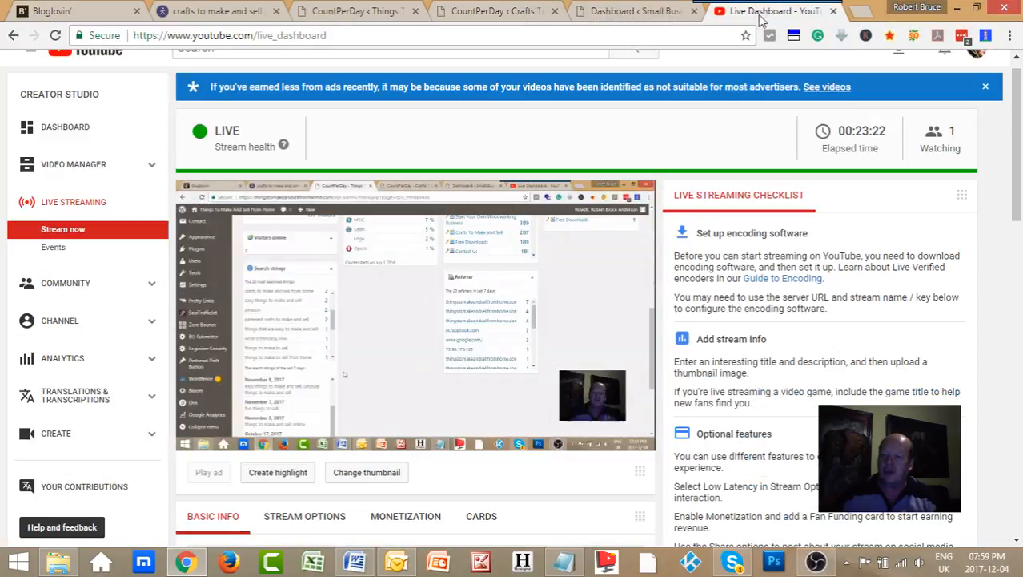
pyautogui.click(635, 11)
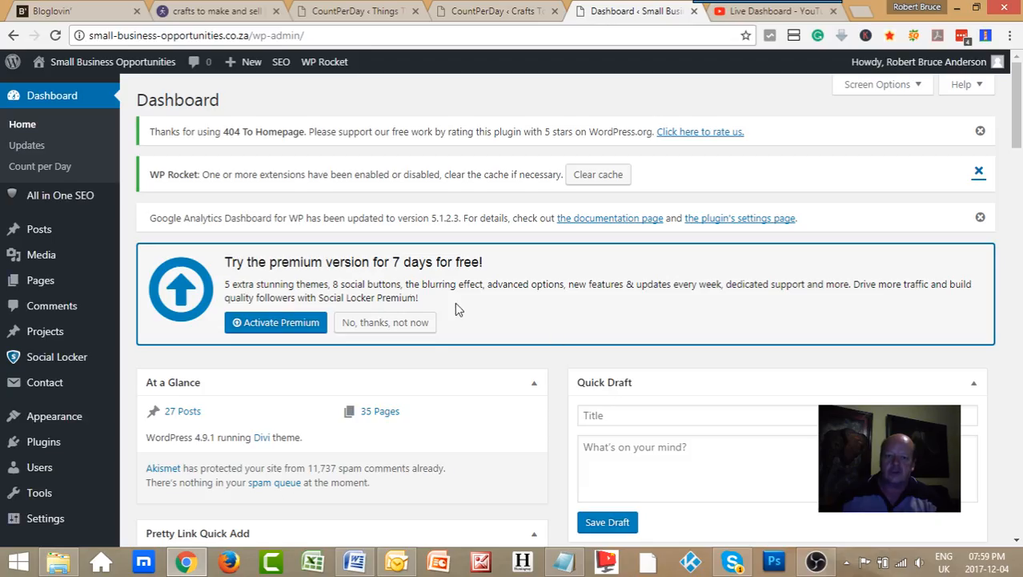
pyautogui.moveTo(617, 340)
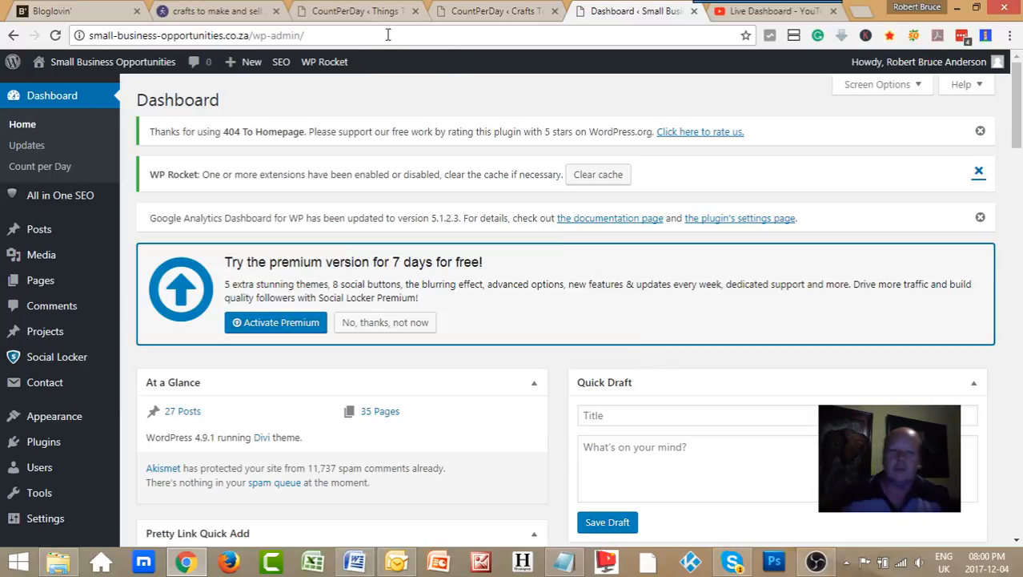
pyautogui.click(356, 11)
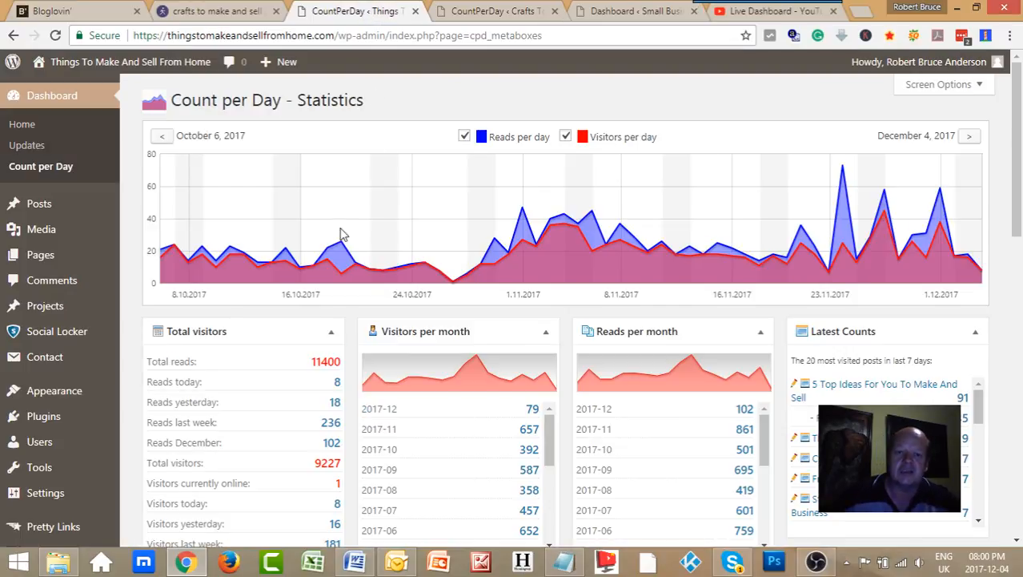
pyautogui.moveTo(44, 305)
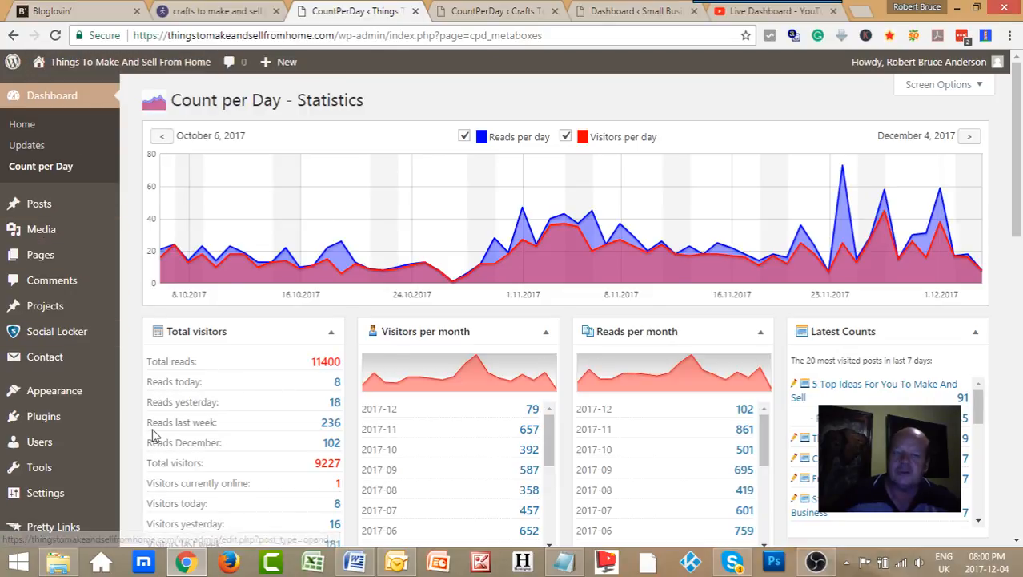
pyautogui.moveTo(777, 182)
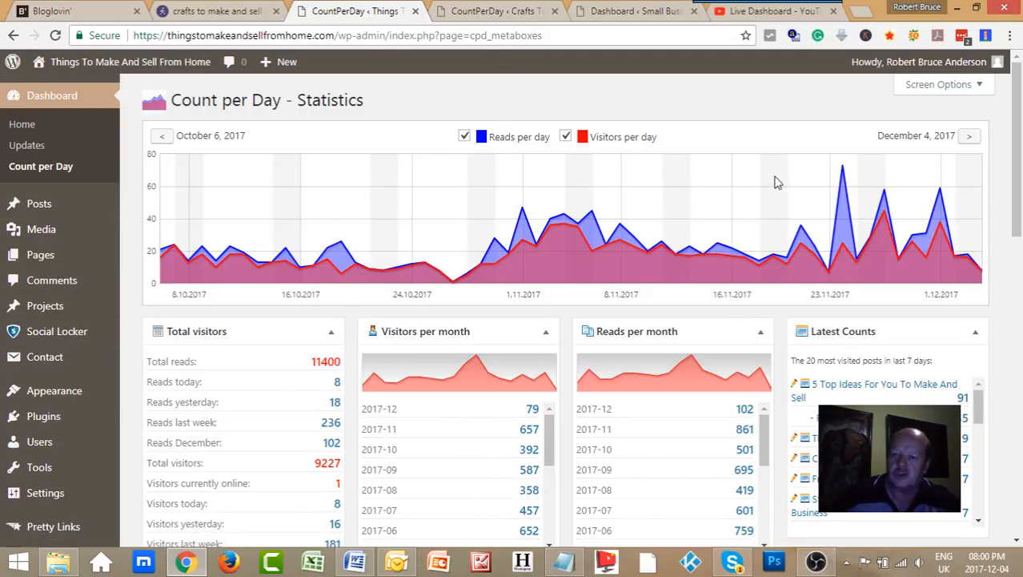
pyautogui.click(492, 11)
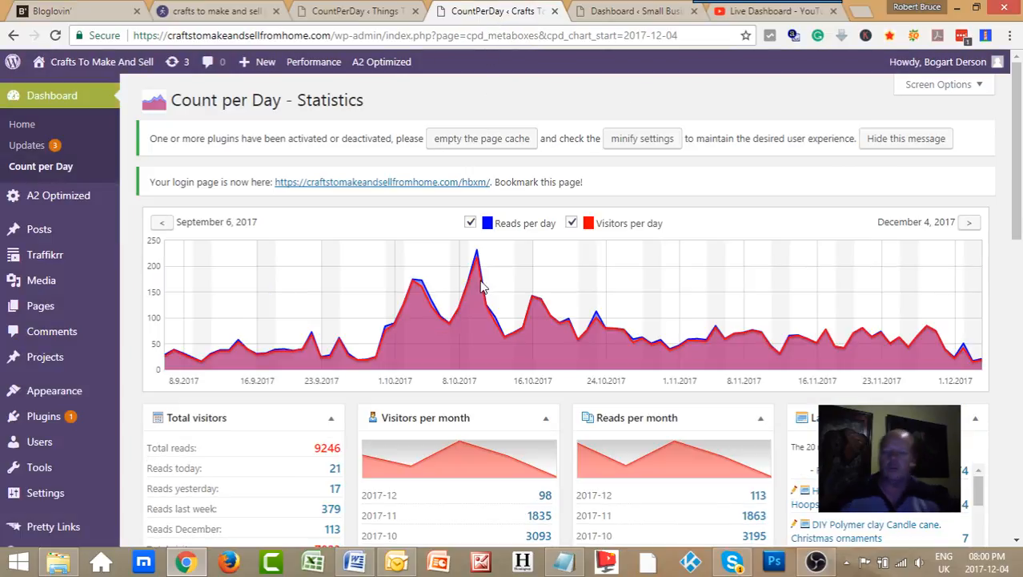
pyautogui.moveTo(471, 296)
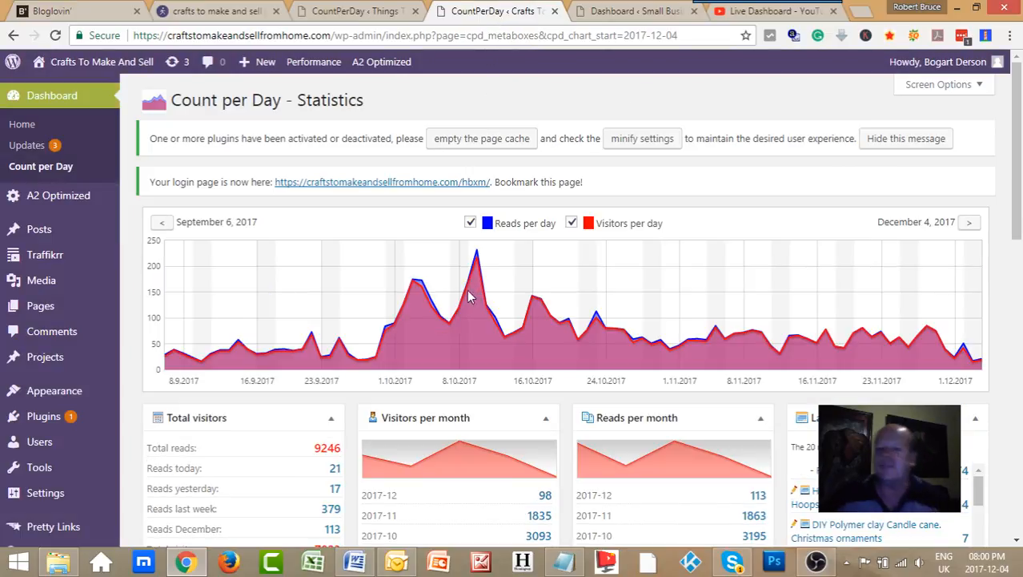
pyautogui.click(352, 11)
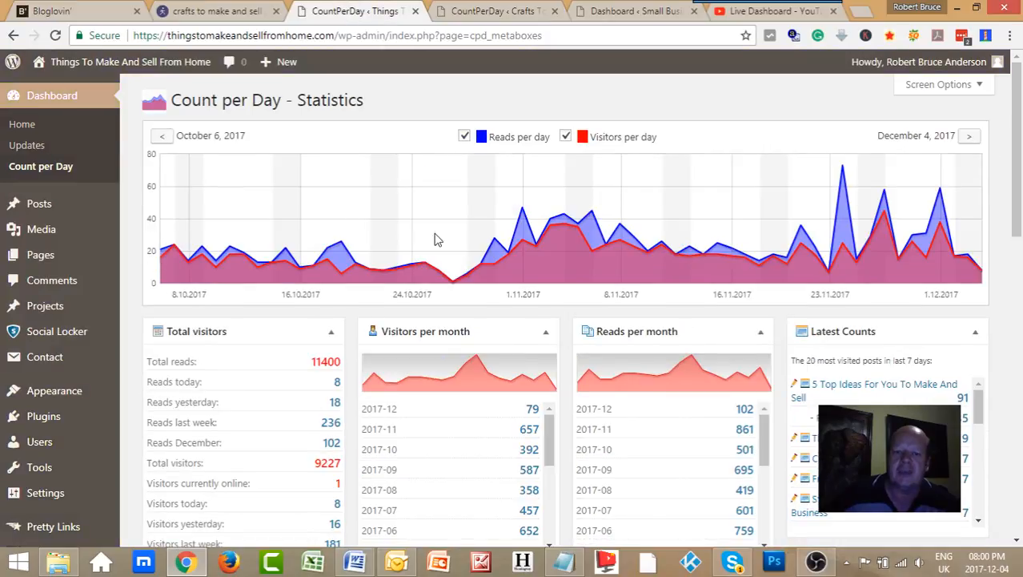
pyautogui.moveTo(220, 202)
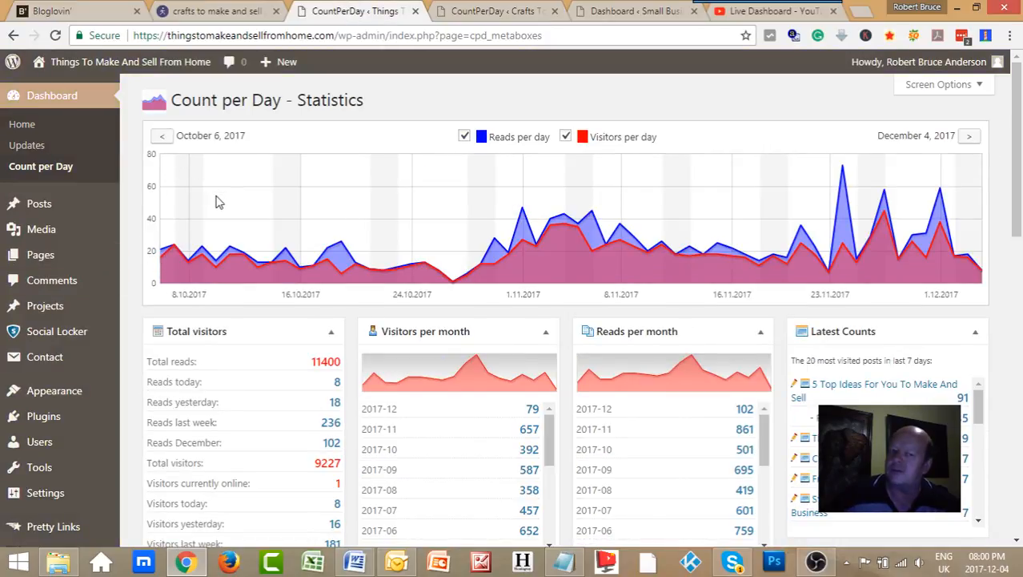
pyautogui.moveTo(319, 212)
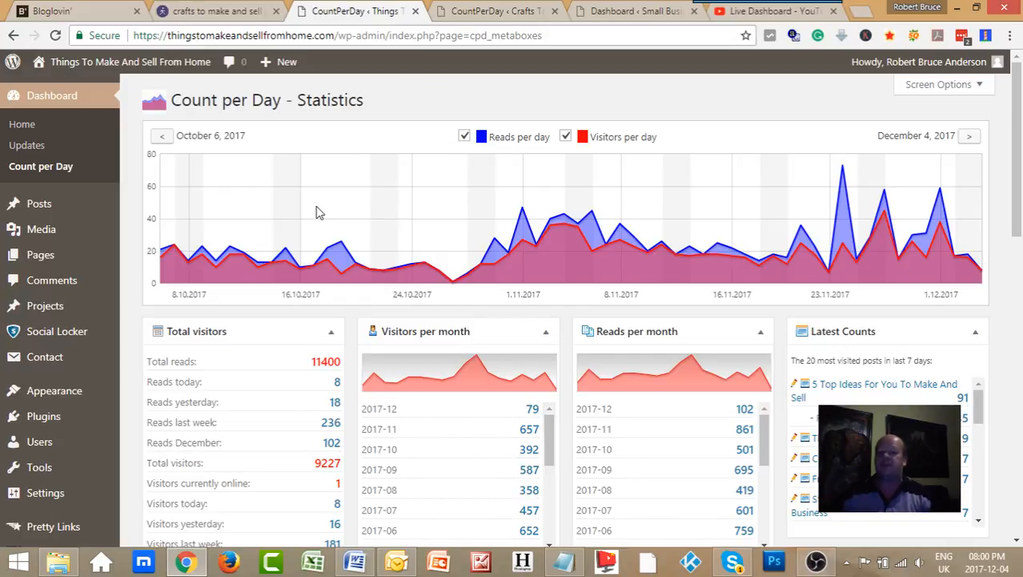
pyautogui.moveTo(468, 125)
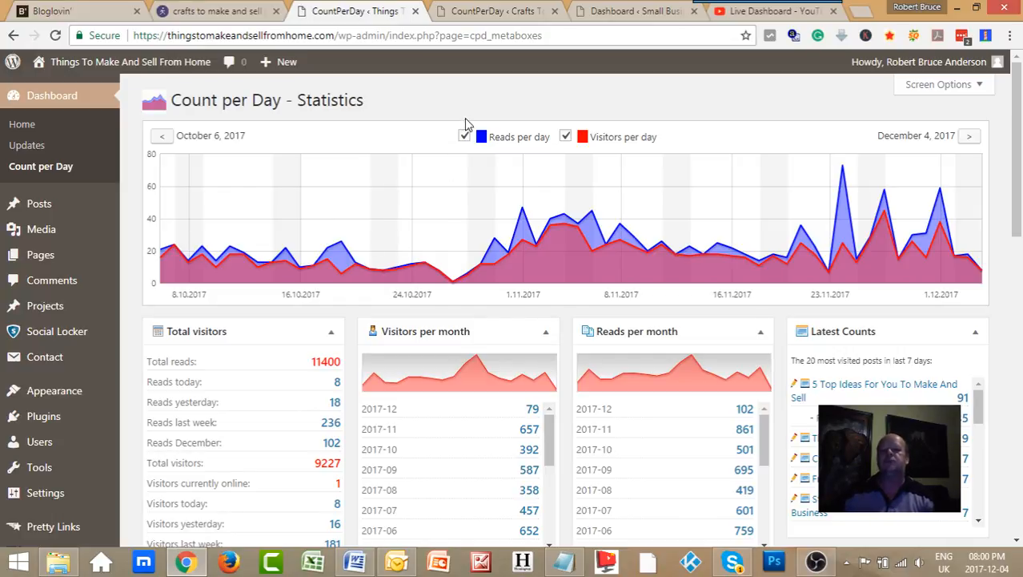
pyautogui.click(495, 11)
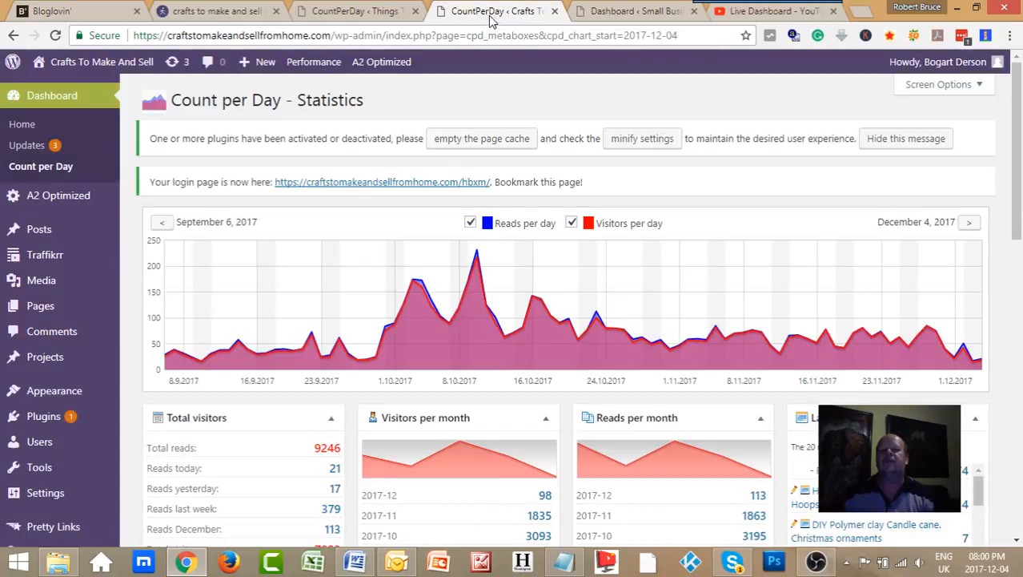
pyautogui.click(633, 10)
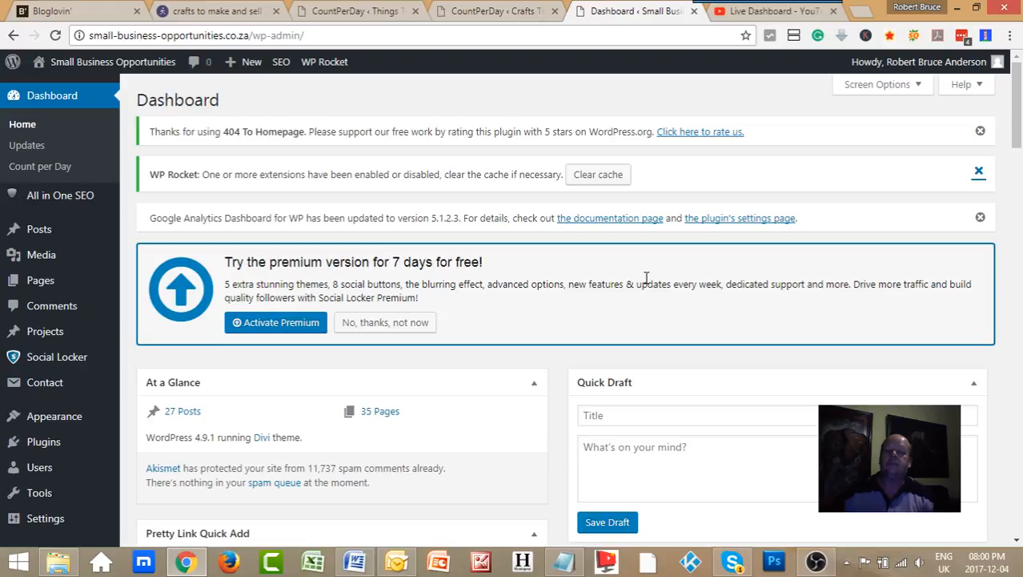
pyautogui.moveTo(558, 257)
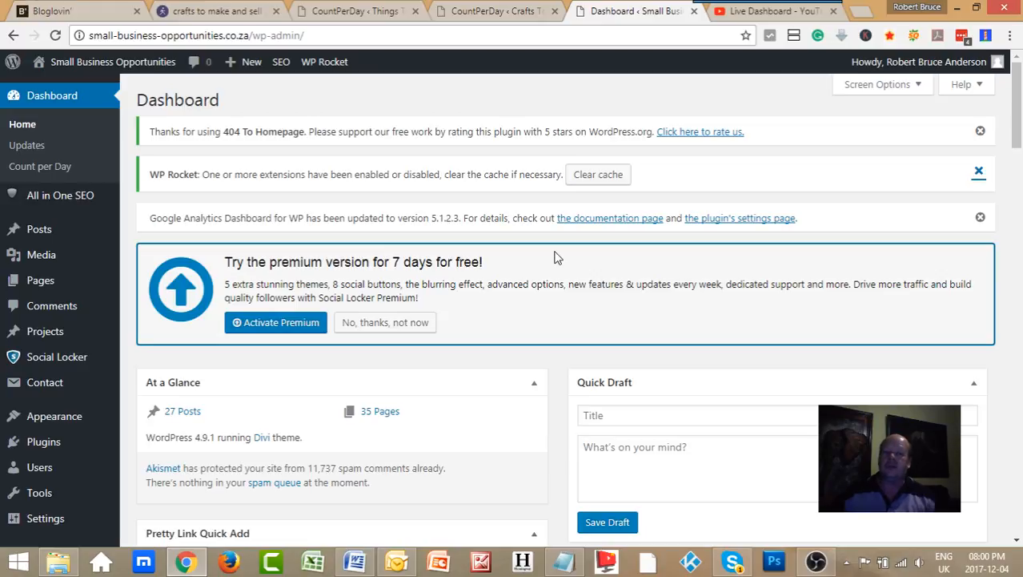
pyautogui.moveTo(112, 62)
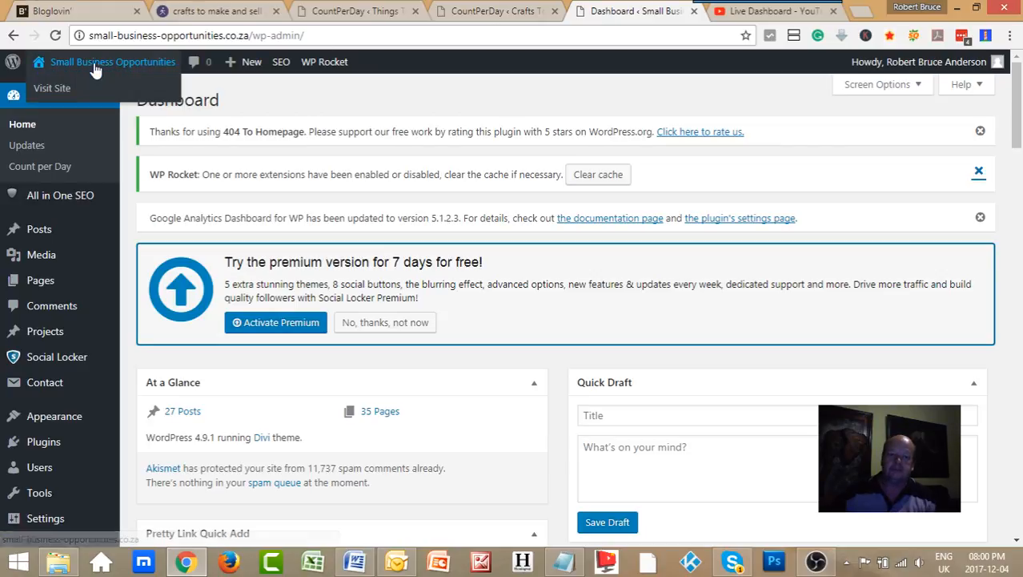
pyautogui.moveTo(39, 166)
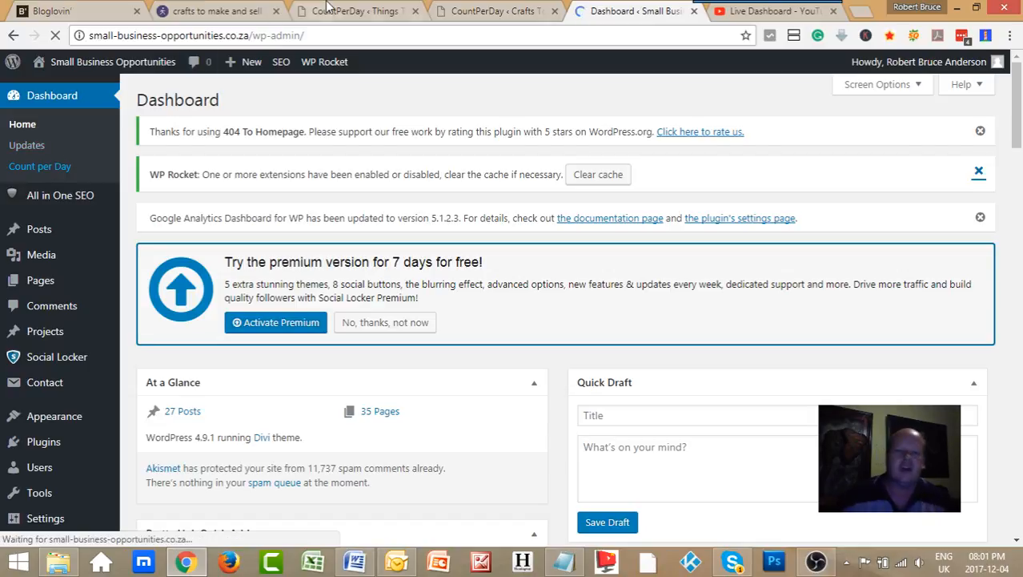
pyautogui.click(357, 11)
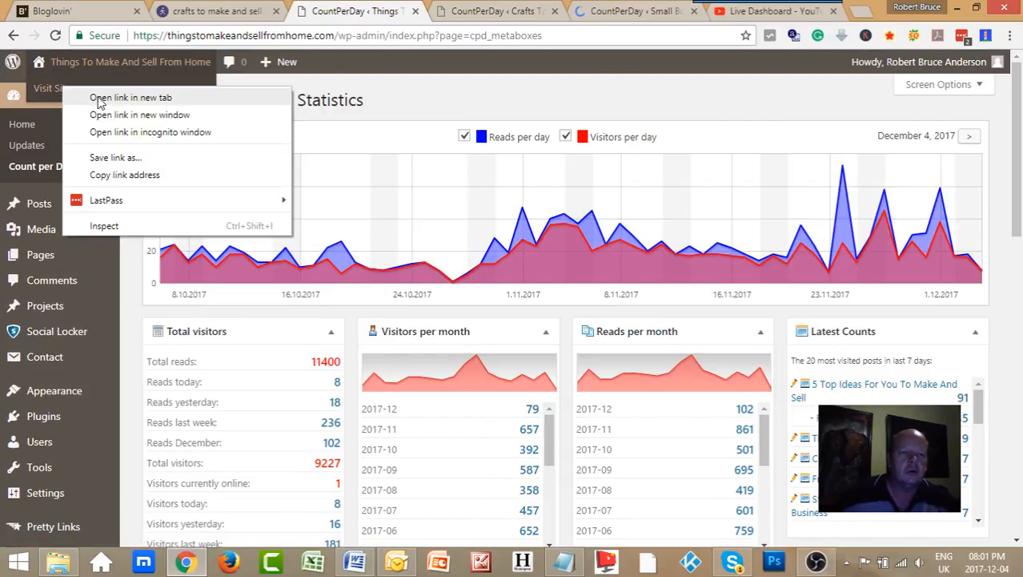
# - Open Visit Site for Things To Make And Sell From Home in a new tab
pyautogui.click(130, 97)
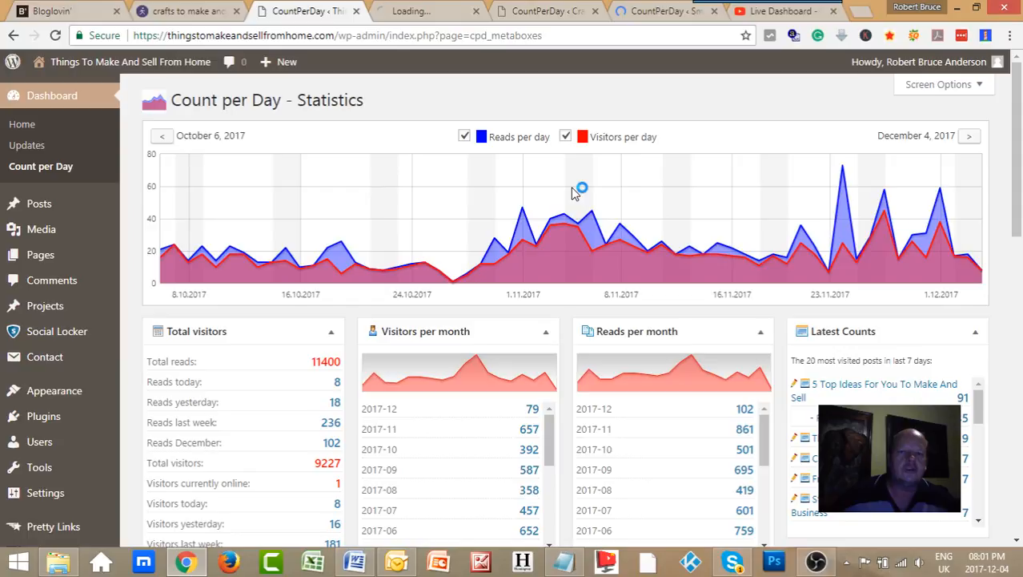
pyautogui.moveTo(496, 240)
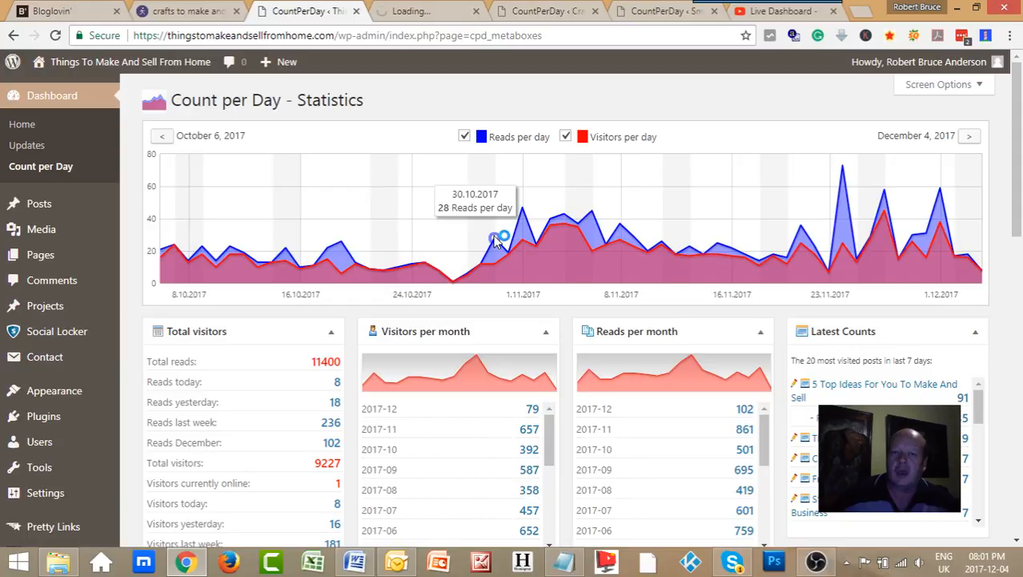
pyautogui.moveTo(456, 159)
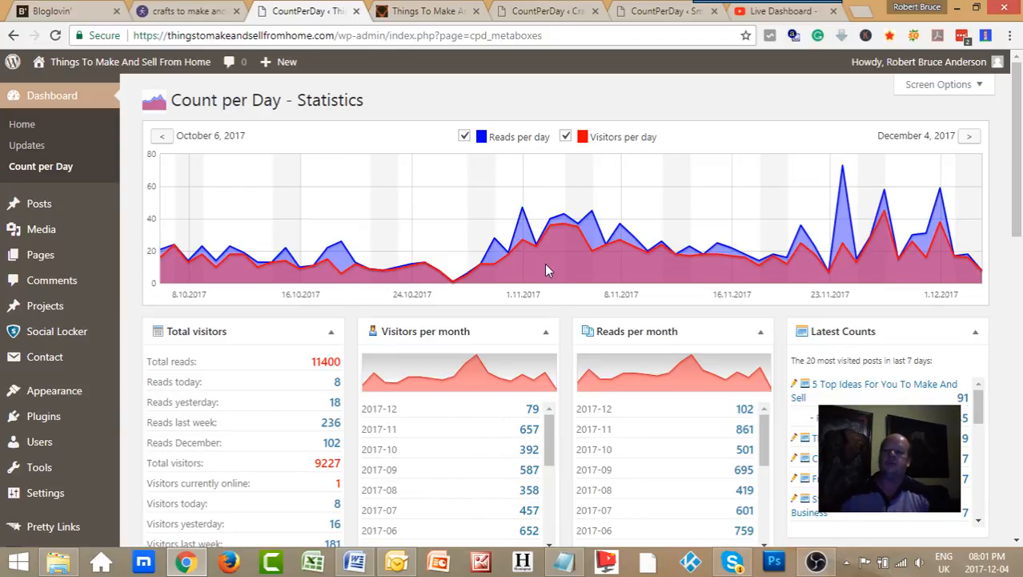
pyautogui.moveTo(381, 89)
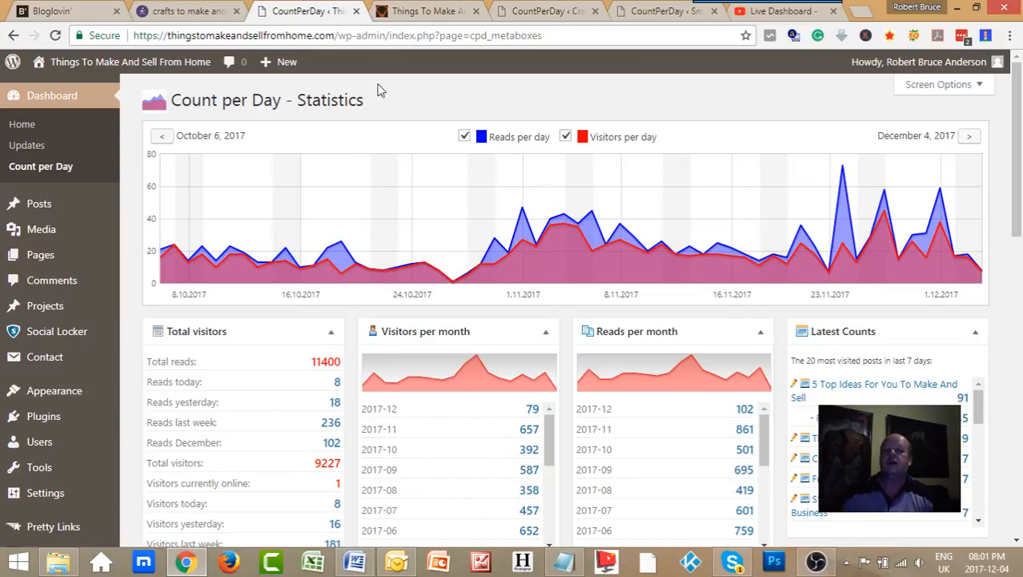
# - Open the Things To Make And Sell From Home homepage and browse its freebies and products grid
pyautogui.click(428, 11)
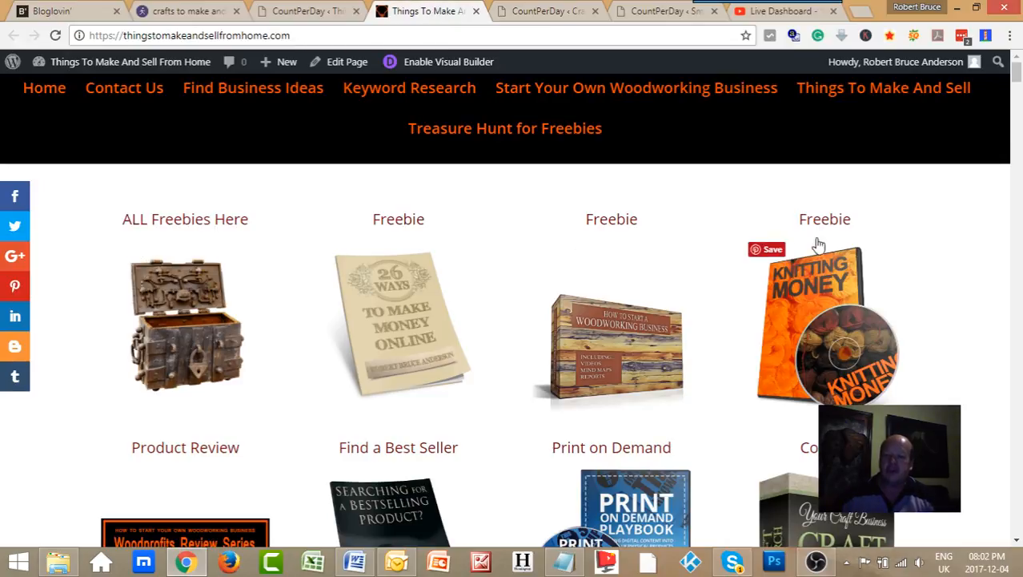
pyautogui.scroll(-3)
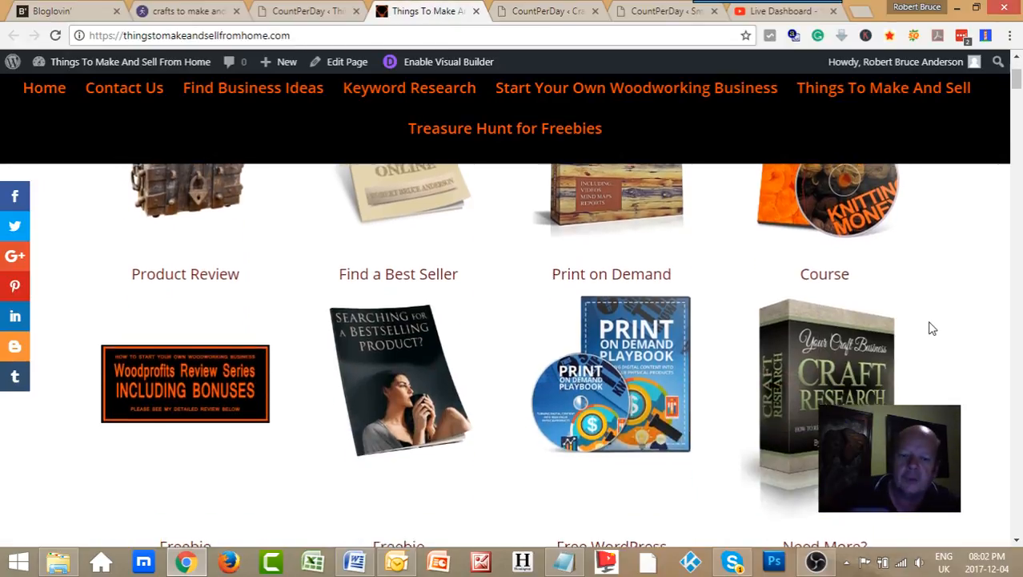
pyautogui.scroll(3)
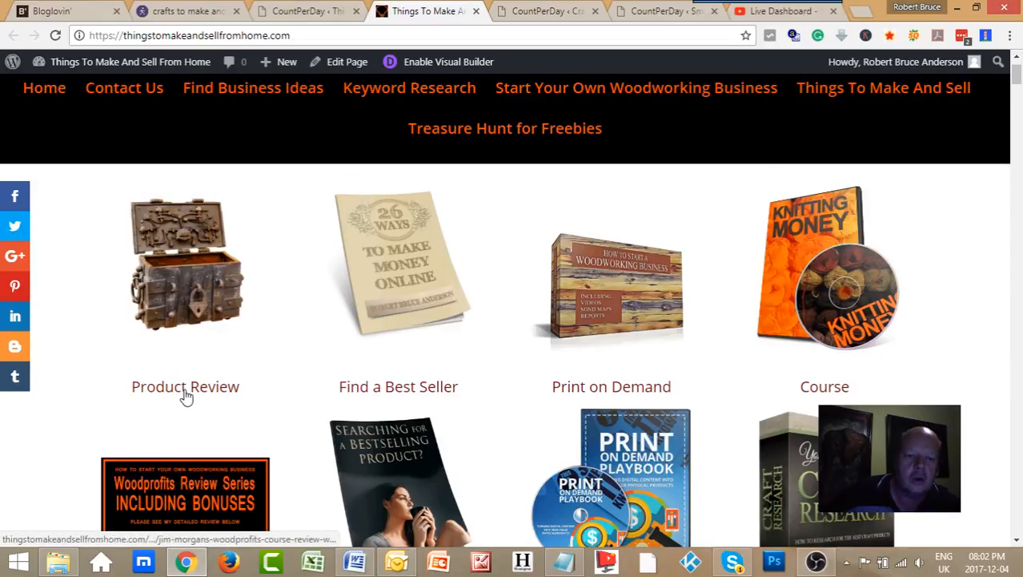
pyautogui.moveTo(888, 338)
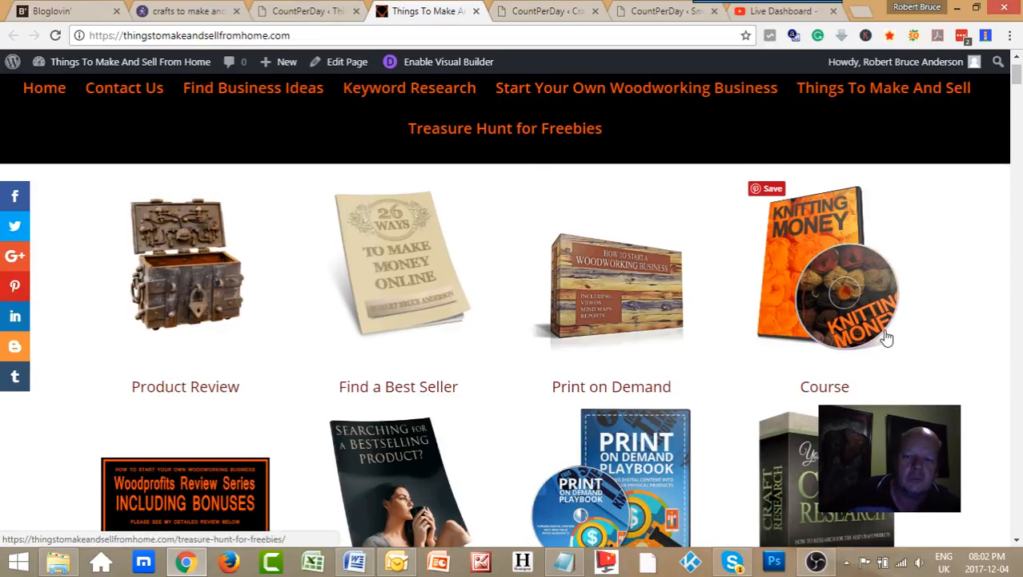
pyautogui.scroll(-3)
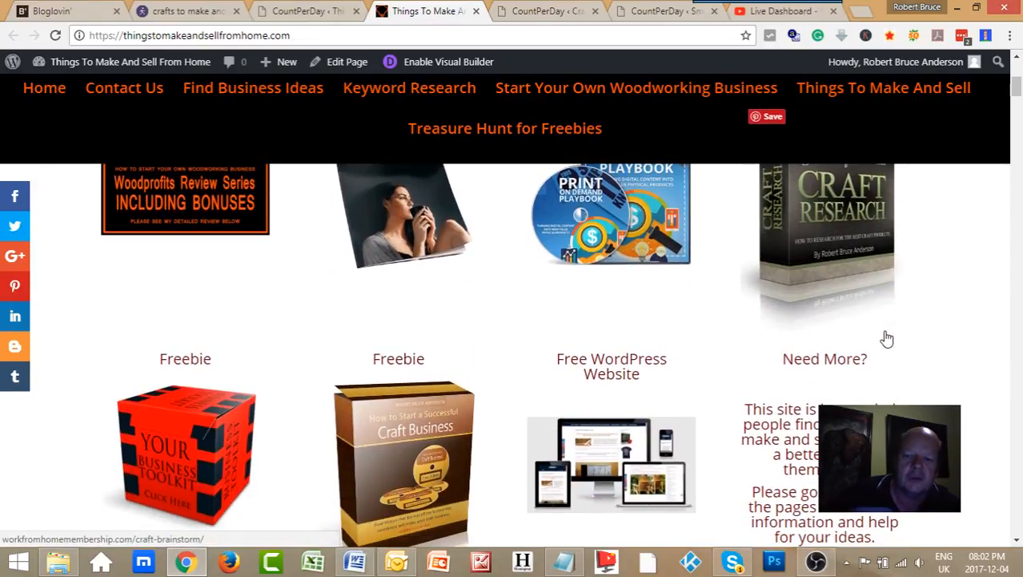
pyautogui.scroll(3)
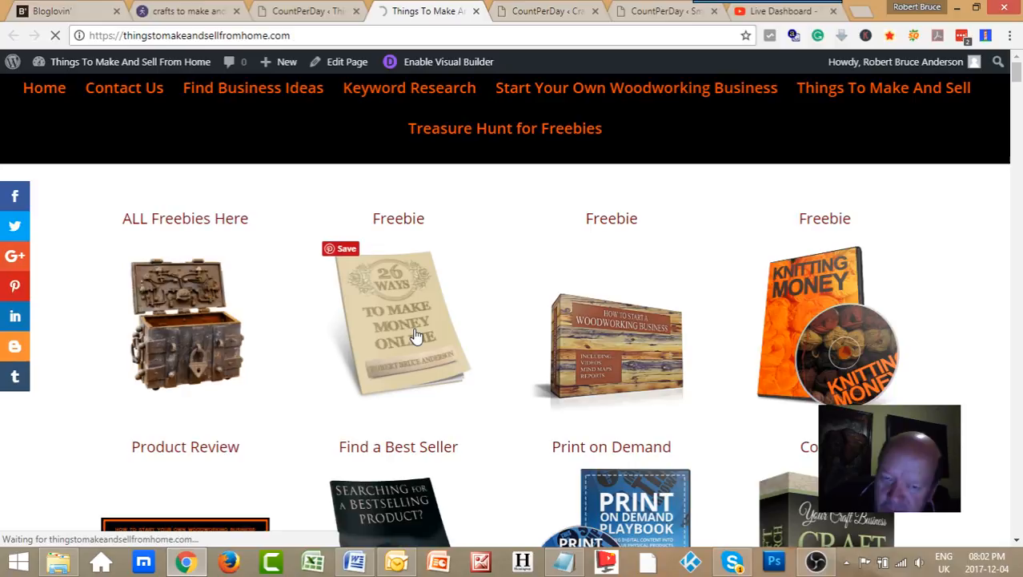
pyautogui.moveTo(184, 330)
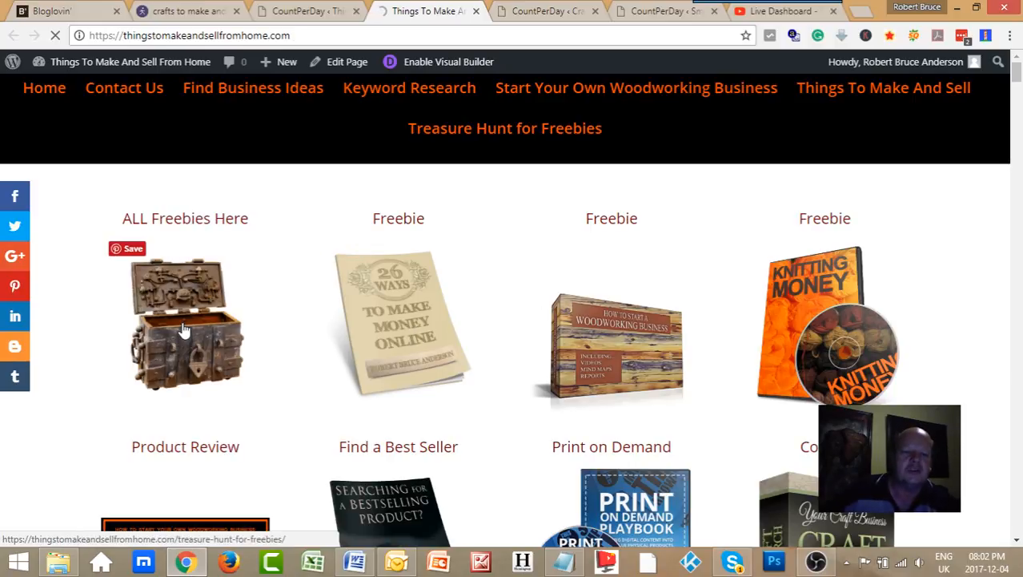
# - Open the Treasure Hunt for Freebies page and scroll to the woodworking business course's three steps
pyautogui.click(185, 320)
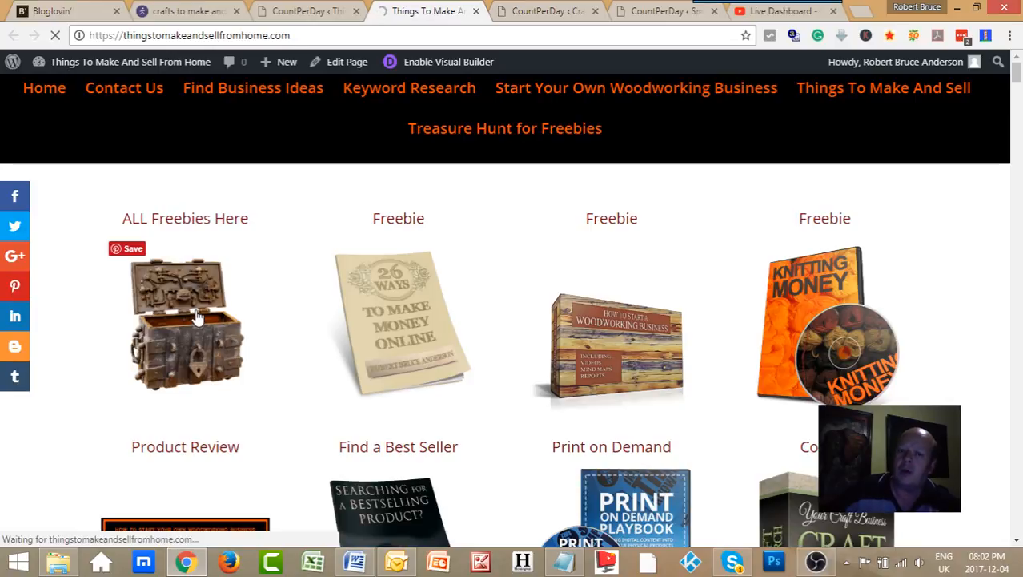
pyautogui.click(504, 127)
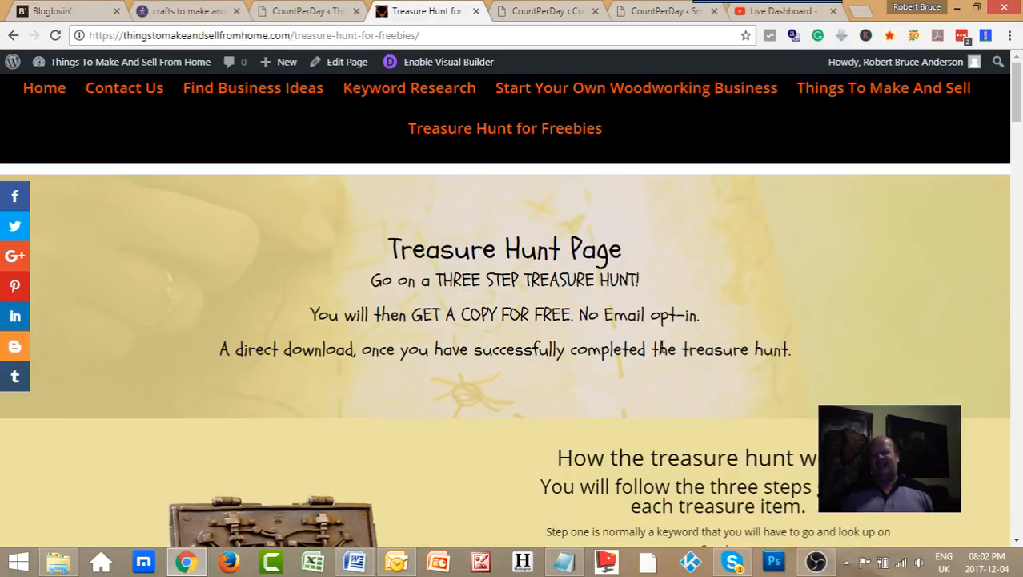
pyautogui.scroll(-3)
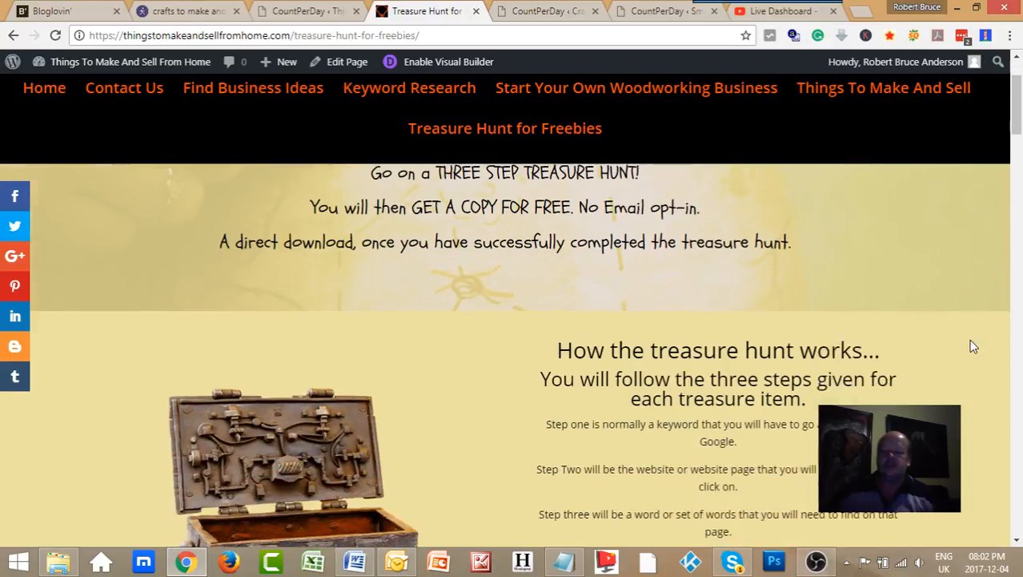
pyautogui.scroll(-3)
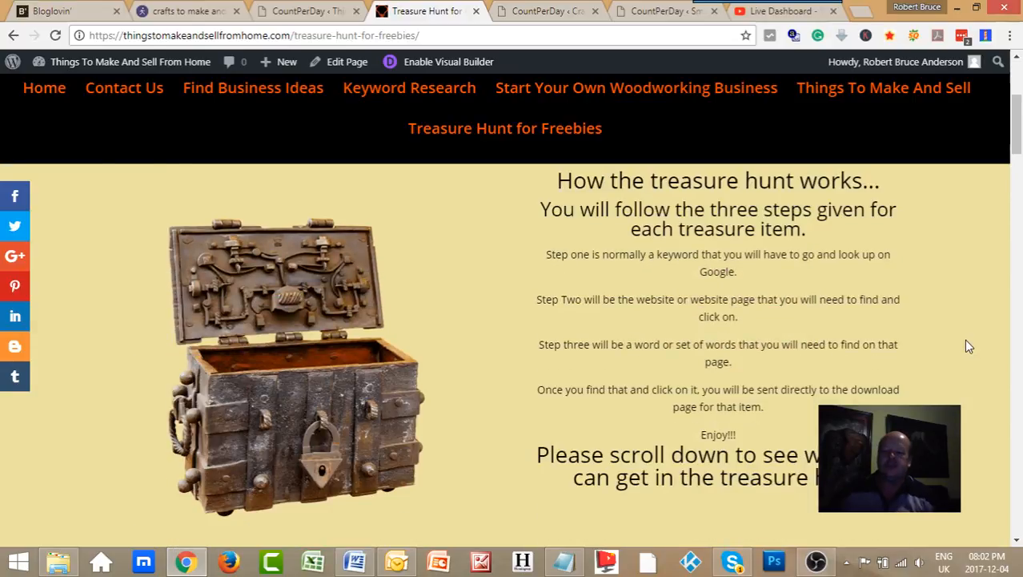
pyautogui.scroll(-3)
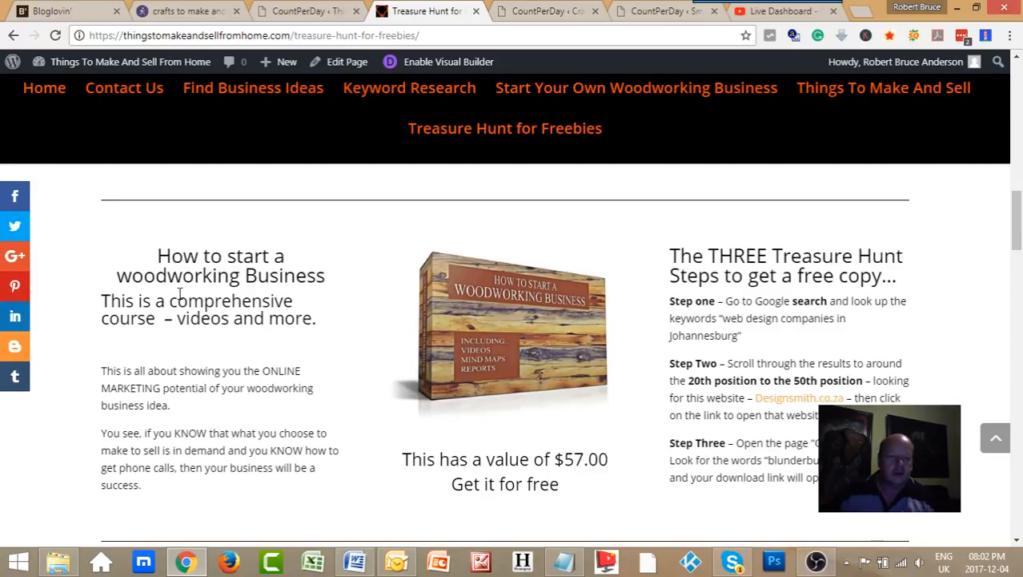
pyautogui.moveTo(235, 250)
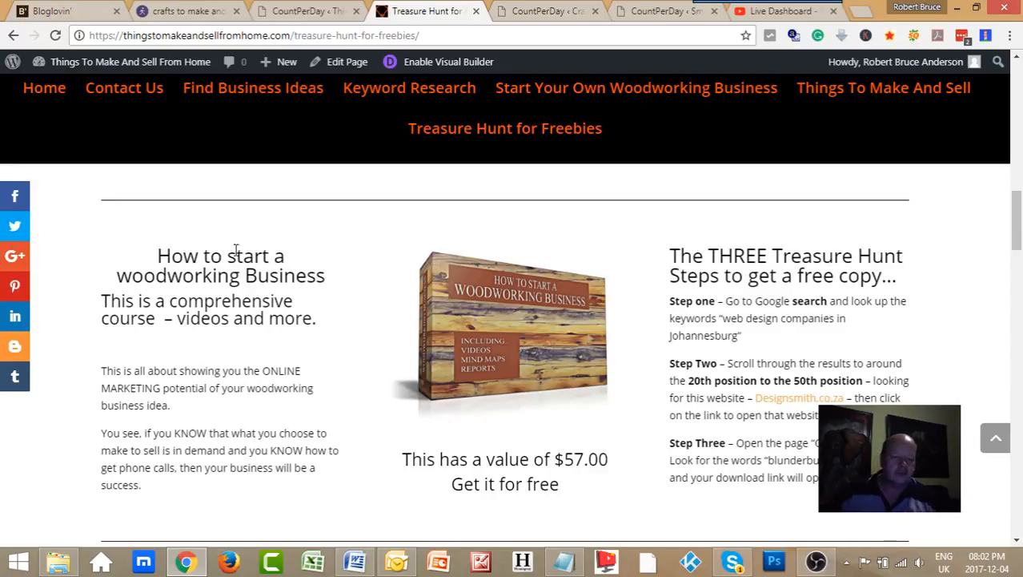
pyautogui.scroll(-3)
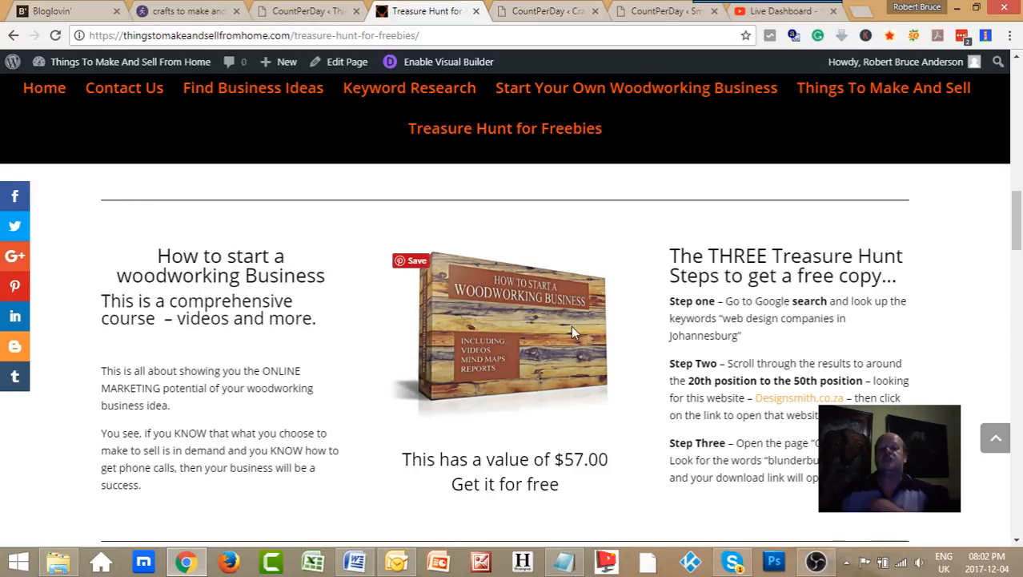
pyautogui.moveTo(445, 287)
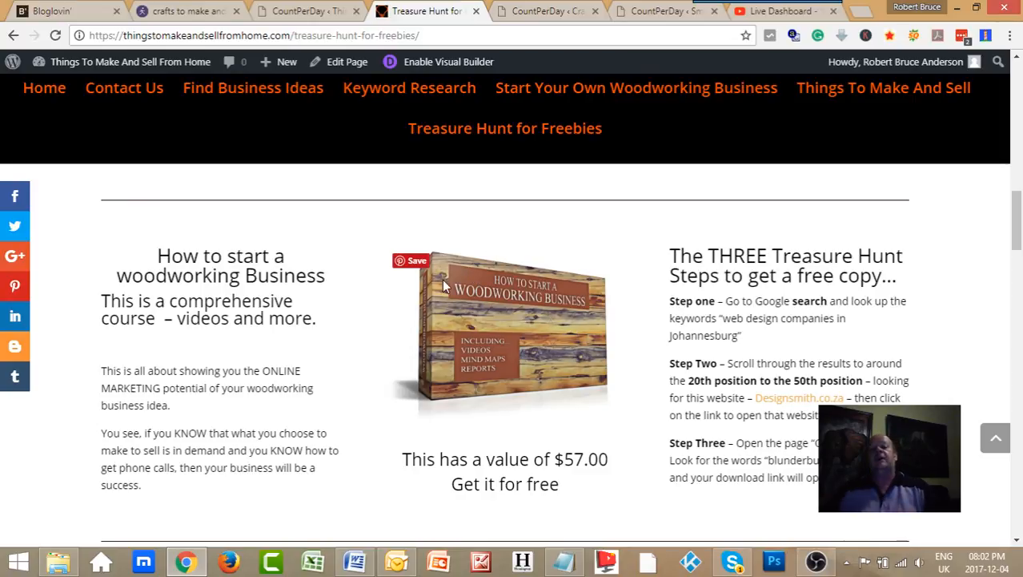
pyautogui.moveTo(470, 297)
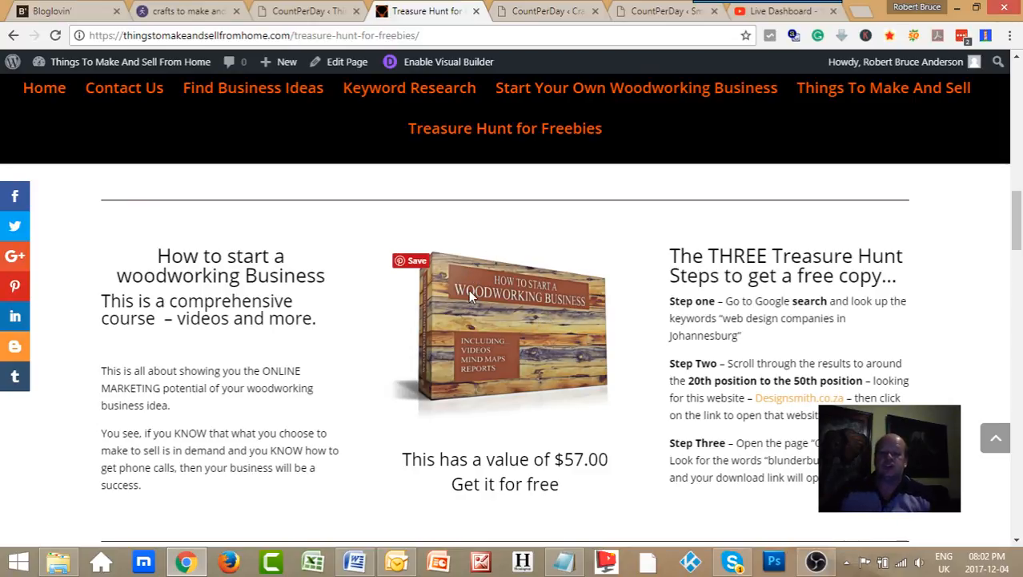
pyautogui.moveTo(656, 381)
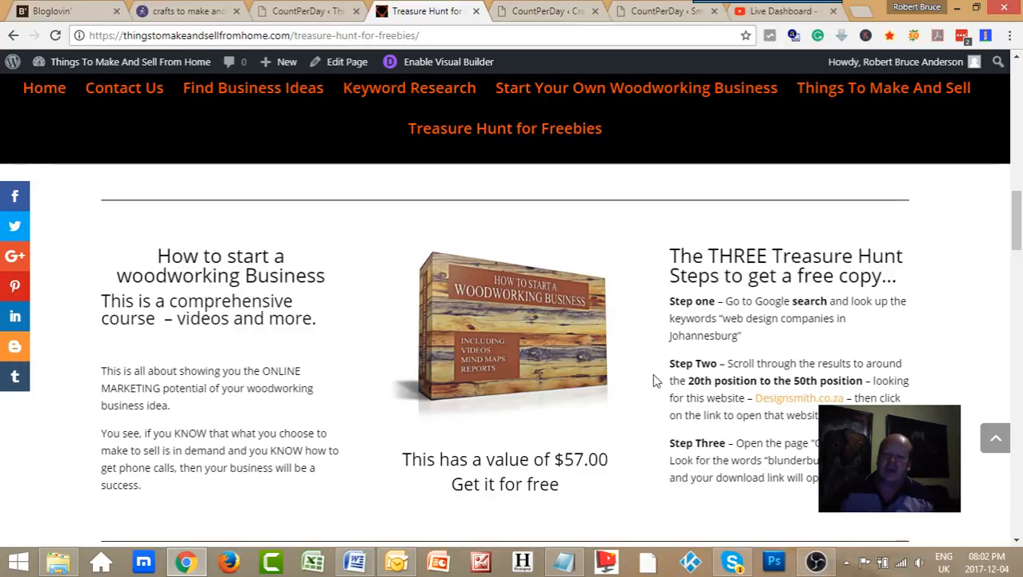
pyautogui.moveTo(558, 386)
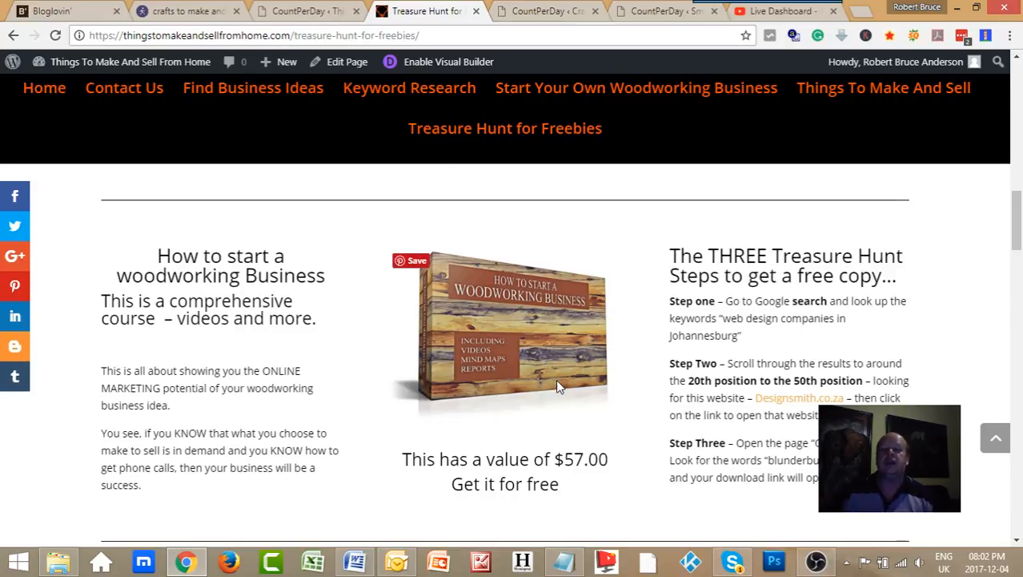
pyautogui.scroll(-3)
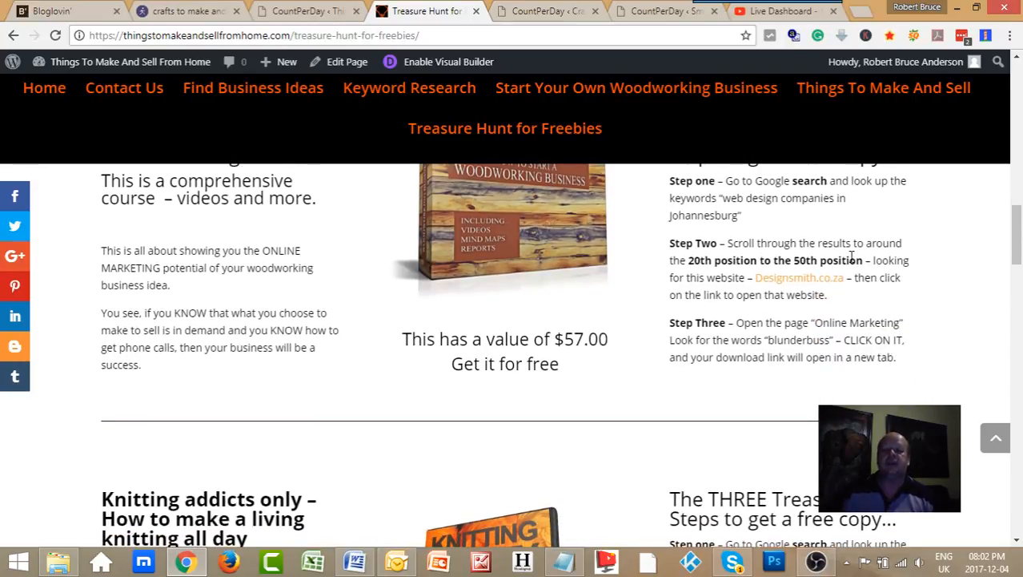
pyautogui.scroll(3)
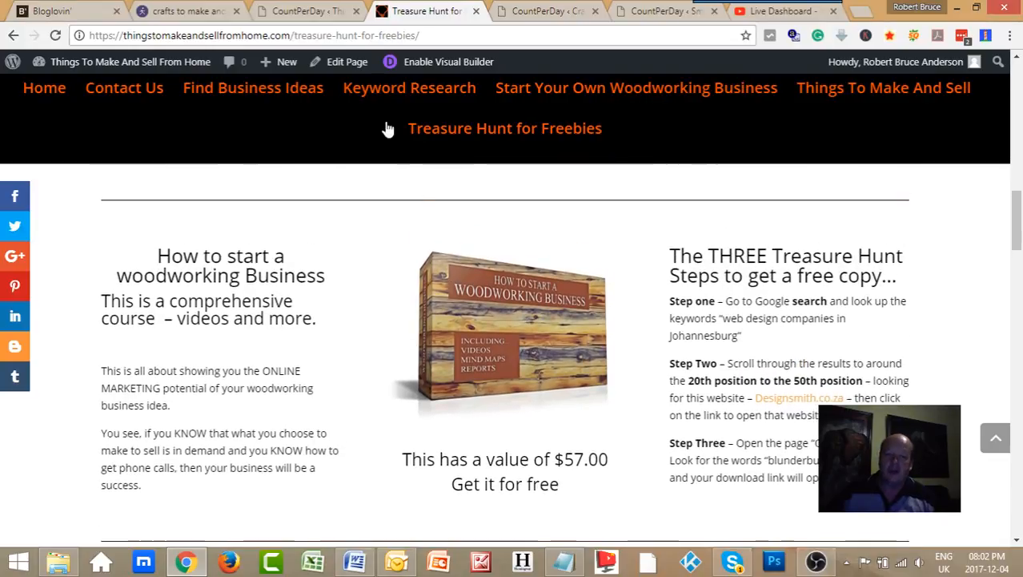
pyautogui.moveTo(673, 437)
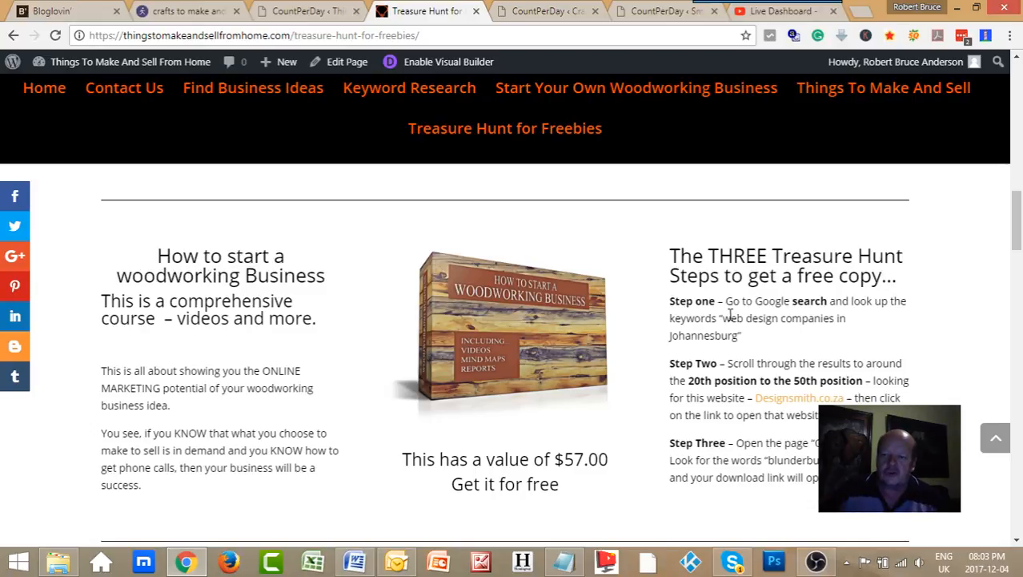
pyautogui.moveTo(807, 359)
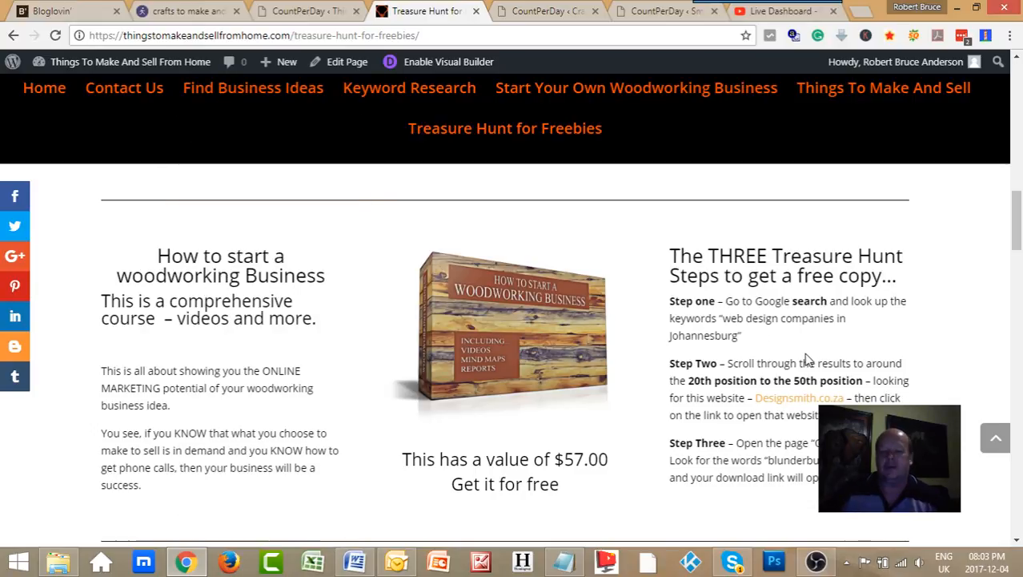
pyautogui.moveTo(723, 321)
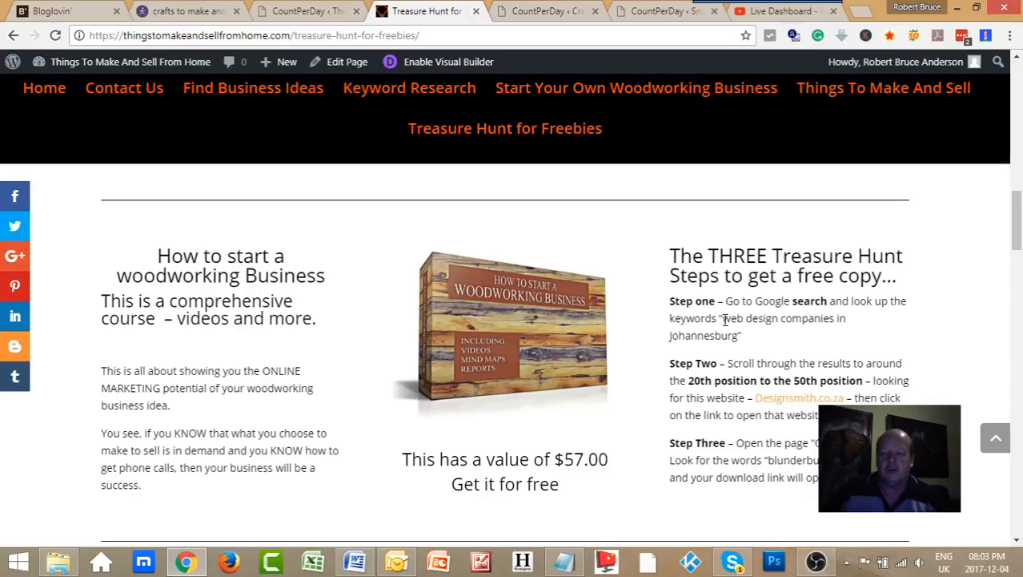
# - Select the step-one keywords 'web design companies in Johannesburg' on the treasure hunt page
pyautogui.doubleClick(727, 318)
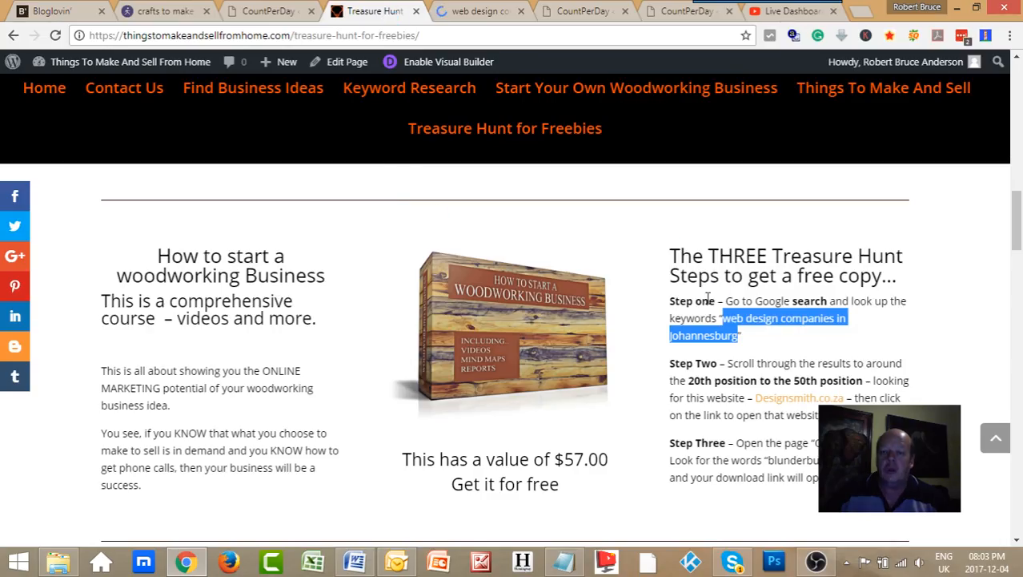
pyautogui.moveTo(782, 348)
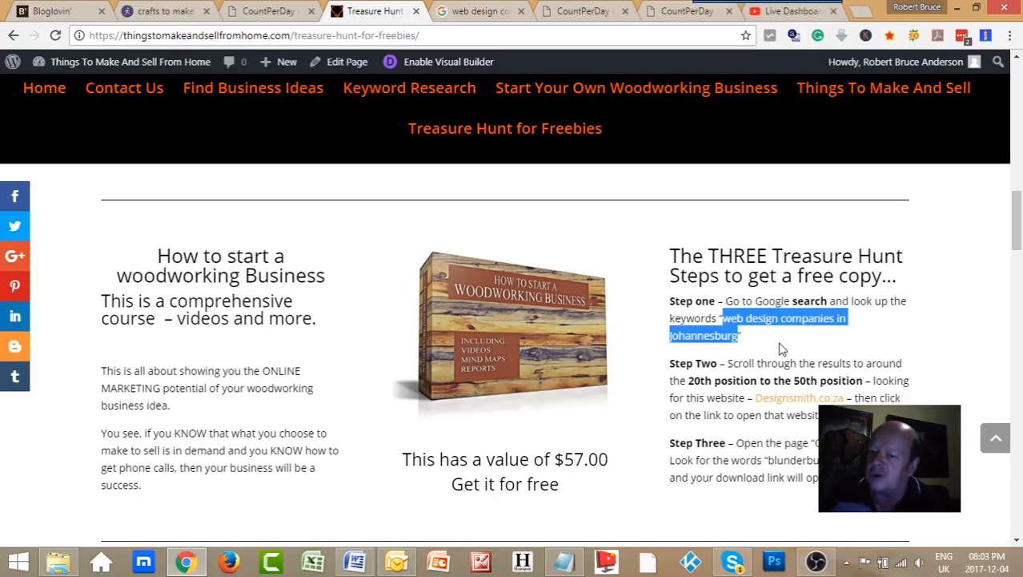
pyautogui.moveTo(524, 326)
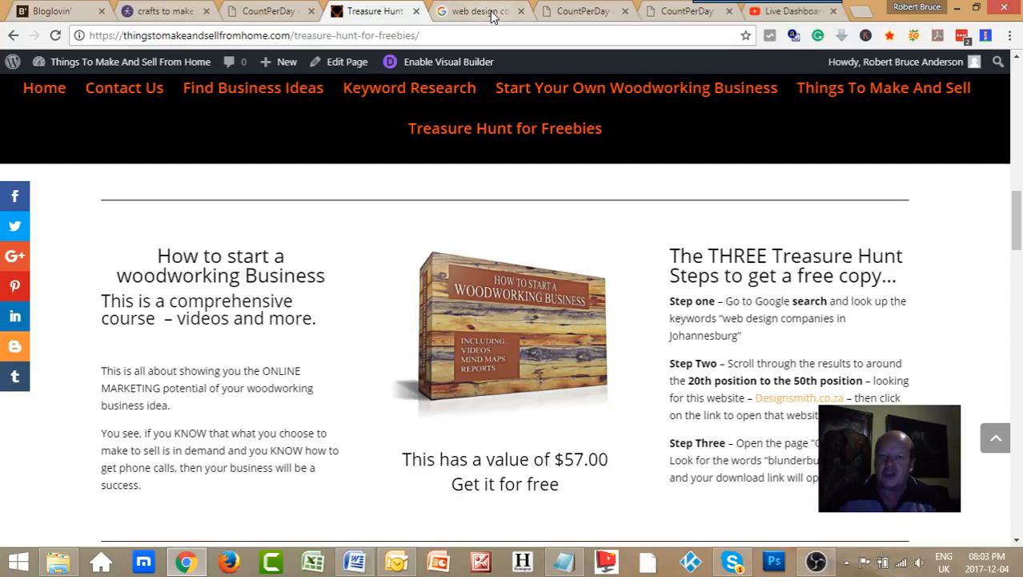
pyautogui.click(480, 10)
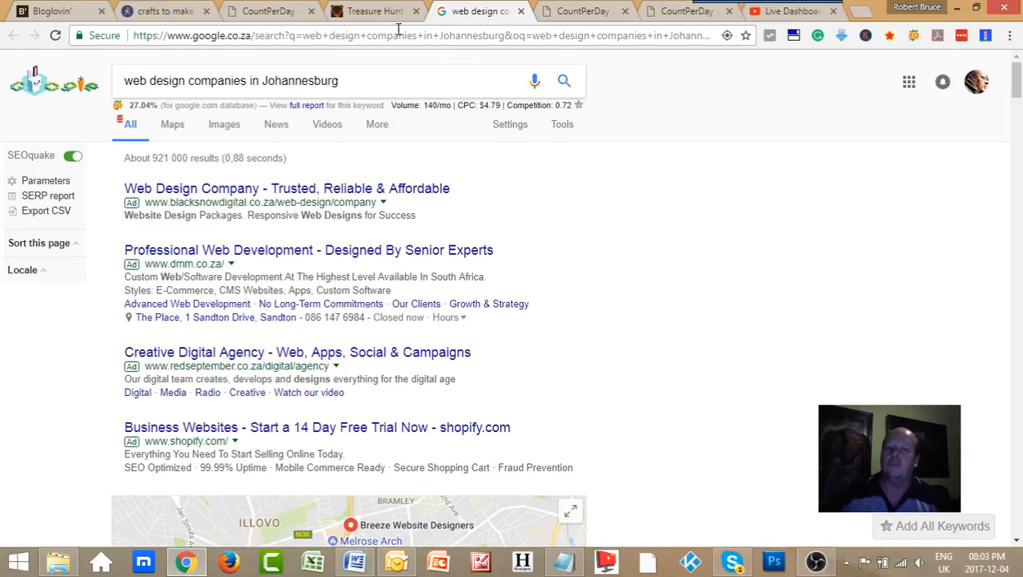
pyautogui.click(372, 10)
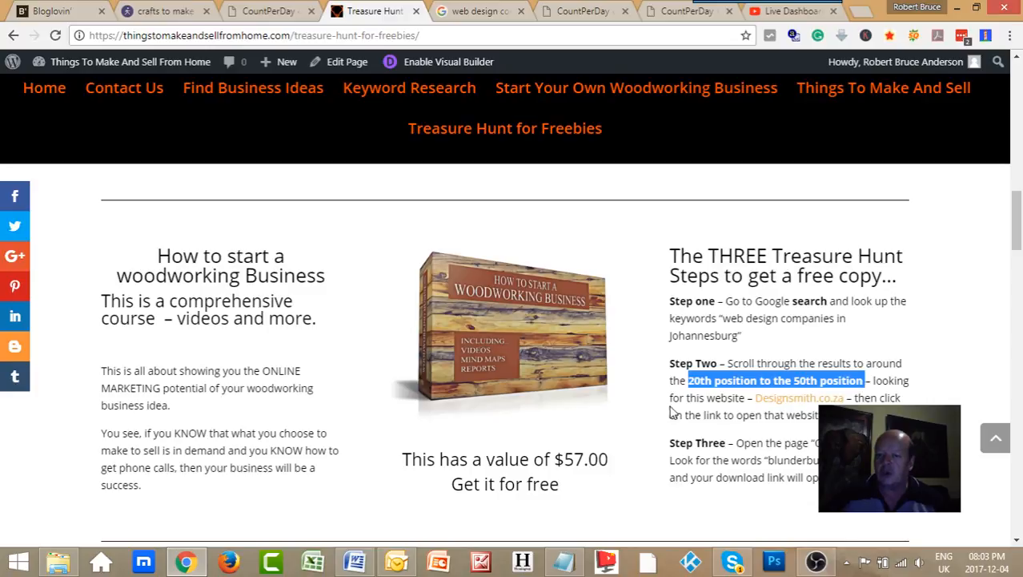
pyautogui.moveTo(799, 397)
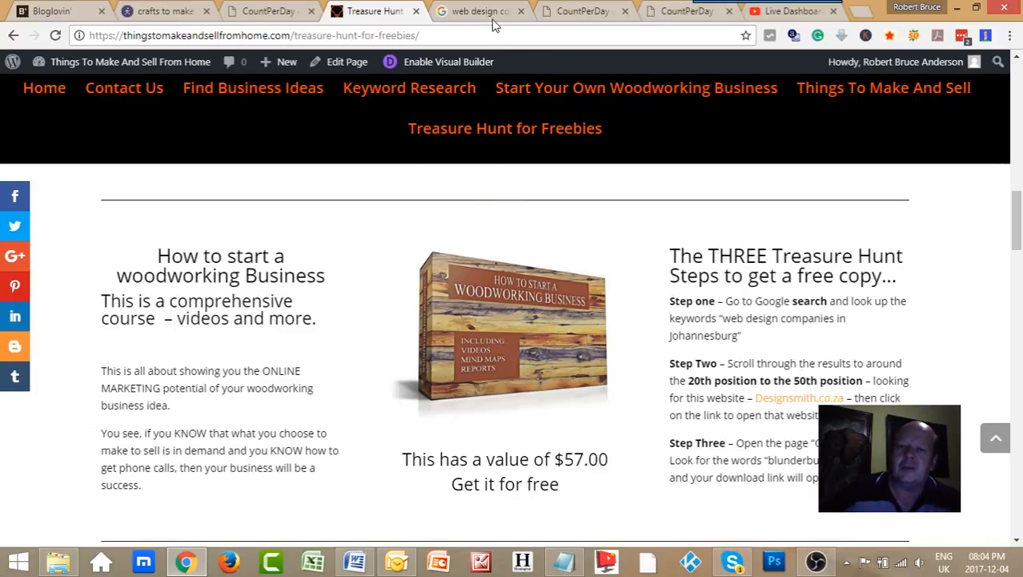
# - Browse the Johannesburg web design results past Designsmith at position 19, then revisit the Treasure Hunt page
pyautogui.click(476, 10)
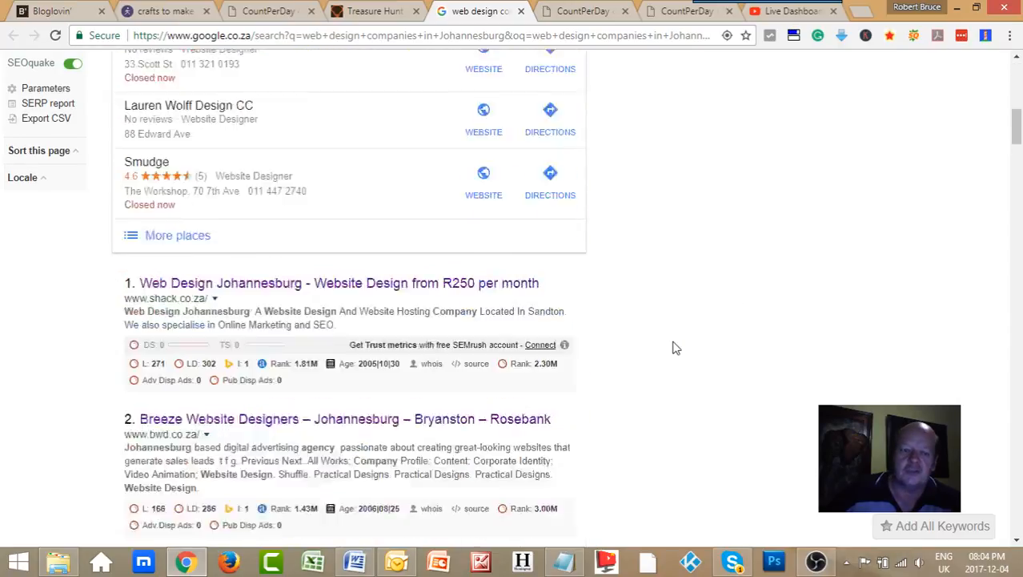
pyautogui.scroll(-3)
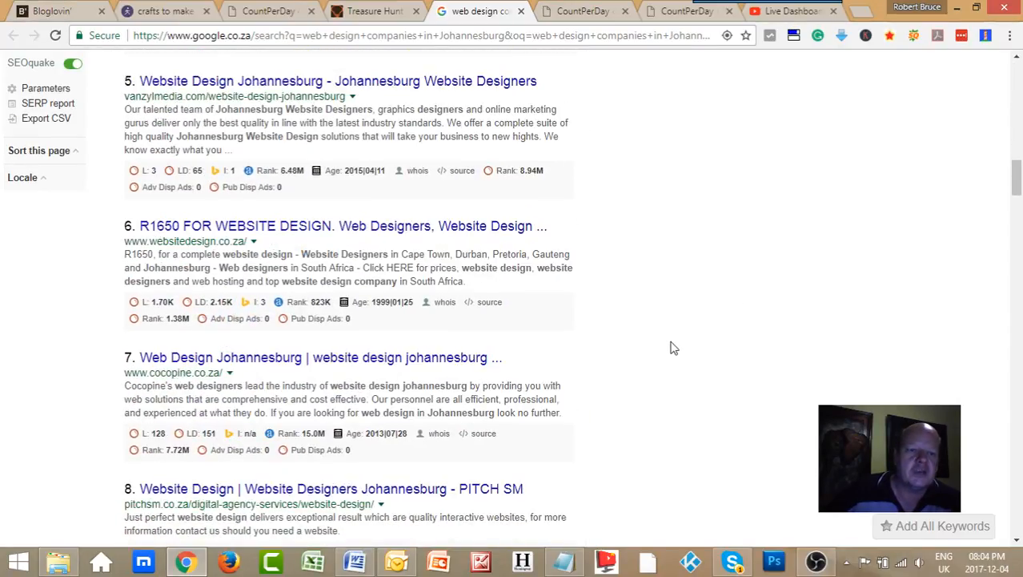
pyautogui.scroll(-3)
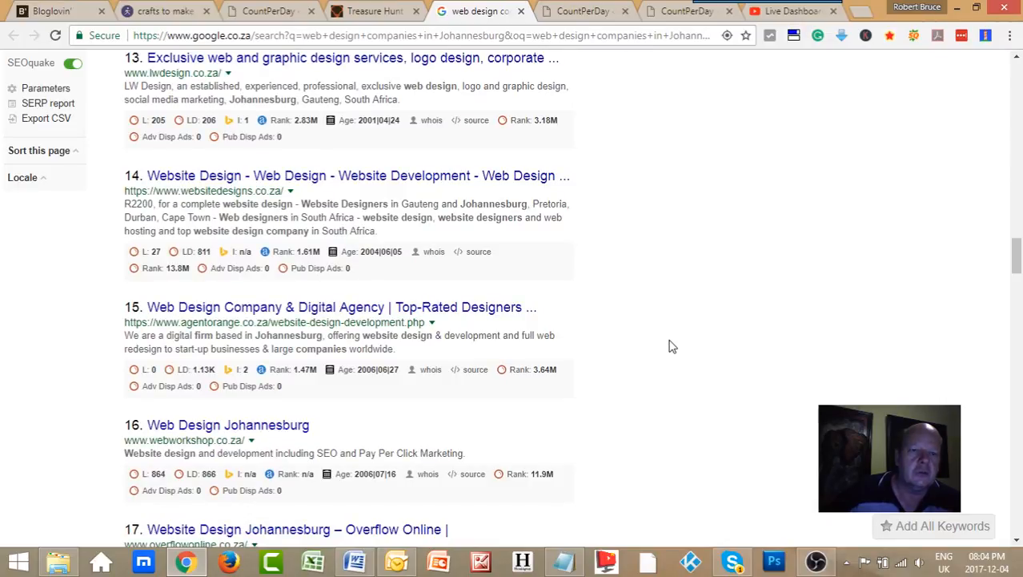
pyautogui.scroll(3)
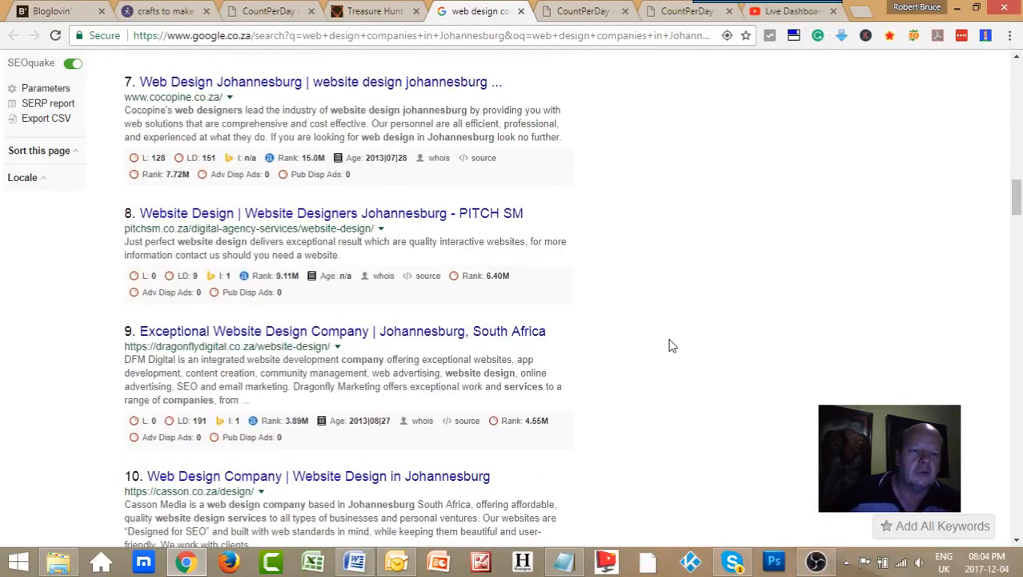
pyautogui.scroll(-3)
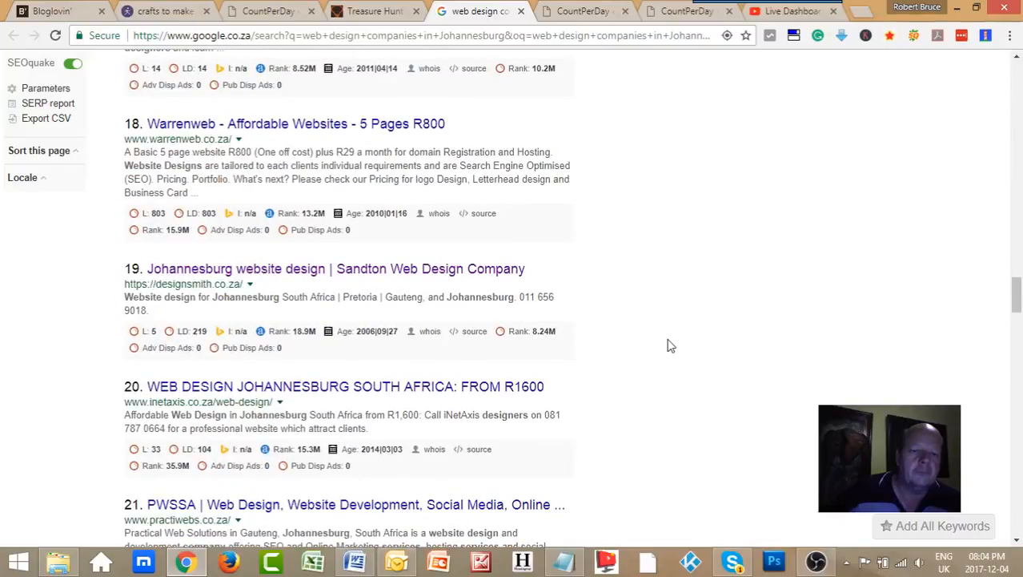
pyautogui.moveTo(661, 343)
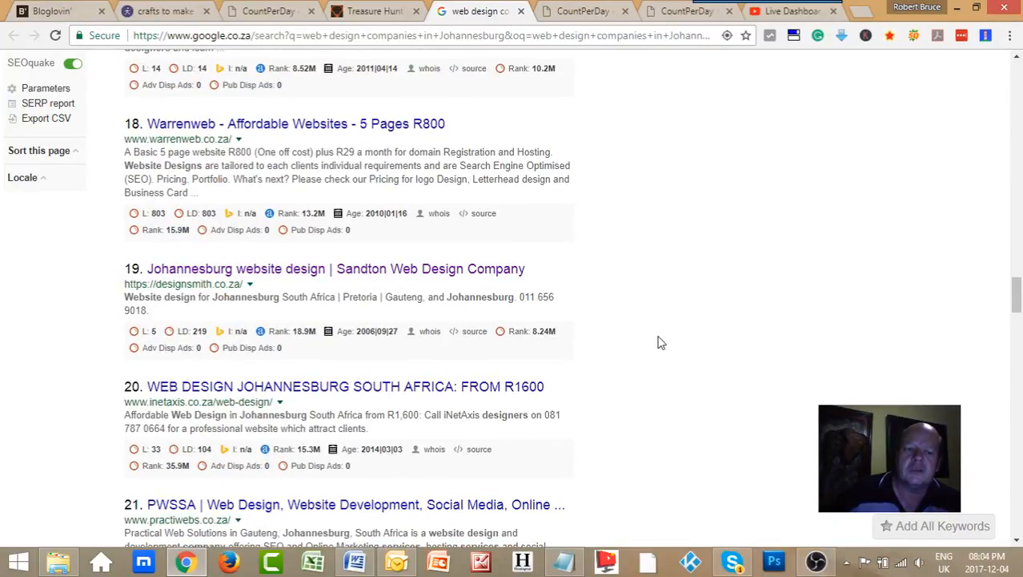
pyautogui.scroll(3)
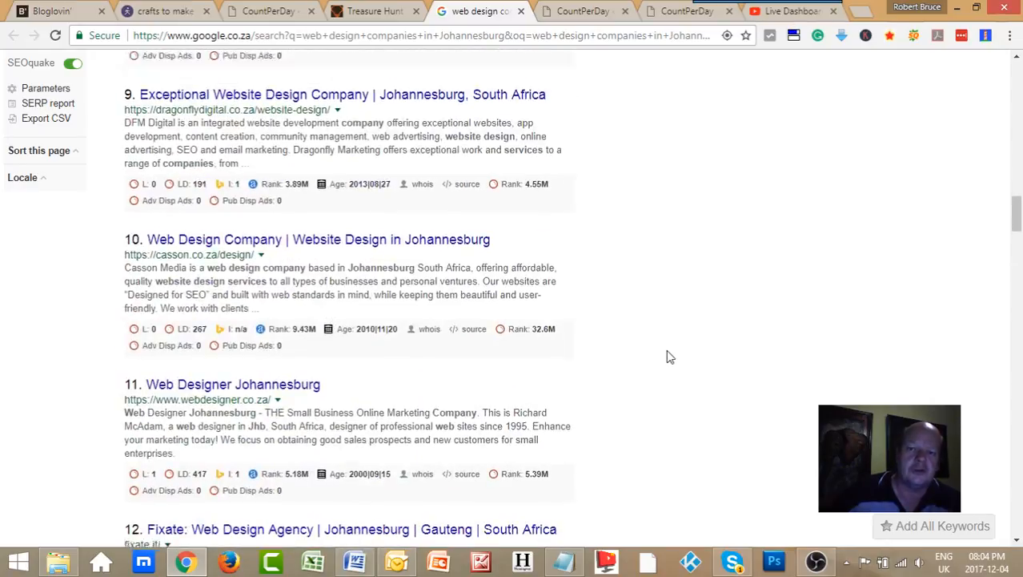
pyautogui.scroll(3)
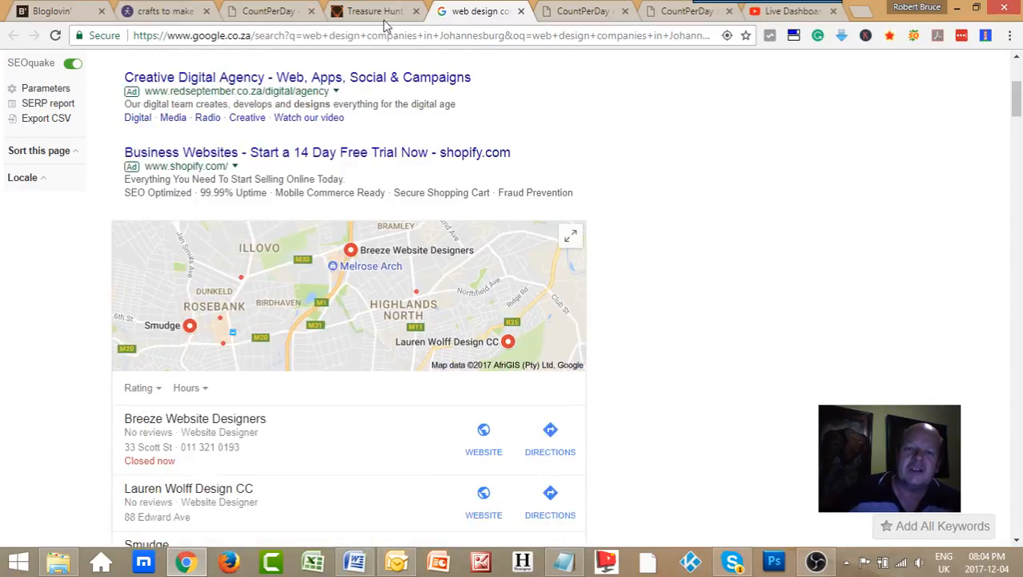
pyautogui.click(374, 11)
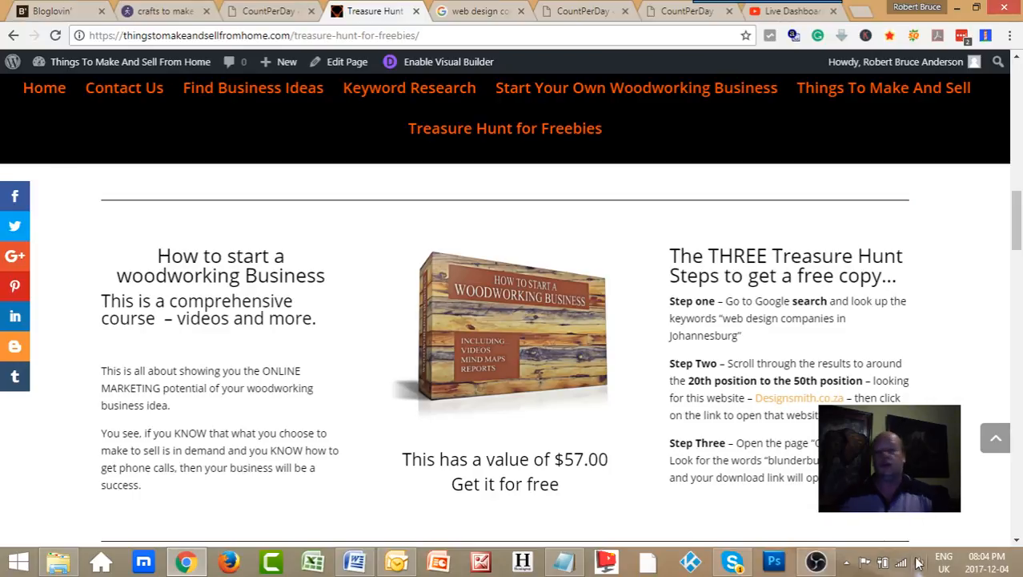
pyautogui.moveTo(71, 324)
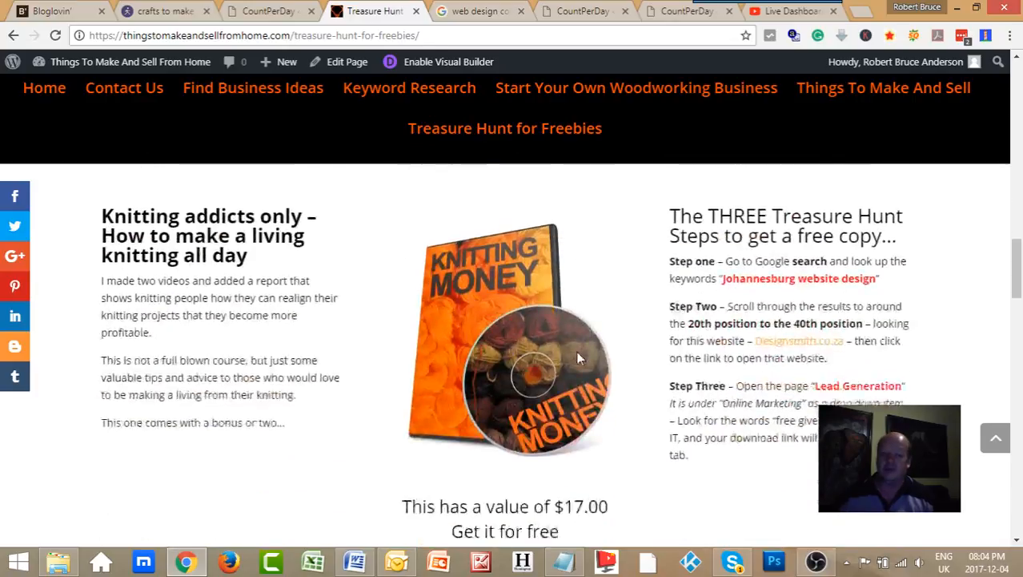
pyautogui.scroll(-3)
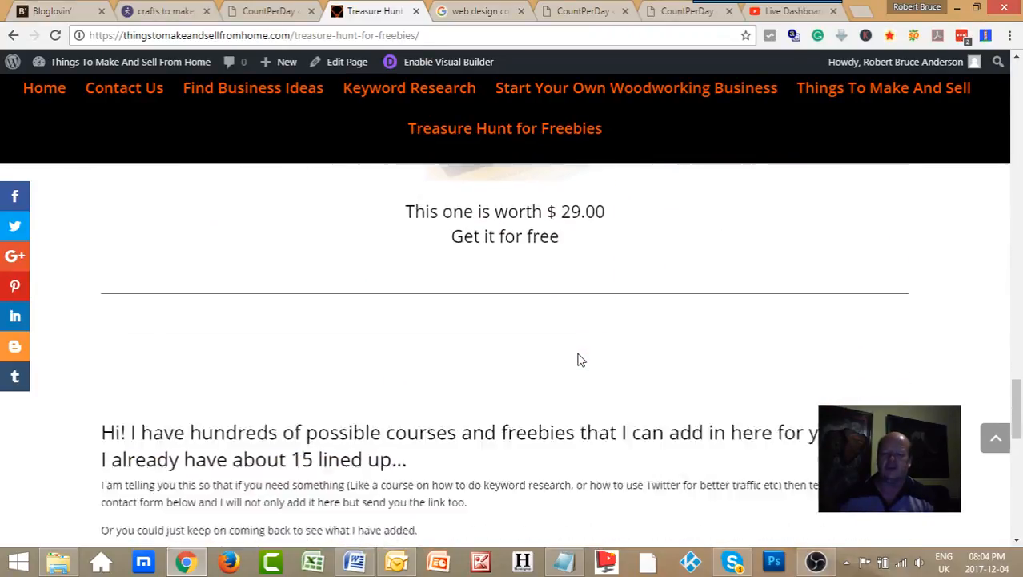
pyautogui.scroll(-3)
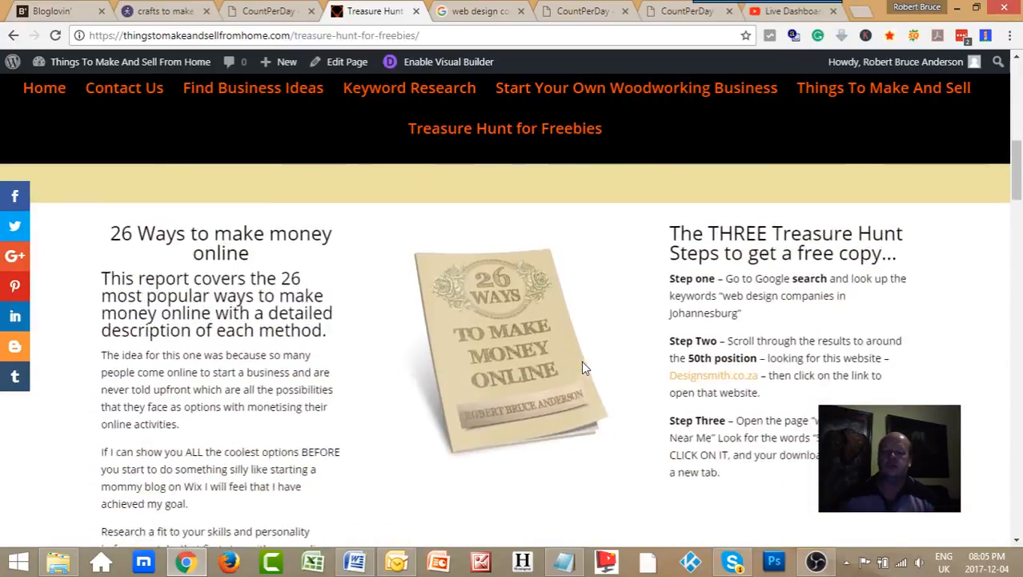
pyautogui.scroll(-3)
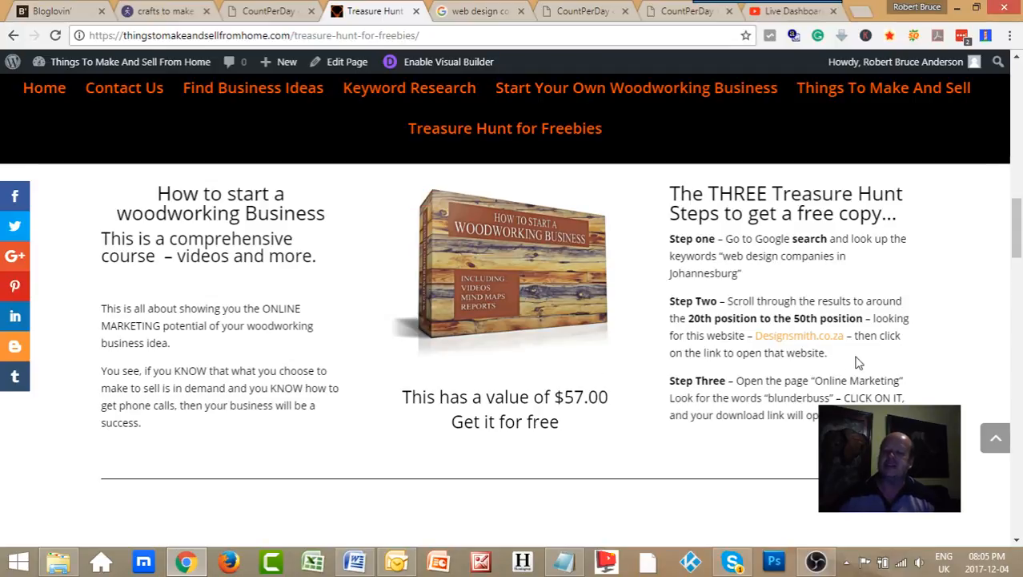
pyautogui.moveTo(535, 285)
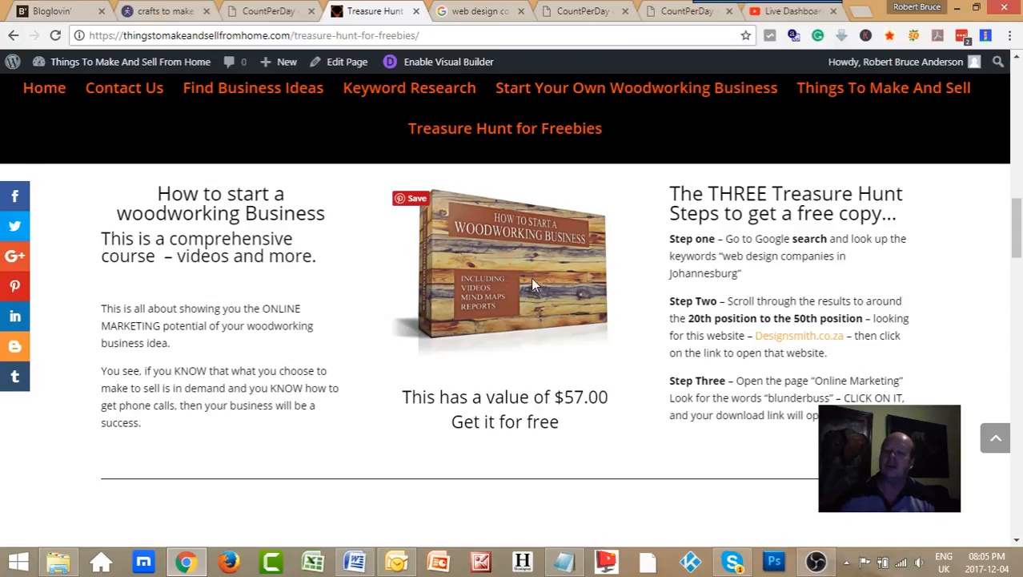
pyautogui.moveTo(711, 323)
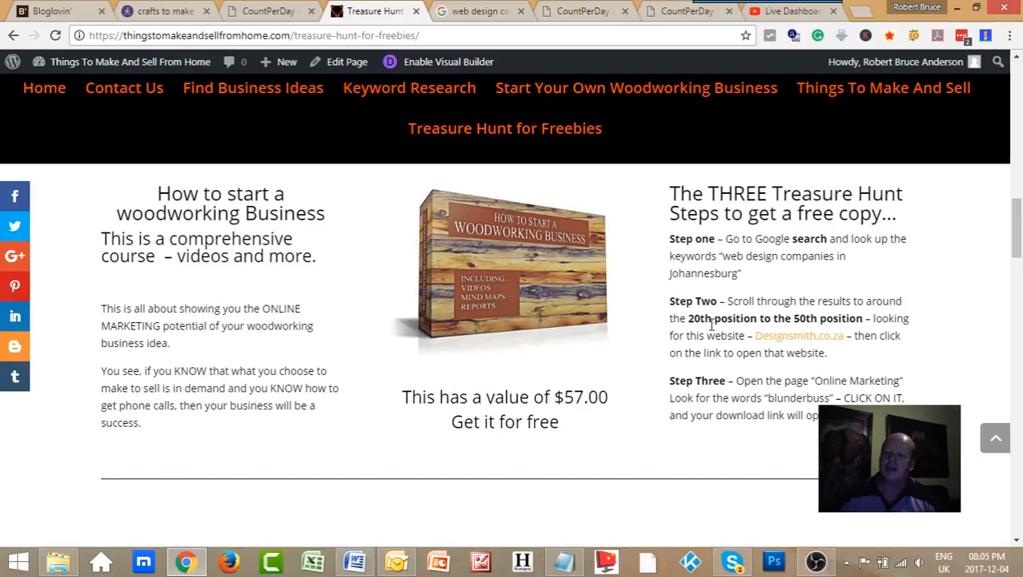
pyautogui.moveTo(820, 386)
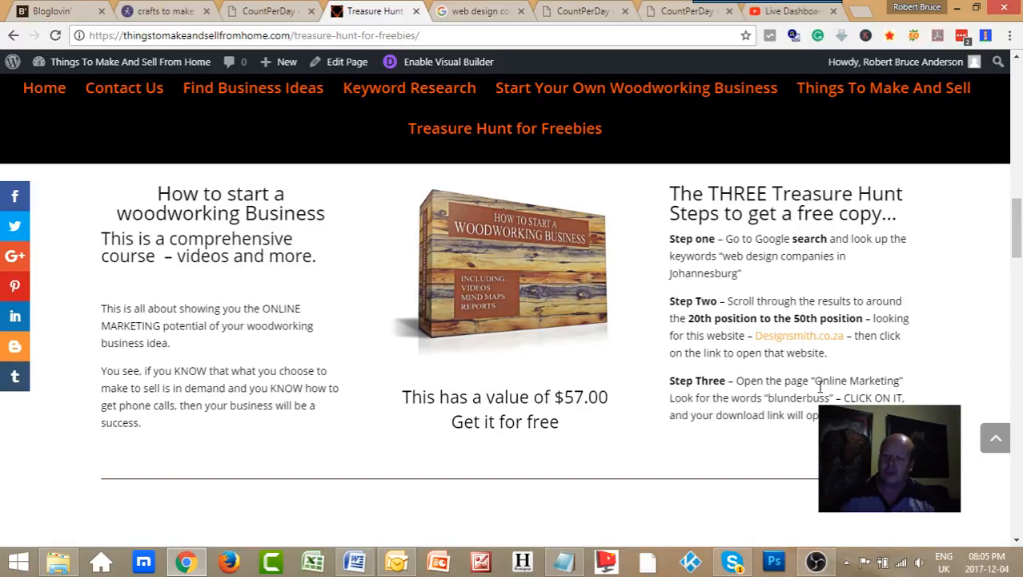
pyautogui.moveTo(681, 402)
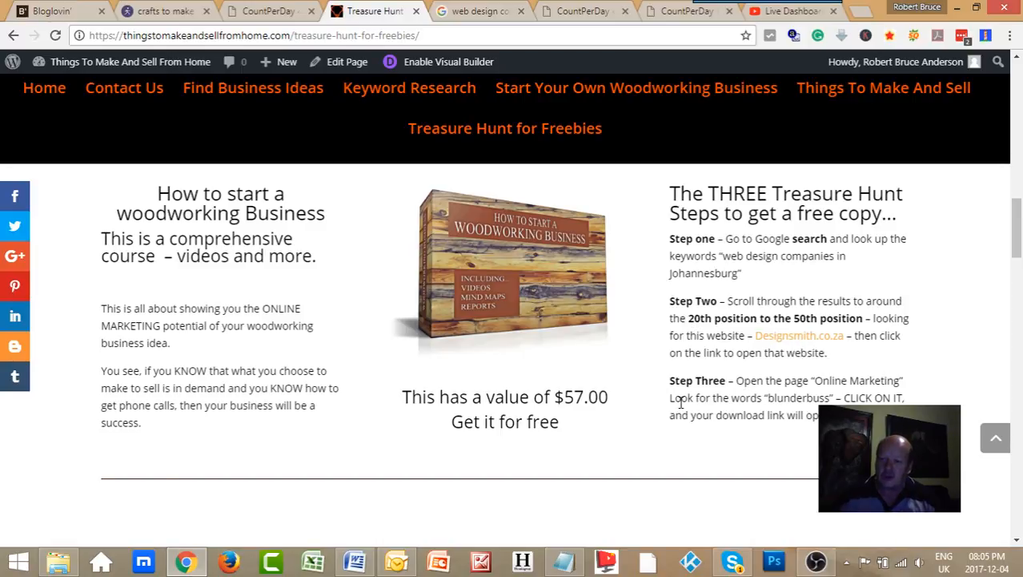
pyautogui.moveTo(763, 417)
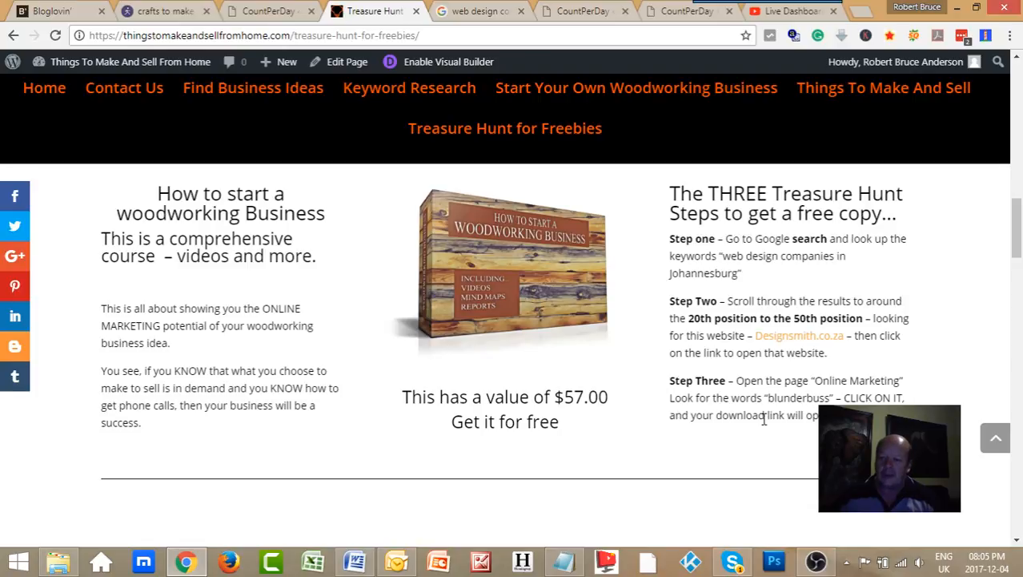
pyautogui.moveTo(519, 58)
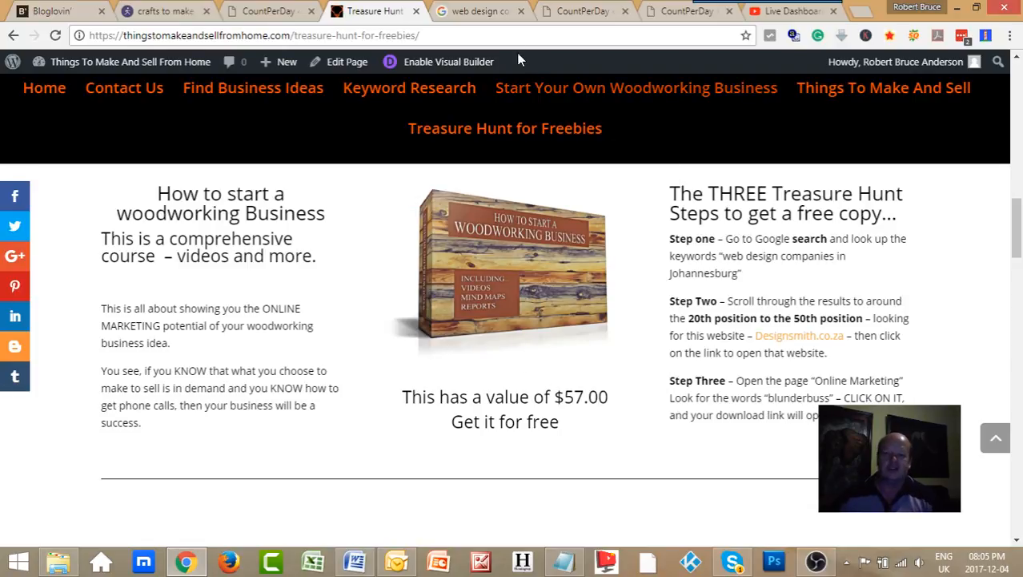
# - Look over the web design companies search results, then recheck the Treasure Hunt page
pyautogui.click(478, 11)
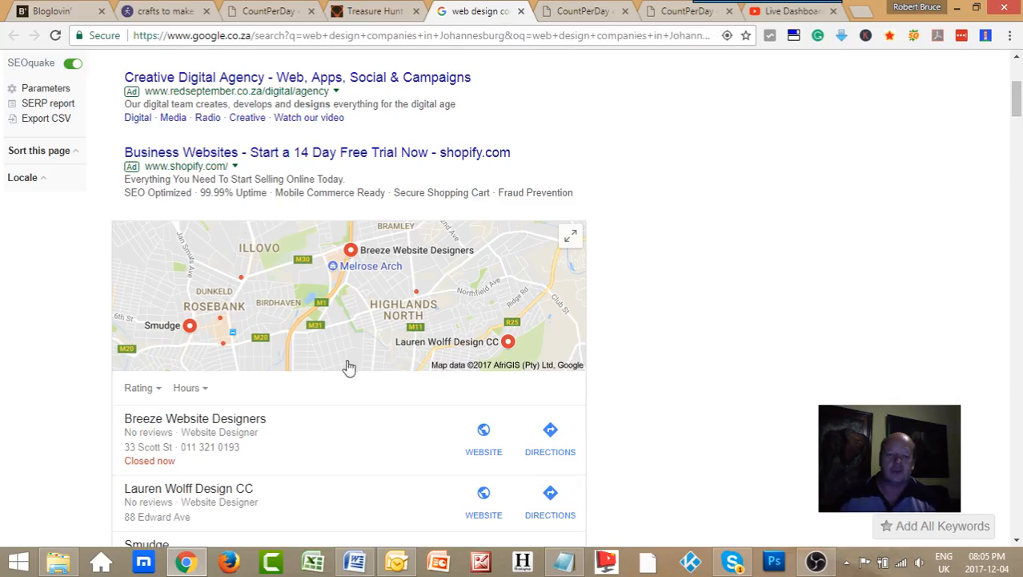
pyautogui.scroll(-3)
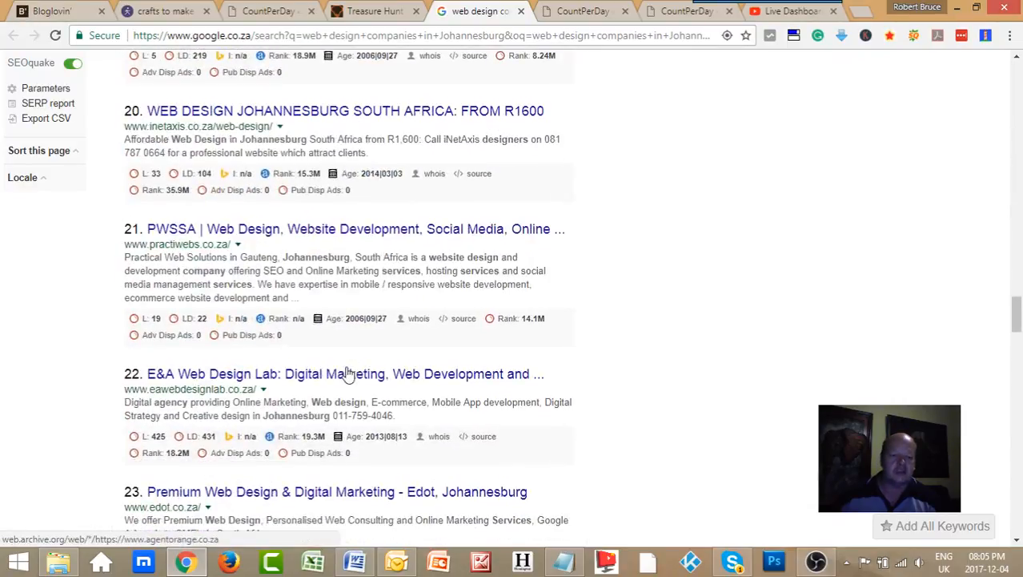
pyautogui.scroll(3)
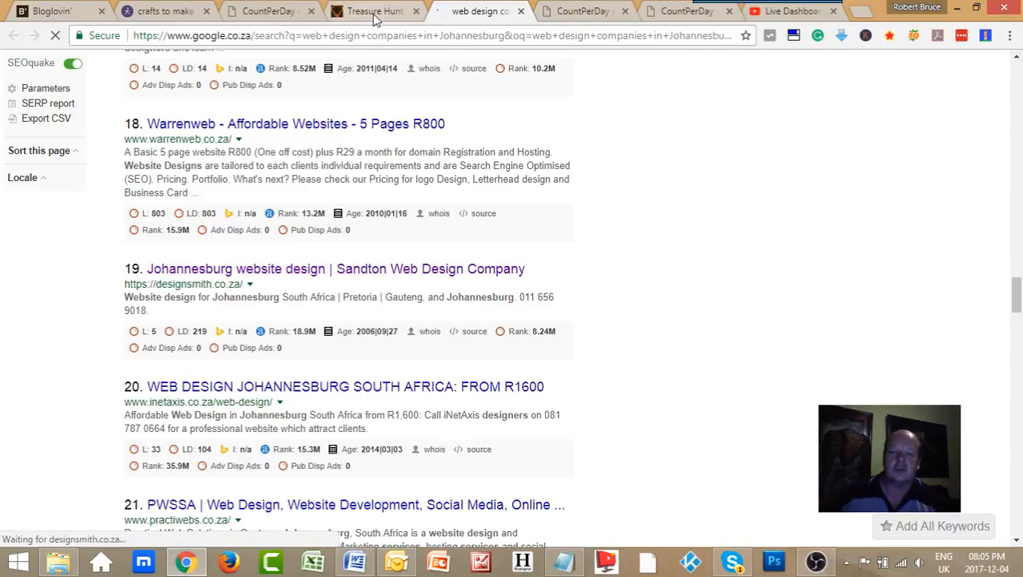
pyautogui.click(373, 10)
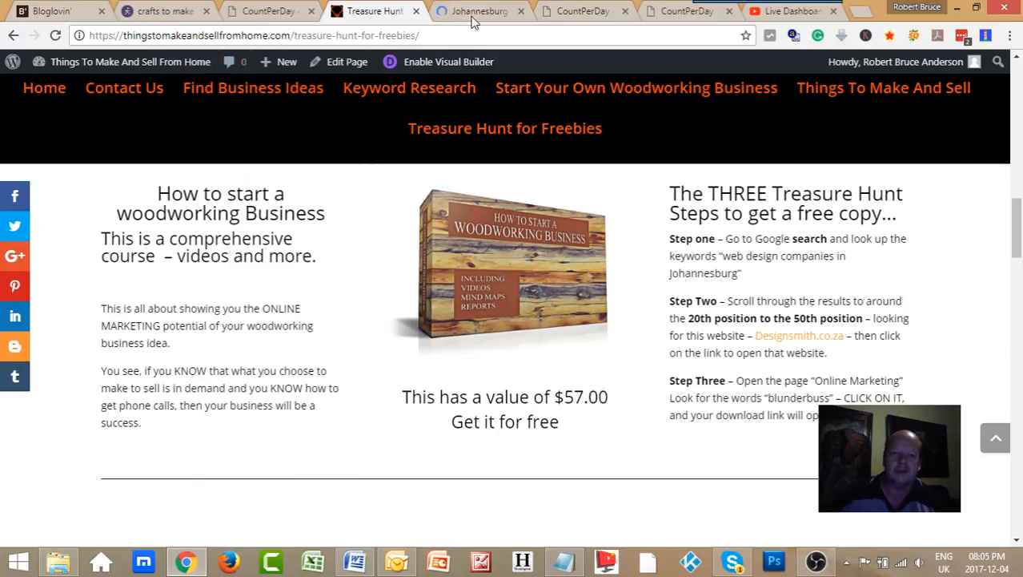
# - Open the Designsmith website's Online Marketing page
pyautogui.click(476, 11)
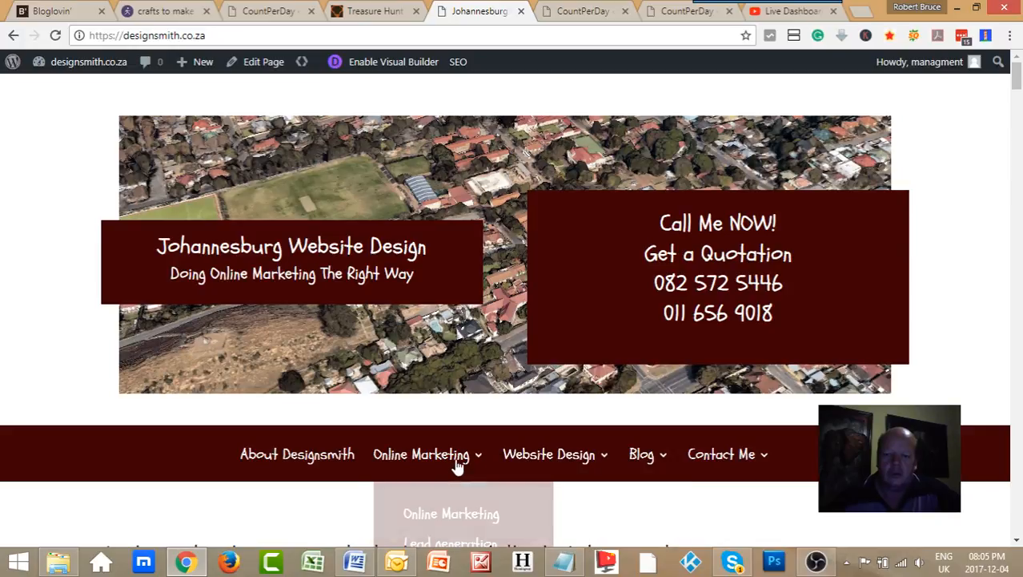
pyautogui.click(451, 513)
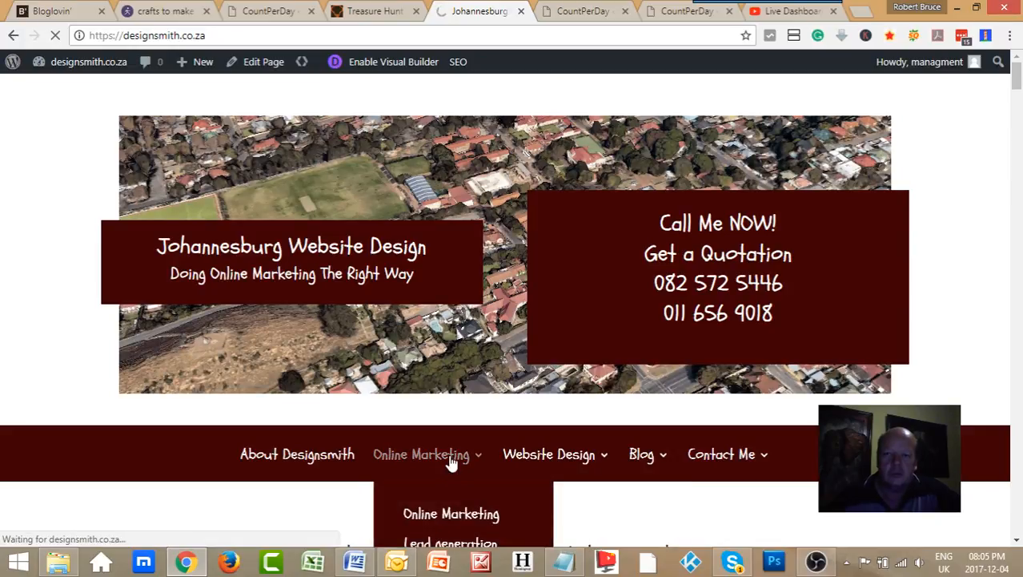
pyautogui.click(374, 10)
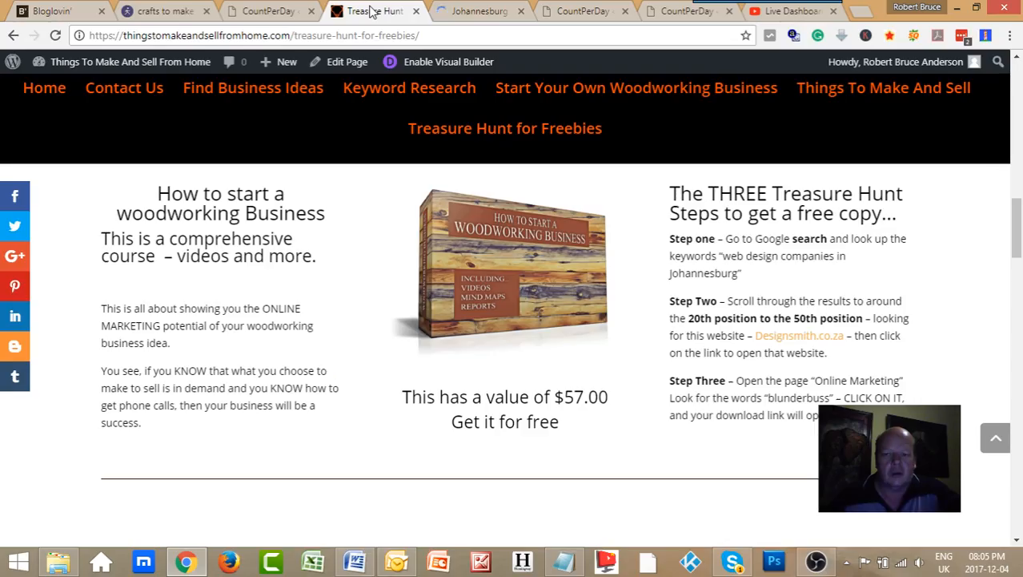
pyautogui.click(476, 10)
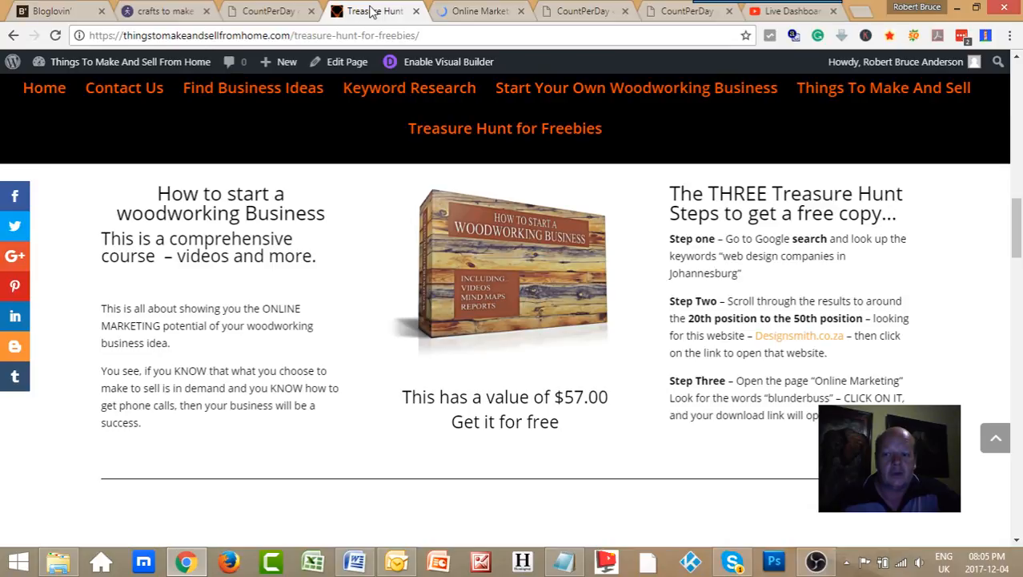
pyautogui.click(481, 11)
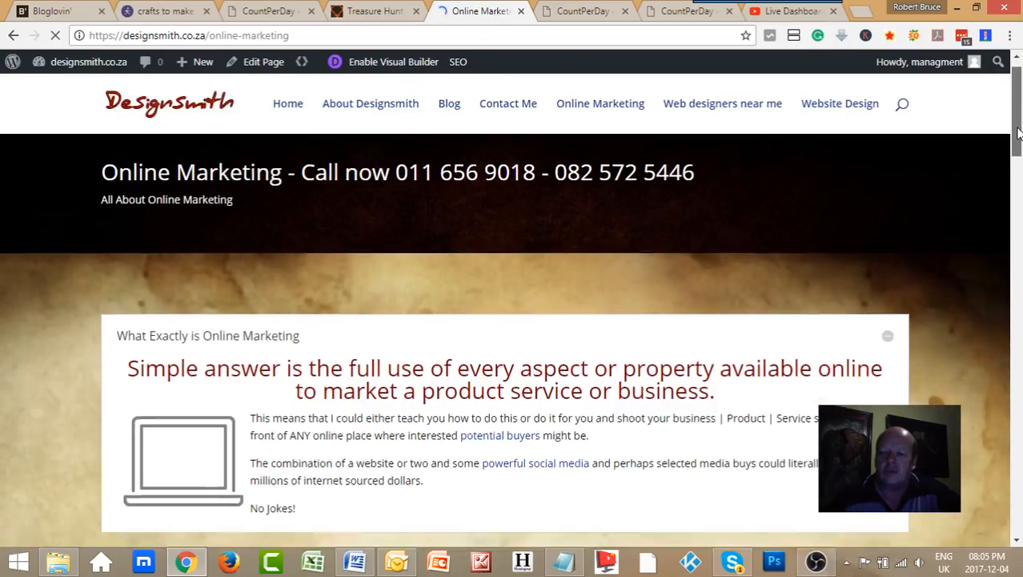
# - Compare the Designsmith Online Marketing page against the treasure hunt step instructions
pyautogui.scroll(-3)
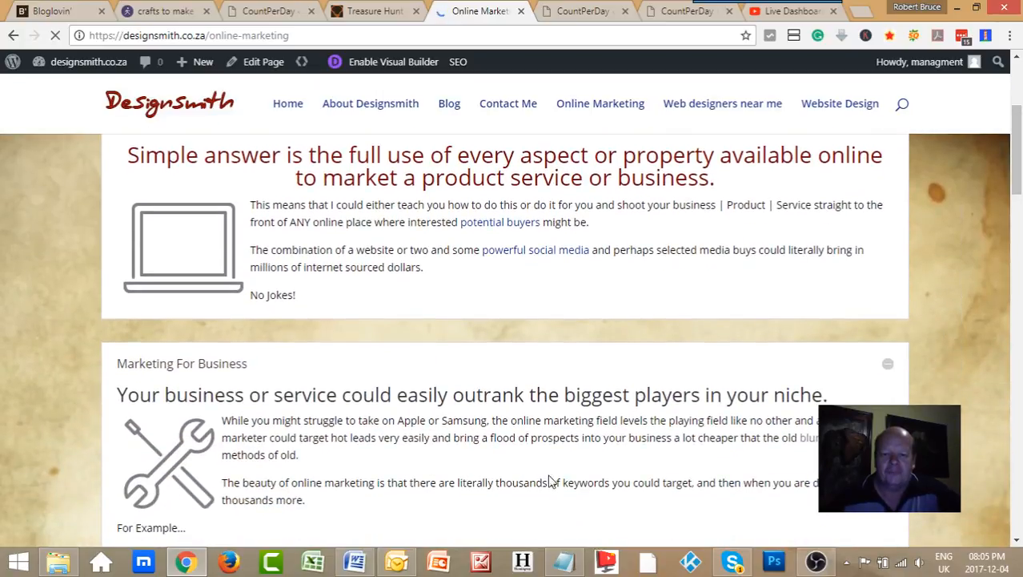
pyautogui.scroll(3)
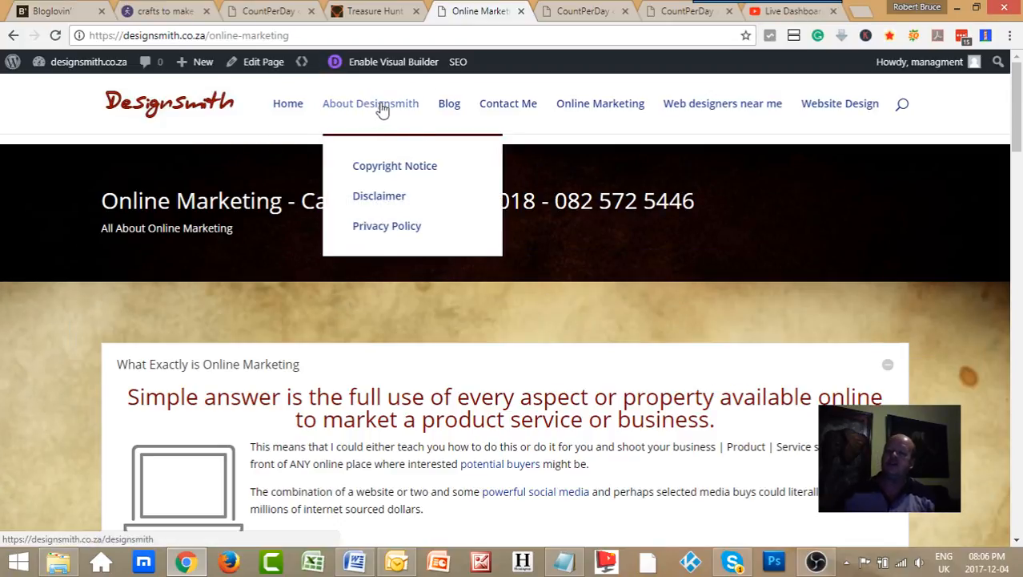
pyautogui.moveTo(545, 317)
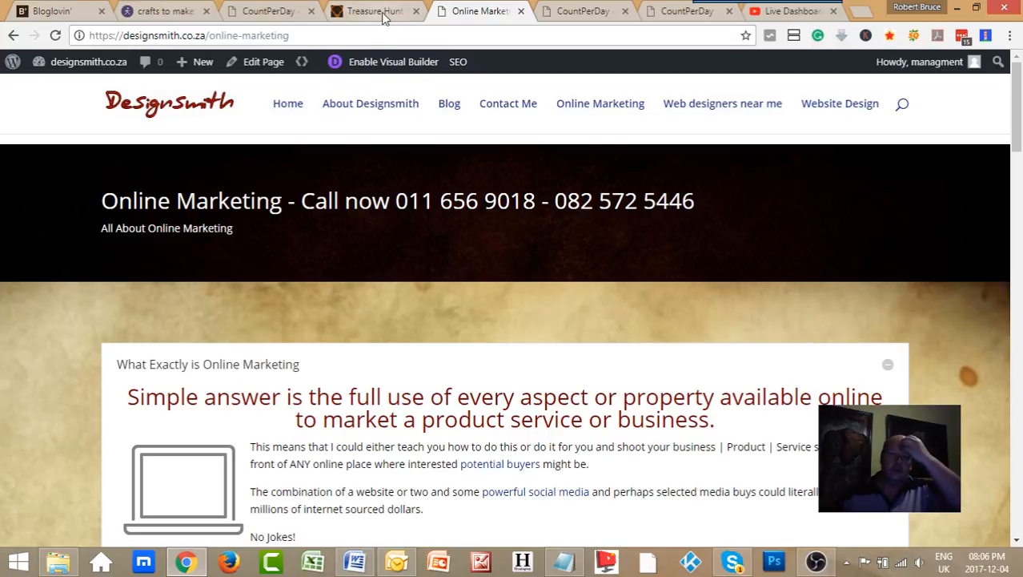
pyautogui.click(375, 10)
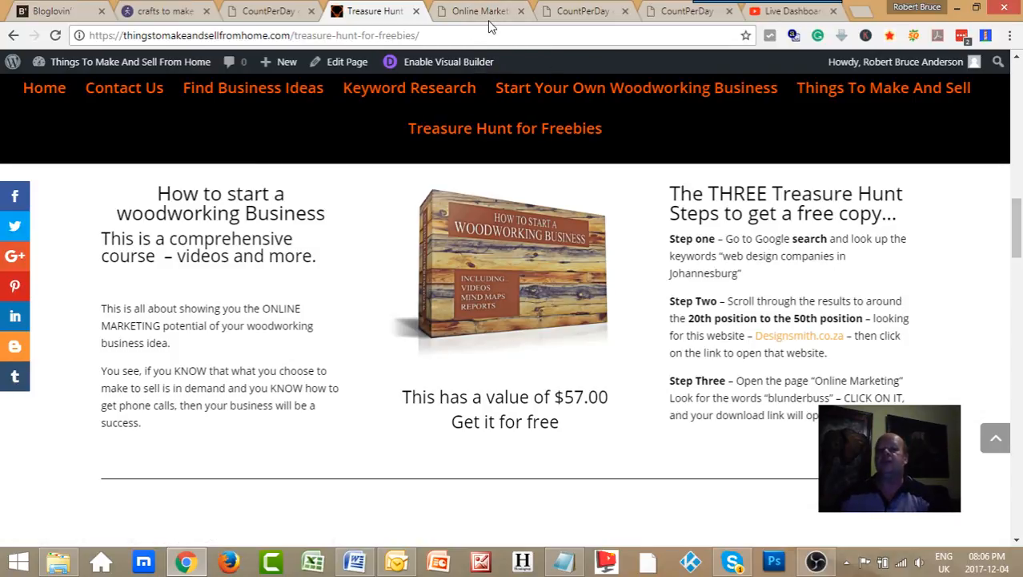
pyautogui.click(477, 10)
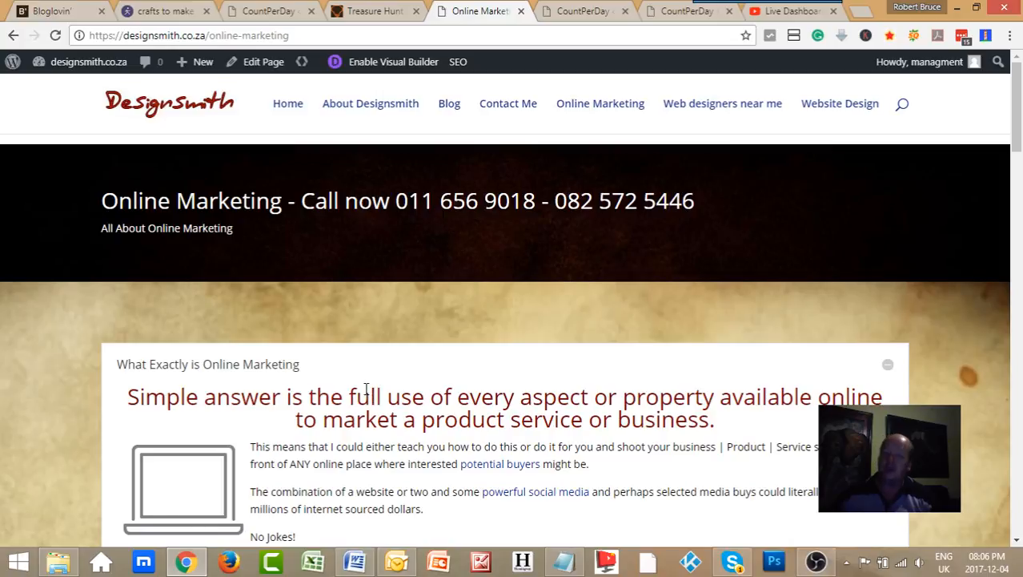
pyautogui.moveTo(365, 385)
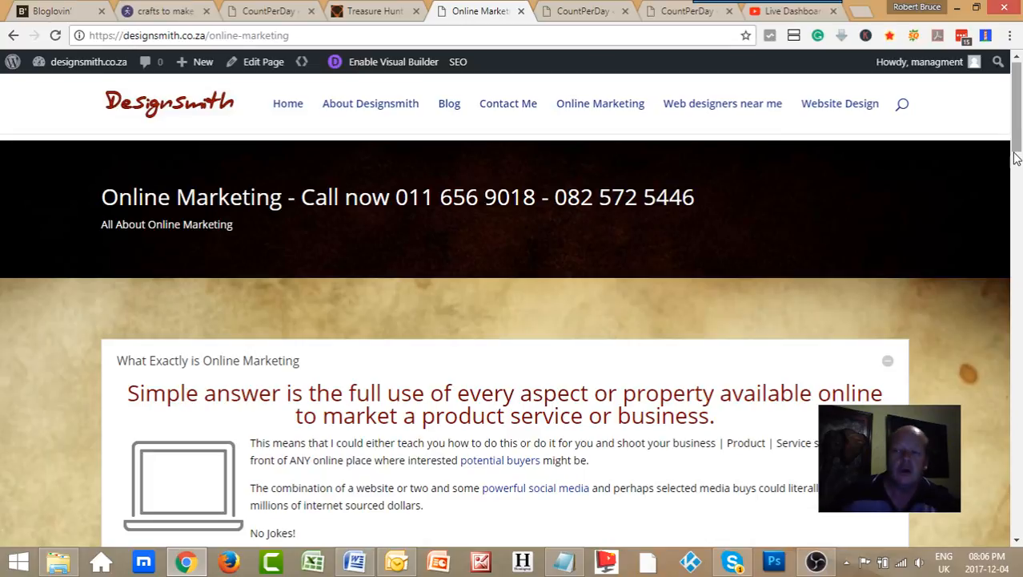
pyautogui.moveTo(631, 228)
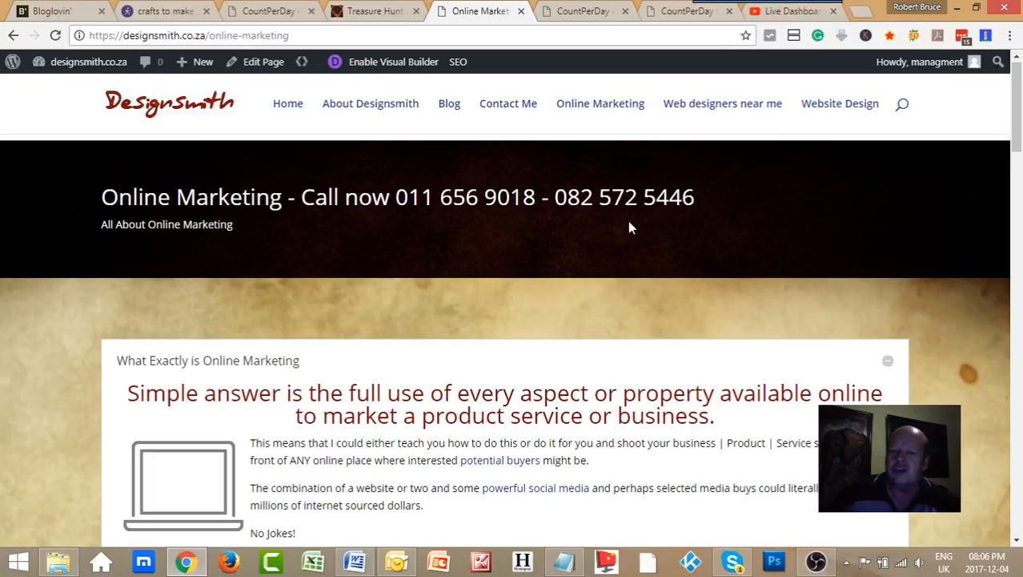
pyautogui.scroll(-3)
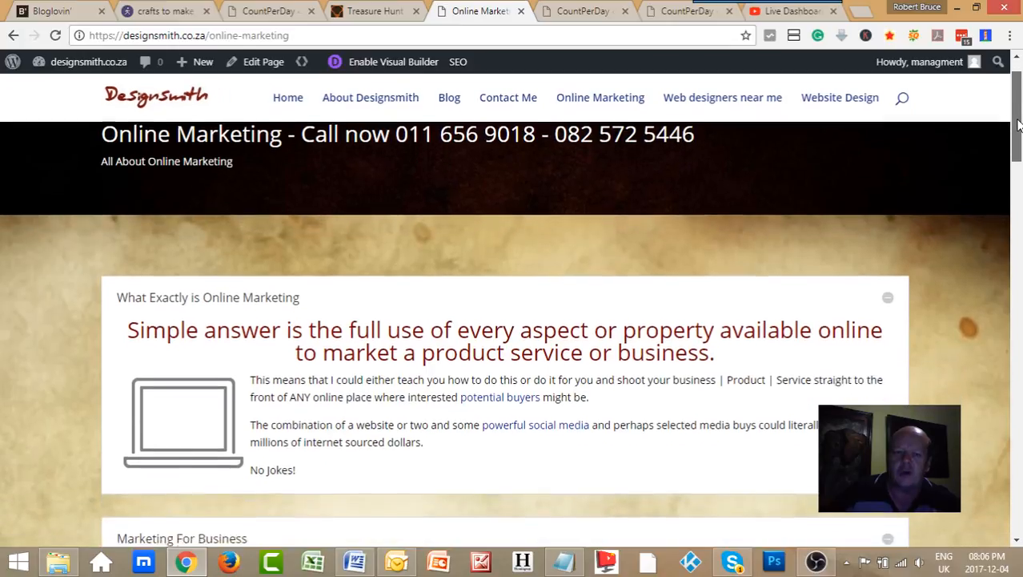
pyautogui.scroll(3)
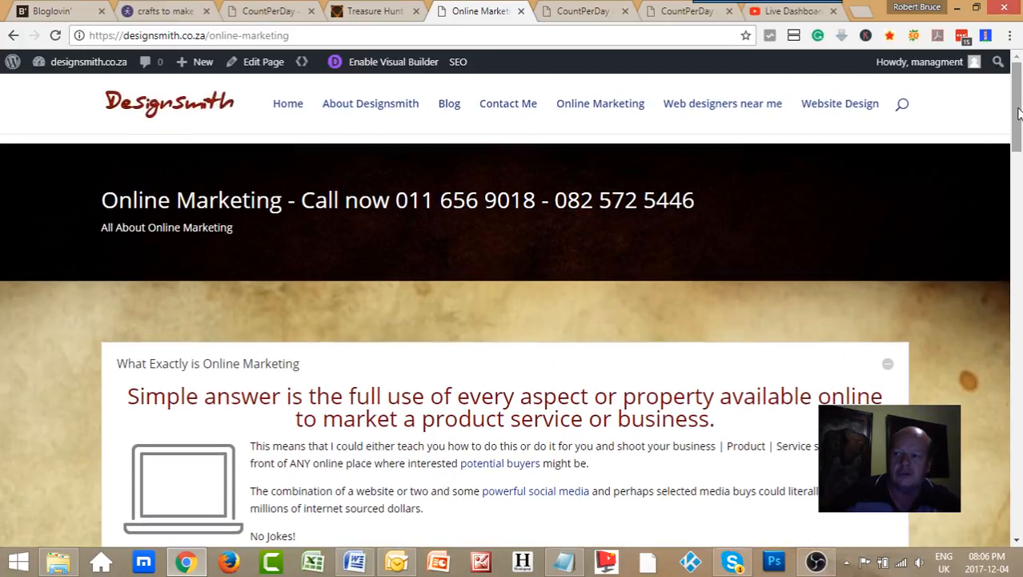
pyautogui.scroll(-3)
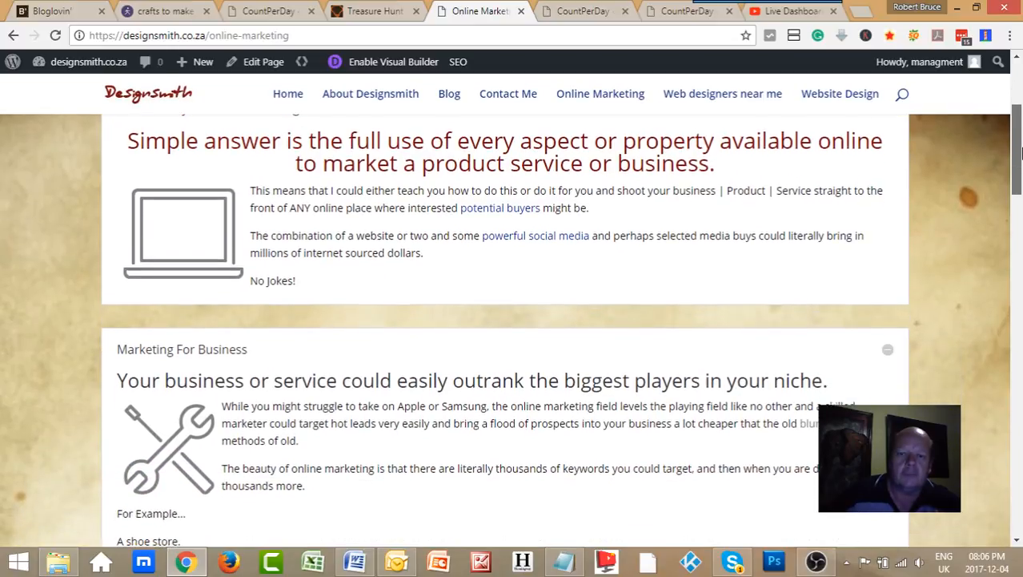
pyautogui.scroll(-3)
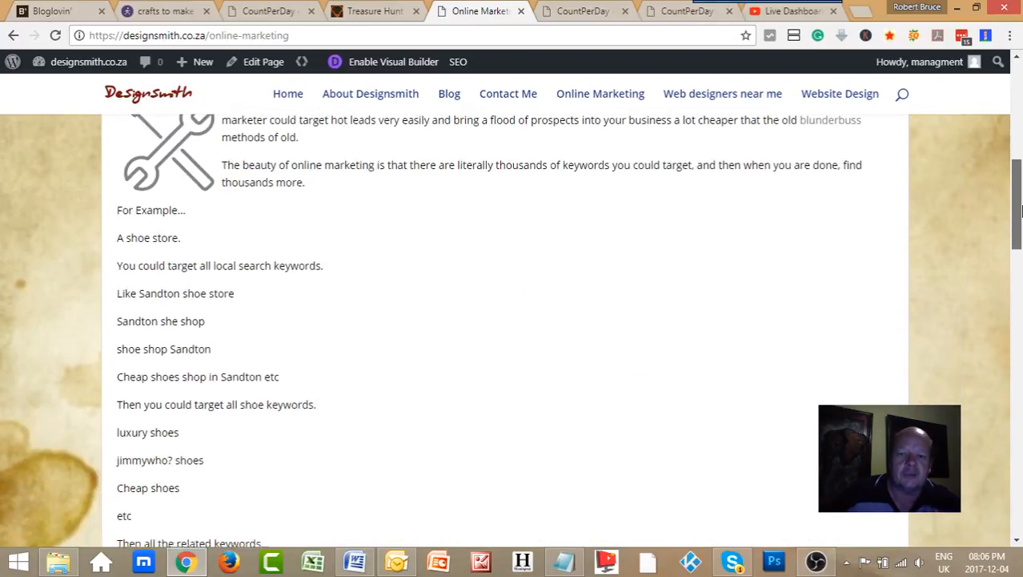
pyautogui.scroll(-3)
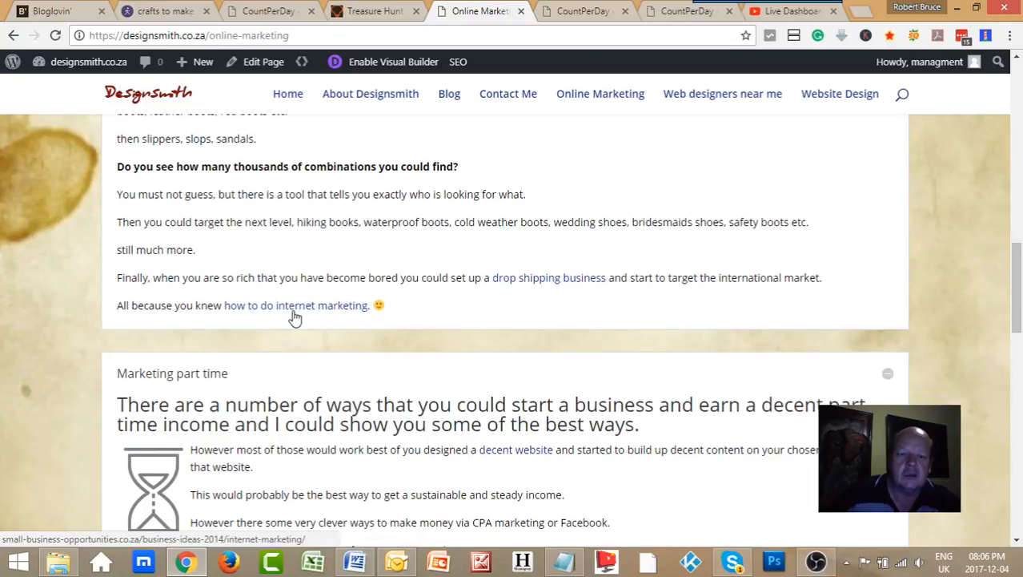
pyautogui.scroll(-3)
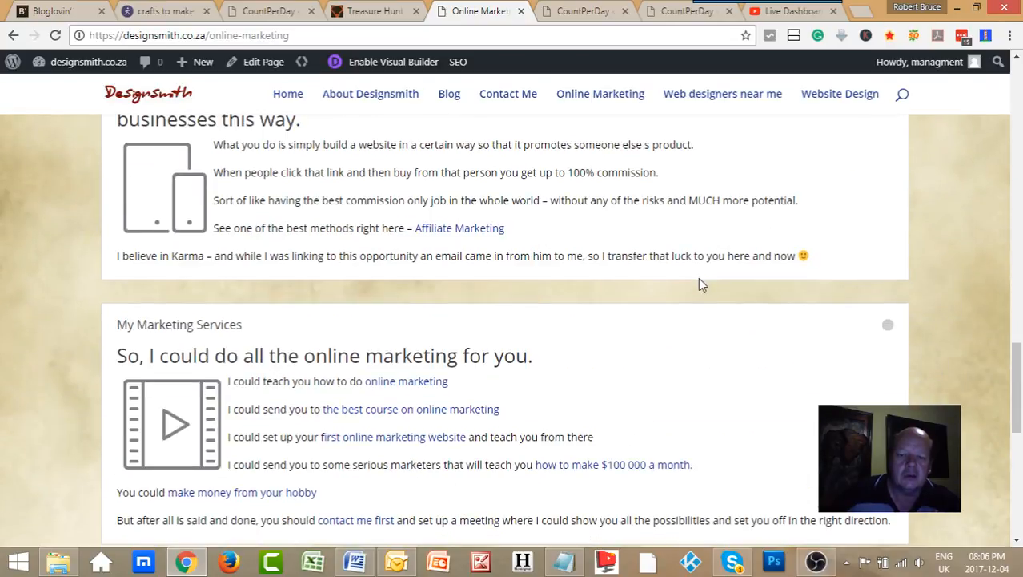
pyautogui.scroll(-3)
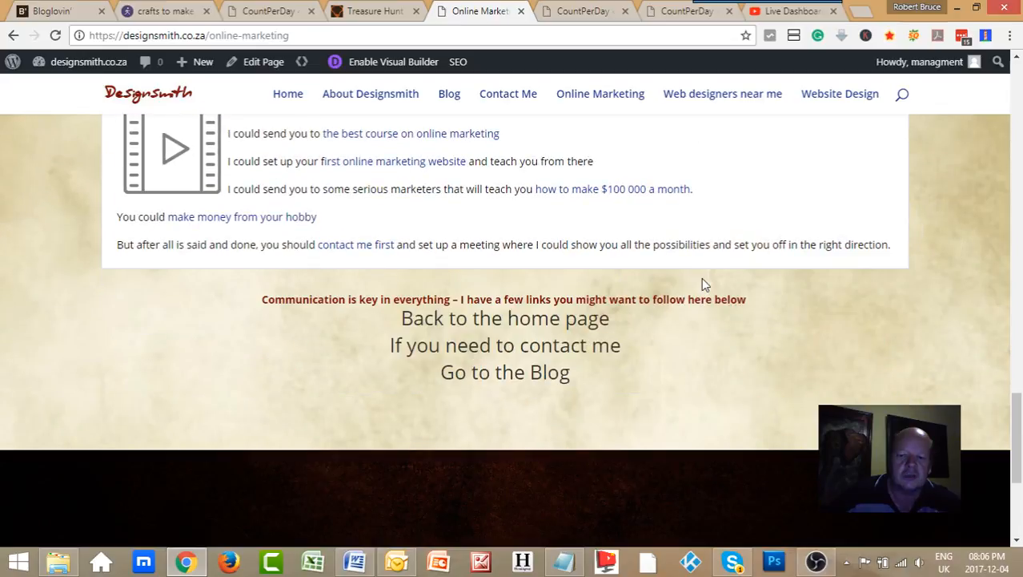
pyautogui.scroll(3)
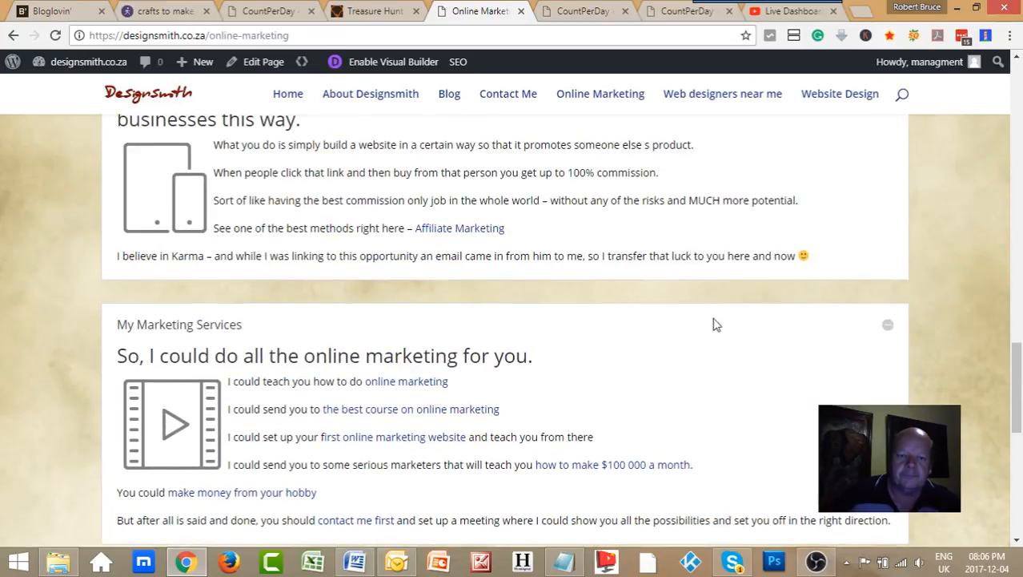
pyautogui.moveTo(712, 341)
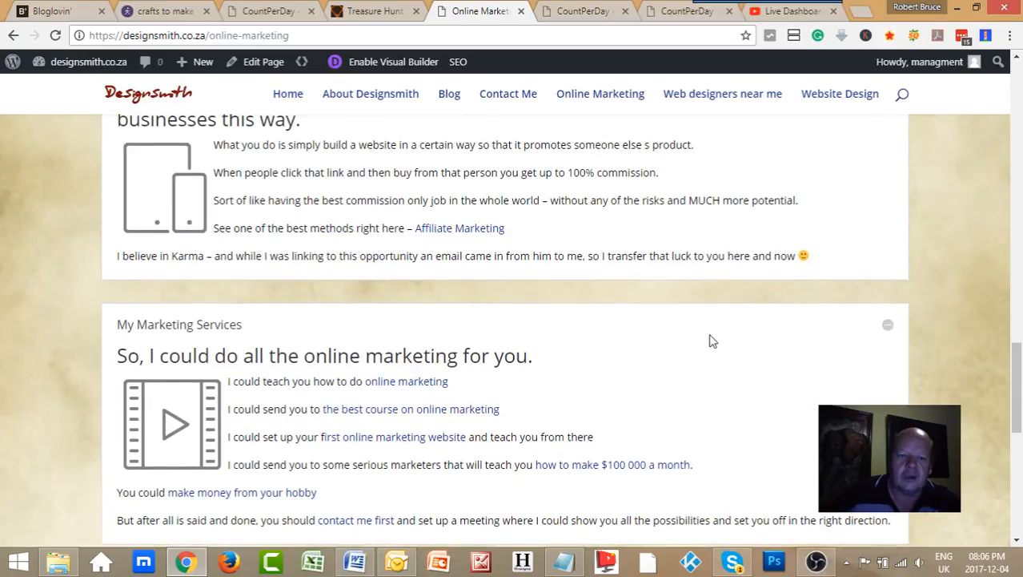
pyautogui.scroll(3)
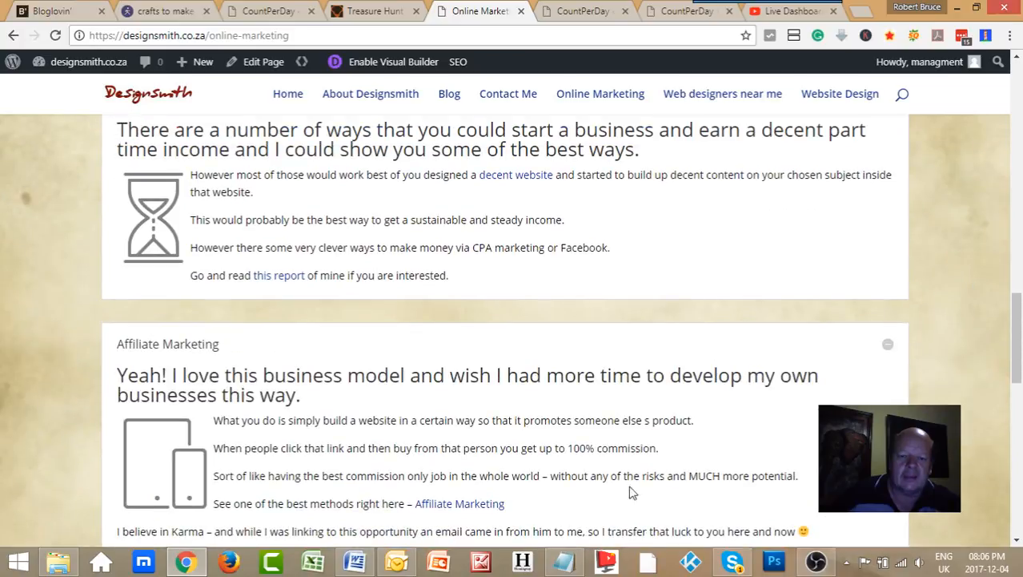
pyautogui.scroll(3)
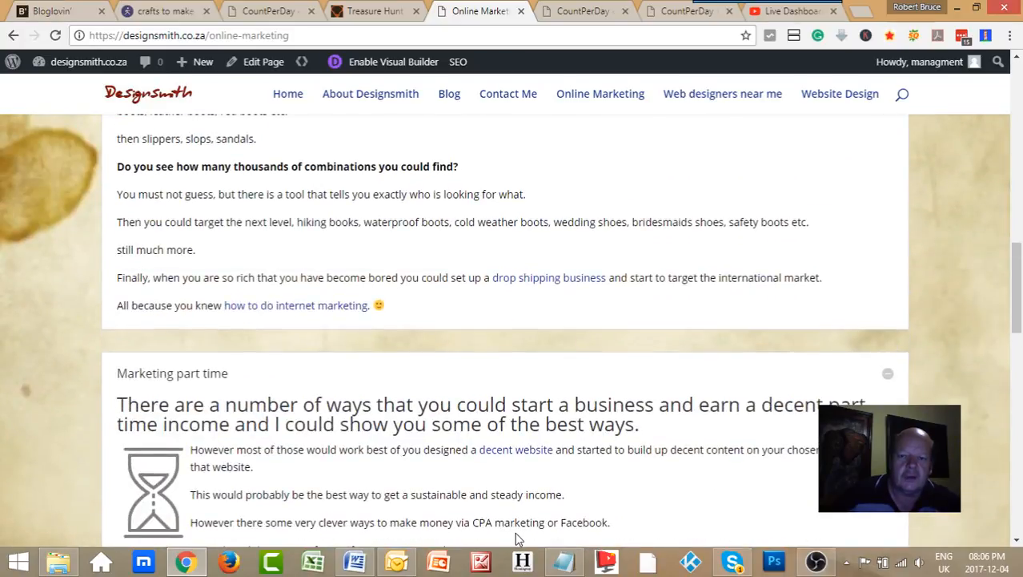
pyautogui.moveTo(481, 510)
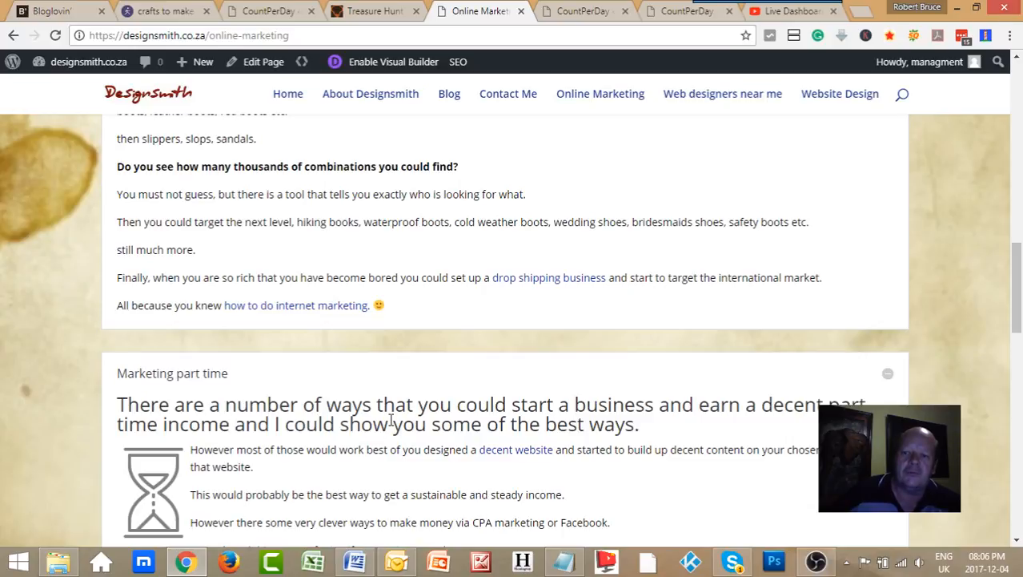
pyautogui.scroll(3)
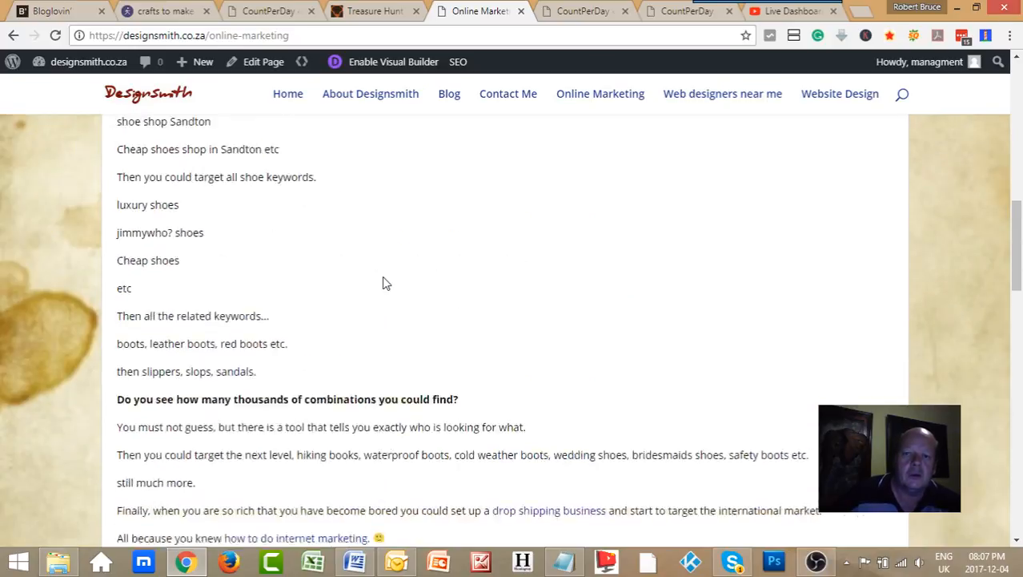
pyautogui.scroll(3)
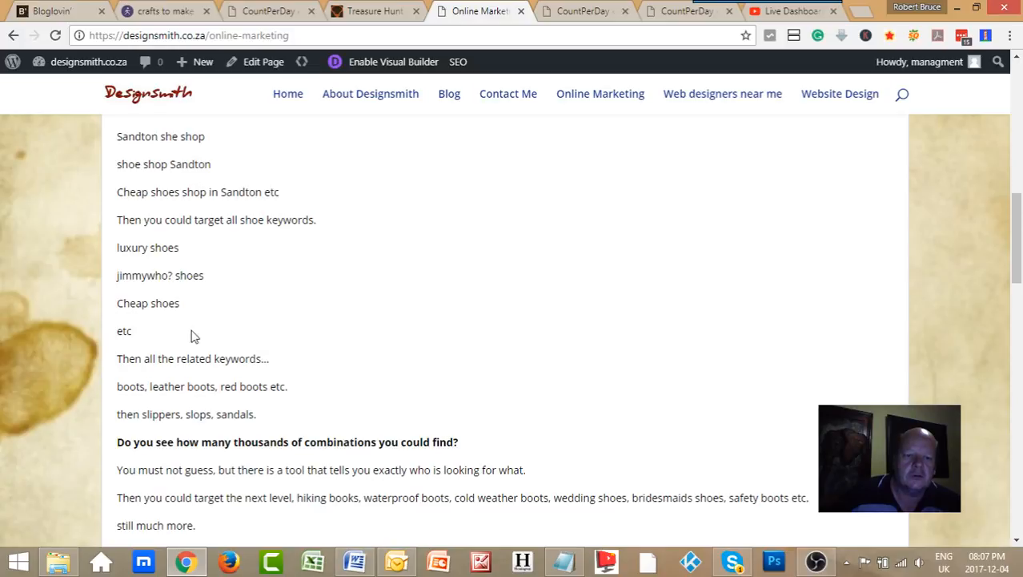
pyautogui.scroll(3)
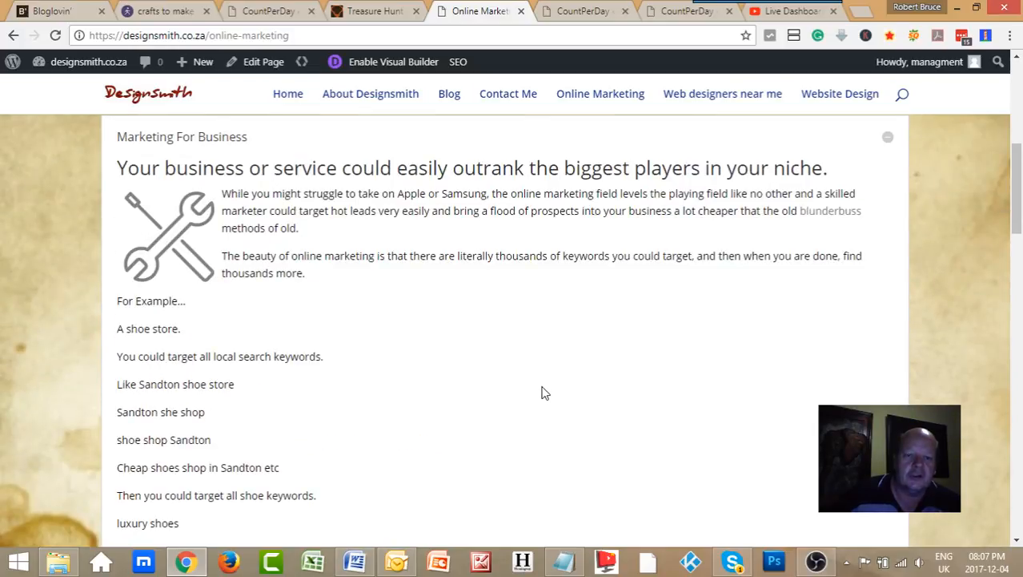
pyautogui.moveTo(835, 217)
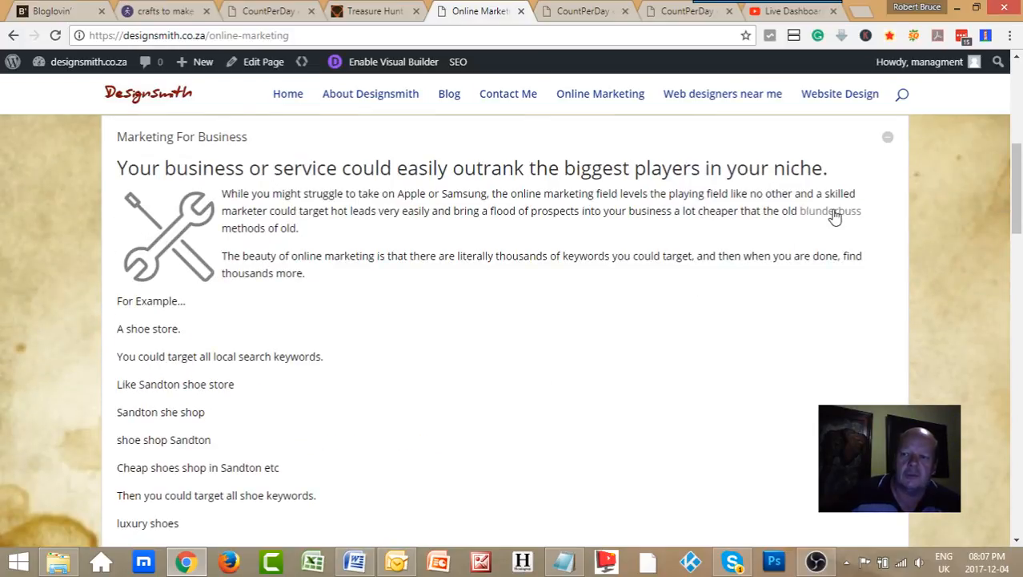
pyautogui.moveTo(830, 211)
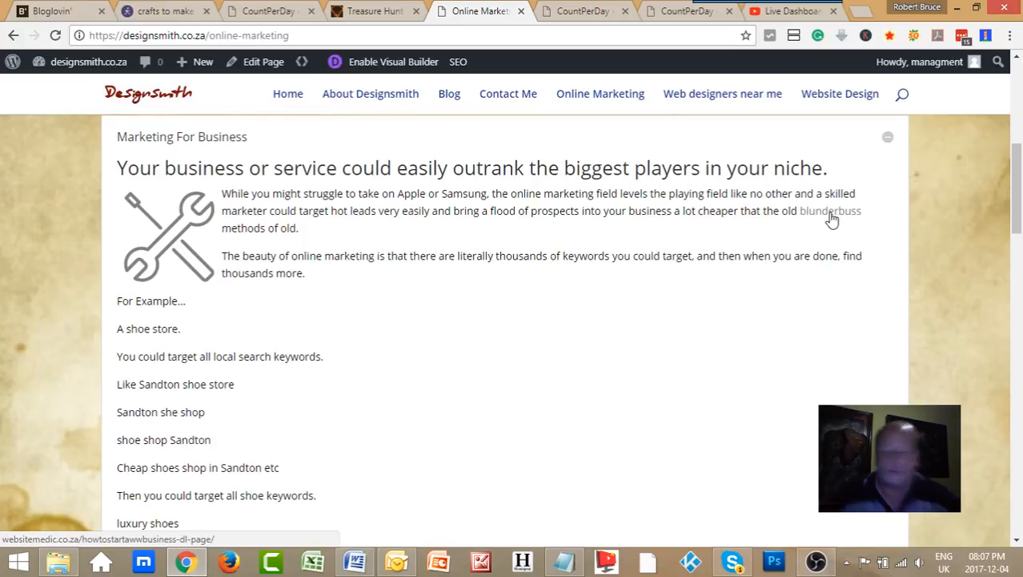
pyautogui.moveTo(148, 537)
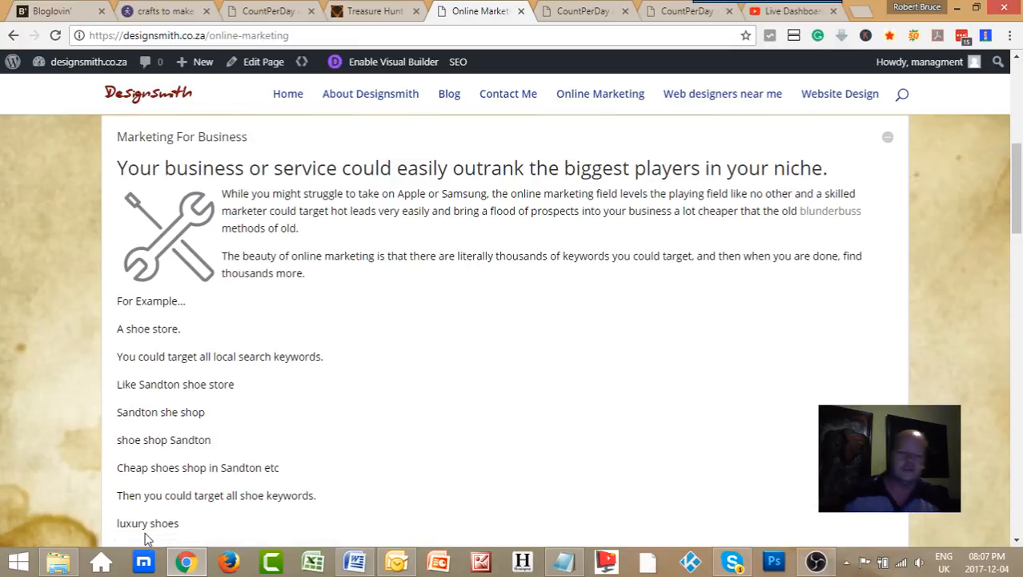
pyautogui.moveTo(603, 347)
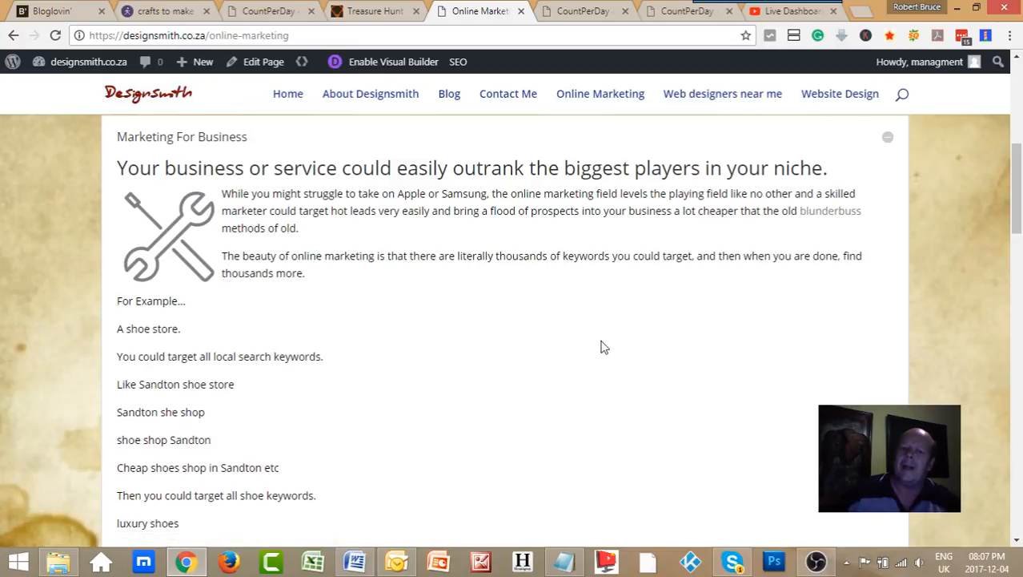
pyautogui.scroll(-3)
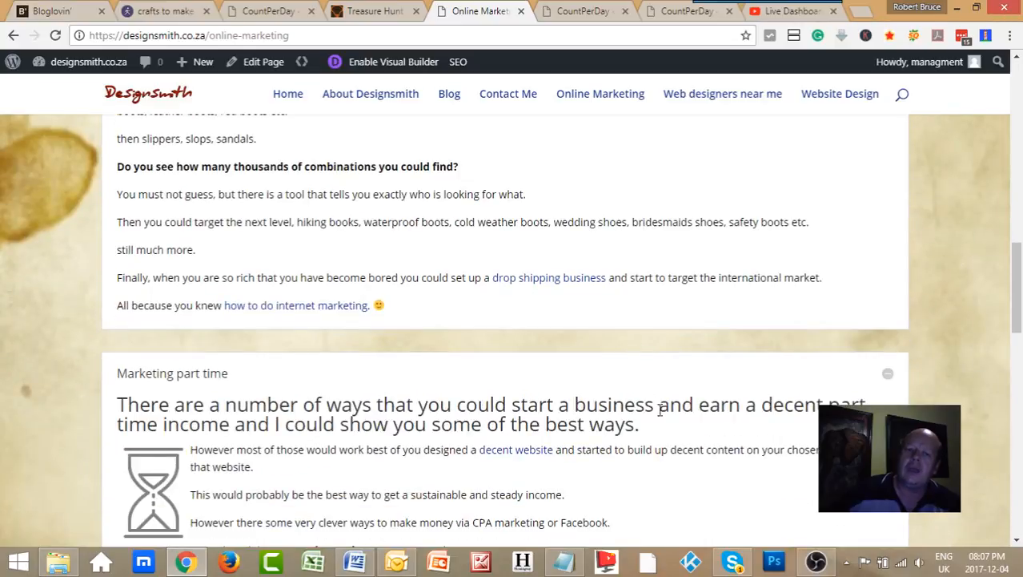
pyautogui.scroll(3)
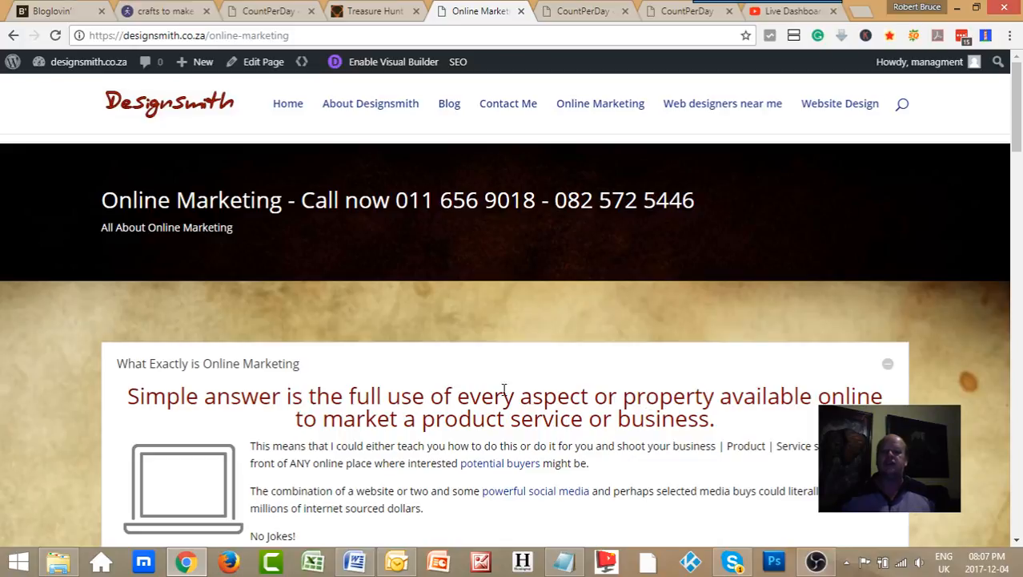
pyautogui.moveTo(457, 331)
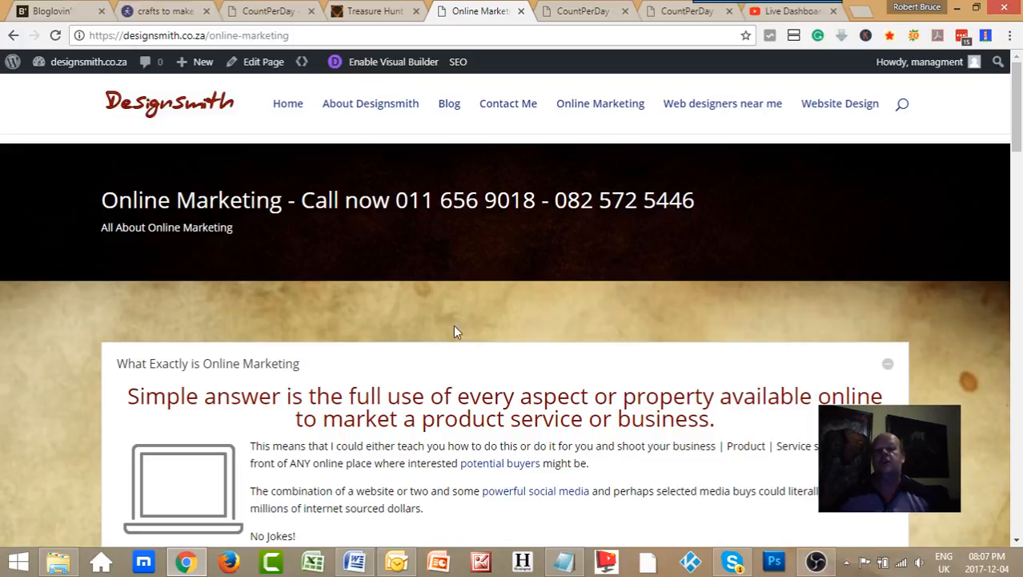
pyautogui.moveTo(546, 244)
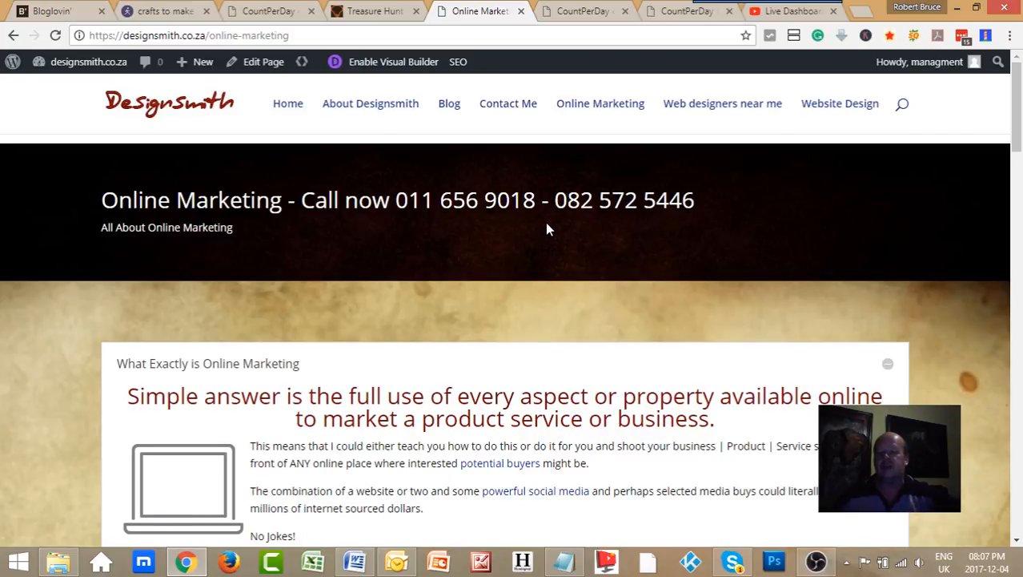
pyautogui.moveTo(458, 236)
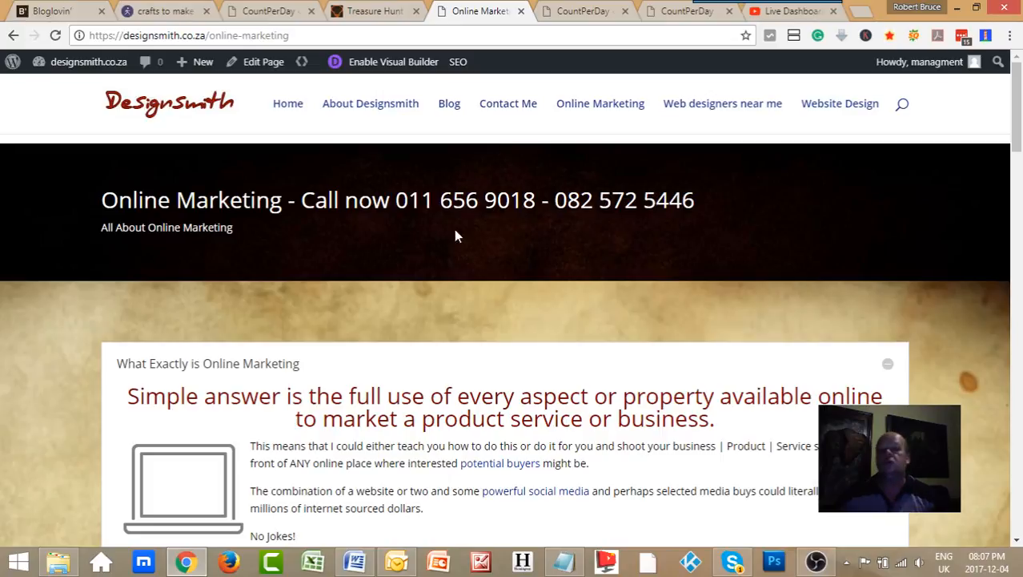
pyautogui.moveTo(560, 243)
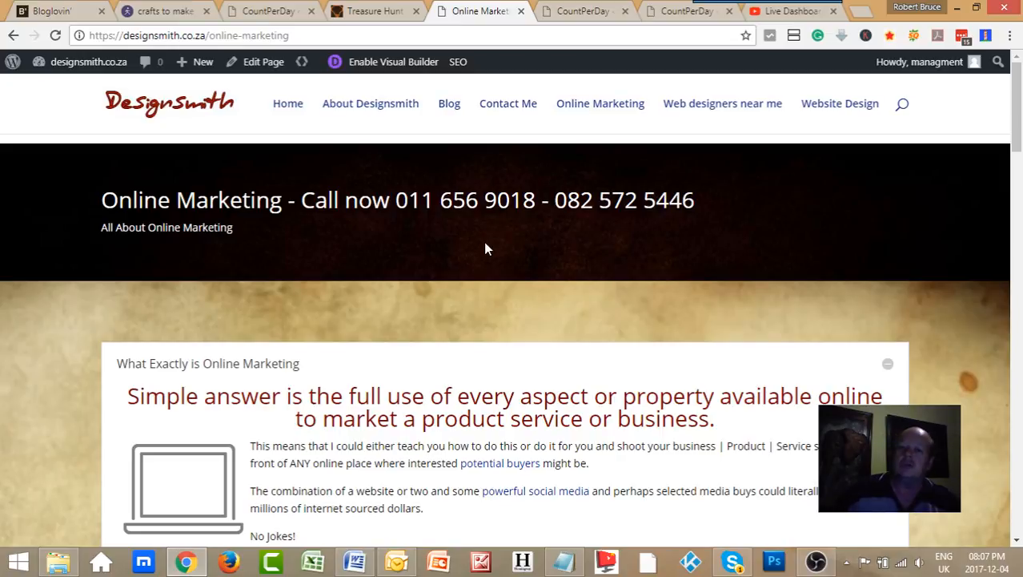
# - Switch to the Treasure Hunt tab showing the woodworking course's three free-copy steps
pyautogui.click(374, 10)
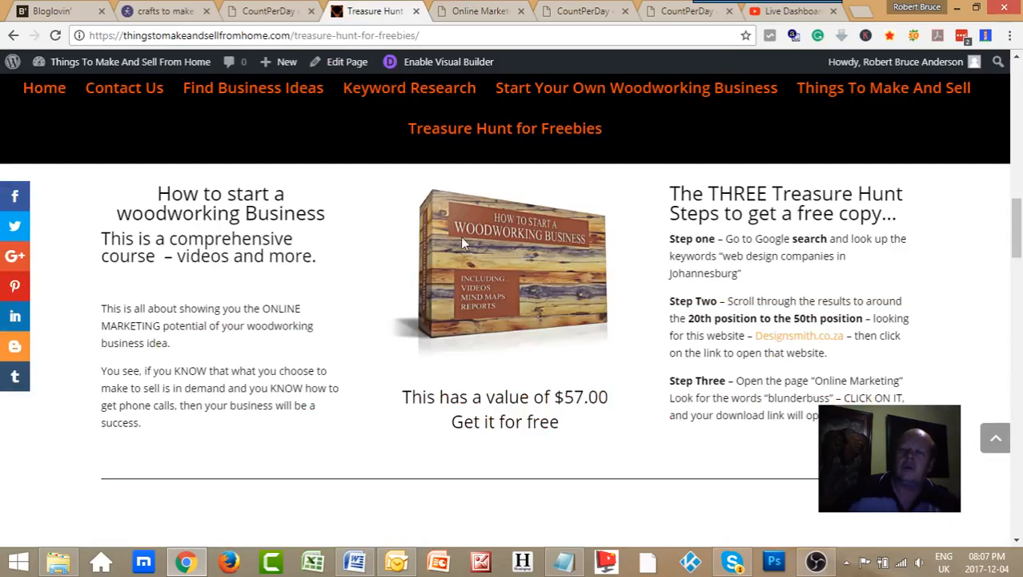
pyautogui.moveTo(741, 438)
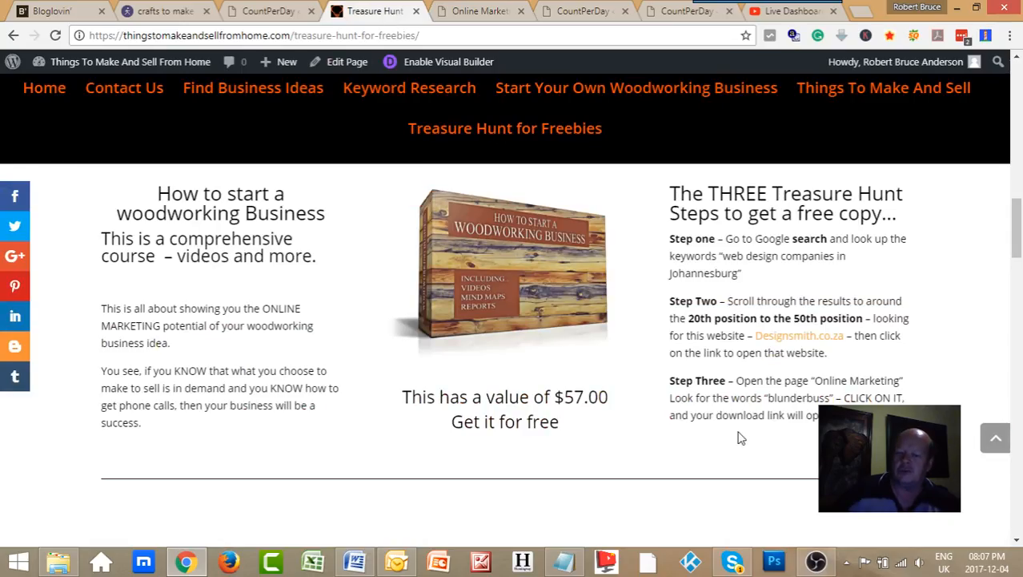
pyautogui.moveTo(721, 331)
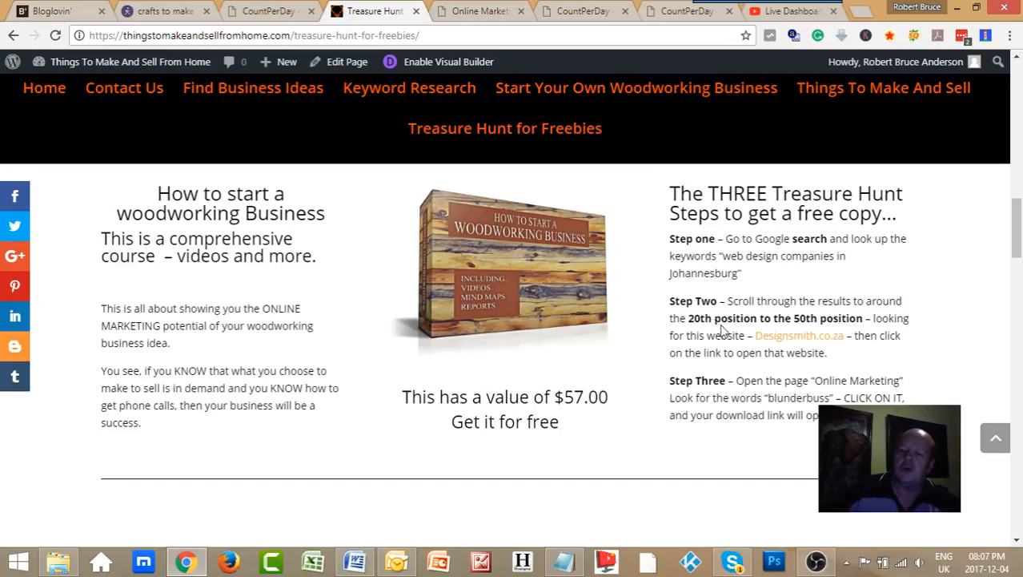
pyautogui.moveTo(528, 207)
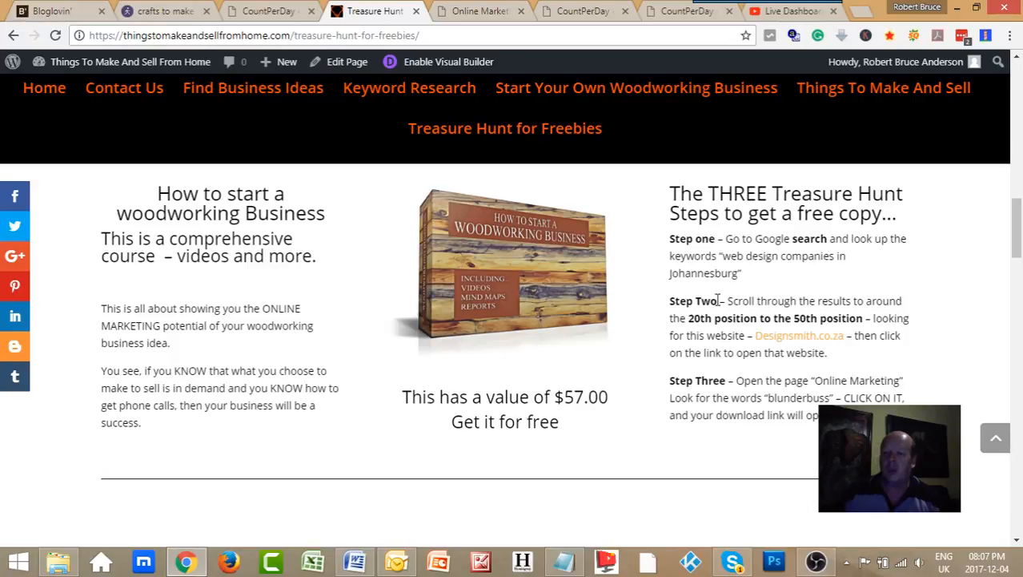
pyautogui.moveTo(749, 378)
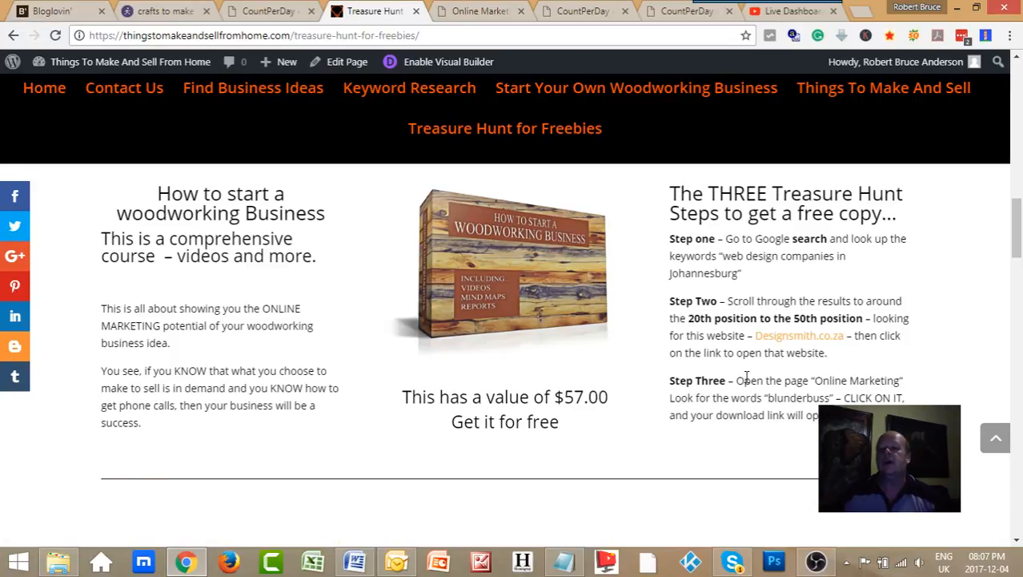
pyautogui.moveTo(773, 344)
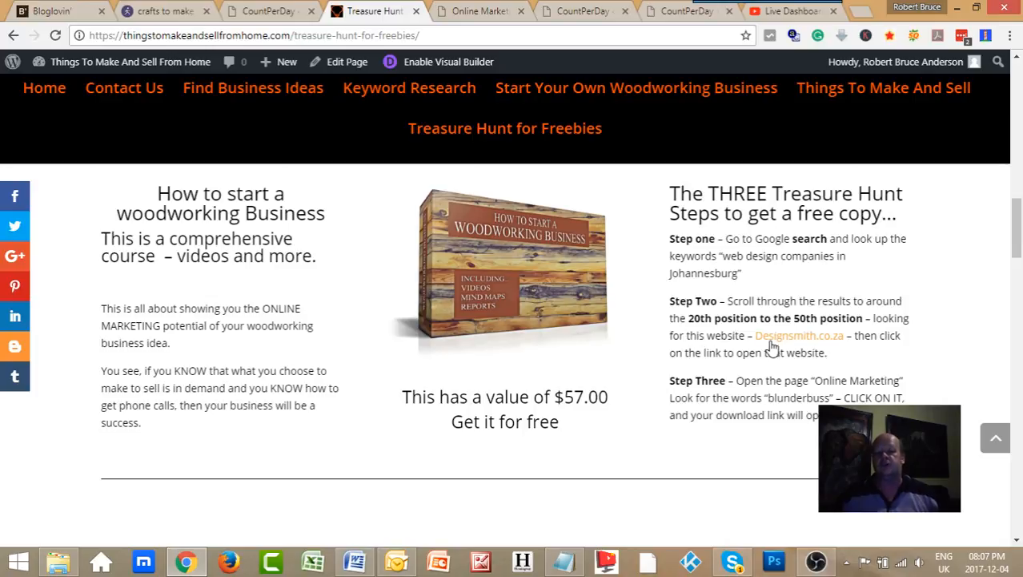
pyautogui.moveTo(777, 340)
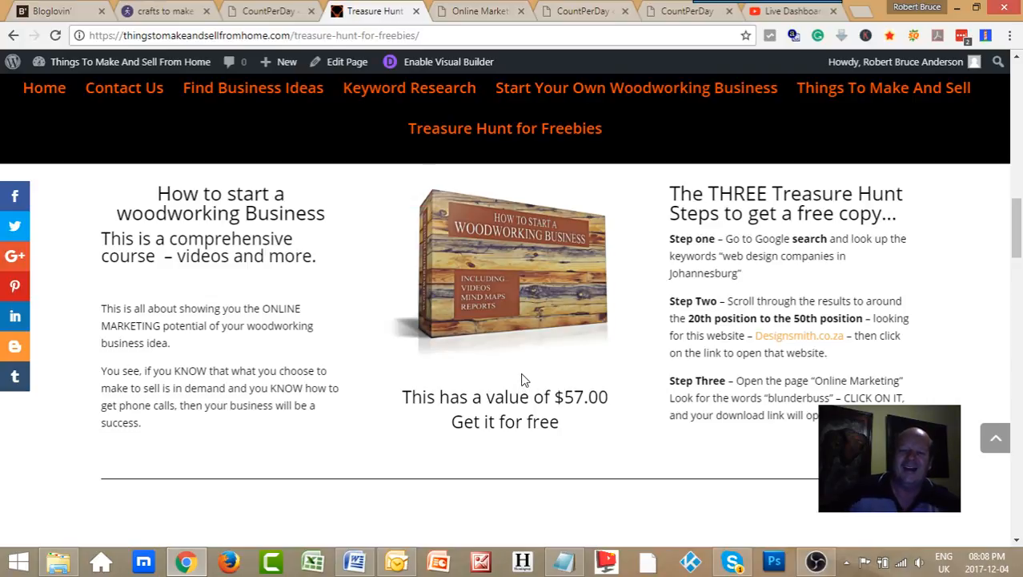
pyautogui.moveTo(521, 300)
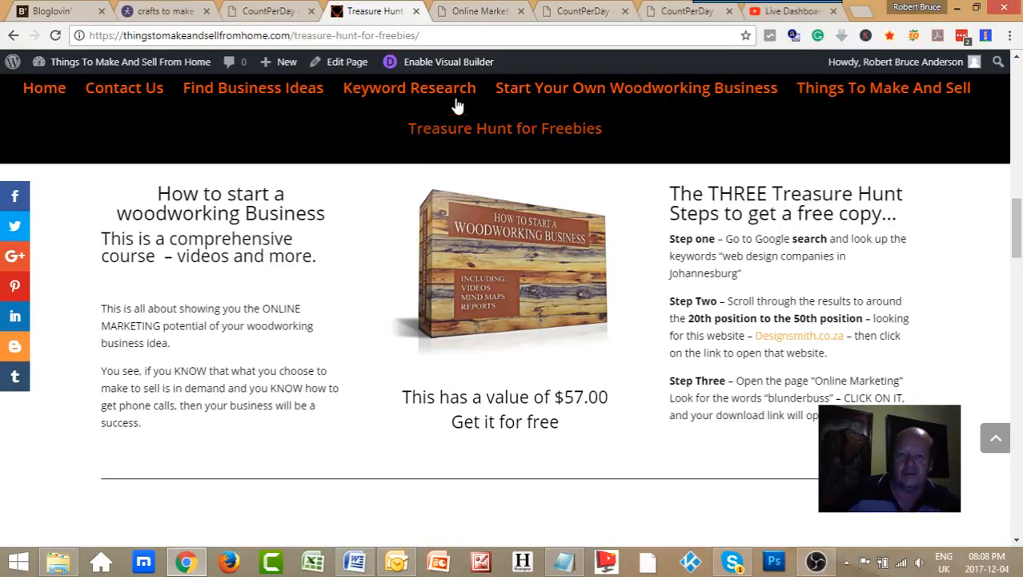
# - Switch back to the Designsmith Online Marketing tab after rereading the three steps
pyautogui.click(480, 10)
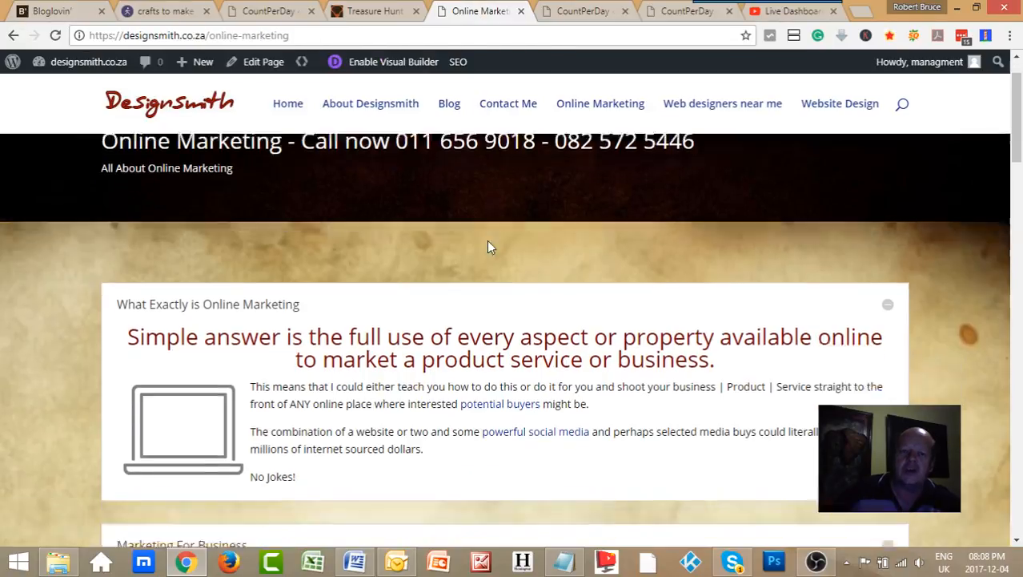
# - Scroll the Online Marketing page, then show Crafts To Make And Sell statistics (9246 total reads)
pyautogui.scroll(3)
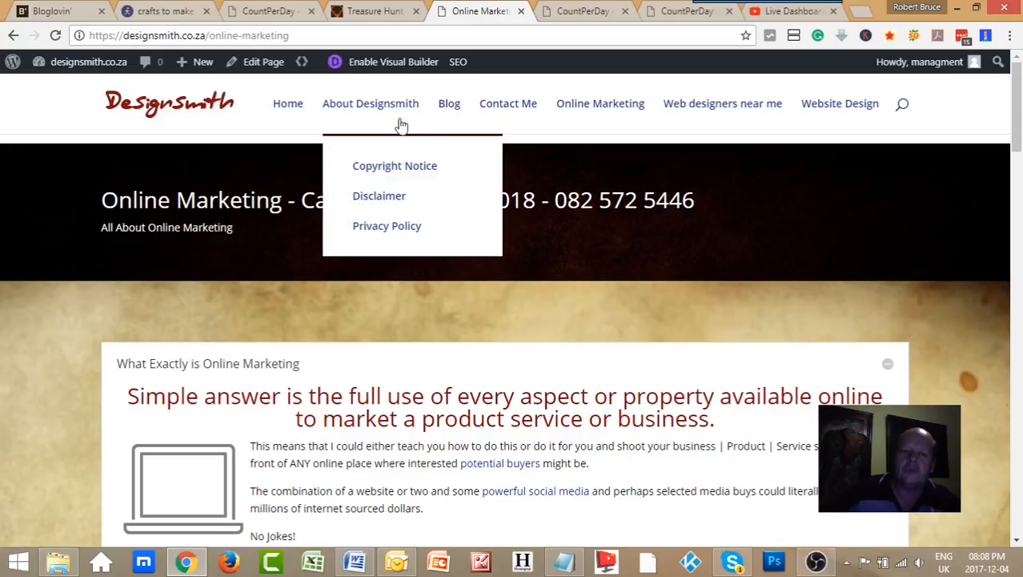
pyautogui.scroll(-3)
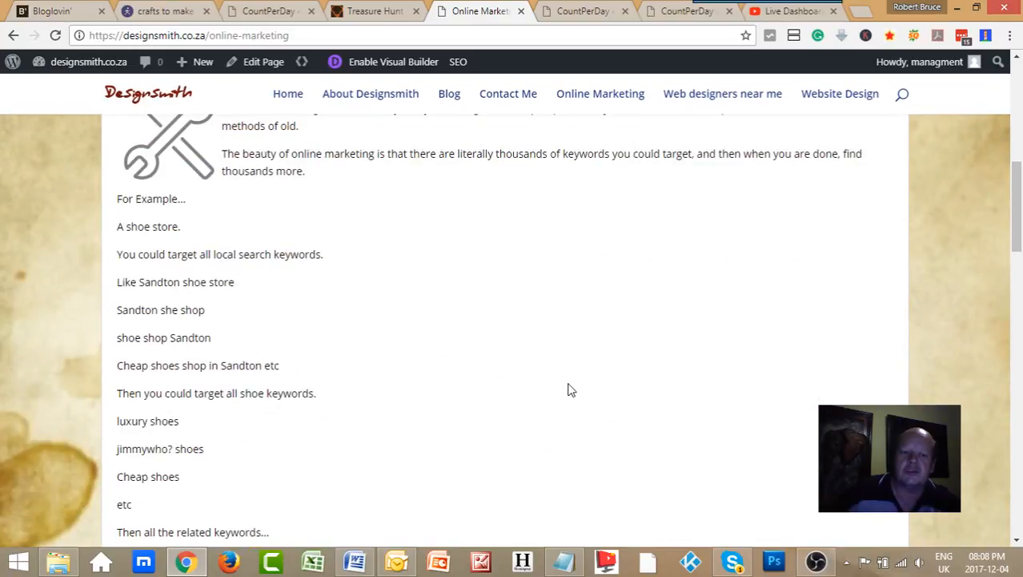
pyautogui.moveTo(416, 458)
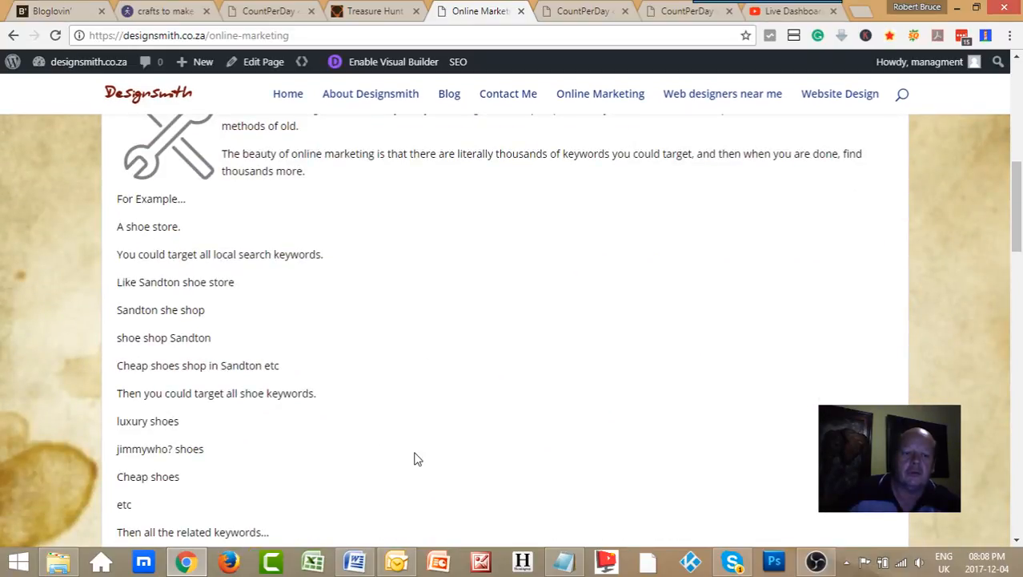
pyautogui.scroll(3)
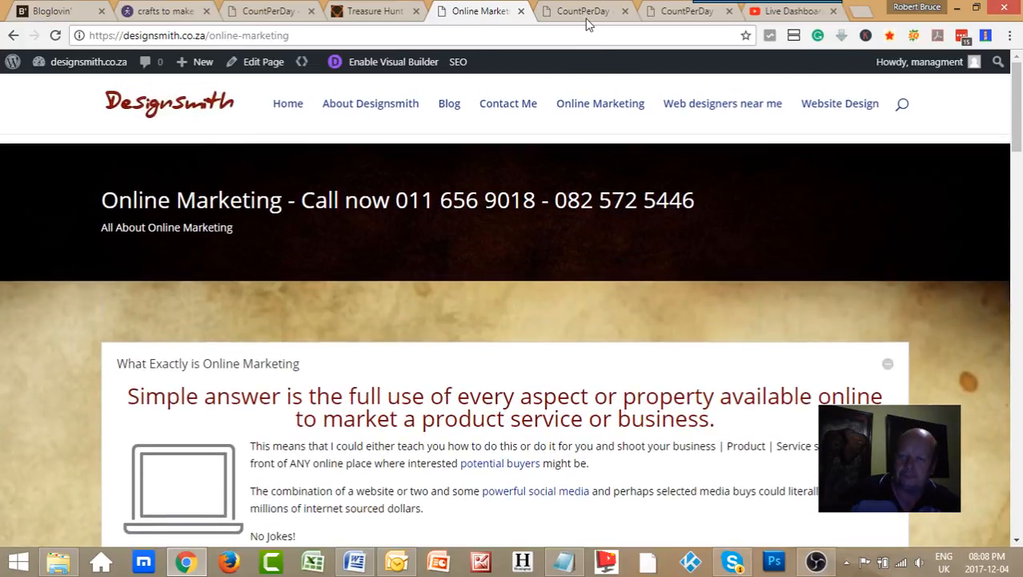
pyautogui.click(585, 11)
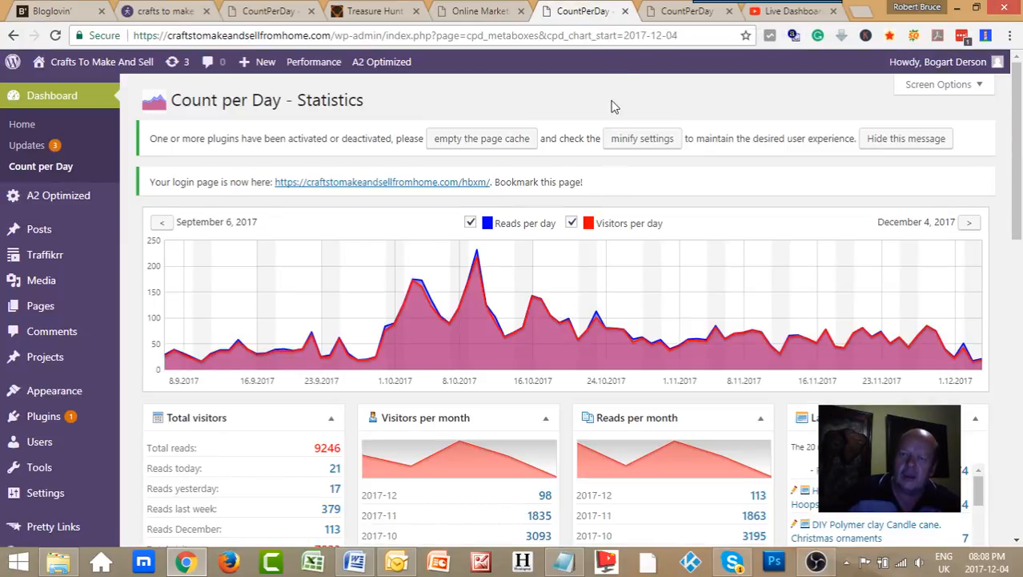
# - Scroll Small Business Opportunities statistics (83091 reads) to Visitors per Country, United States leading at 14094
pyautogui.click(686, 11)
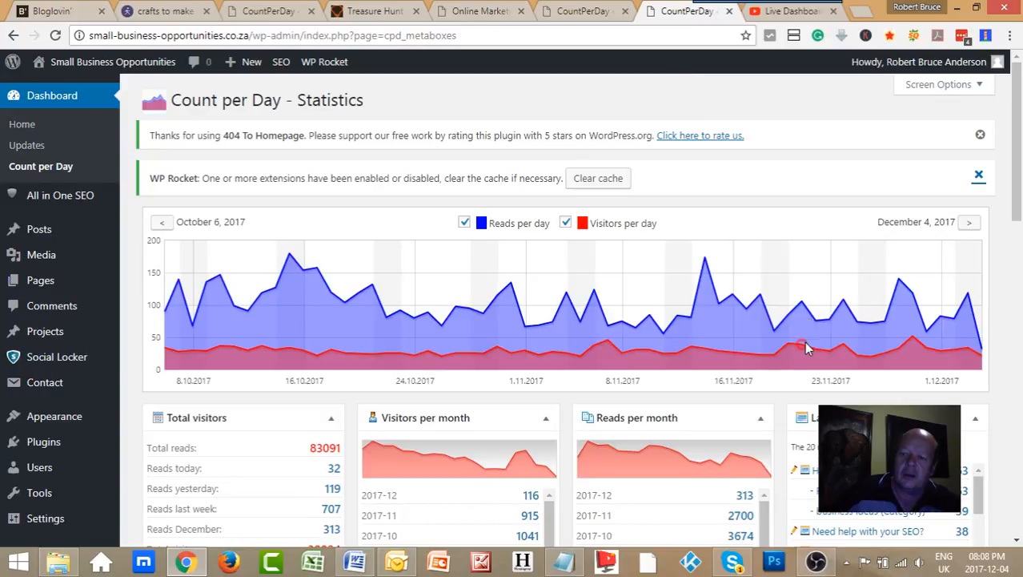
pyautogui.moveTo(806, 347)
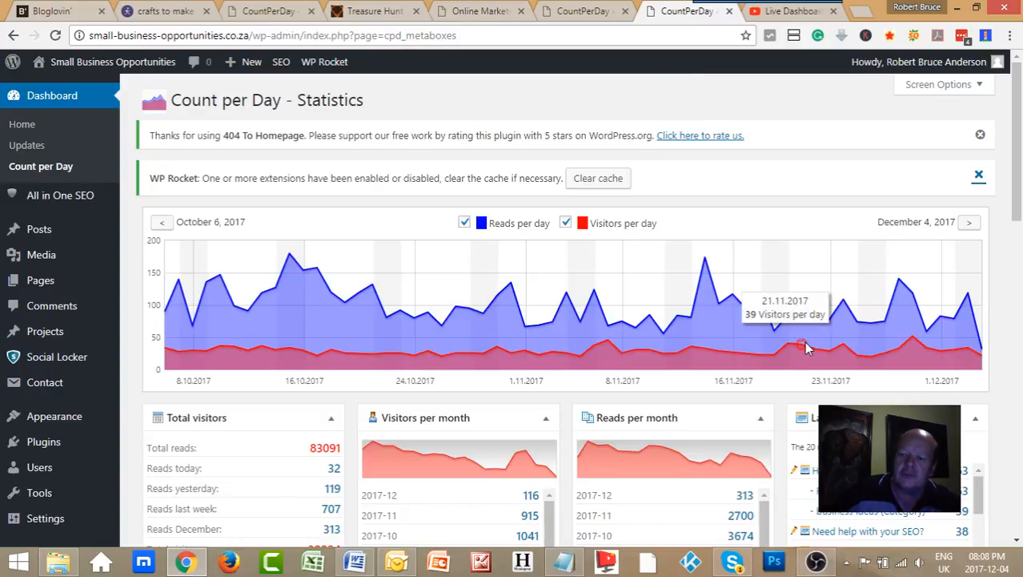
pyautogui.moveTo(383, 273)
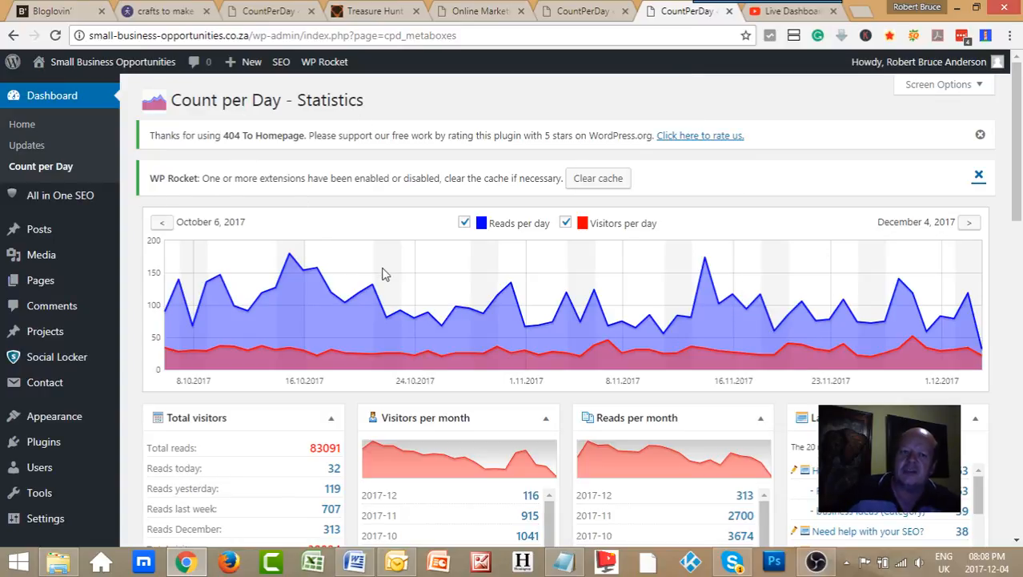
pyautogui.moveTo(403, 328)
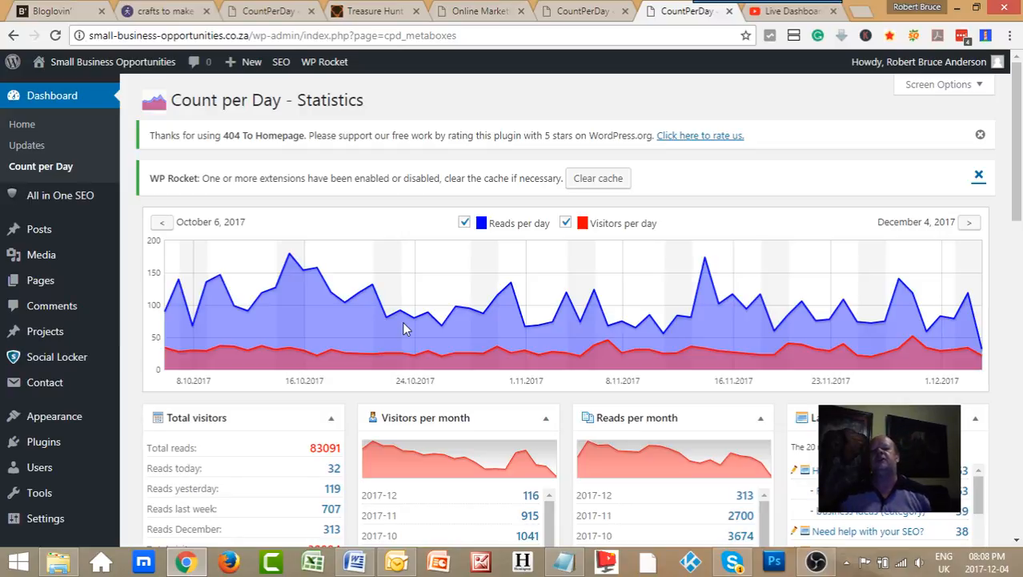
pyautogui.moveTo(529, 454)
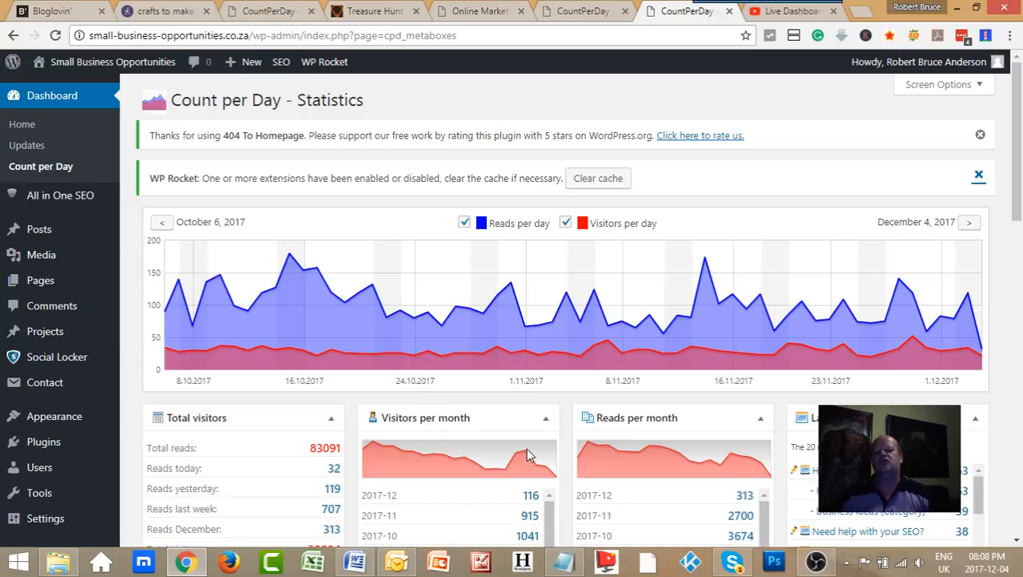
pyautogui.moveTo(540, 419)
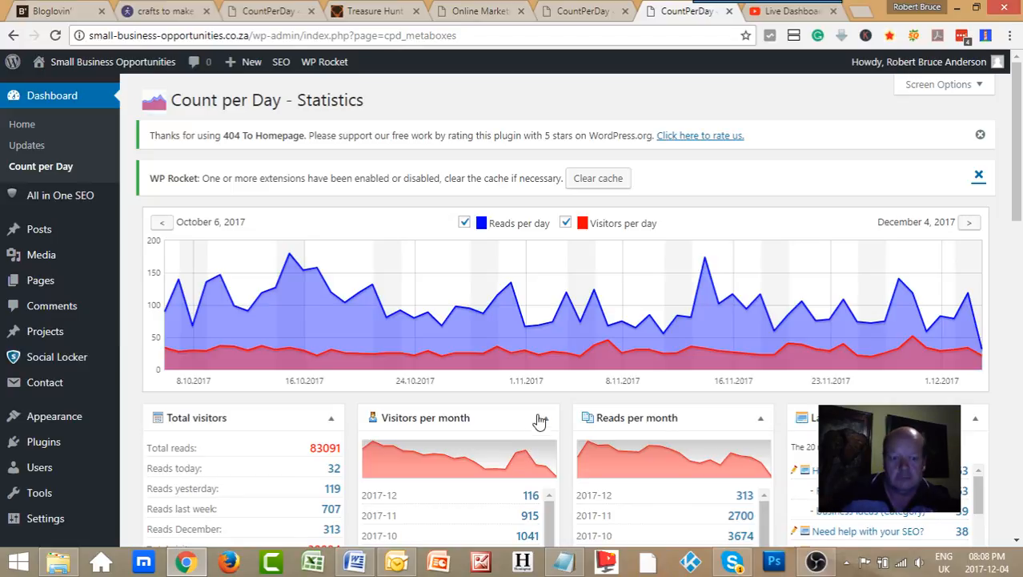
pyautogui.scroll(-3)
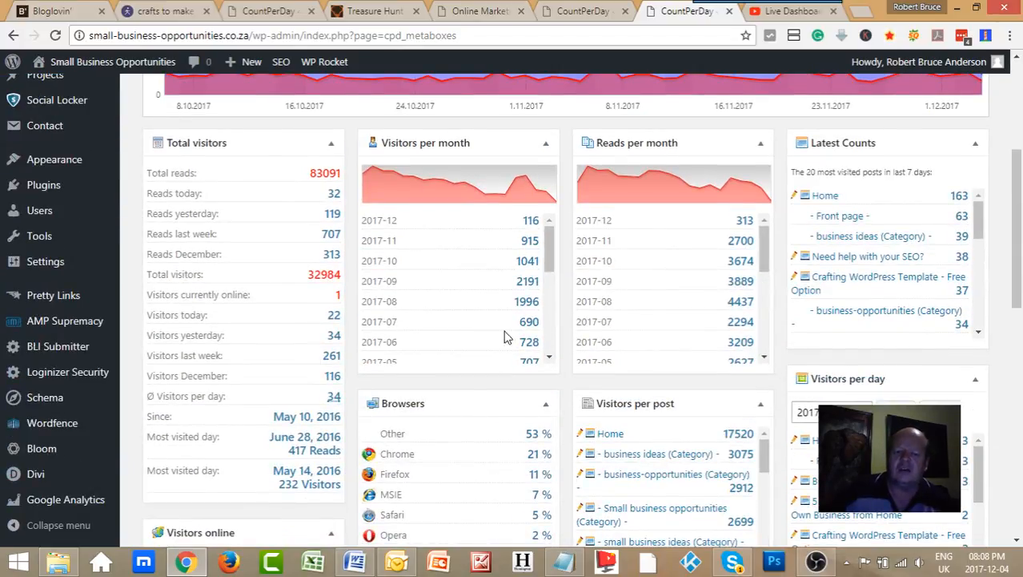
pyautogui.scroll(-3)
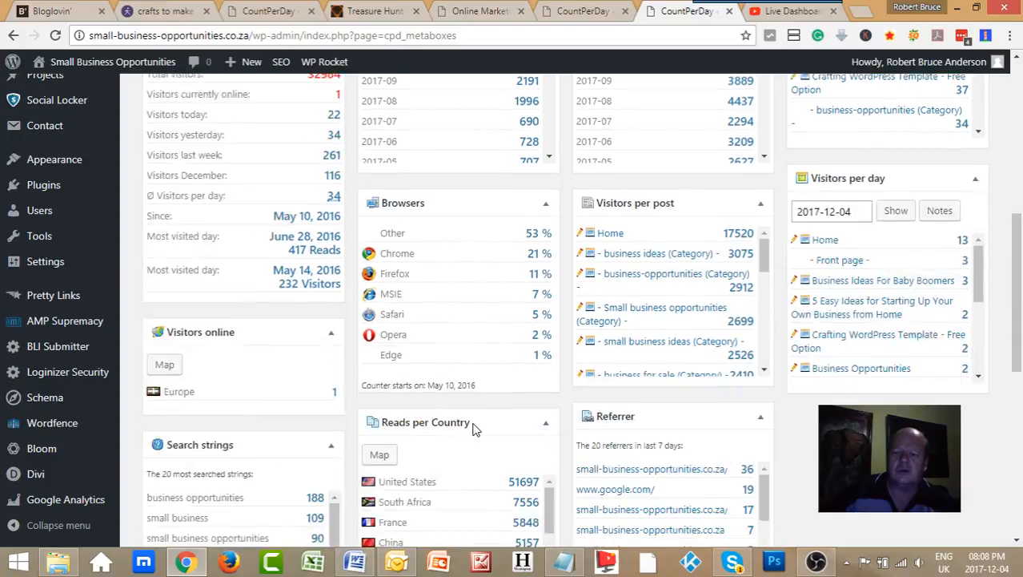
pyautogui.scroll(3)
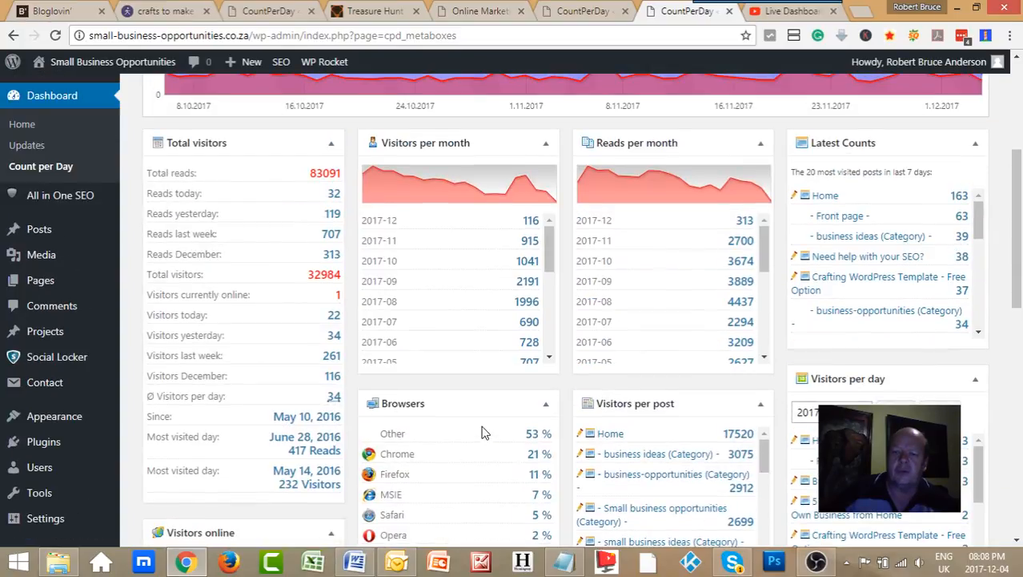
pyautogui.scroll(3)
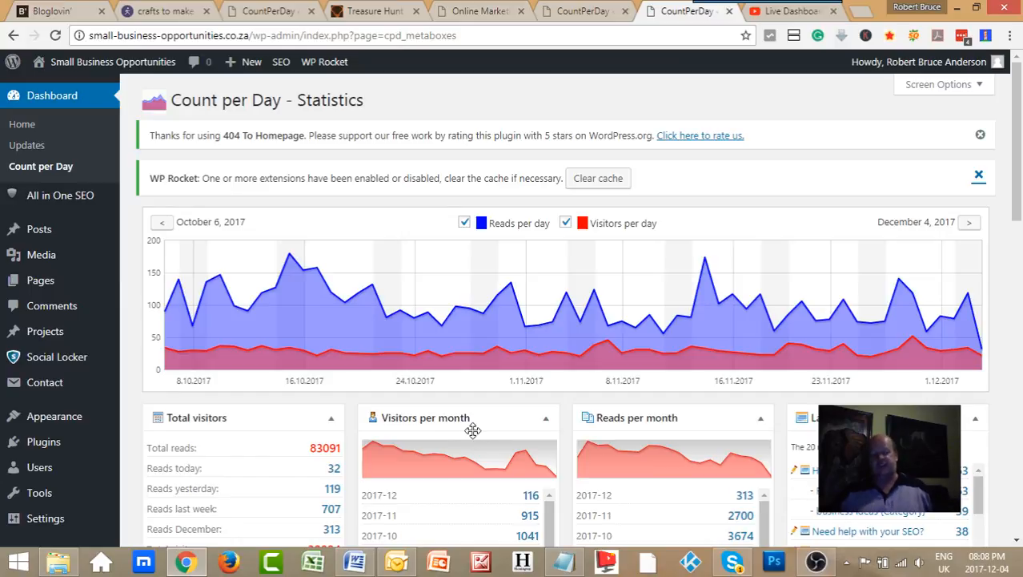
pyautogui.moveTo(737, 322)
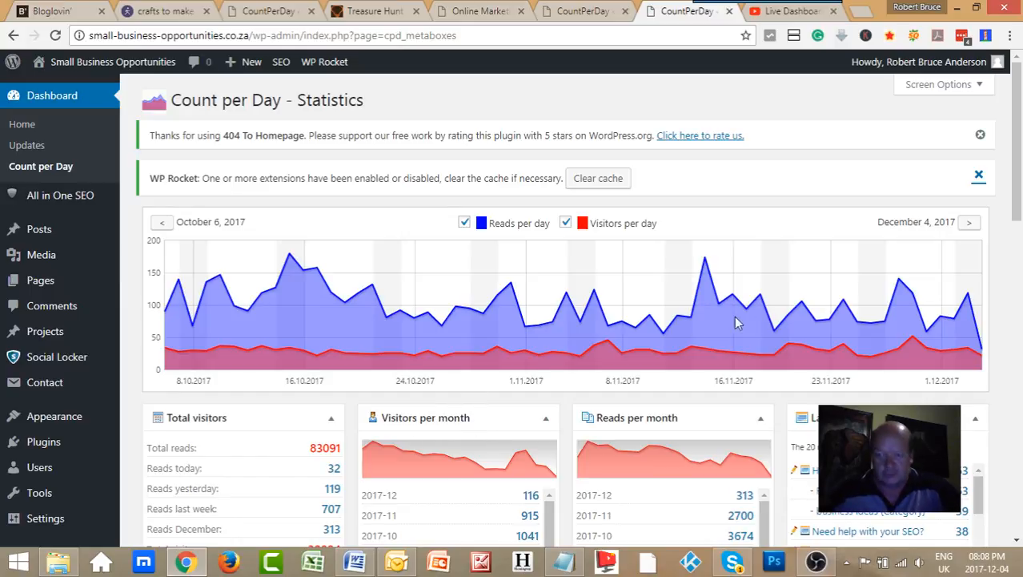
pyautogui.moveTo(631, 307)
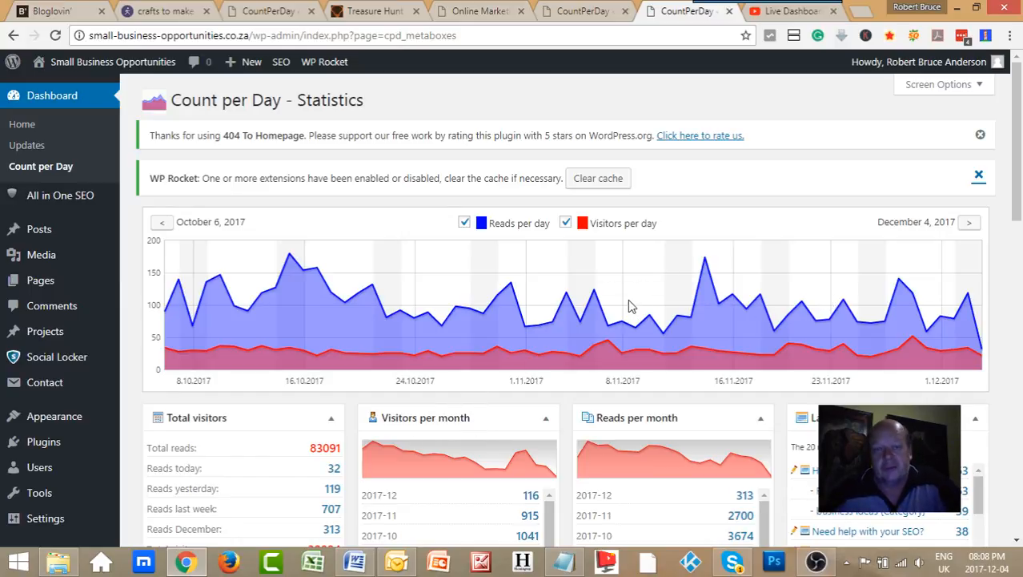
pyautogui.scroll(-3)
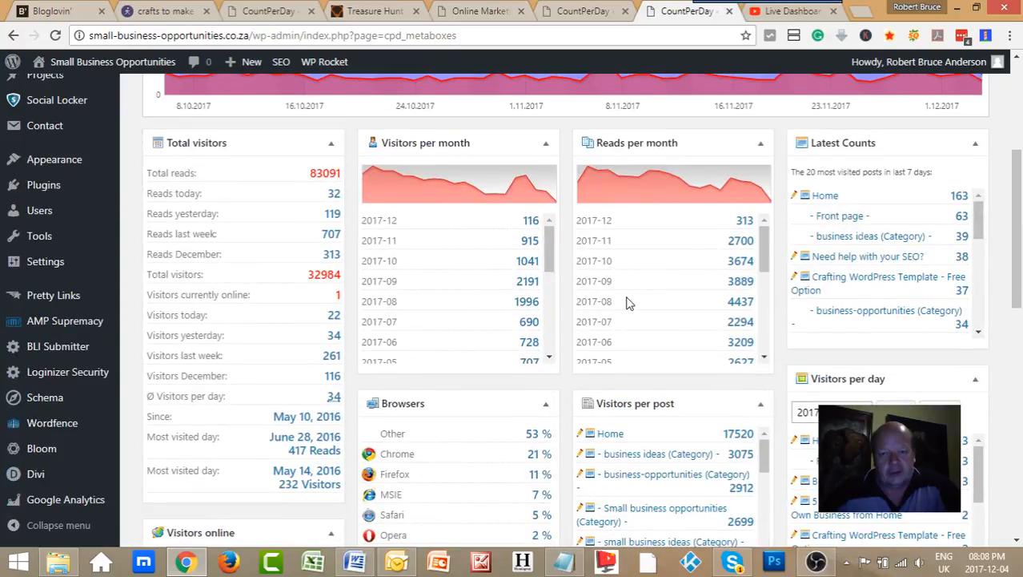
pyautogui.moveTo(370, 181)
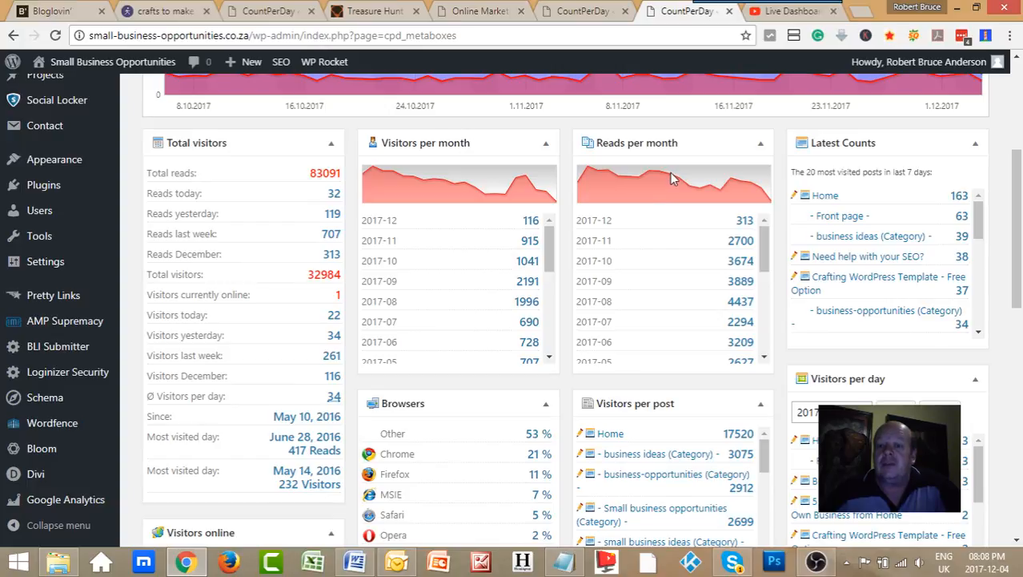
pyautogui.moveTo(628, 181)
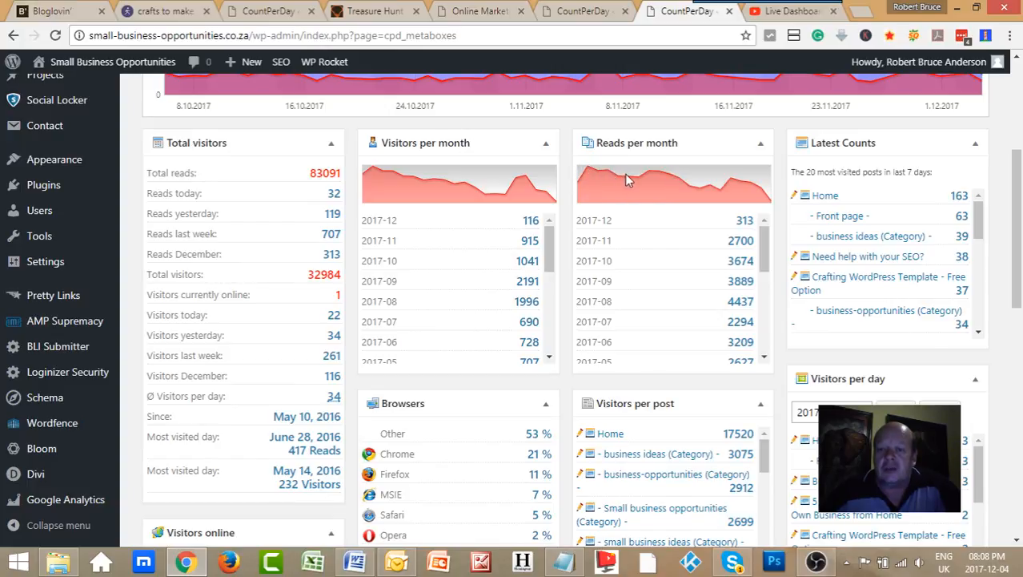
pyautogui.moveTo(741, 187)
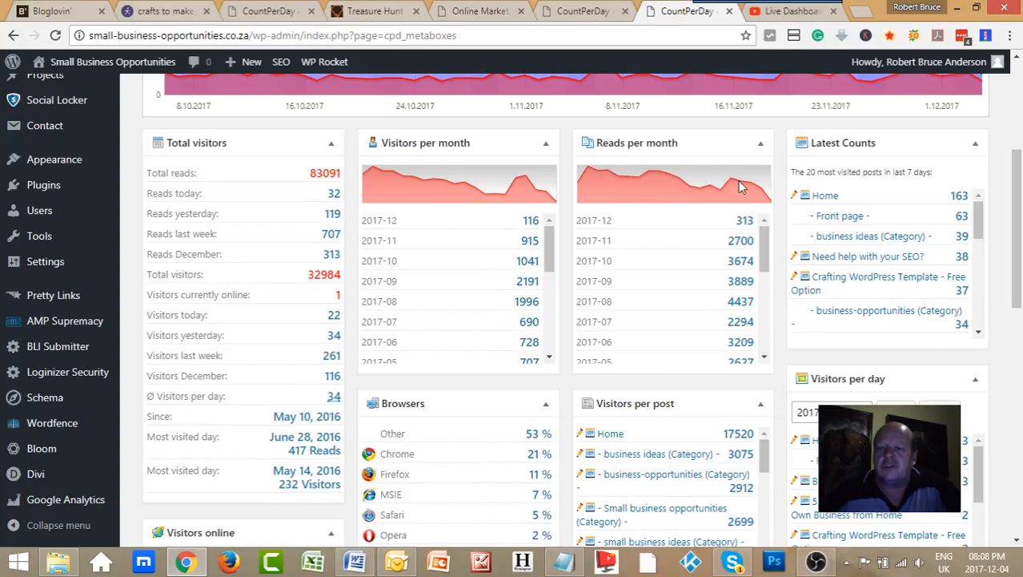
pyautogui.moveTo(640, 351)
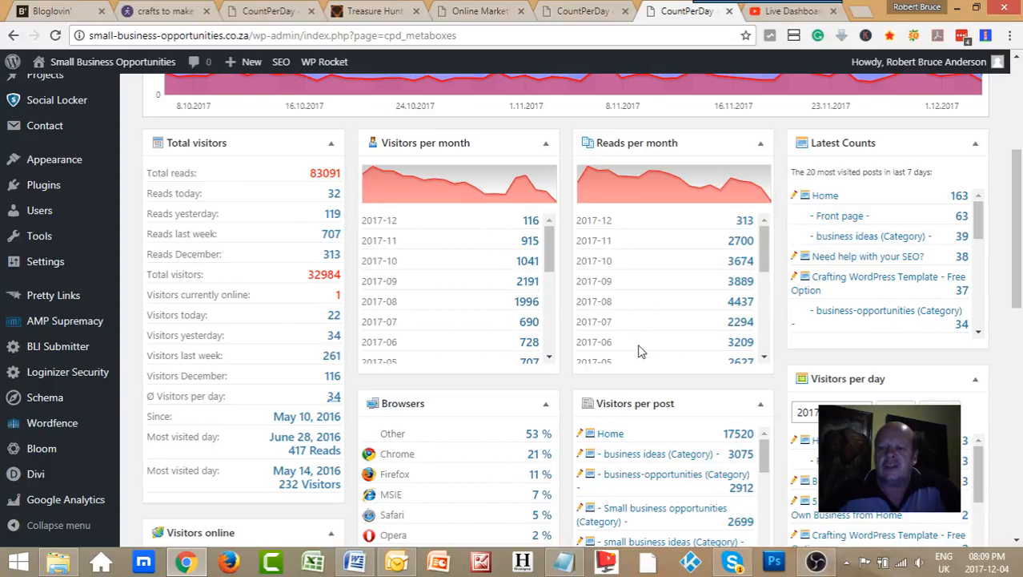
pyautogui.moveTo(482, 463)
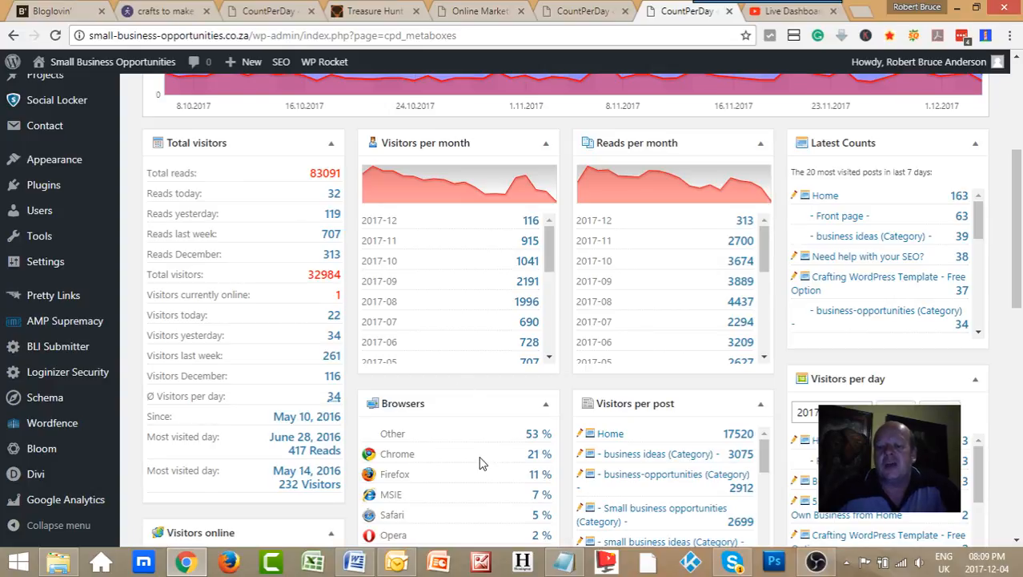
pyautogui.moveTo(477, 458)
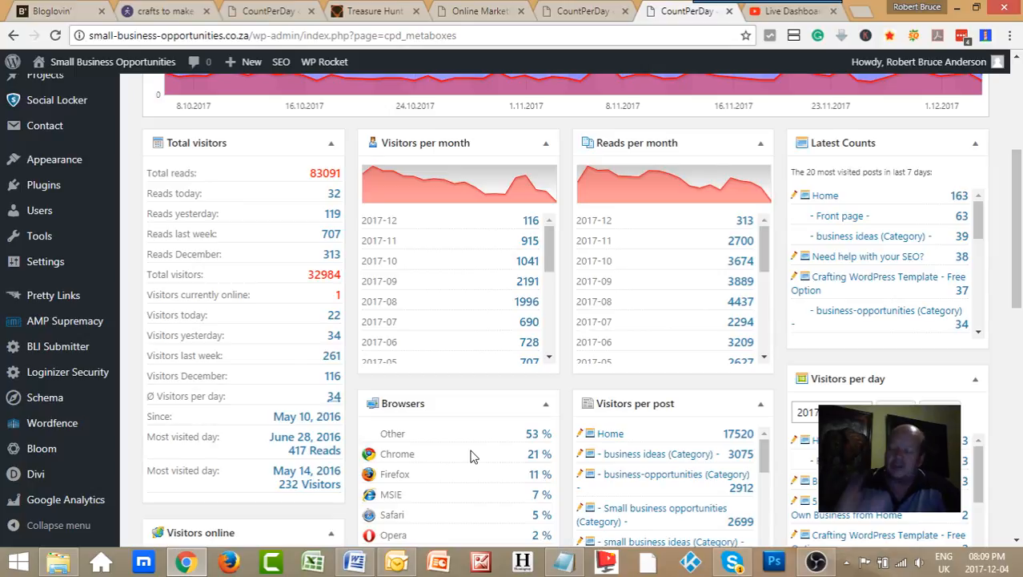
pyautogui.moveTo(588, 360)
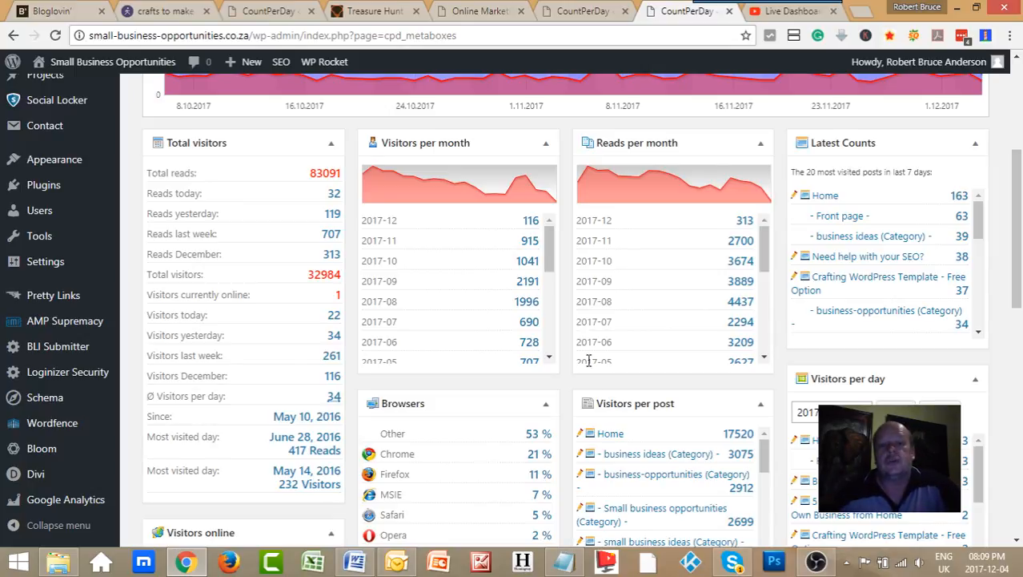
pyautogui.moveTo(473, 319)
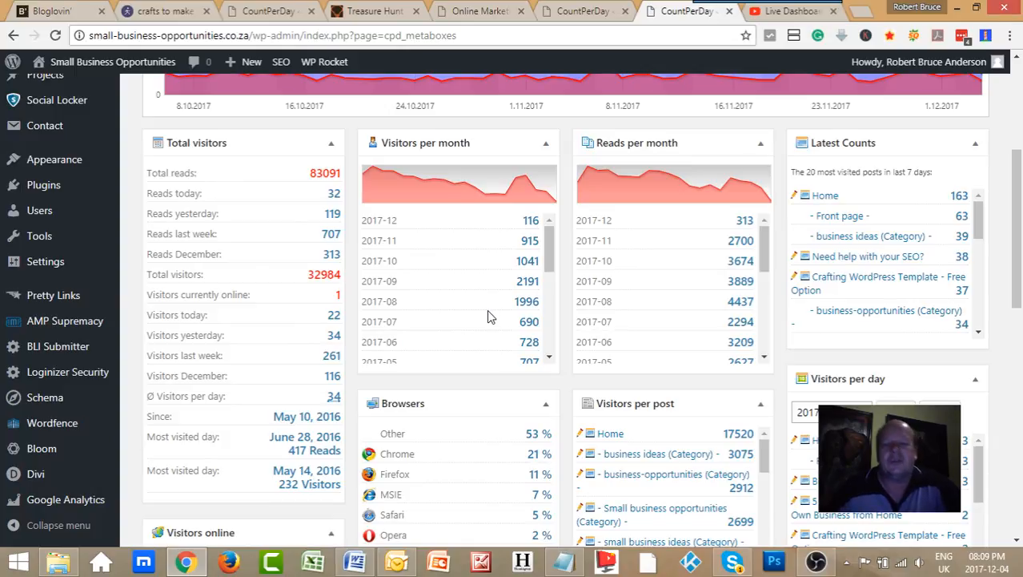
pyautogui.moveTo(469, 345)
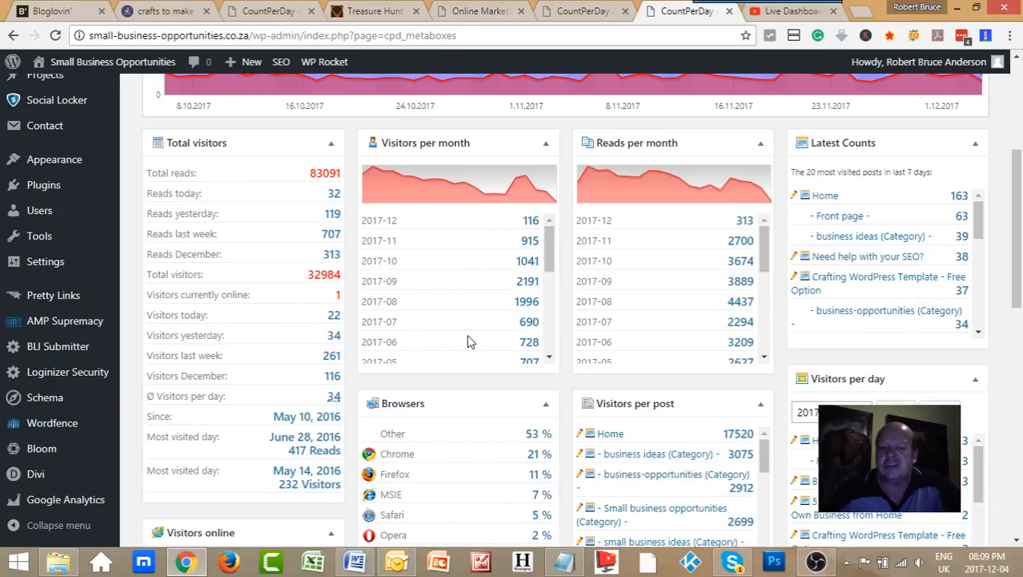
pyautogui.moveTo(496, 353)
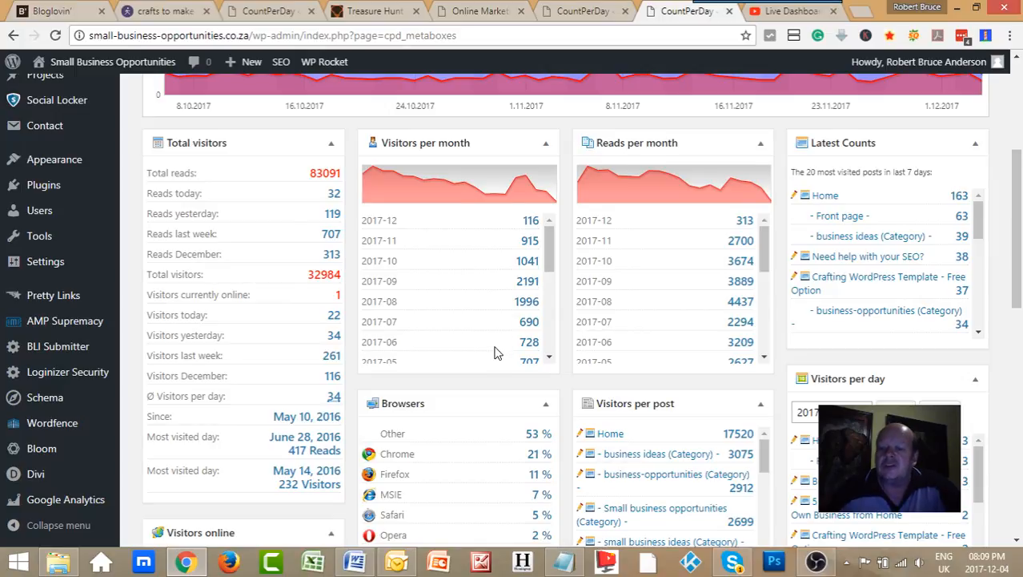
pyautogui.scroll(-3)
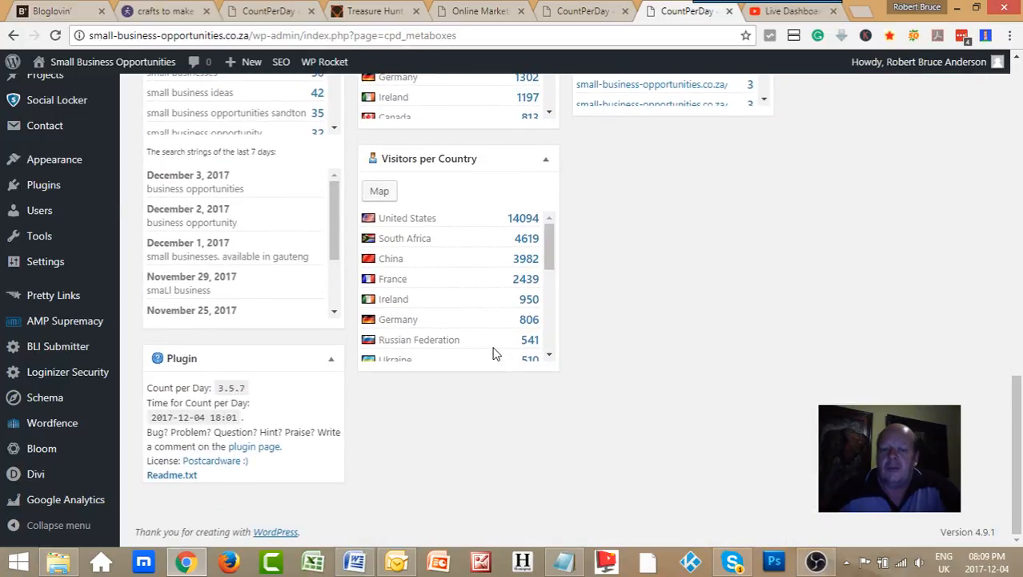
pyautogui.scroll(3)
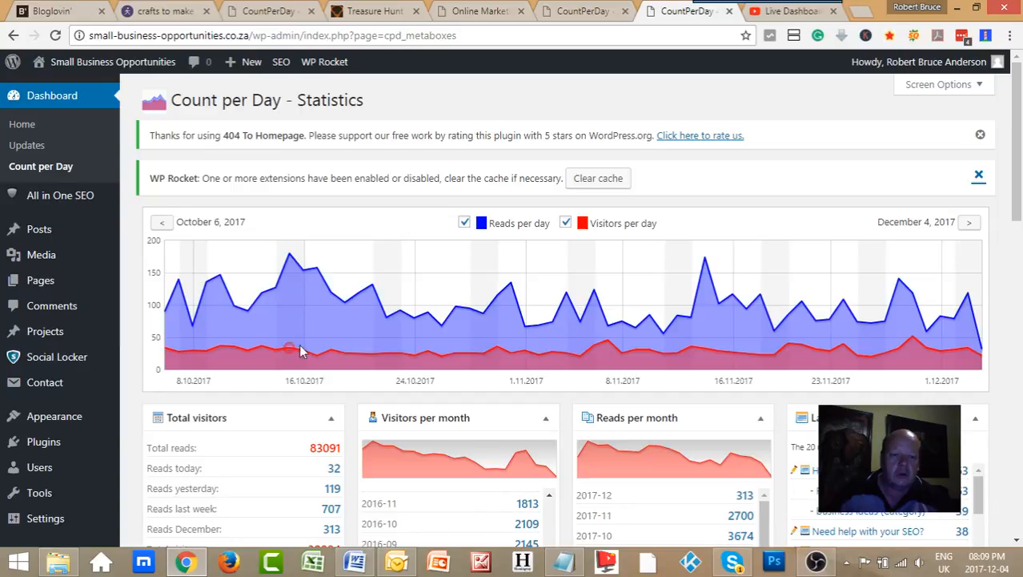
pyautogui.moveTo(415, 355)
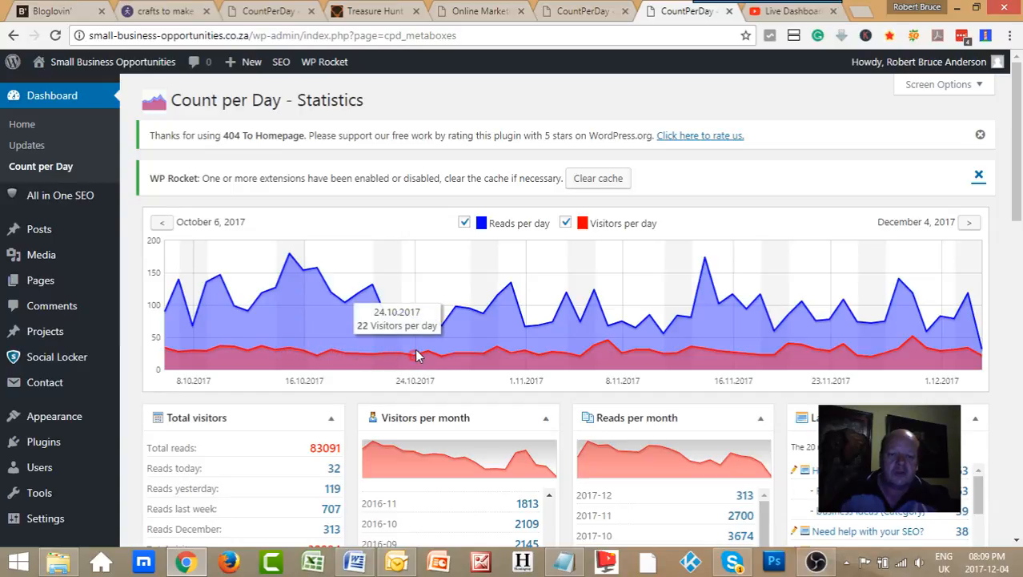
pyautogui.moveTo(526, 355)
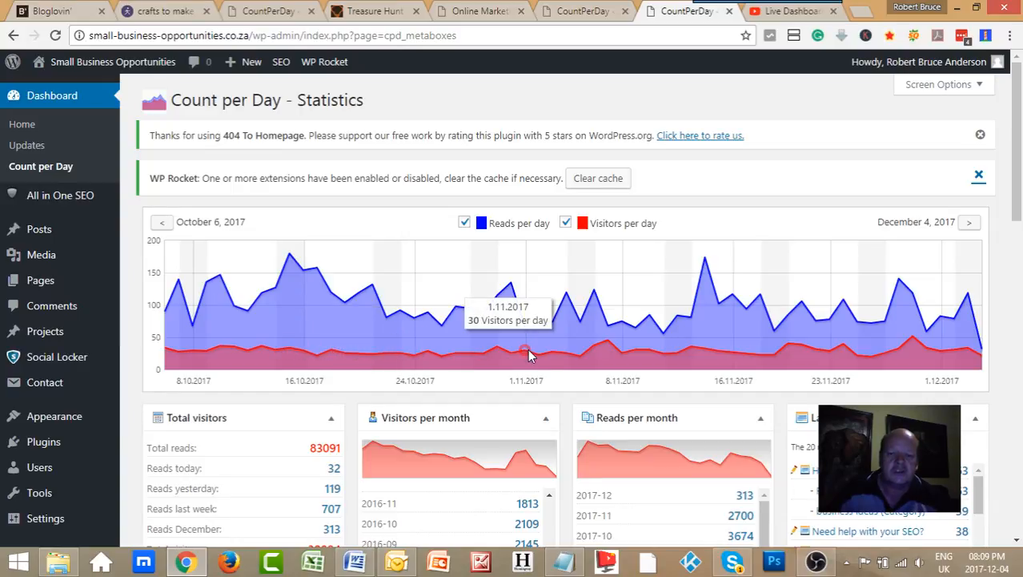
pyautogui.moveTo(473, 312)
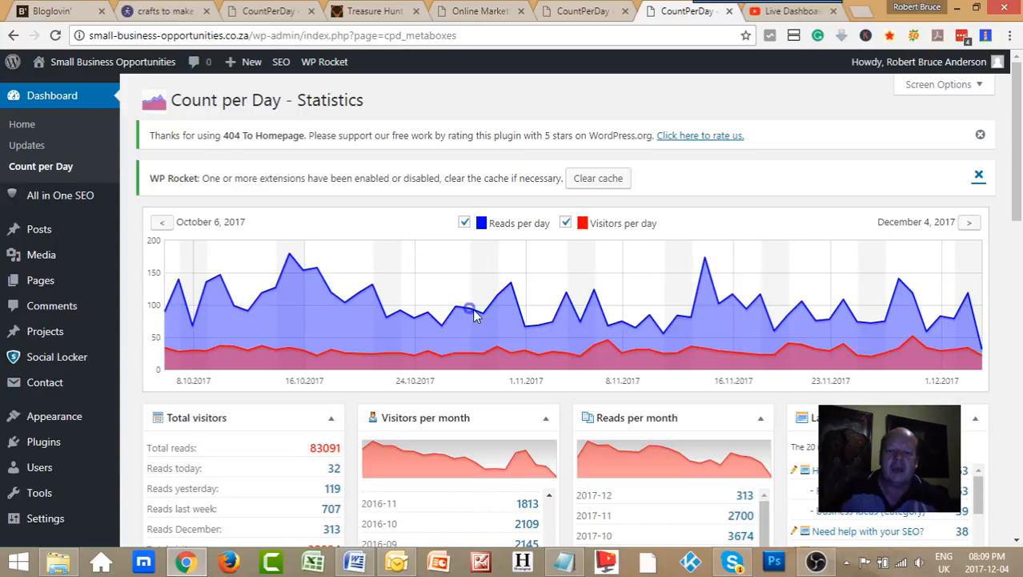
pyautogui.moveTo(442, 326)
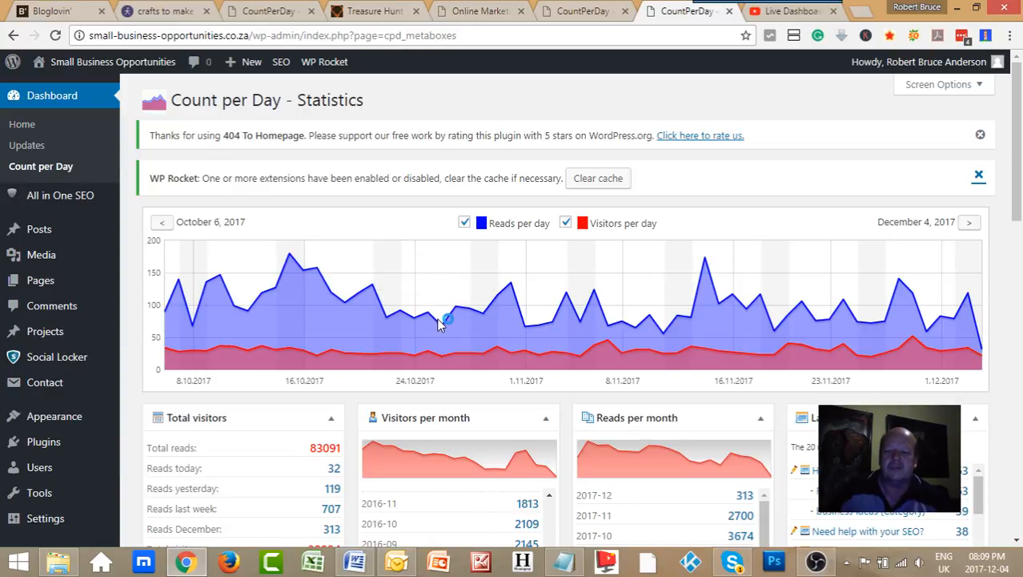
pyautogui.moveTo(441, 329)
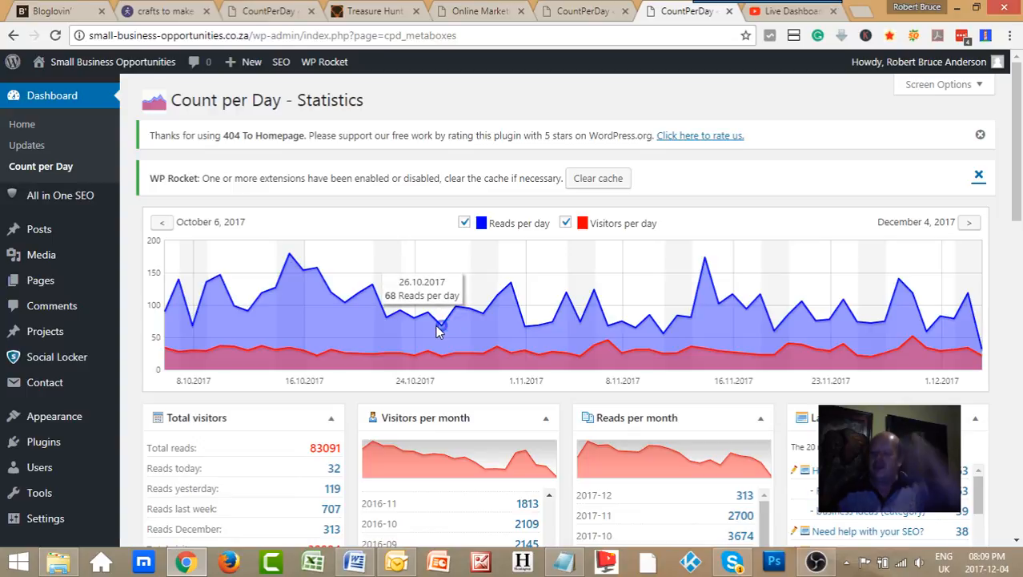
pyautogui.moveTo(162, 239)
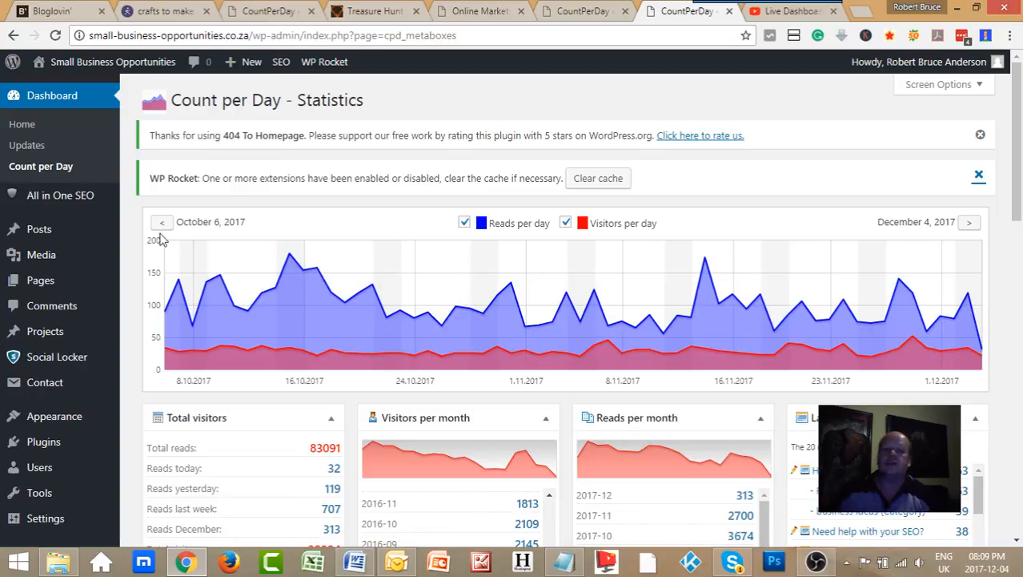
pyautogui.moveTo(352, 334)
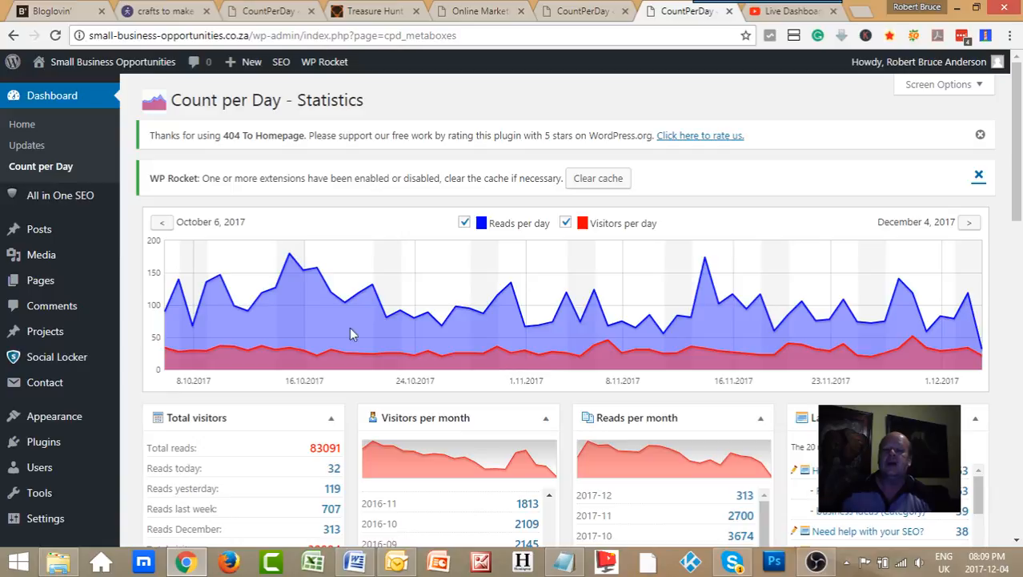
pyautogui.moveTo(536, 374)
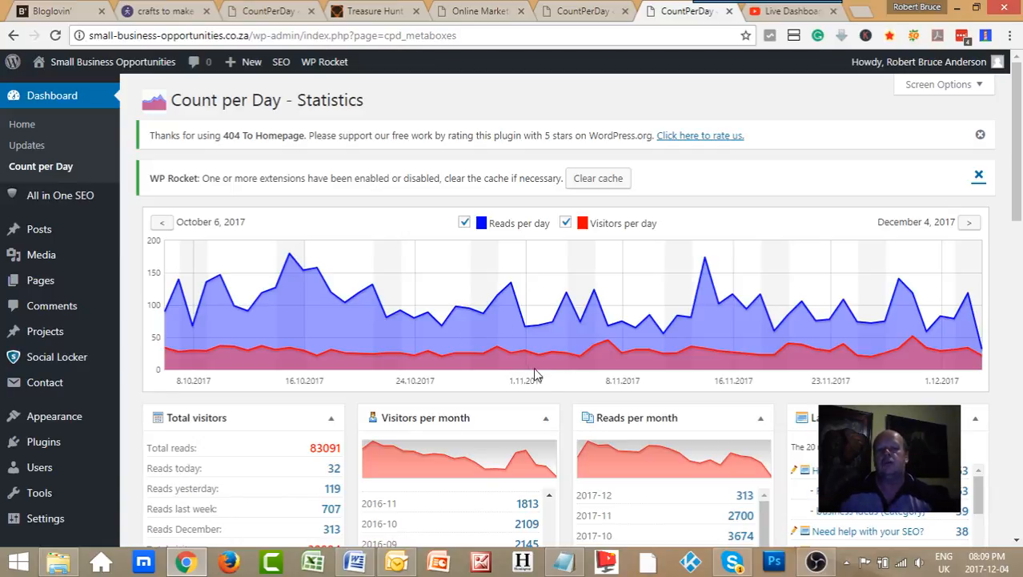
pyautogui.moveTo(551, 377)
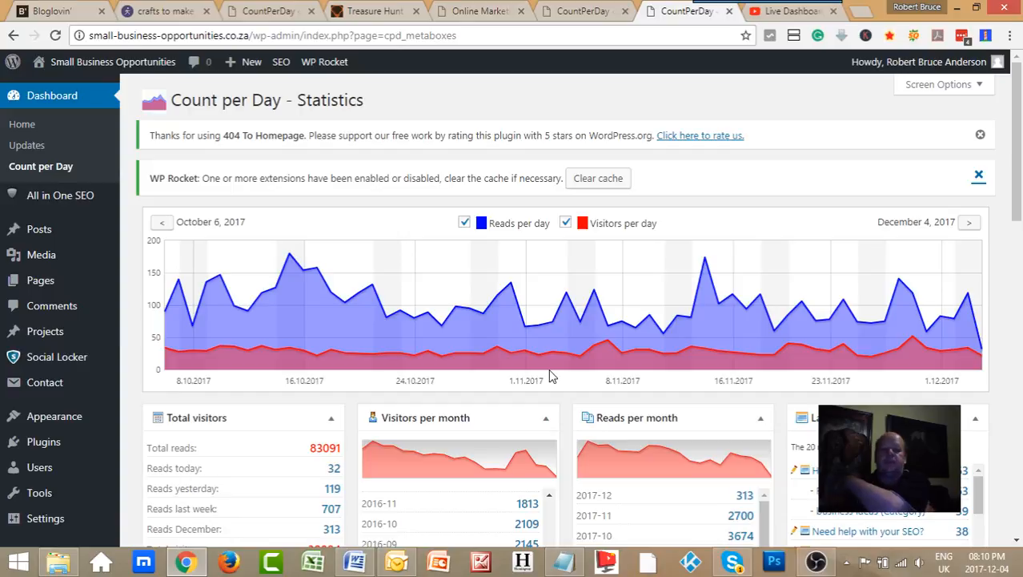
pyautogui.moveTo(467, 344)
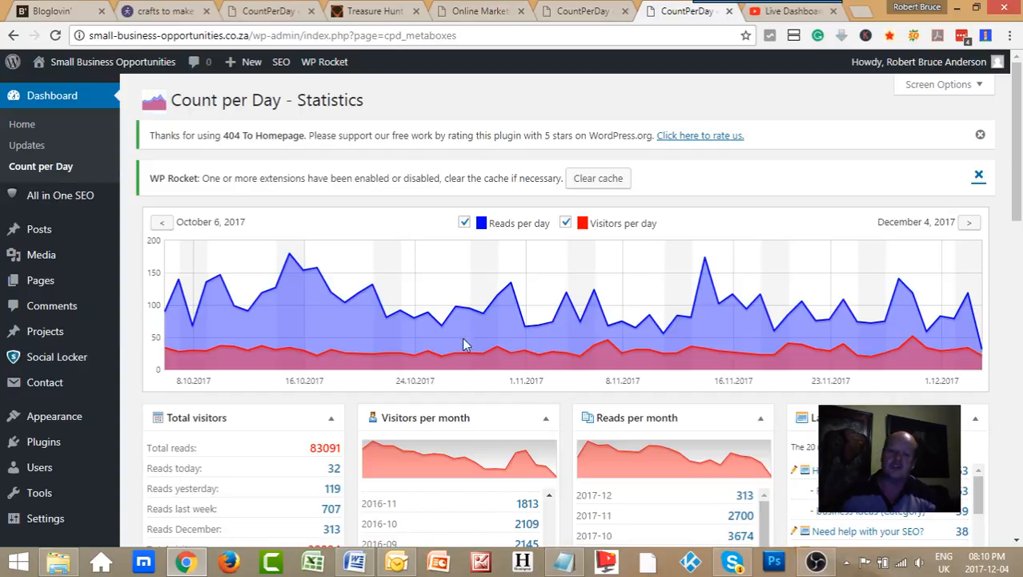
pyautogui.moveTo(405, 334)
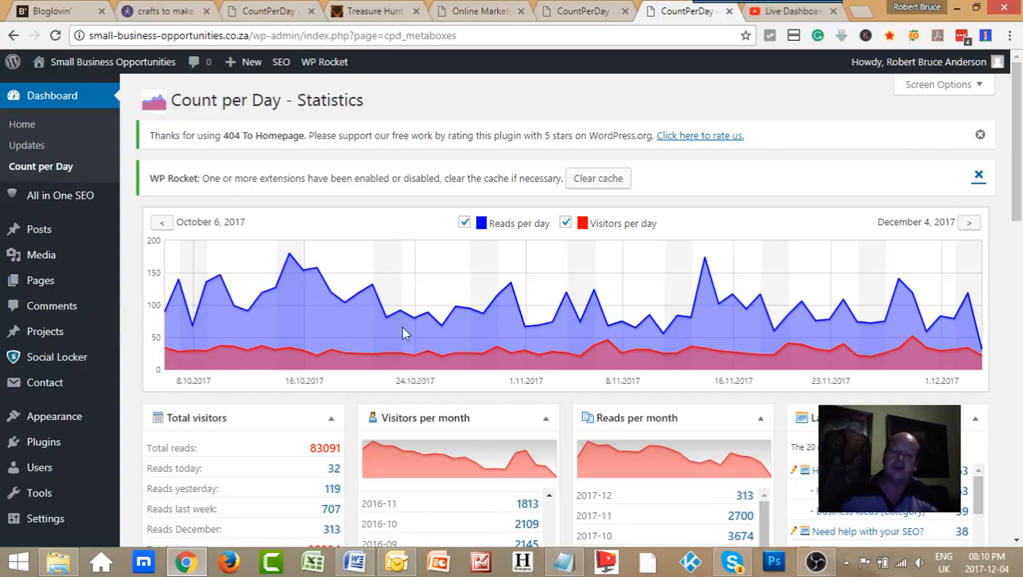
pyautogui.moveTo(687, 344)
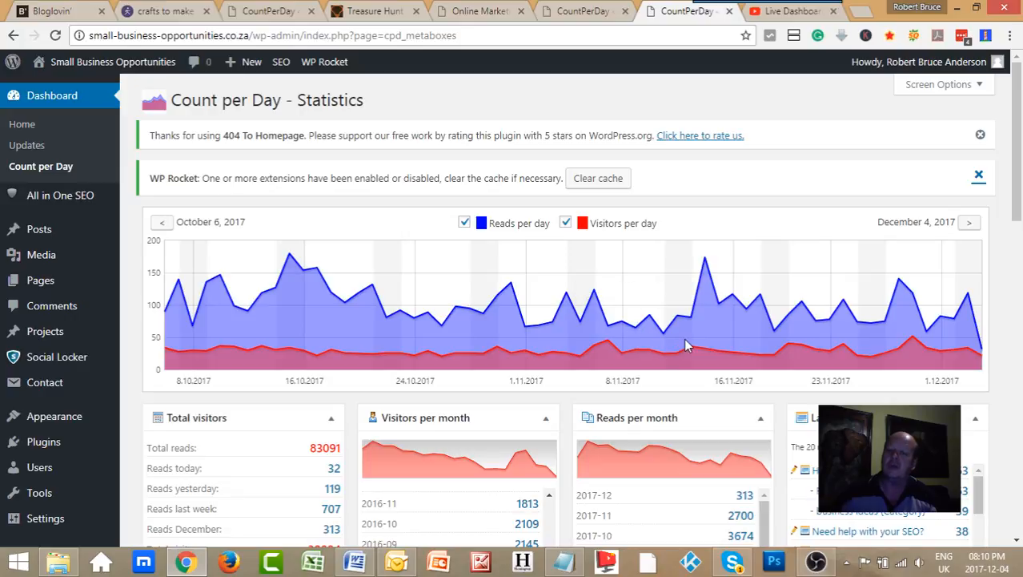
pyautogui.moveTo(695, 348)
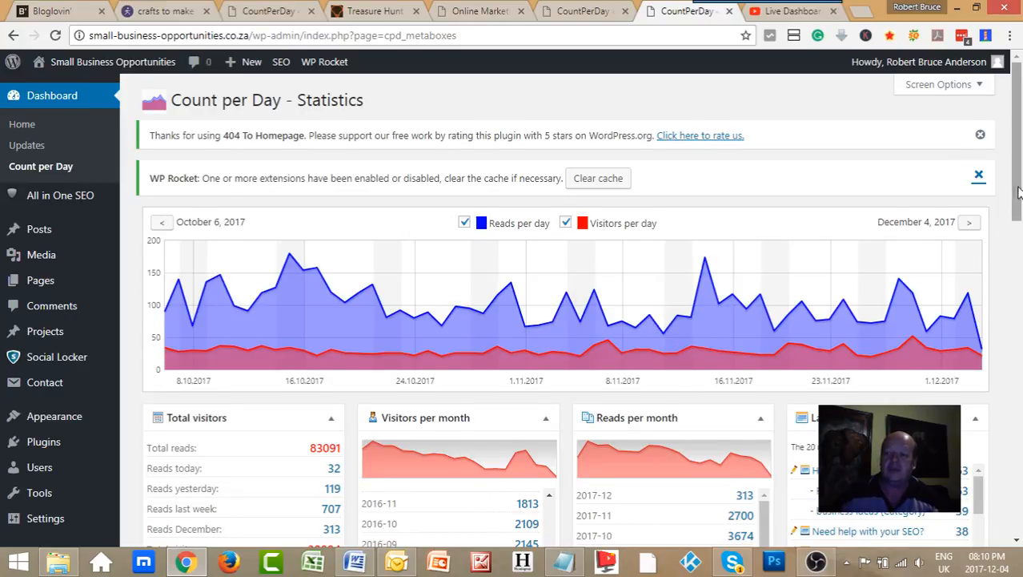
pyautogui.scroll(-3)
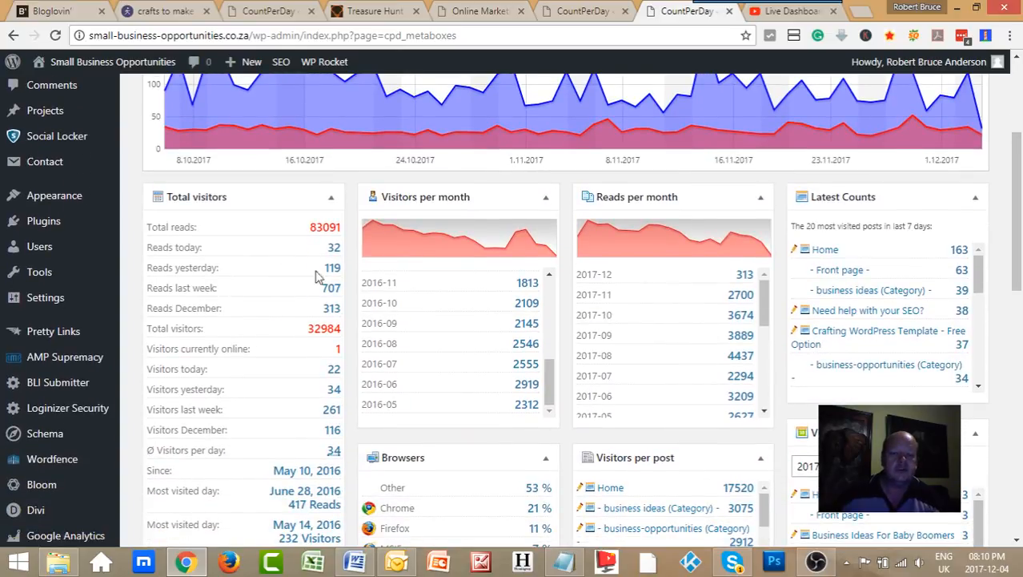
pyautogui.moveTo(342, 277)
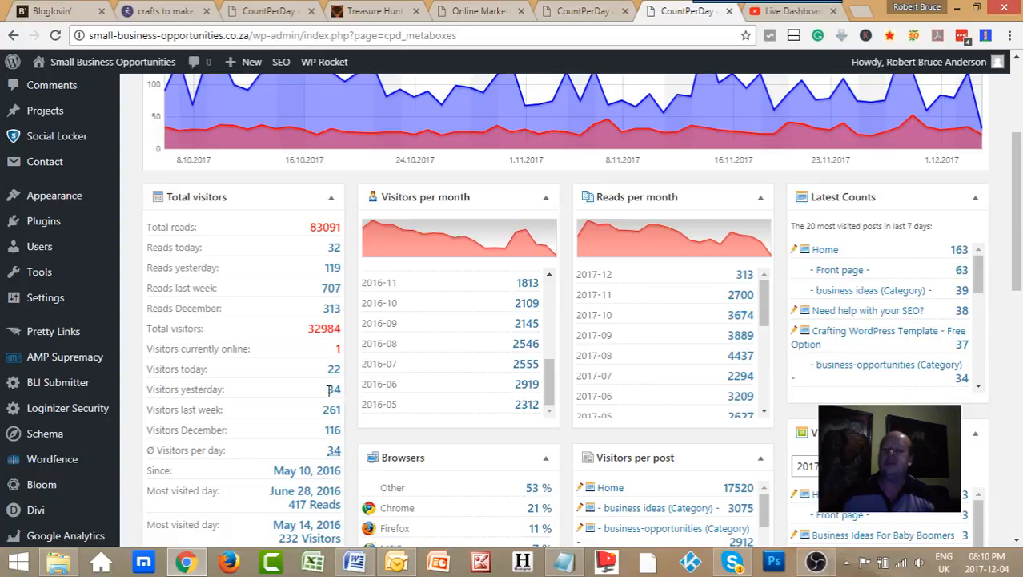
pyautogui.moveTo(324, 398)
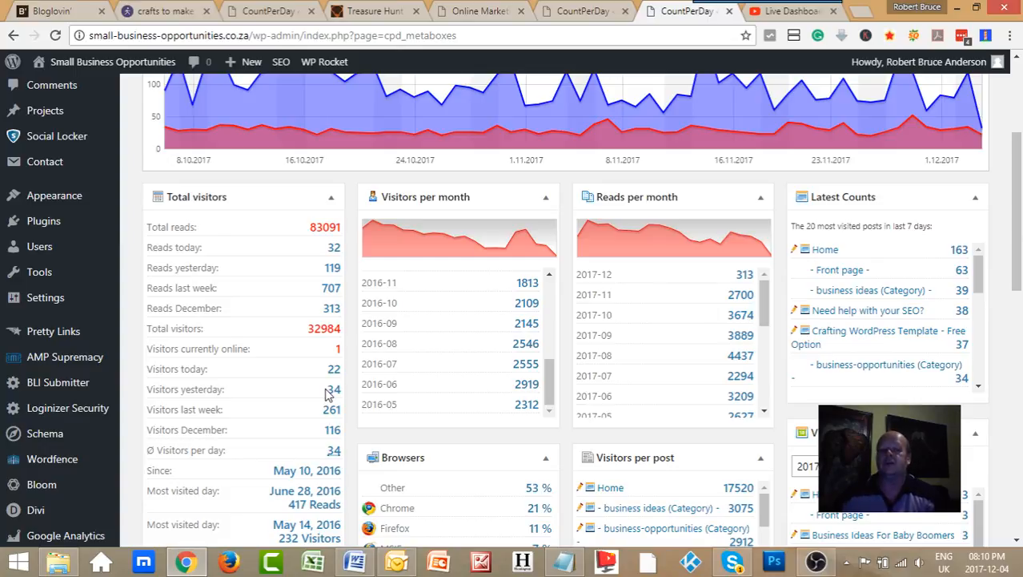
pyautogui.moveTo(512, 411)
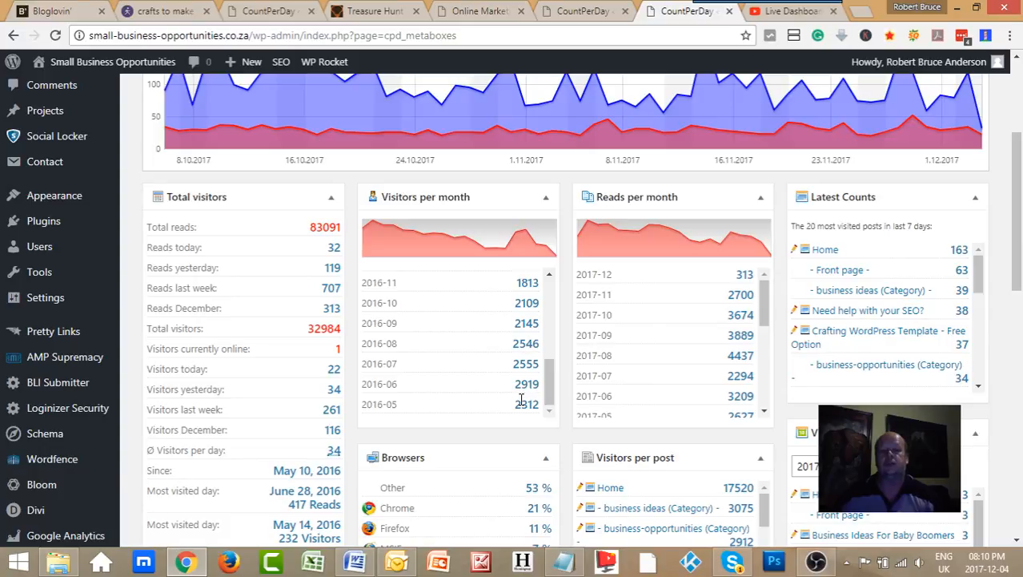
pyautogui.scroll(3)
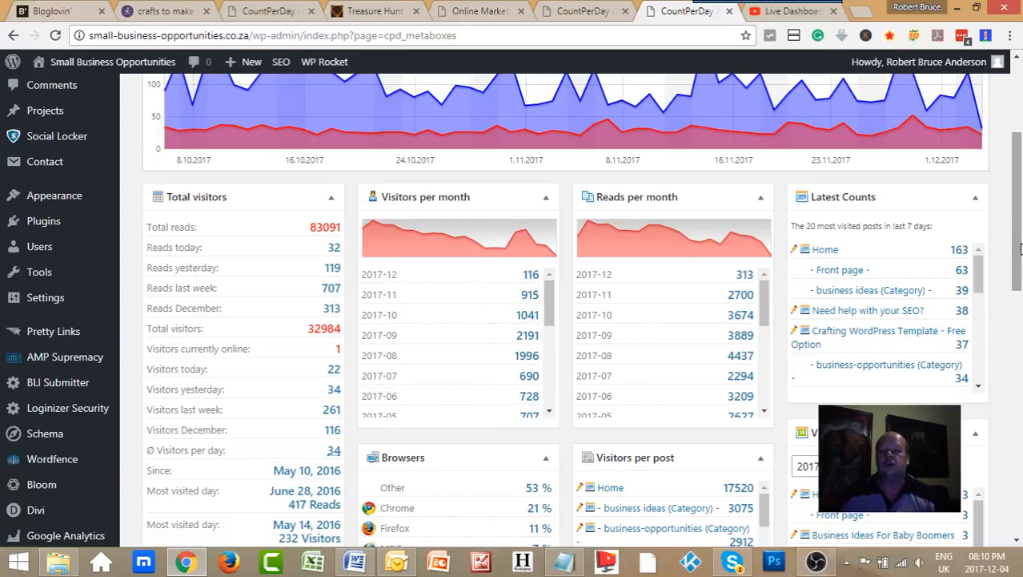
pyautogui.scroll(3)
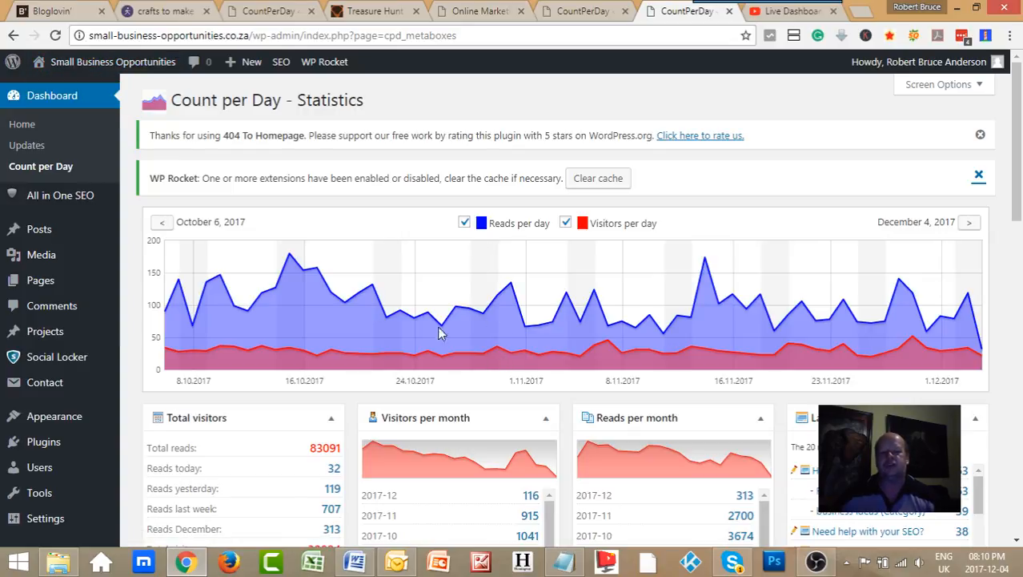
pyautogui.moveTo(258, 335)
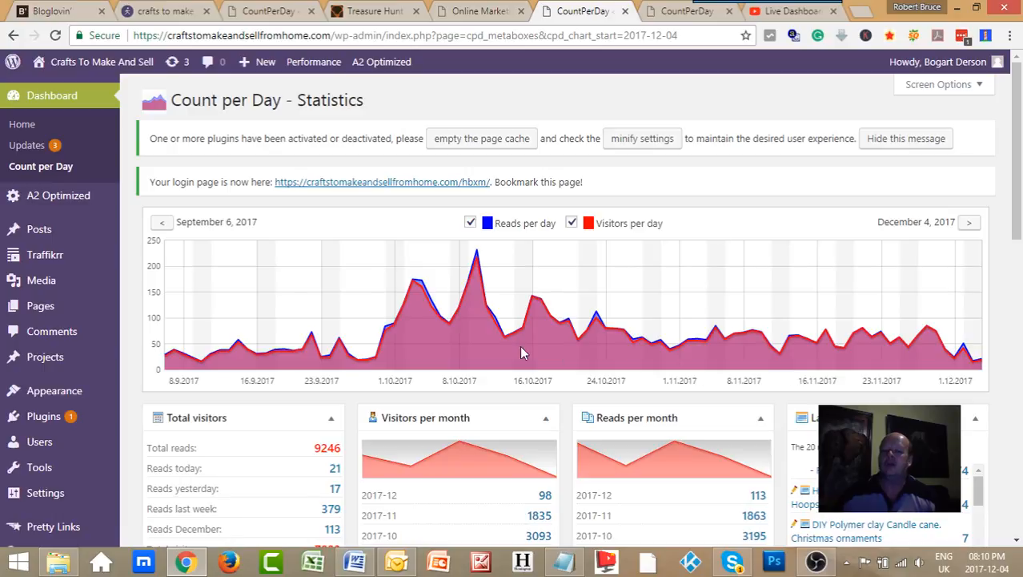
pyautogui.moveTo(246, 328)
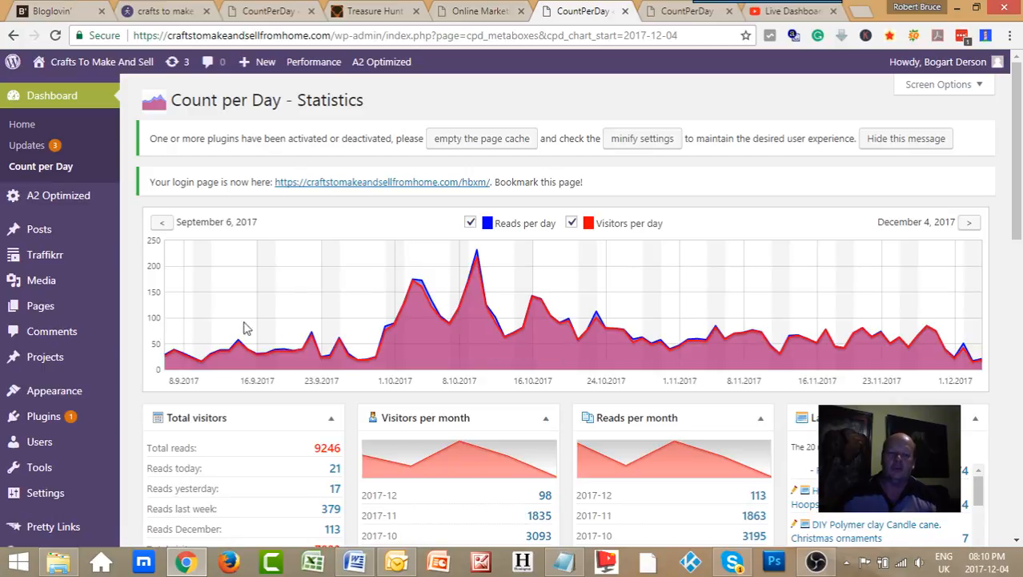
pyautogui.moveTo(691, 26)
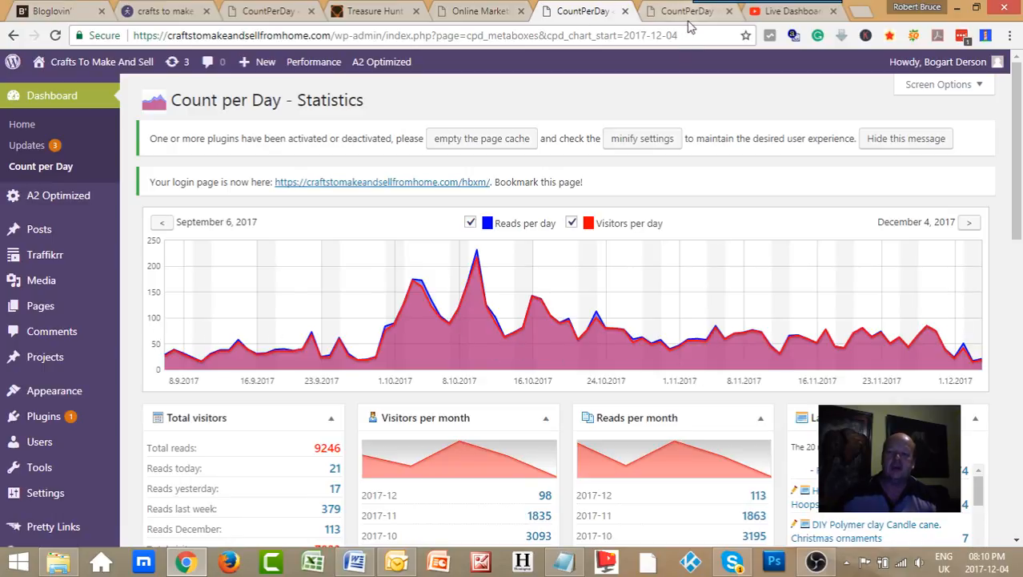
# - Toggle between Small Business Opportunities and Crafts To Make And Sell statistics tabs, ending on Crafts
pyautogui.click(684, 10)
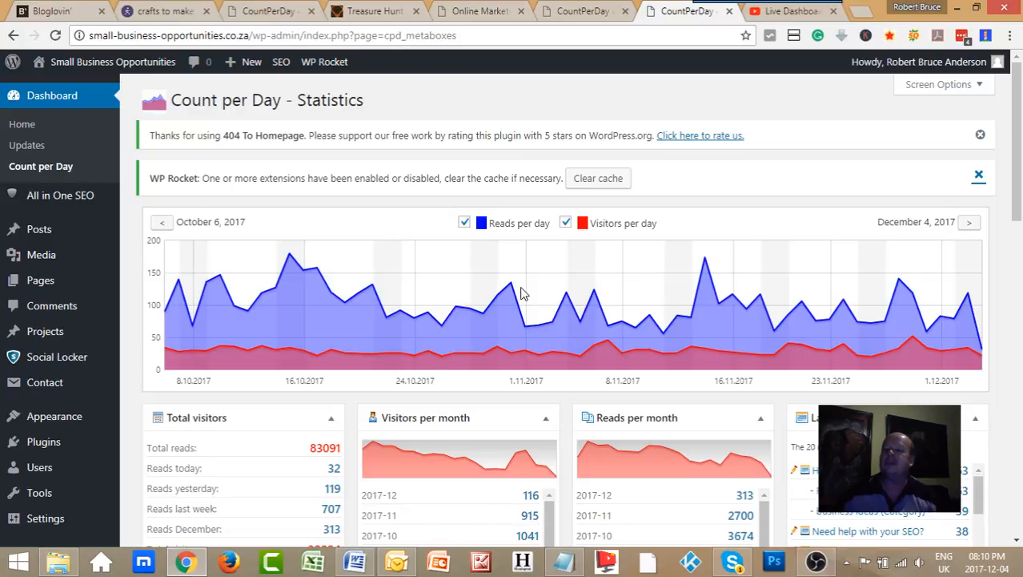
pyautogui.click(582, 10)
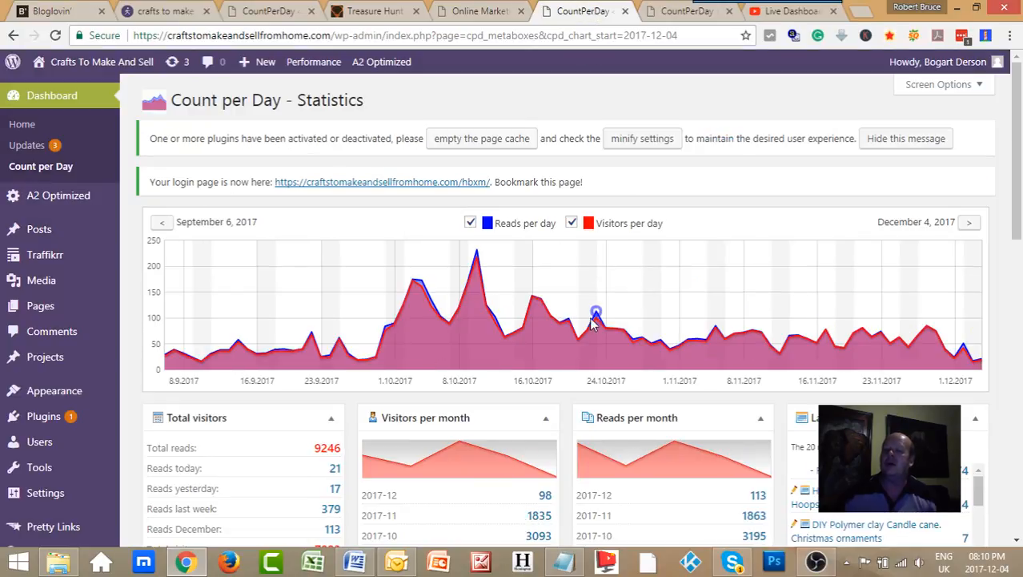
pyautogui.moveTo(593, 333)
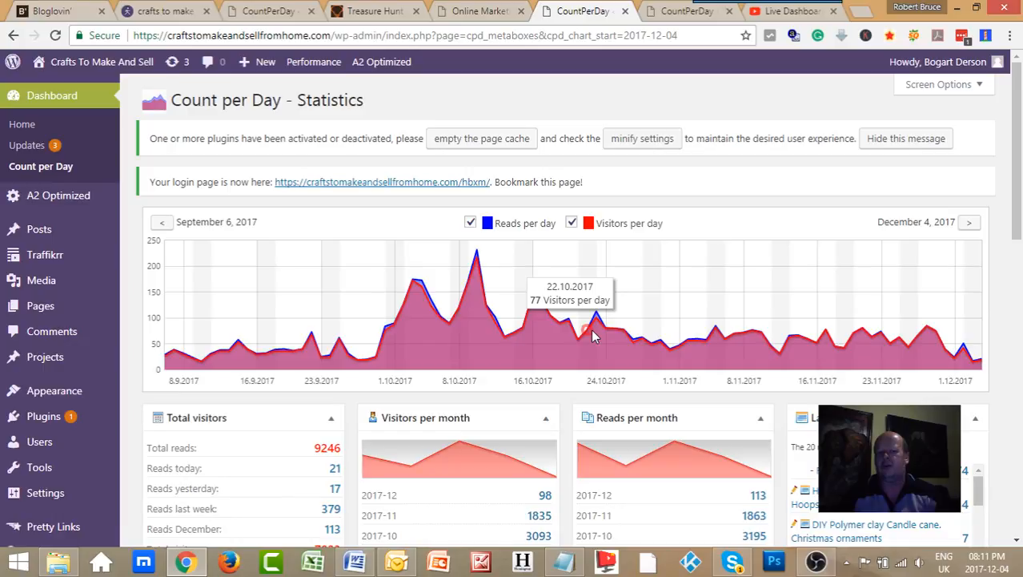
pyautogui.moveTo(527, 356)
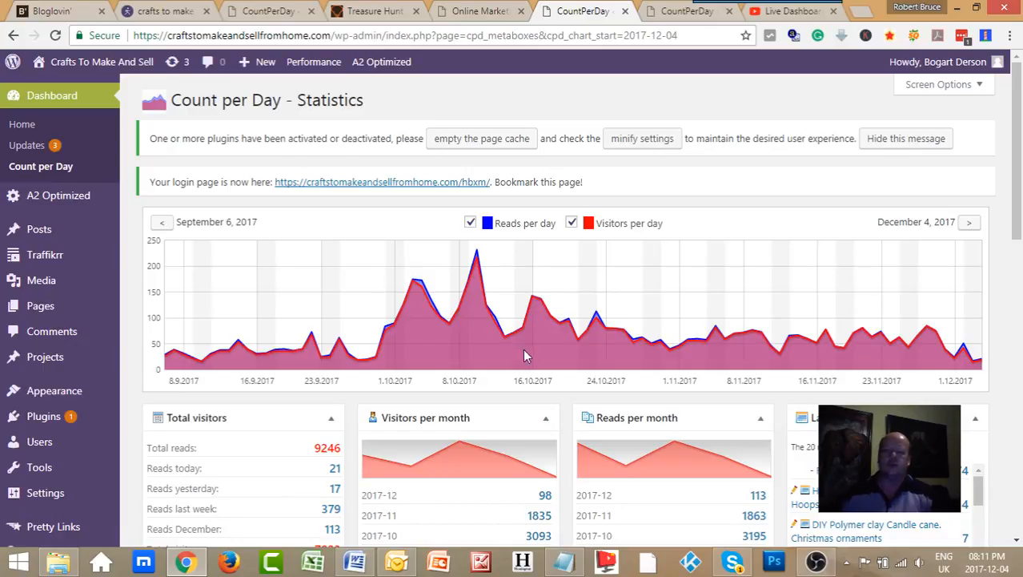
pyautogui.click(684, 11)
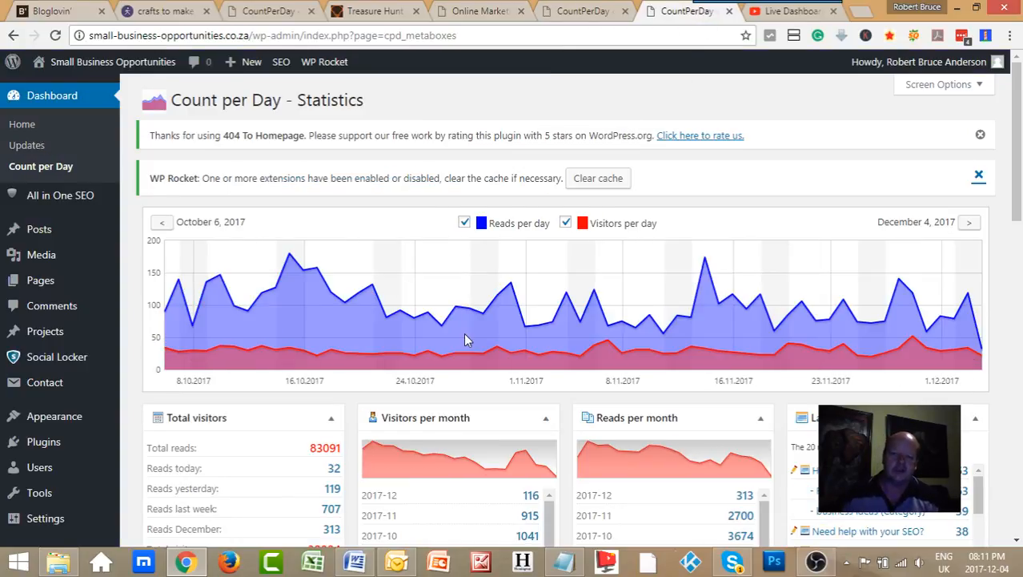
pyautogui.moveTo(553, 329)
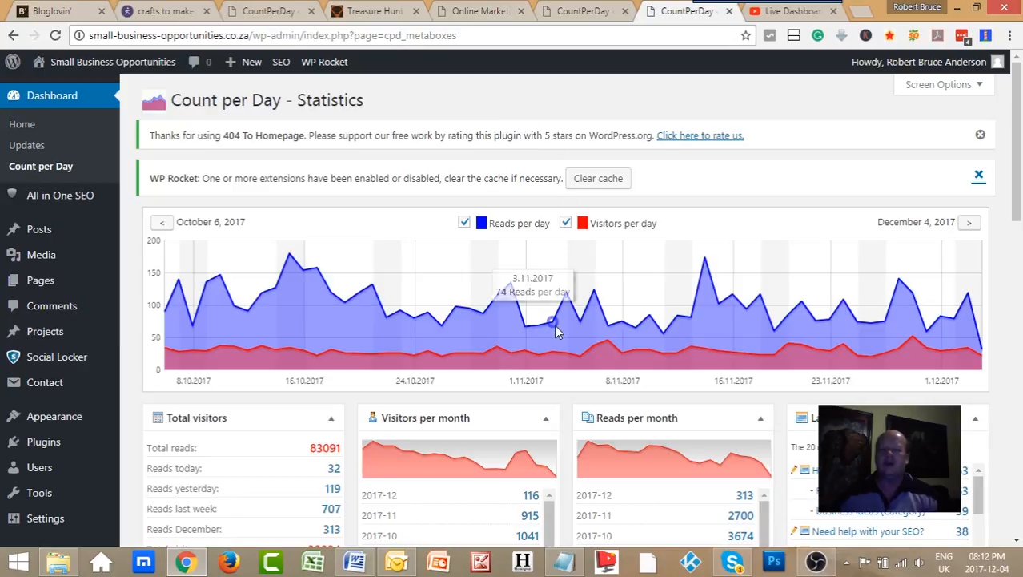
pyautogui.click(583, 11)
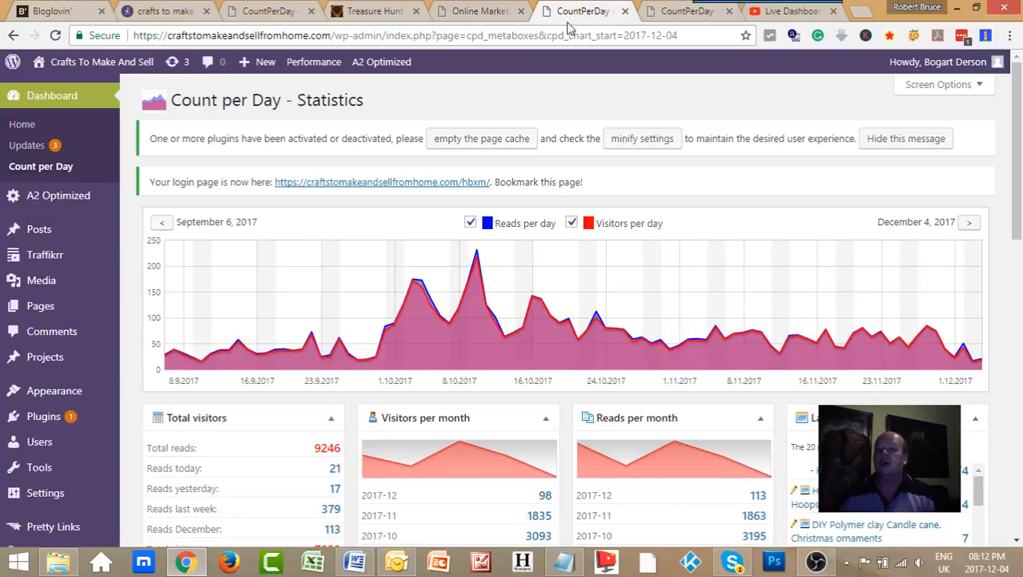
# - Glance at the Designsmith Online Marketing tab, then go back to the Small Business Opportunities Count per Day stats
pyautogui.click(477, 10)
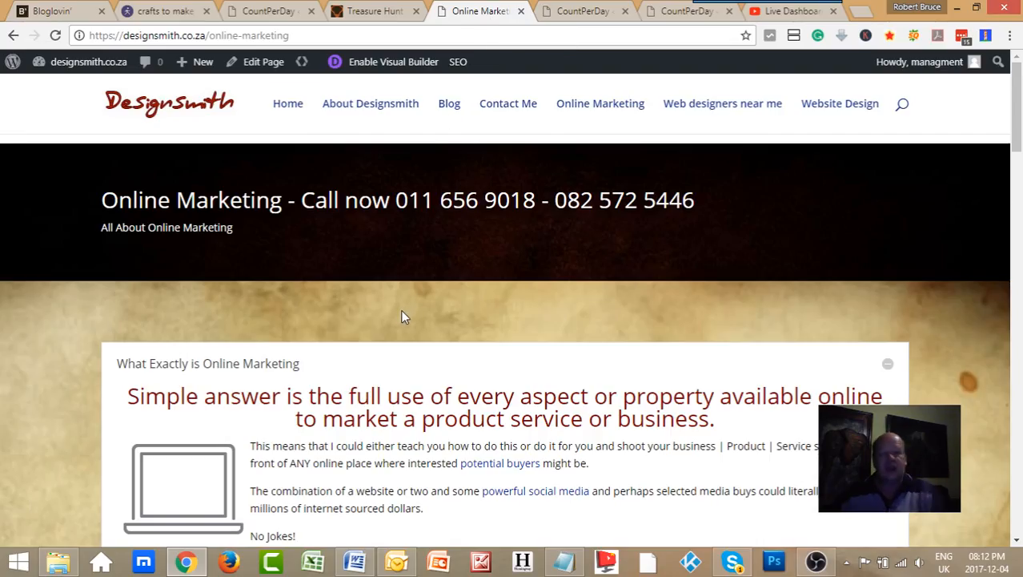
pyautogui.moveTo(481, 11)
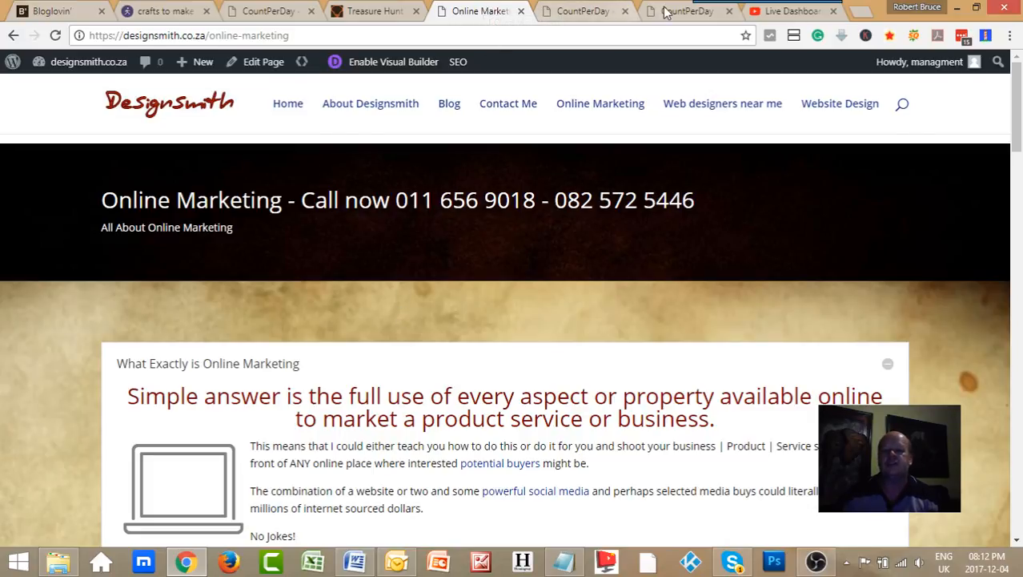
pyautogui.click(687, 10)
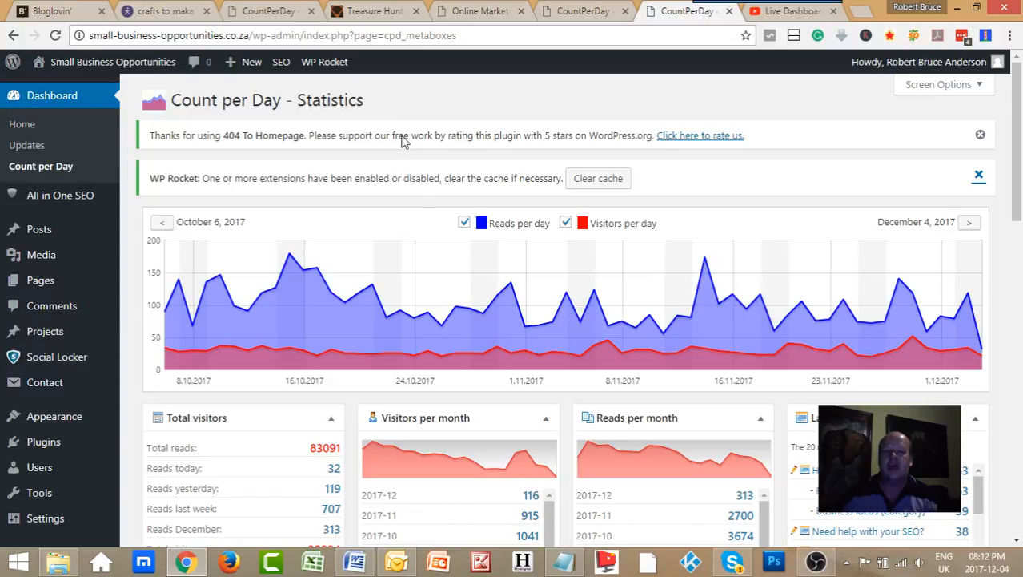
pyautogui.moveTo(420, 272)
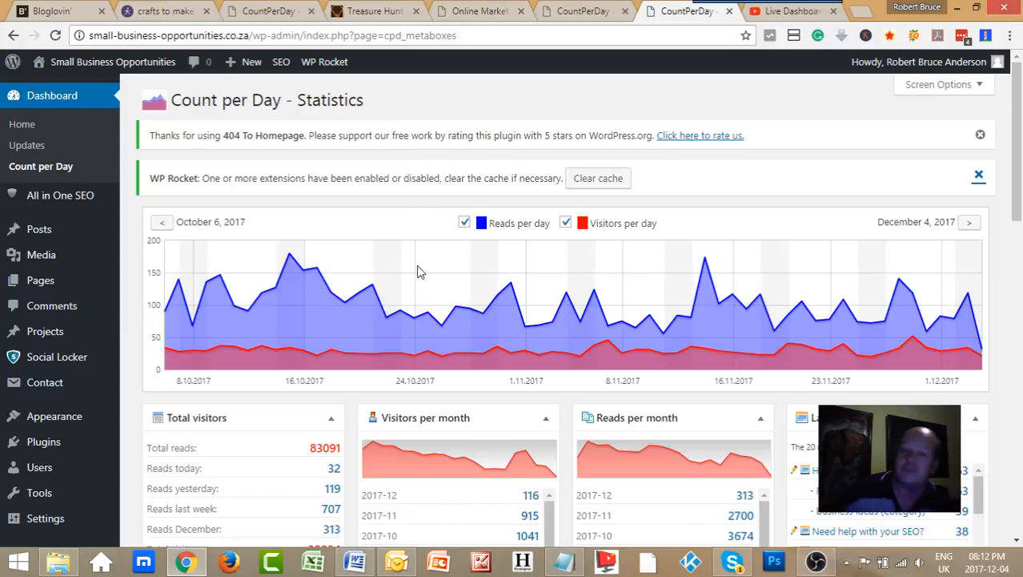
pyautogui.moveTo(404, 270)
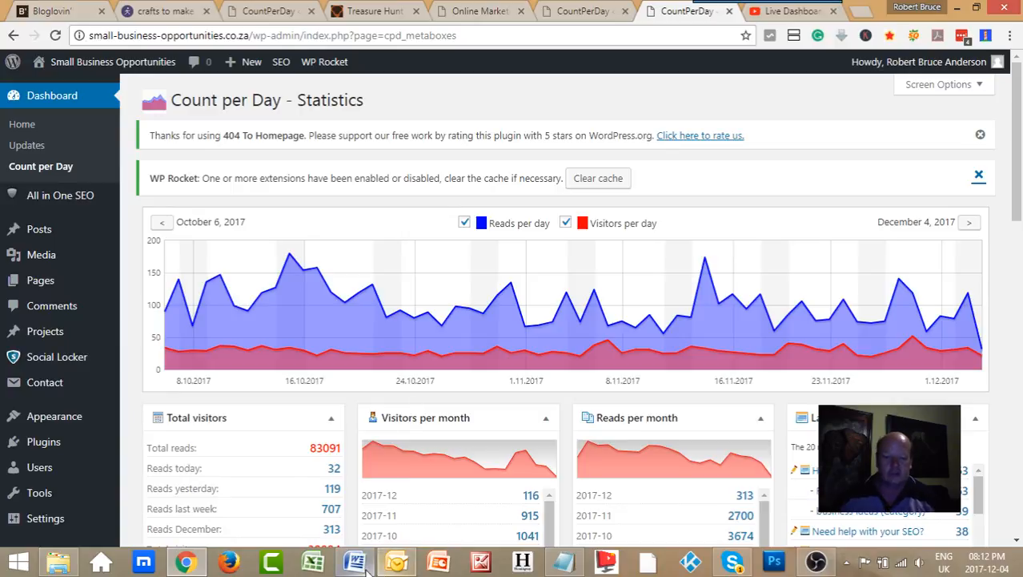
# - Bring up the Craft Marketing schedule in Word and select the Product keyword research description
pyautogui.click(355, 561)
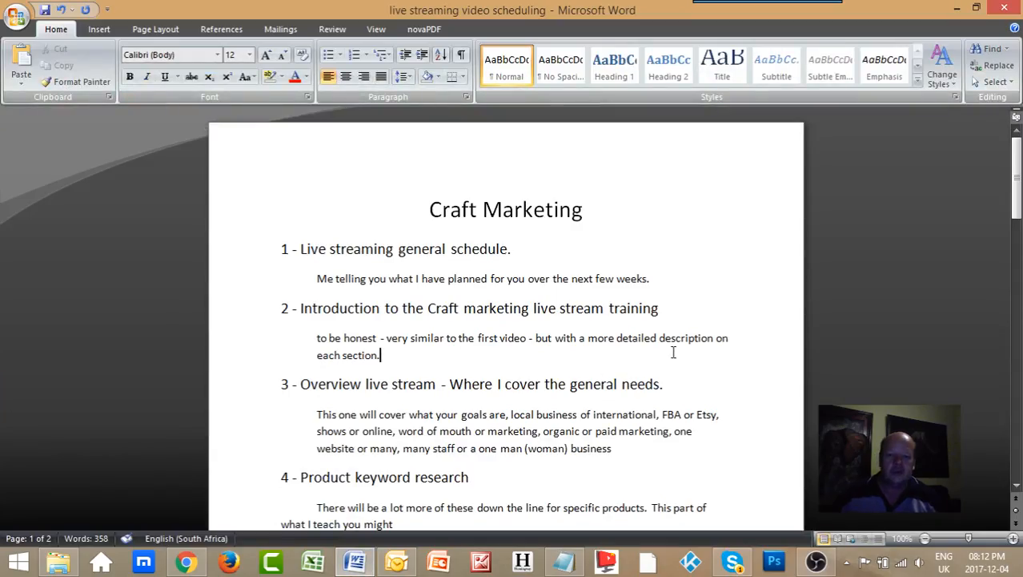
pyautogui.scroll(-3)
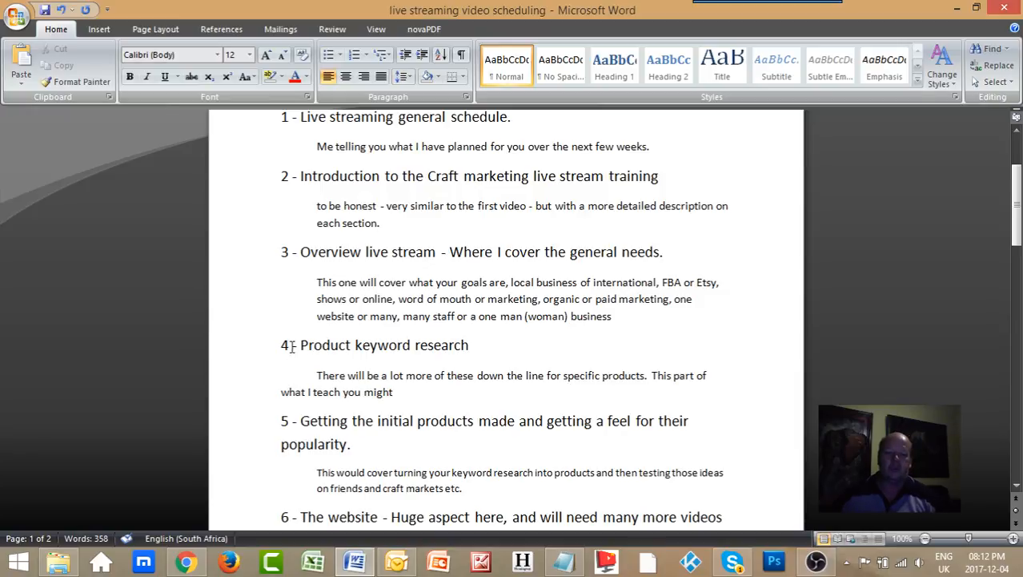
pyautogui.doubleClick(384, 344)
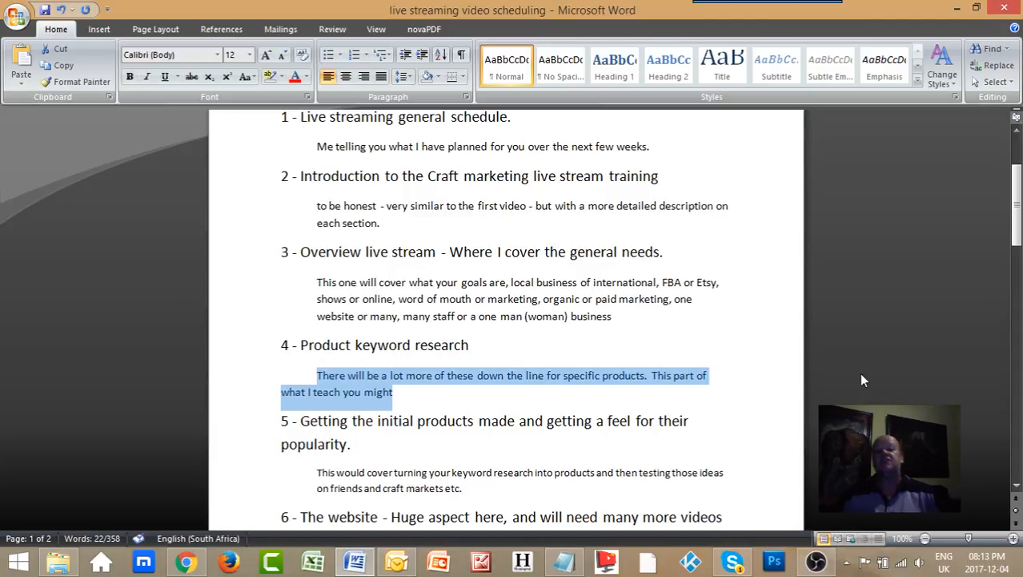
pyautogui.moveTo(849, 380)
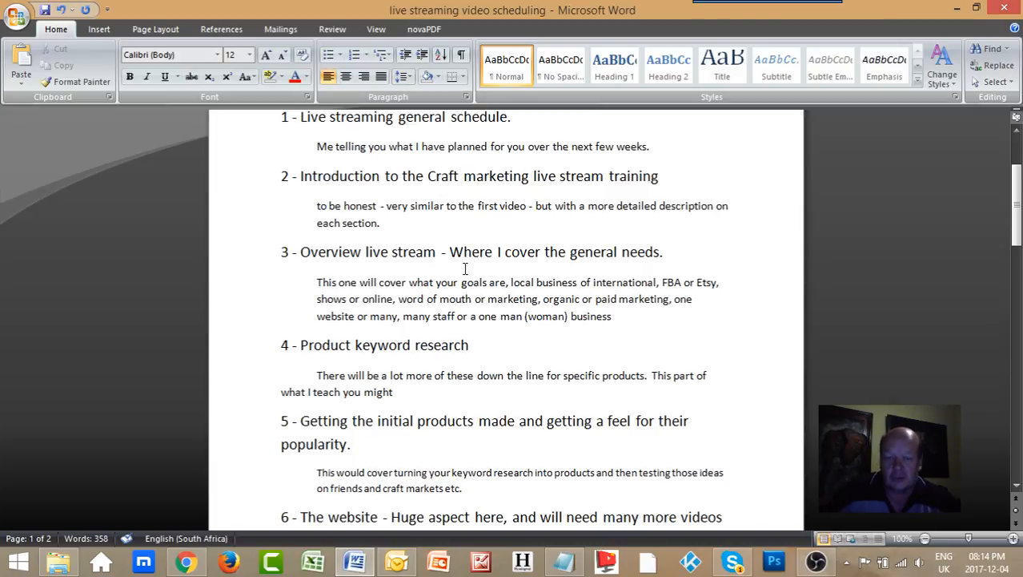
pyautogui.click(472, 345)
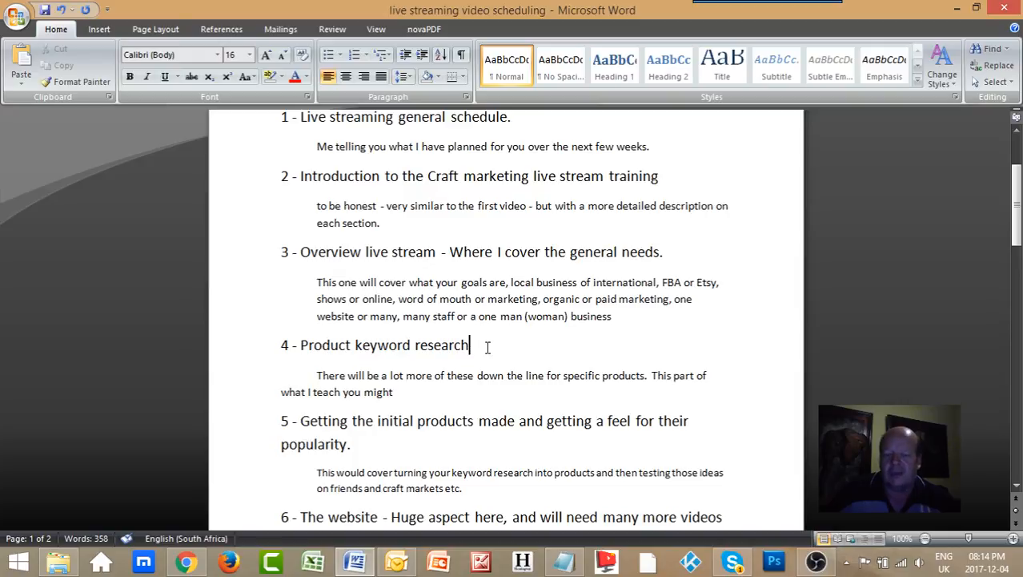
pyautogui.moveTo(635, 391)
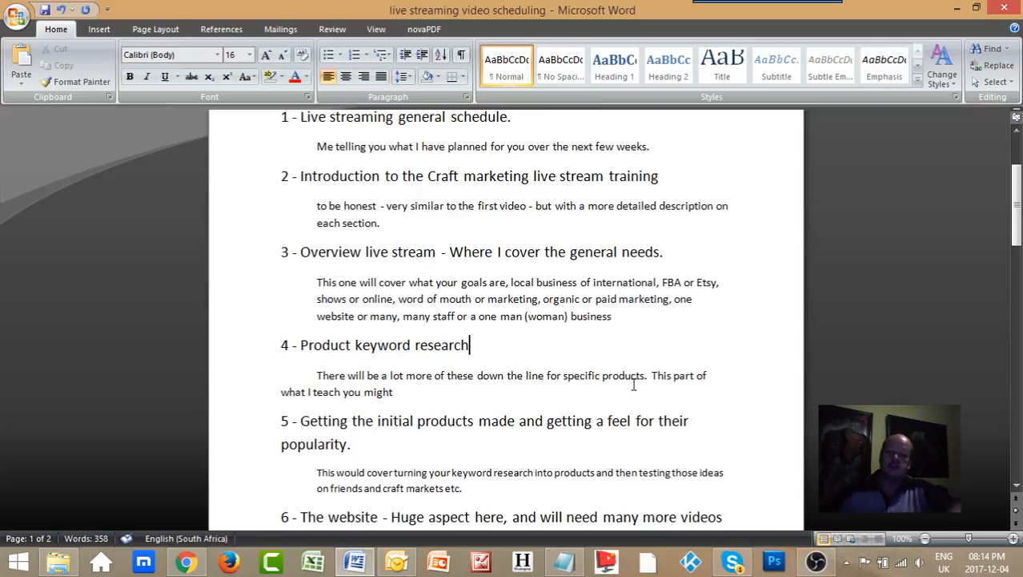
pyautogui.moveTo(632, 355)
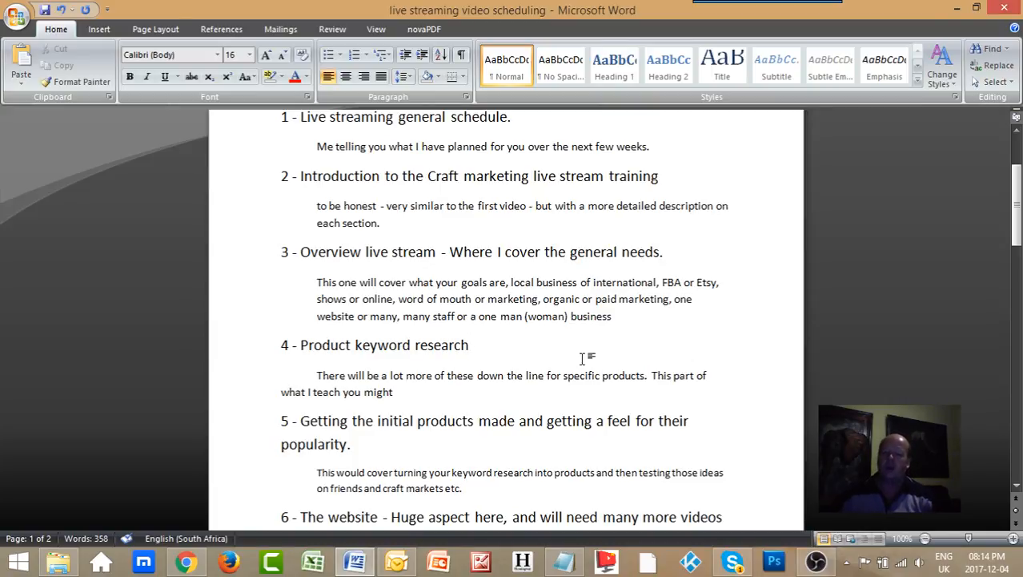
pyautogui.moveTo(736, 333)
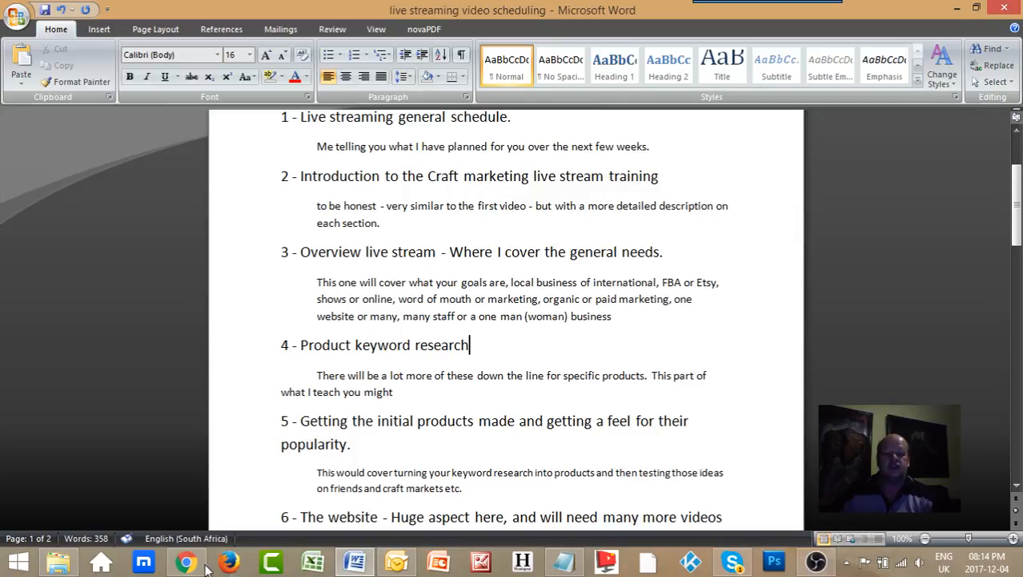
# - Switch back to the browser showing the Treasure Hunt for Freebies page
pyautogui.click(186, 561)
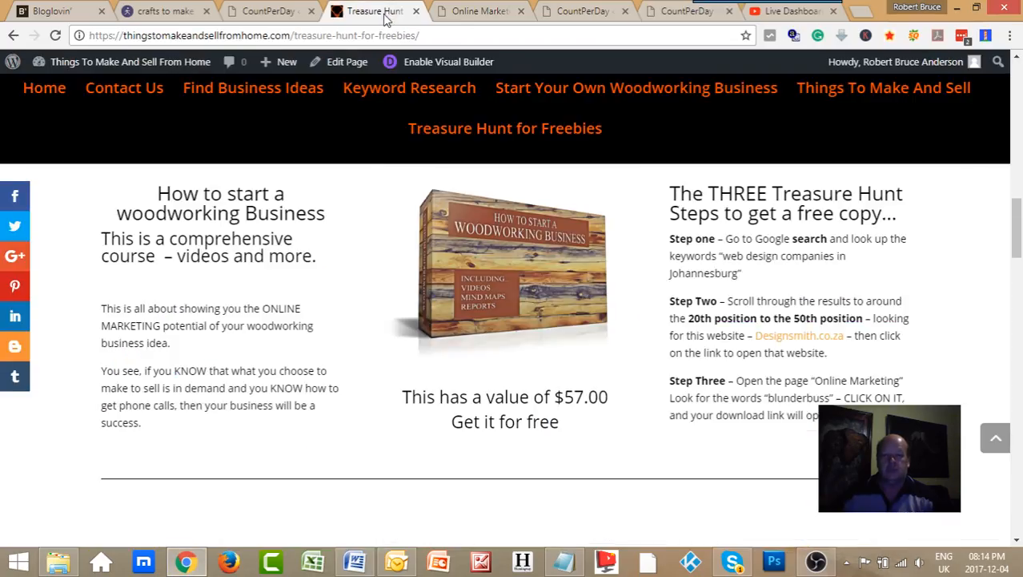
pyautogui.moveTo(580, 228)
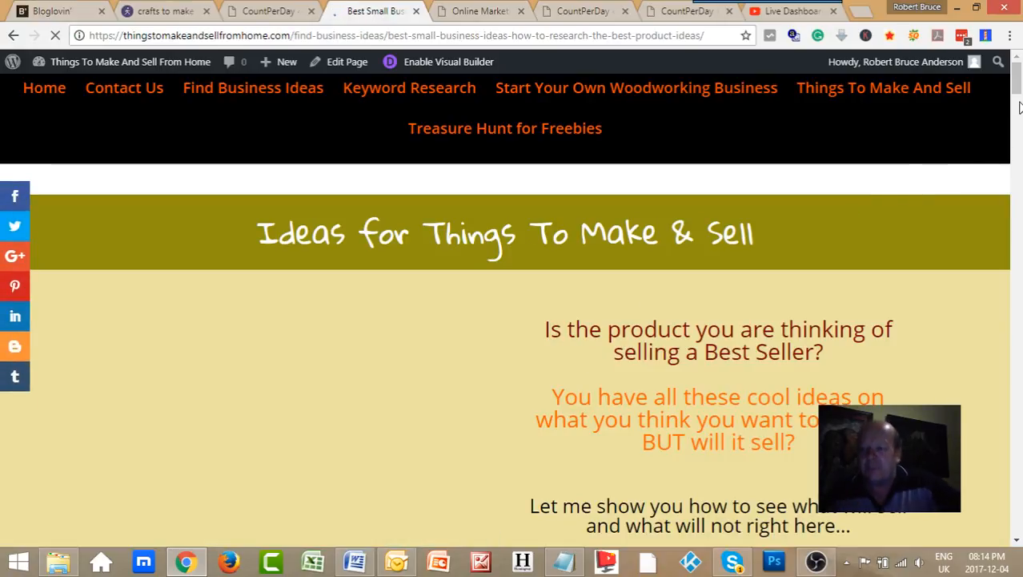
# - Scroll through steps two to eight down to the 'What you get inside the report' section
pyautogui.scroll(-3)
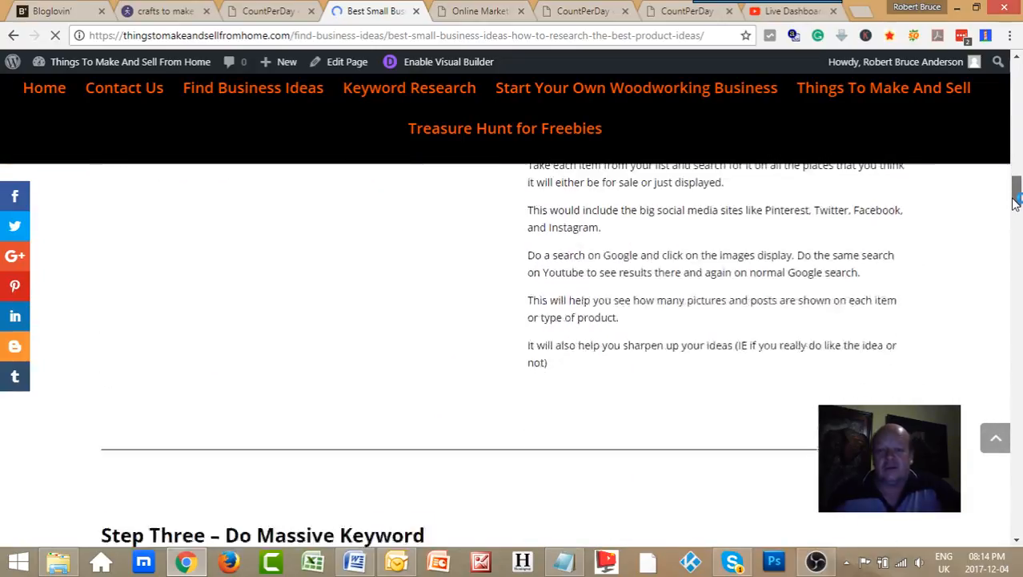
pyautogui.scroll(-3)
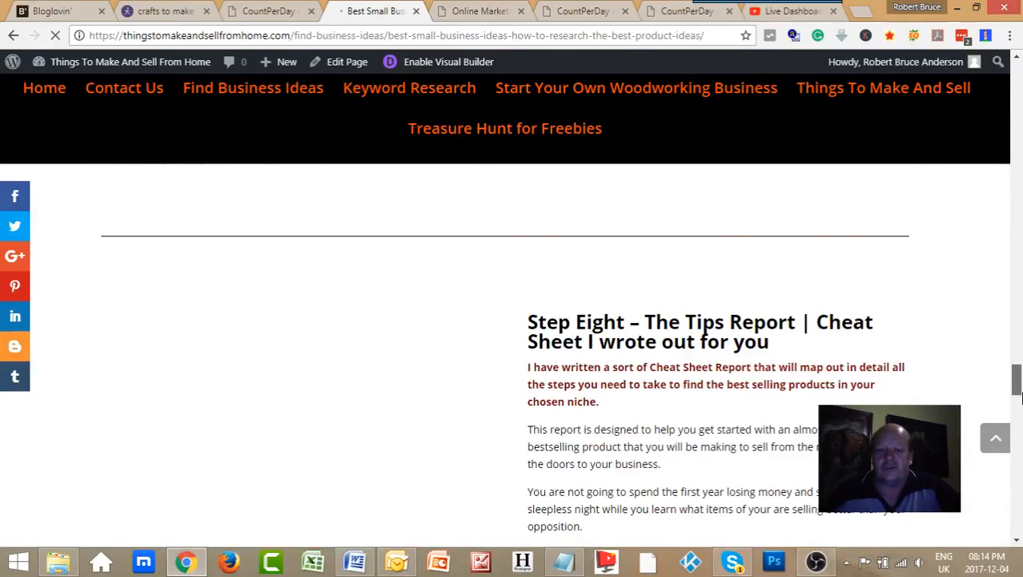
pyautogui.scroll(-3)
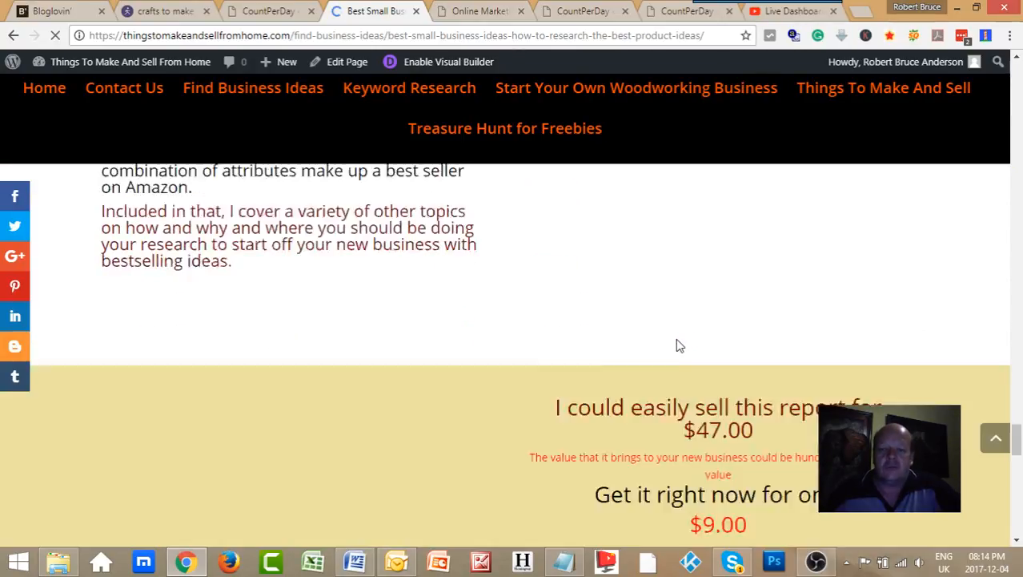
pyautogui.scroll(-3)
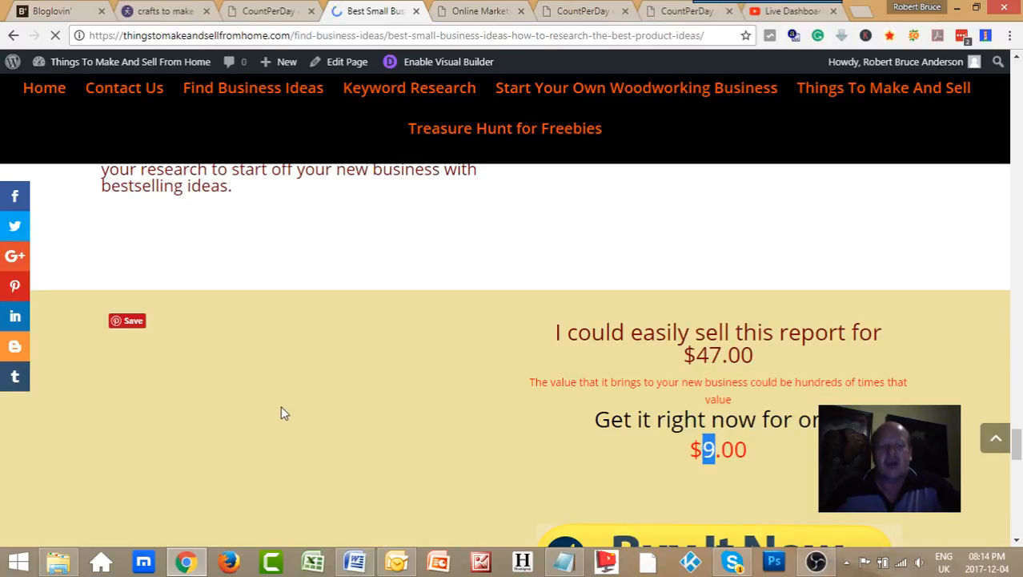
pyautogui.scroll(-3)
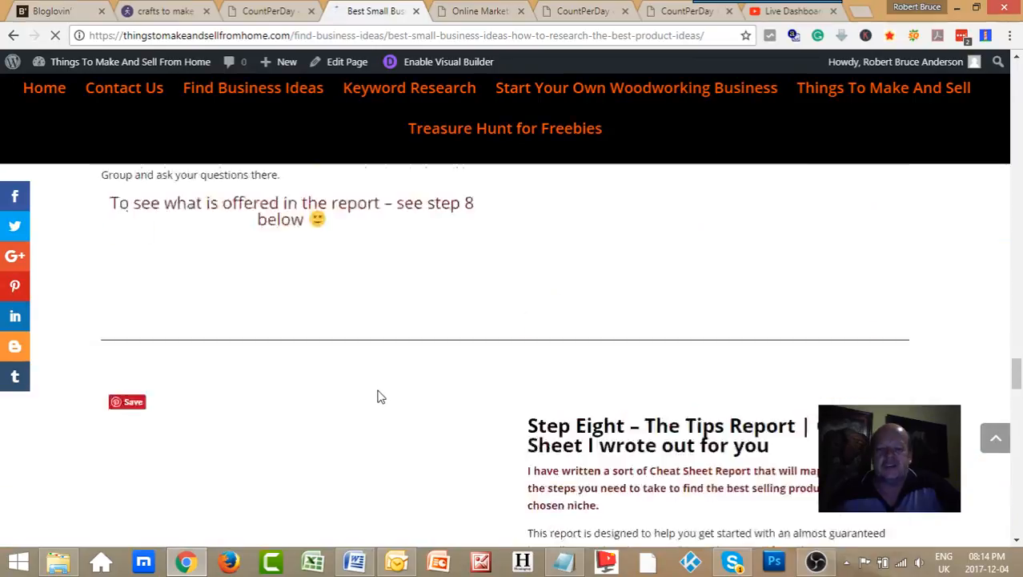
pyautogui.scroll(3)
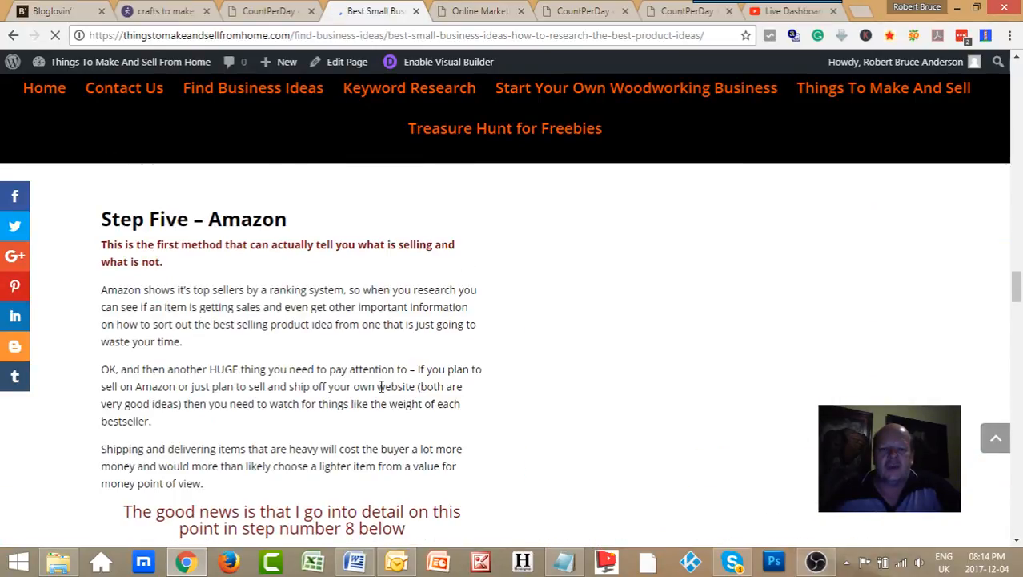
pyautogui.scroll(3)
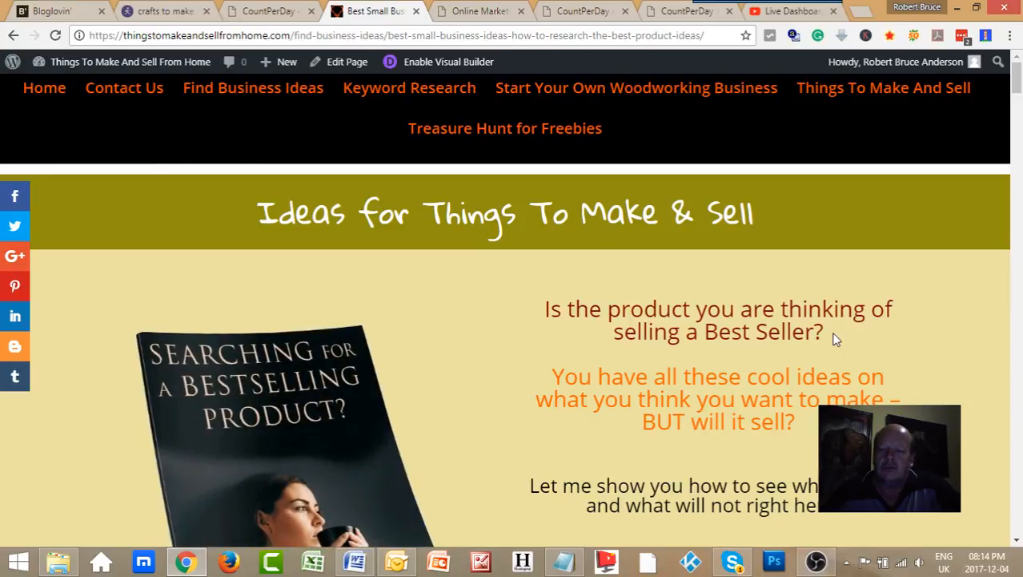
pyautogui.moveTo(473, 381)
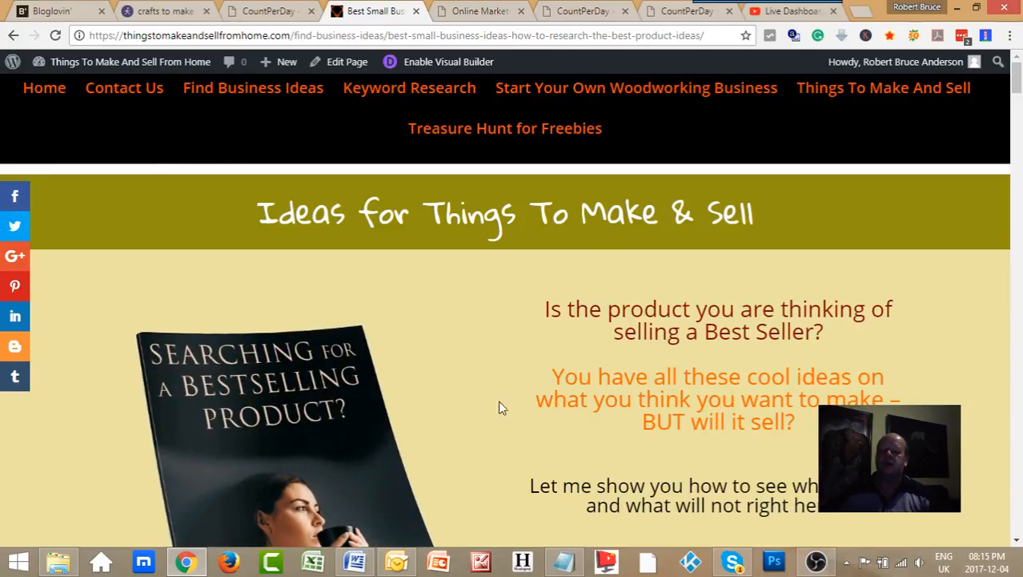
pyautogui.scroll(-3)
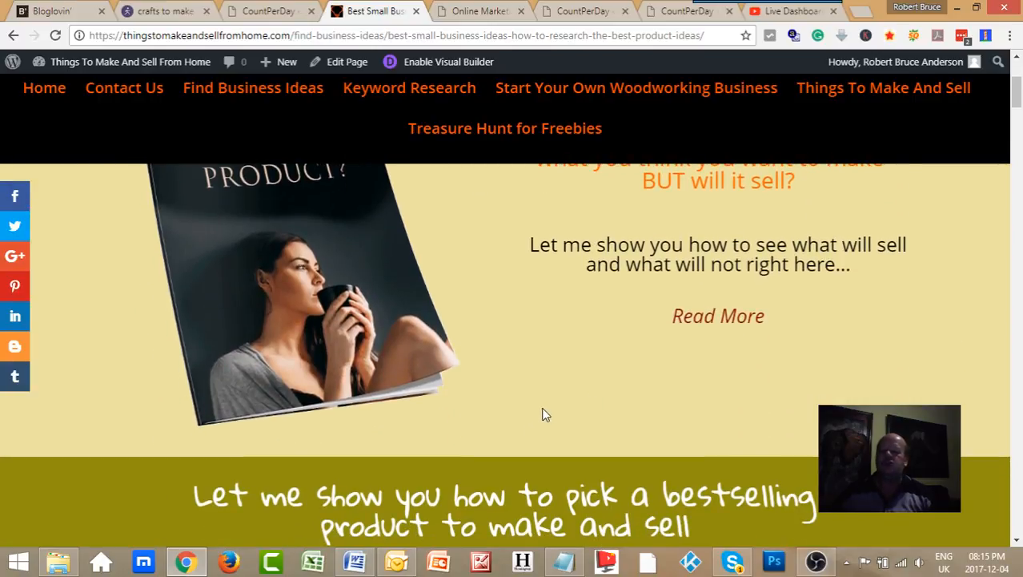
pyautogui.scroll(-3)
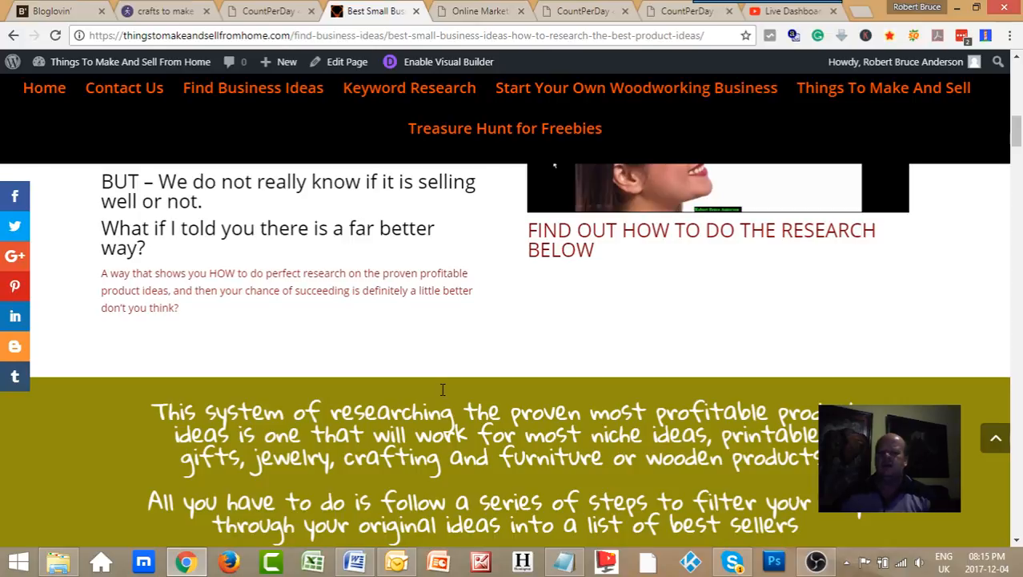
pyautogui.scroll(-3)
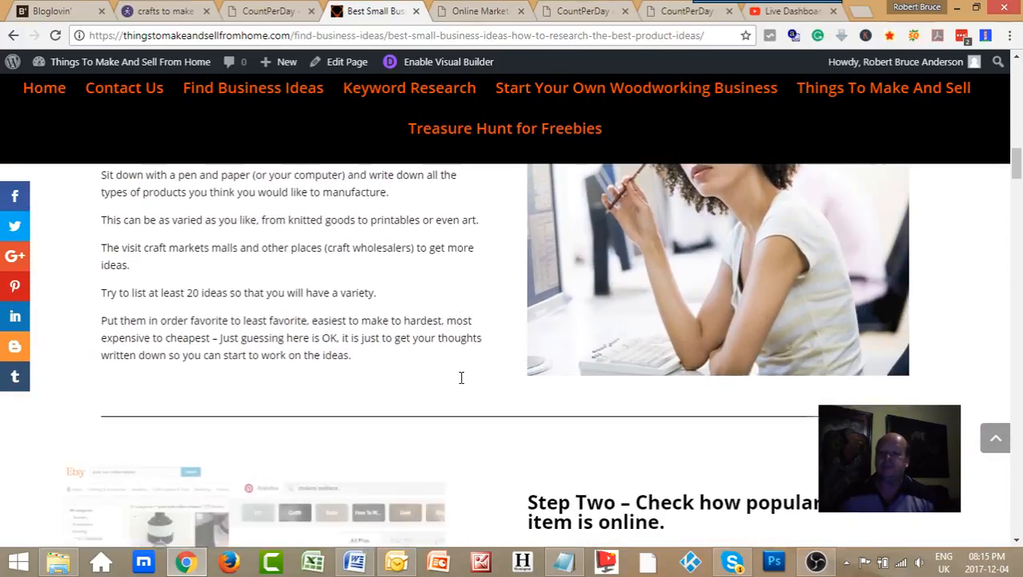
pyautogui.scroll(-3)
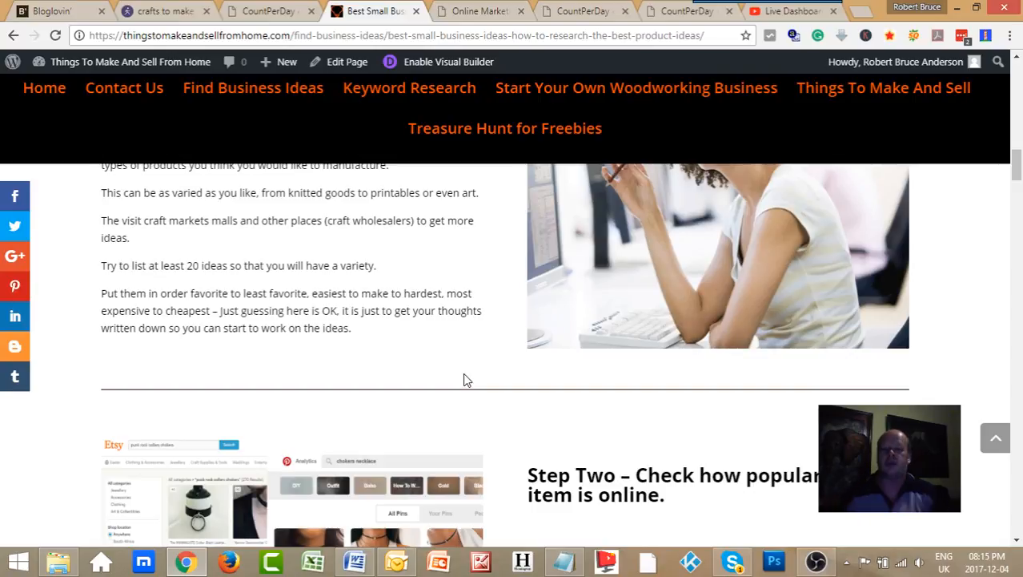
pyautogui.moveTo(719, 425)
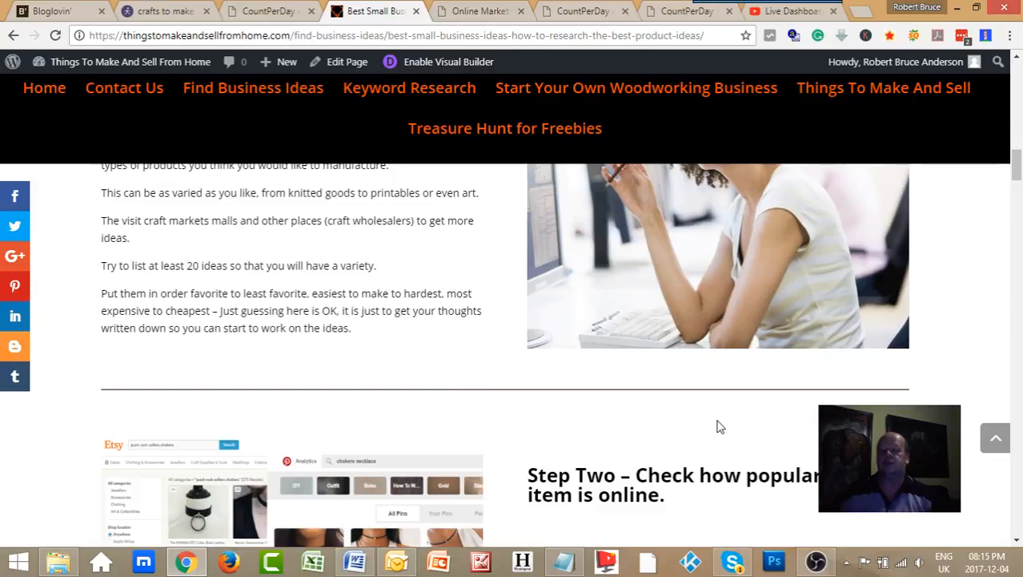
pyautogui.scroll(-3)
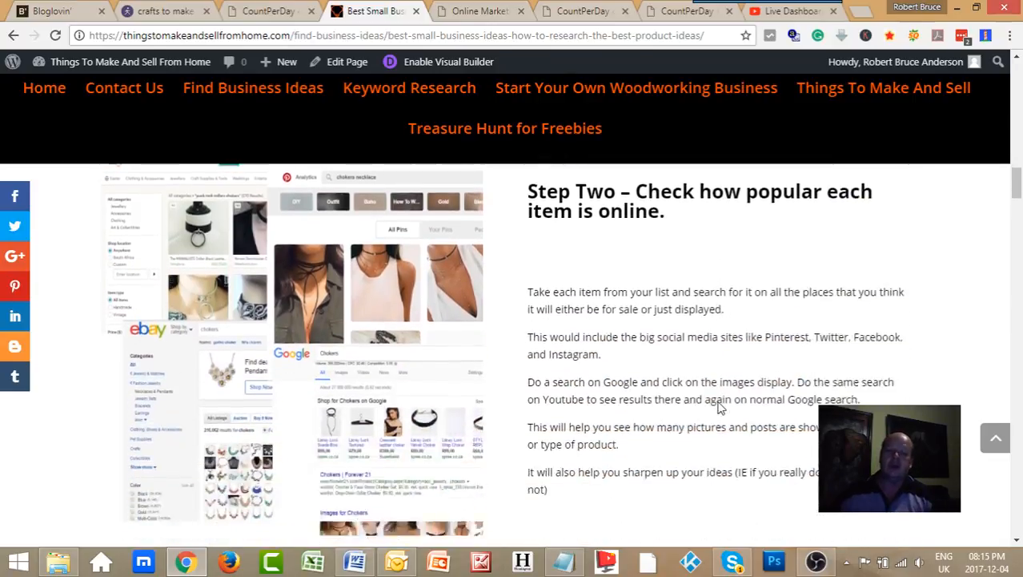
pyautogui.scroll(-3)
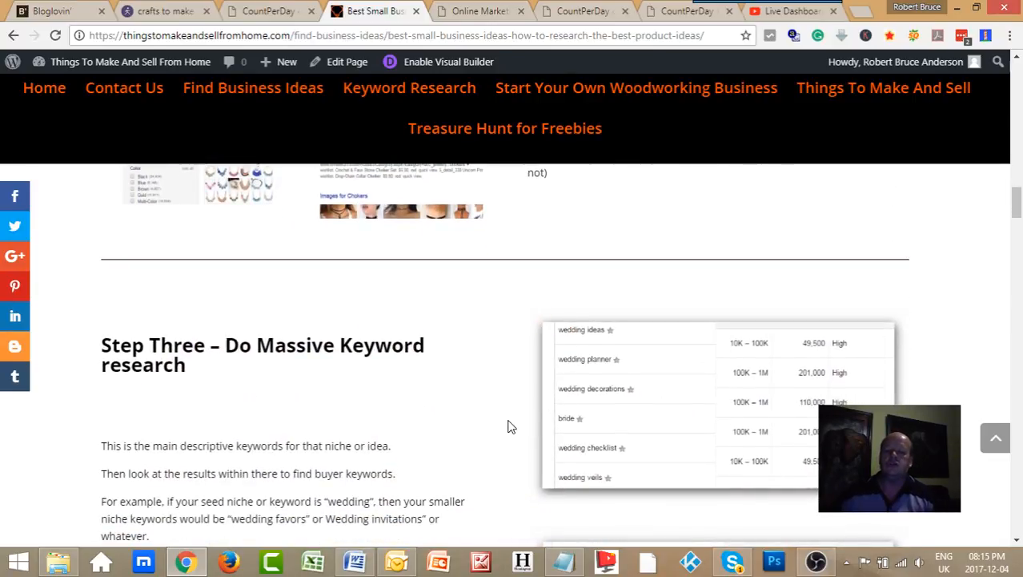
pyautogui.scroll(3)
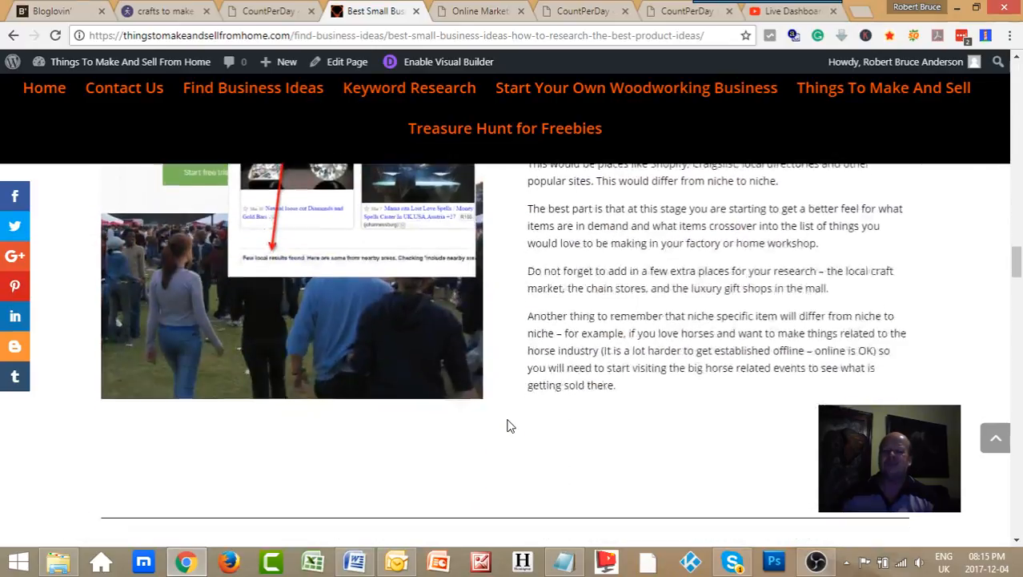
pyautogui.scroll(-3)
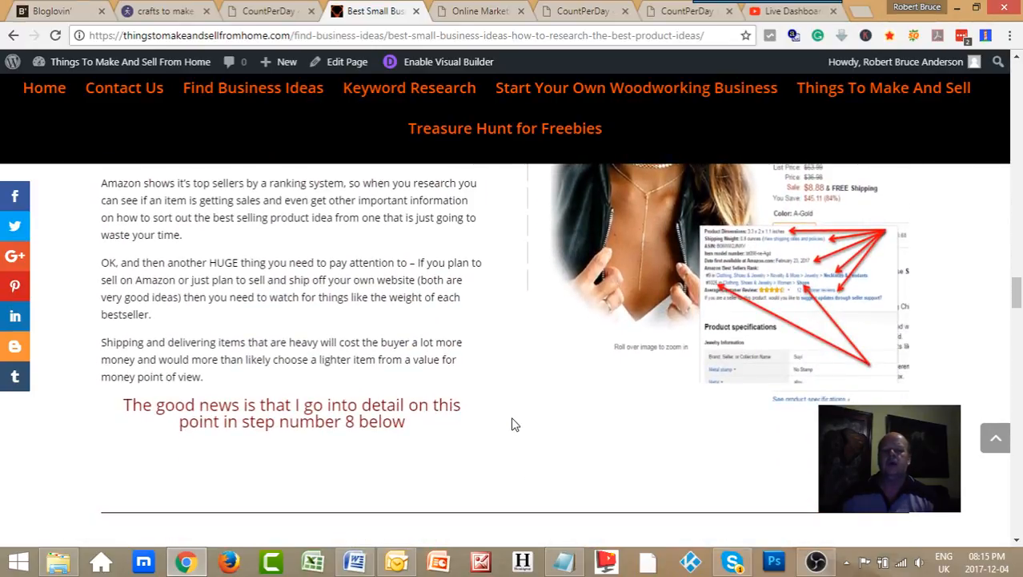
pyautogui.scroll(-3)
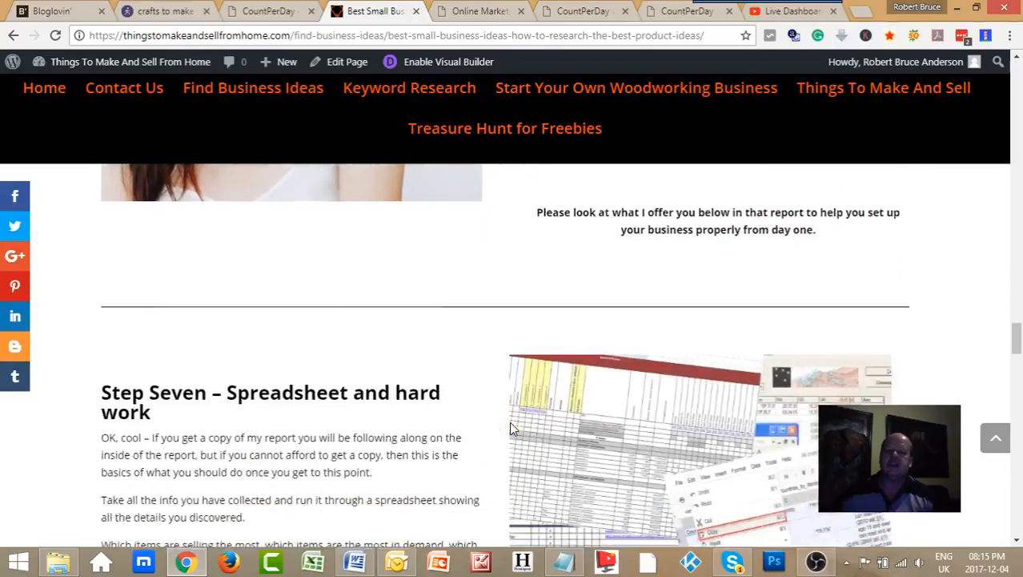
pyautogui.scroll(-3)
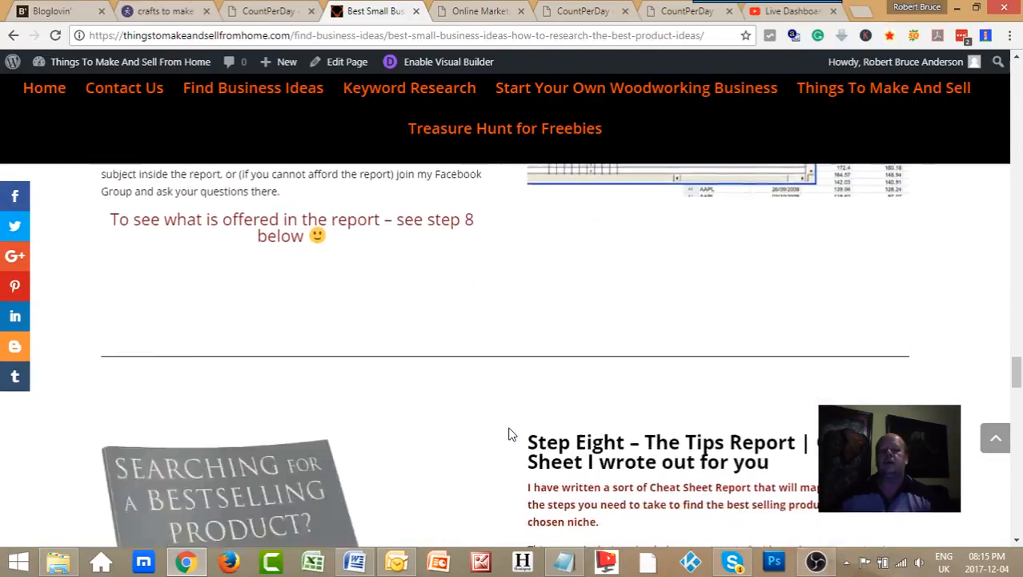
pyautogui.scroll(-3)
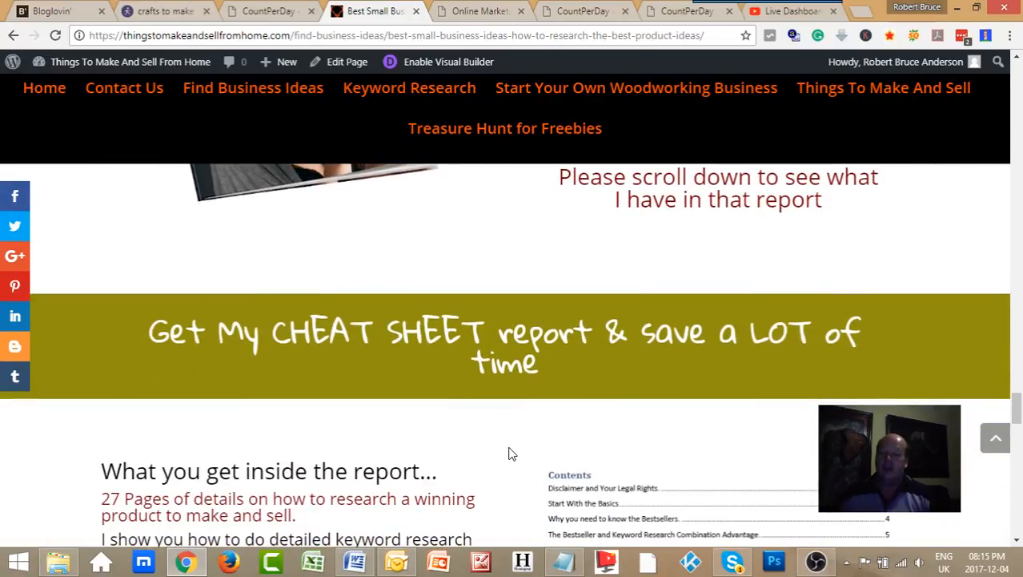
pyautogui.scroll(-3)
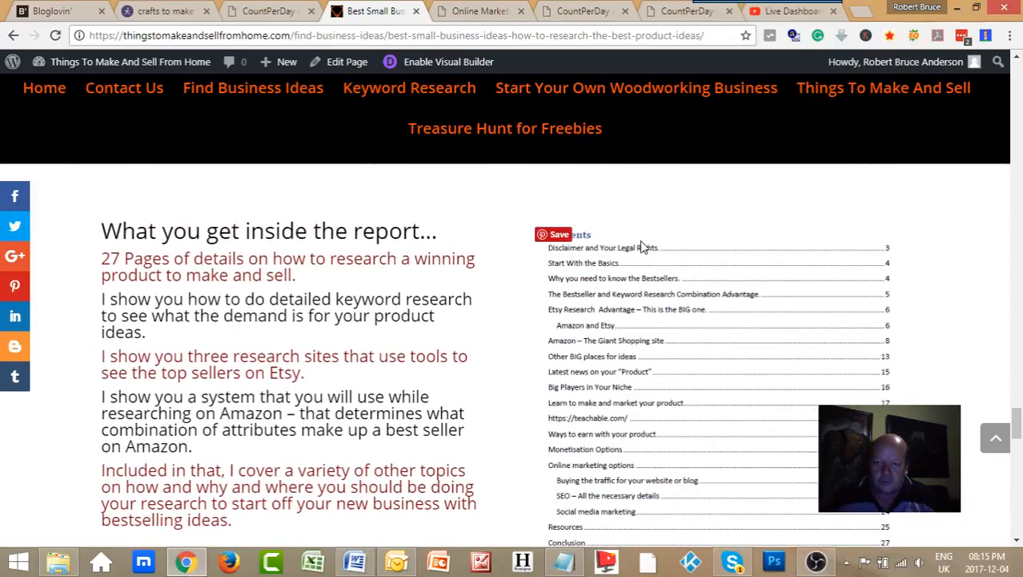
pyautogui.moveTo(649, 471)
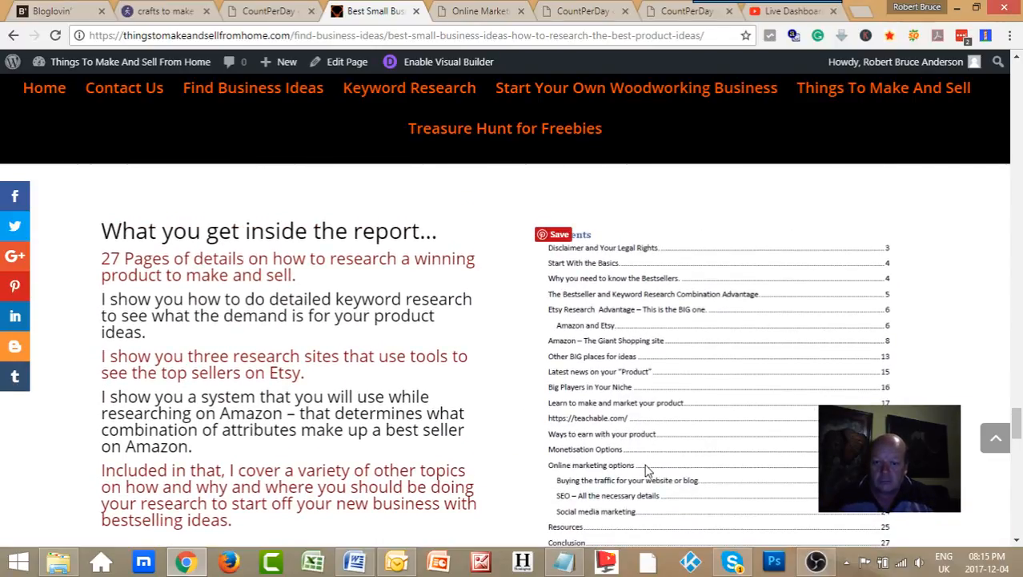
pyautogui.moveTo(488, 468)
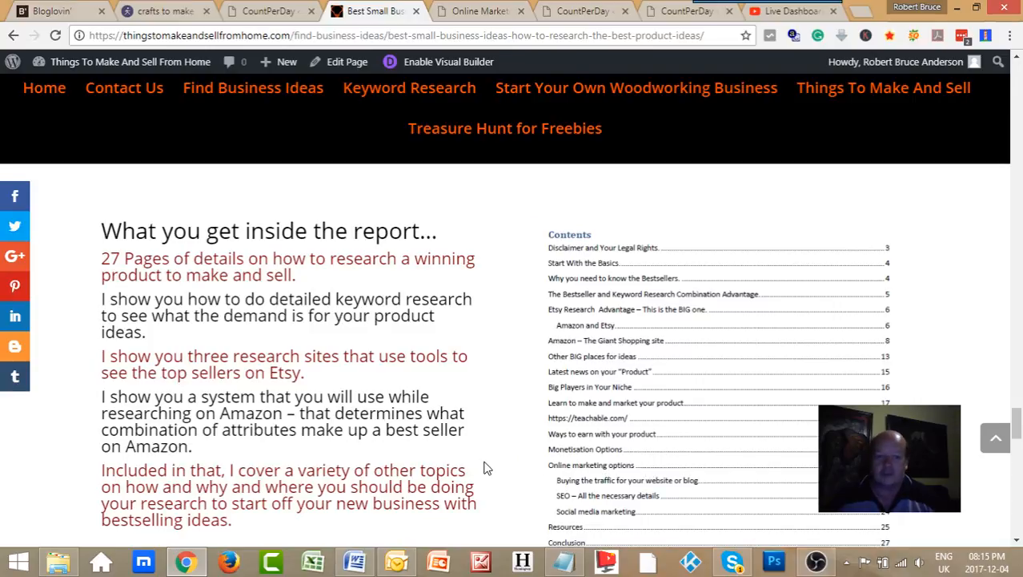
# - Scroll past the Buy It Now pricing, 14-video offer and Contact me sections, then back up
pyautogui.scroll(-3)
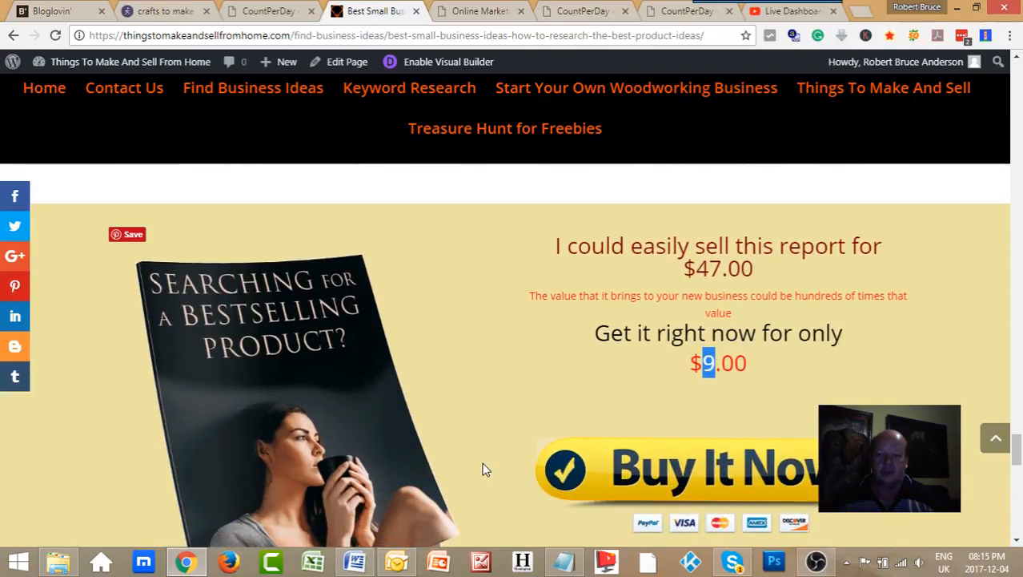
pyautogui.moveTo(536, 357)
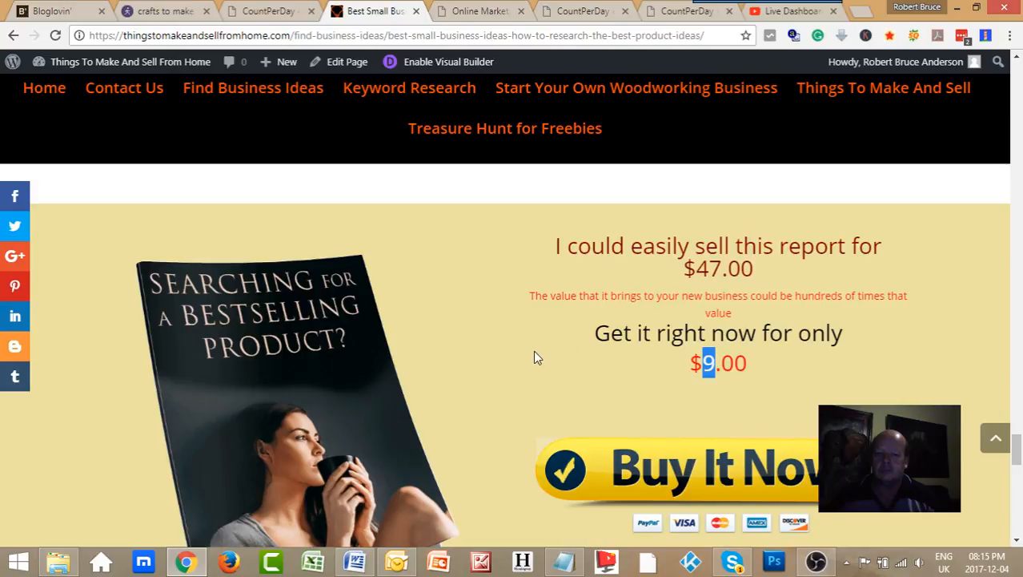
pyautogui.scroll(-3)
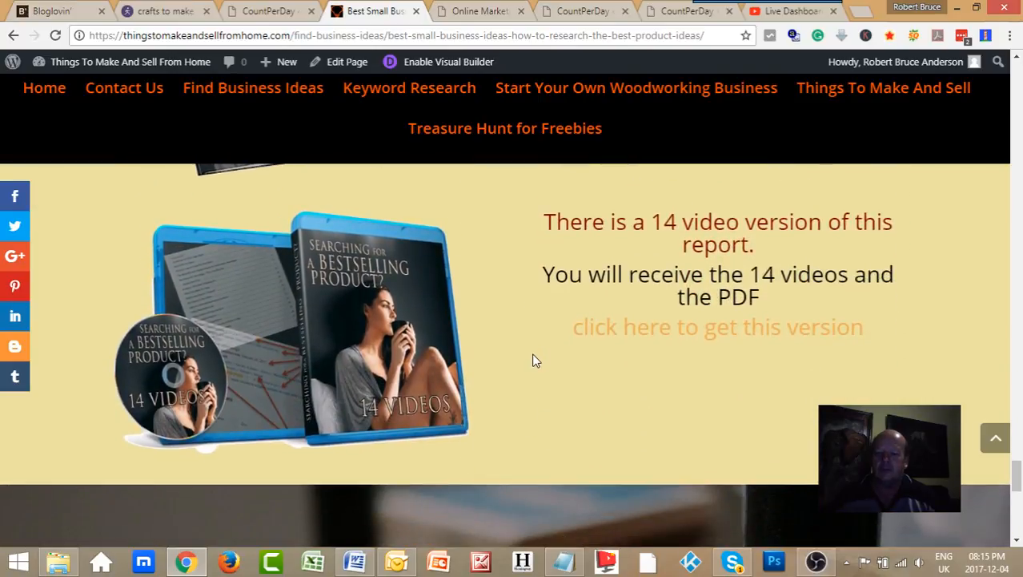
pyautogui.scroll(-3)
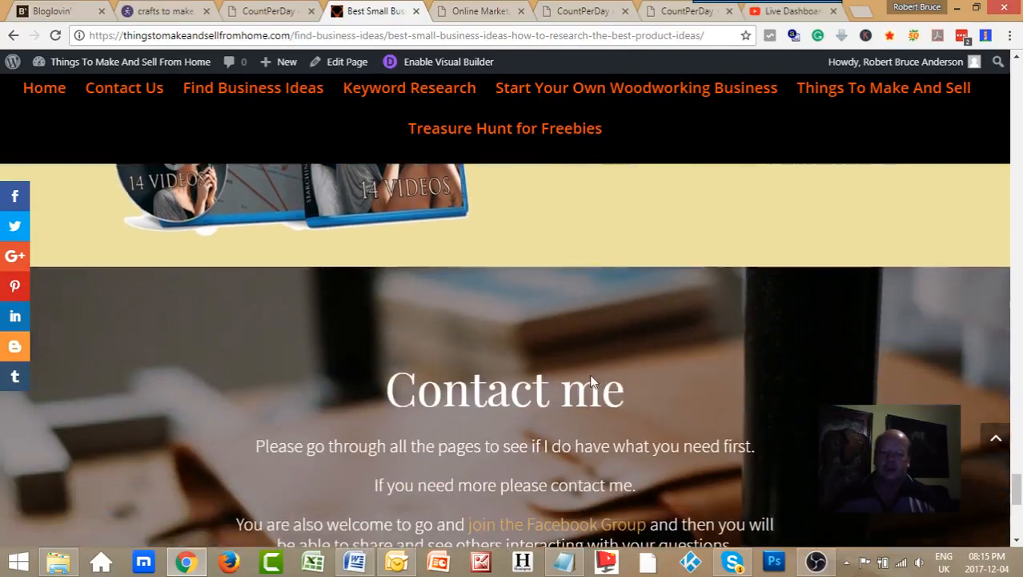
pyautogui.scroll(3)
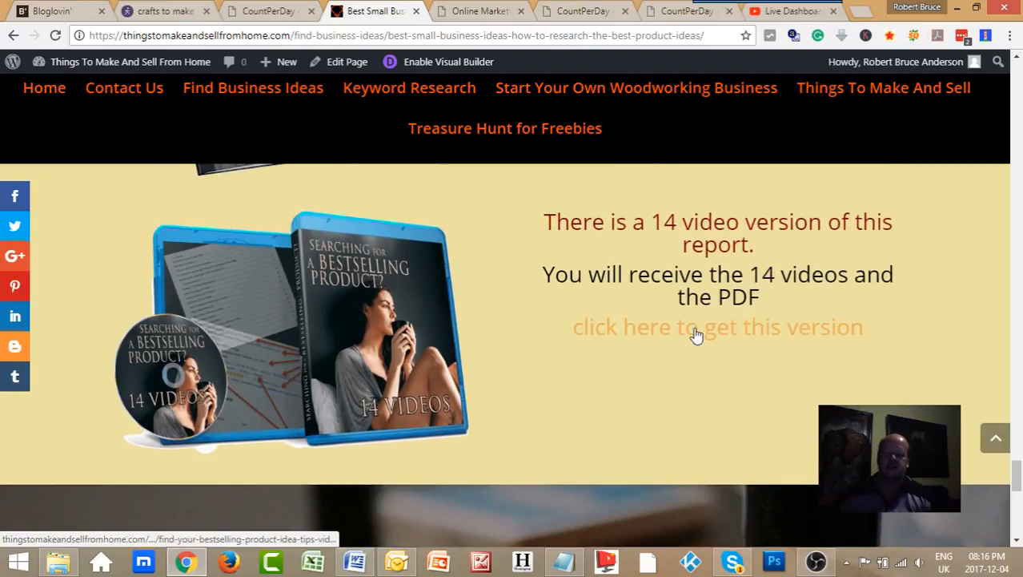
pyautogui.scroll(-3)
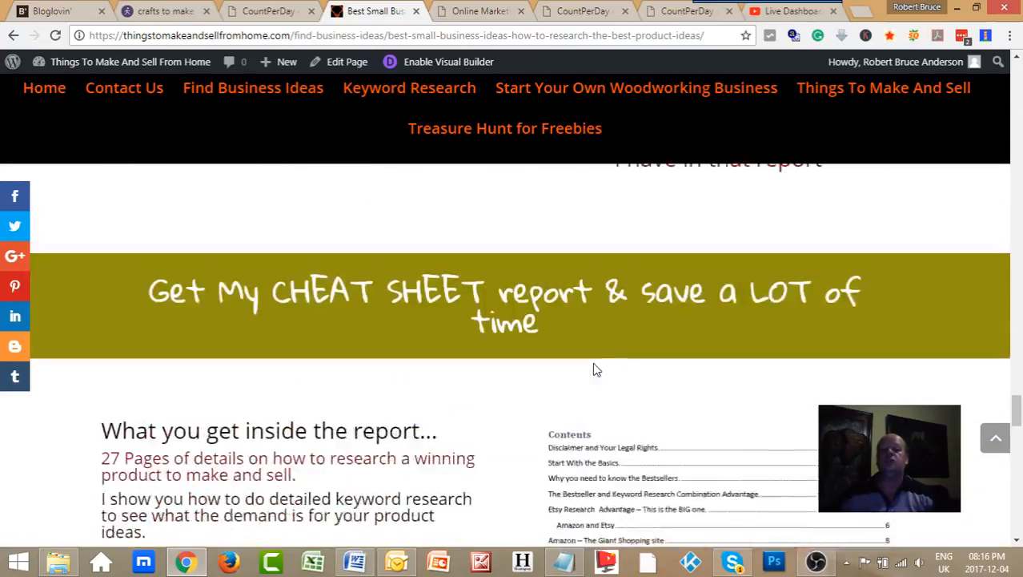
pyautogui.scroll(-3)
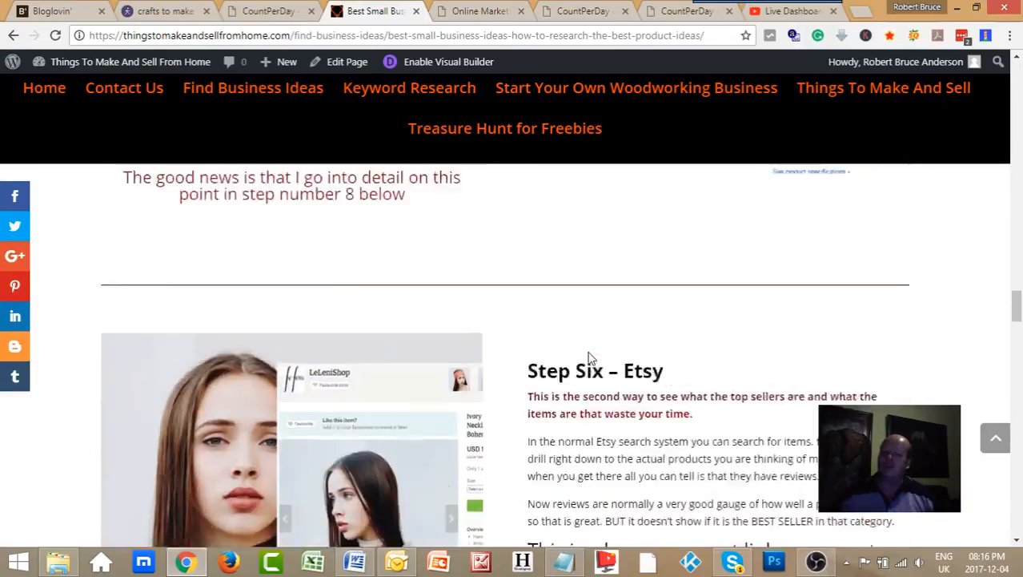
pyautogui.scroll(3)
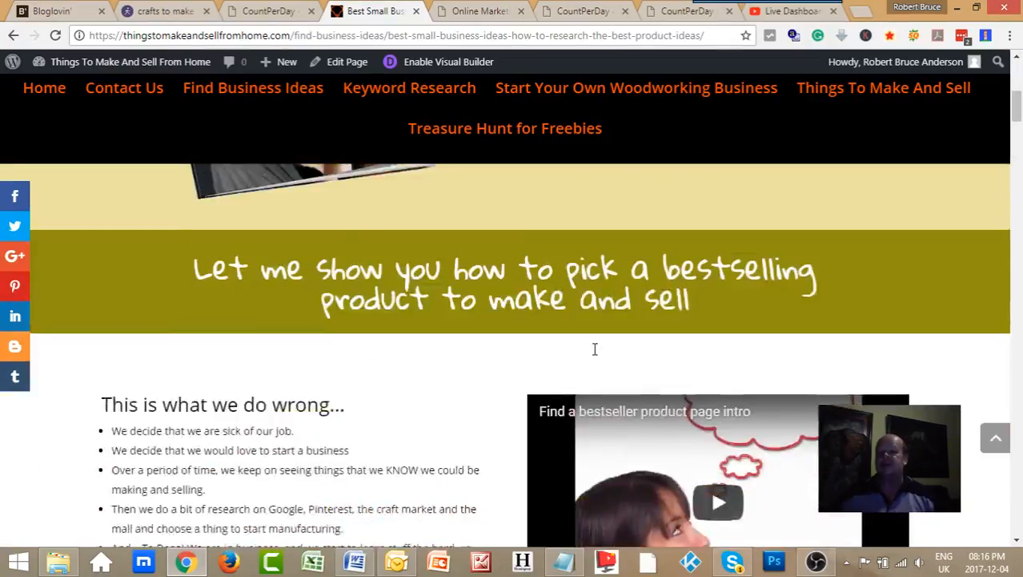
pyautogui.scroll(3)
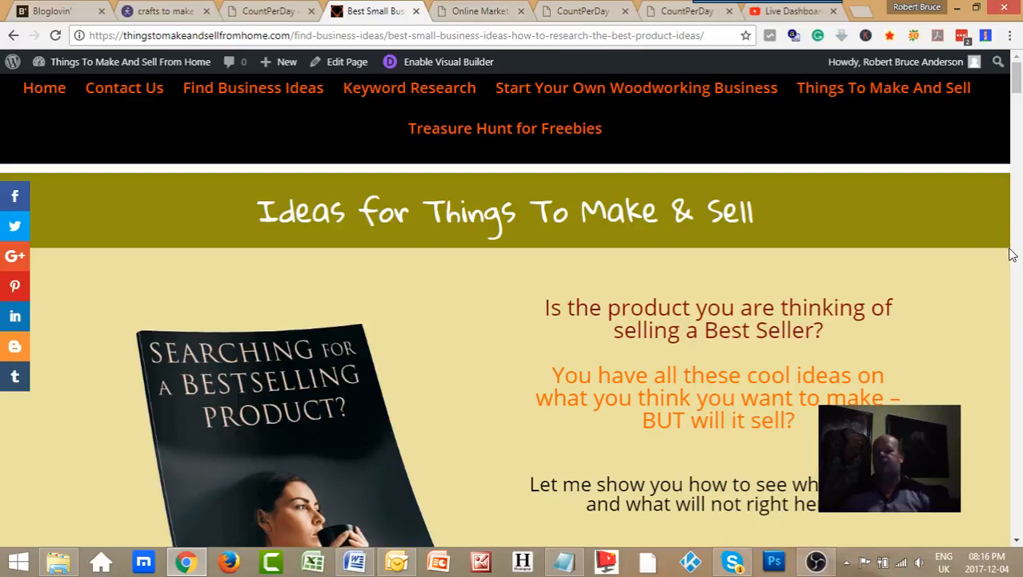
pyautogui.moveTo(844, 222)
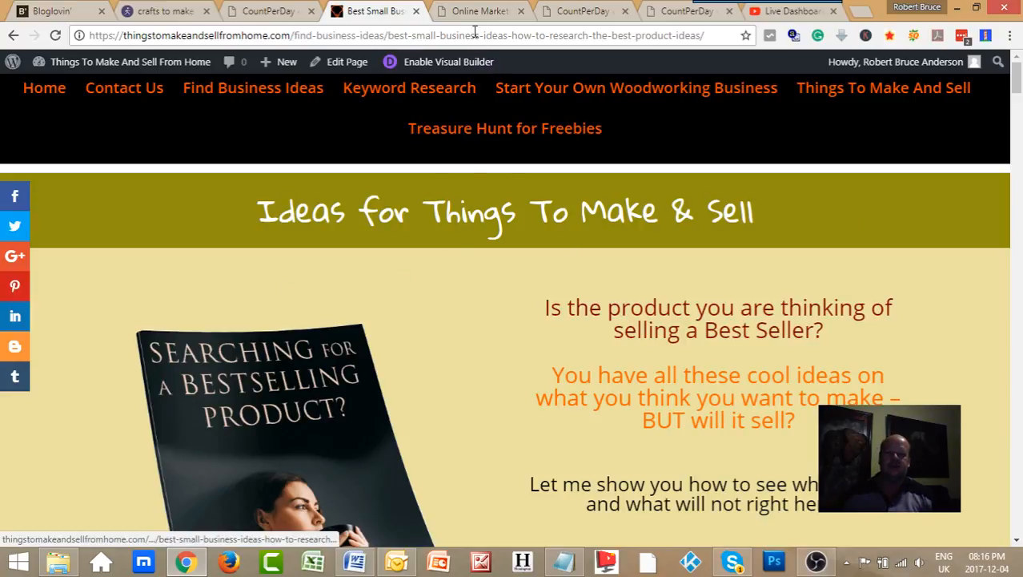
# - Switch to the Online Marketing tab, scroll to its footer and back to the top
pyautogui.click(481, 10)
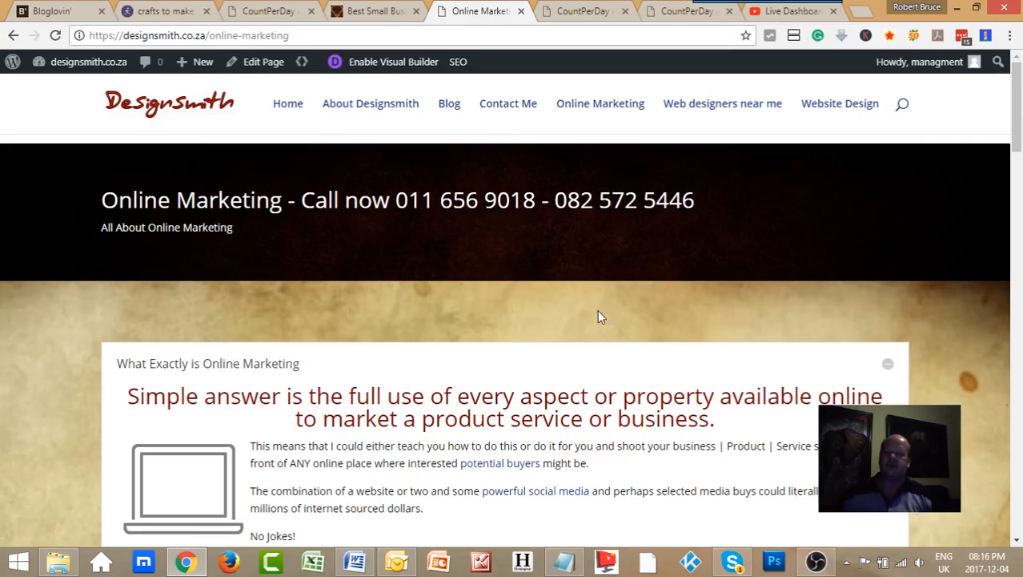
pyautogui.moveTo(330, 374)
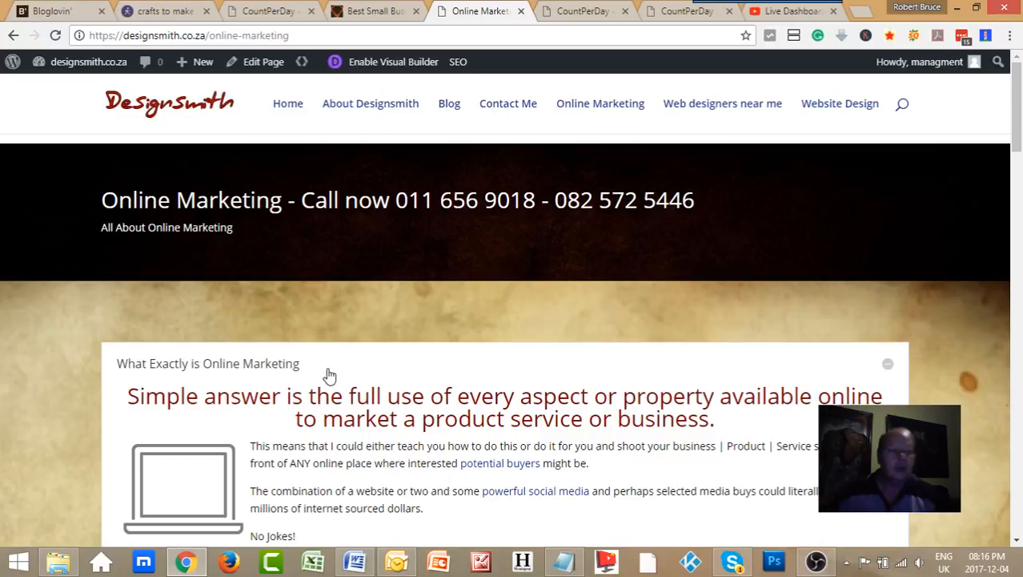
pyautogui.moveTo(497, 309)
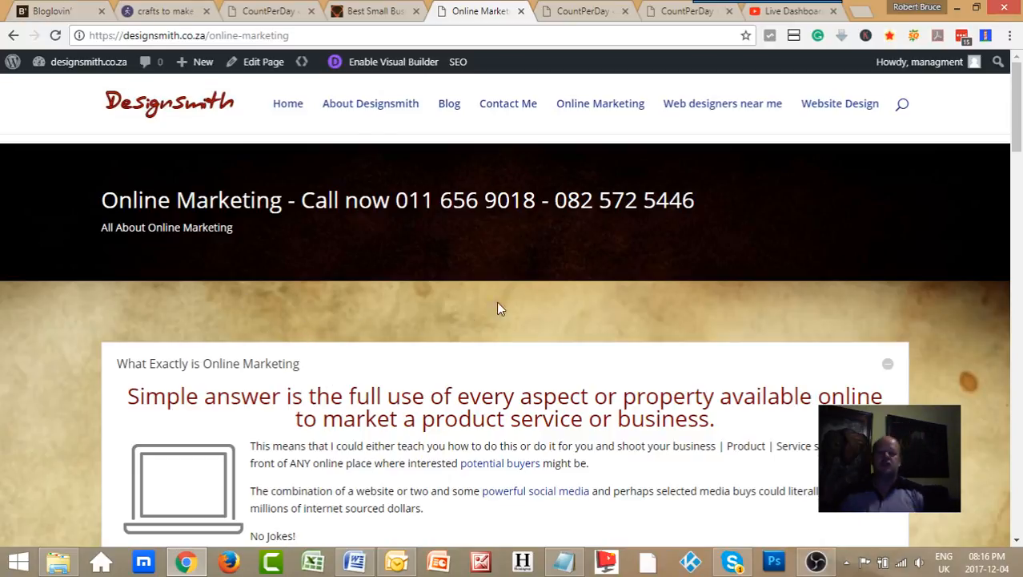
pyautogui.moveTo(965, 258)
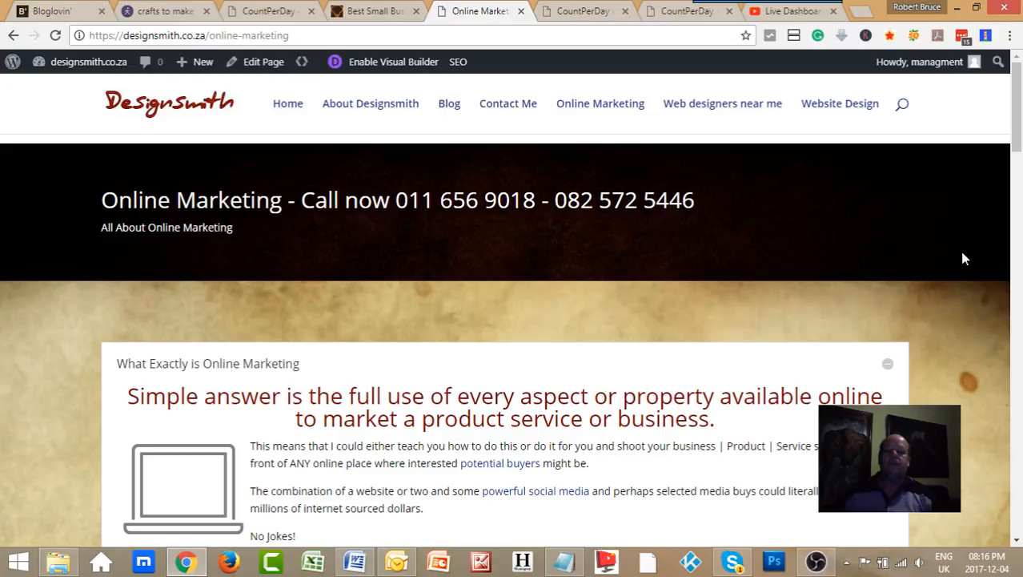
pyautogui.moveTo(760, 239)
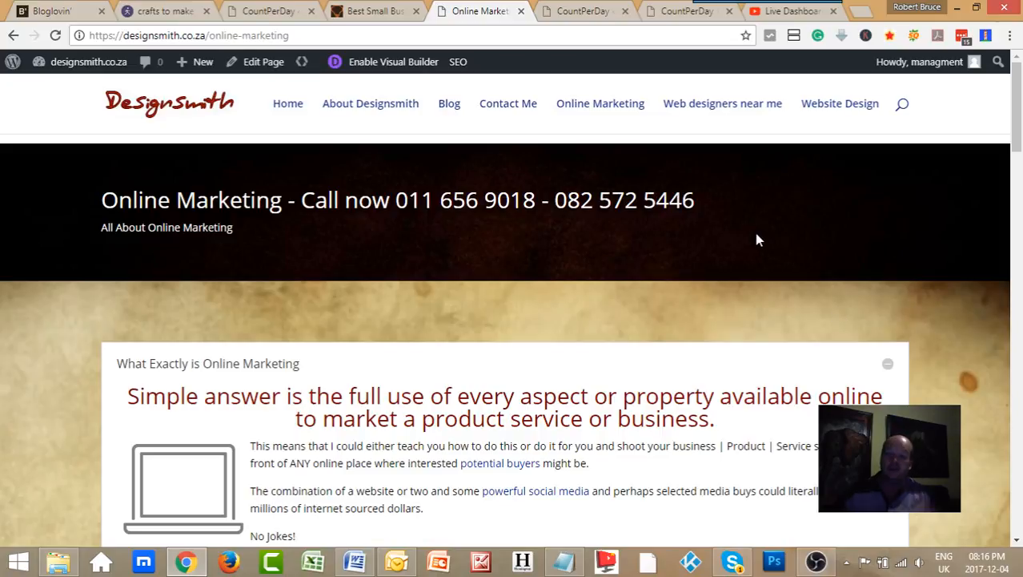
pyautogui.moveTo(752, 255)
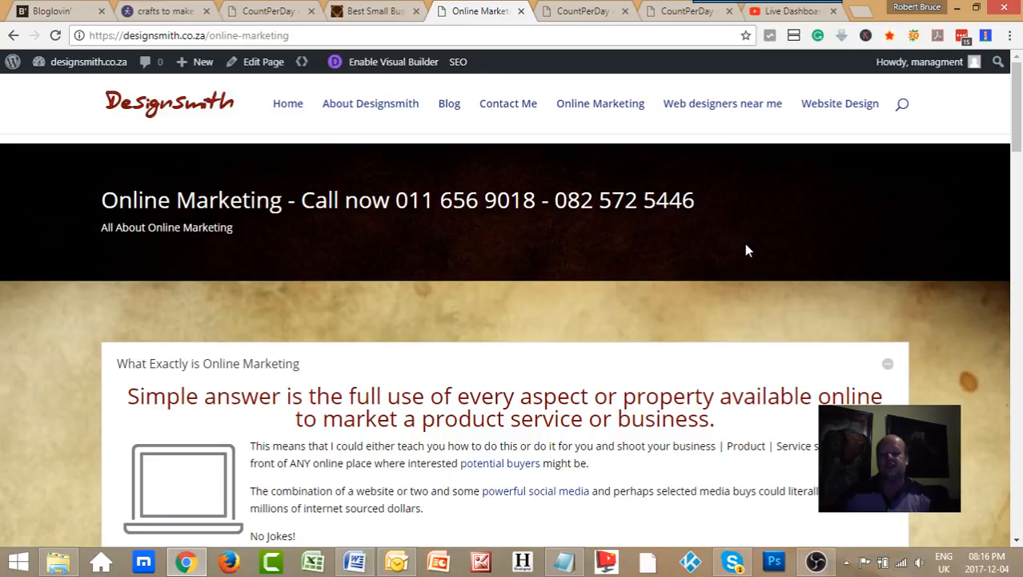
pyautogui.moveTo(744, 279)
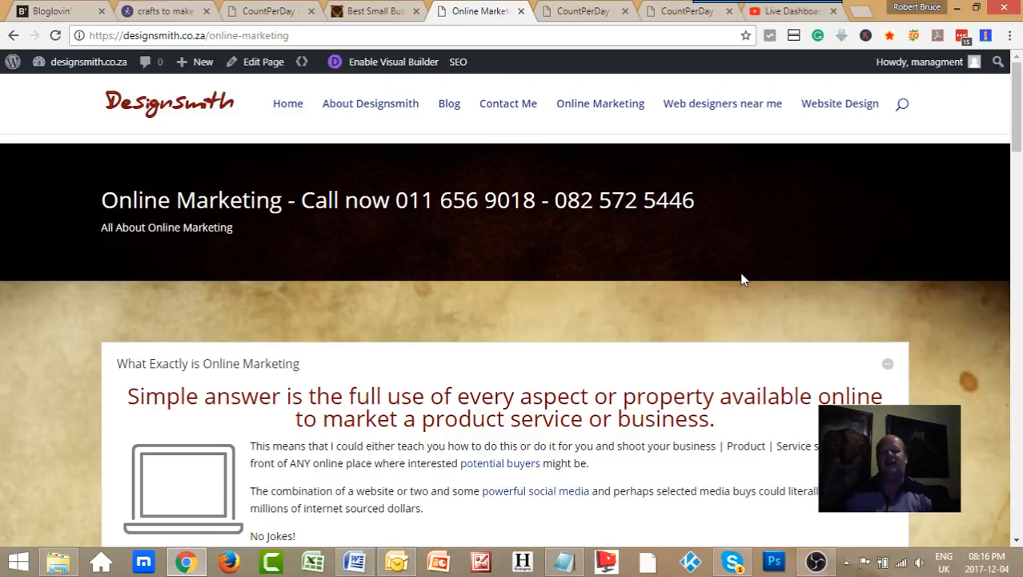
pyautogui.scroll(-3)
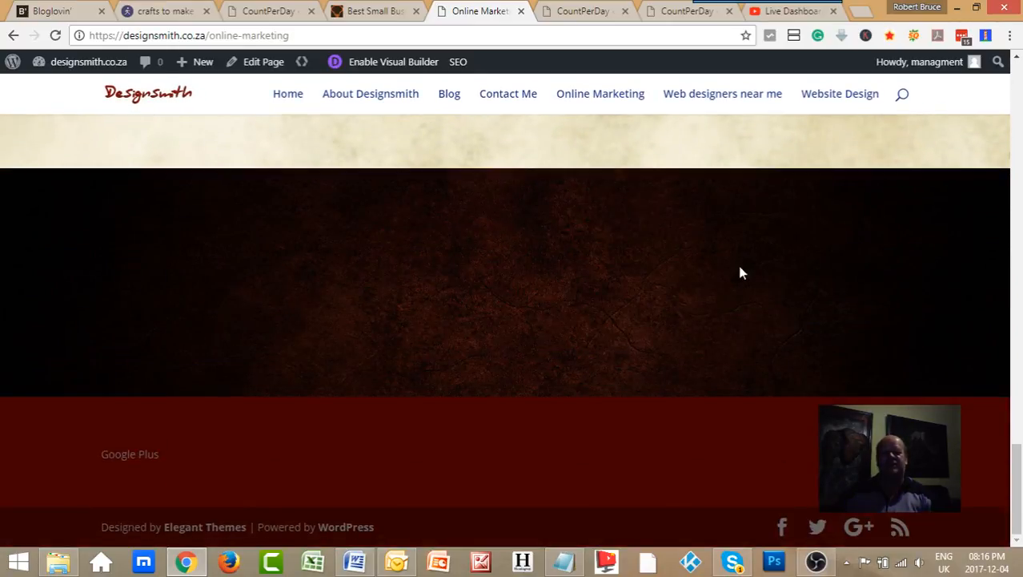
pyautogui.scroll(3)
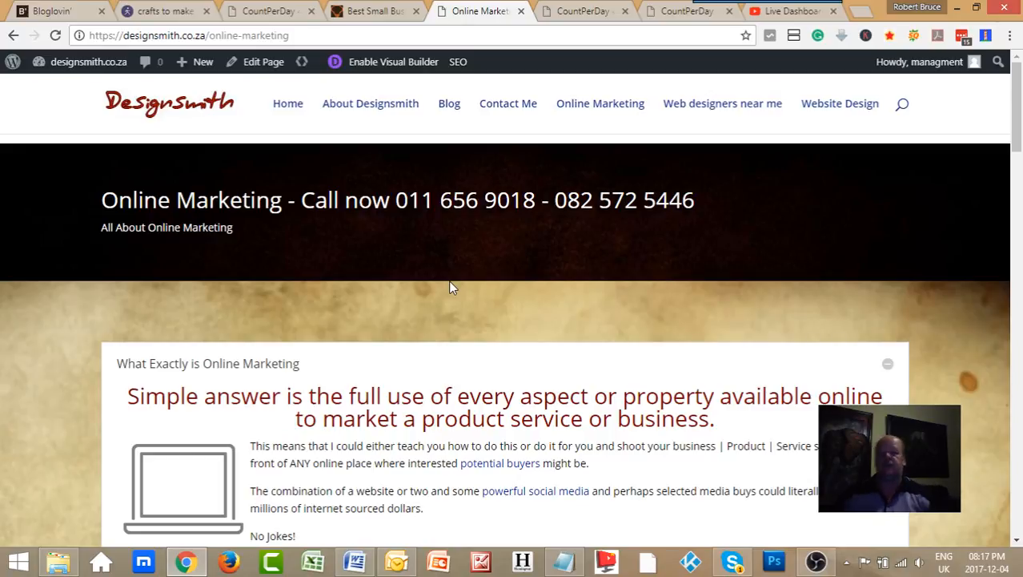
pyautogui.moveTo(713, 228)
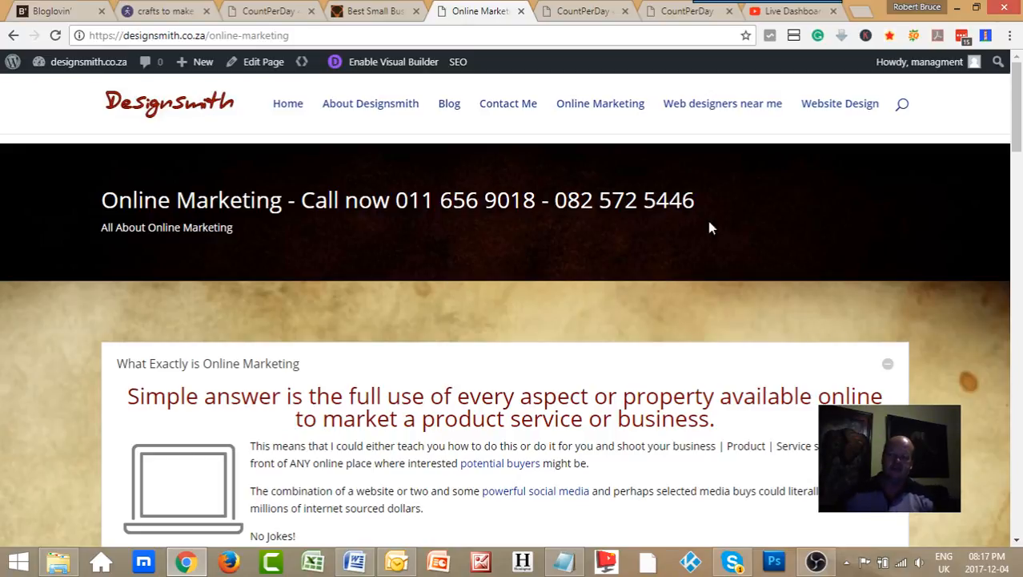
pyautogui.moveTo(759, 265)
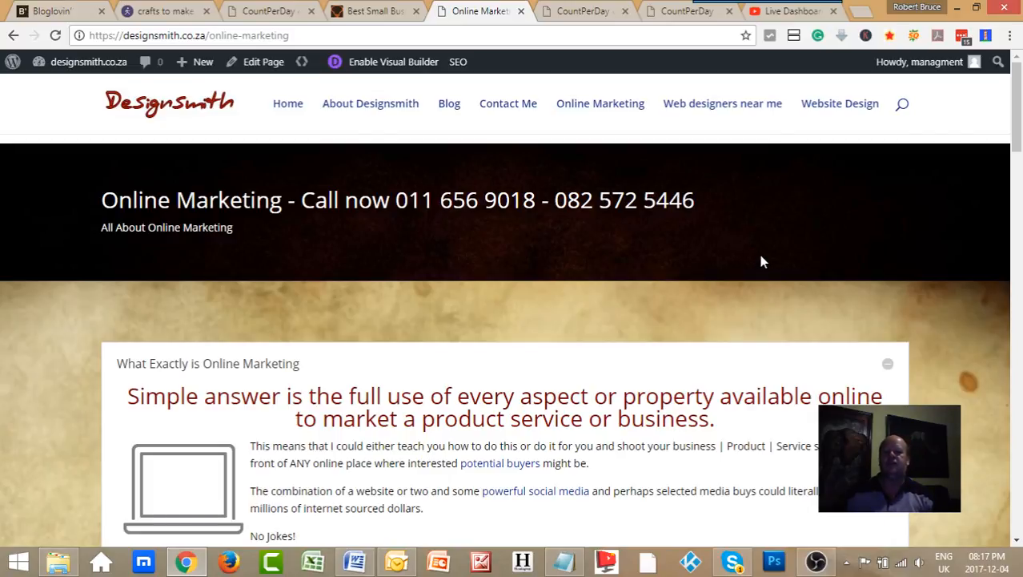
pyautogui.moveTo(561, 243)
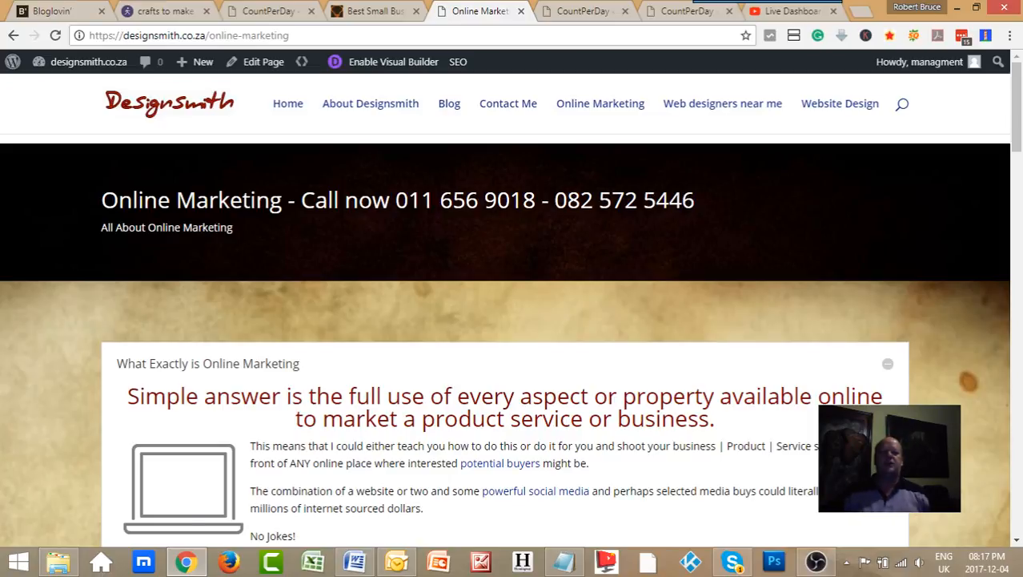
pyautogui.moveTo(71, 199)
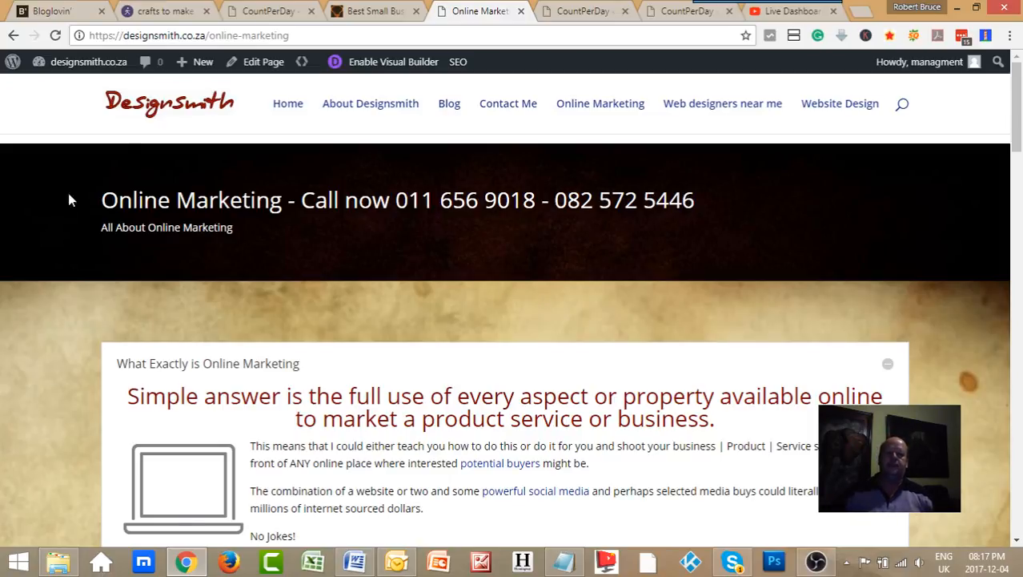
pyautogui.moveTo(792, 163)
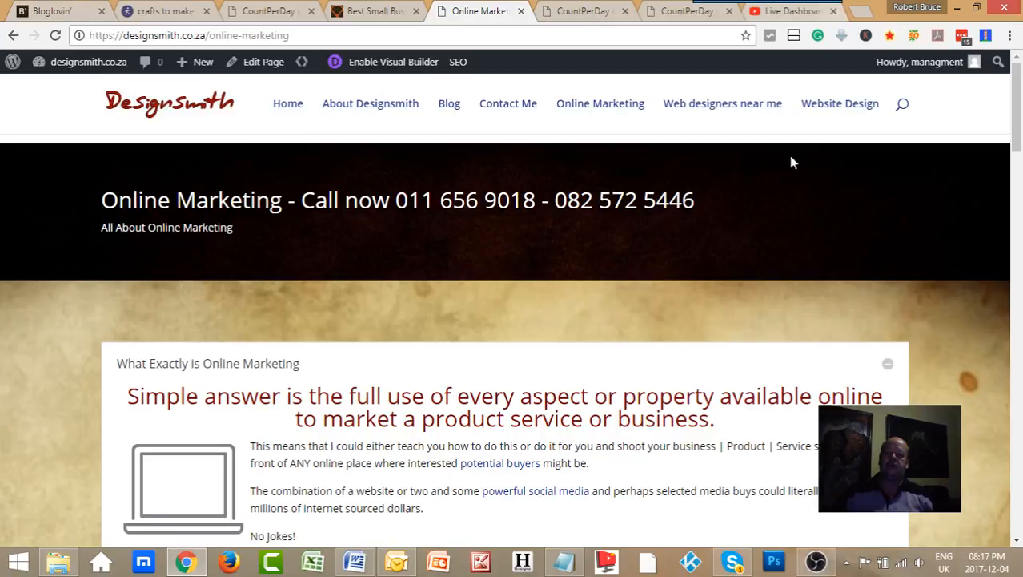
pyautogui.moveTo(719, 392)
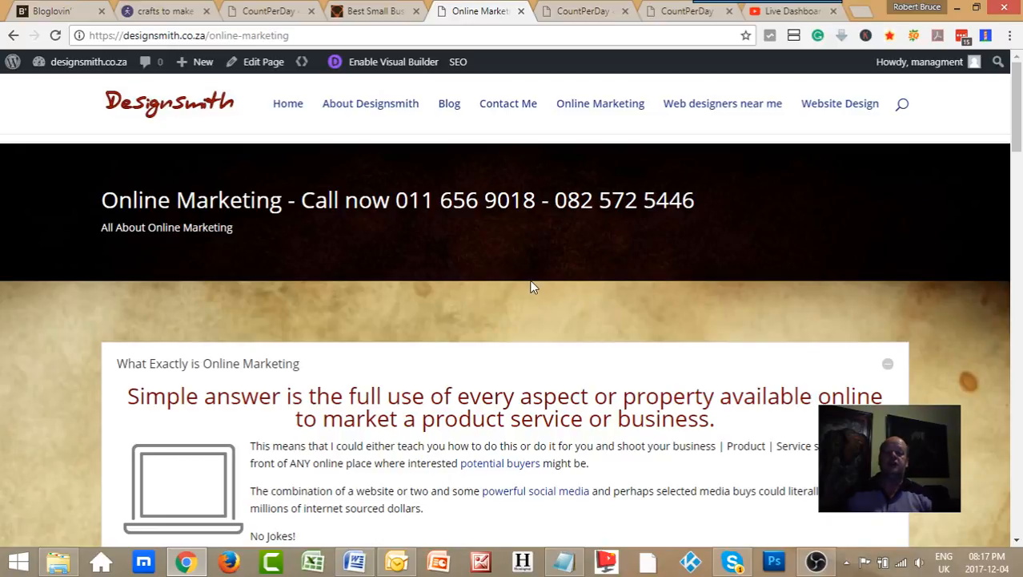
pyautogui.moveTo(175, 405)
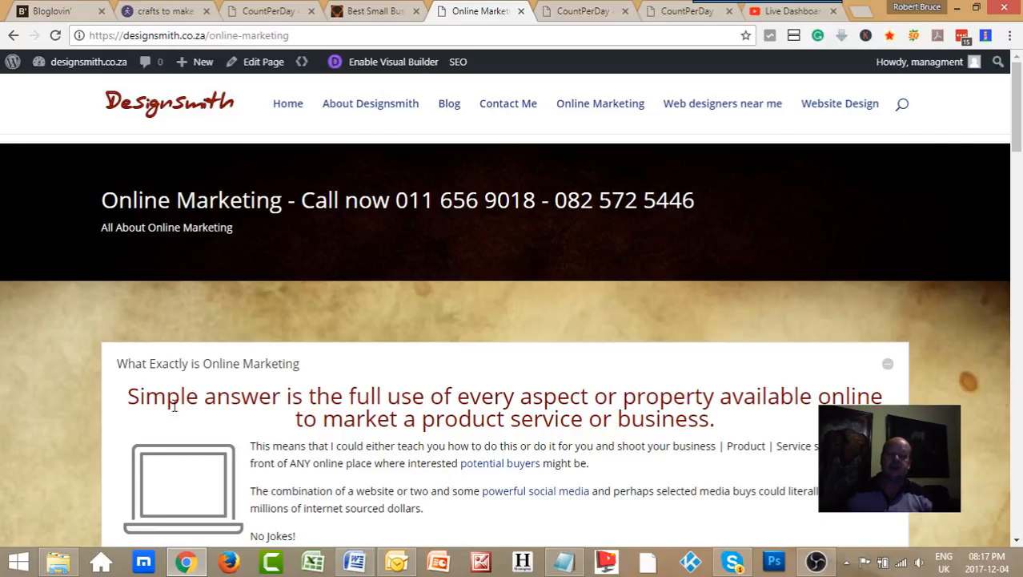